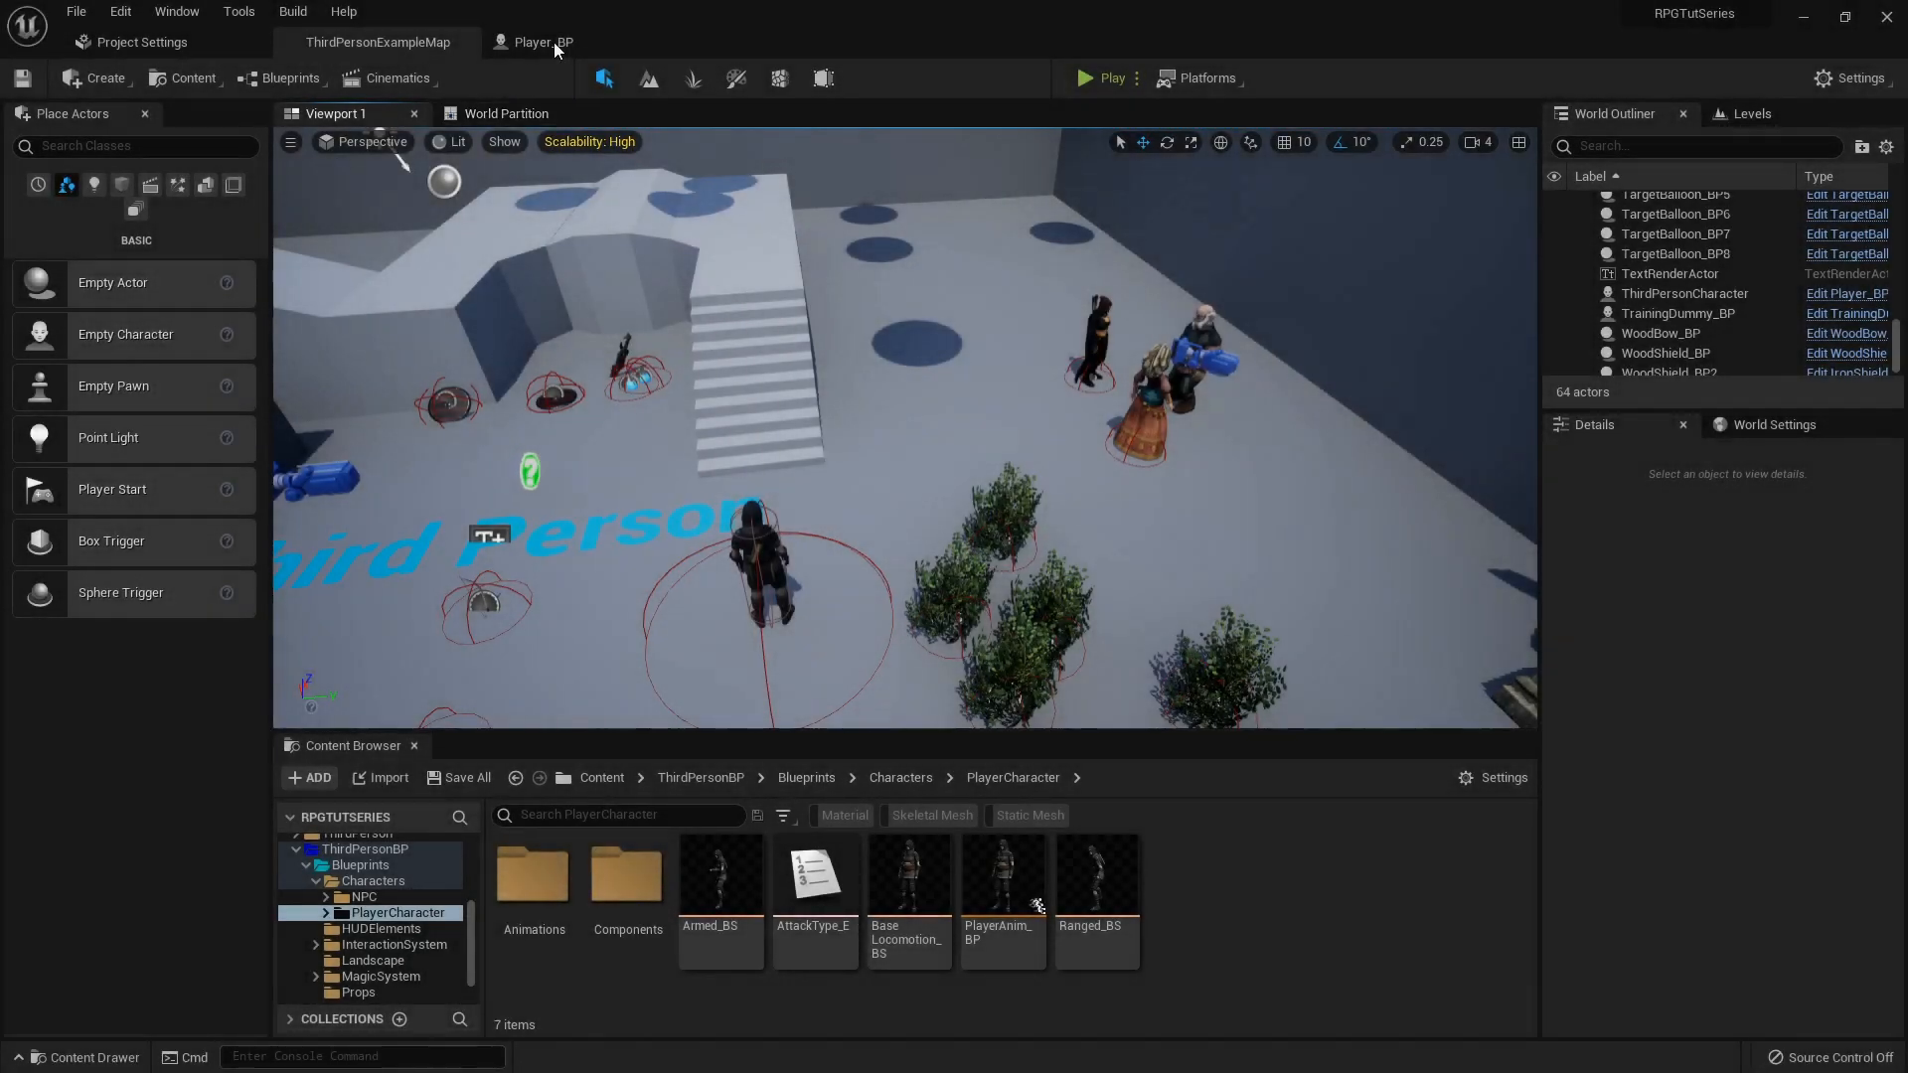
- Switch from the level editor to the Player_BP blueprint editor and view its functions list
{"action": "left_click", "coordinate": [539, 42]}
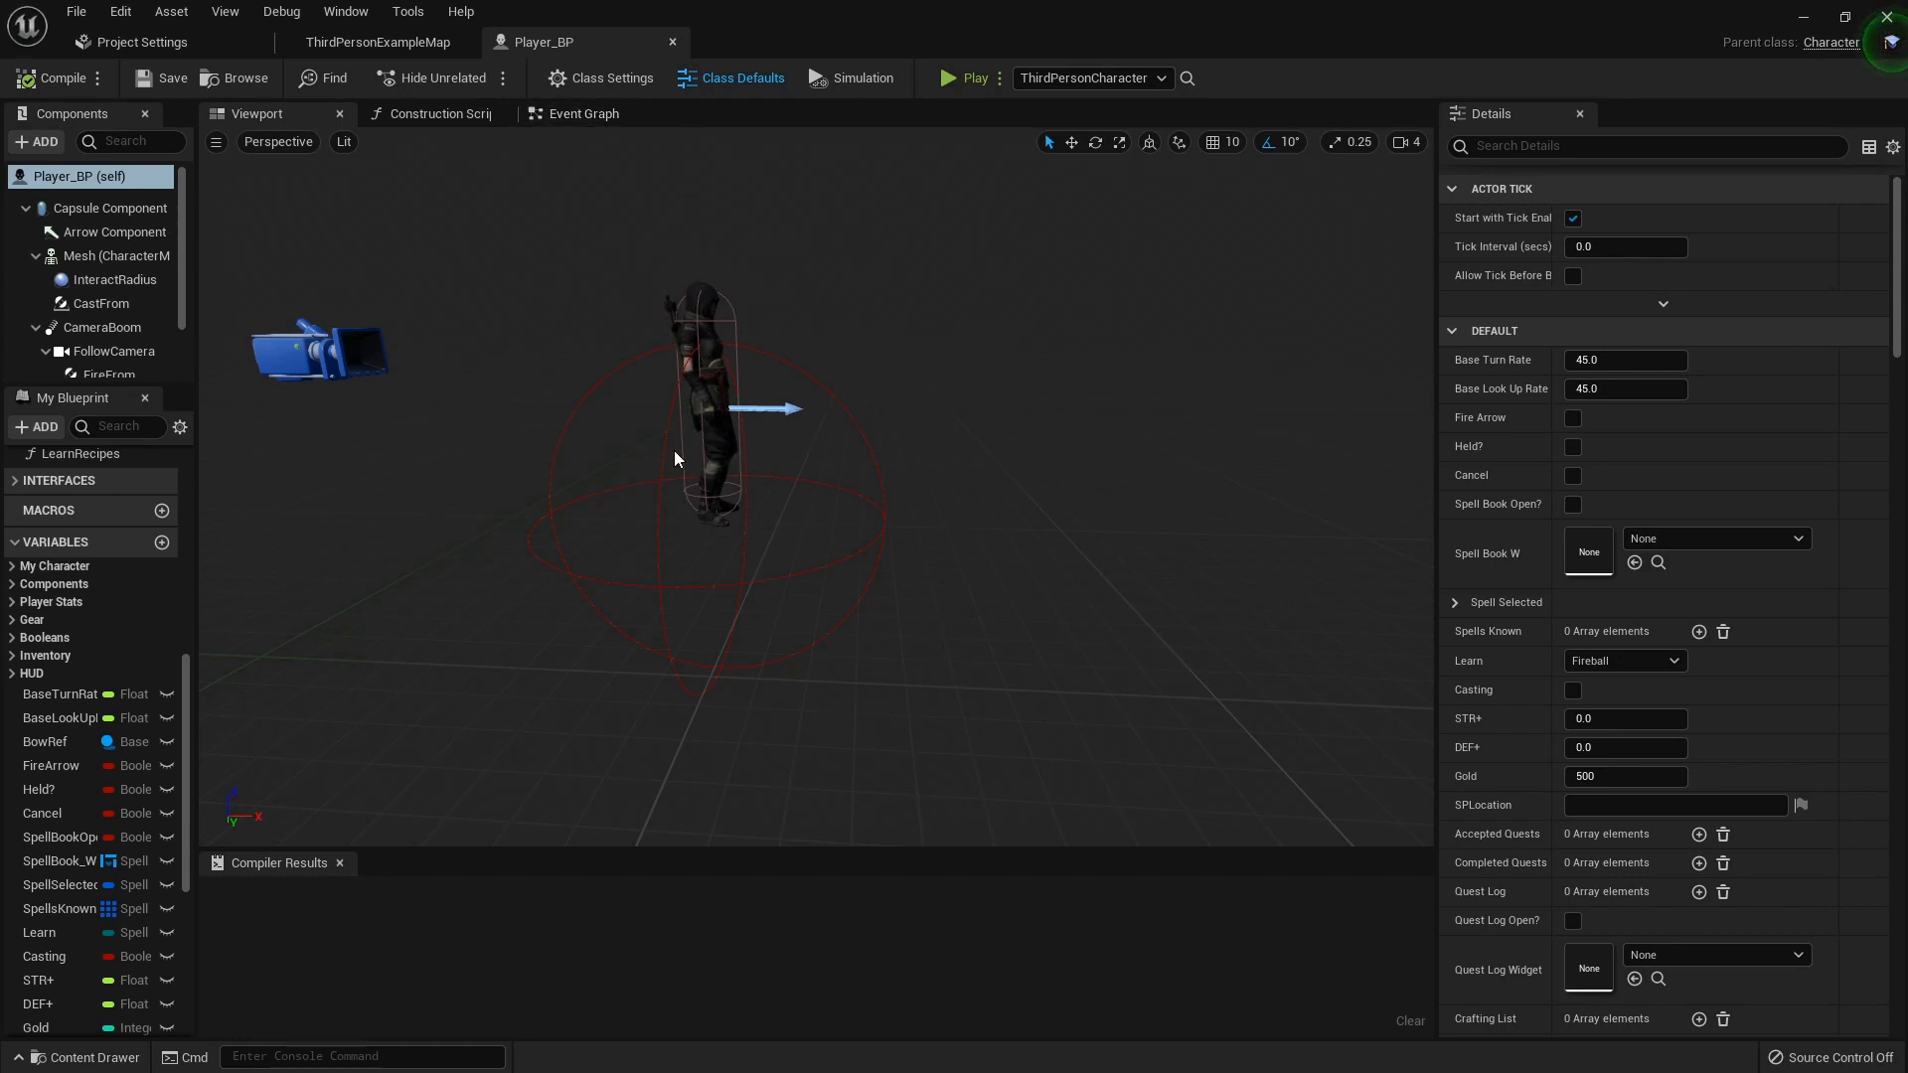
{"action": "scroll", "scroll_direction": "down", "scroll_amount": 3}
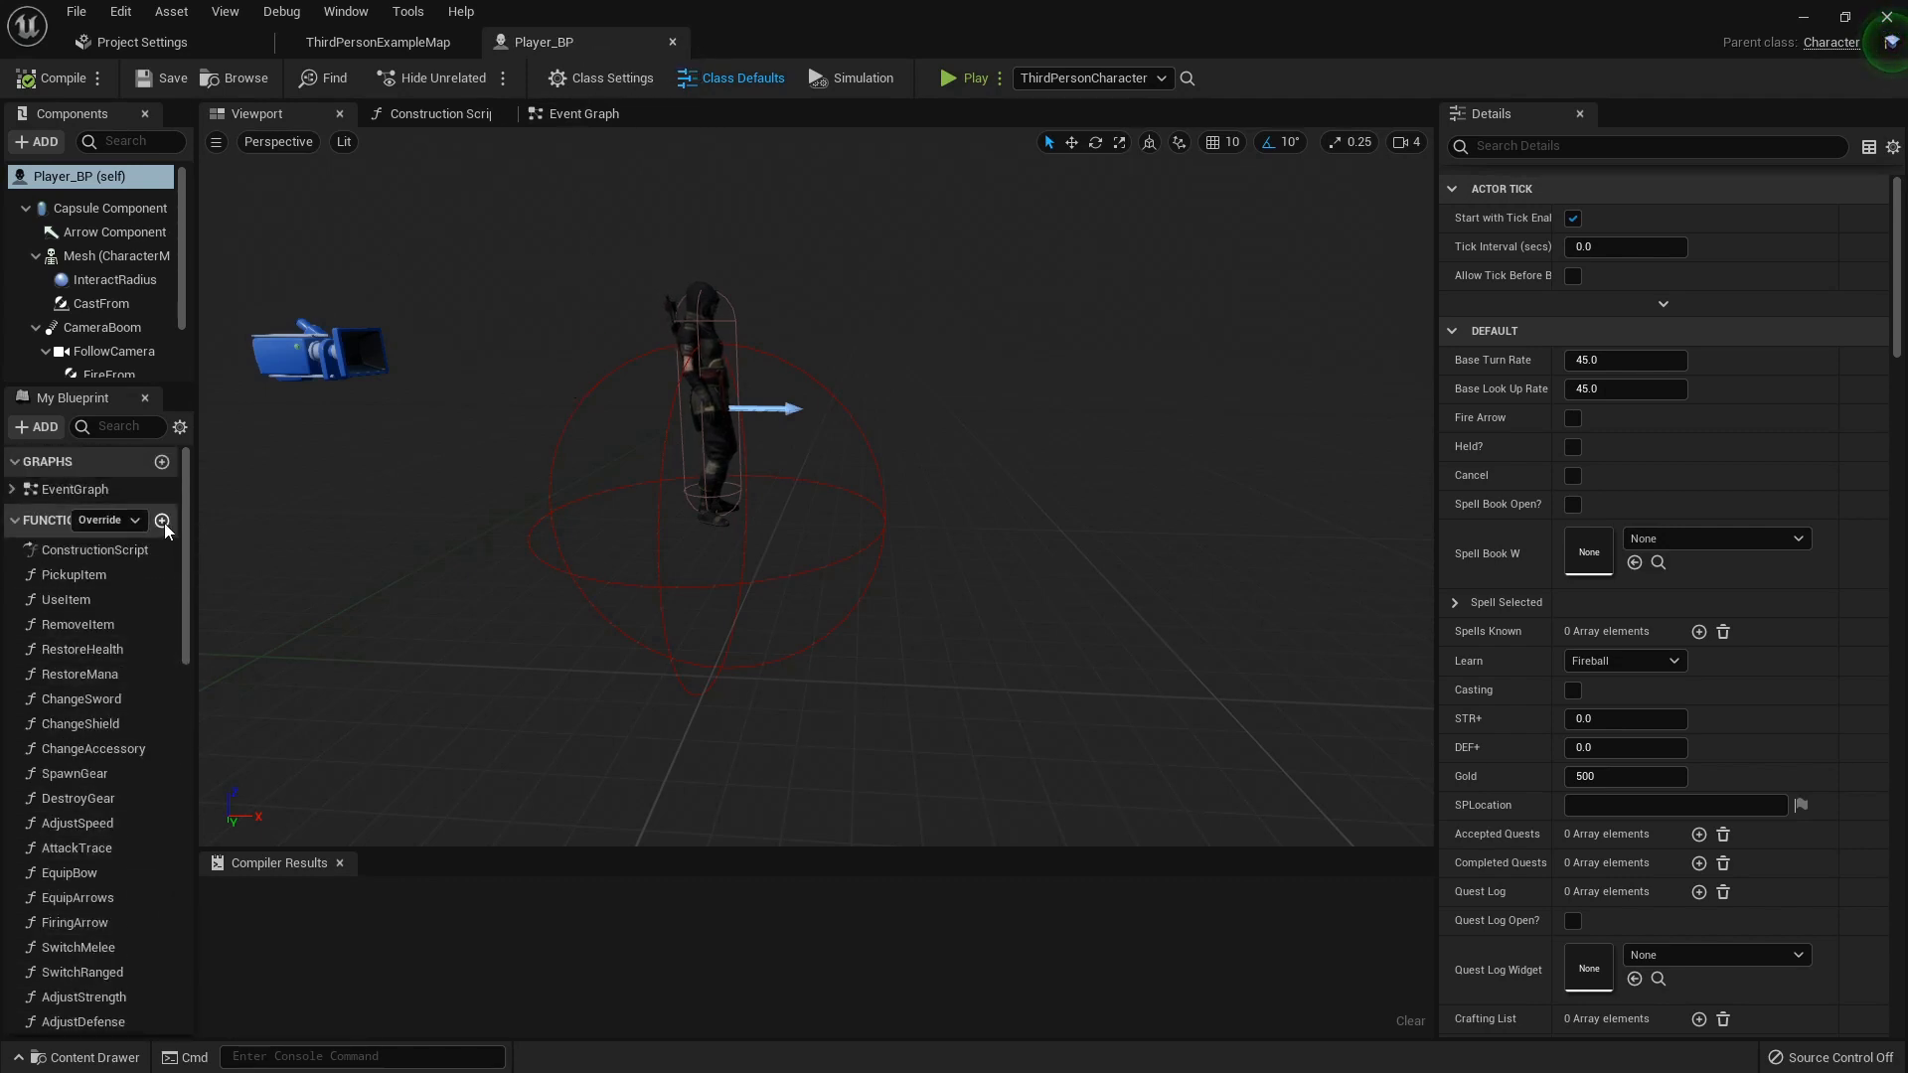
- Add a GainXP function whose entry node takes a Float input named XPAmount
{"action": "left_click", "coordinate": [162, 520]}
{"action": "type", "text": "GainXP"}
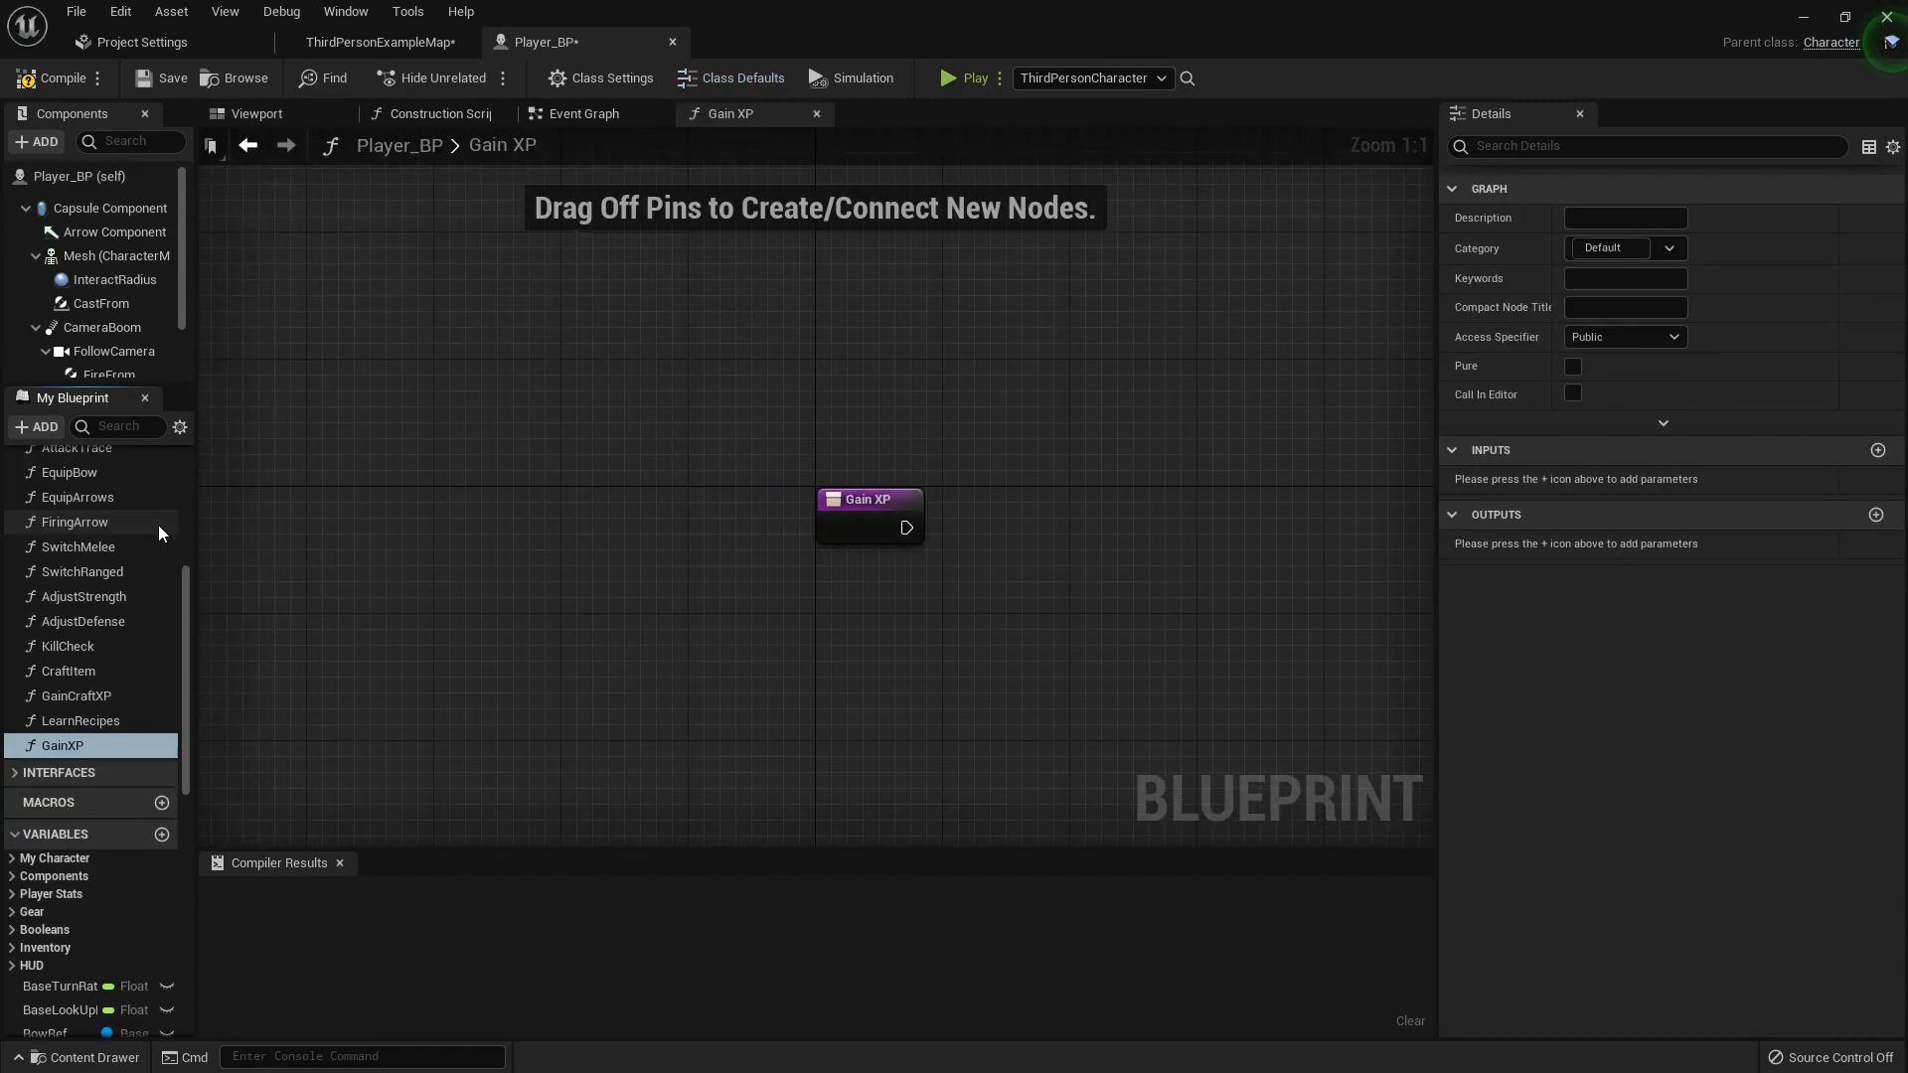
{"action": "left_click", "coordinate": [869, 499]}
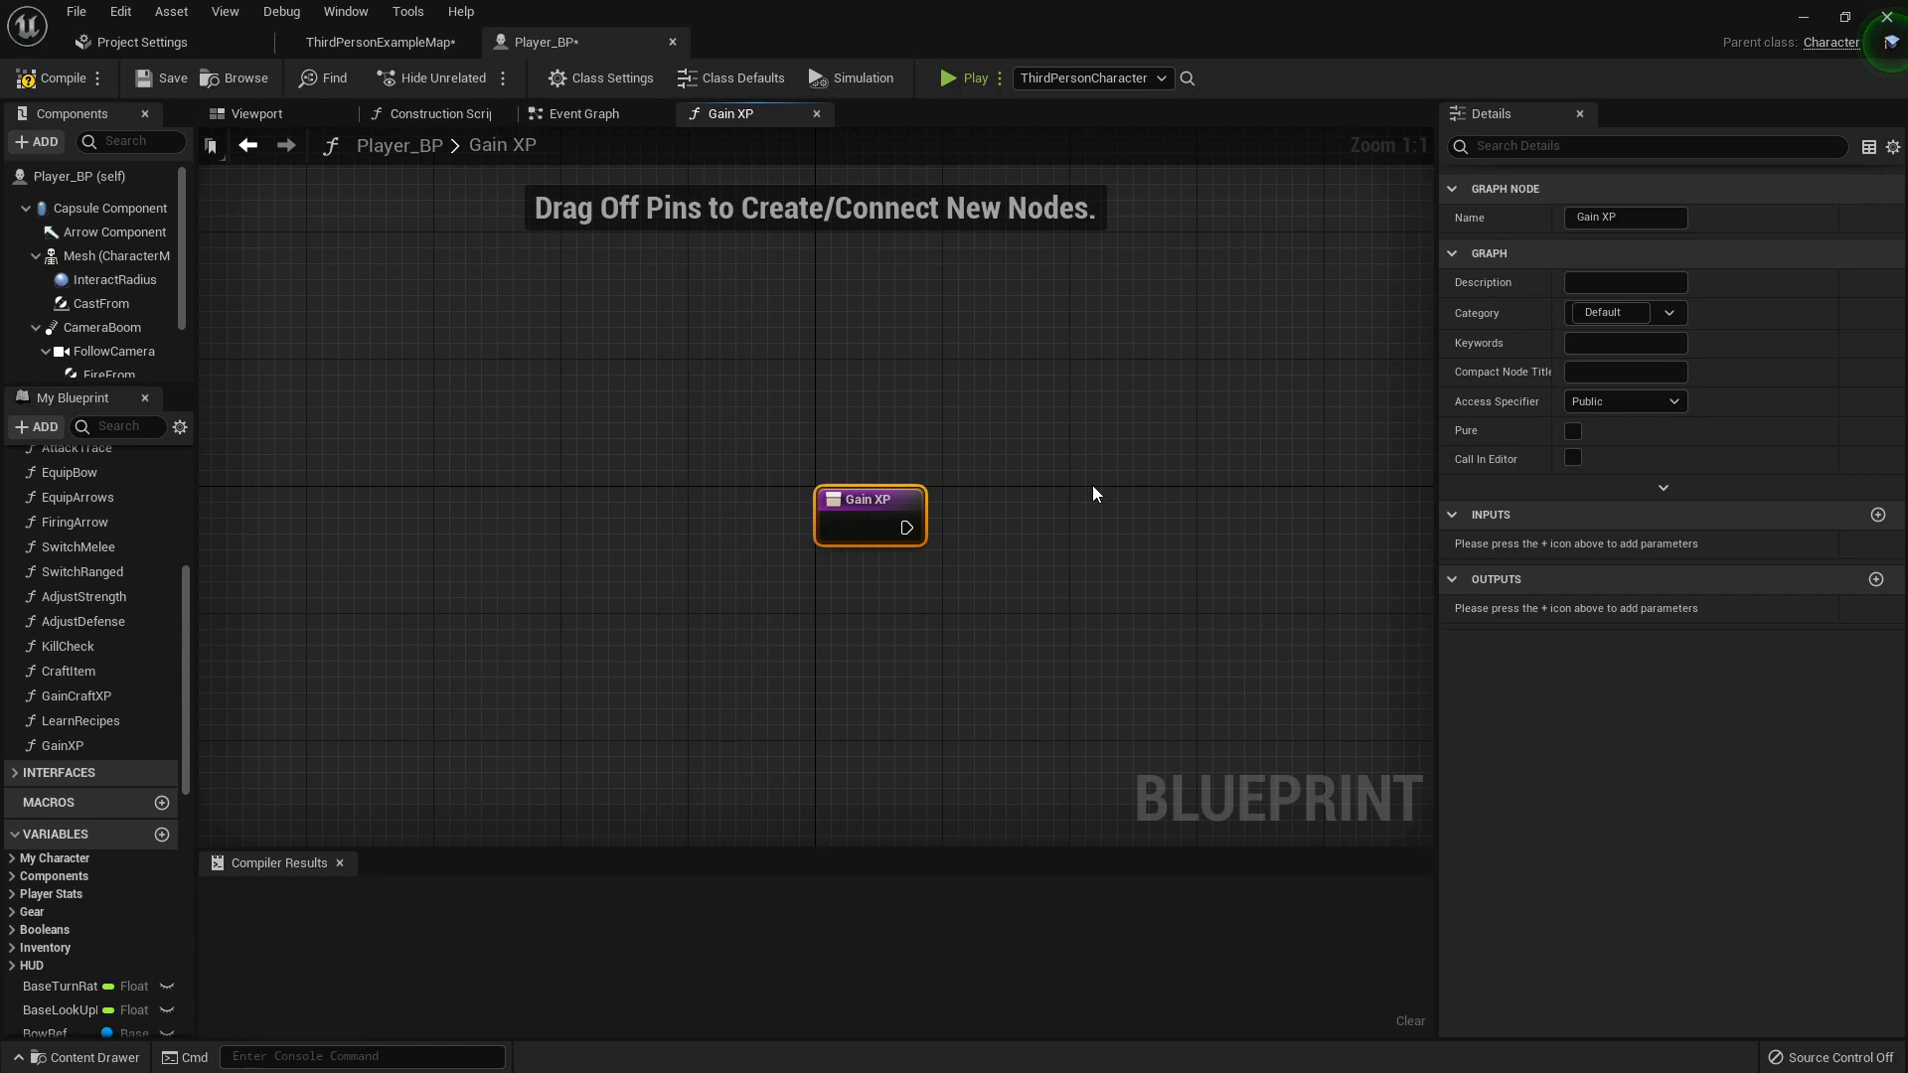
{"action": "mouse_move", "coordinate": [1487, 538]}
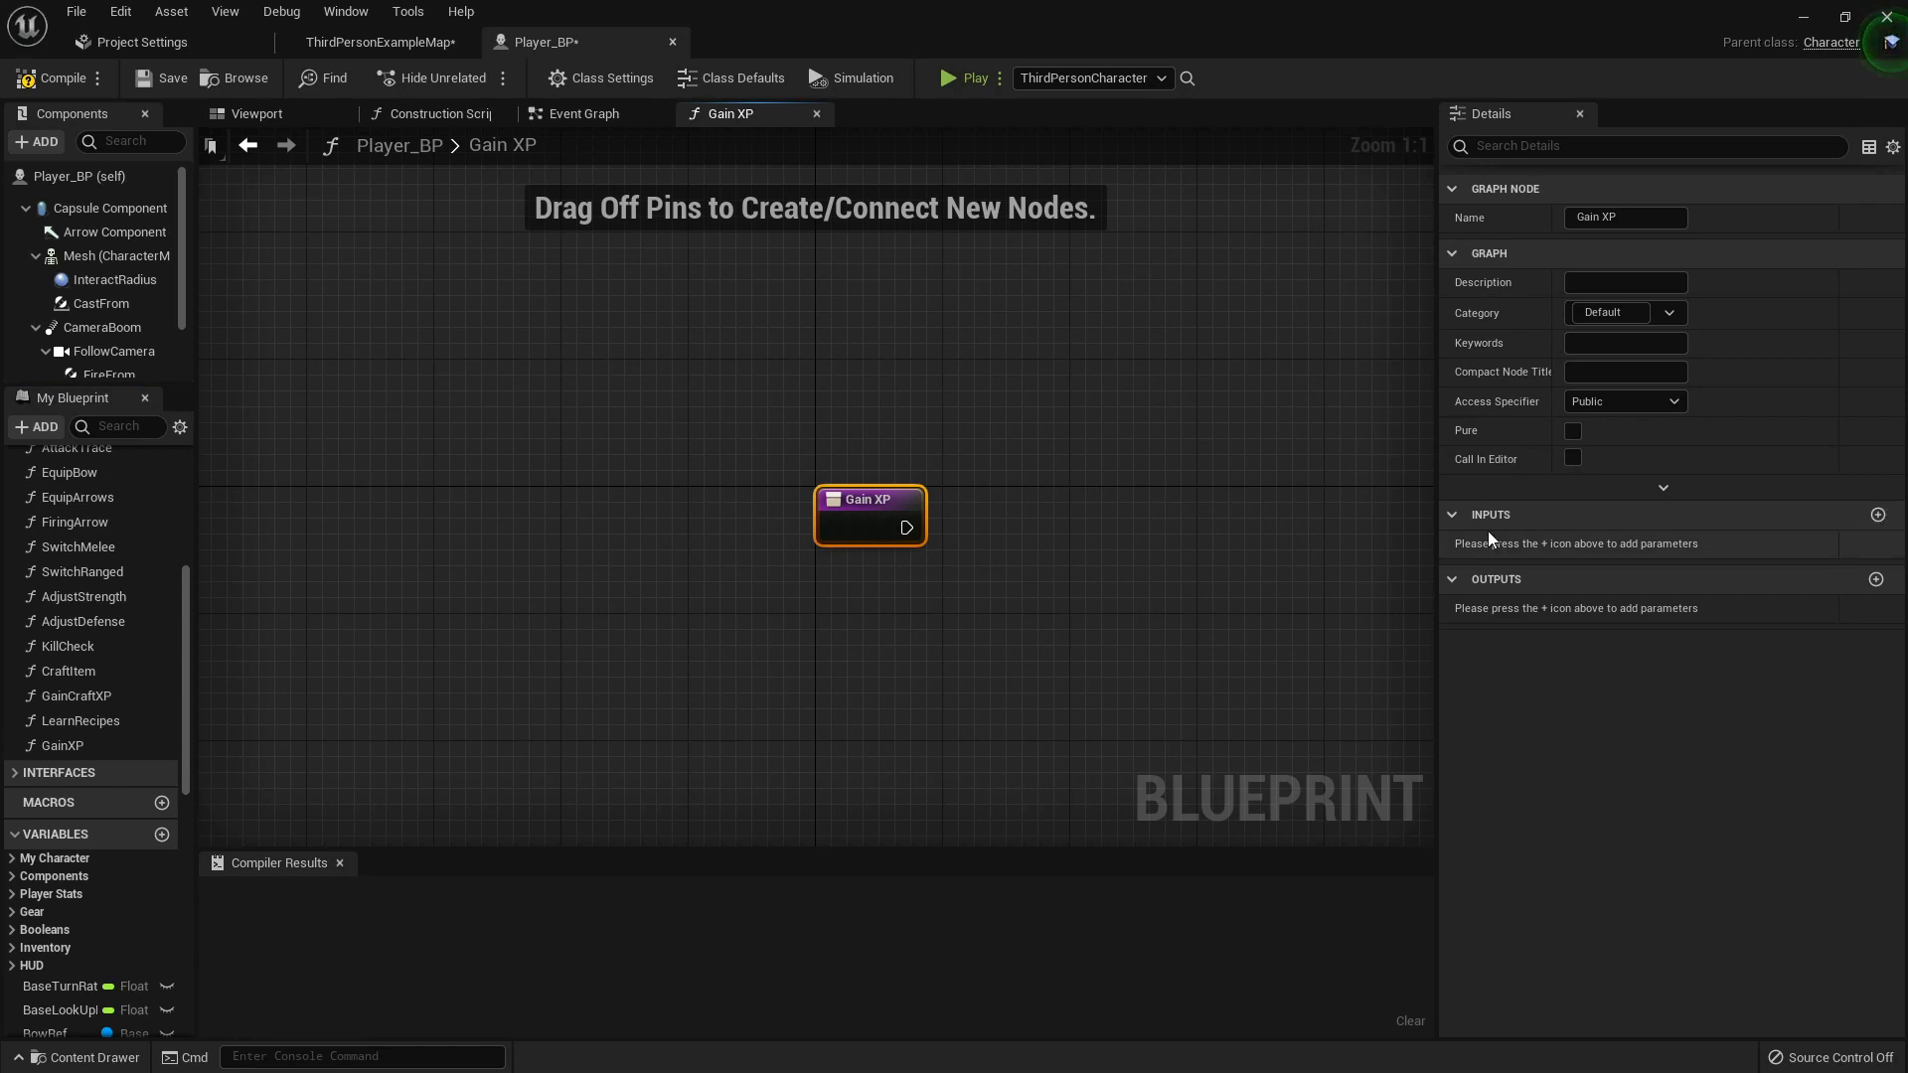
{"action": "left_click", "coordinate": [1877, 514]}
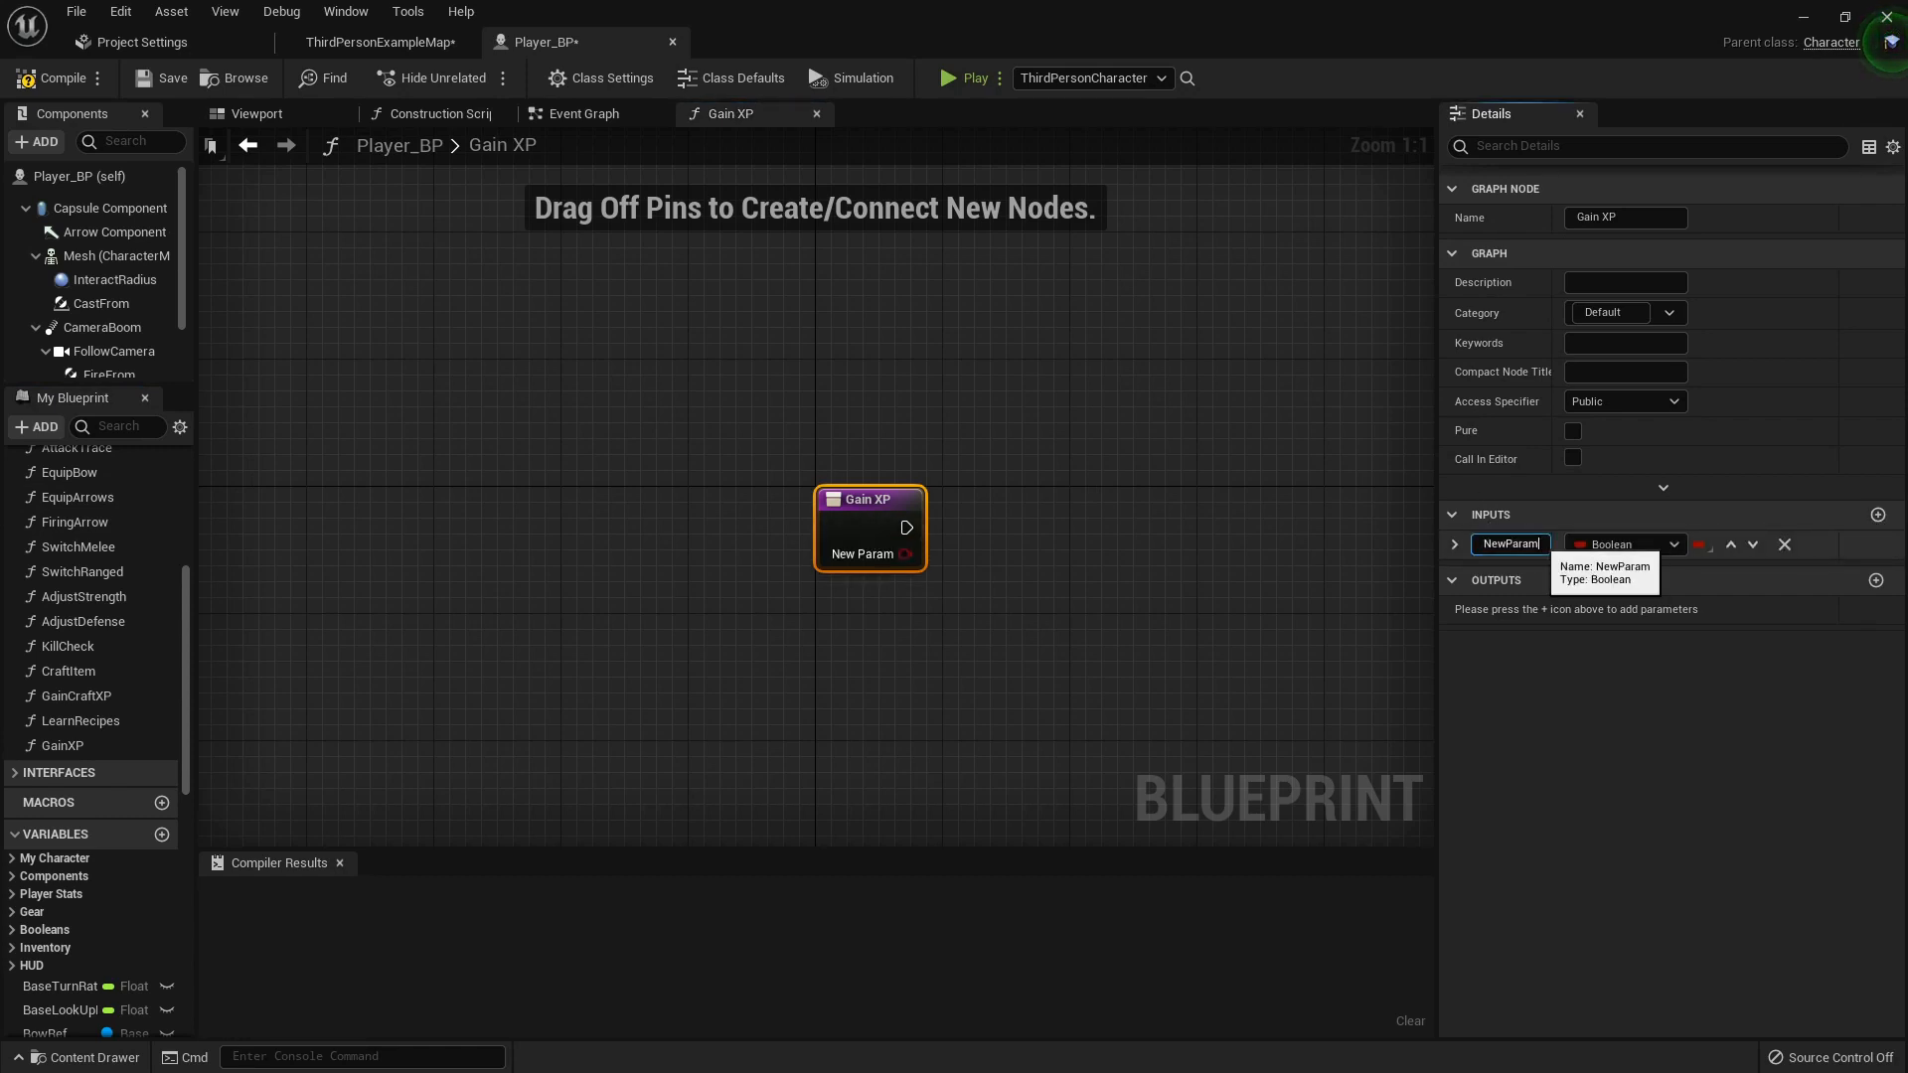
{"action": "type", "text": "XPAmount"}
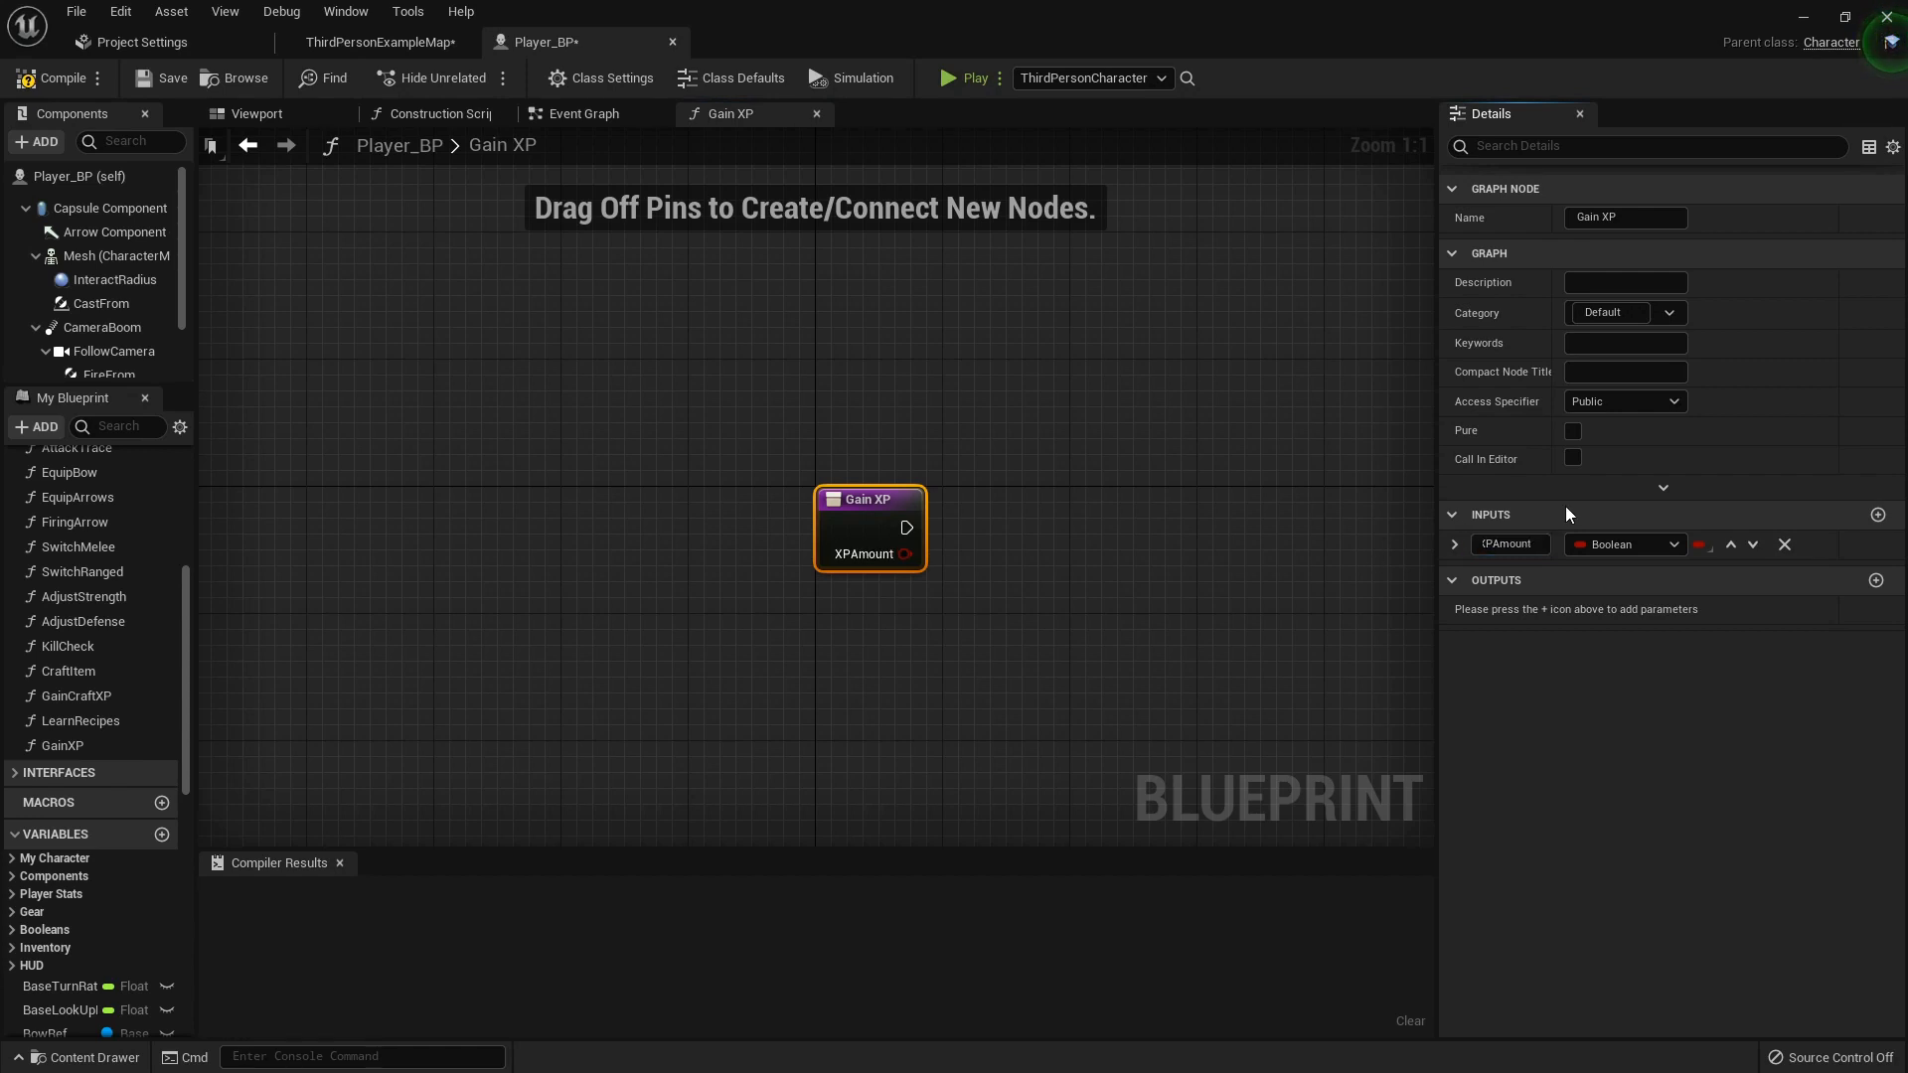
{"action": "left_click", "coordinate": [1623, 544]}
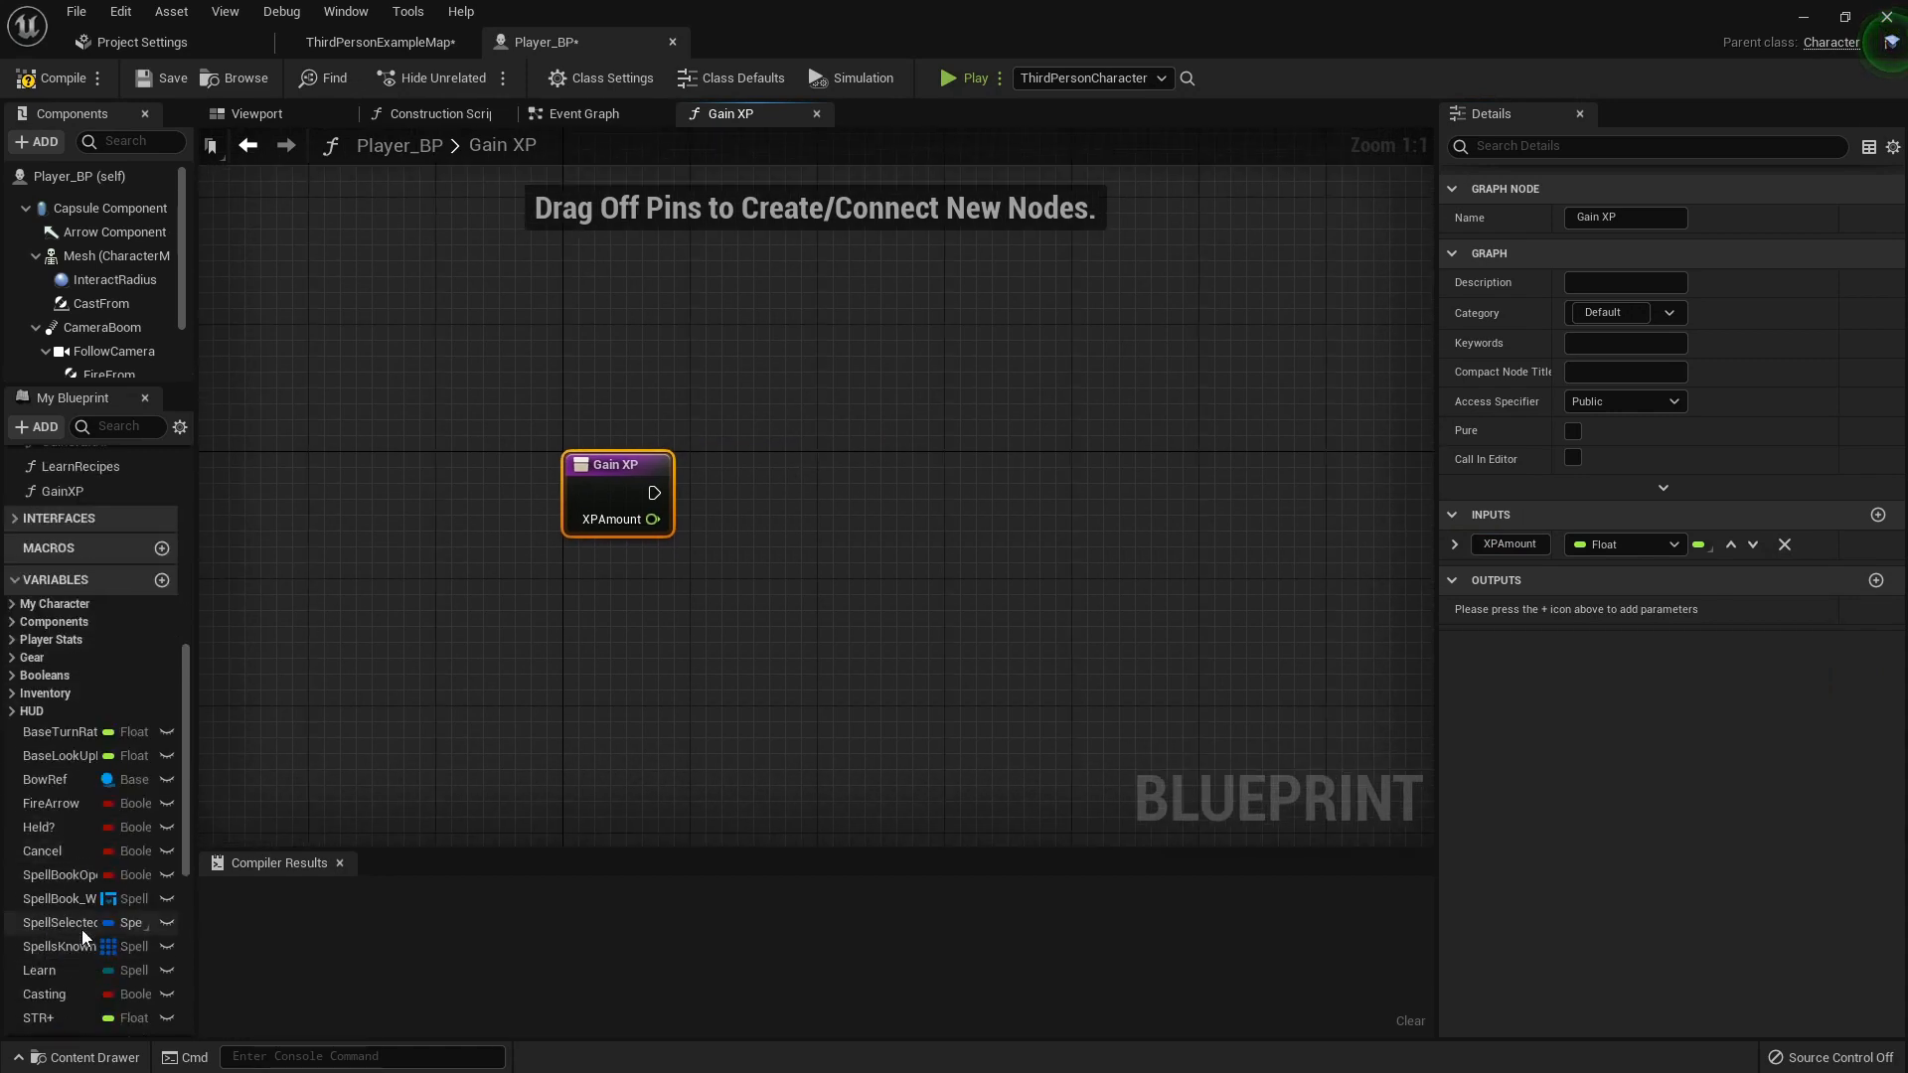
- Add a CurrentXP getter plus XPAmount, and feed the sum into a Set CurrentXP node
{"action": "scroll", "scroll_direction": "down", "scroll_amount": 3}
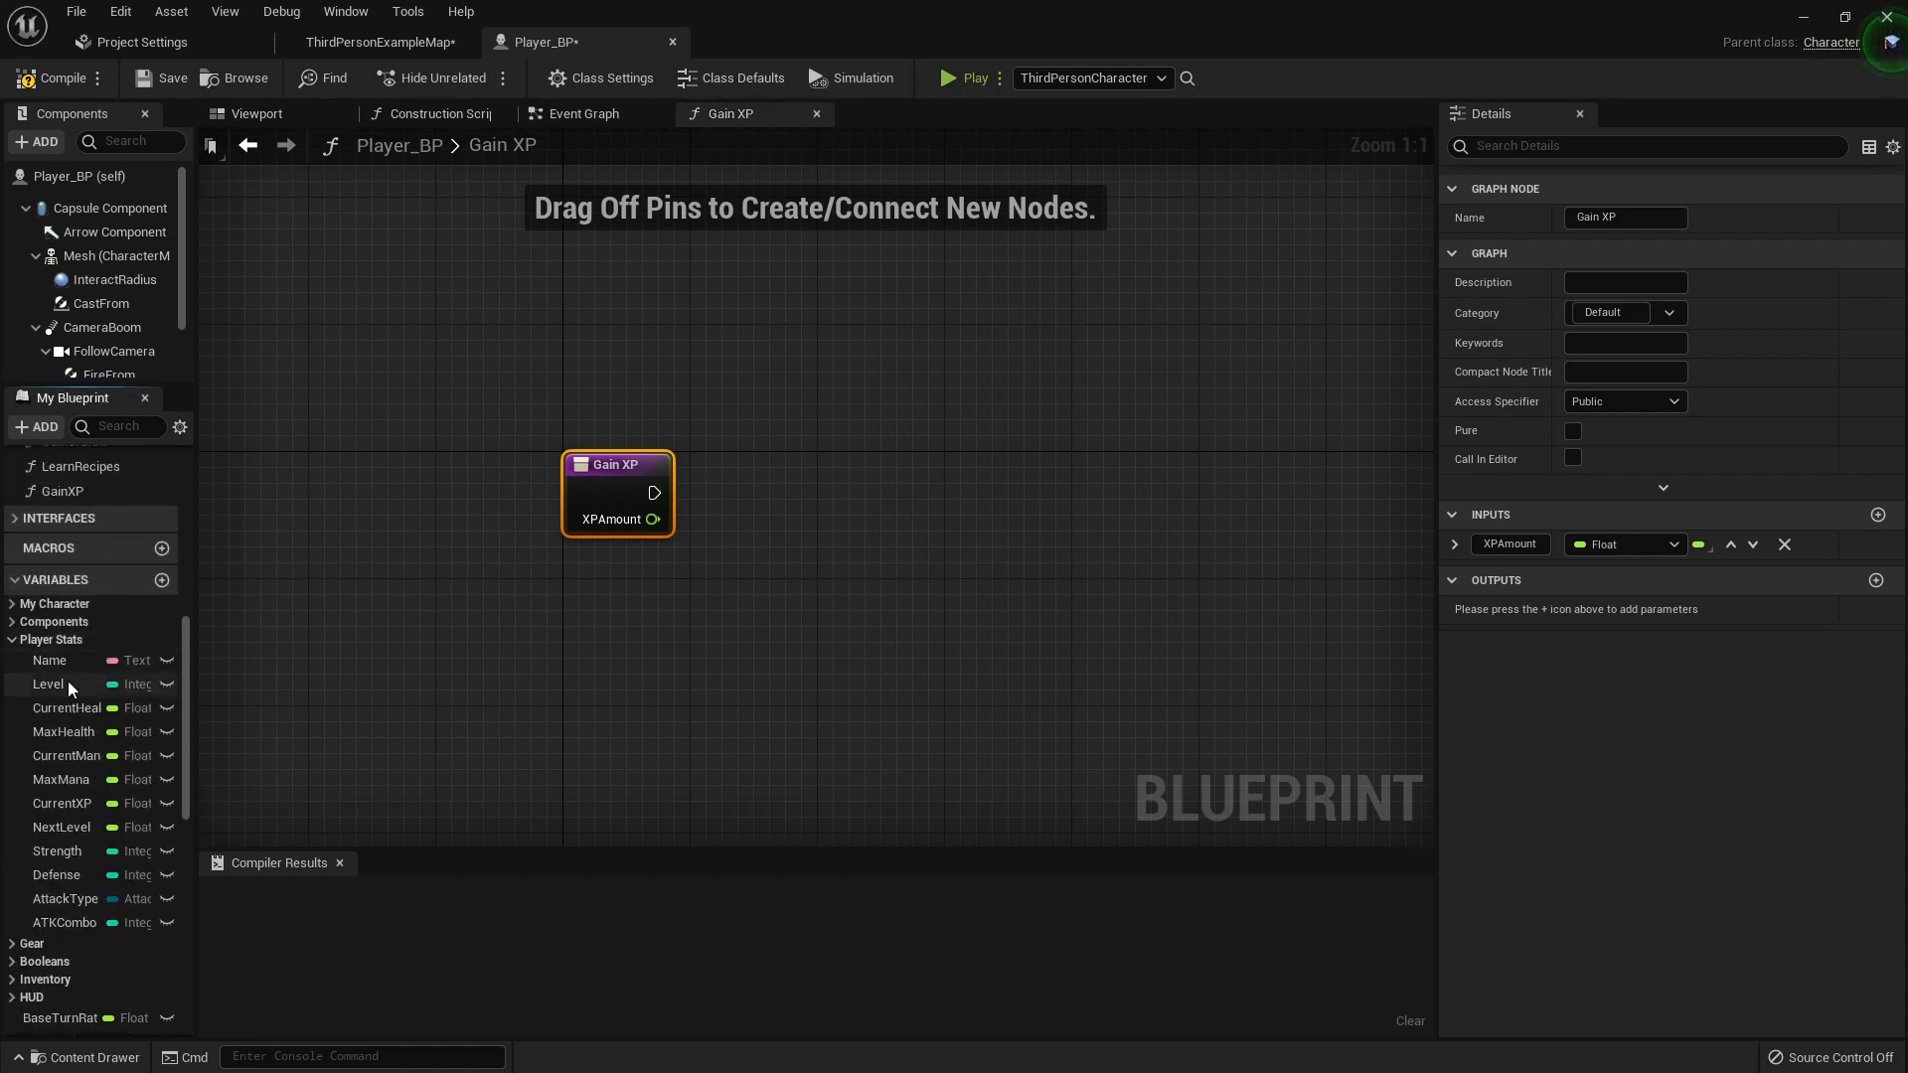
{"action": "mouse_move", "coordinate": [67, 828]}
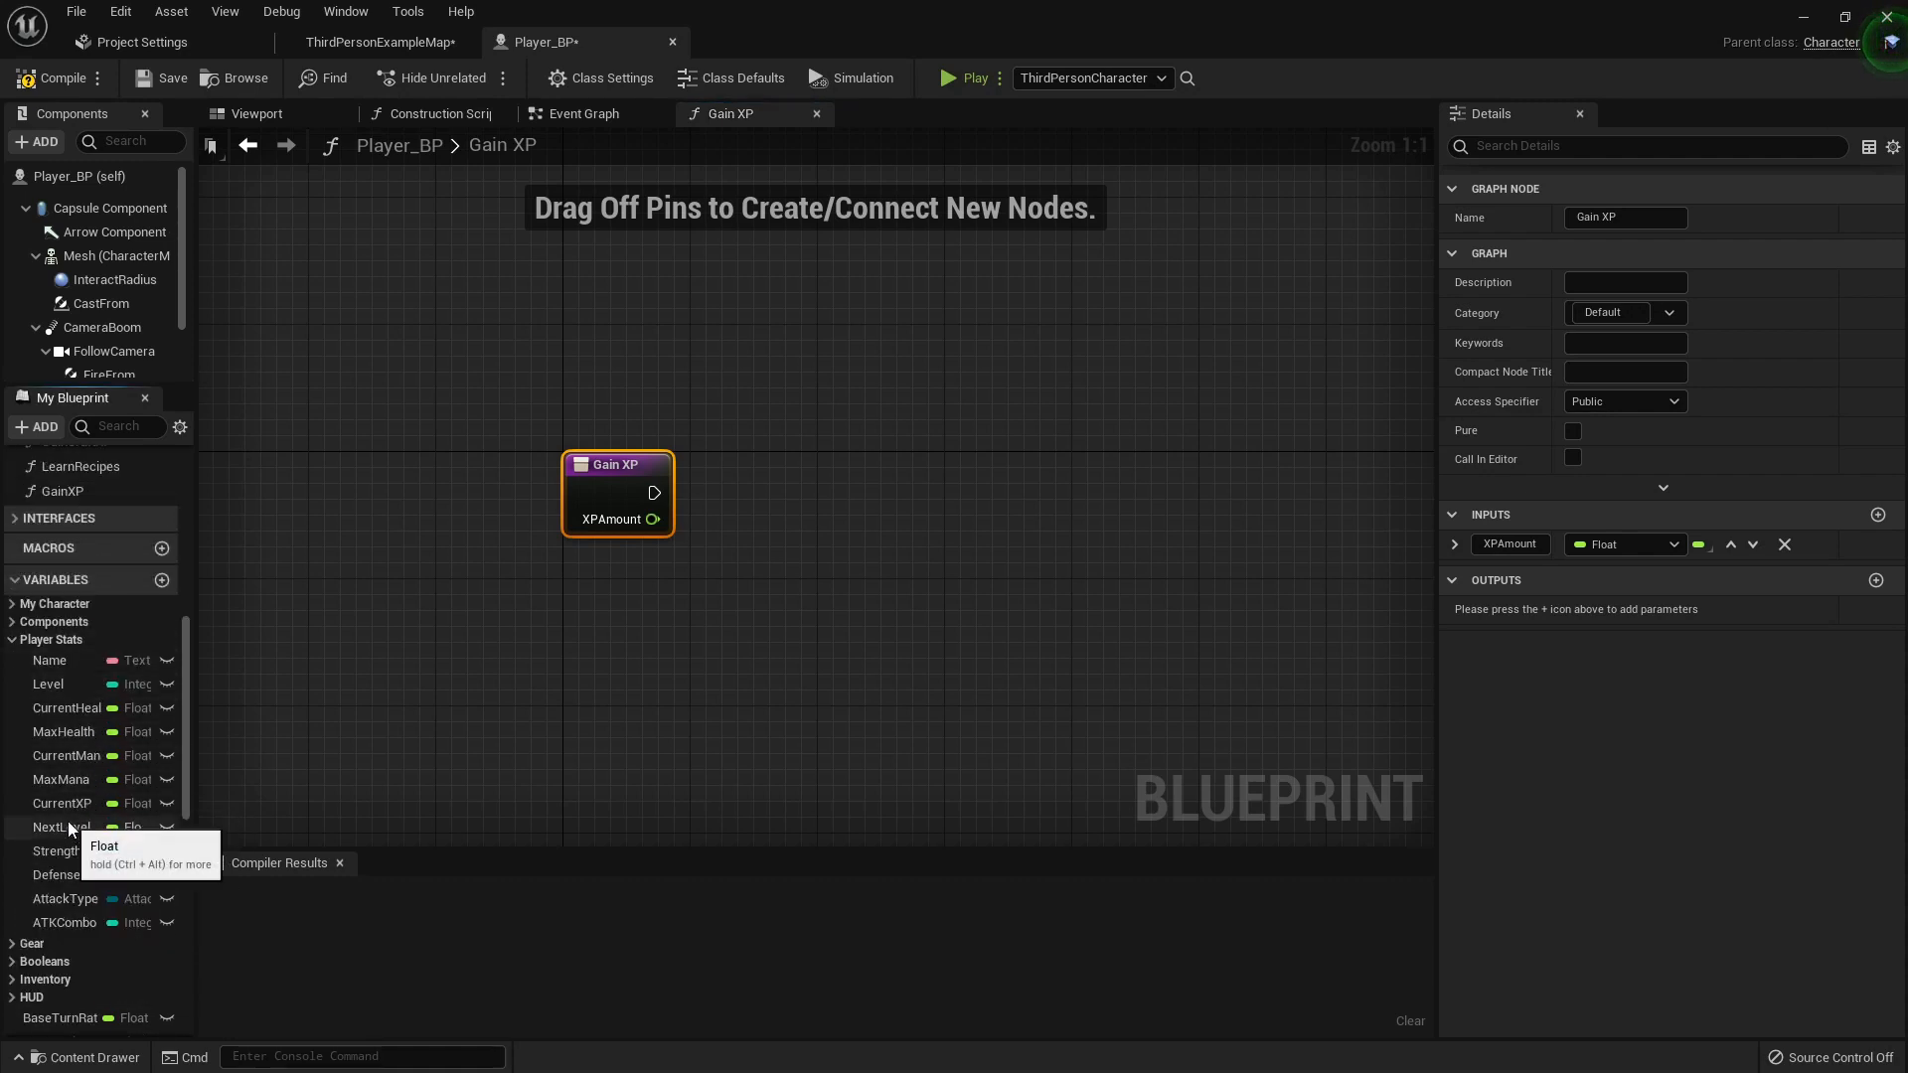
{"action": "mouse_move", "coordinate": [58, 684]}
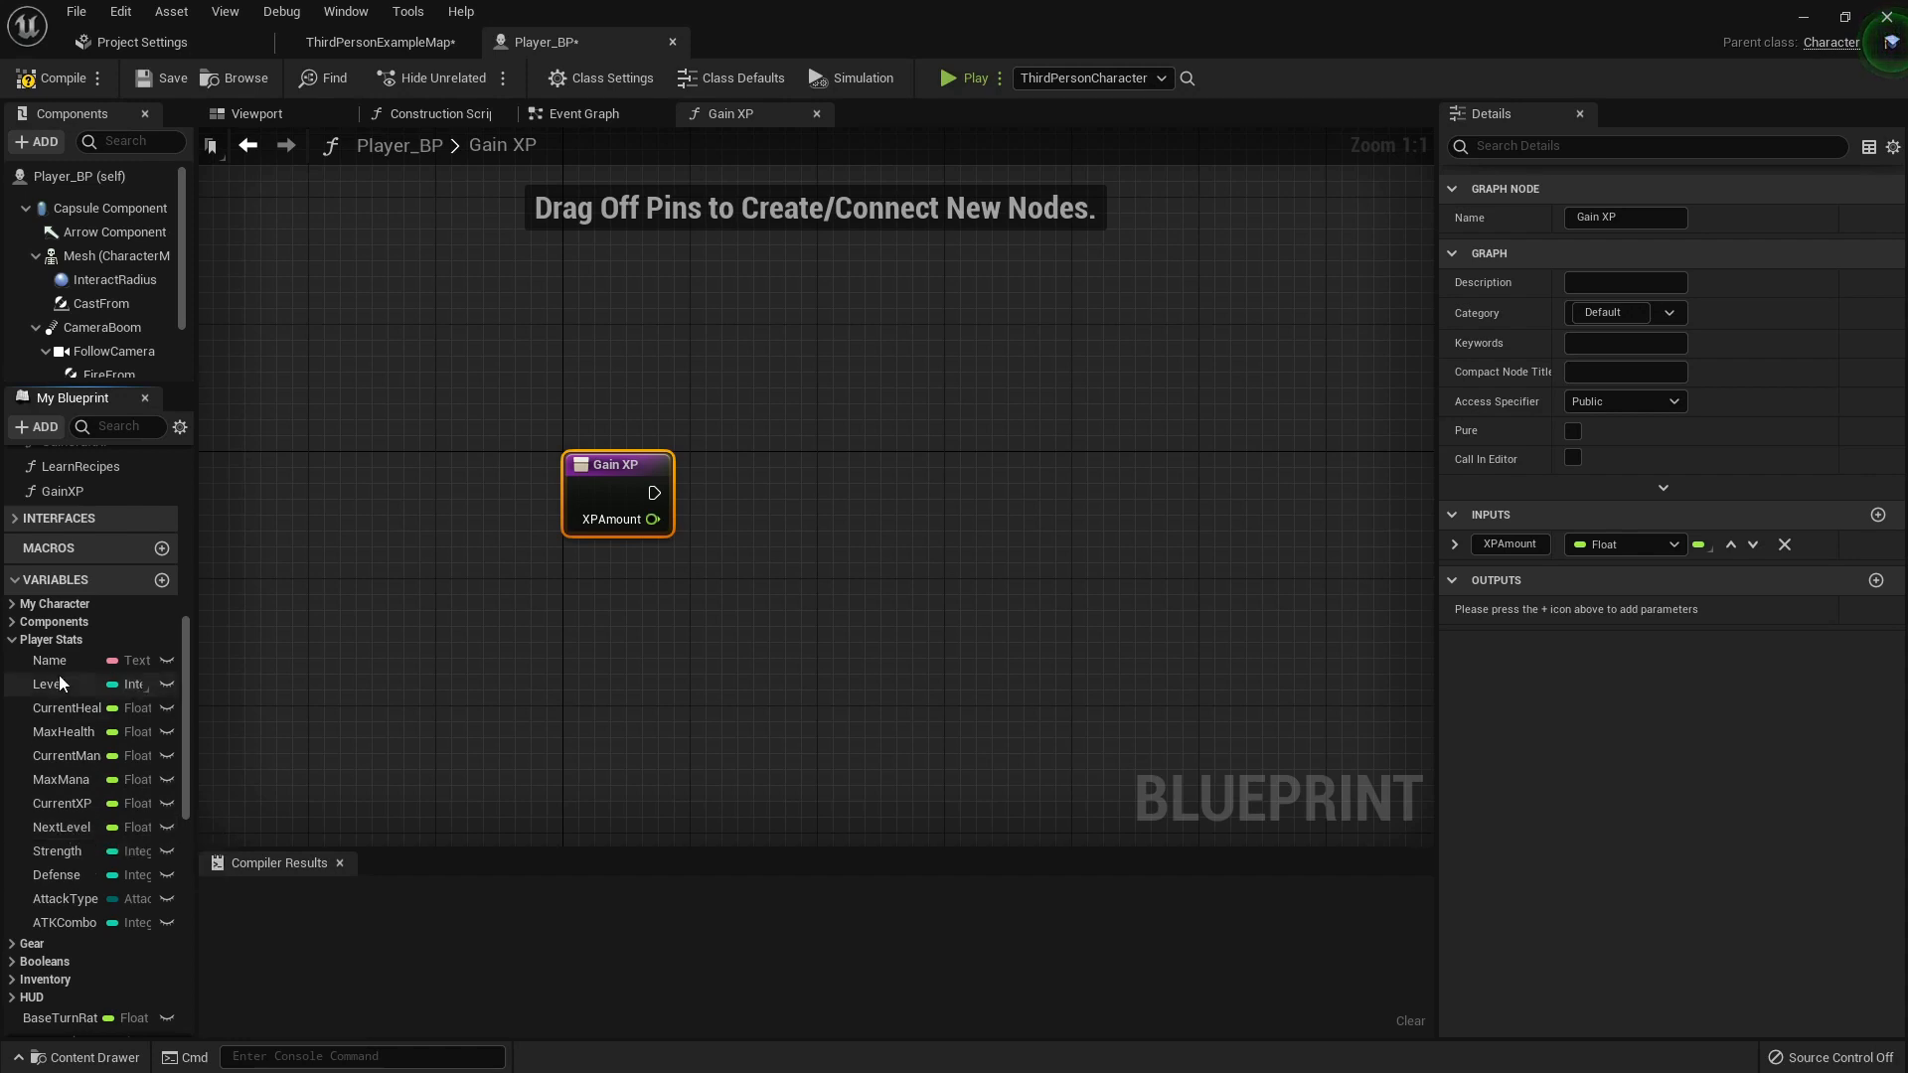
{"action": "mouse_move", "coordinate": [81, 803]}
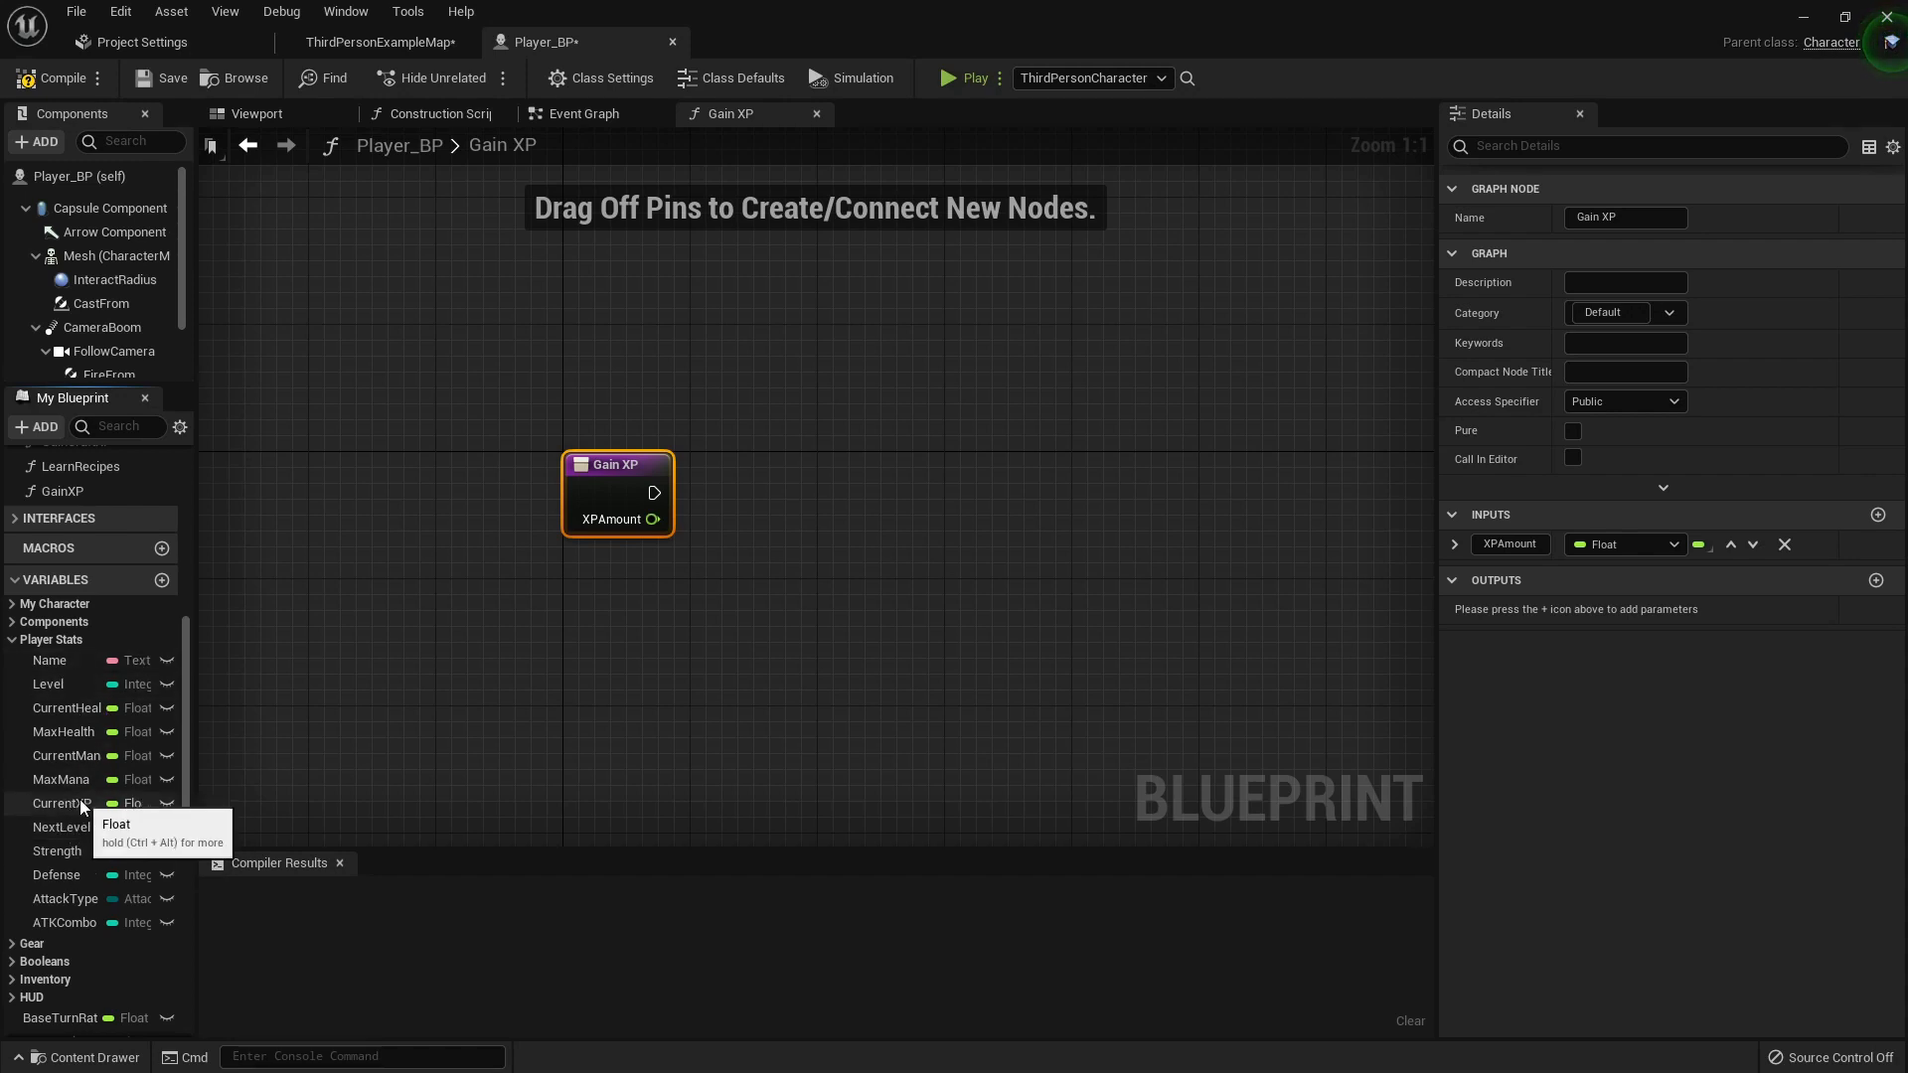
{"action": "left_click", "coordinate": [61, 803]}
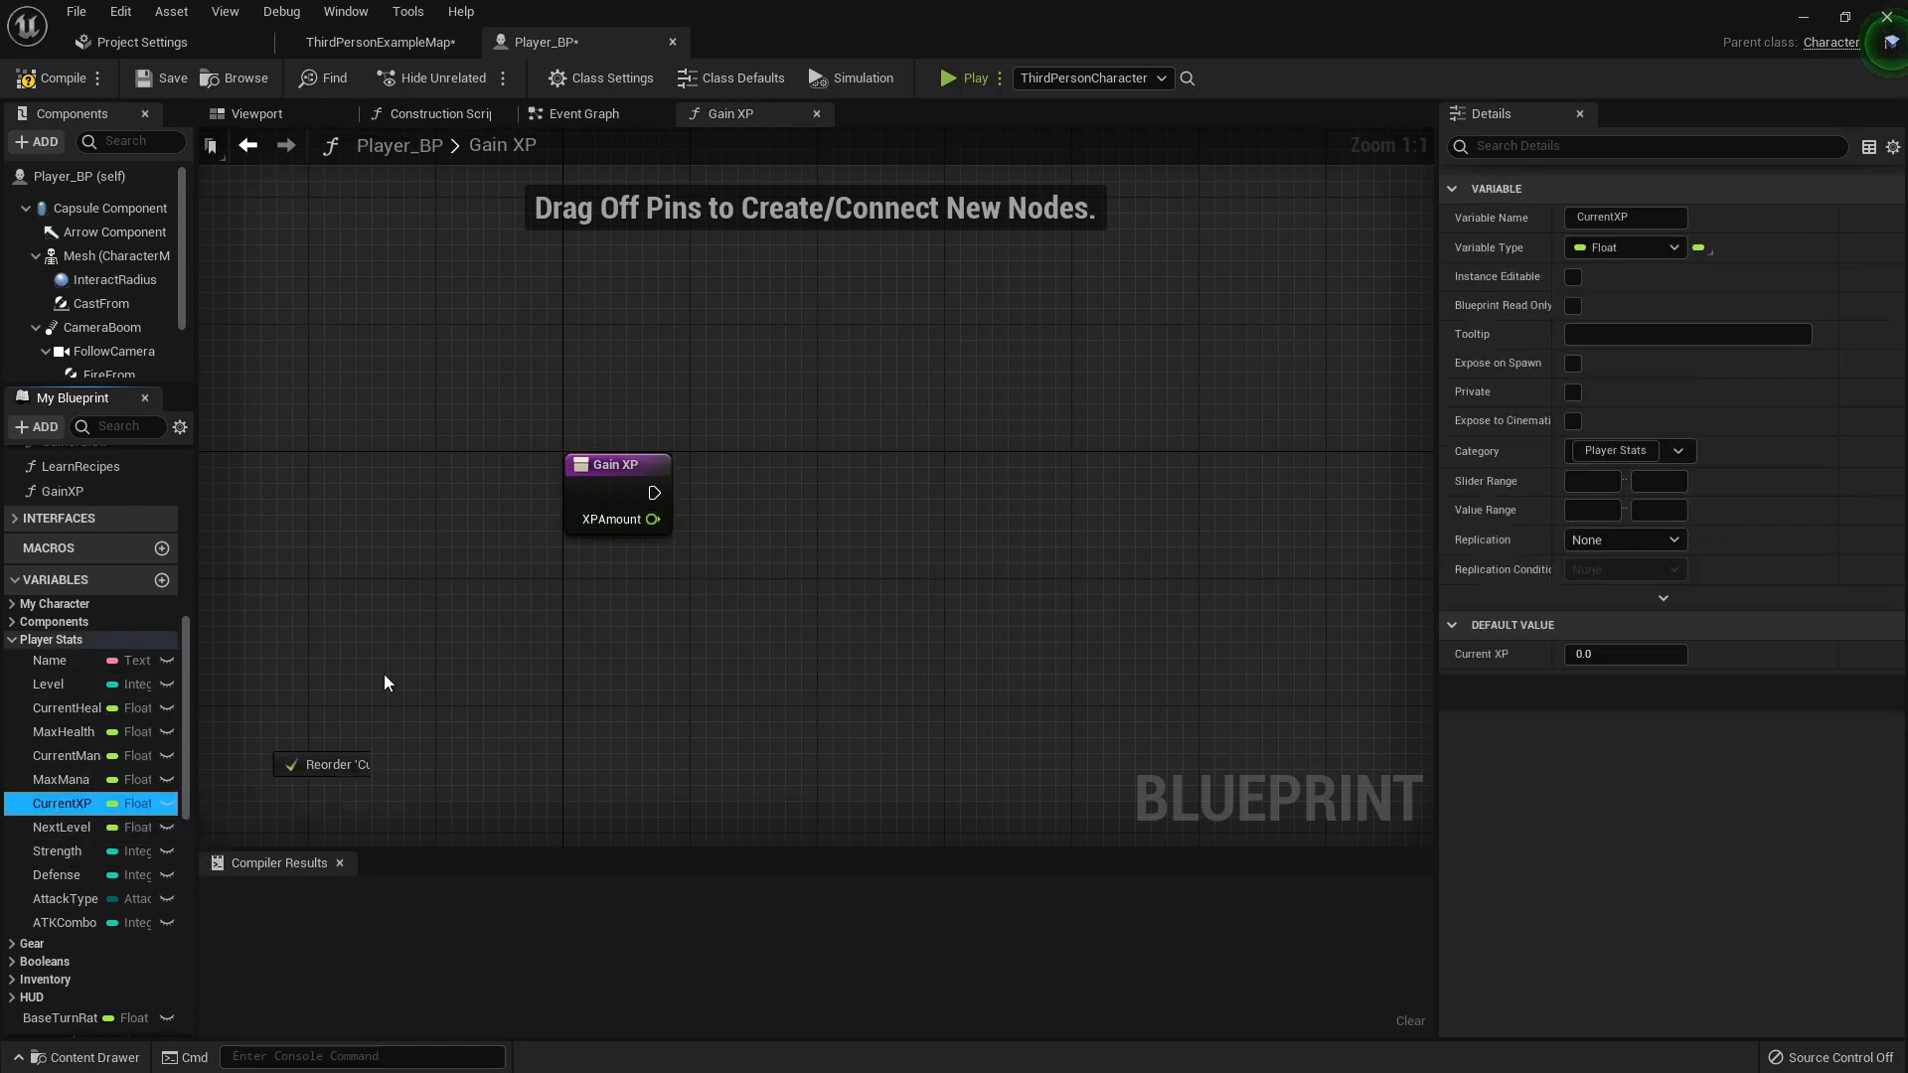
{"action": "left_click_drag", "start_coordinate": [62, 802], "coordinate": [629, 596]}
{"action": "type", "text": "+"}
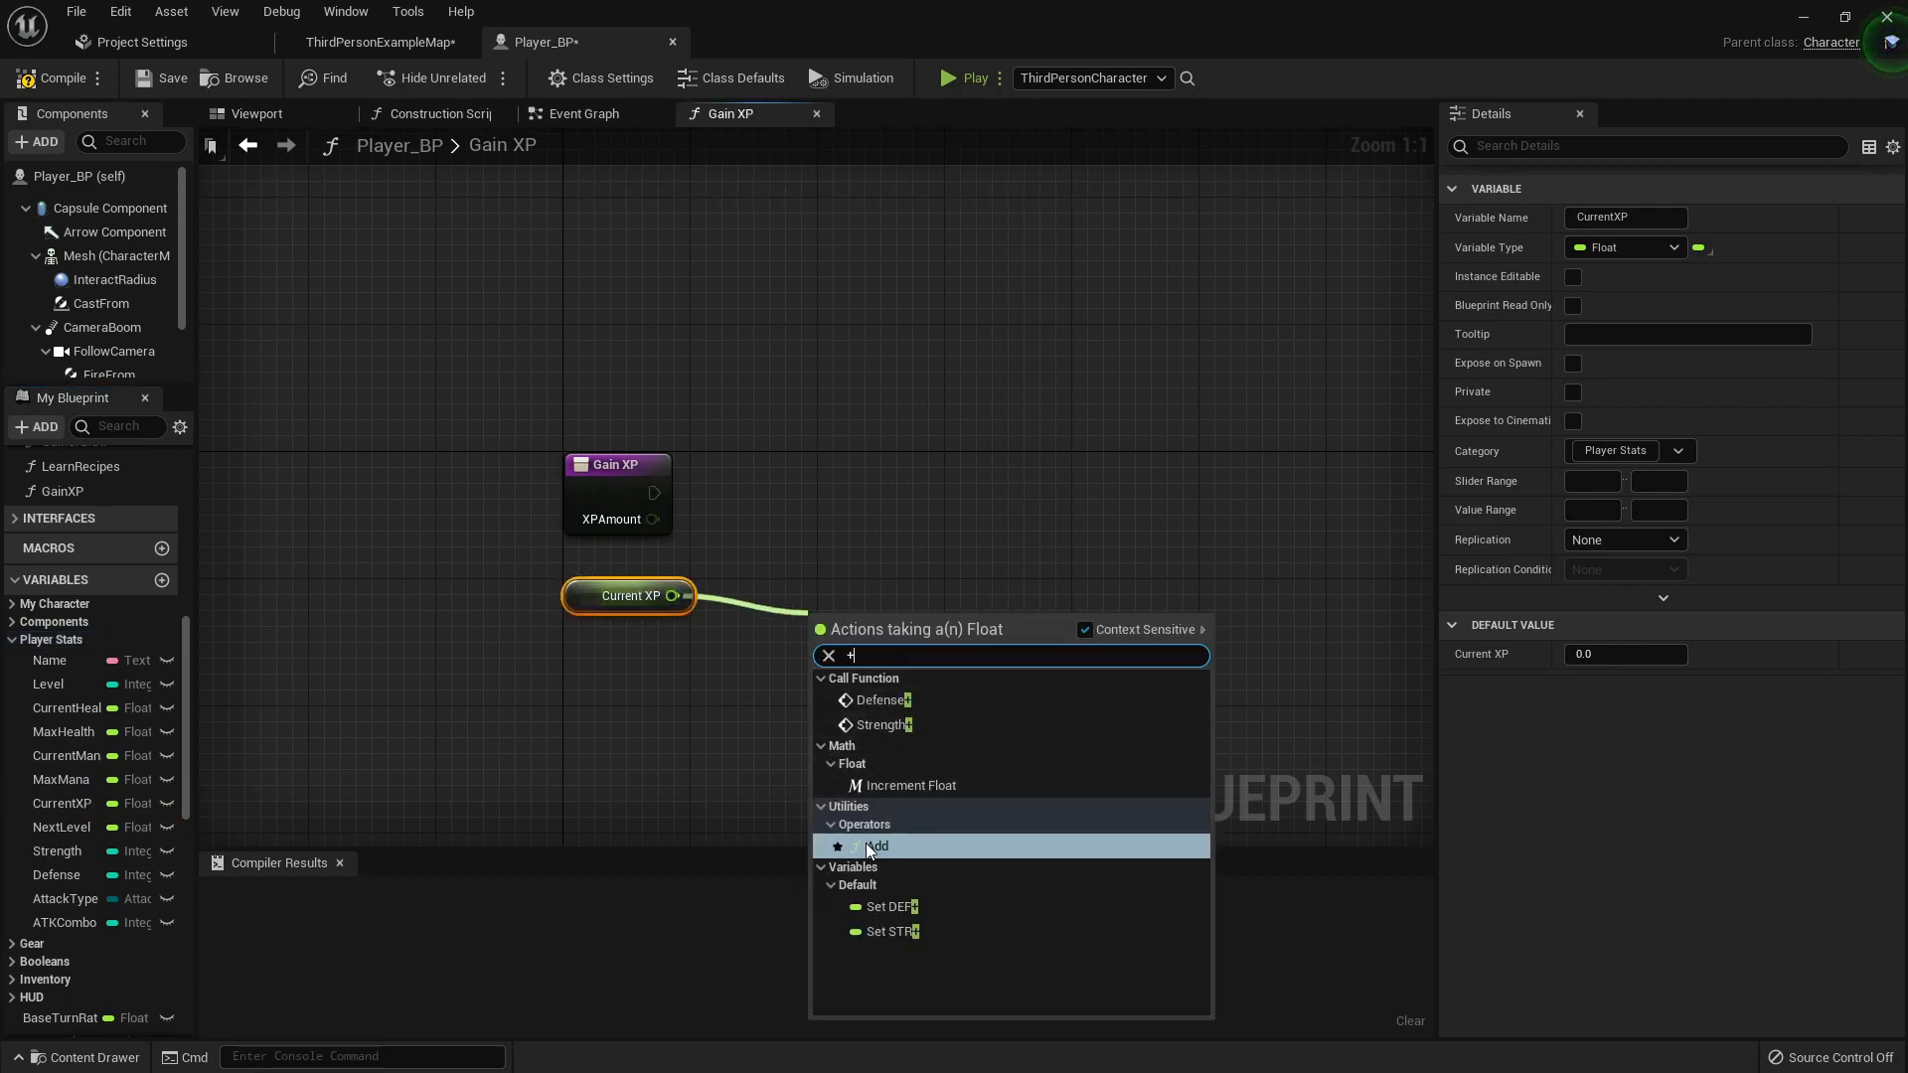
{"action": "left_click", "coordinate": [877, 846]}
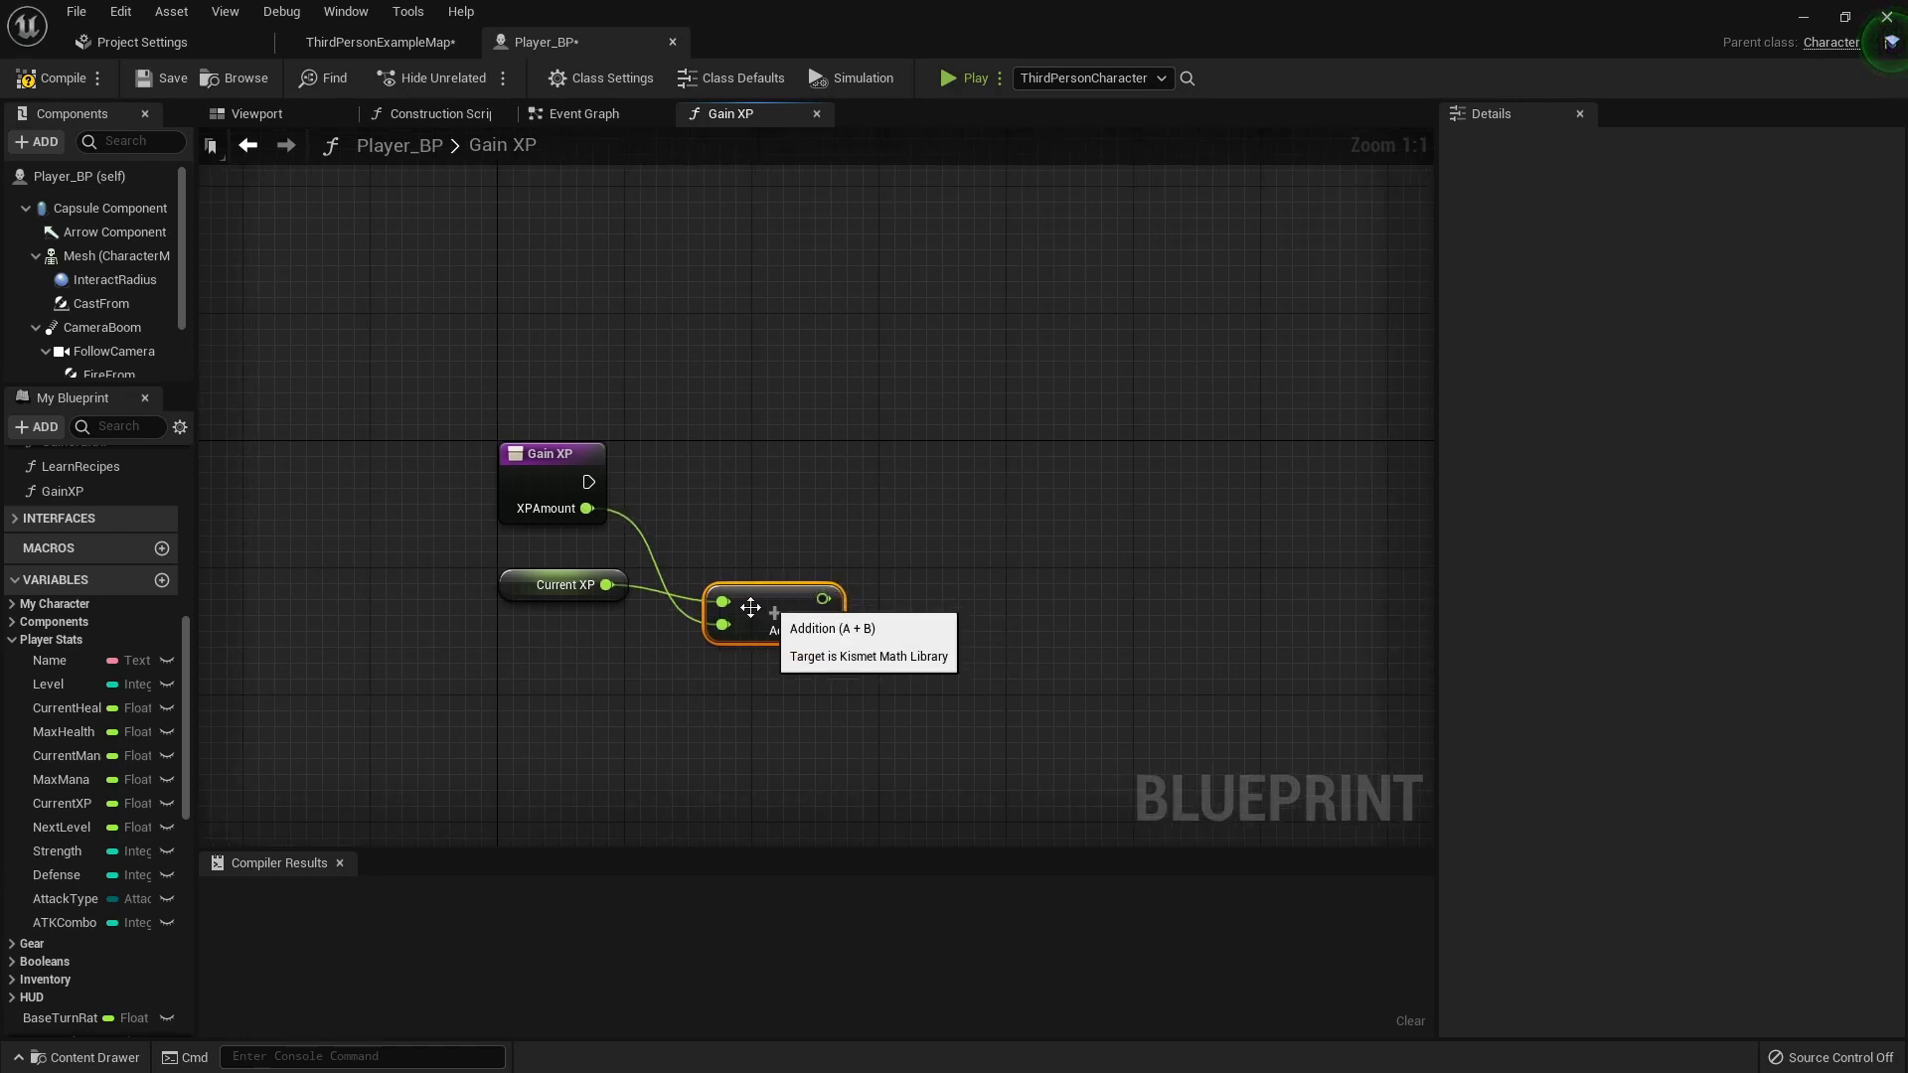
{"action": "left_click", "coordinate": [61, 803]}
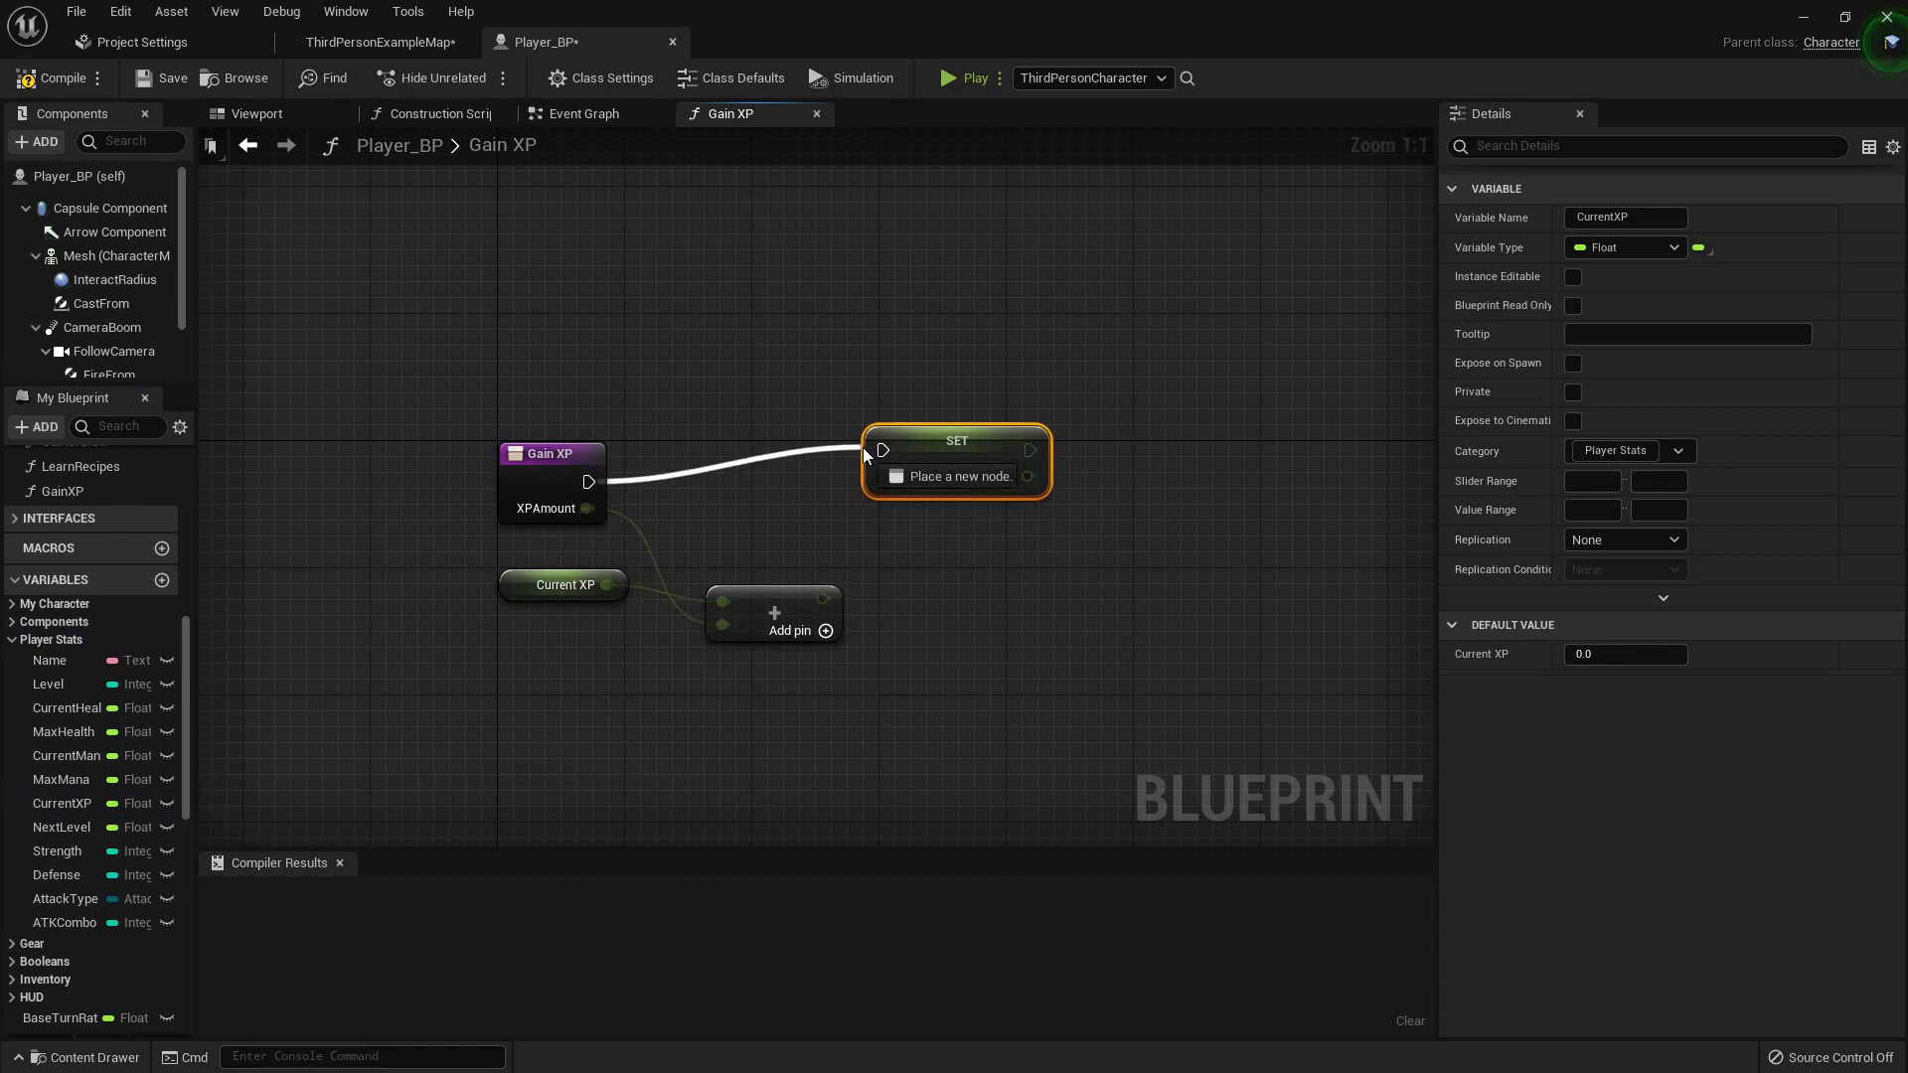
{"action": "left_click_drag", "start_coordinate": [824, 596], "coordinate": [931, 509]}
{"action": "type", "text": ">"}
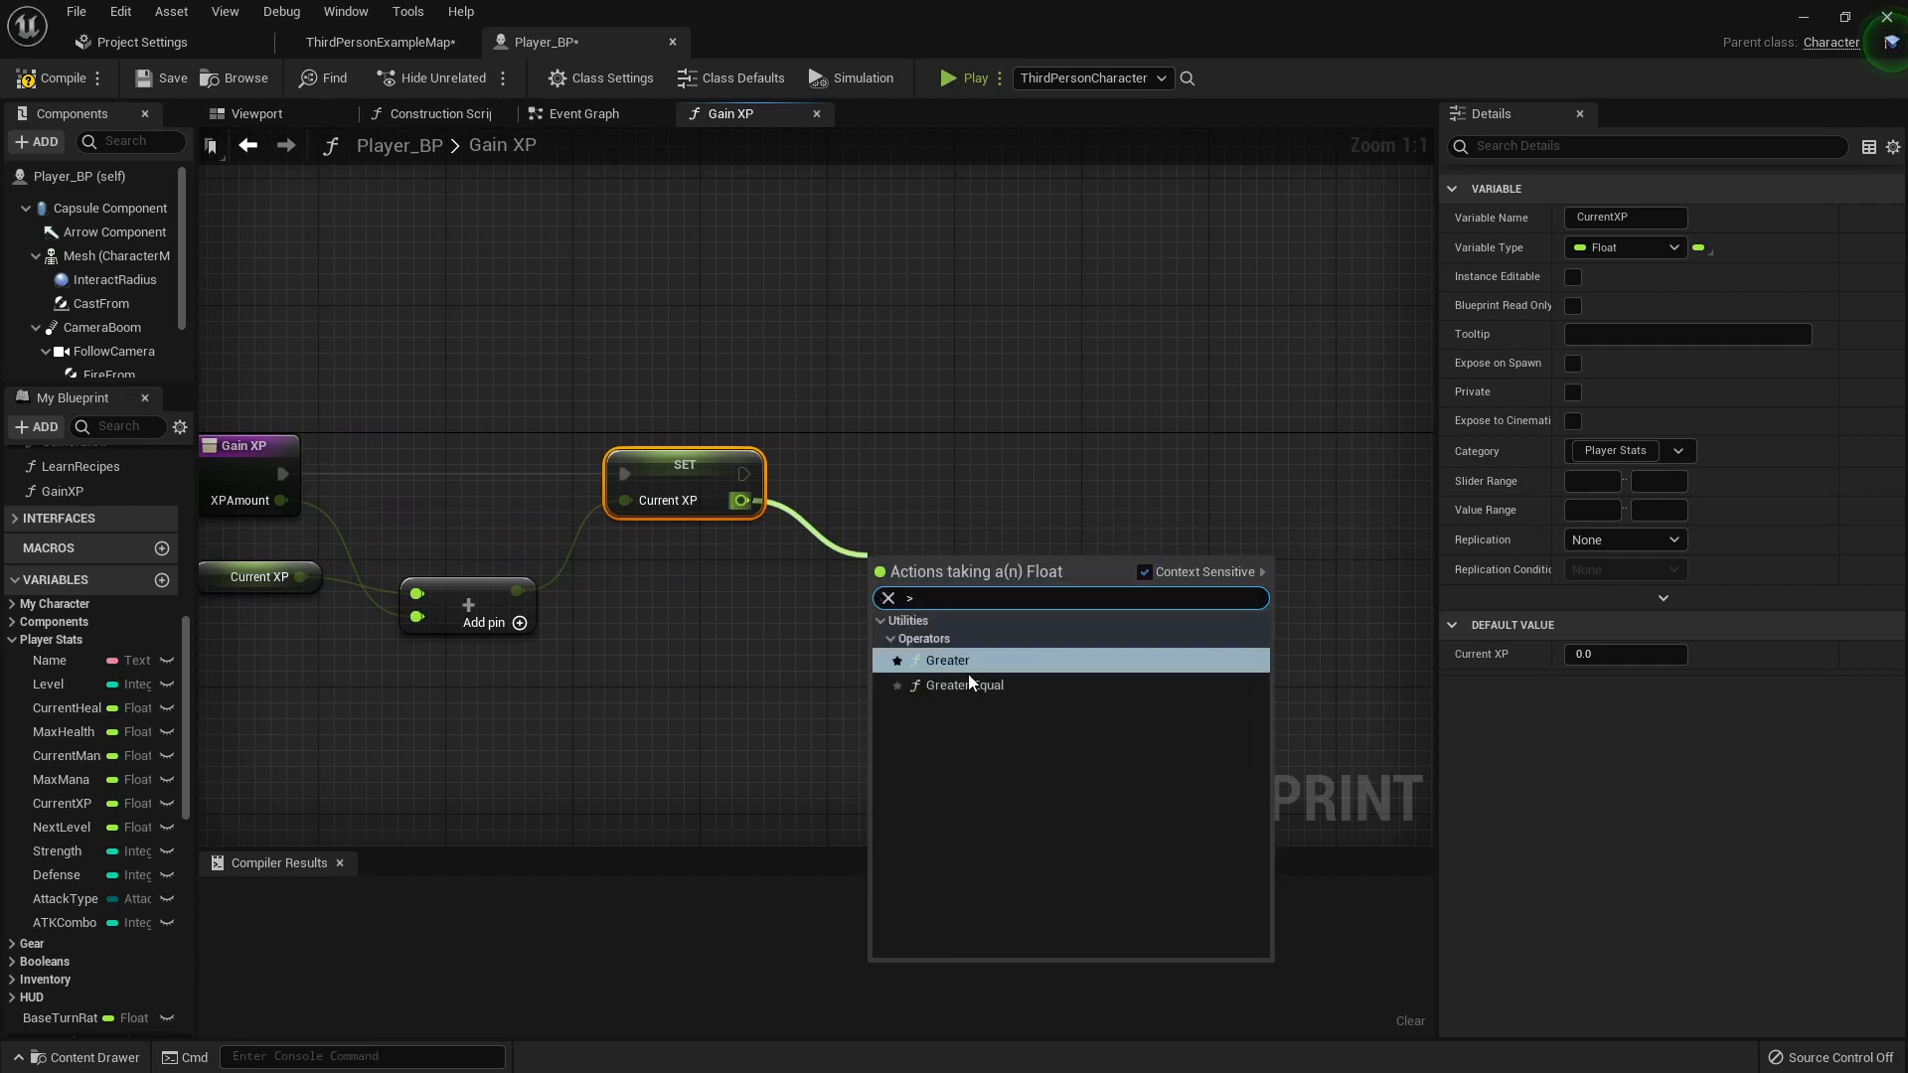
- Add a >= node comparing the updated CurrentXP against a NextLevel getter
{"action": "left_click", "coordinate": [965, 685]}
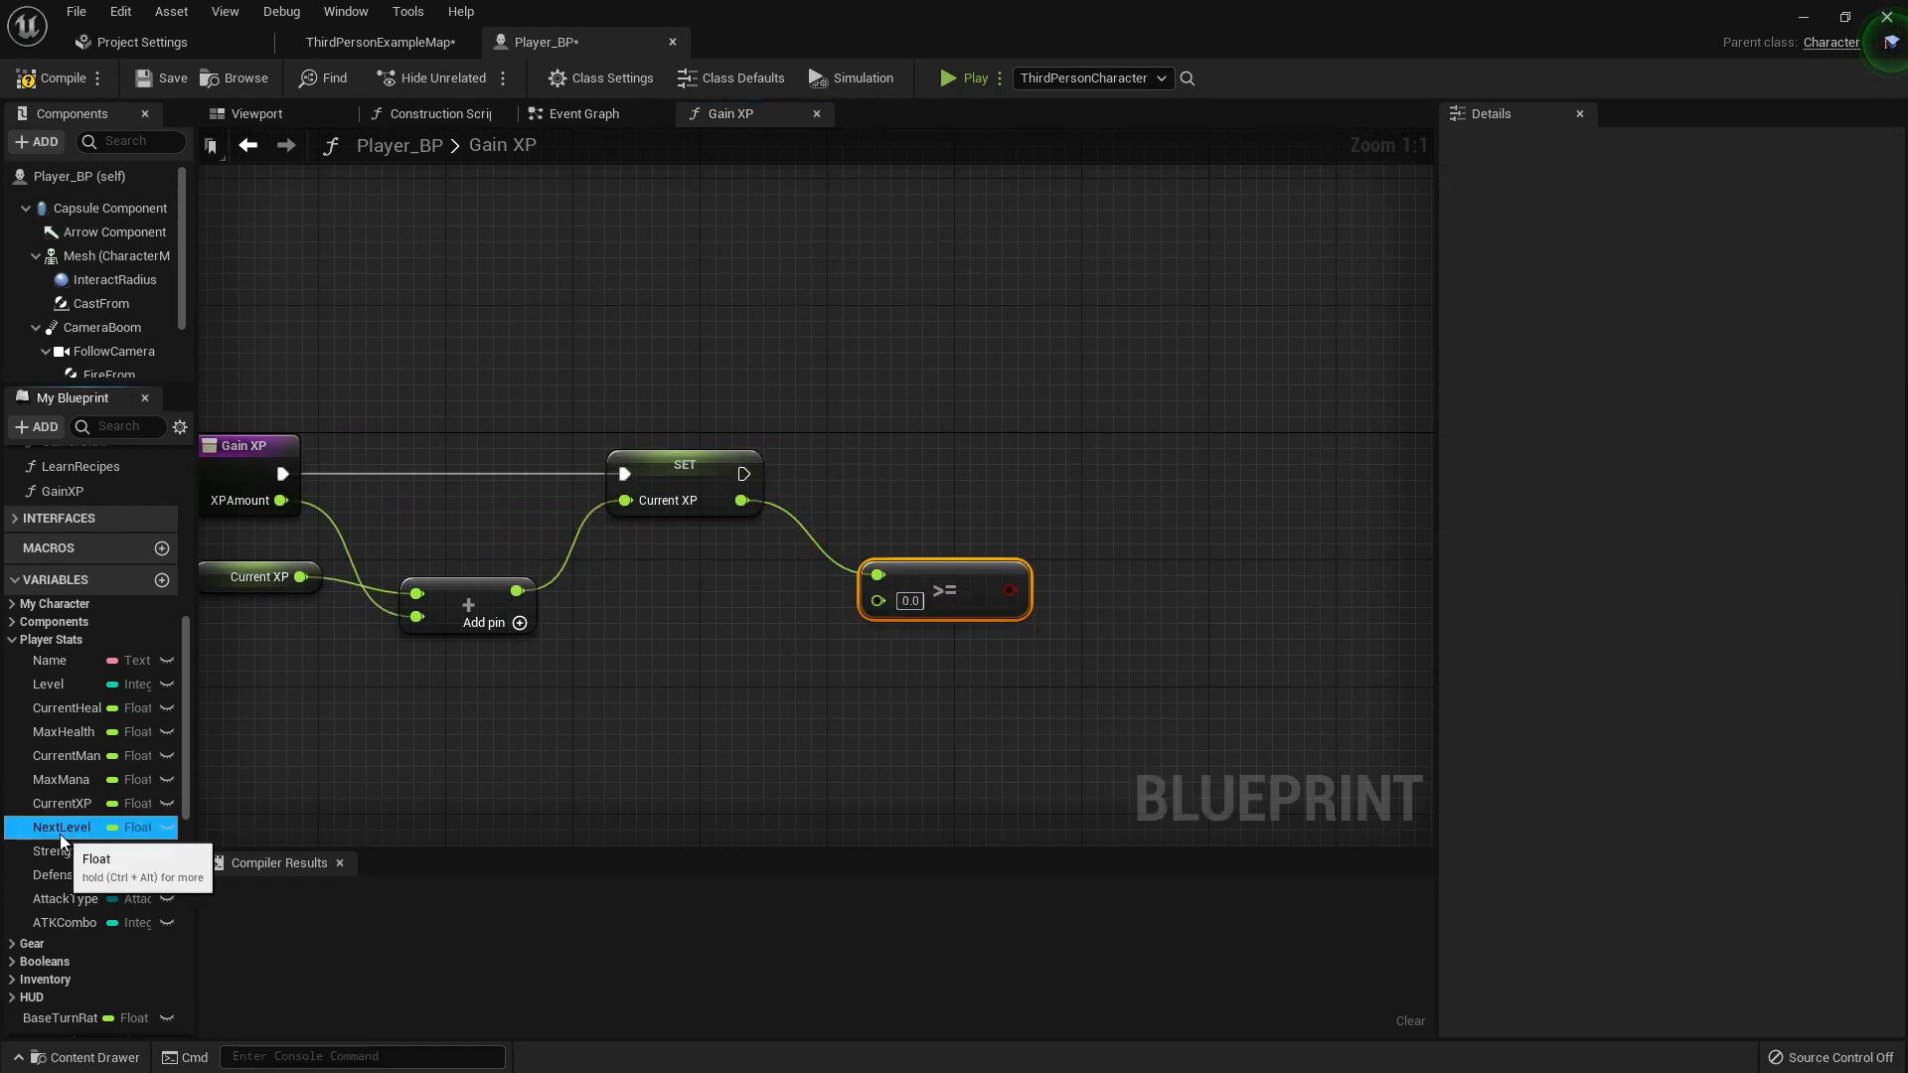
{"action": "left_click_drag", "start_coordinate": [59, 828], "coordinate": [733, 624]}
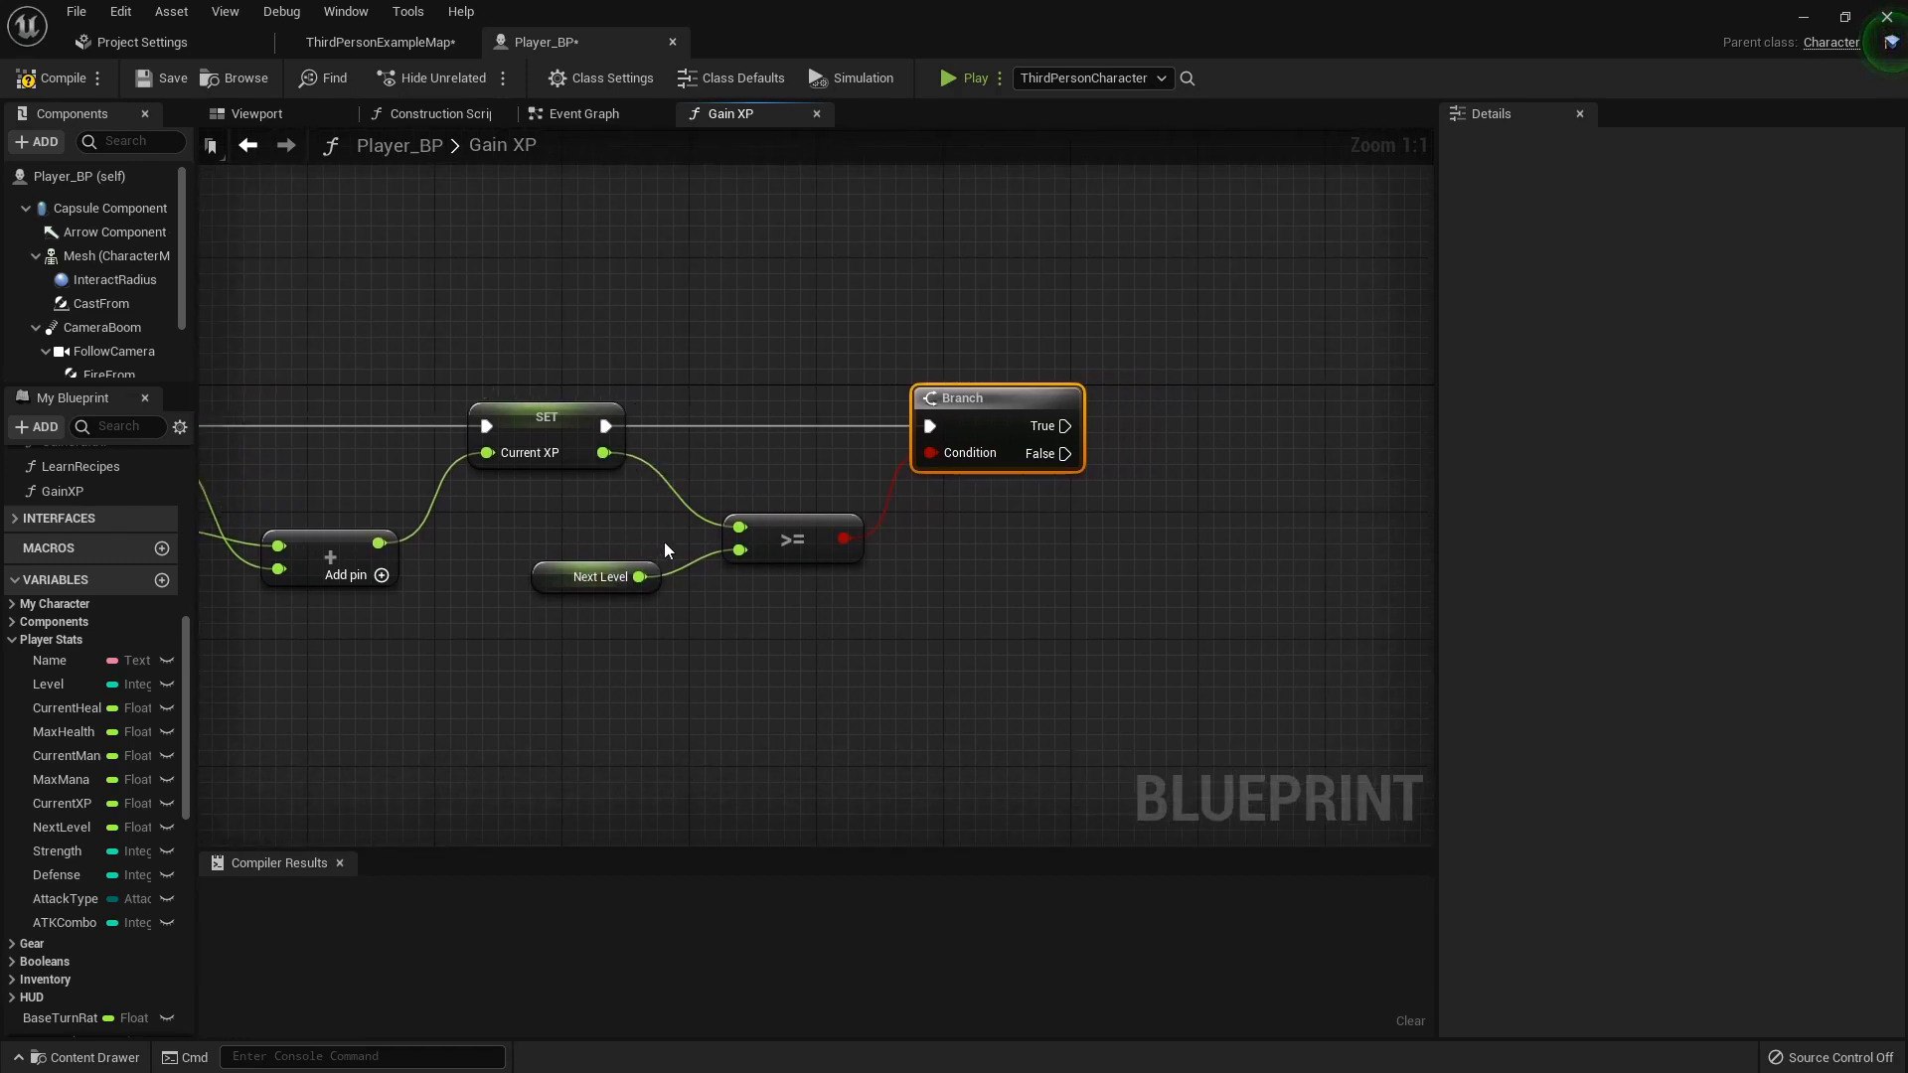
{"action": "mouse_move", "coordinate": [660, 558]}
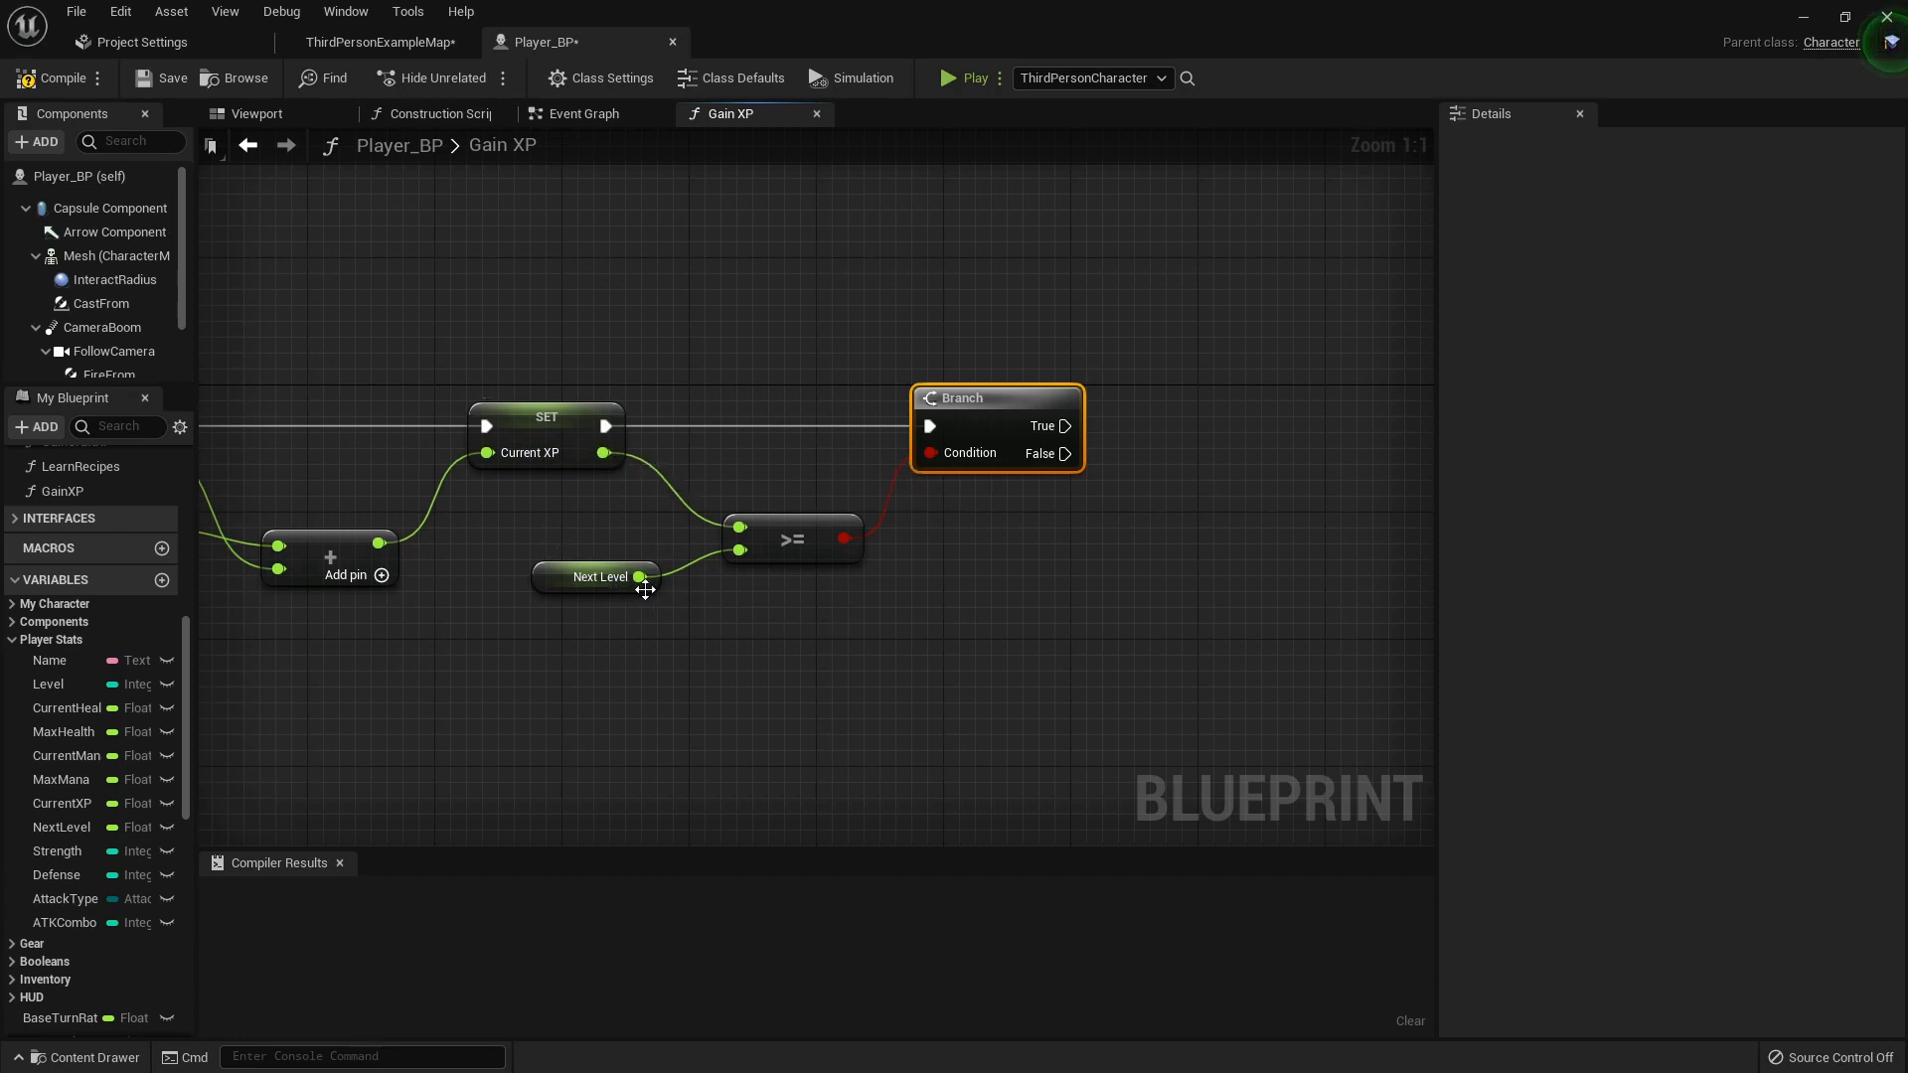
{"action": "mouse_move", "coordinate": [606, 442]}
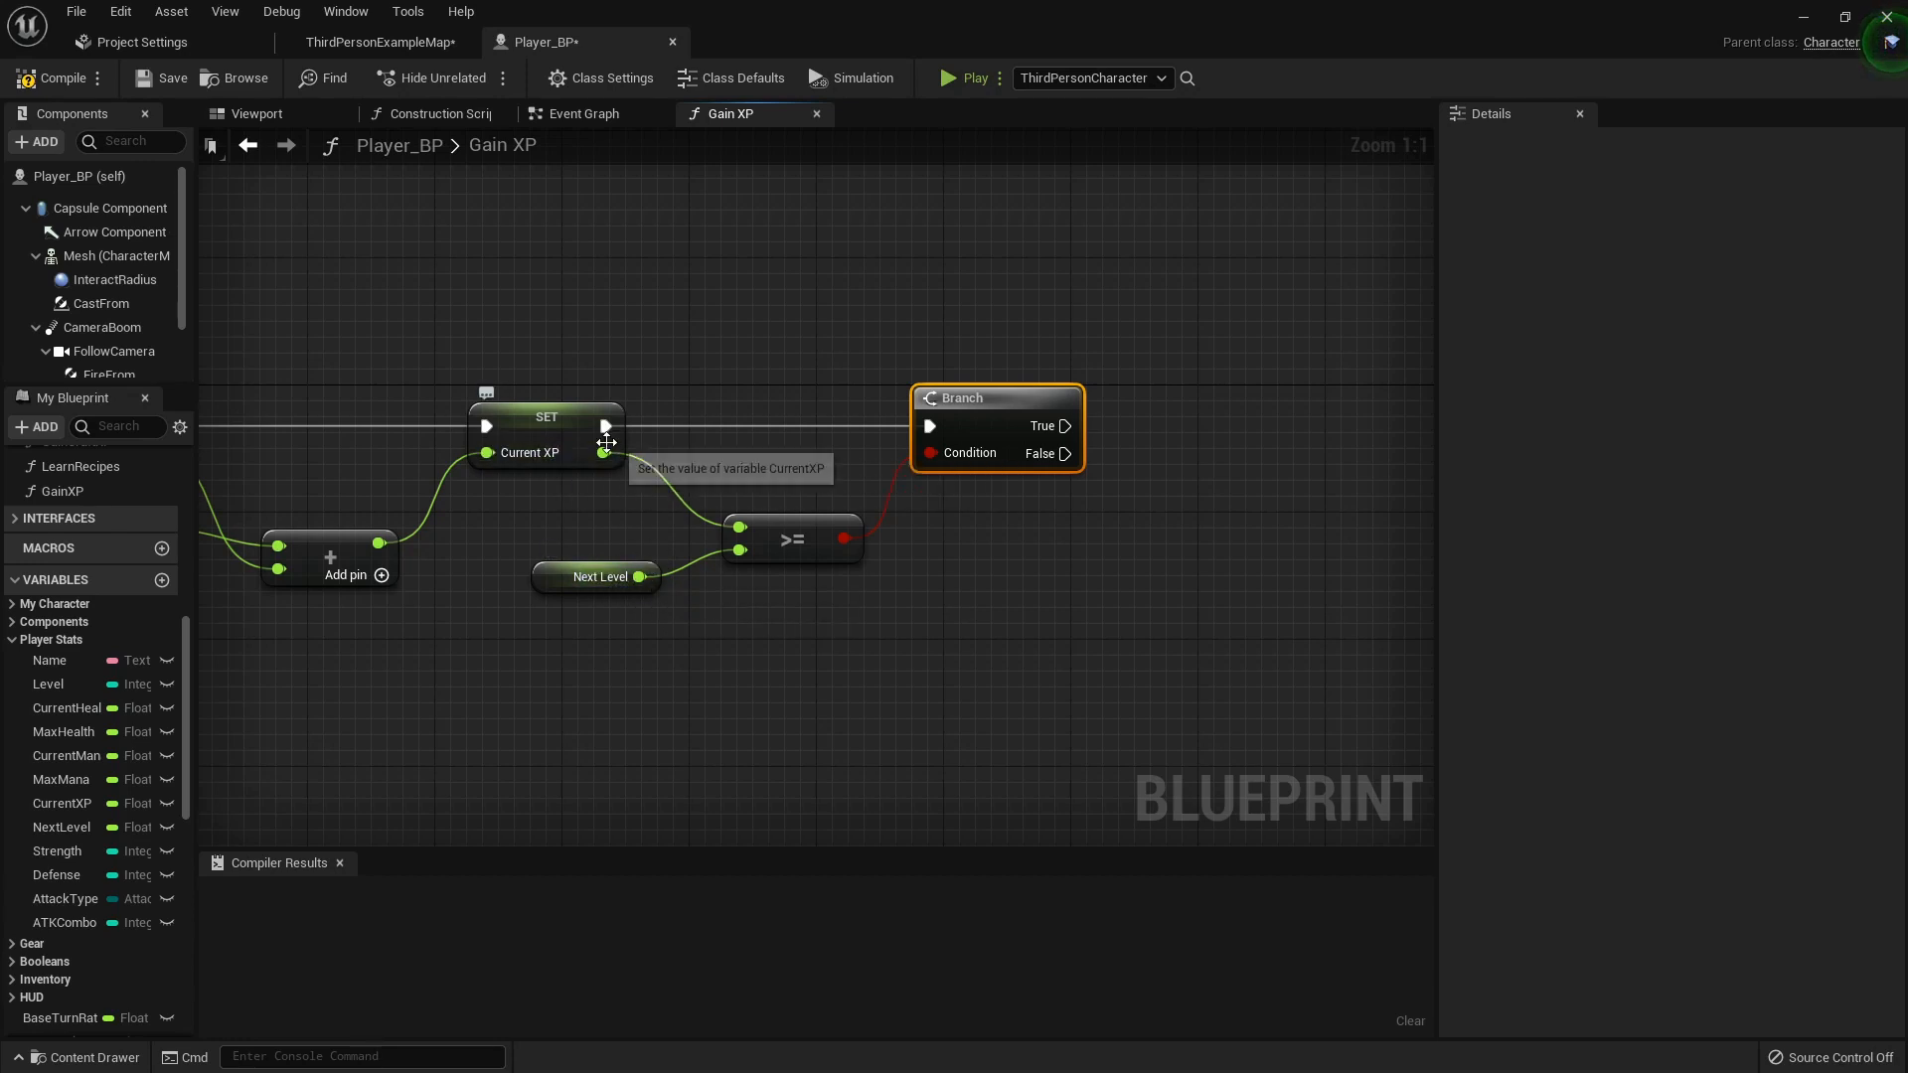
{"action": "mouse_move", "coordinate": [760, 649]}
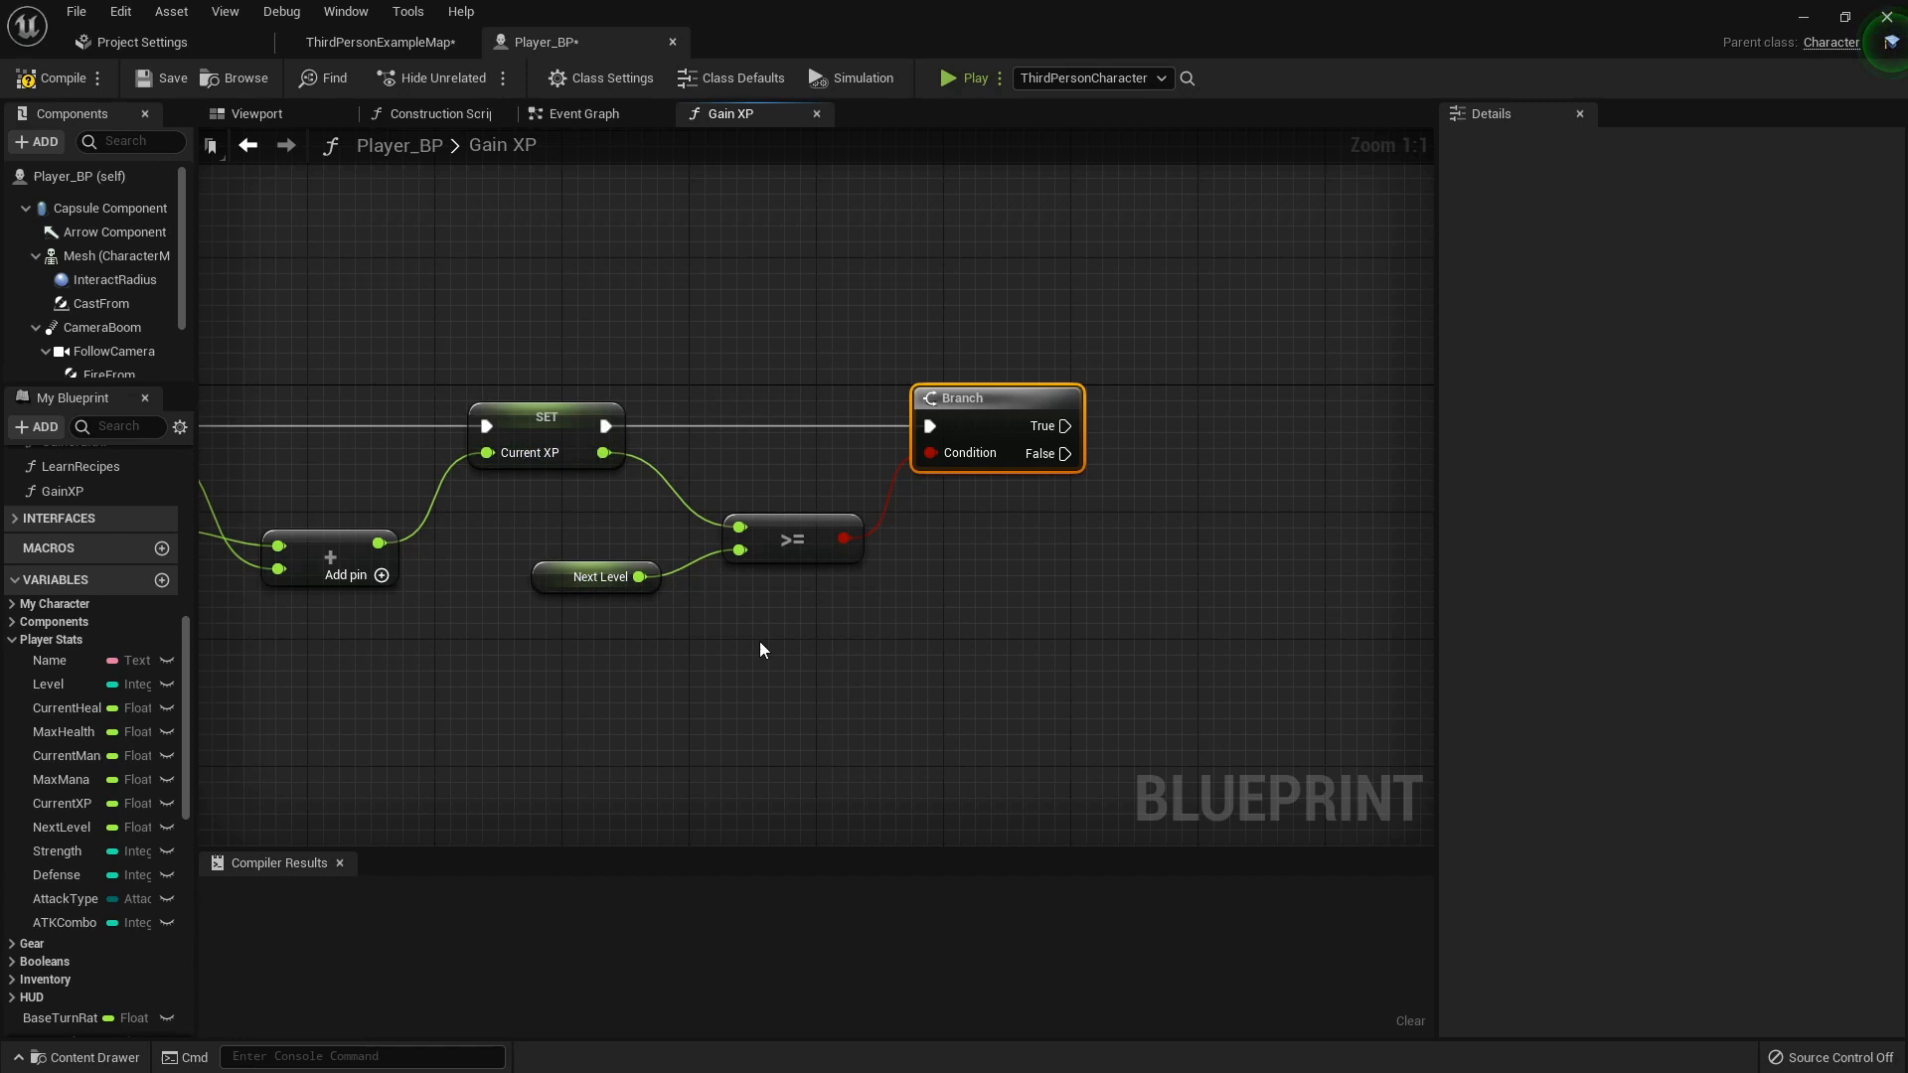
{"action": "mouse_move", "coordinate": [645, 540]}
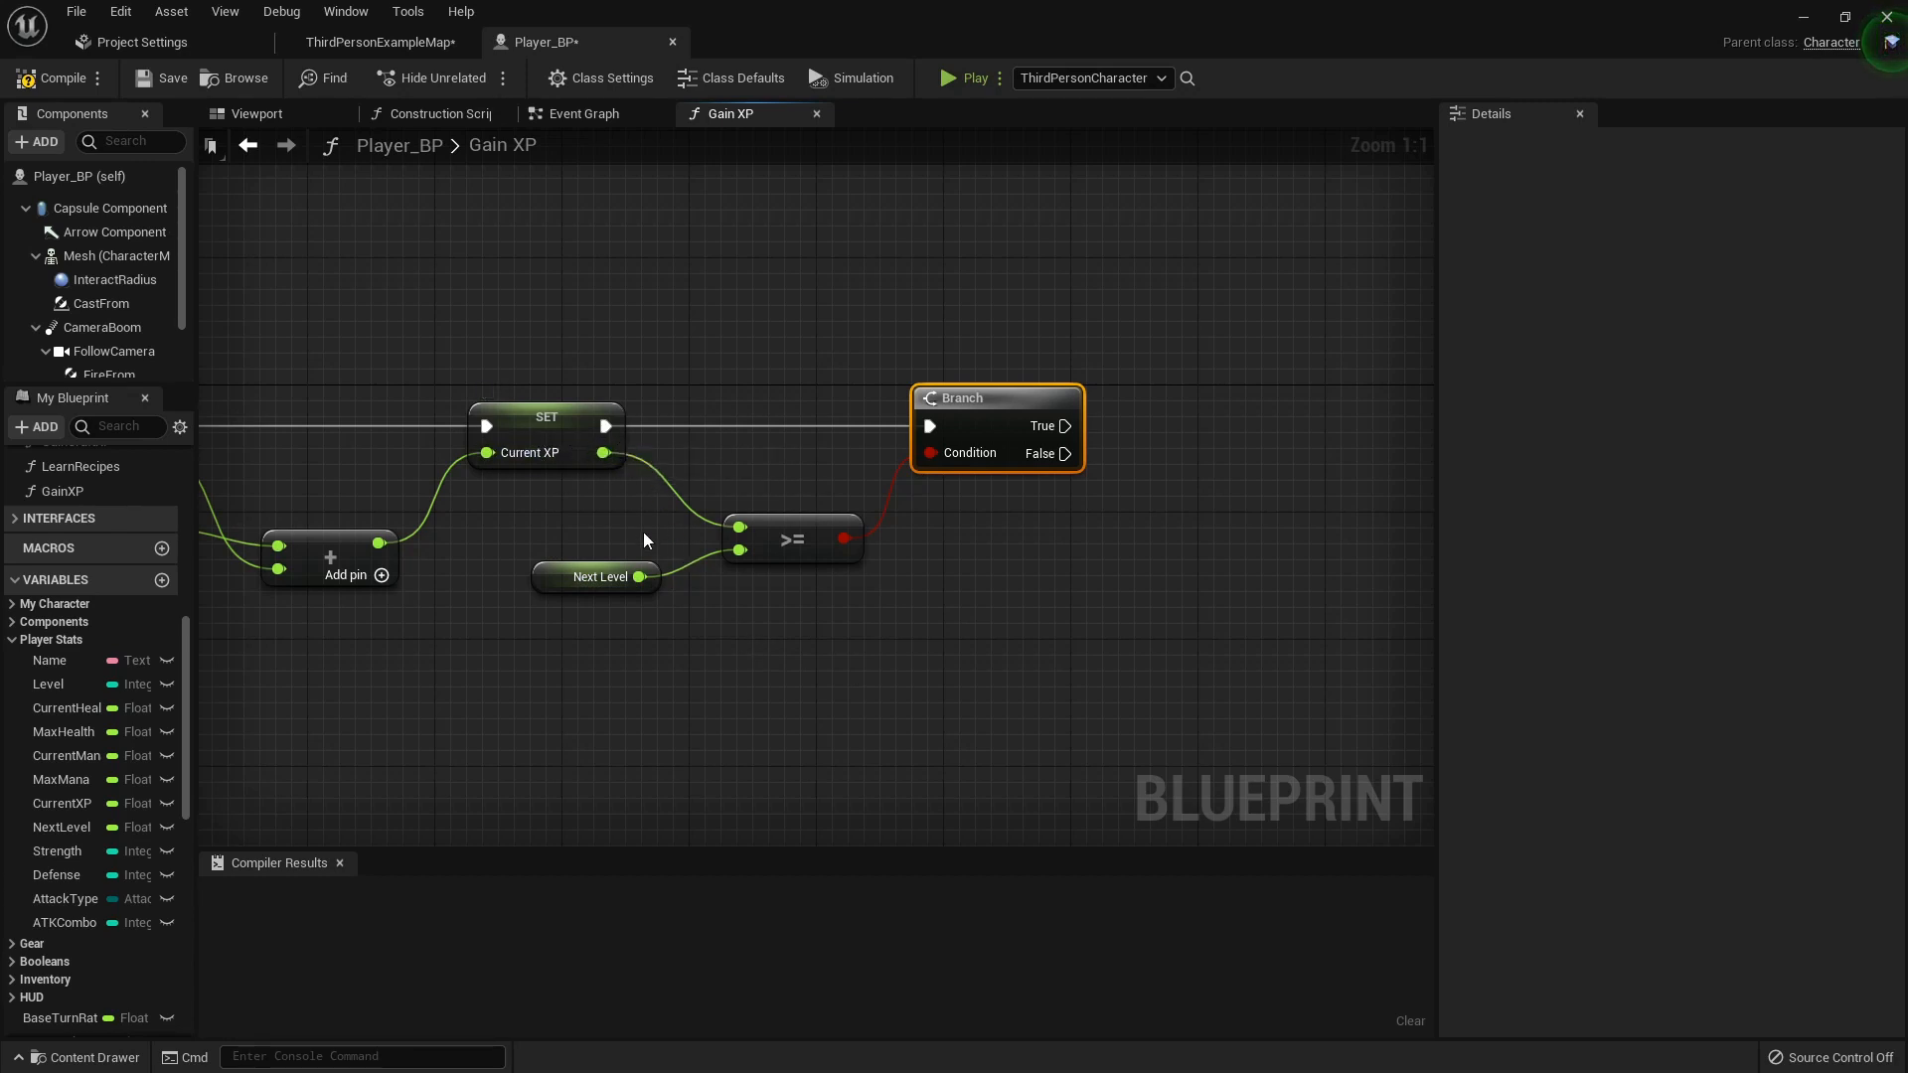
{"action": "mouse_move", "coordinate": [620, 454]}
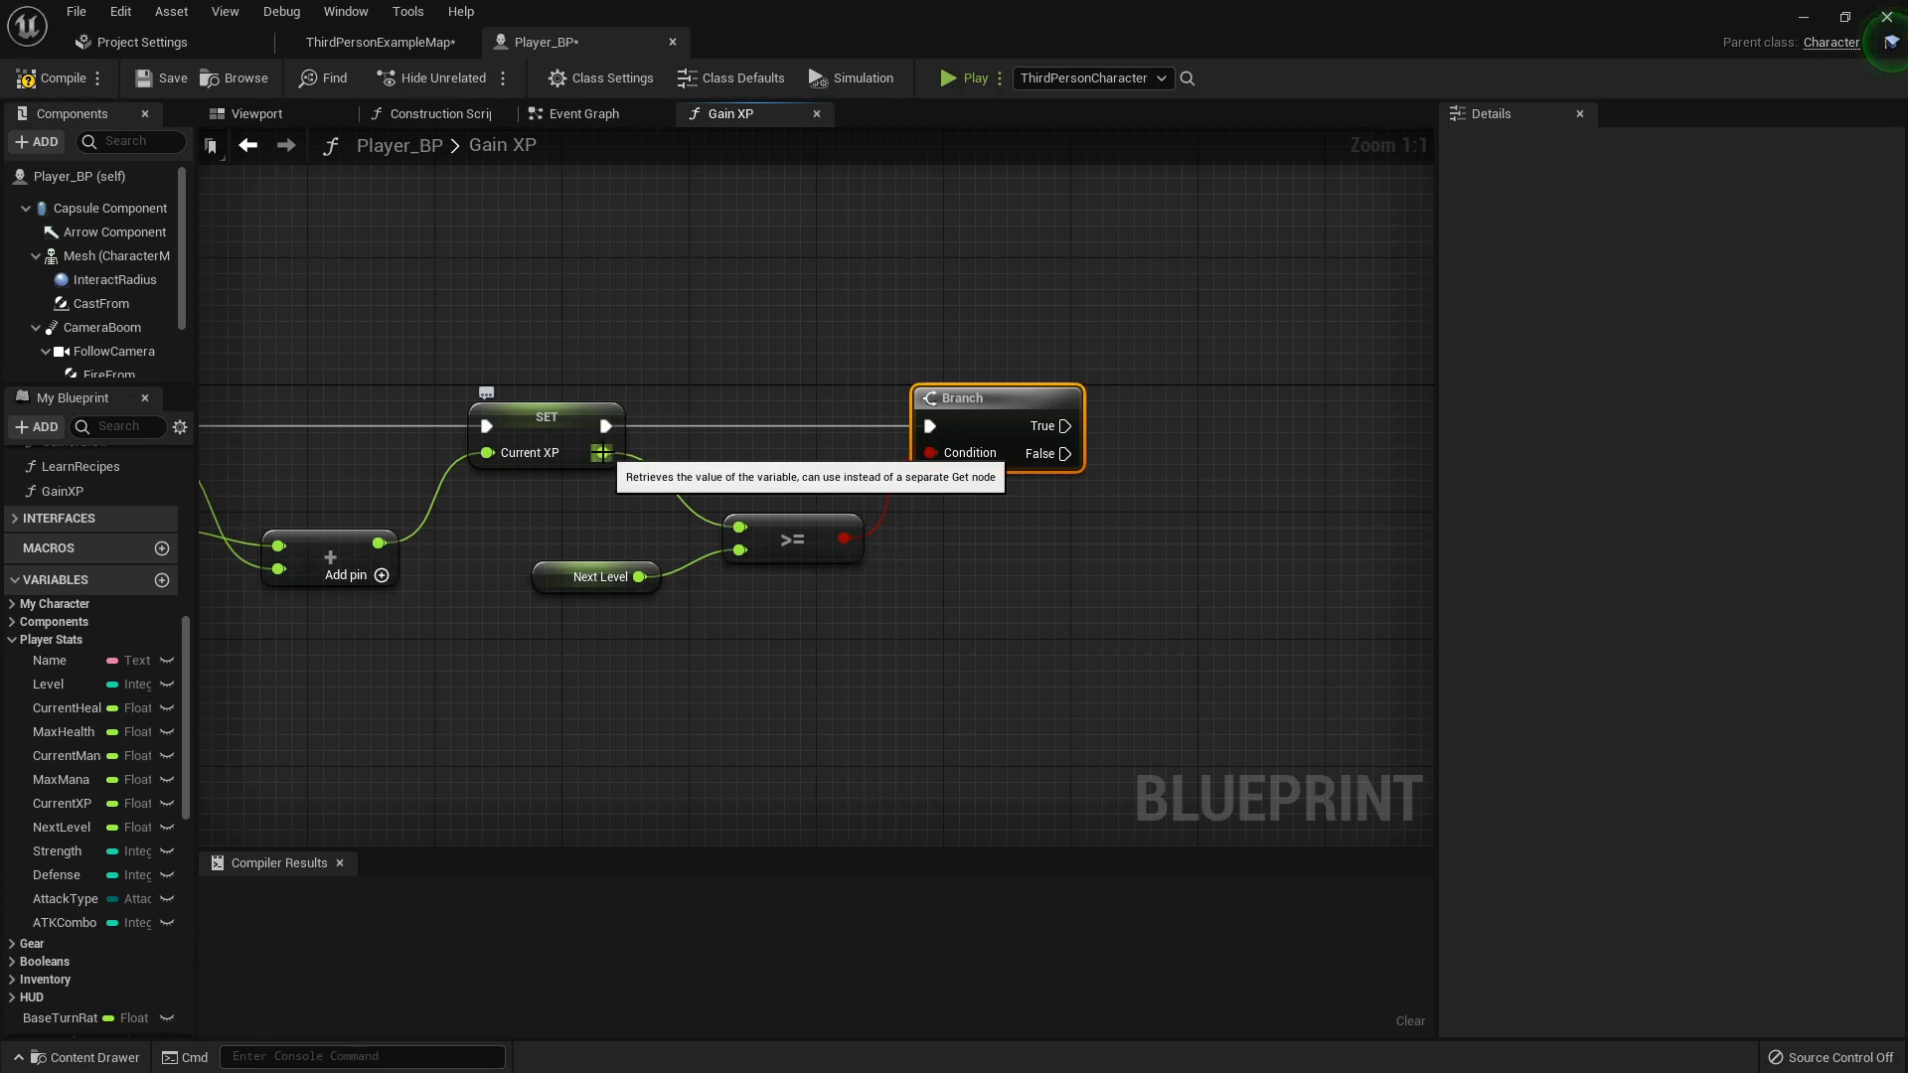
- Place a CurrentXP setter that receives CurrentXP minus NextLevel
{"action": "left_click", "coordinate": [61, 803]}
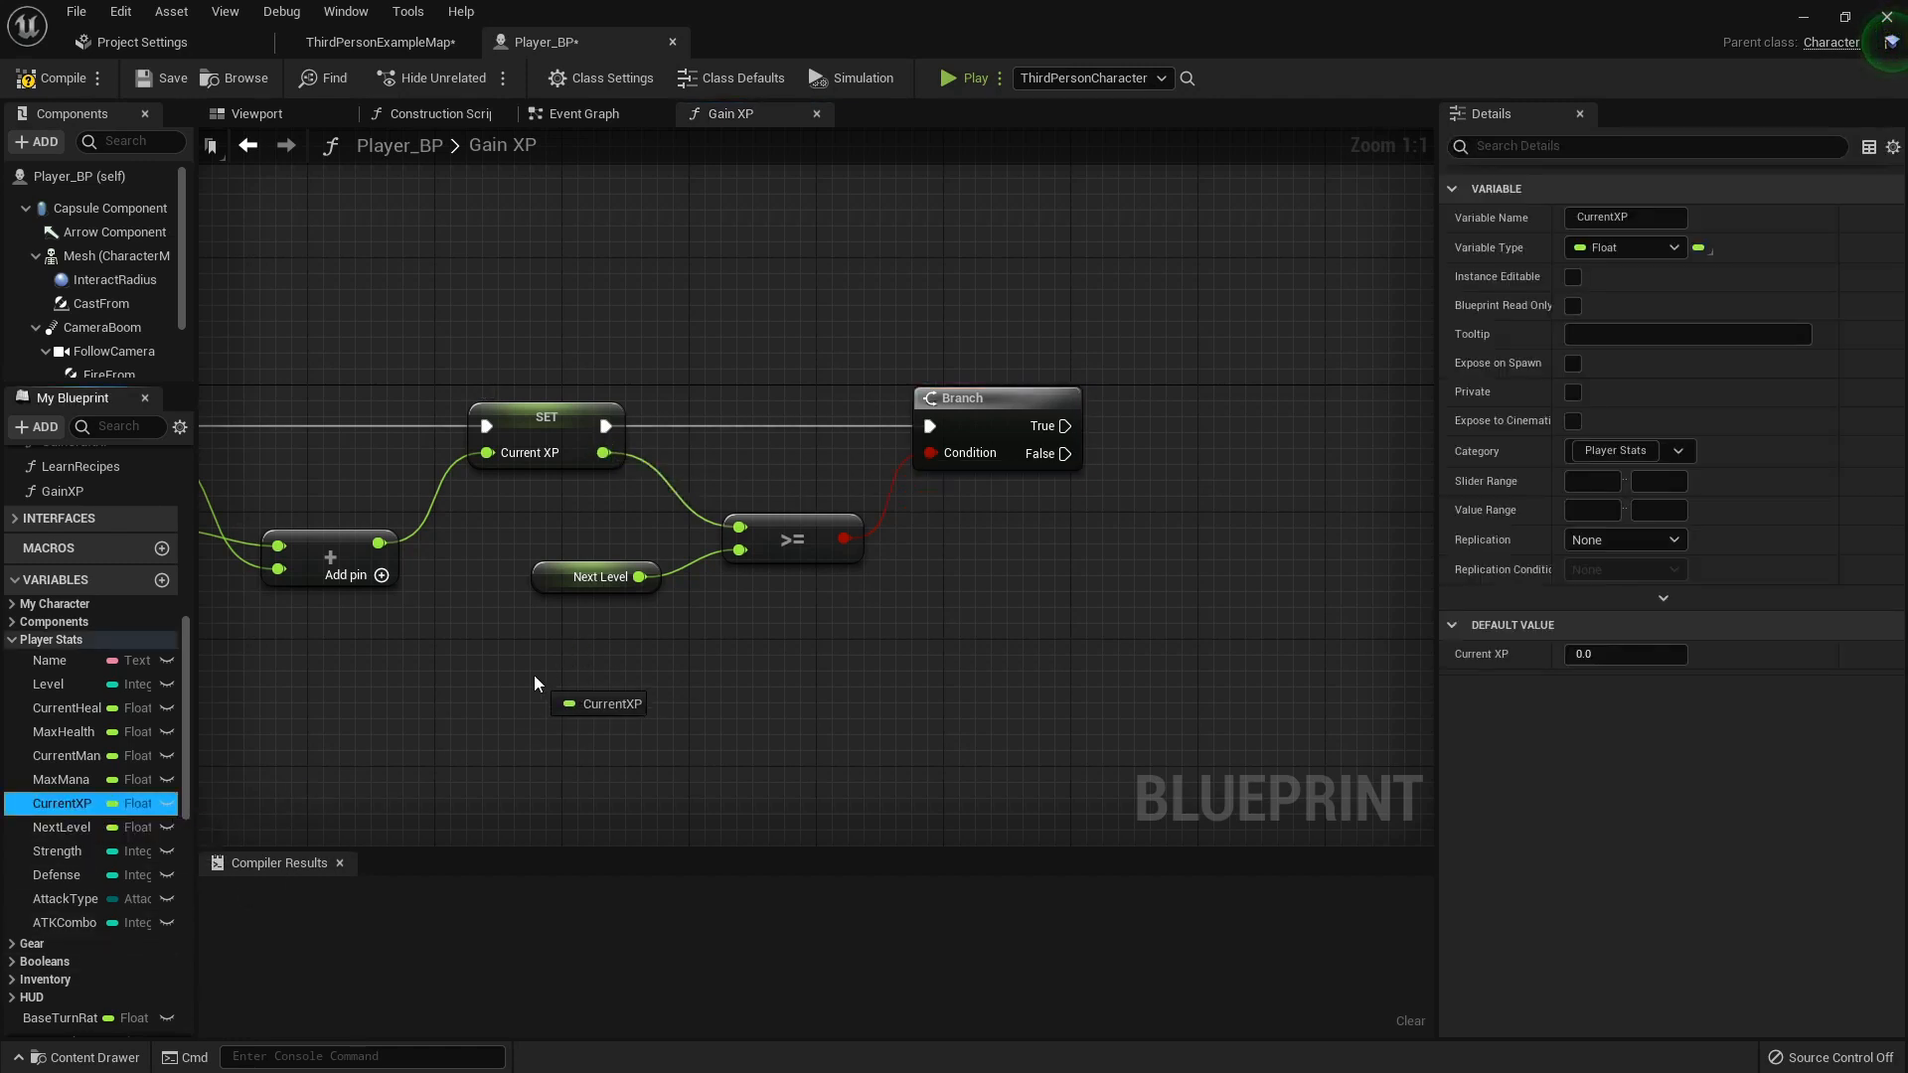
{"action": "left_click_drag", "start_coordinate": [639, 687], "coordinate": [791, 657]}
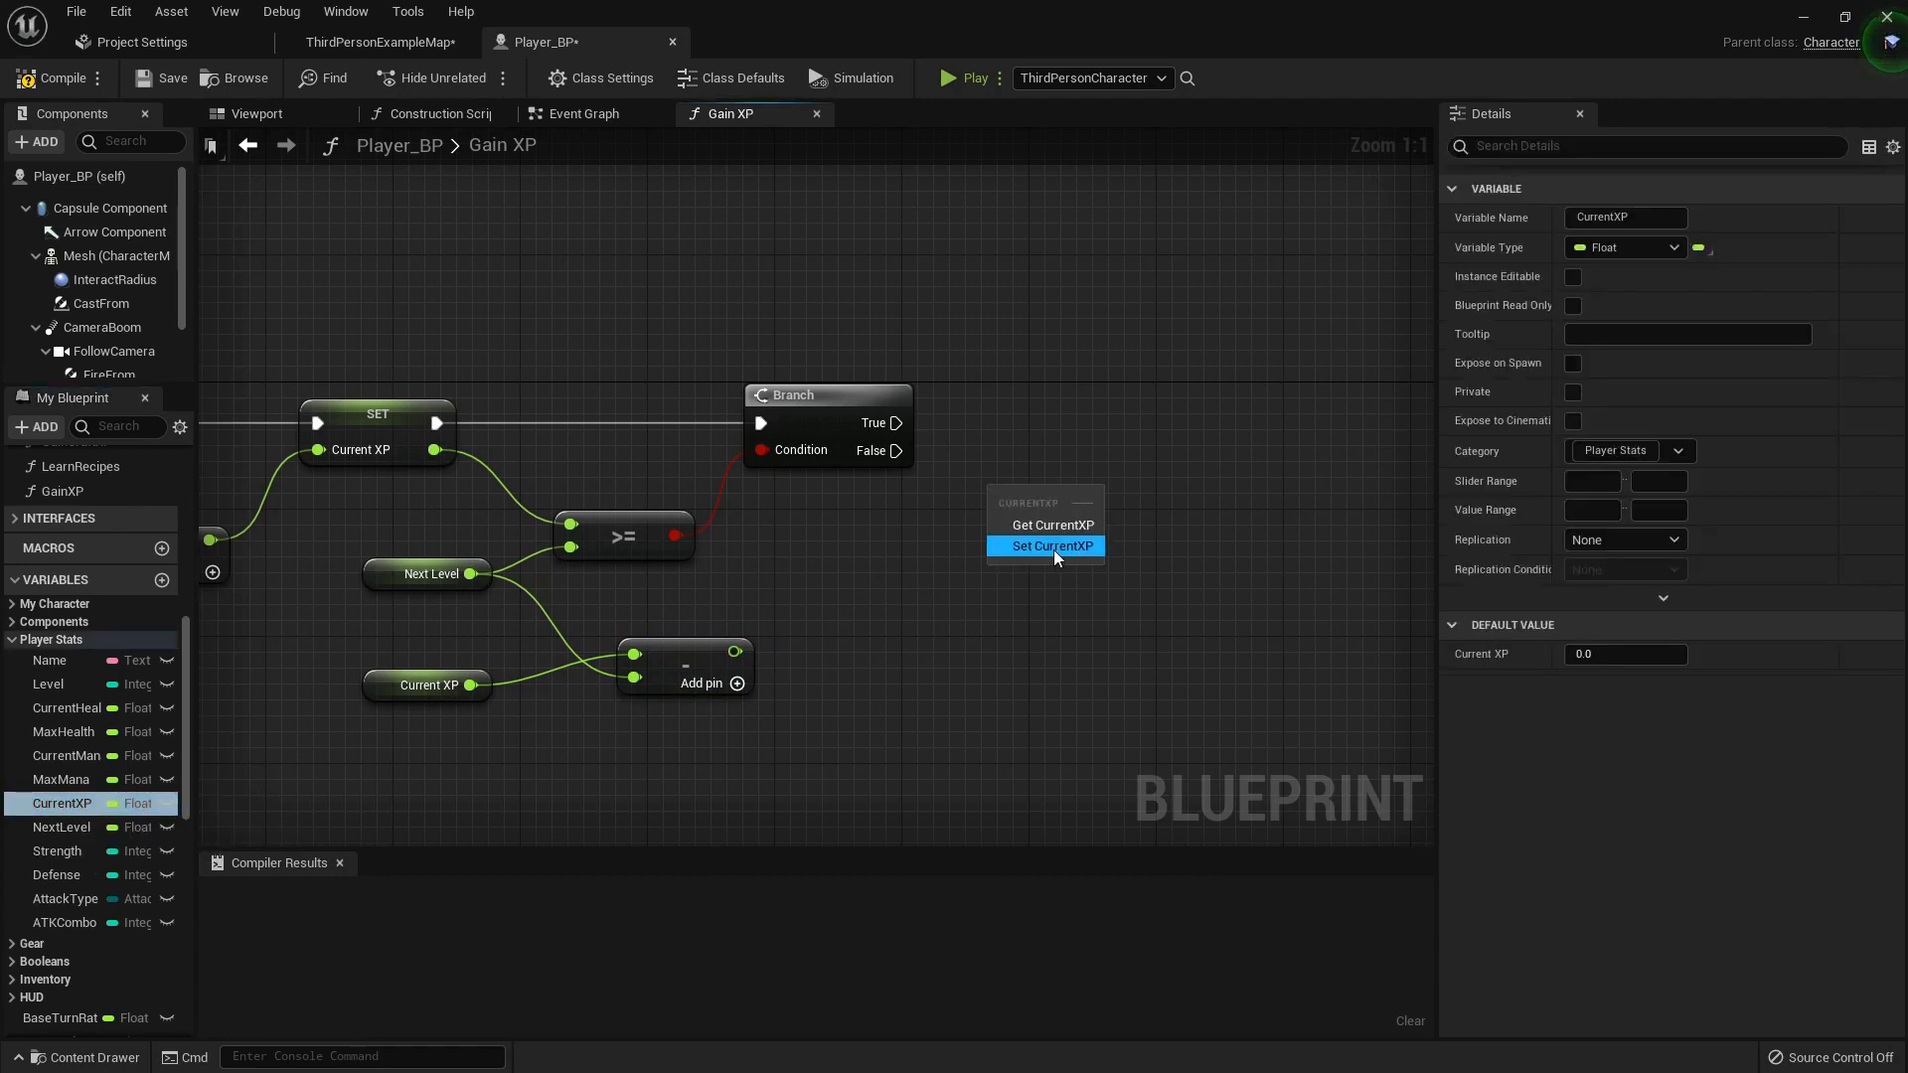
{"action": "left_click", "coordinate": [1052, 546]}
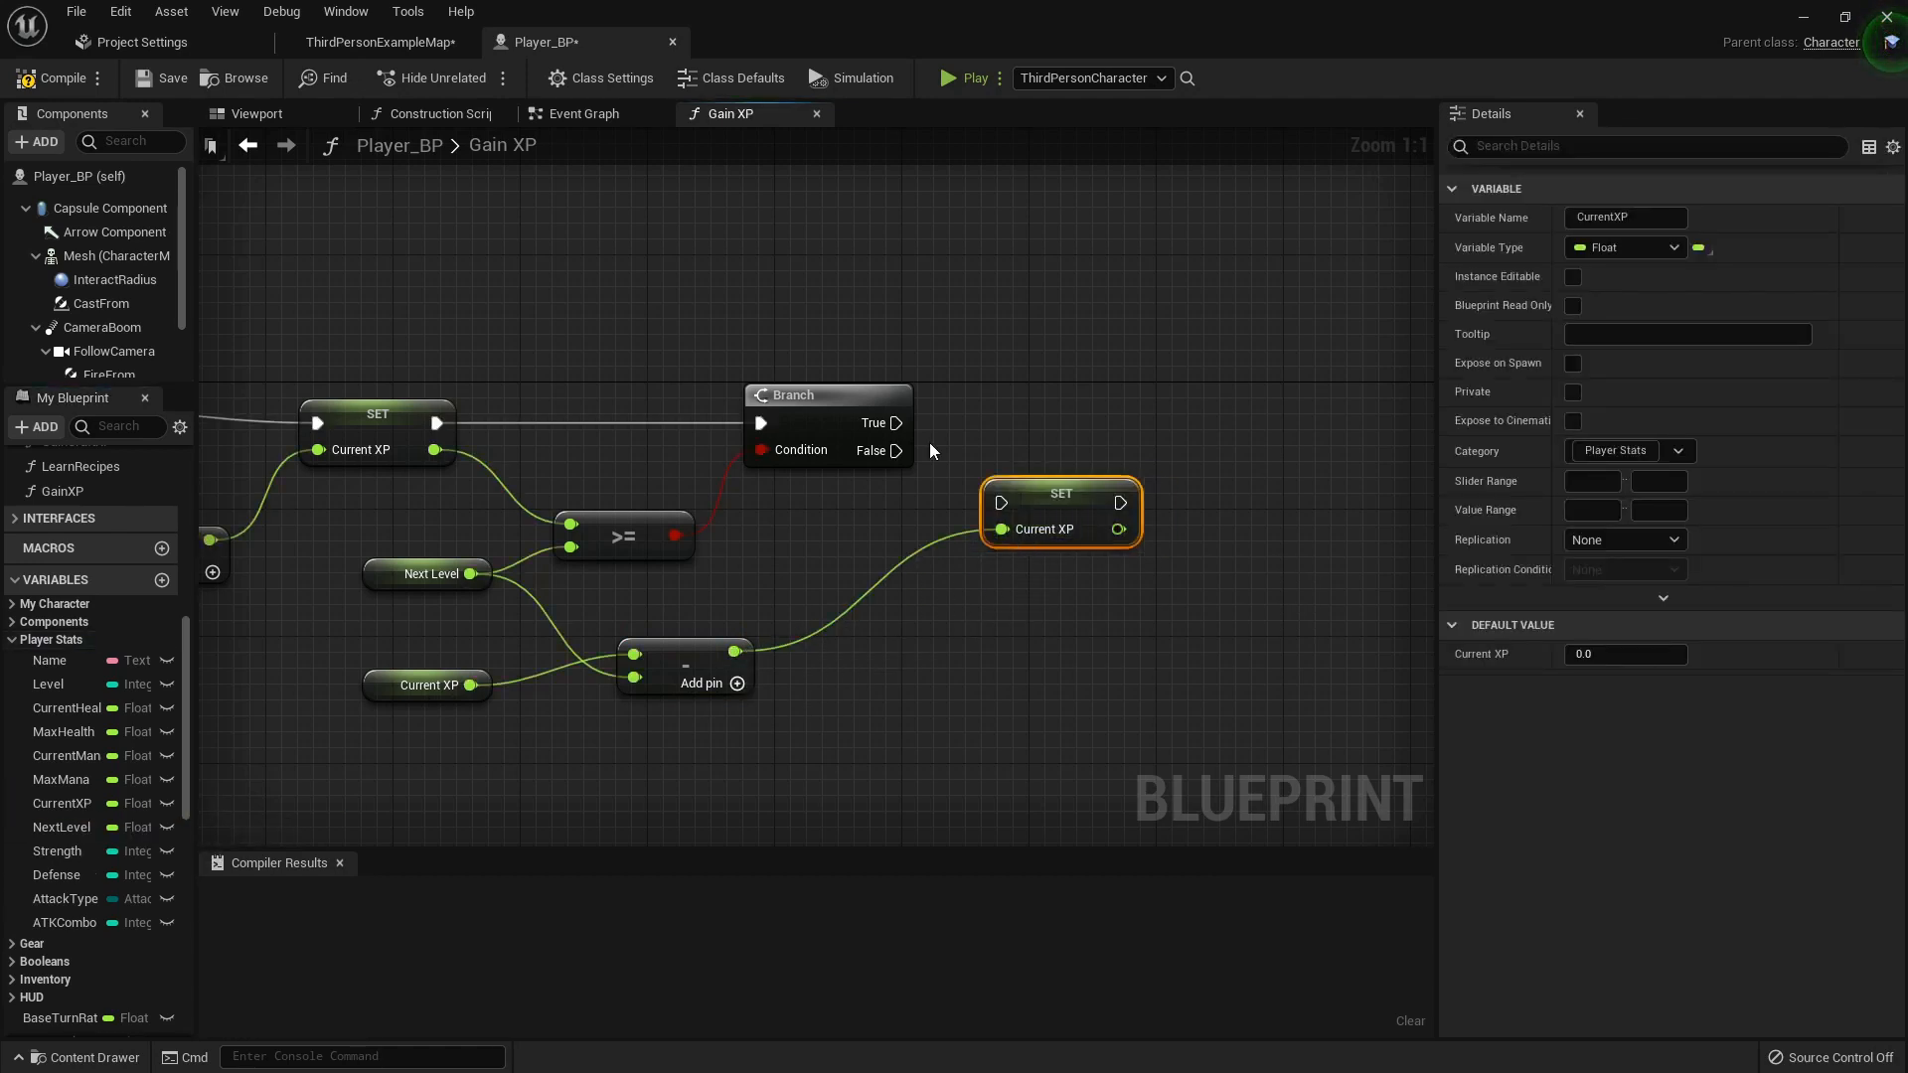
{"action": "mouse_move", "coordinate": [358, 449]}
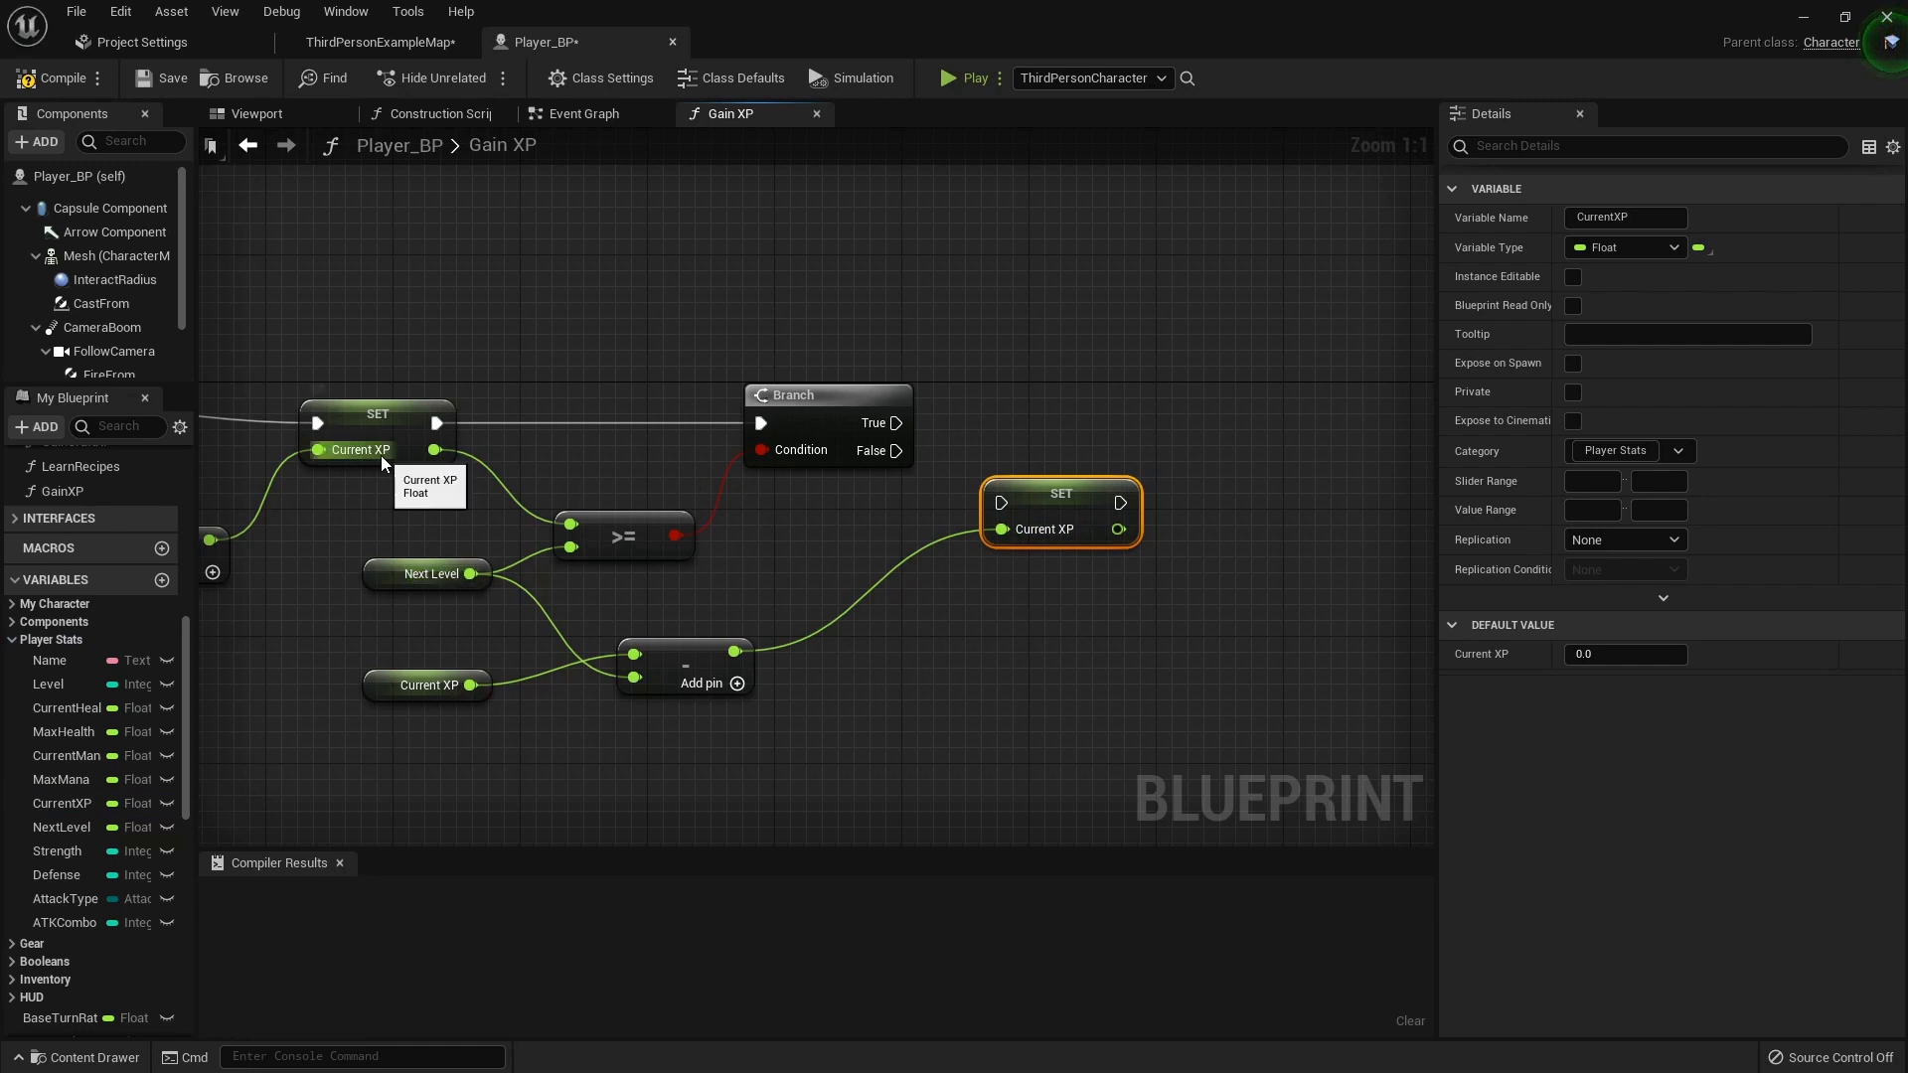
{"action": "mouse_move", "coordinate": [433, 574]}
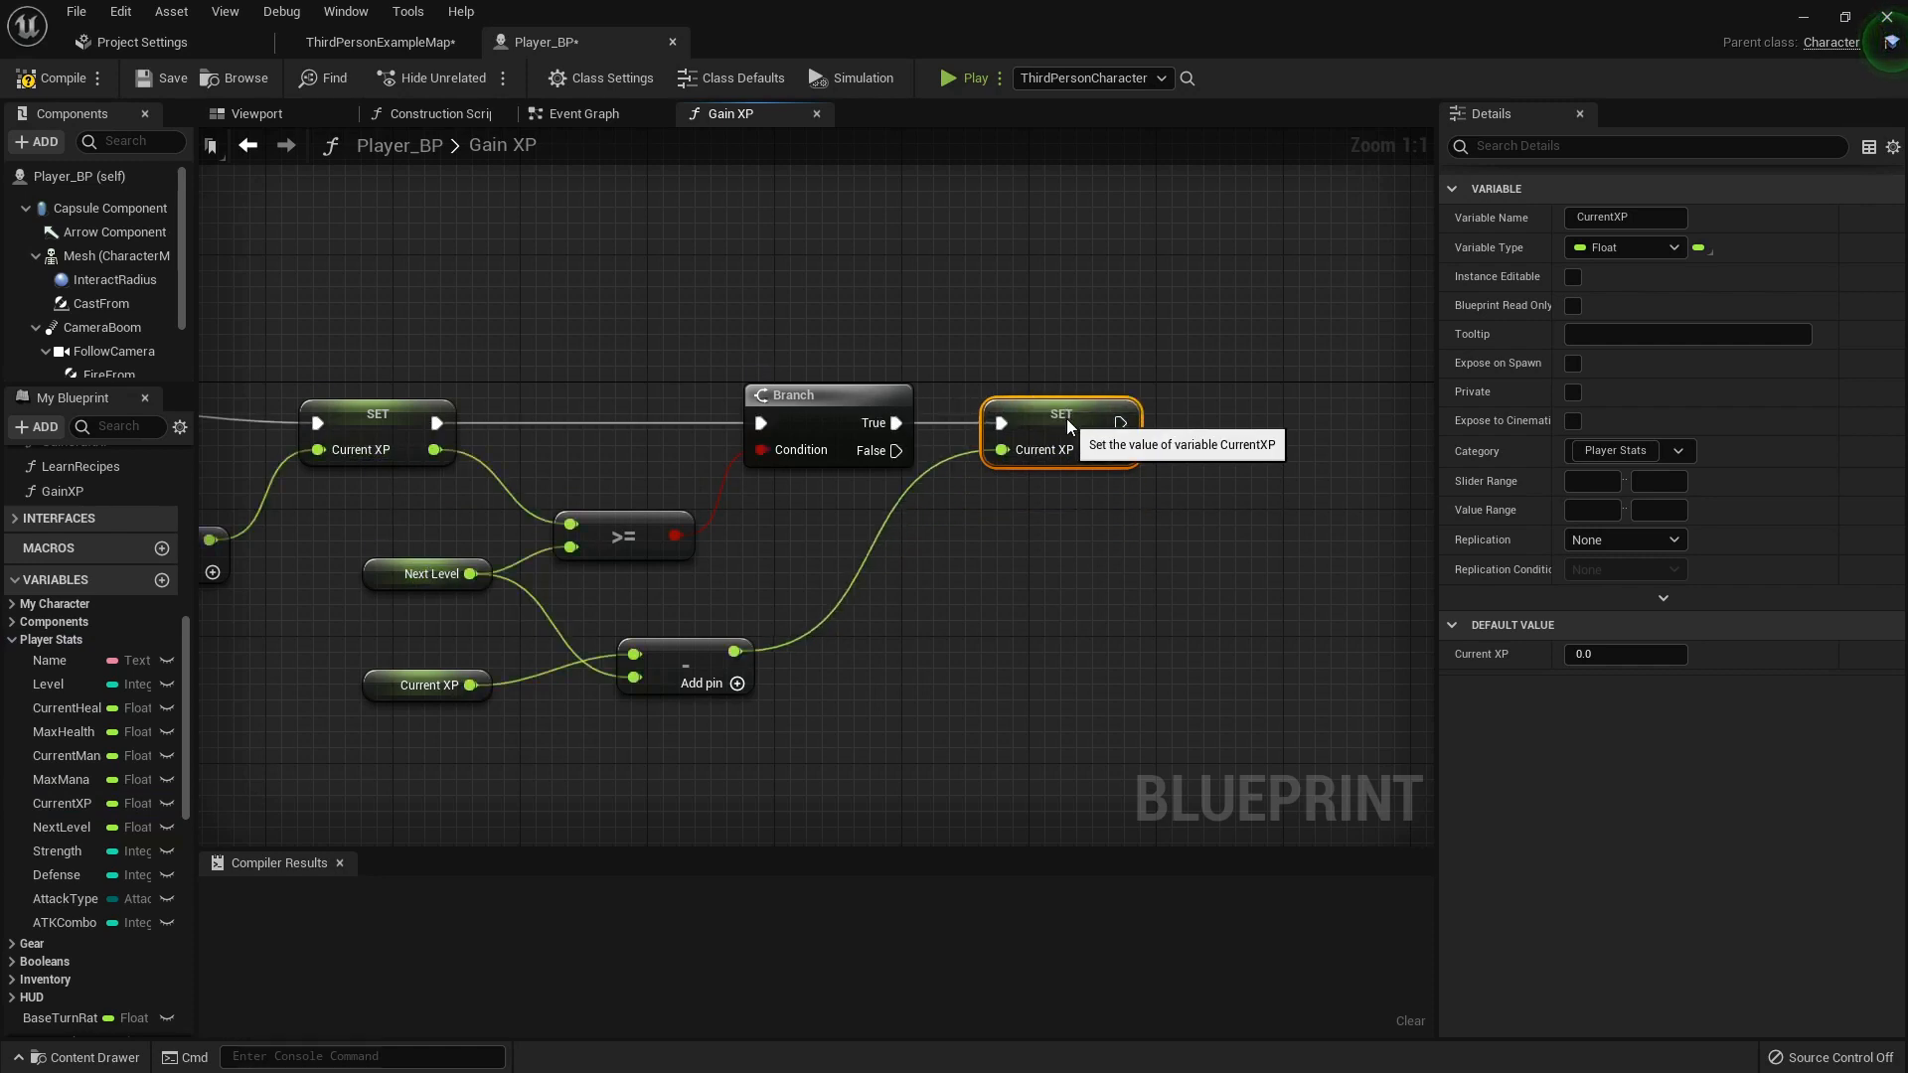
{"action": "mouse_move", "coordinate": [468, 684]}
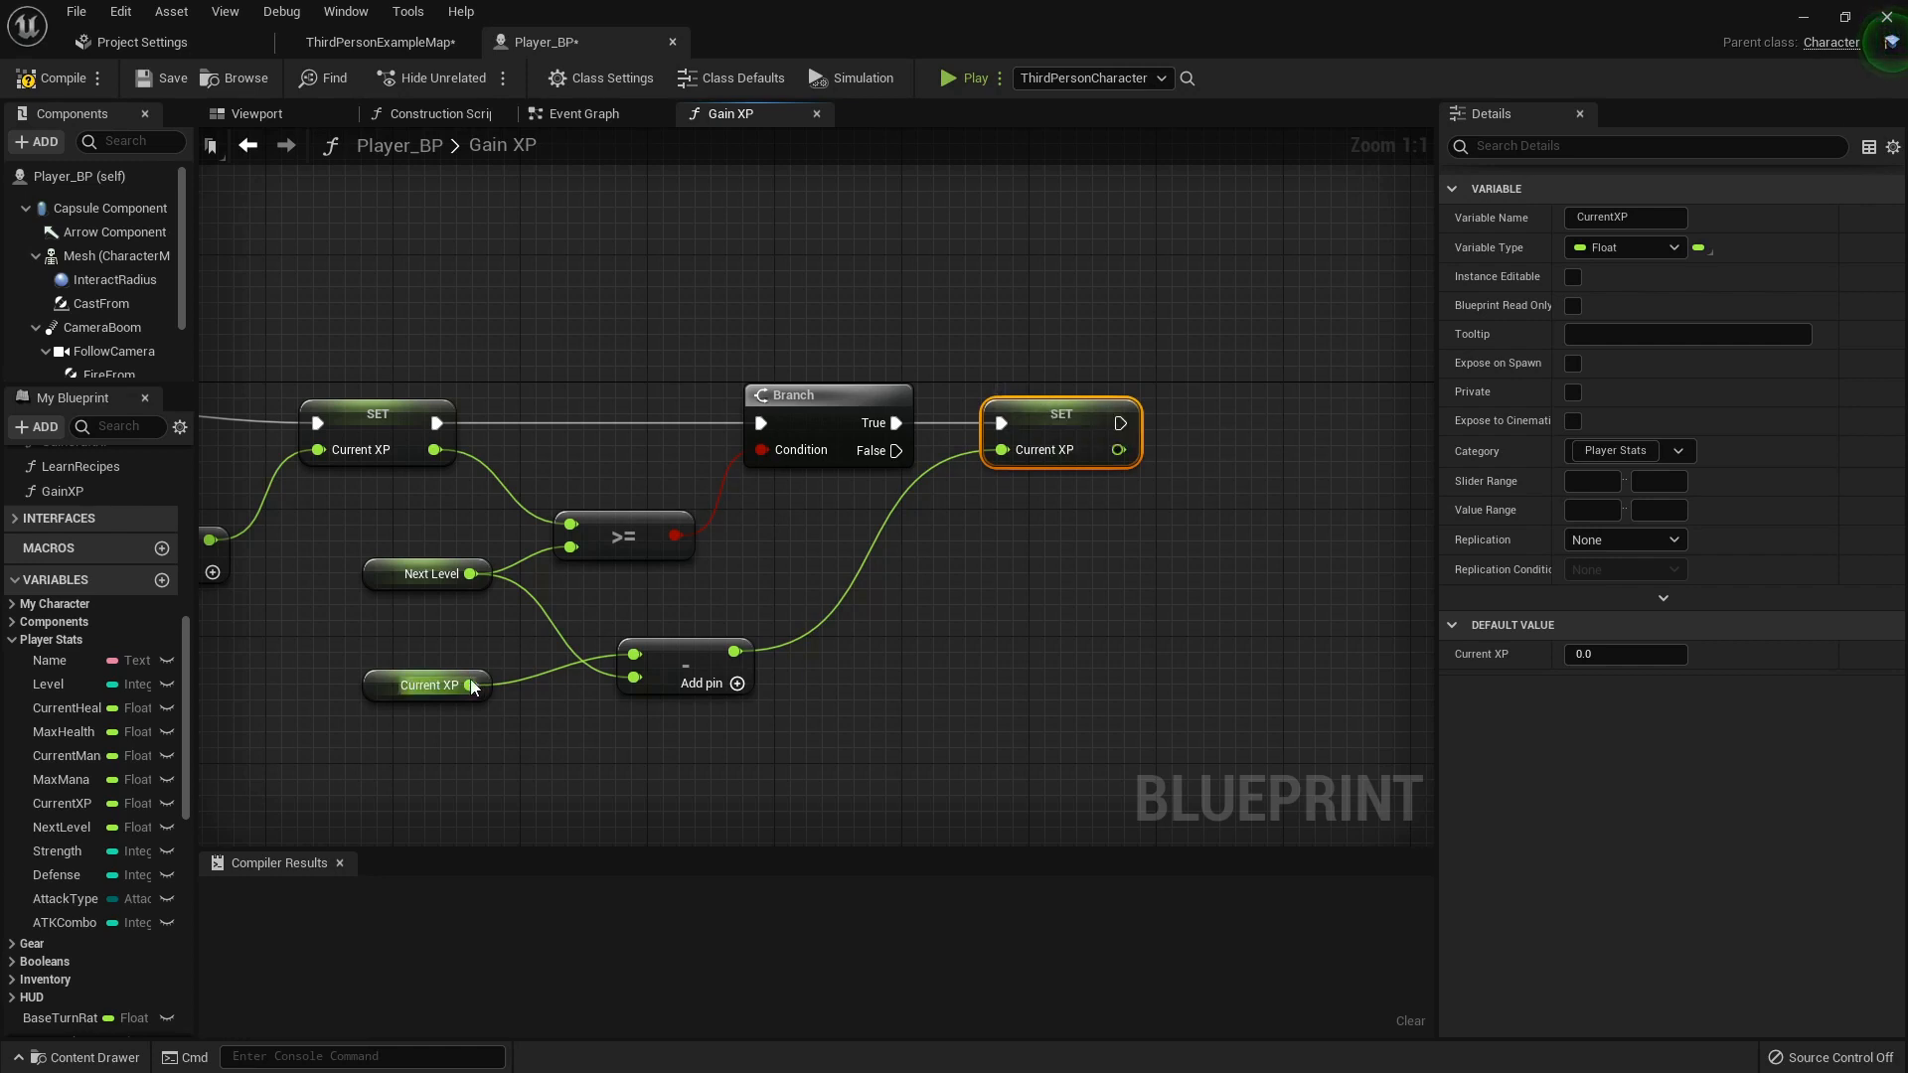
{"action": "mouse_move", "coordinate": [472, 684]}
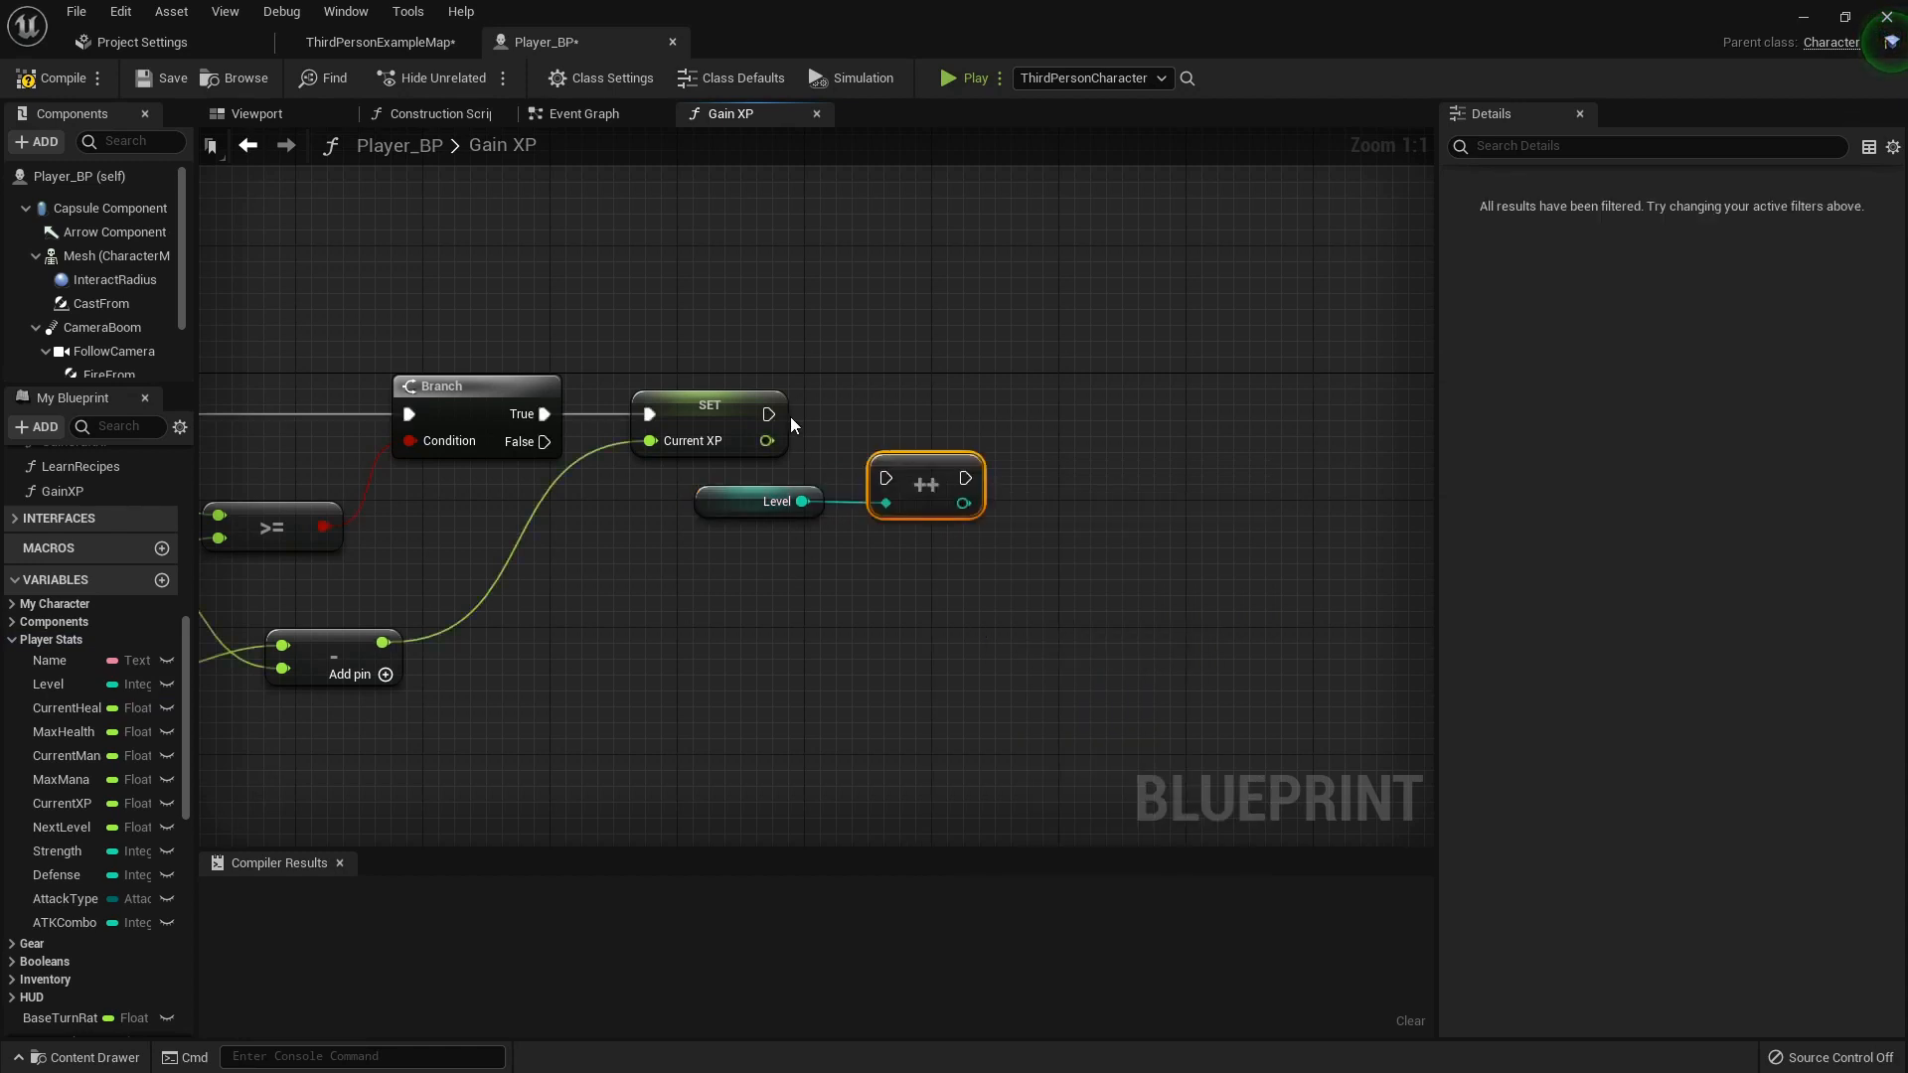
- Wire the Level getter into the ++ increment node and inspect Level's settings
{"action": "left_click_drag", "start_coordinate": [925, 484], "coordinate": [910, 422]}
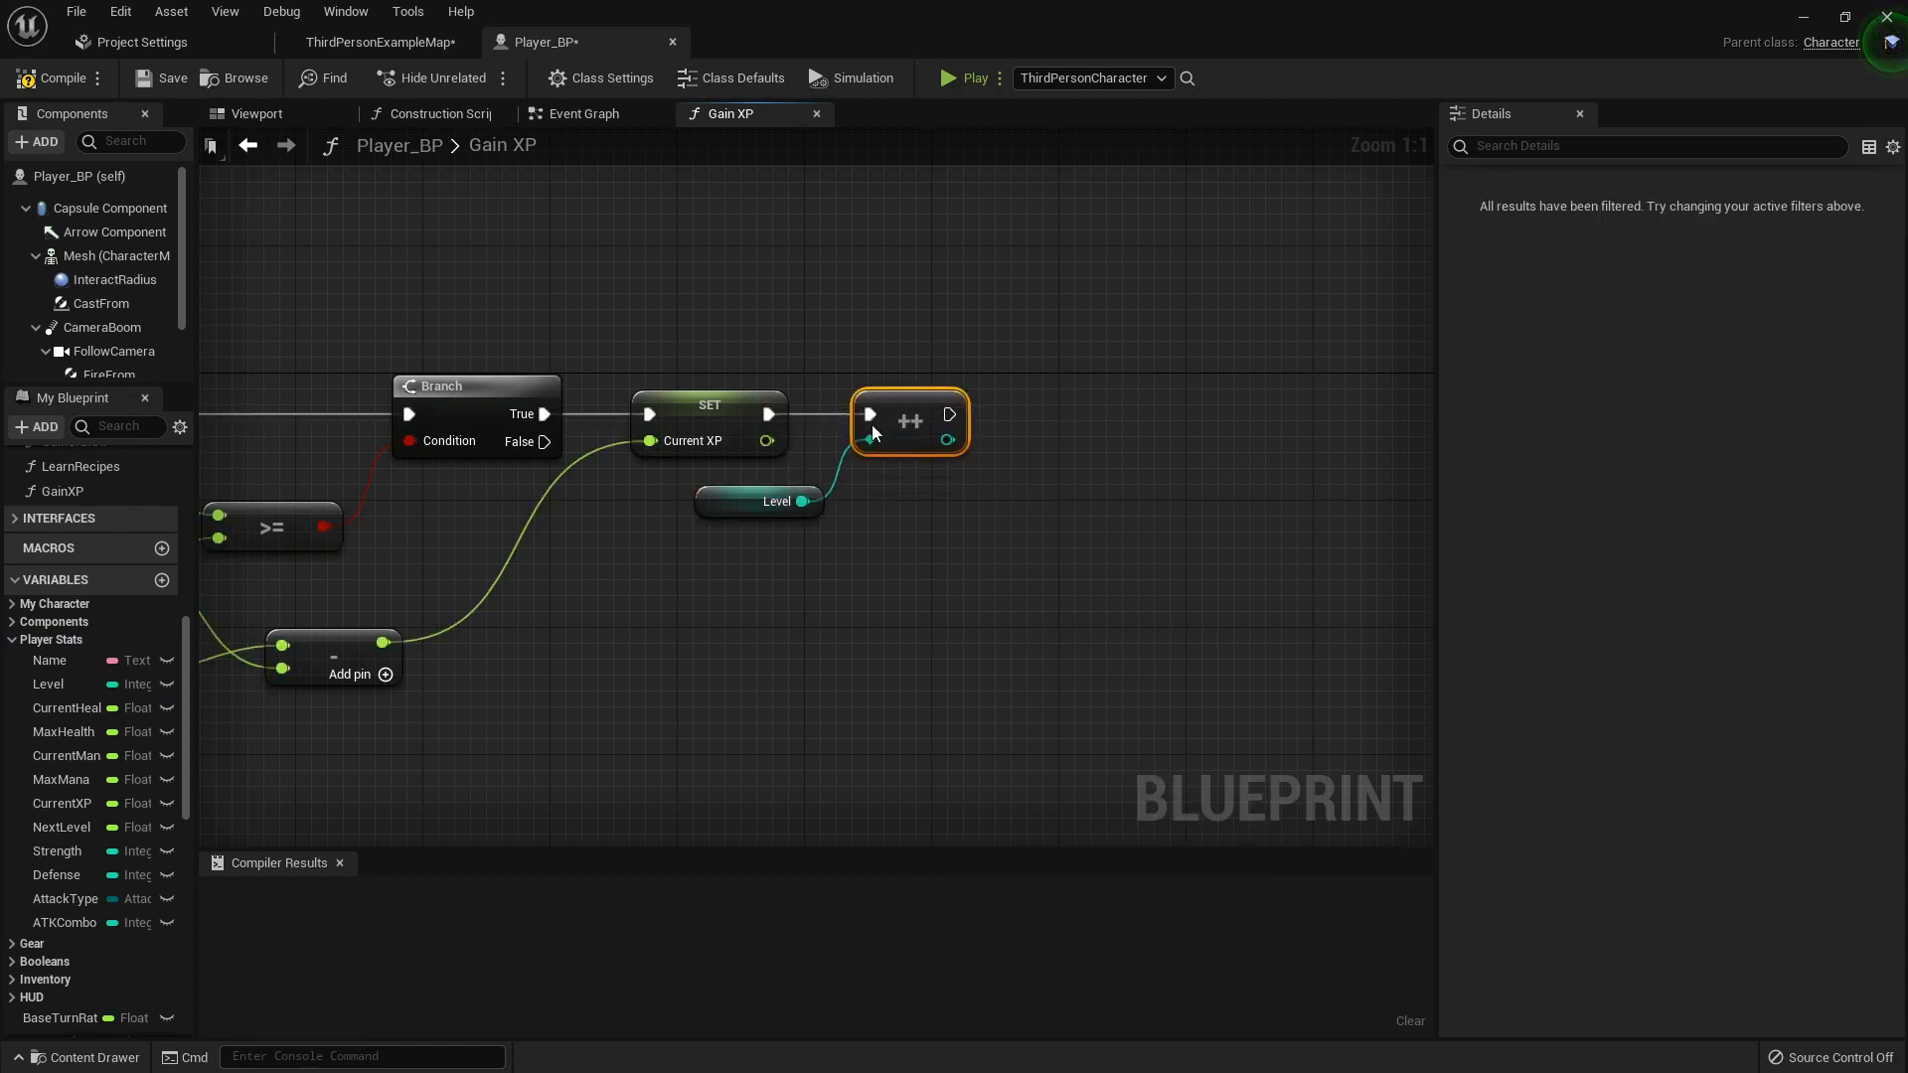
{"action": "left_click", "coordinate": [743, 500]}
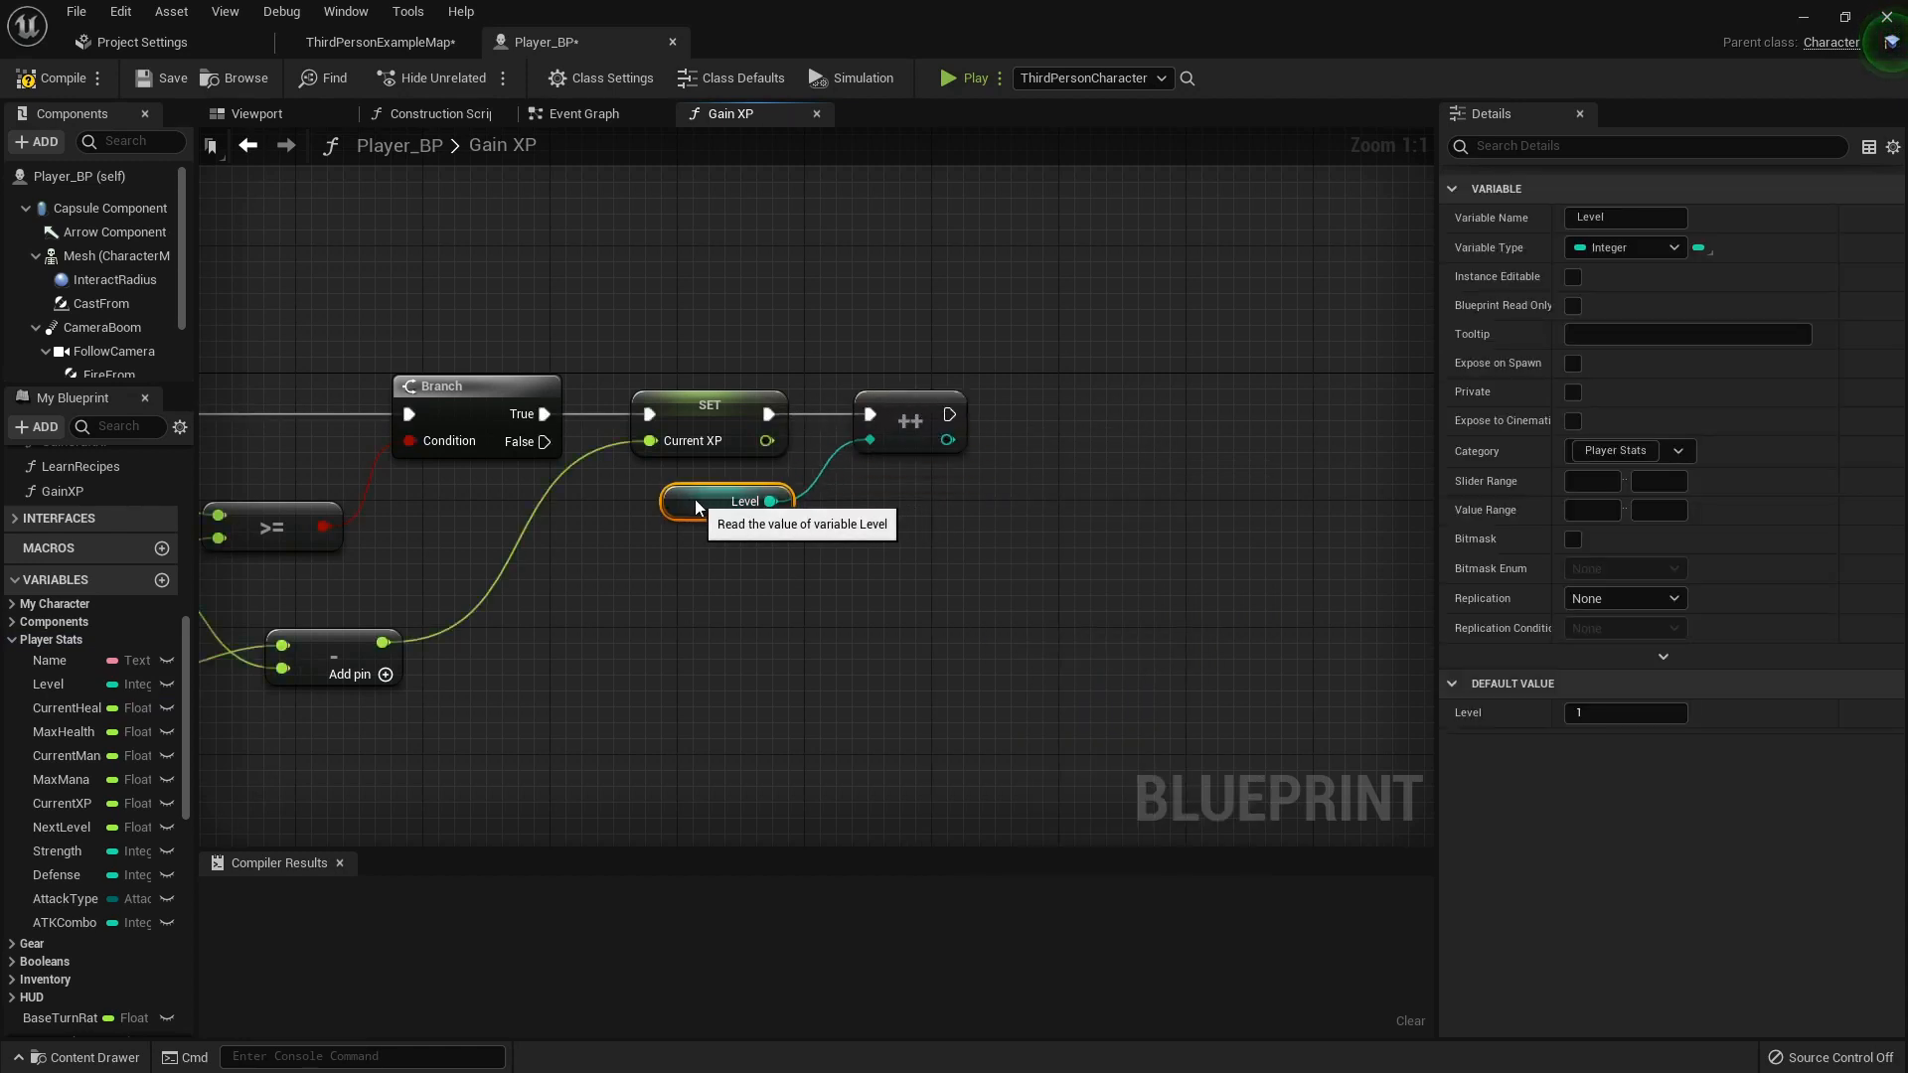
{"action": "scroll", "scroll_direction": "down", "scroll_amount": 3}
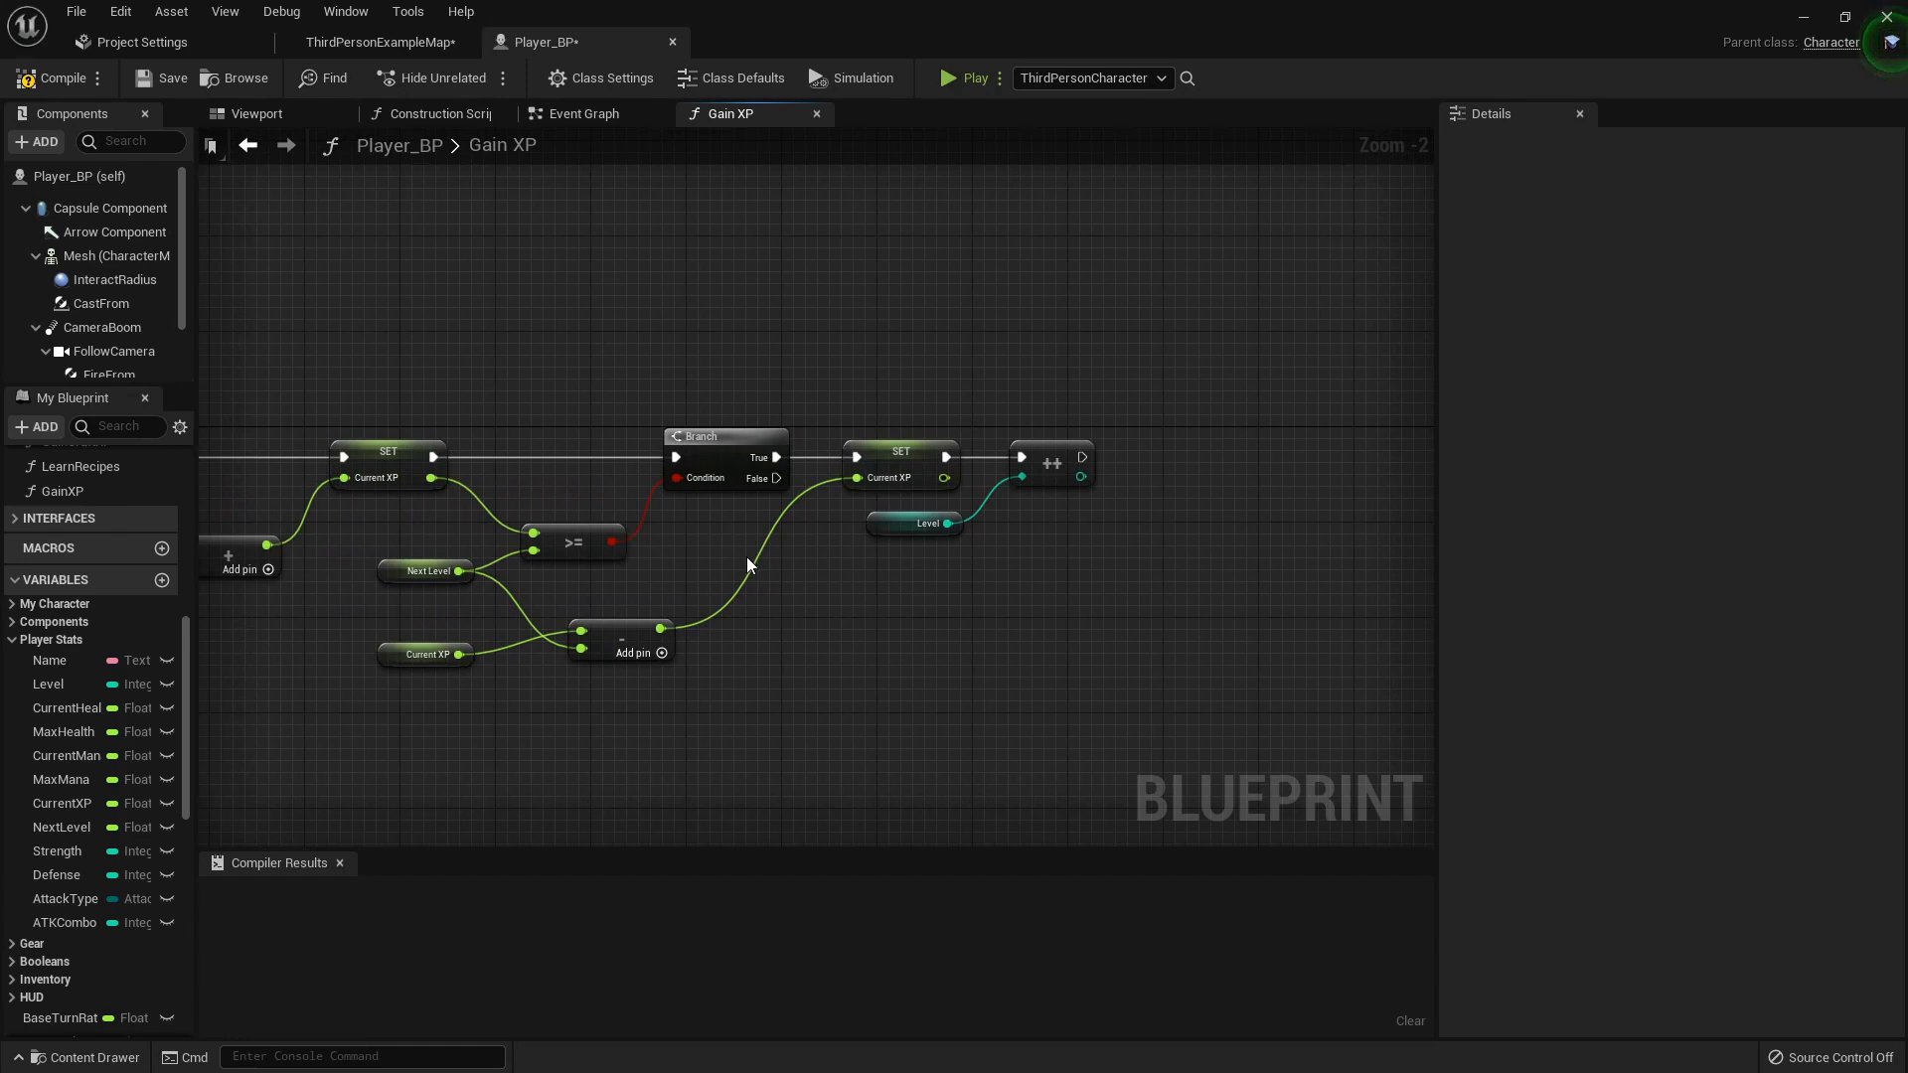
{"action": "mouse_move", "coordinate": [848, 574]}
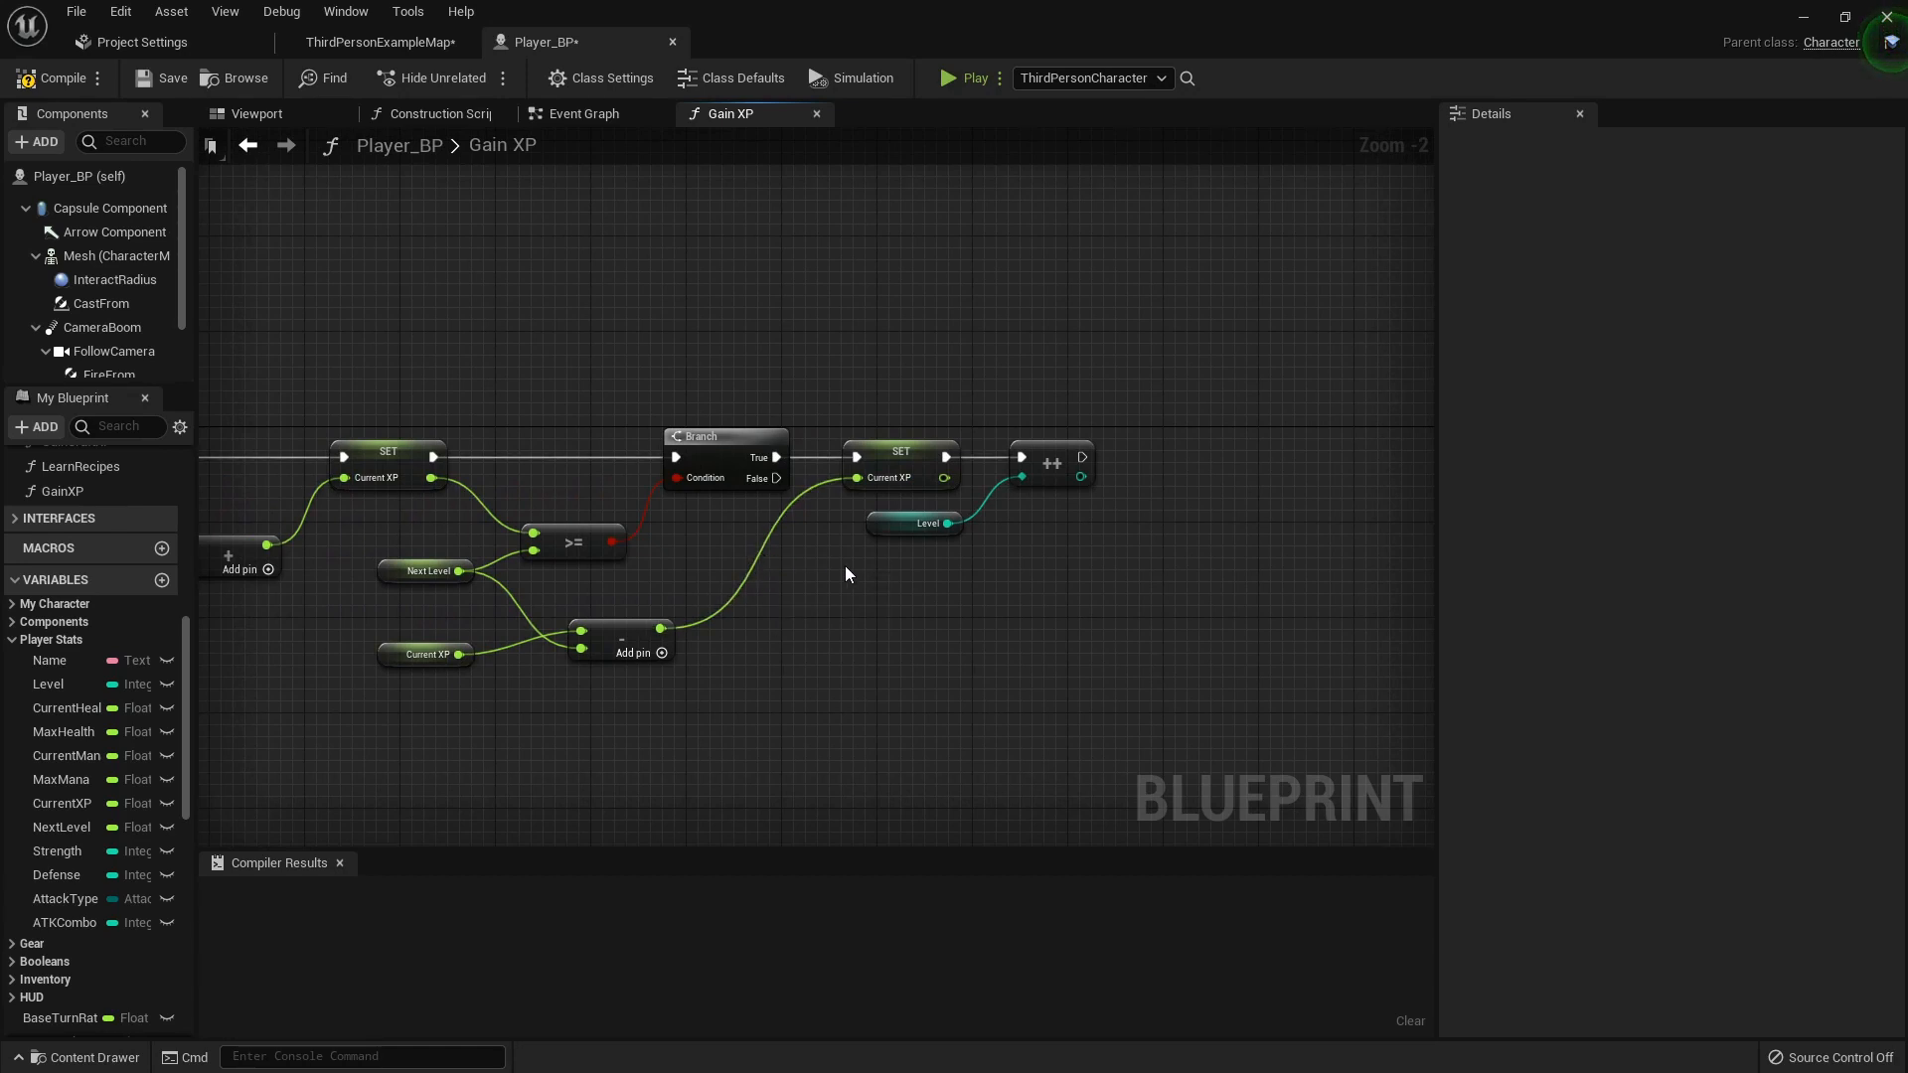
{"action": "mouse_move", "coordinate": [1074, 435]}
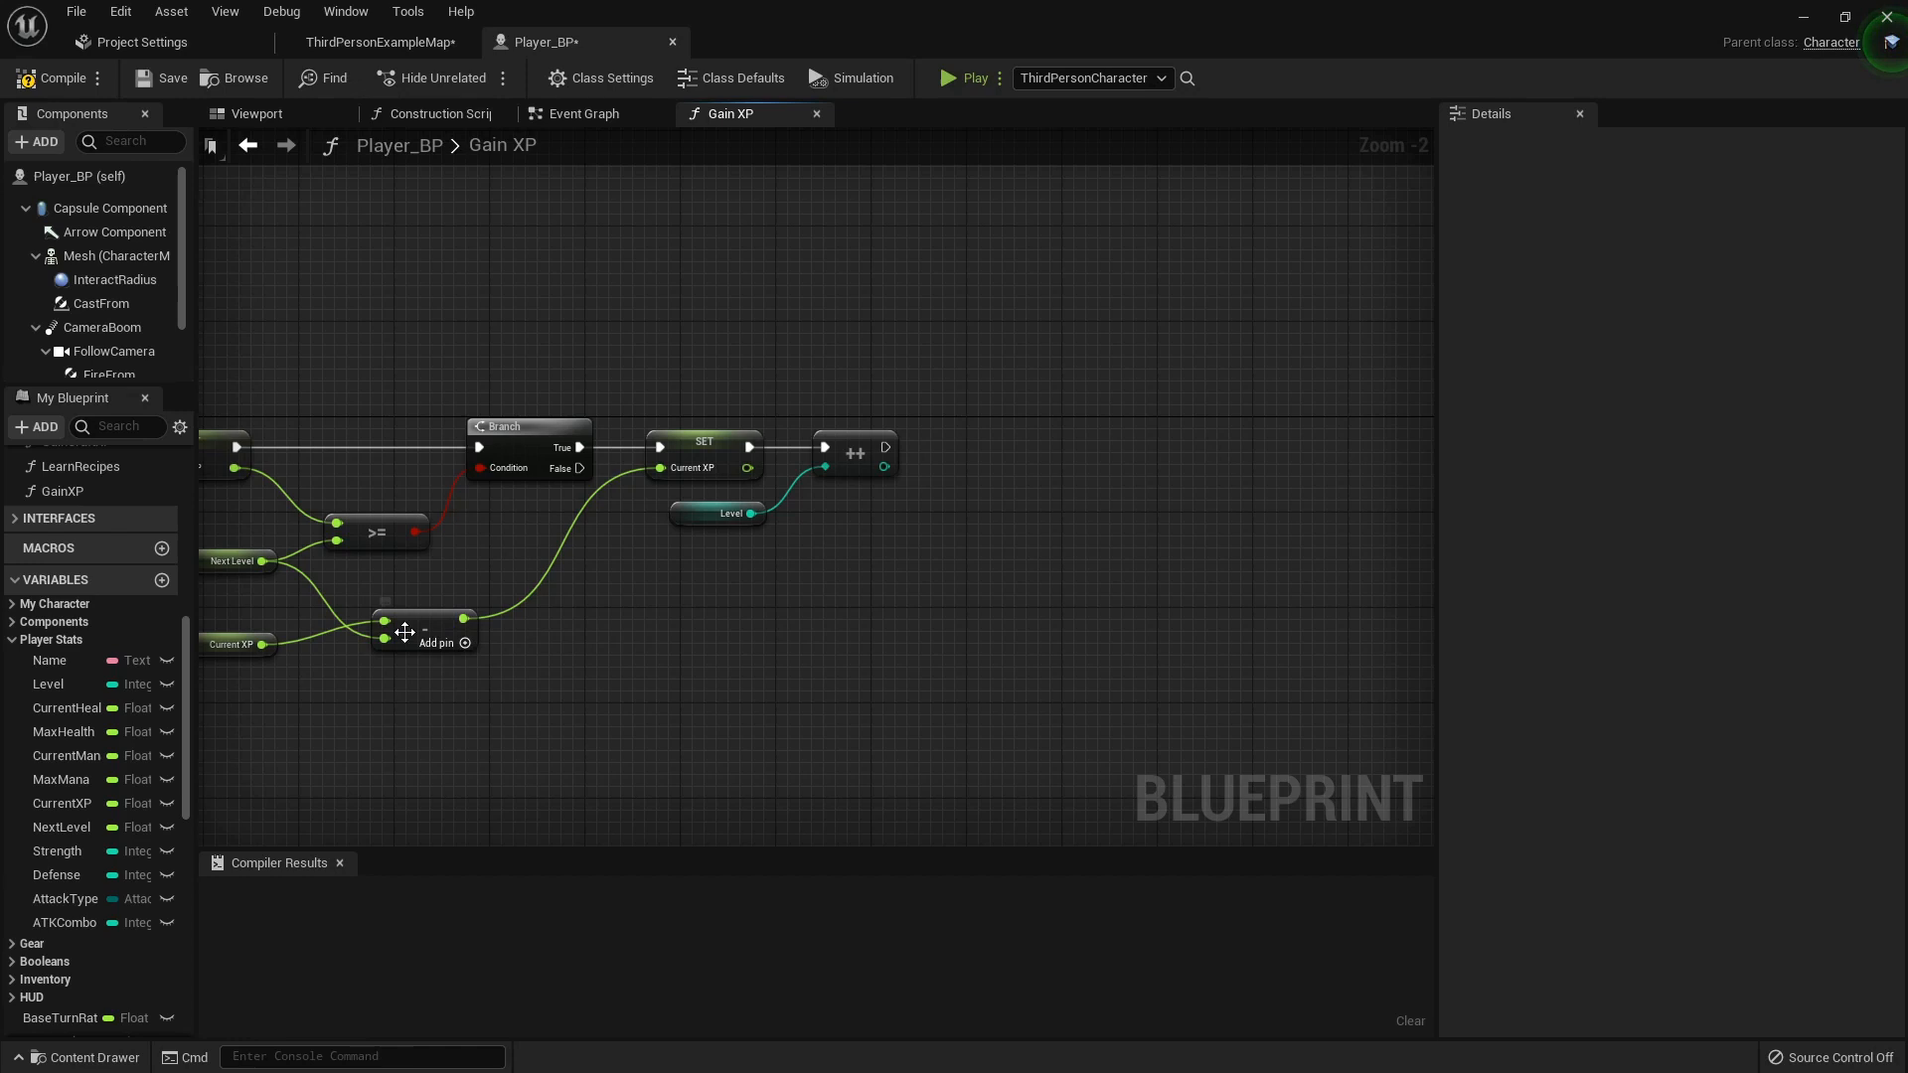
{"action": "mouse_move", "coordinate": [856, 475]}
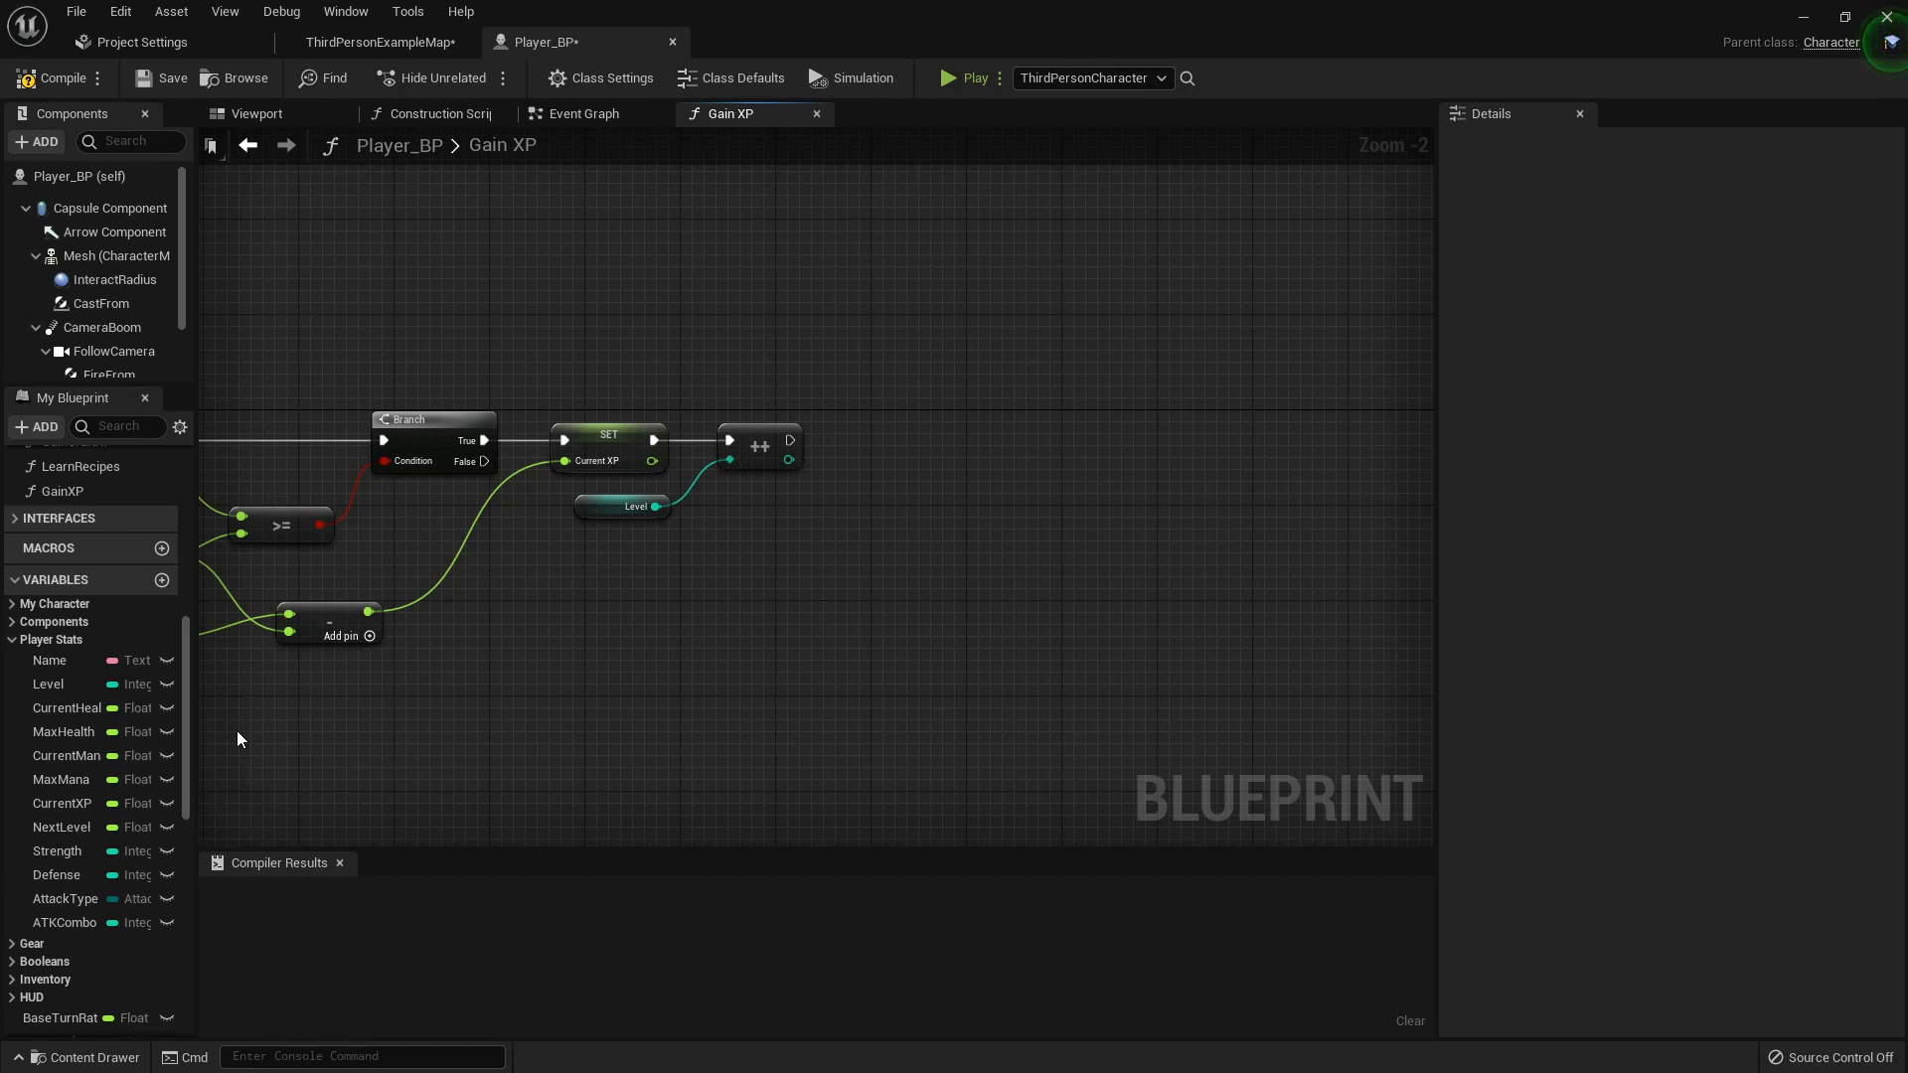
{"action": "mouse_move", "coordinate": [167, 662]}
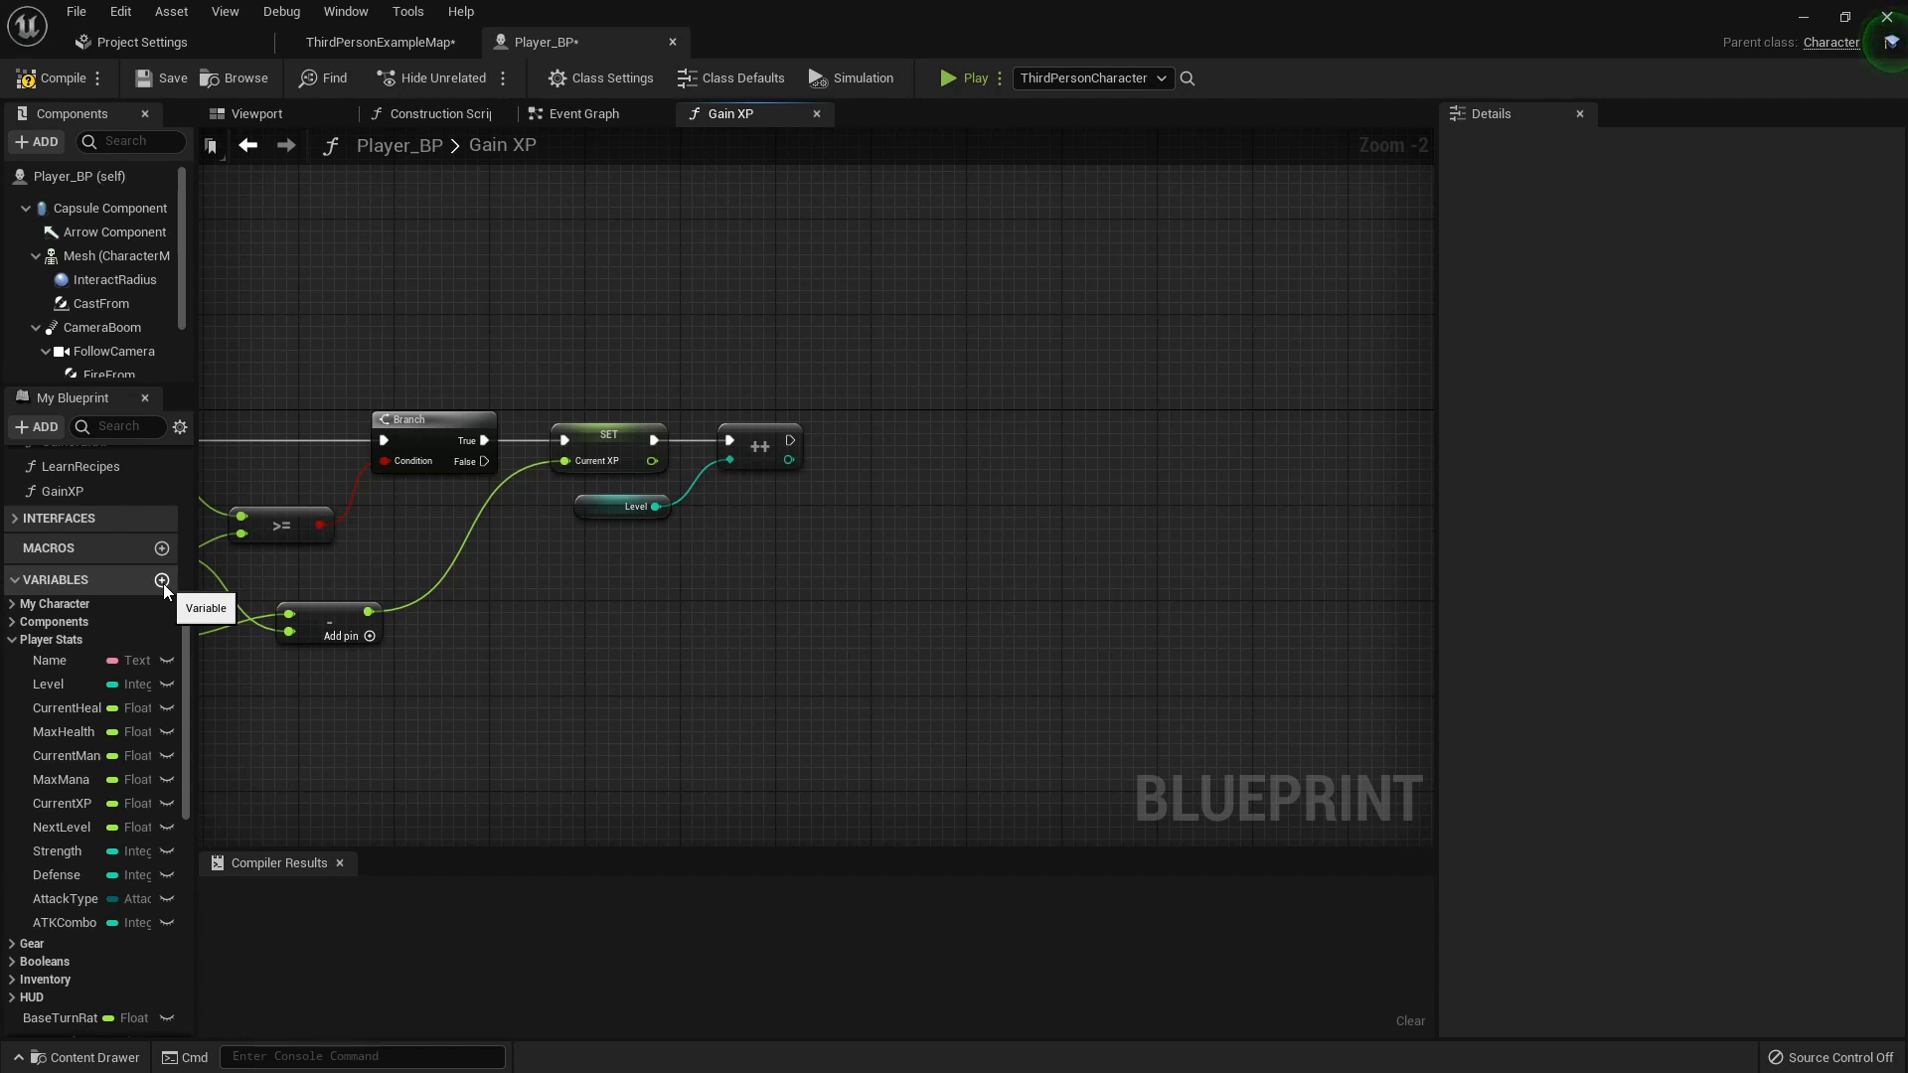
- Create a variable, name it SkillPoints, and set its type to Integer
{"action": "left_click", "coordinate": [162, 580]}
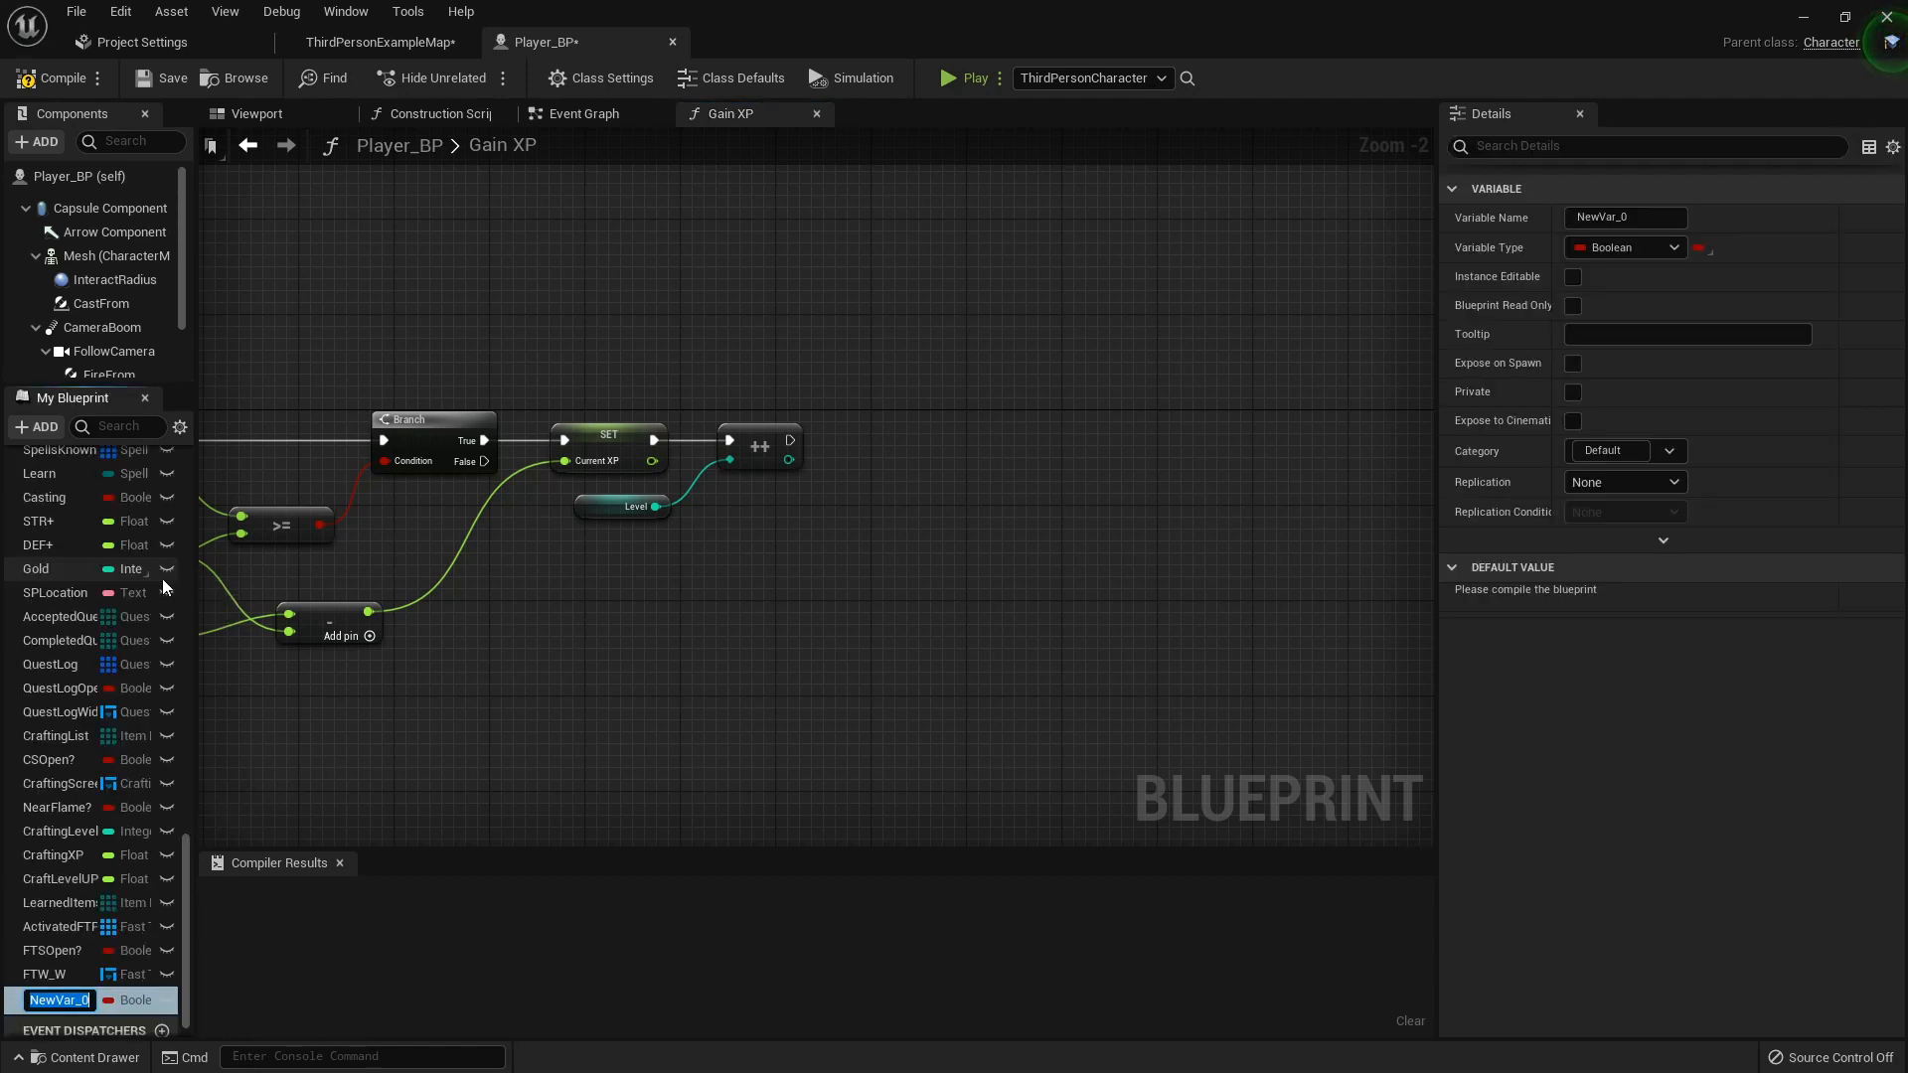
{"action": "type", "text": "Skill"}
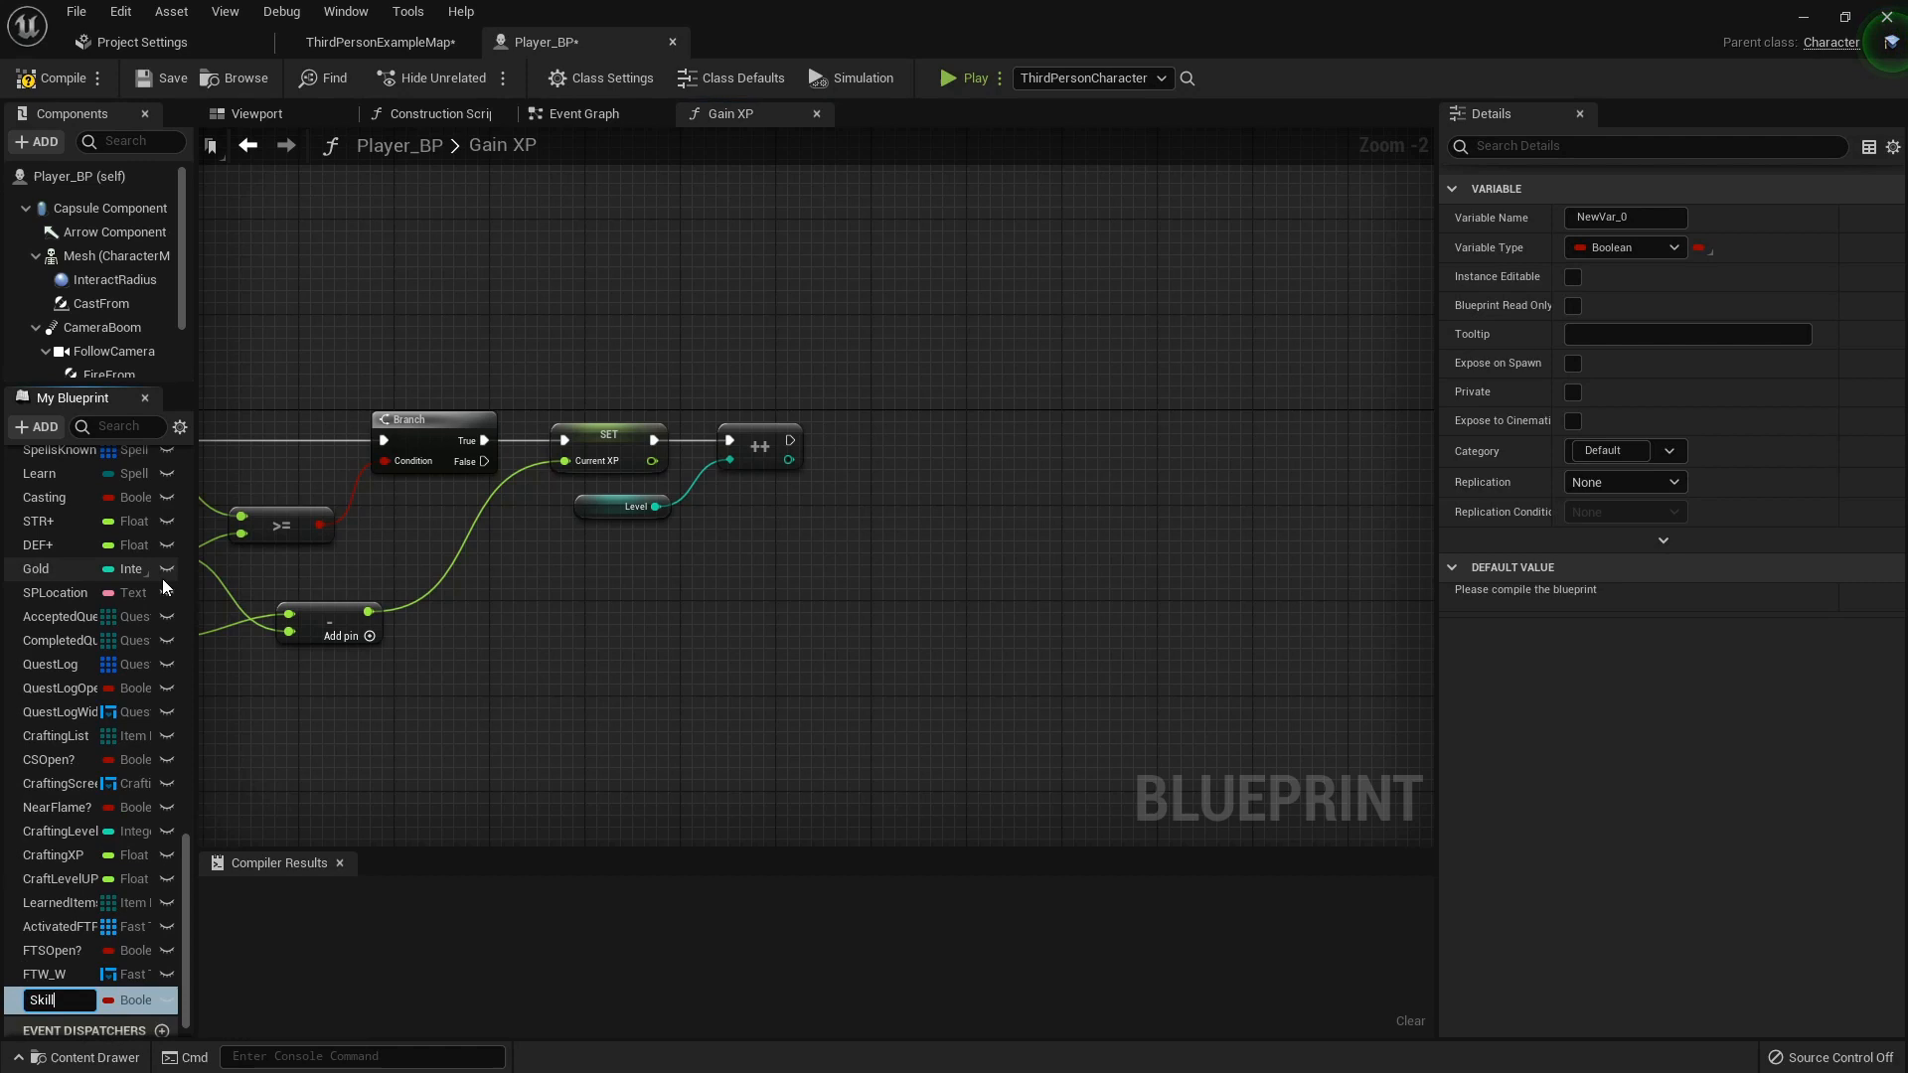
{"action": "type", "text": "SkillPoints"}
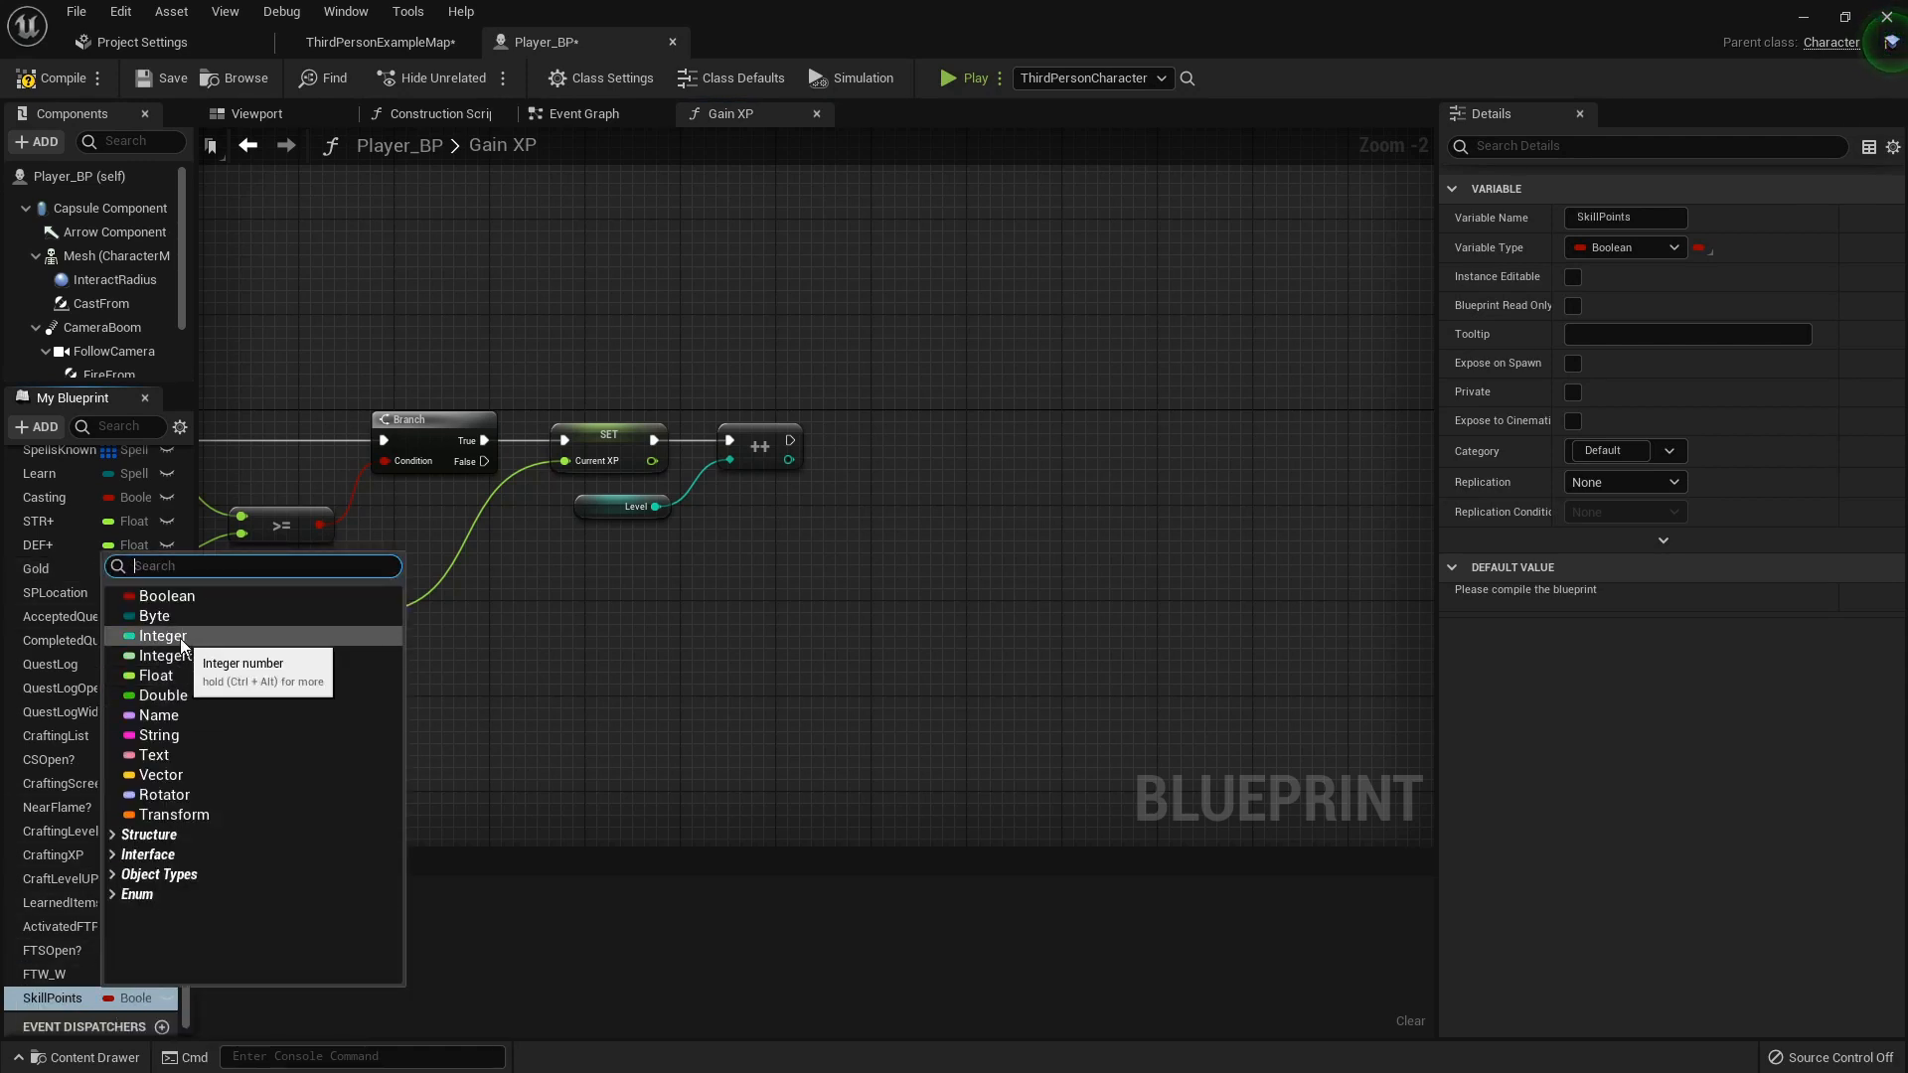
{"action": "left_click", "coordinate": [162, 635]}
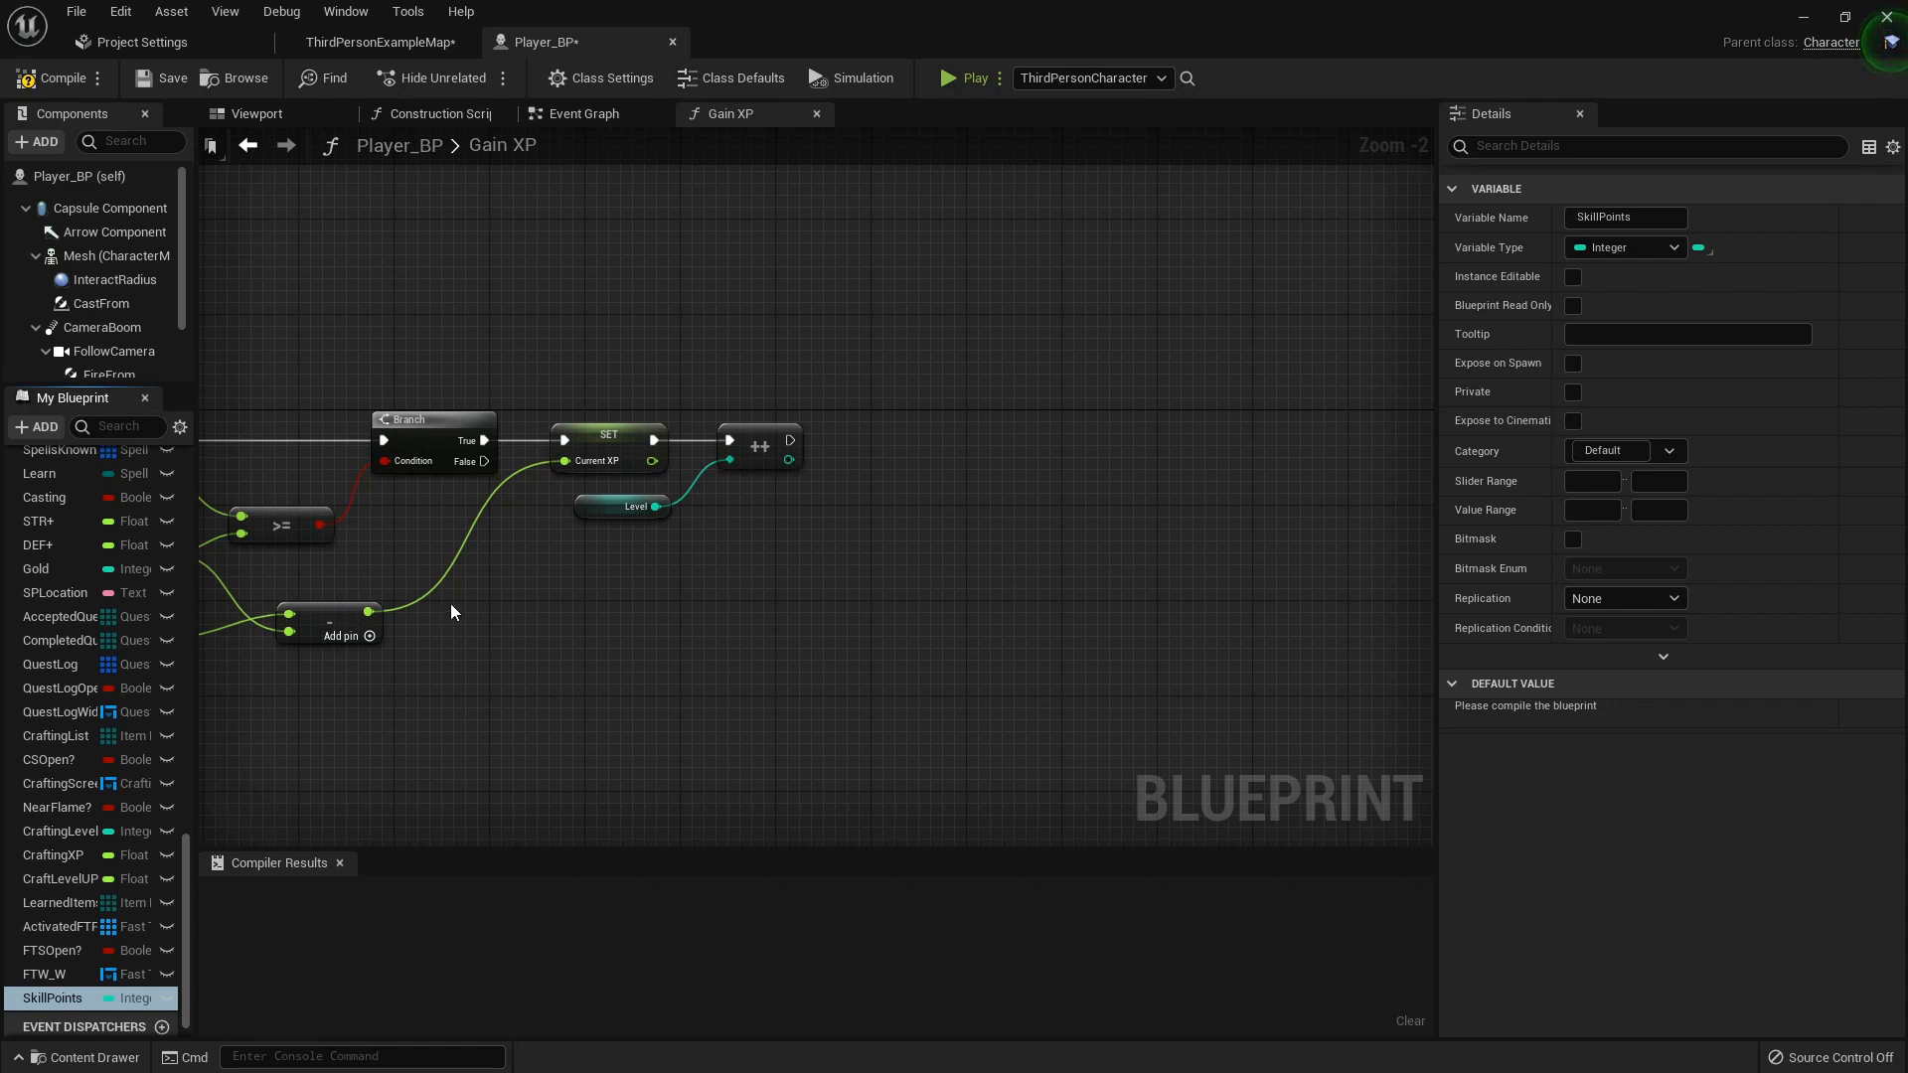
{"action": "mouse_move", "coordinate": [812, 478]}
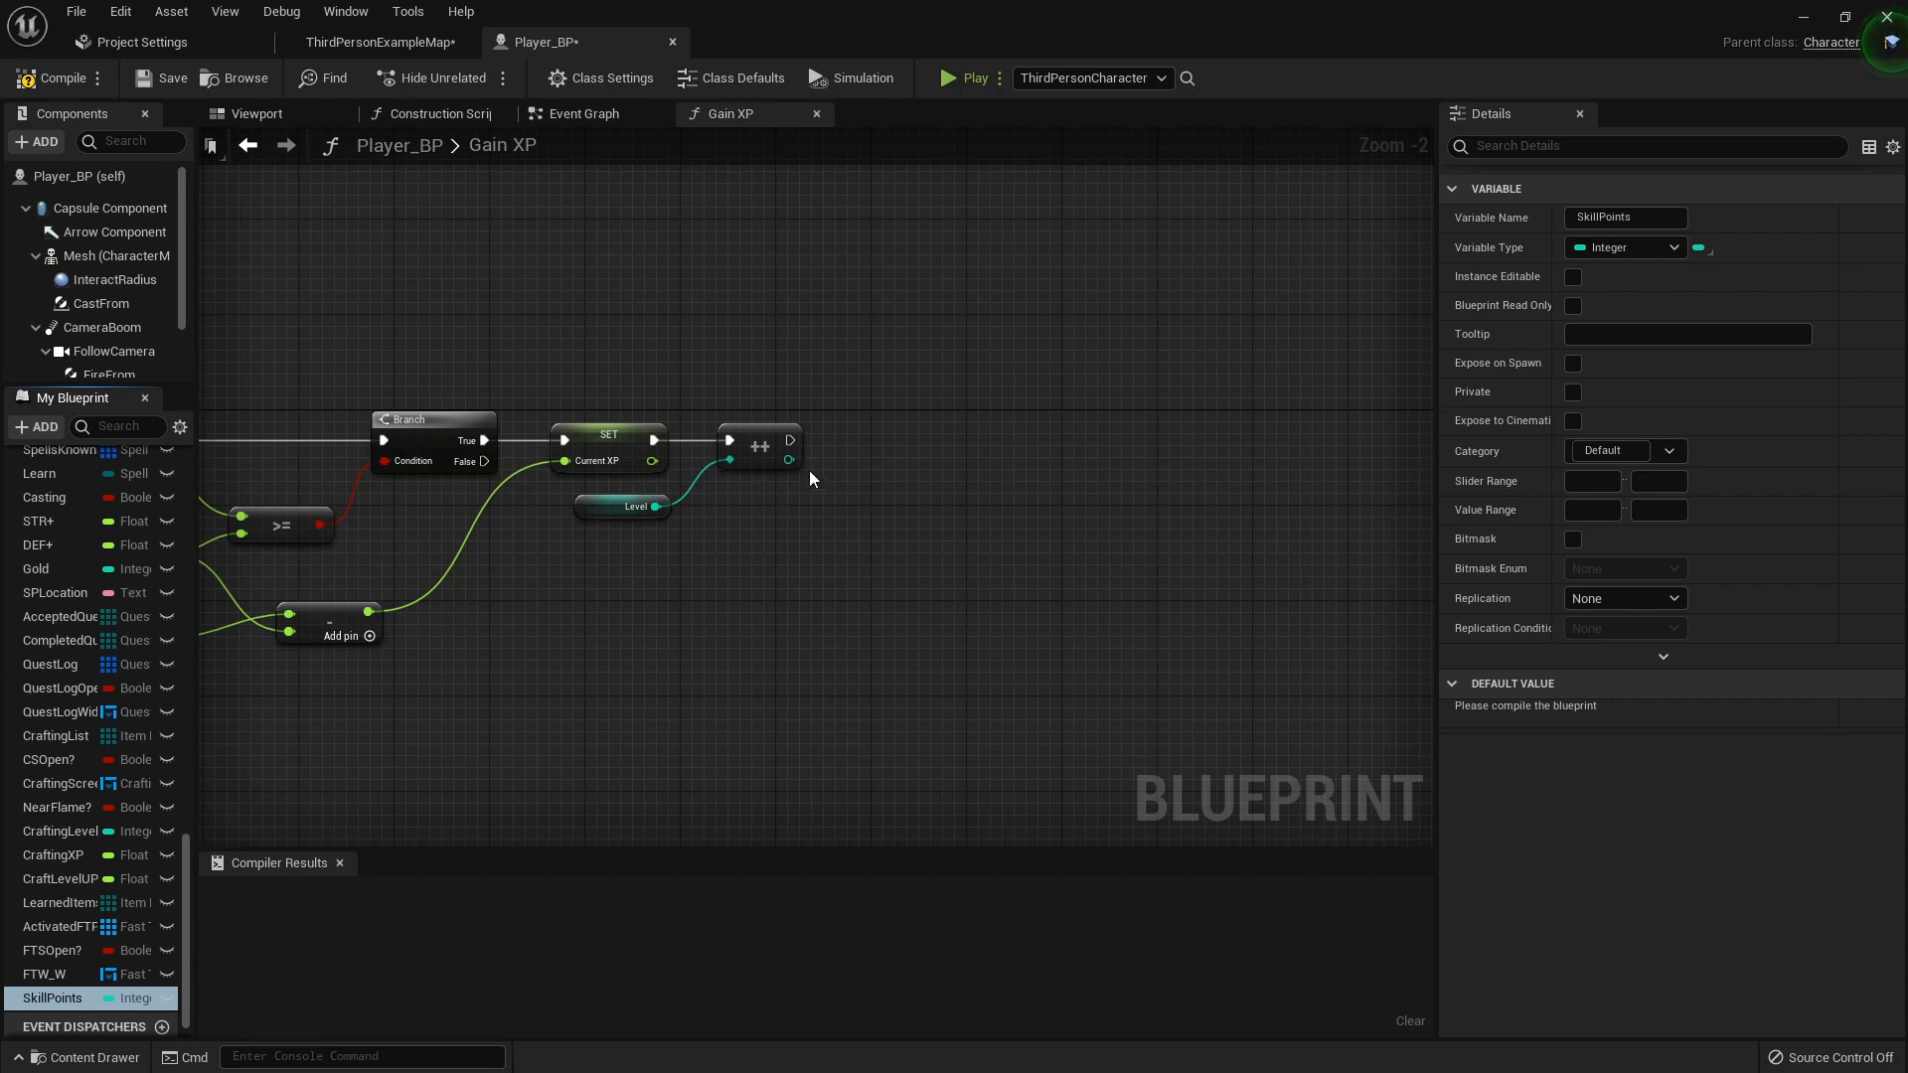
{"action": "mouse_move", "coordinate": [885, 623]}
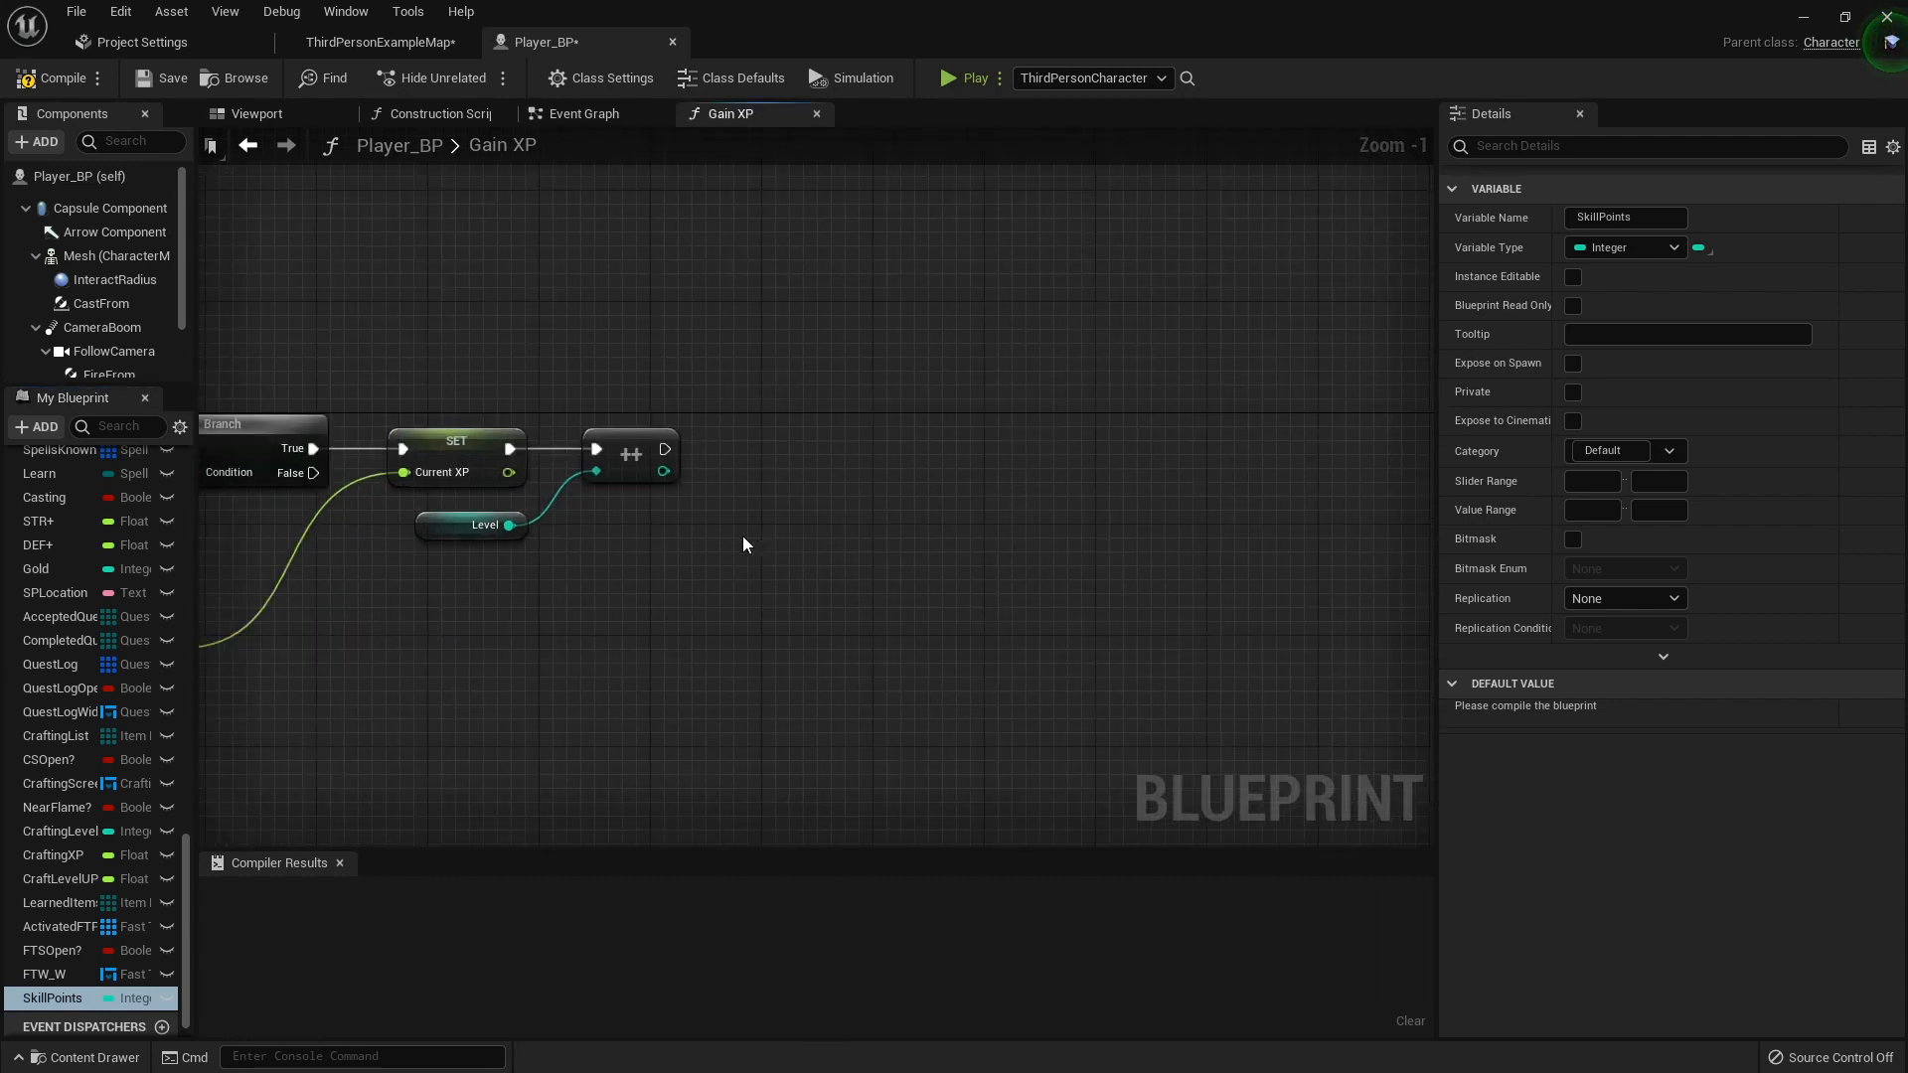
{"action": "mouse_move", "coordinate": [395, 612]}
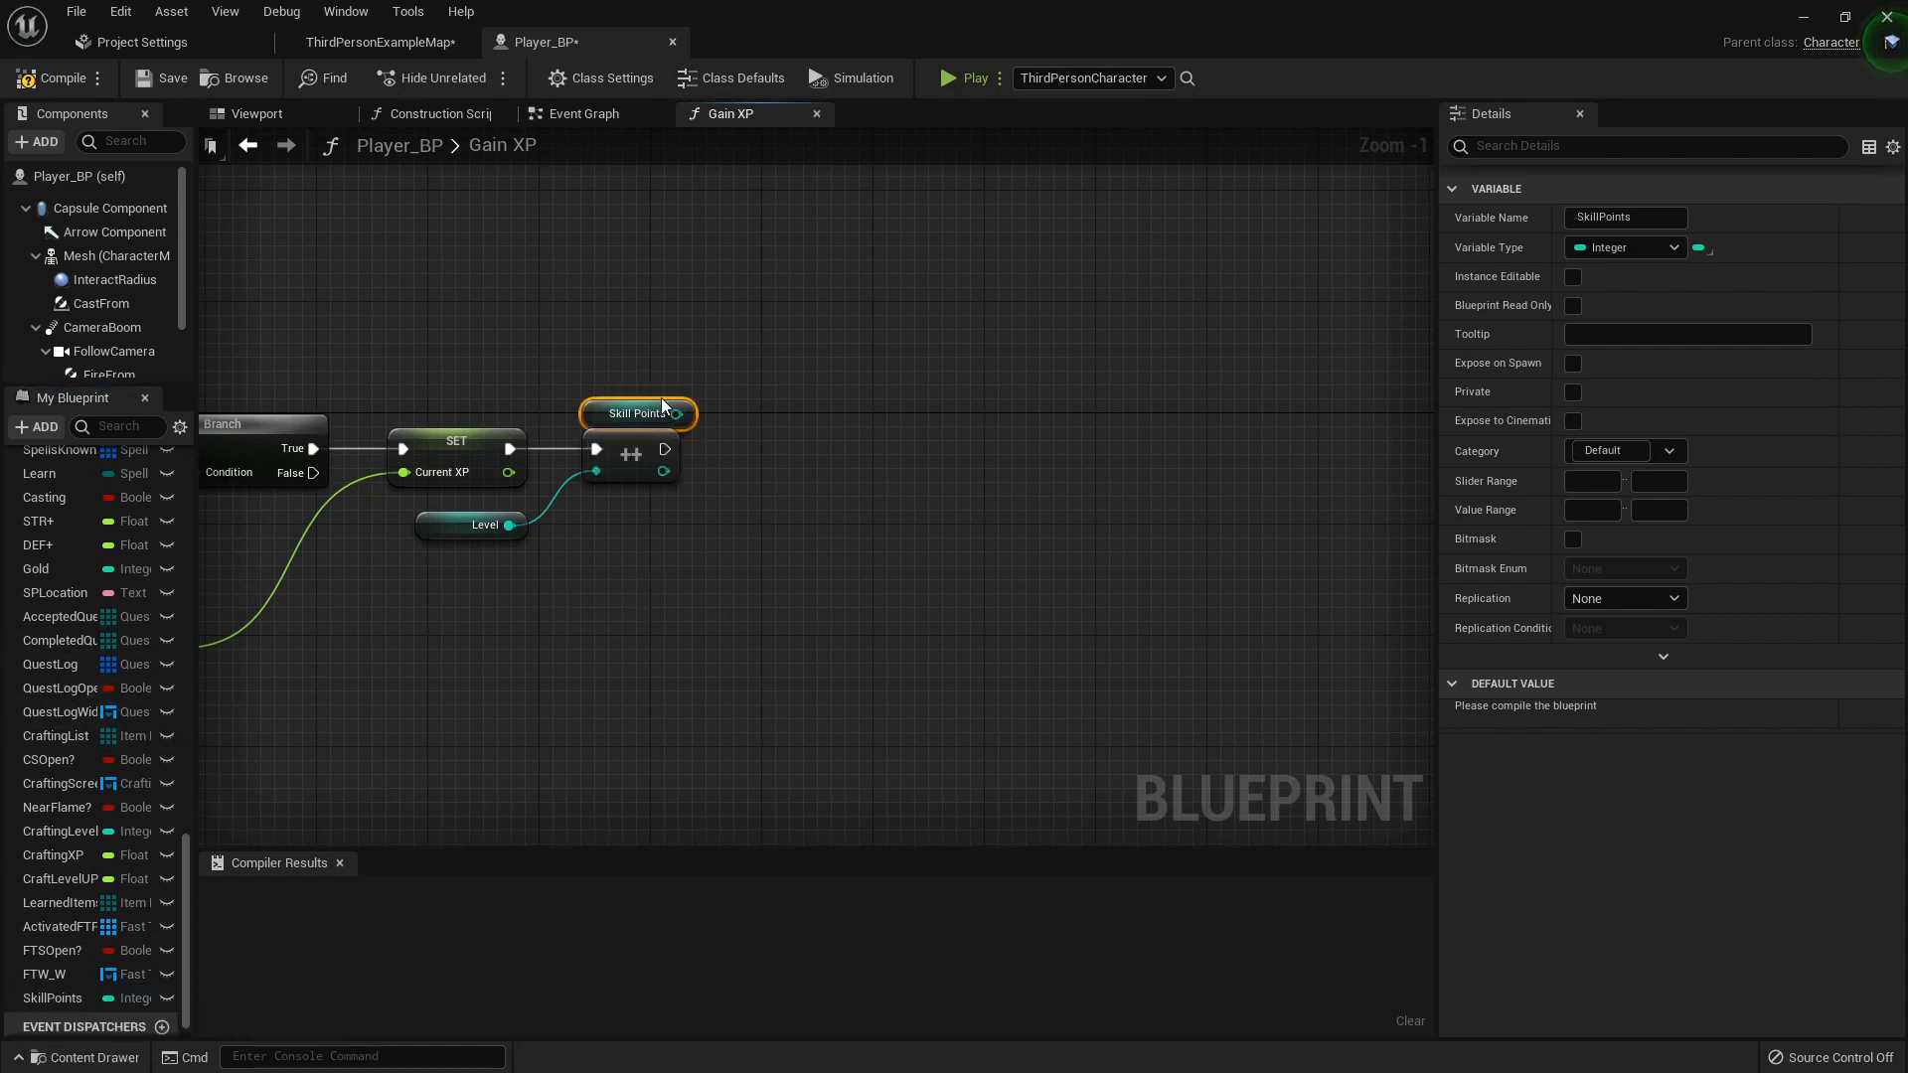
- Drag from the Skill Points getter to add a ++ increment after the Level increment
{"action": "left_click_drag", "start_coordinate": [676, 412], "coordinate": [754, 419]}
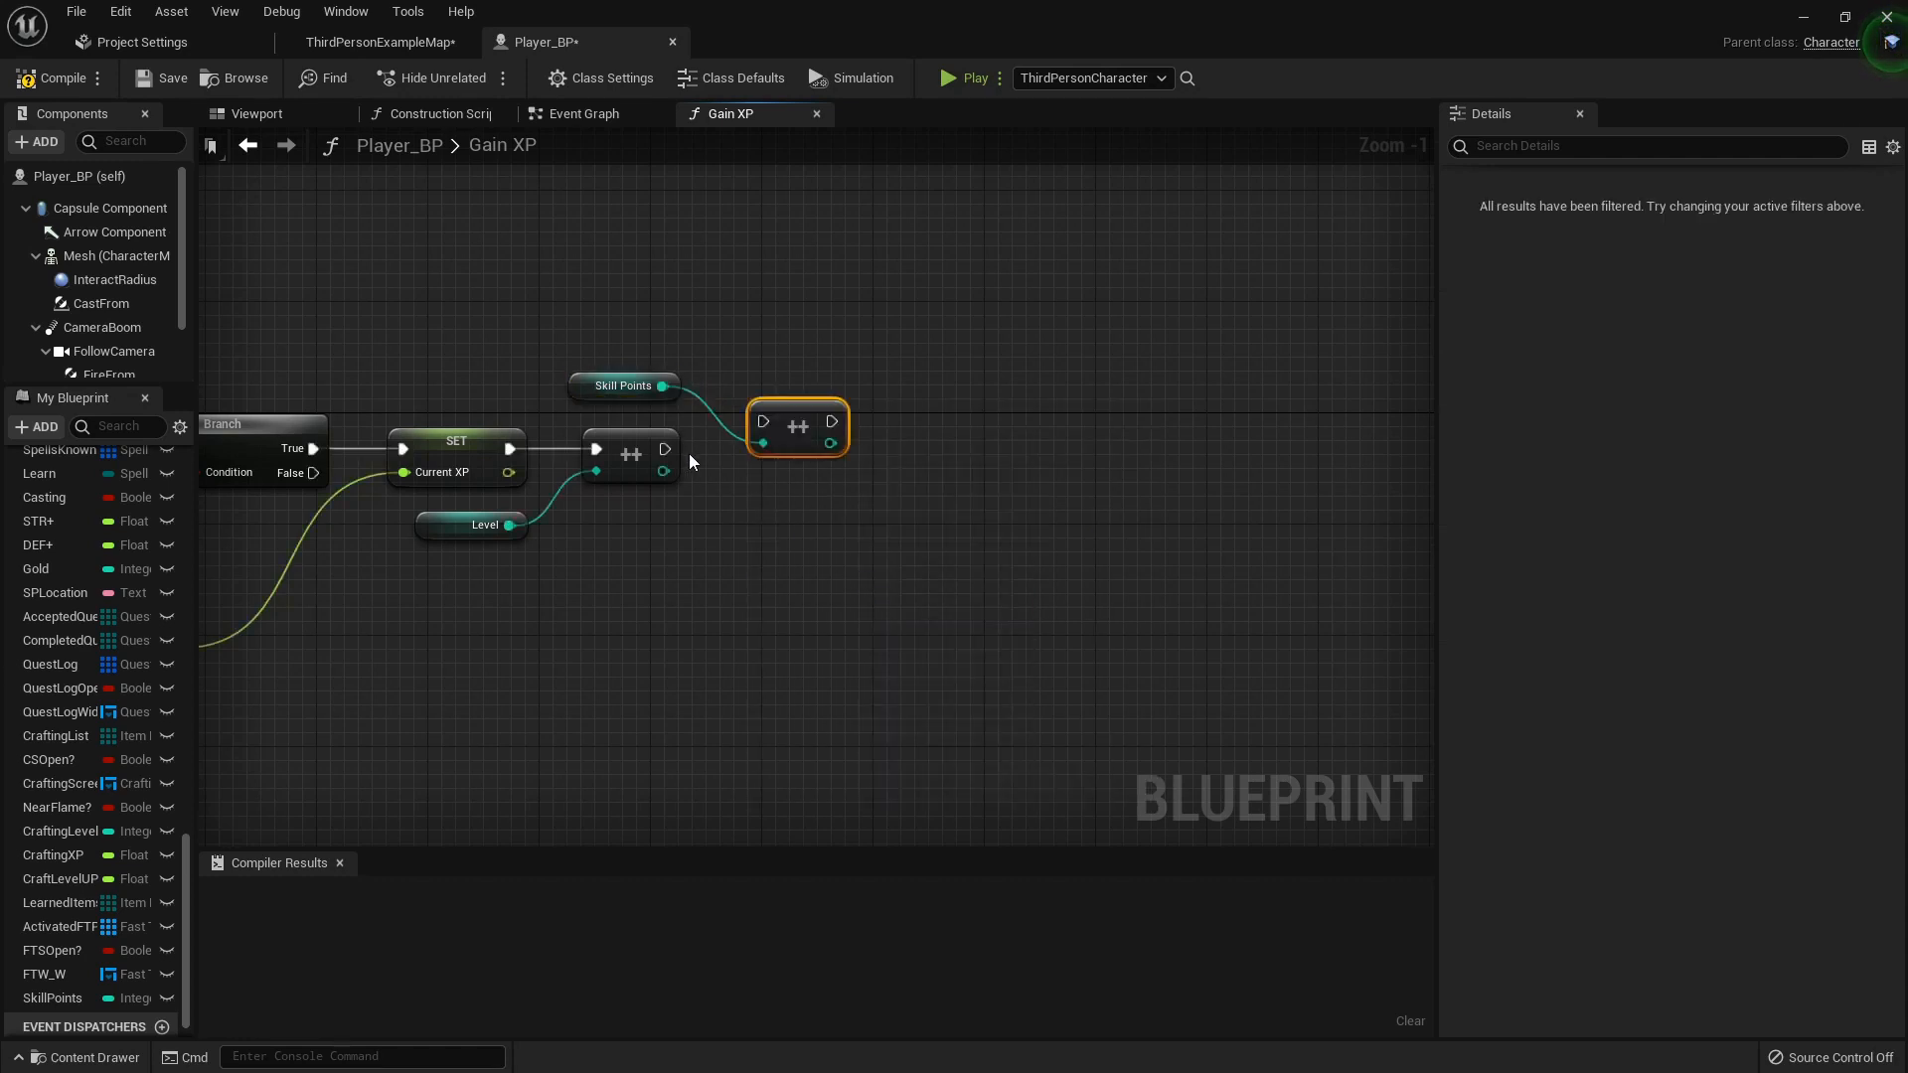
{"action": "mouse_move", "coordinate": [774, 443]}
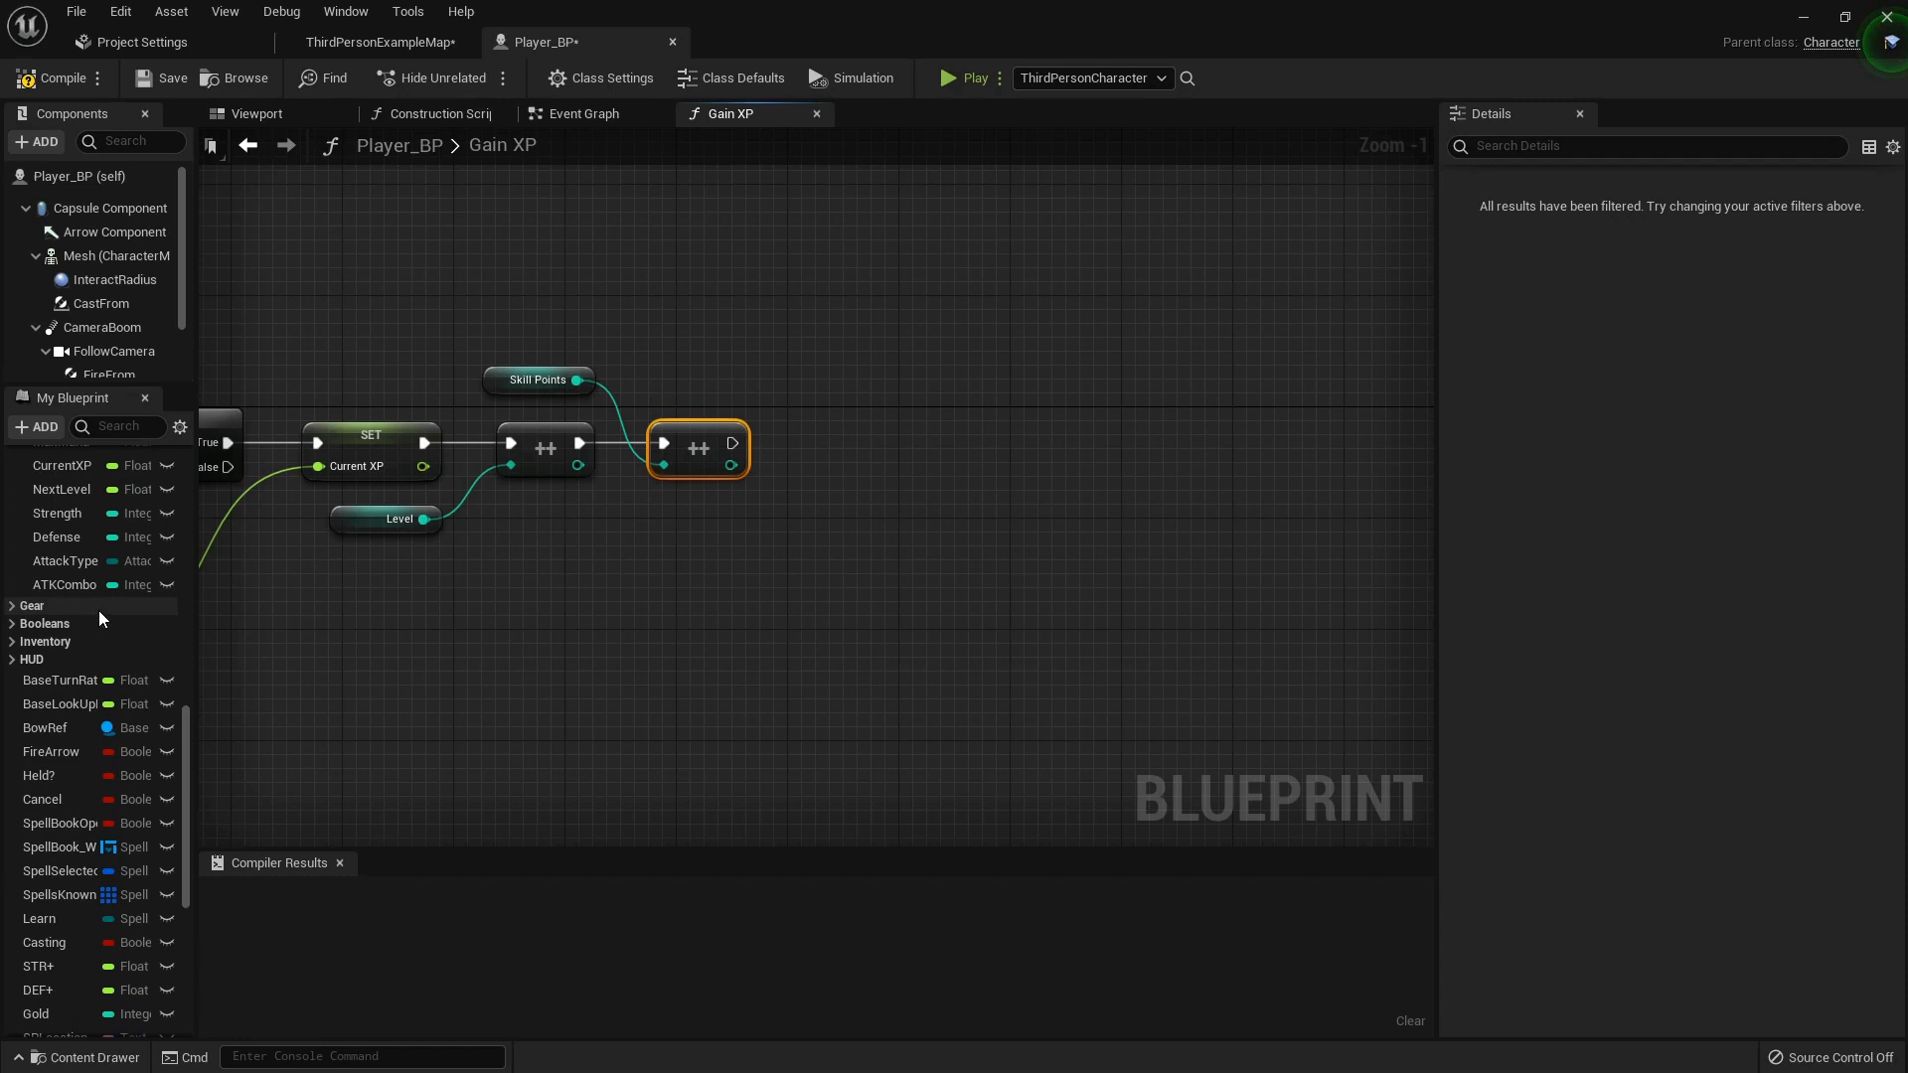
{"action": "mouse_move", "coordinate": [700, 448]}
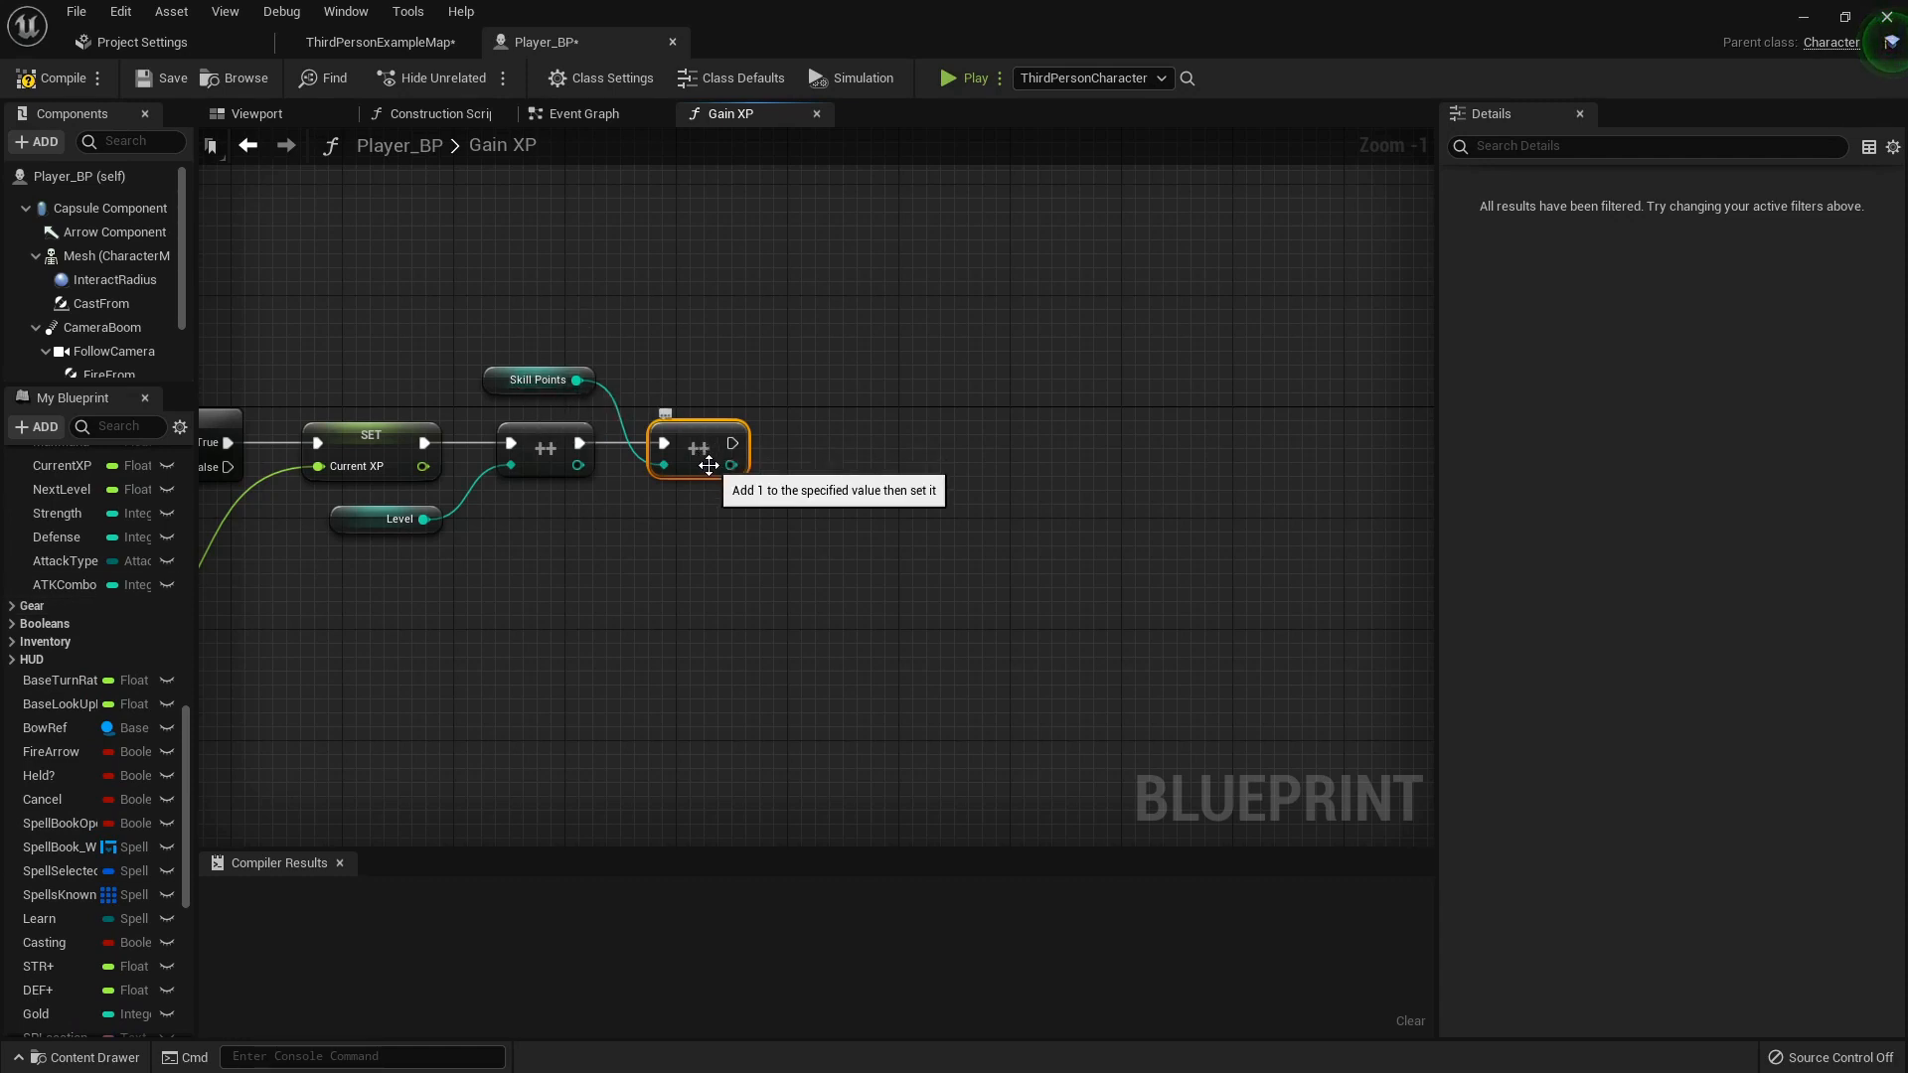
{"action": "mouse_move", "coordinate": [58, 544]}
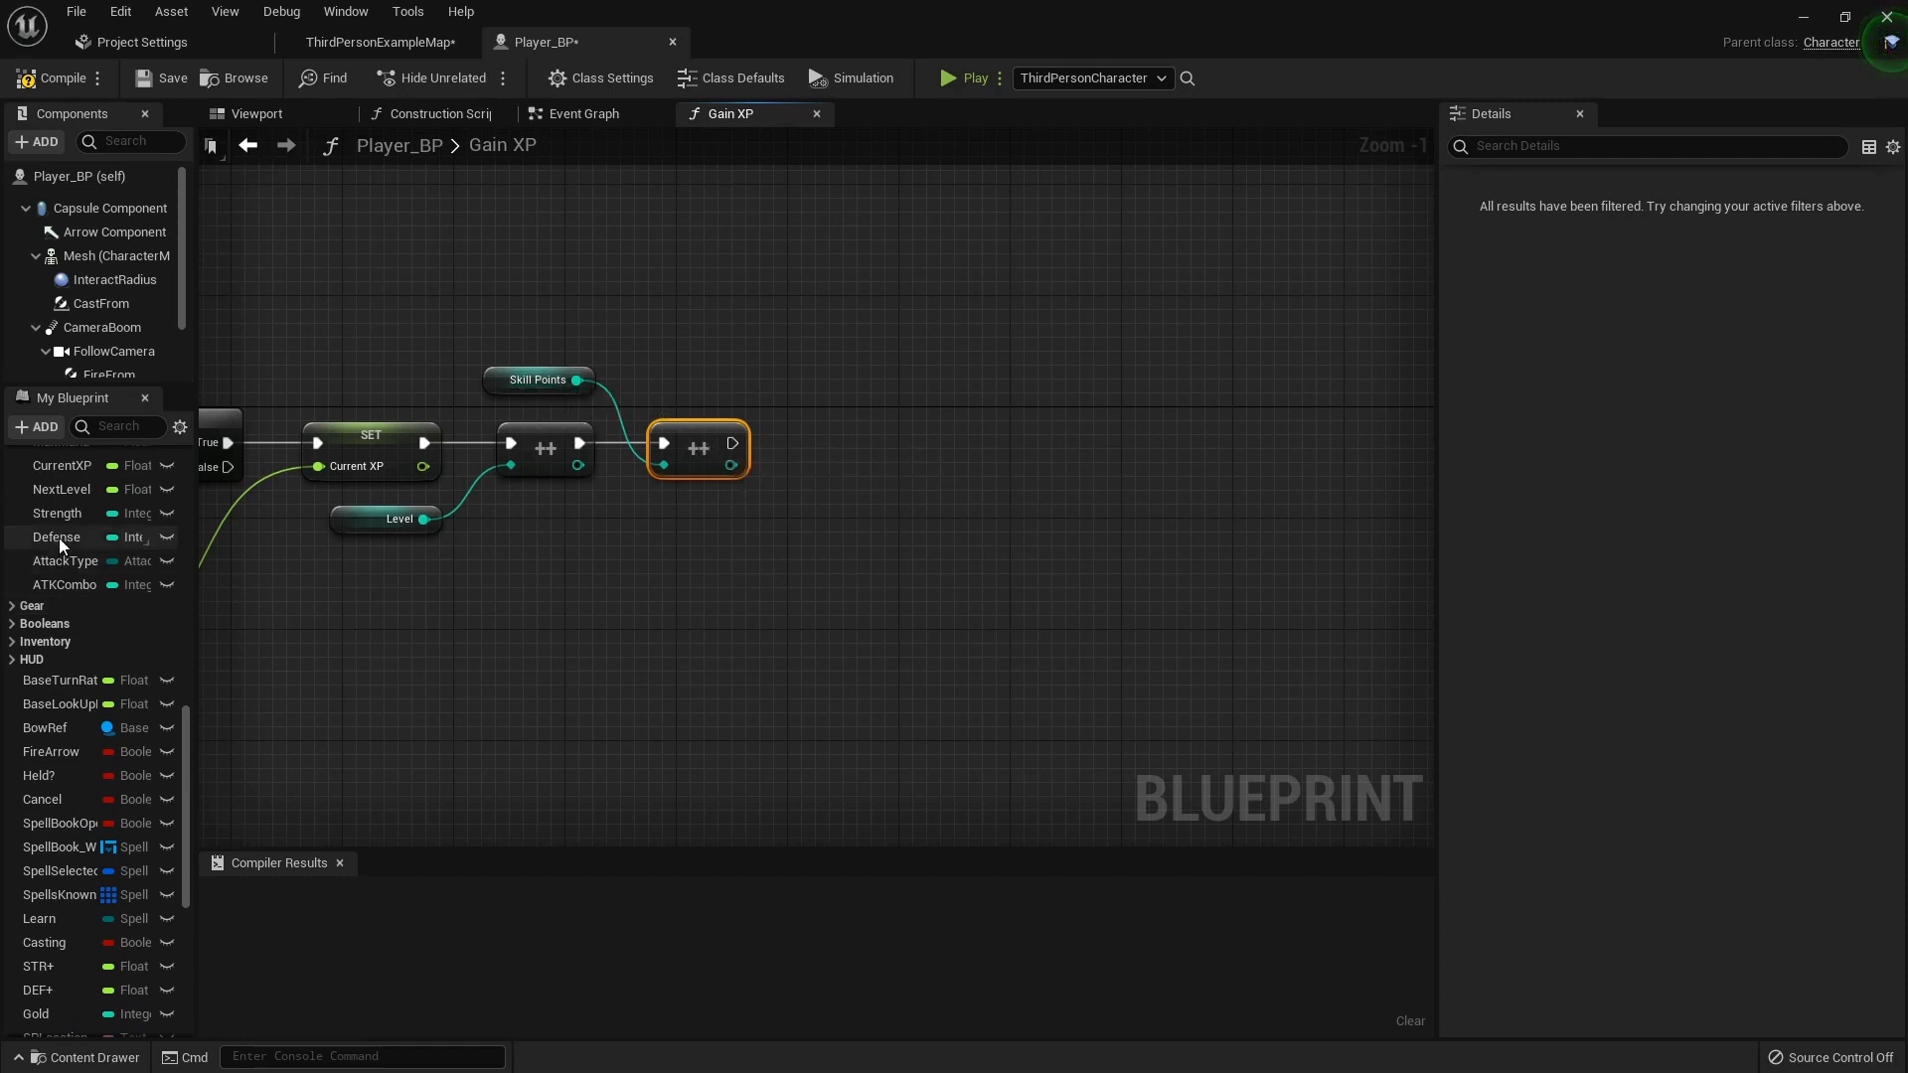
{"action": "mouse_move", "coordinate": [43, 614]}
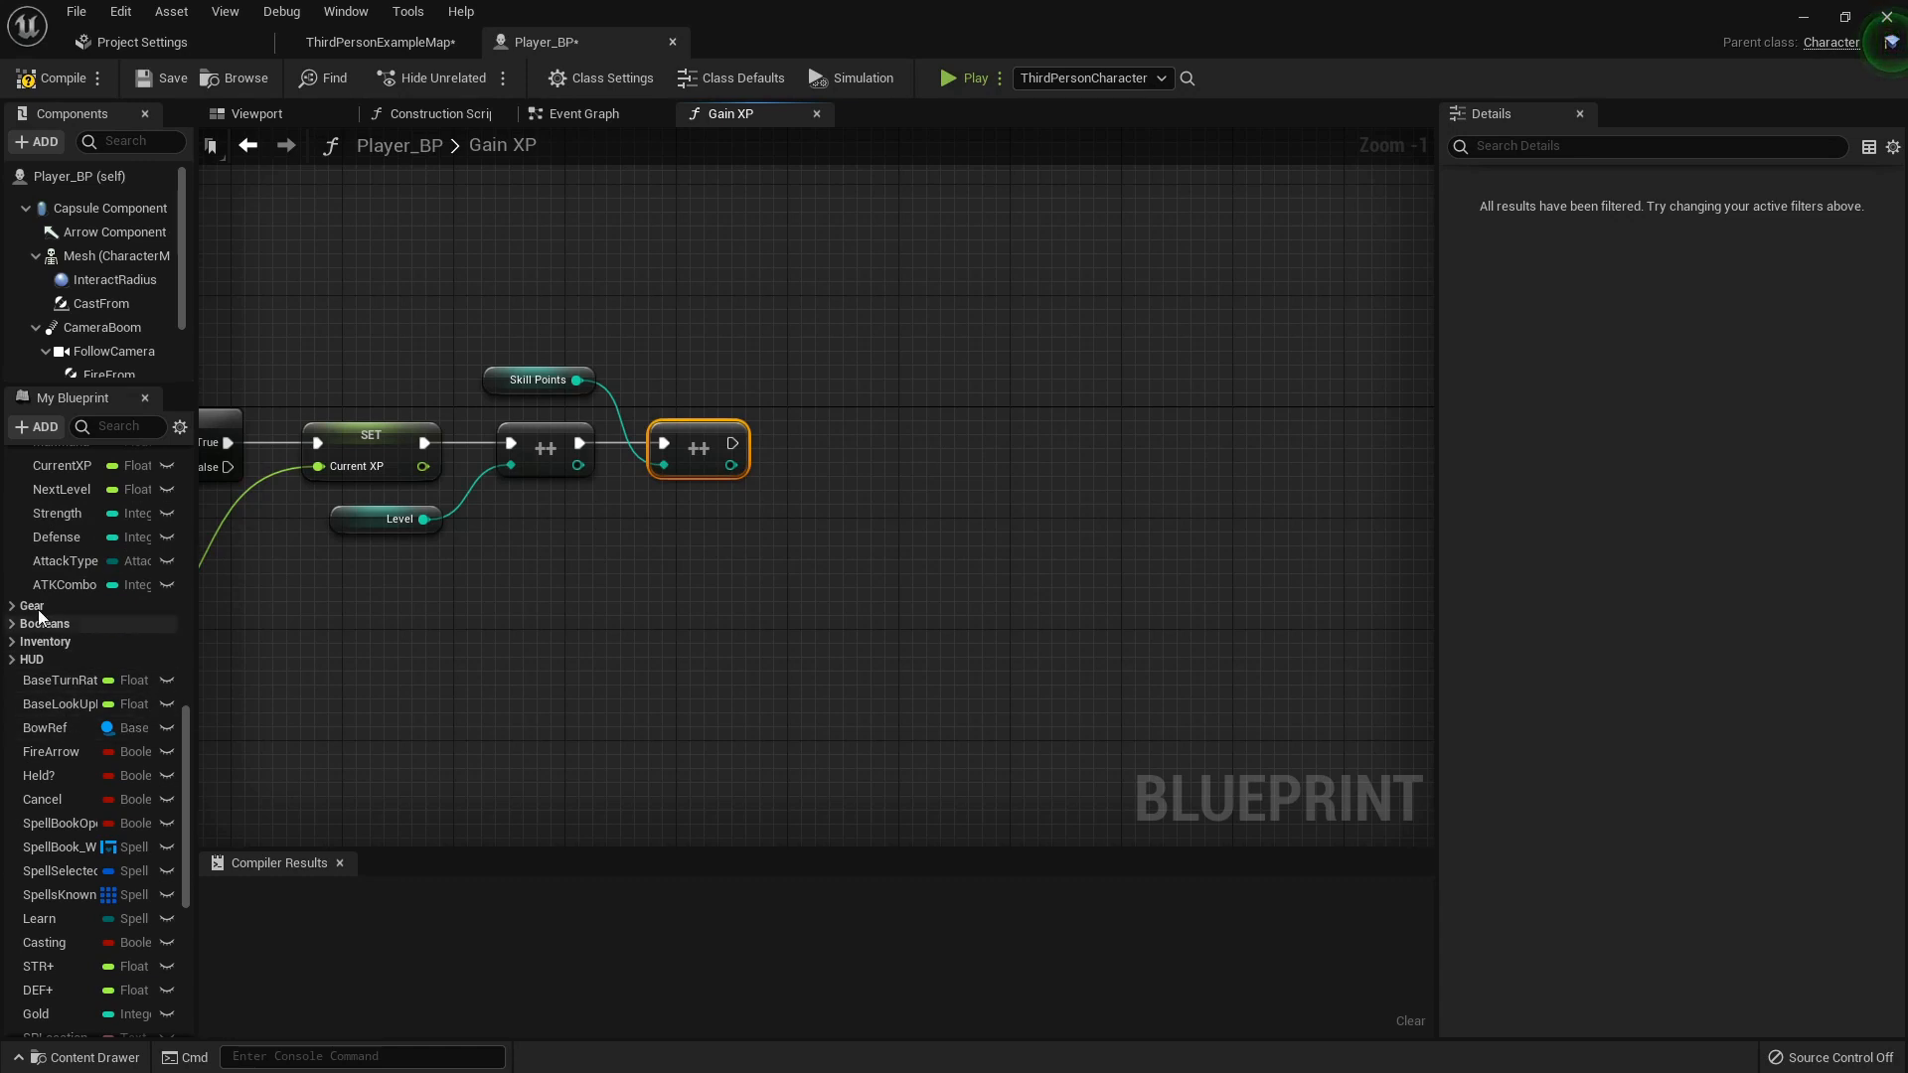
- Place Strength, Defense, Max Health and Max Mana getter and setter nodes in the graph
{"action": "left_click", "coordinate": [56, 513]}
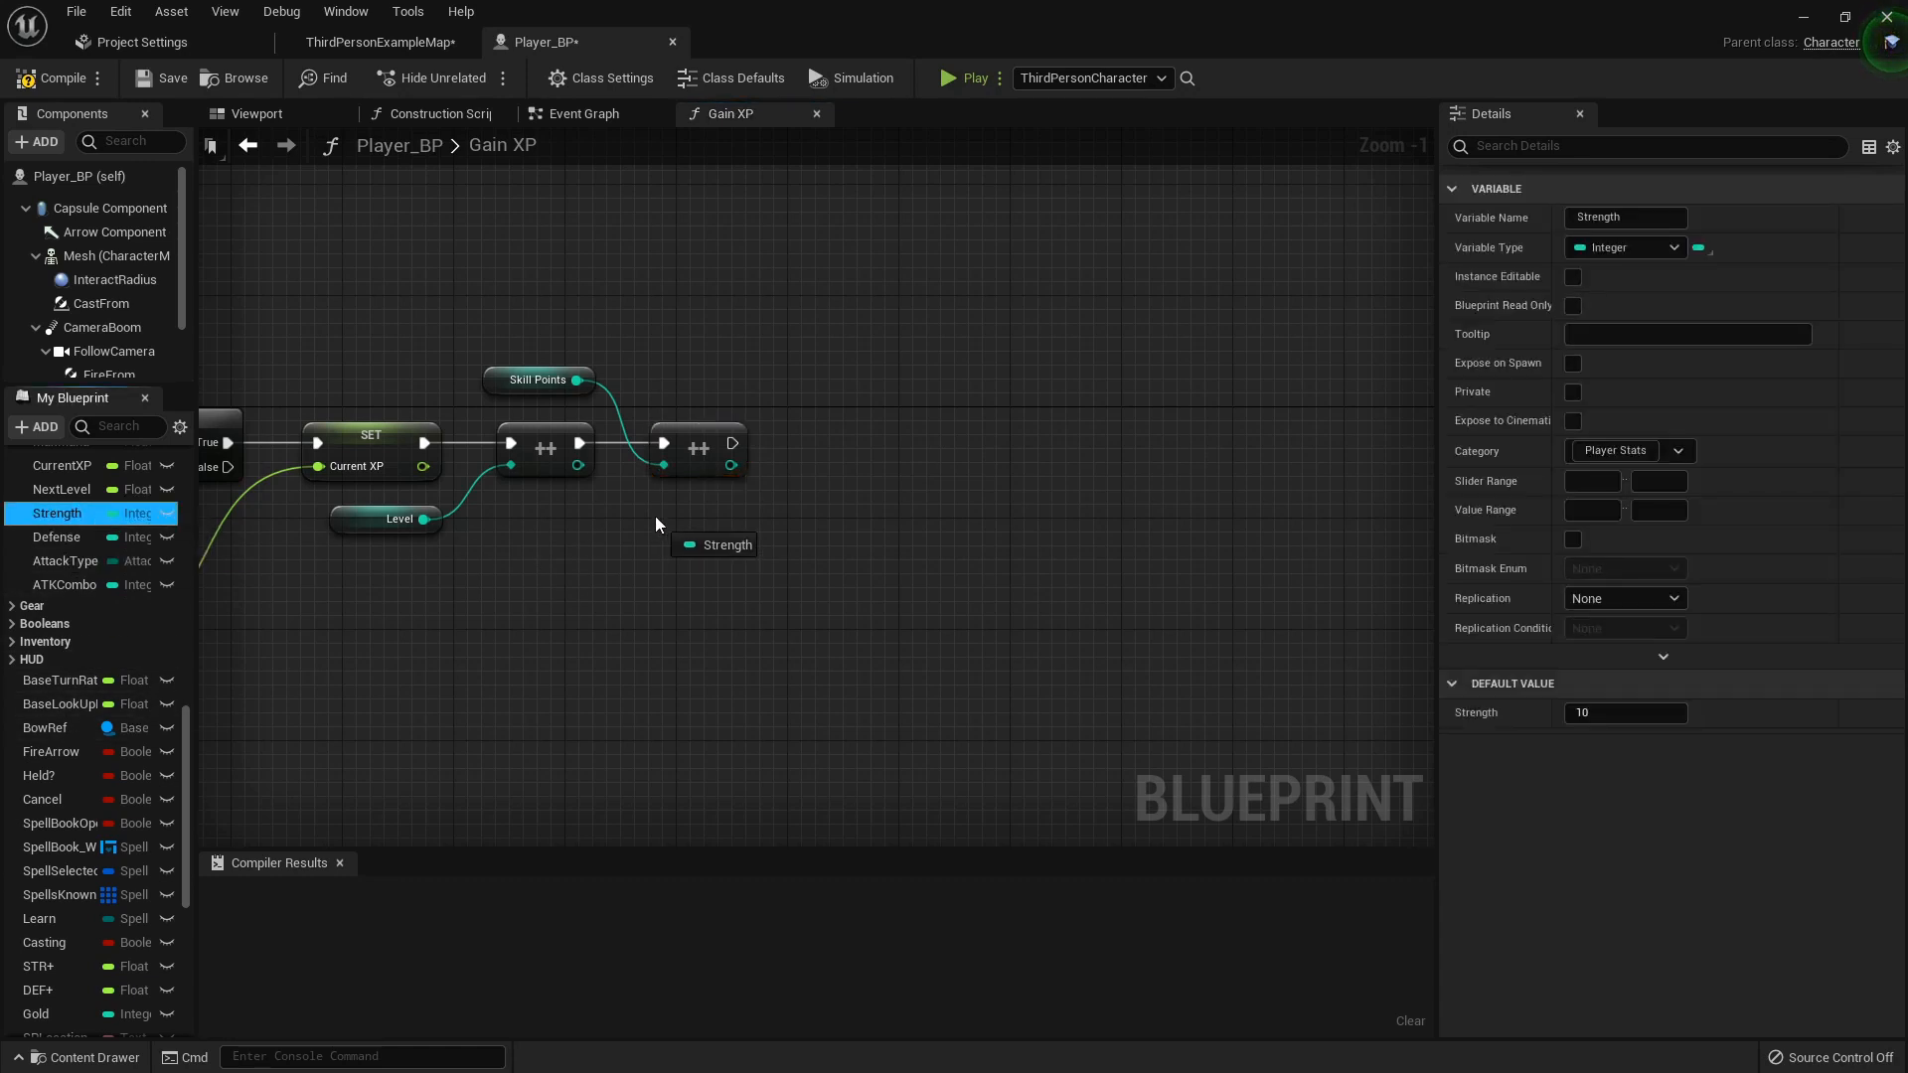
{"action": "left_click", "coordinate": [58, 537]}
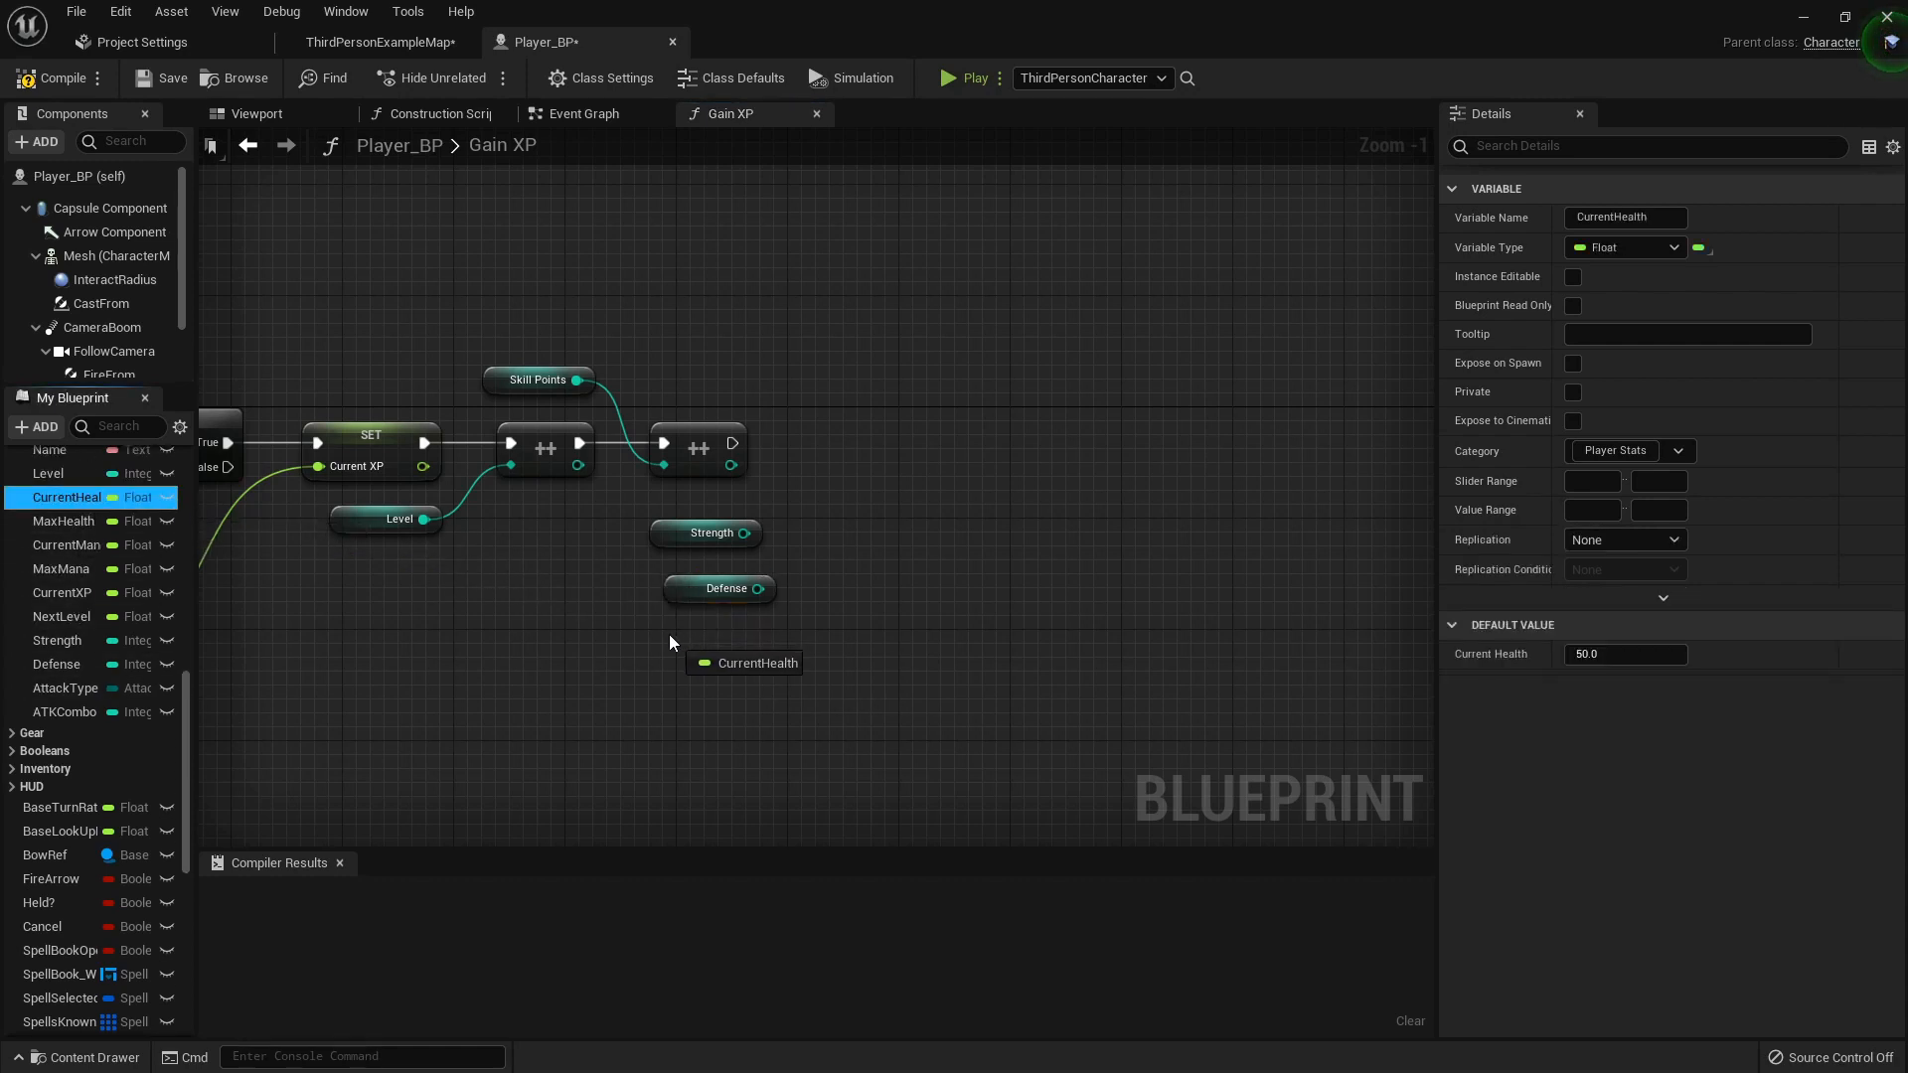
{"action": "left_click", "coordinate": [64, 520]}
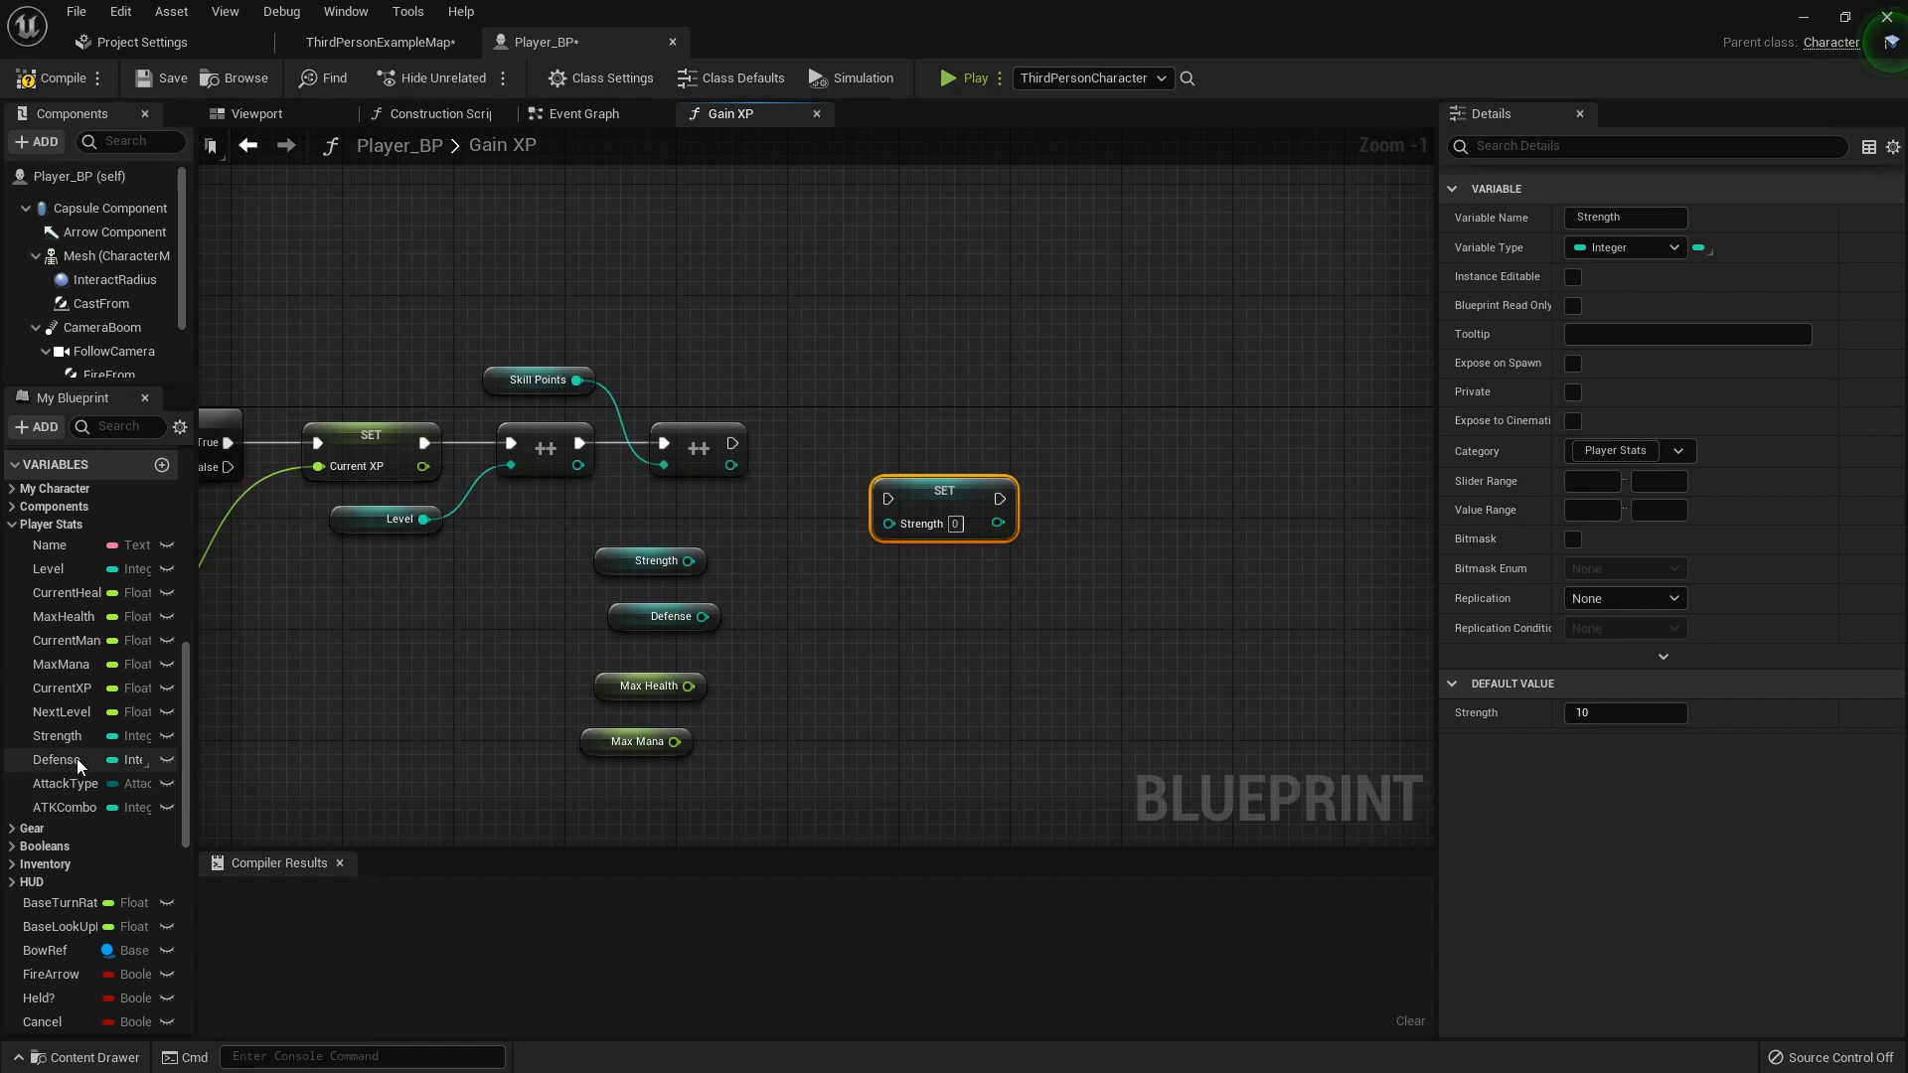
{"action": "left_click", "coordinate": [56, 759]}
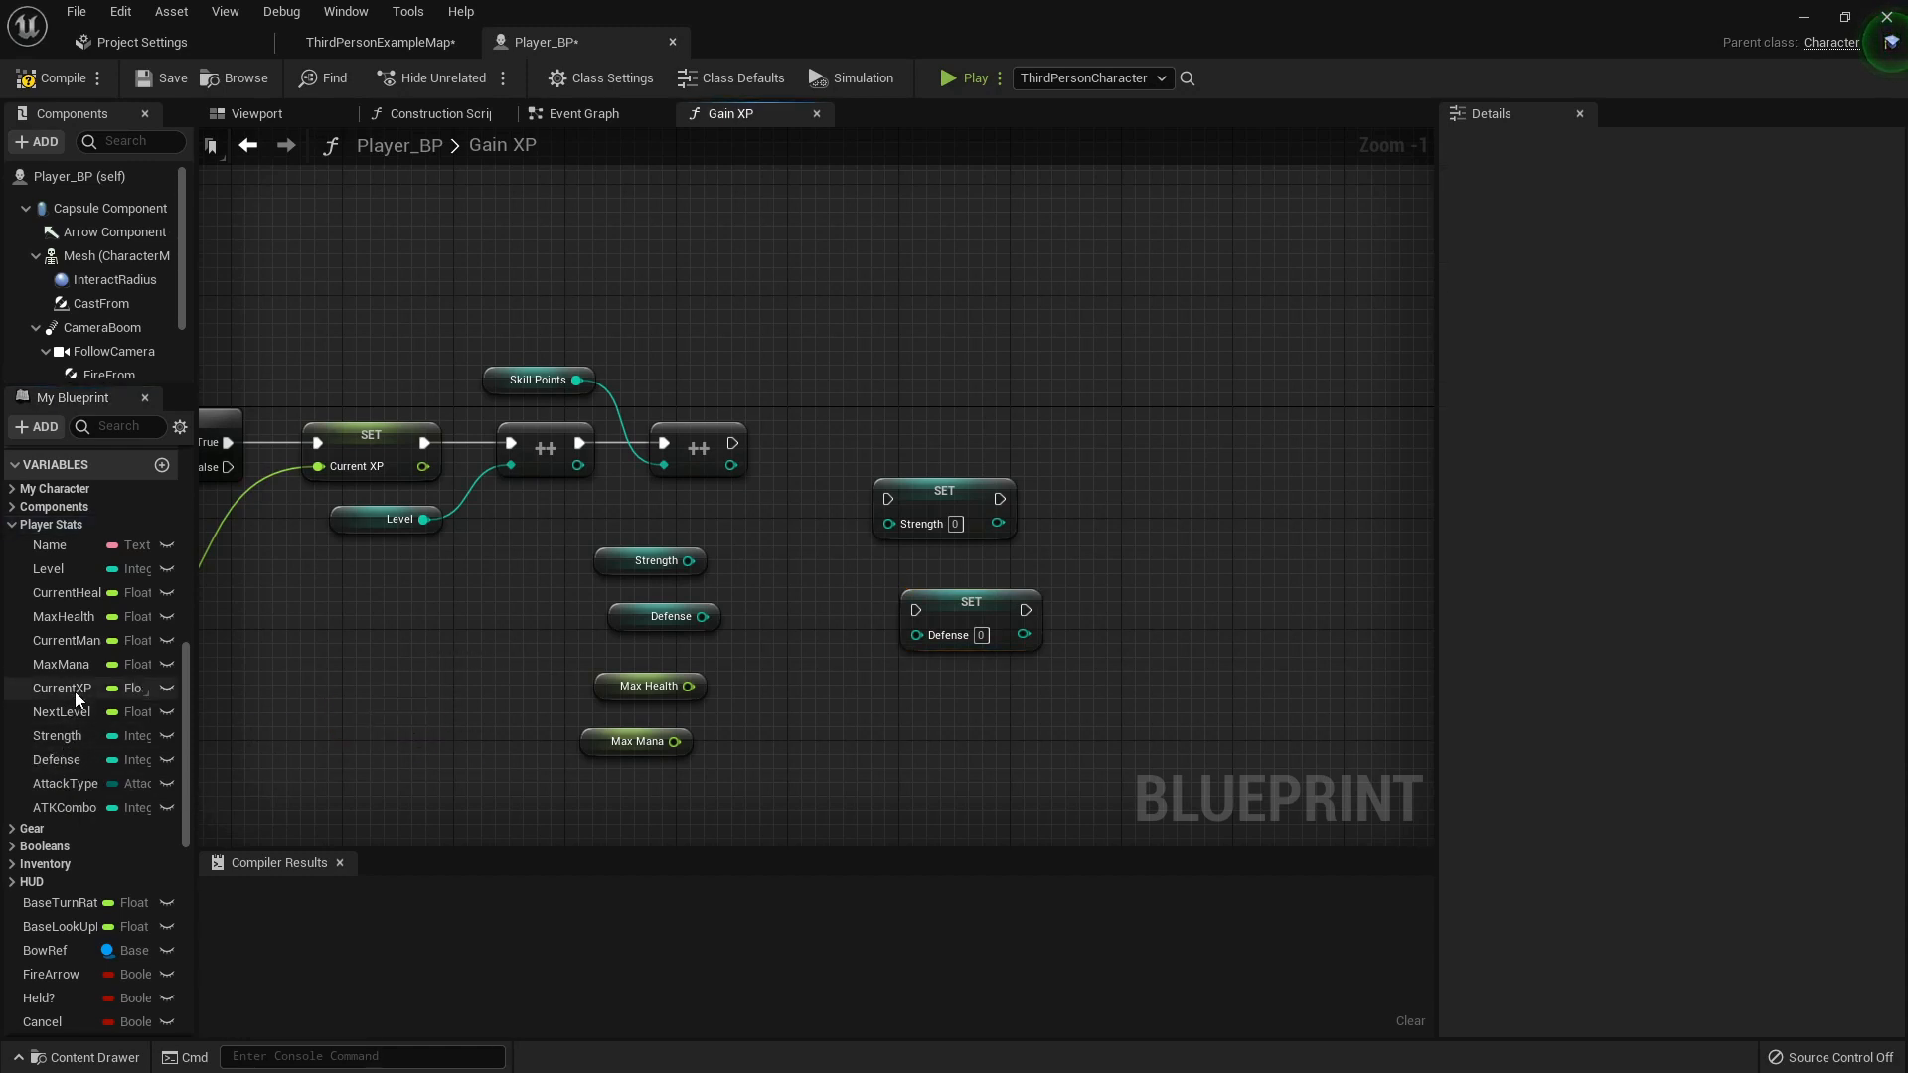
{"action": "mouse_move", "coordinate": [62, 665]}
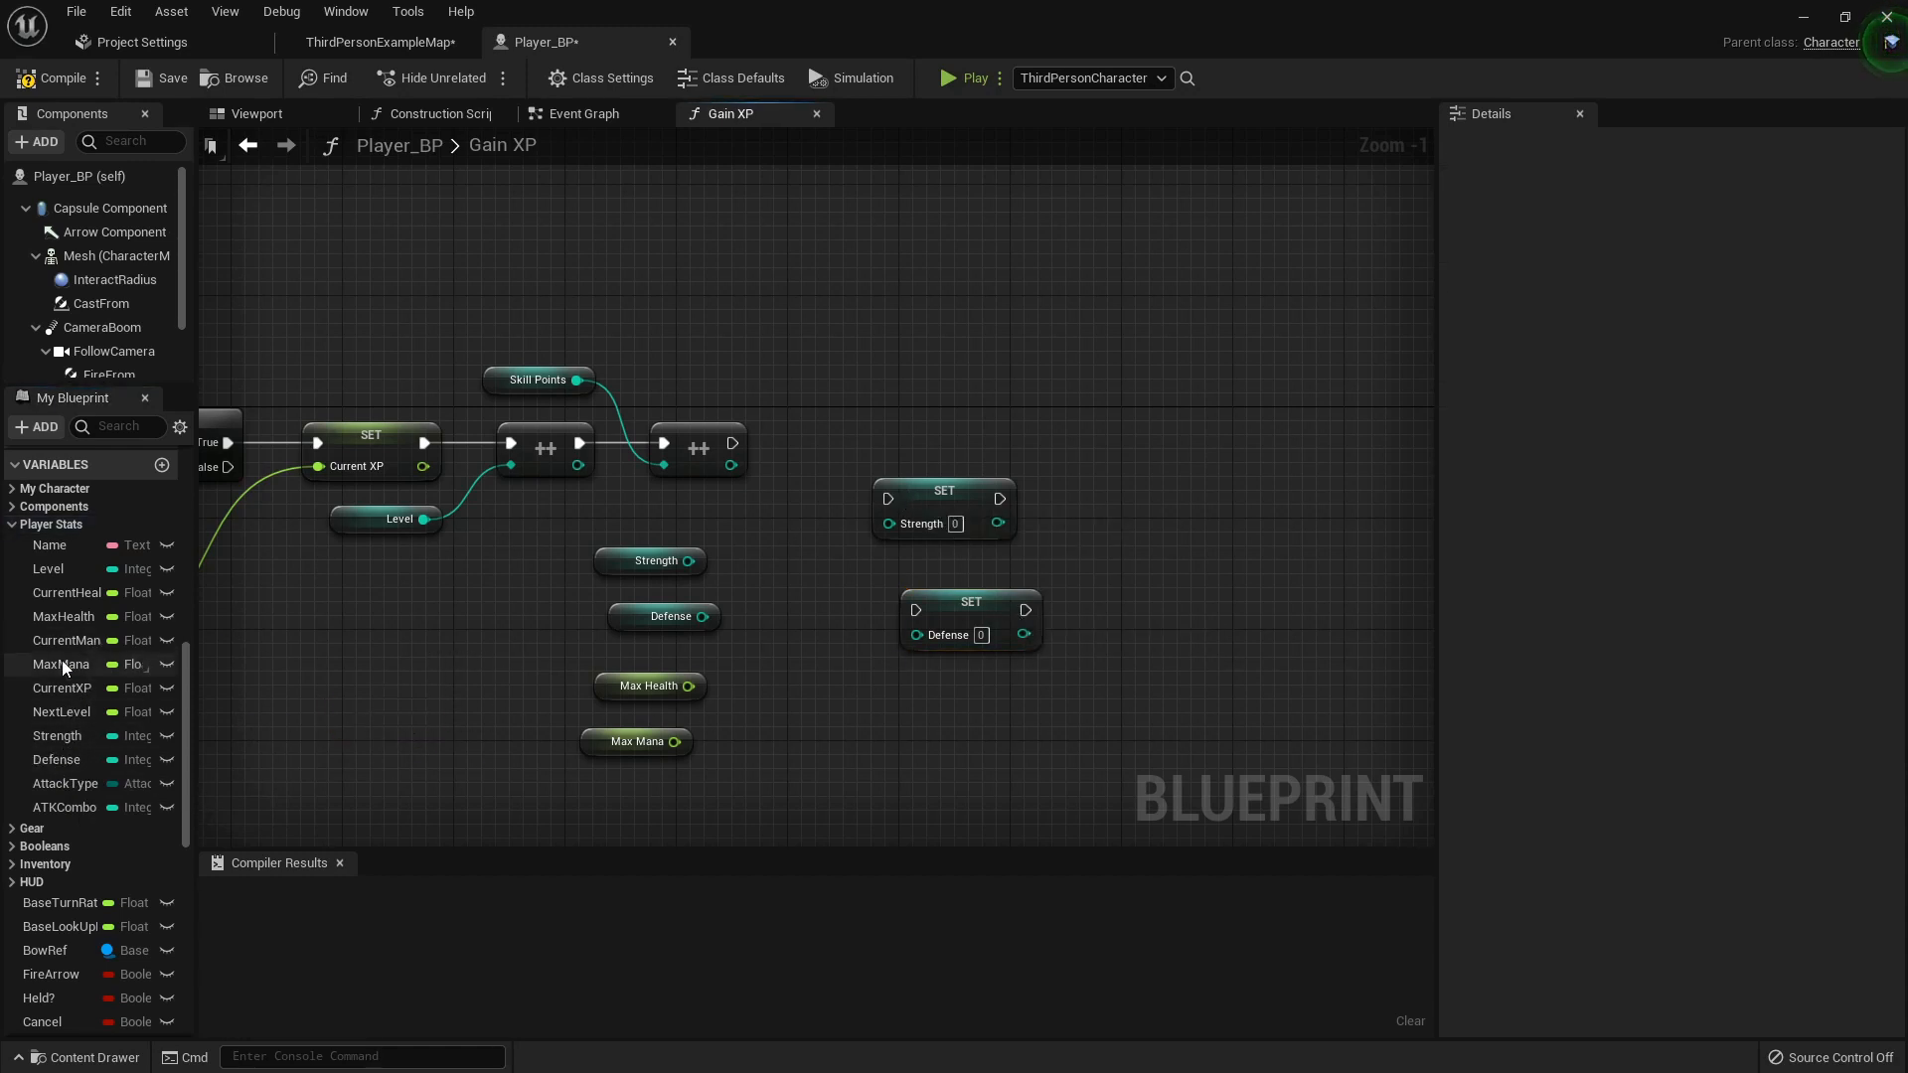
{"action": "left_click", "coordinate": [64, 617]}
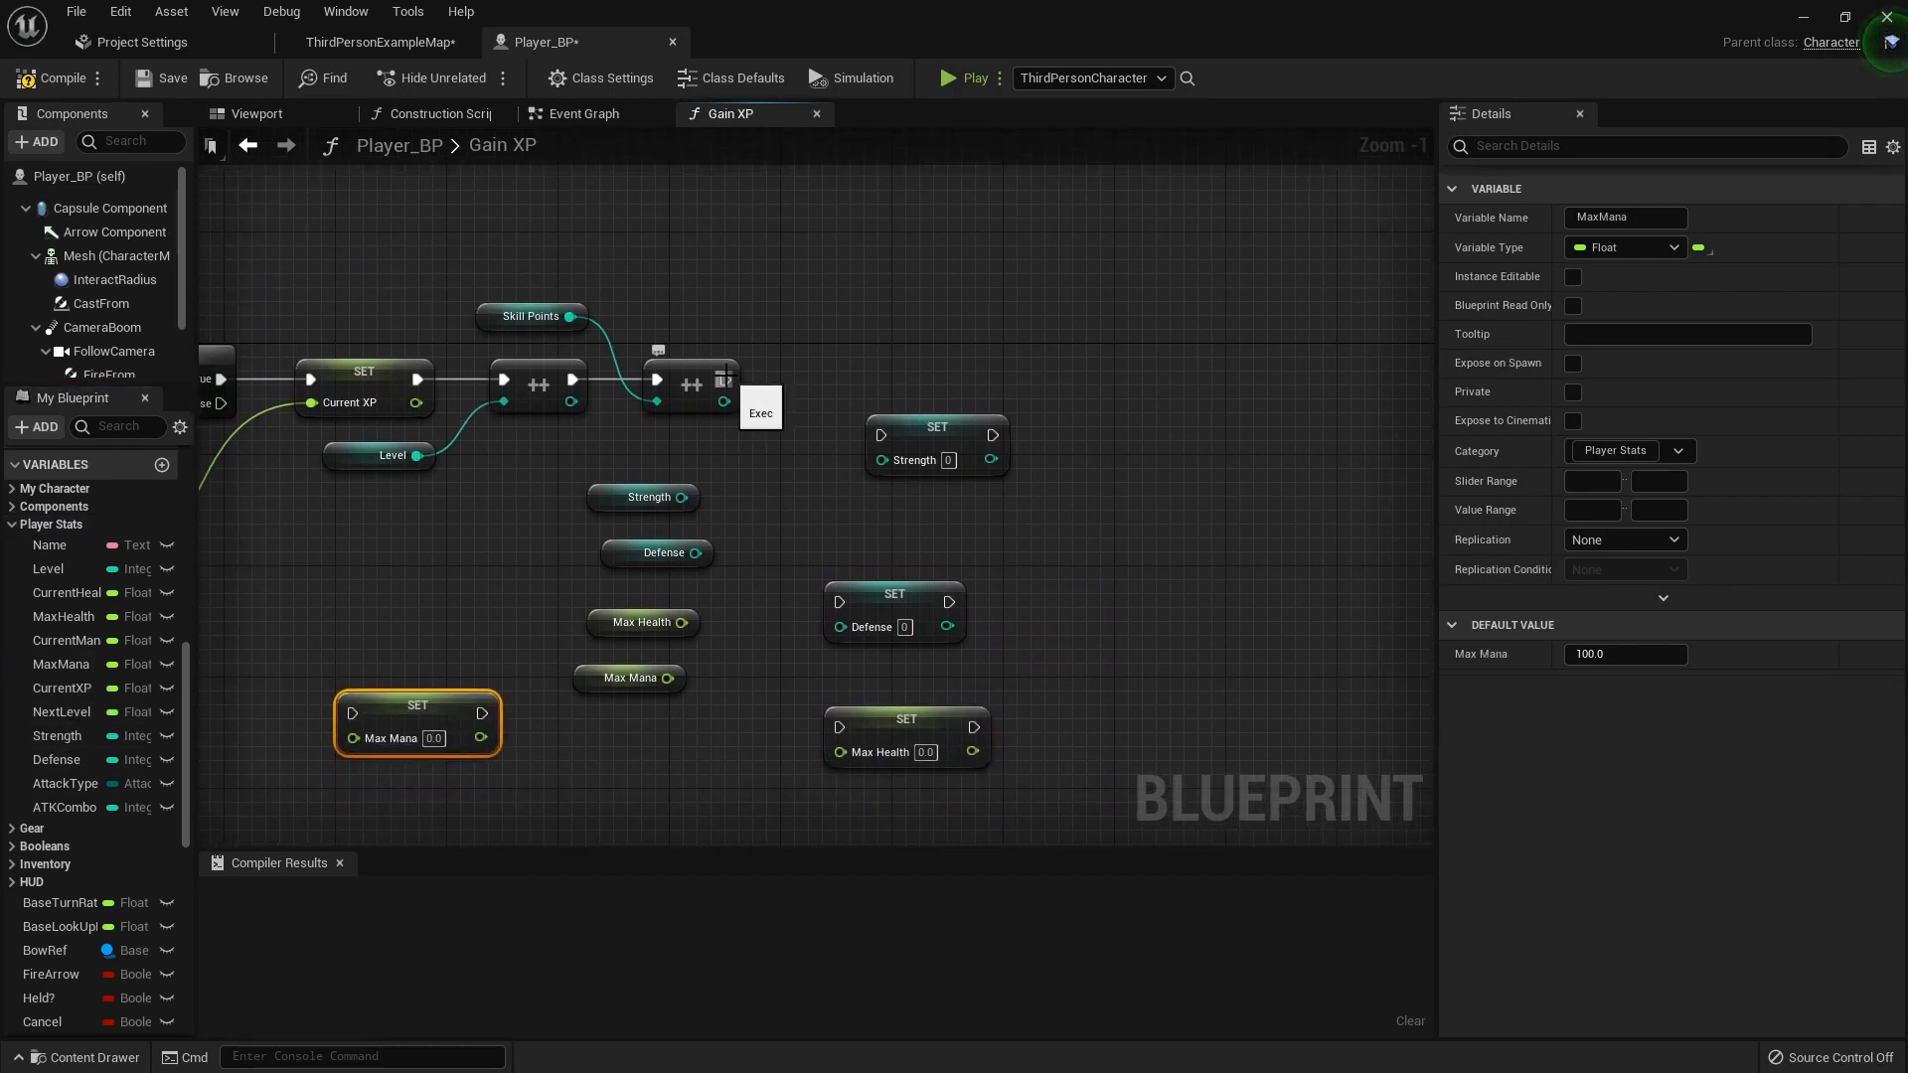
- Chain Set Strength, Set Defense, Set Max Health and Set Max Mana after the Skill Points increment
{"action": "left_click_drag", "start_coordinate": [725, 379], "coordinate": [880, 435]}
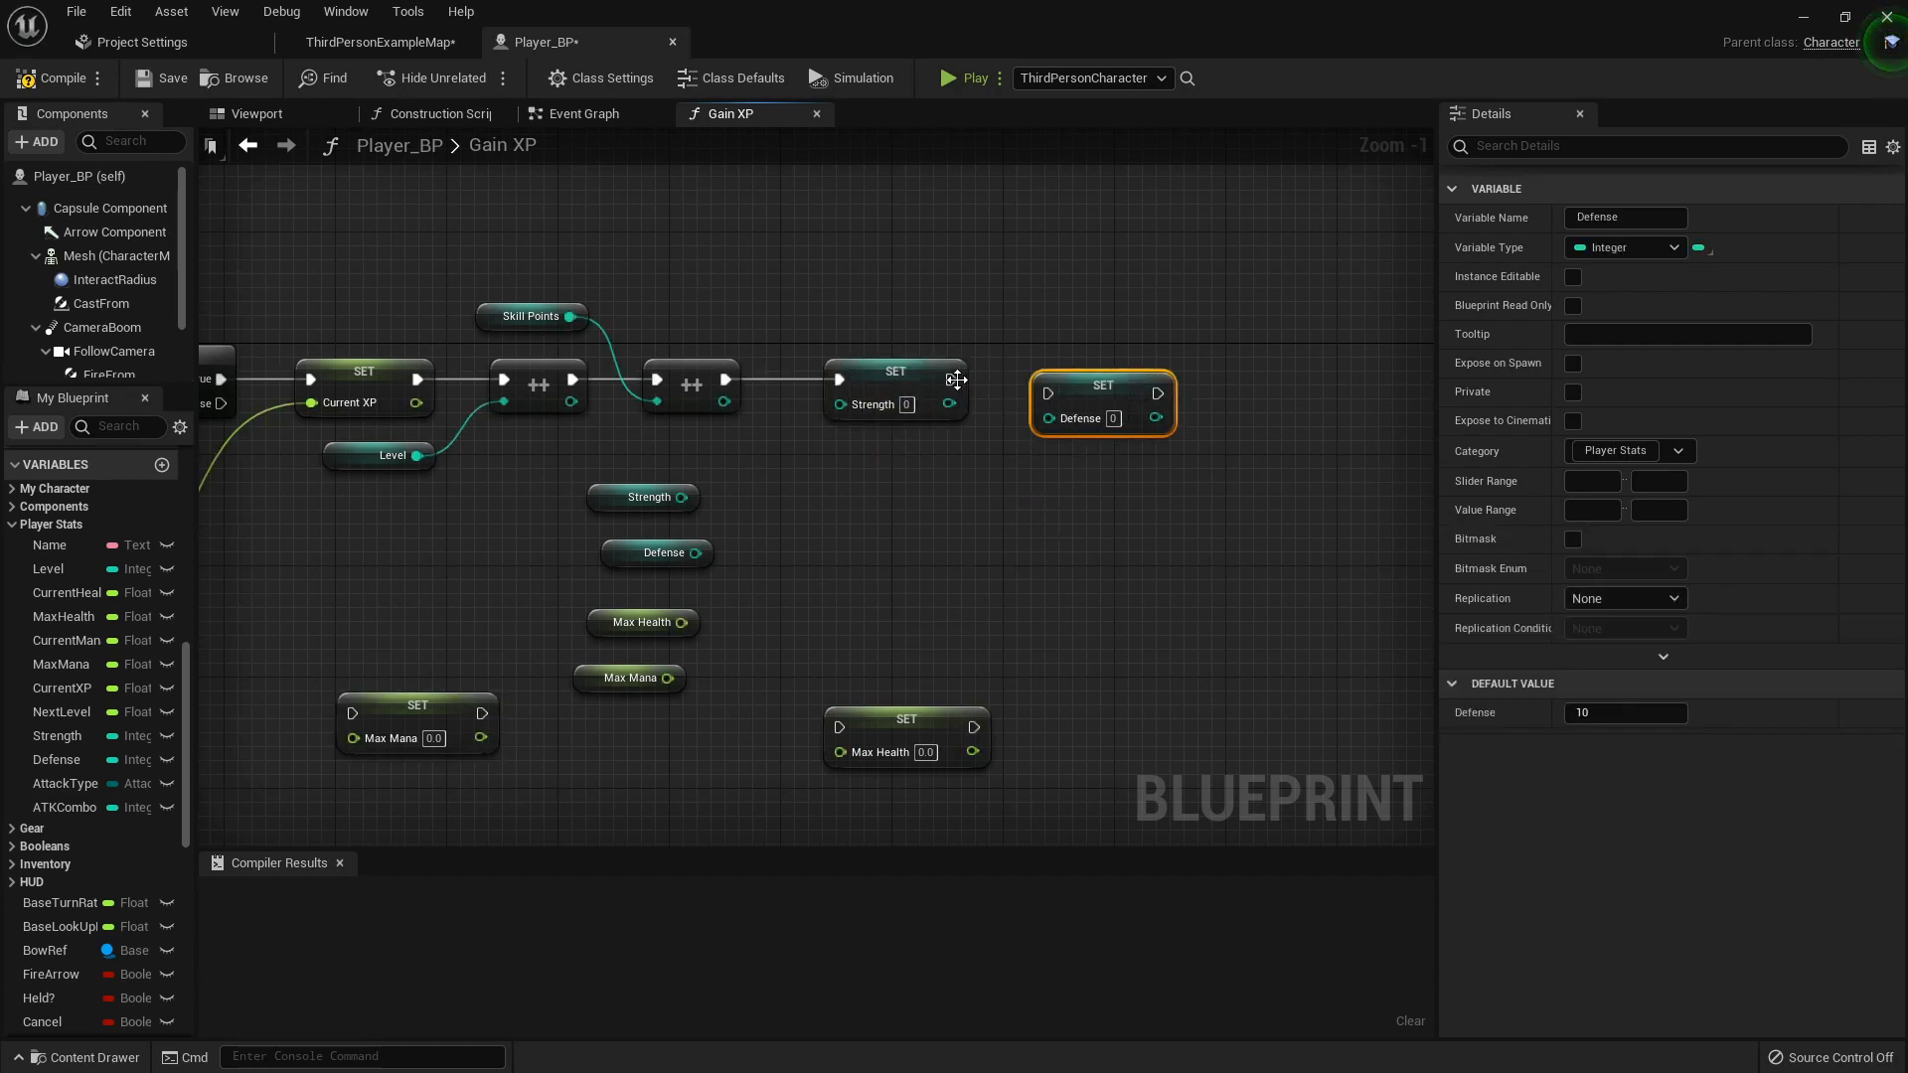
{"action": "left_click_drag", "start_coordinate": [1101, 402], "coordinate": [1156, 390]}
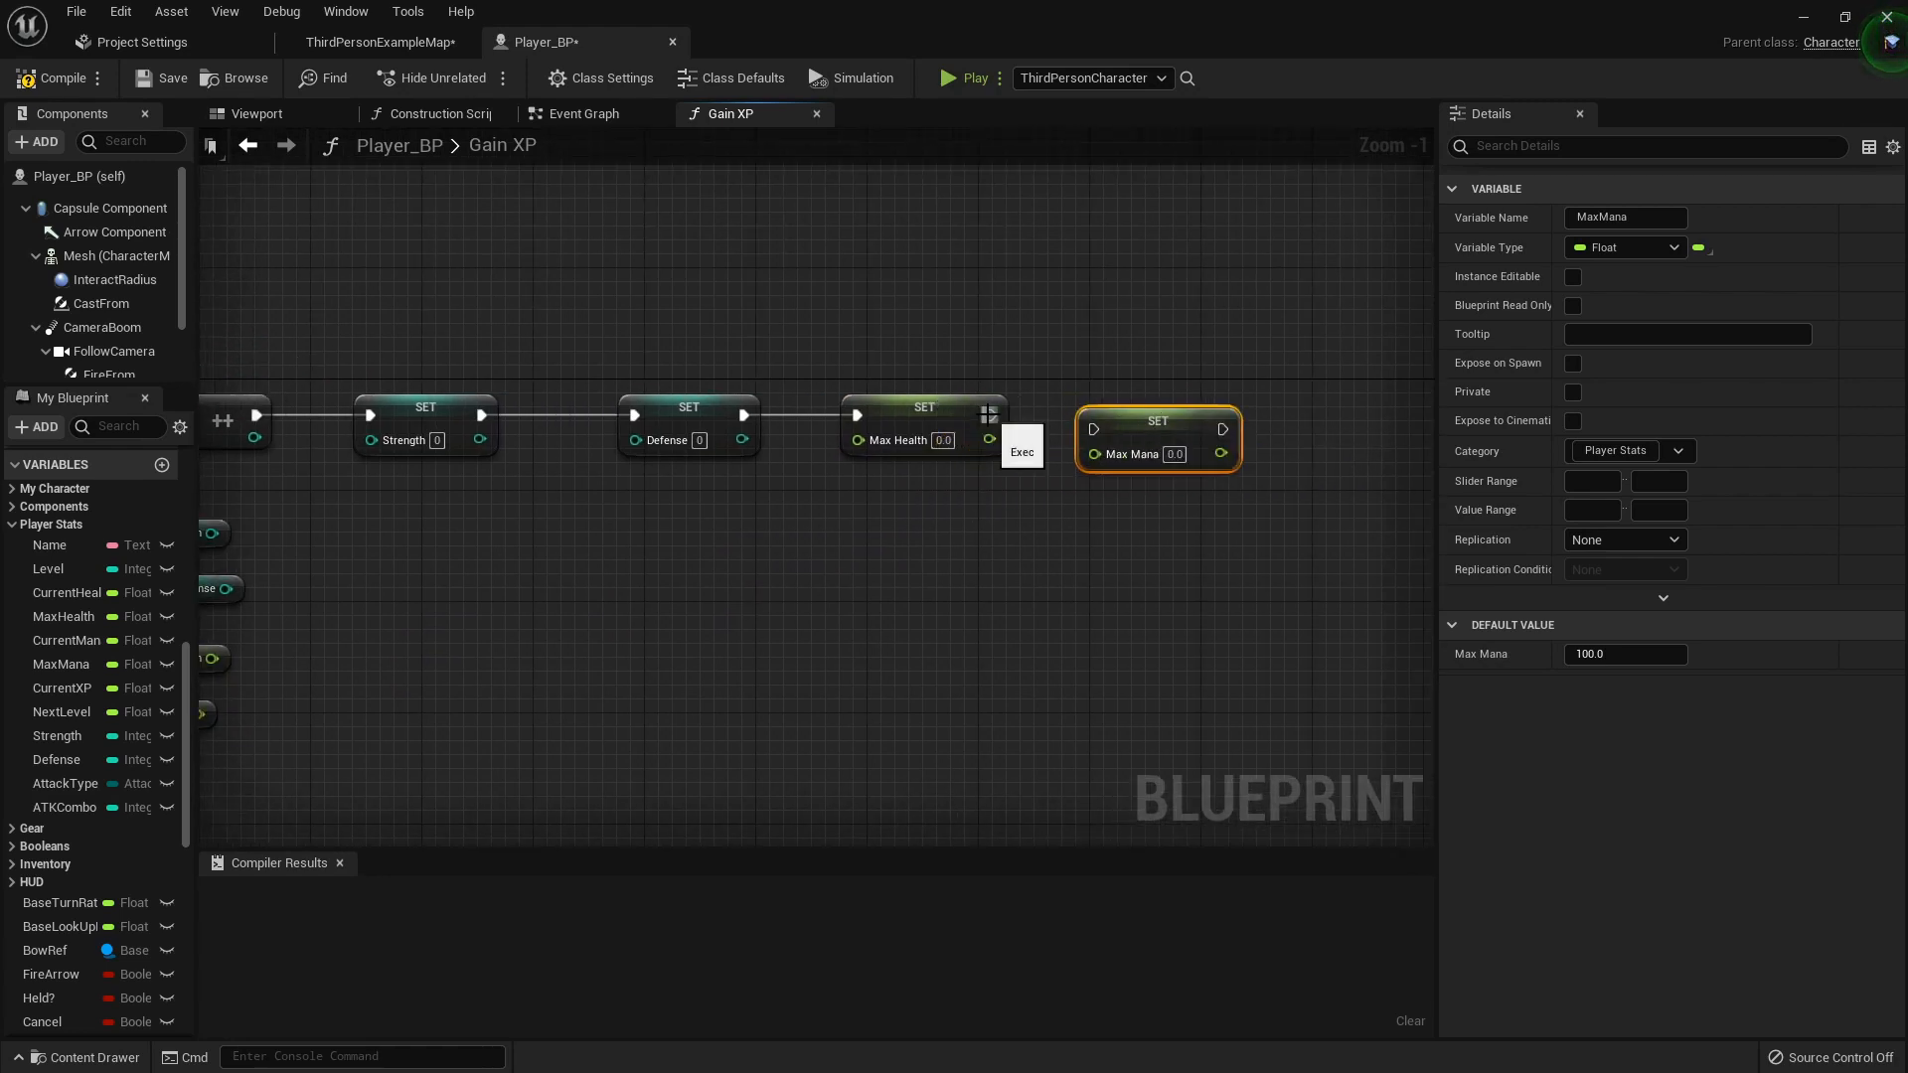
{"action": "left_click_drag", "start_coordinate": [995, 416], "coordinate": [1091, 422]}
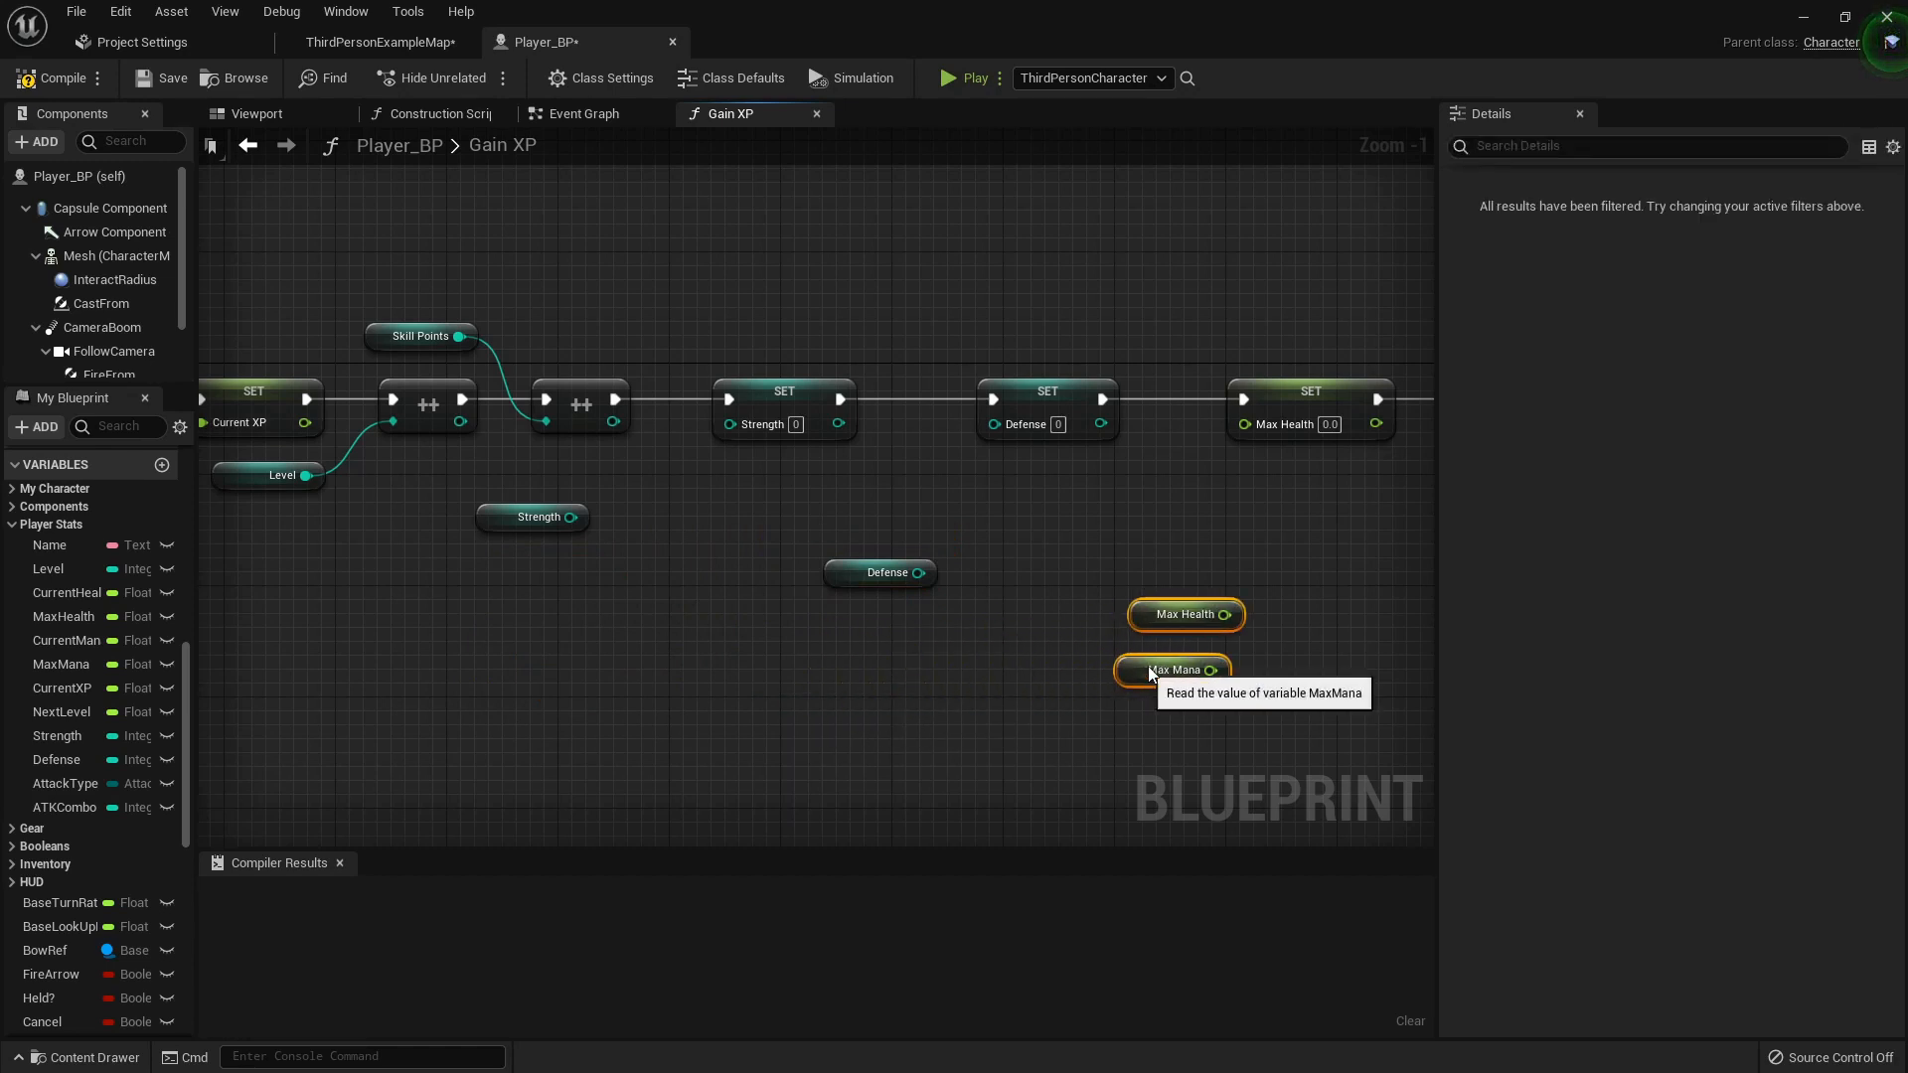
- Add a Random Integer in Range (3–7) node and position the Defense getter near SET Defense
{"action": "left_click_drag", "start_coordinate": [564, 515], "coordinate": [725, 569]}
{"action": "type", "text": "rand"}
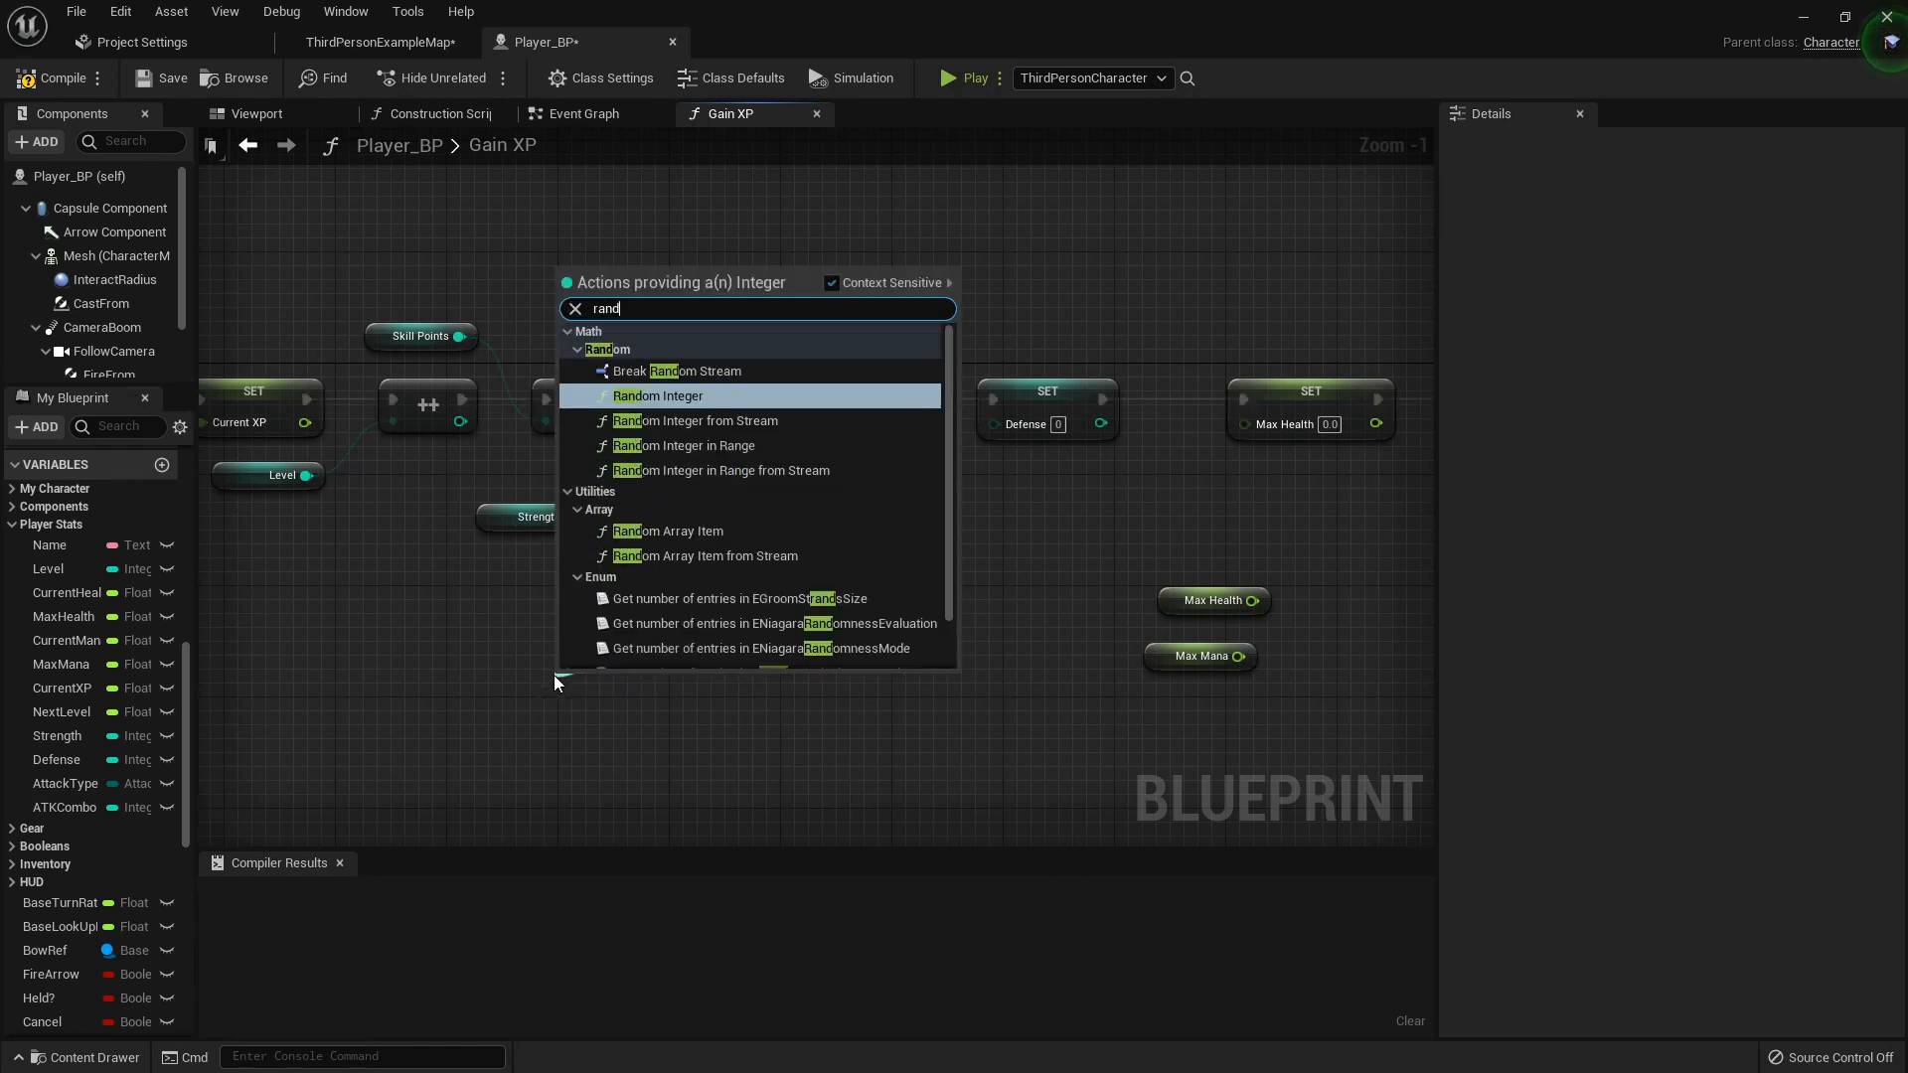
{"action": "left_click", "coordinate": [684, 446]}
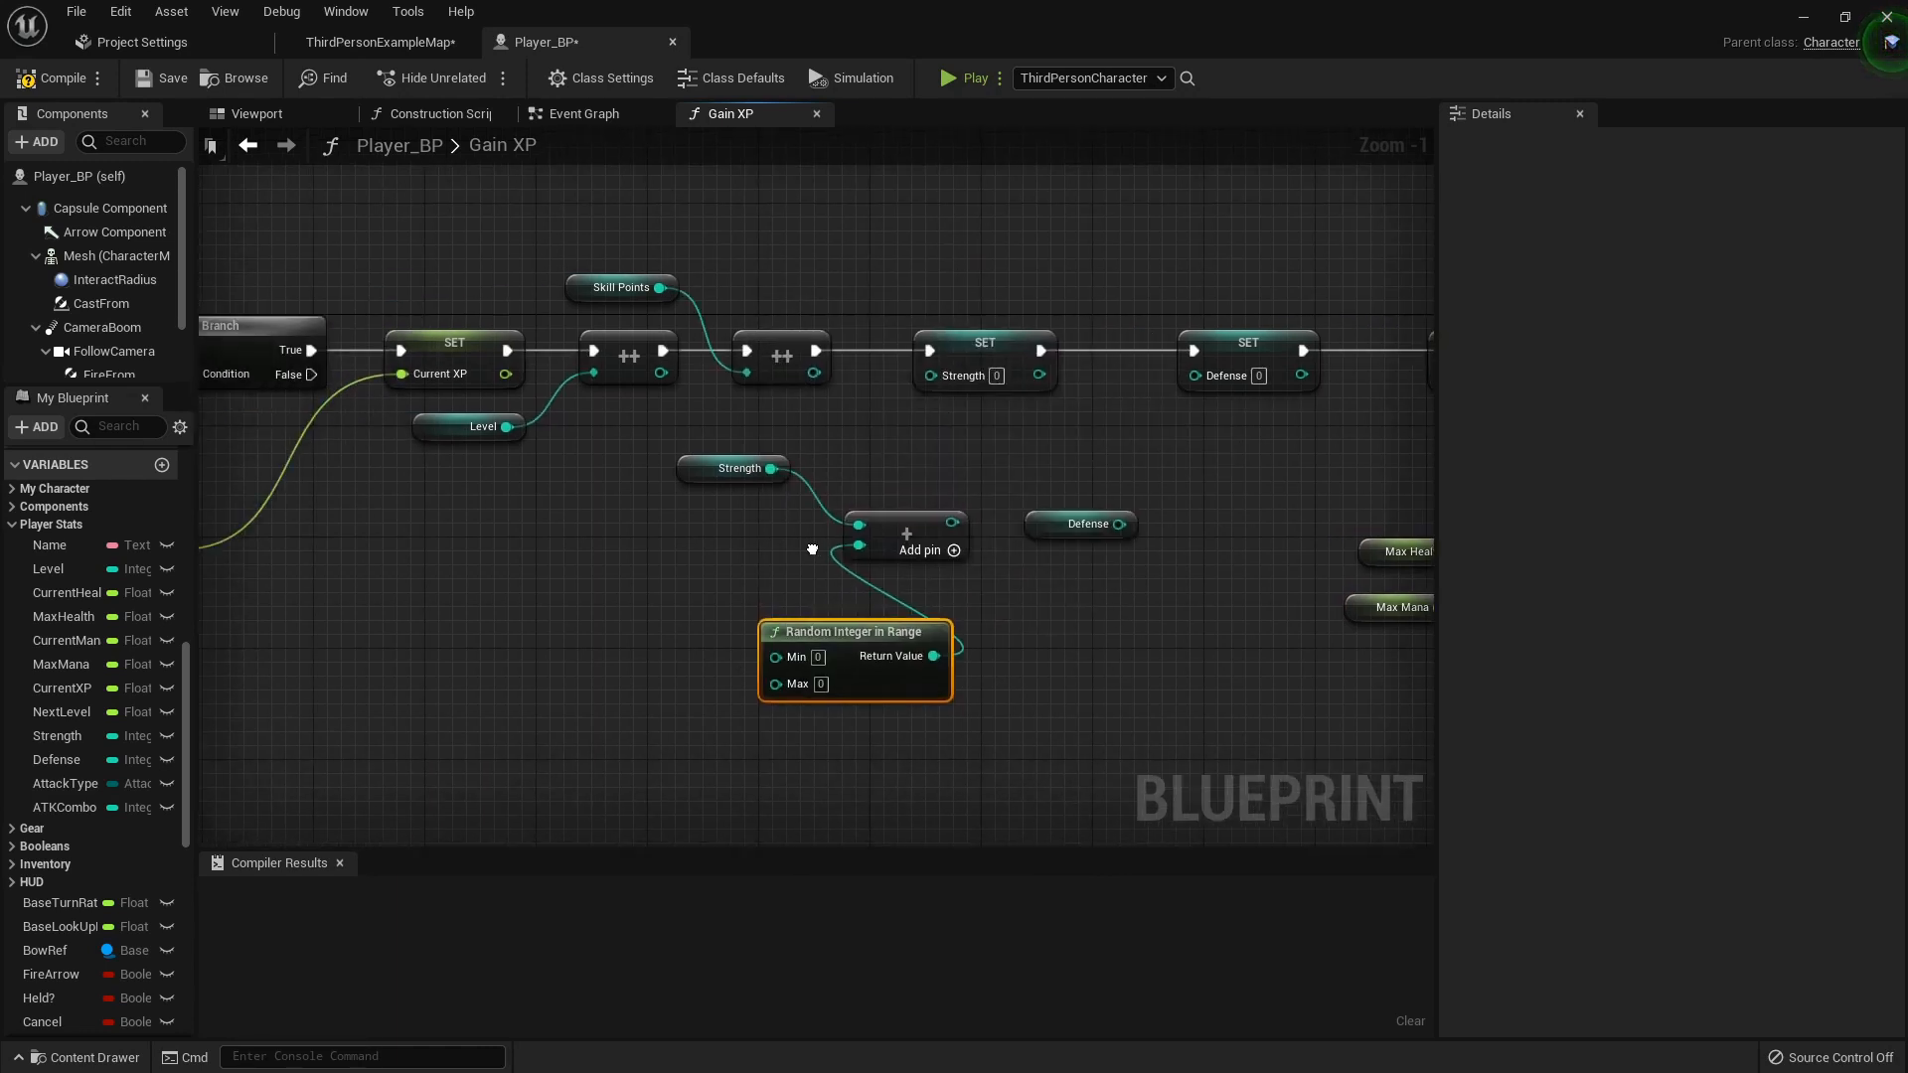
{"action": "left_click", "coordinate": [738, 466]}
{"action": "type", "text": "7"}
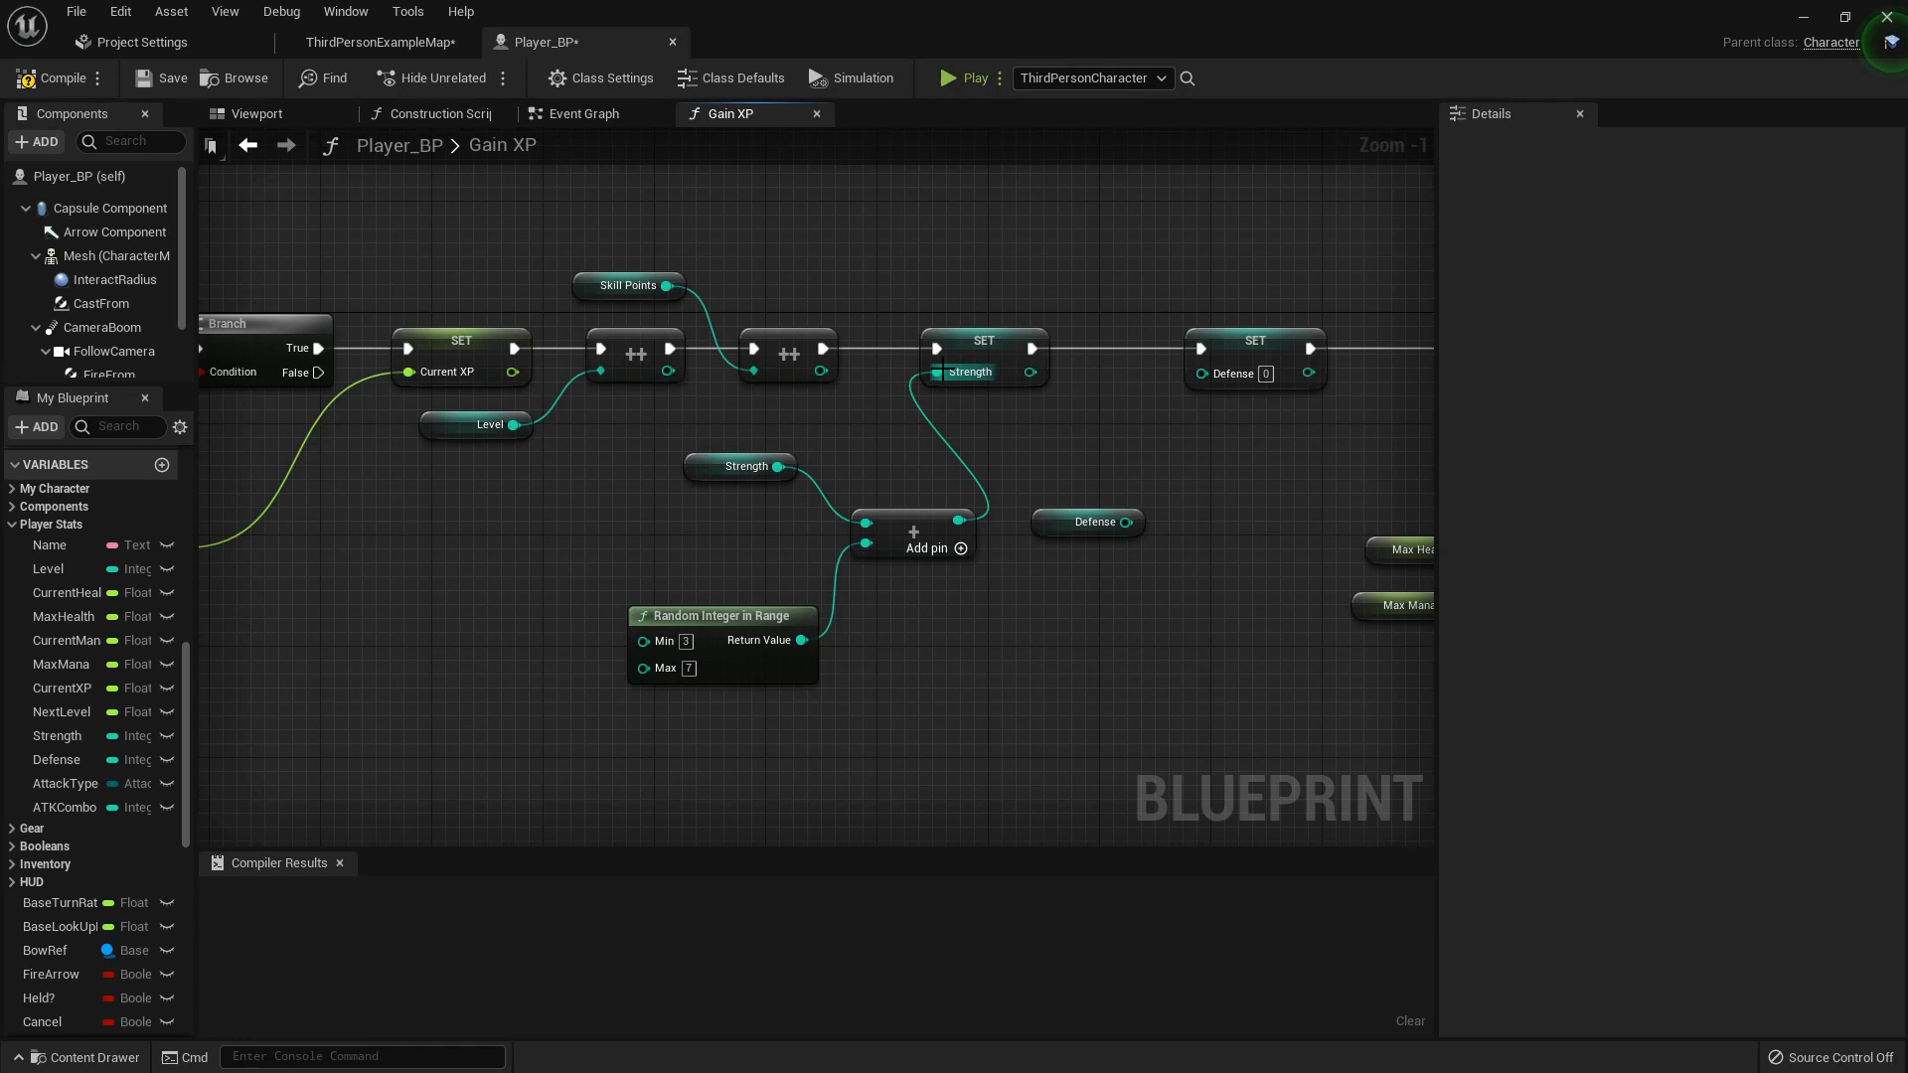
{"action": "left_click", "coordinate": [742, 562]}
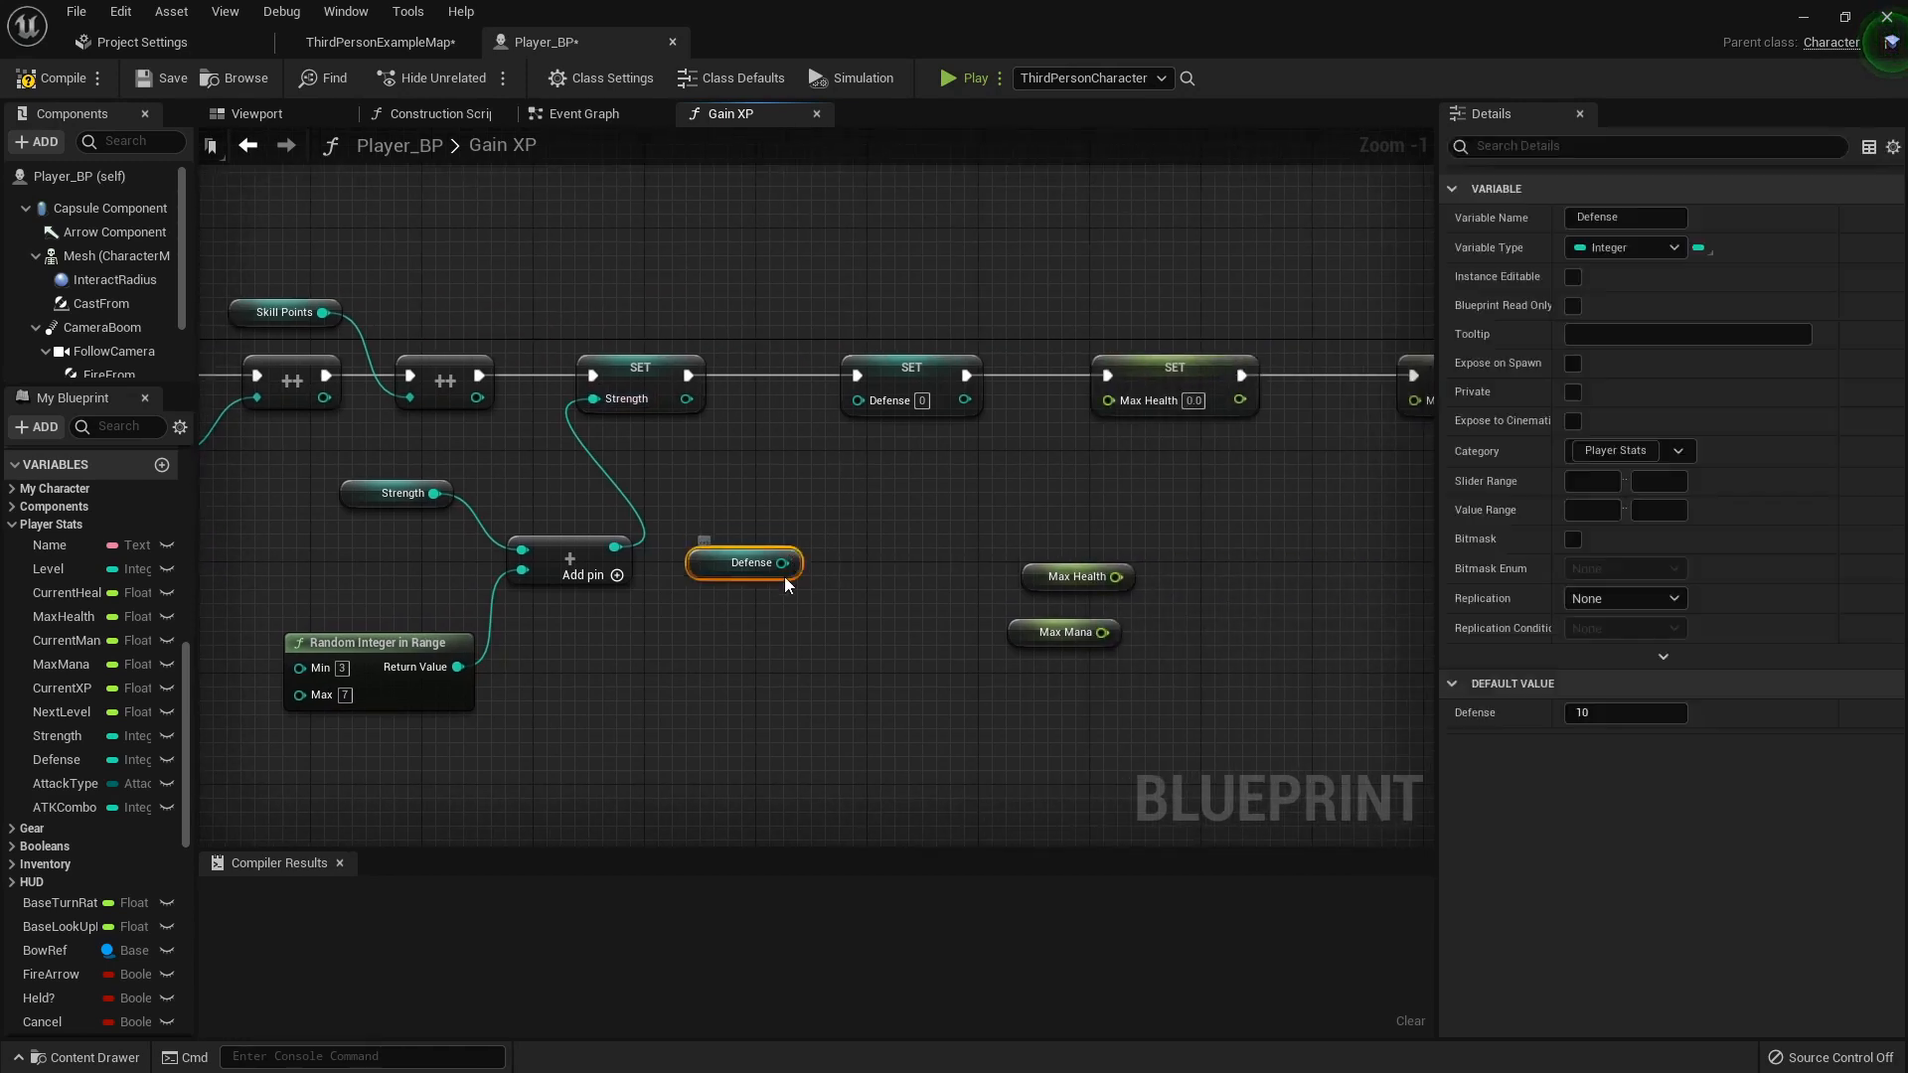
{"action": "left_click_drag", "start_coordinate": [743, 562], "coordinate": [661, 632]}
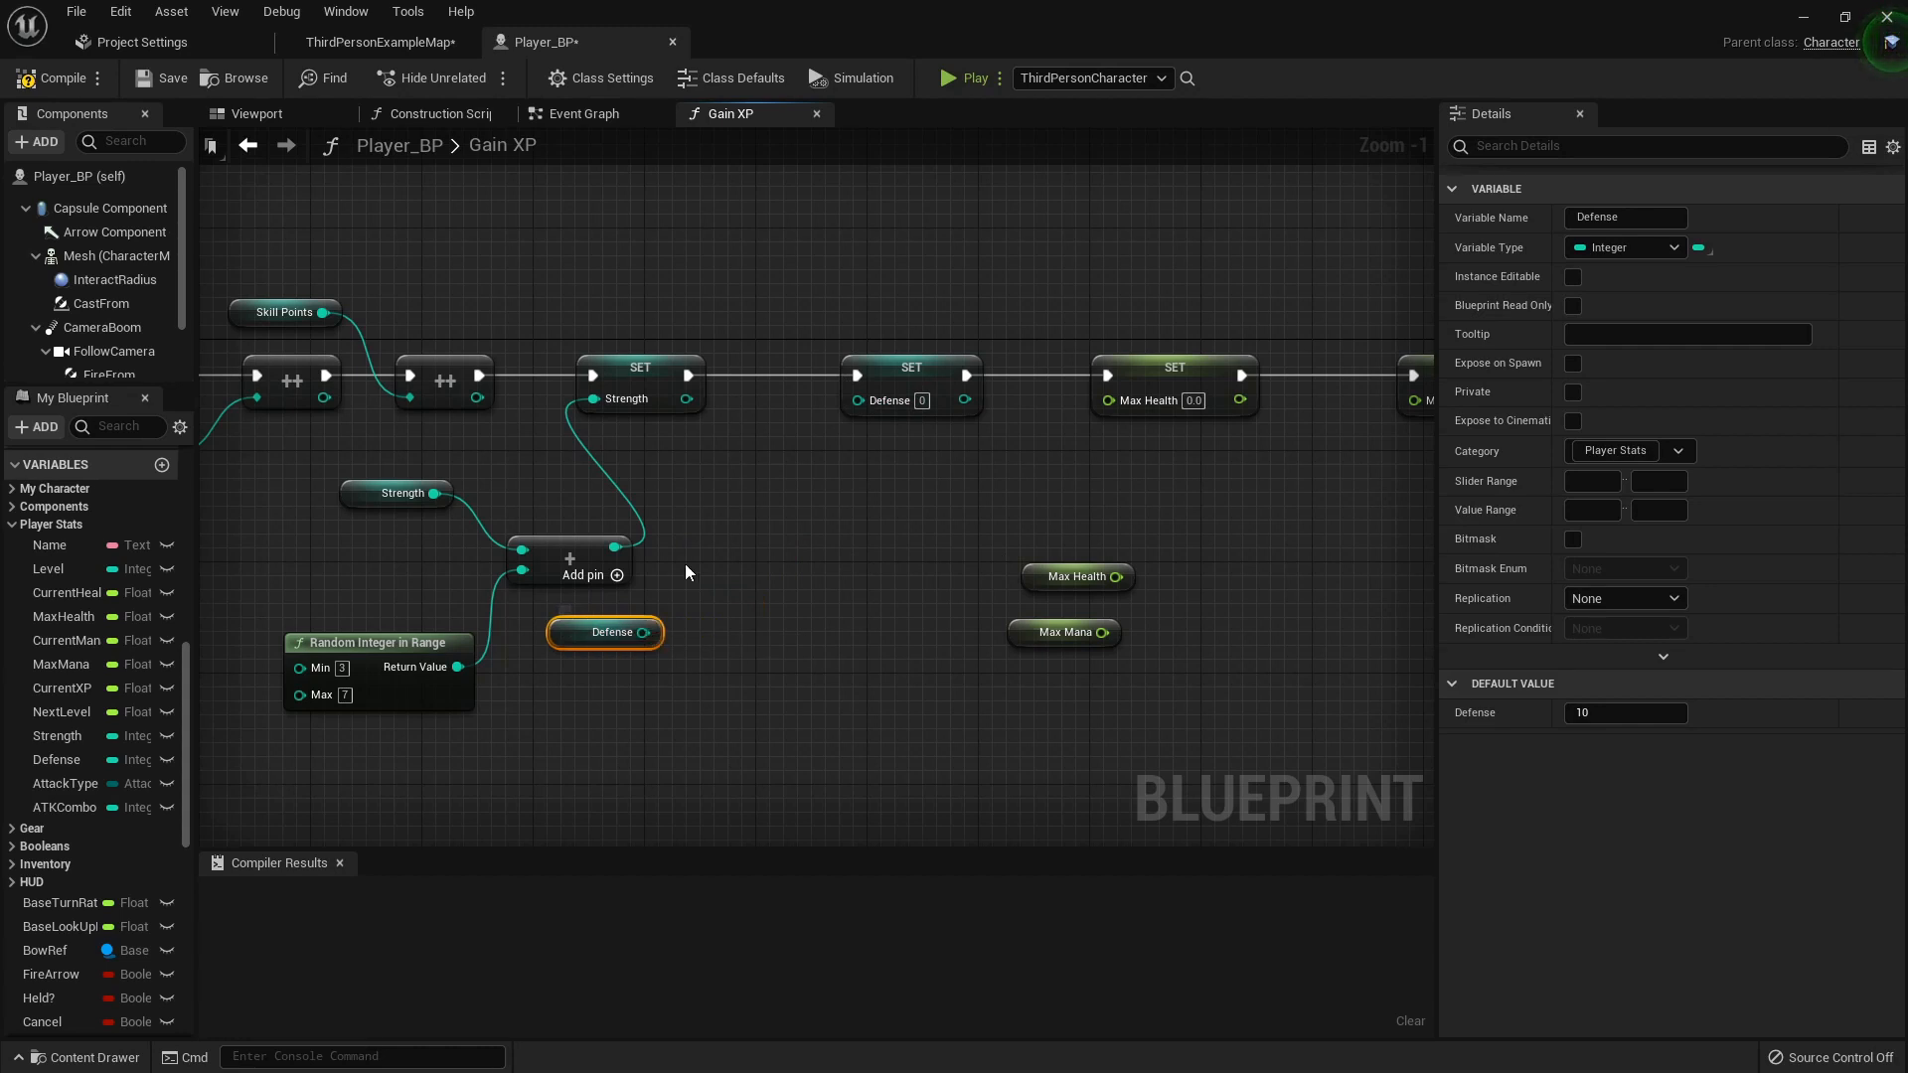
{"action": "left_click_drag", "start_coordinate": [605, 632], "coordinate": [633, 770]}
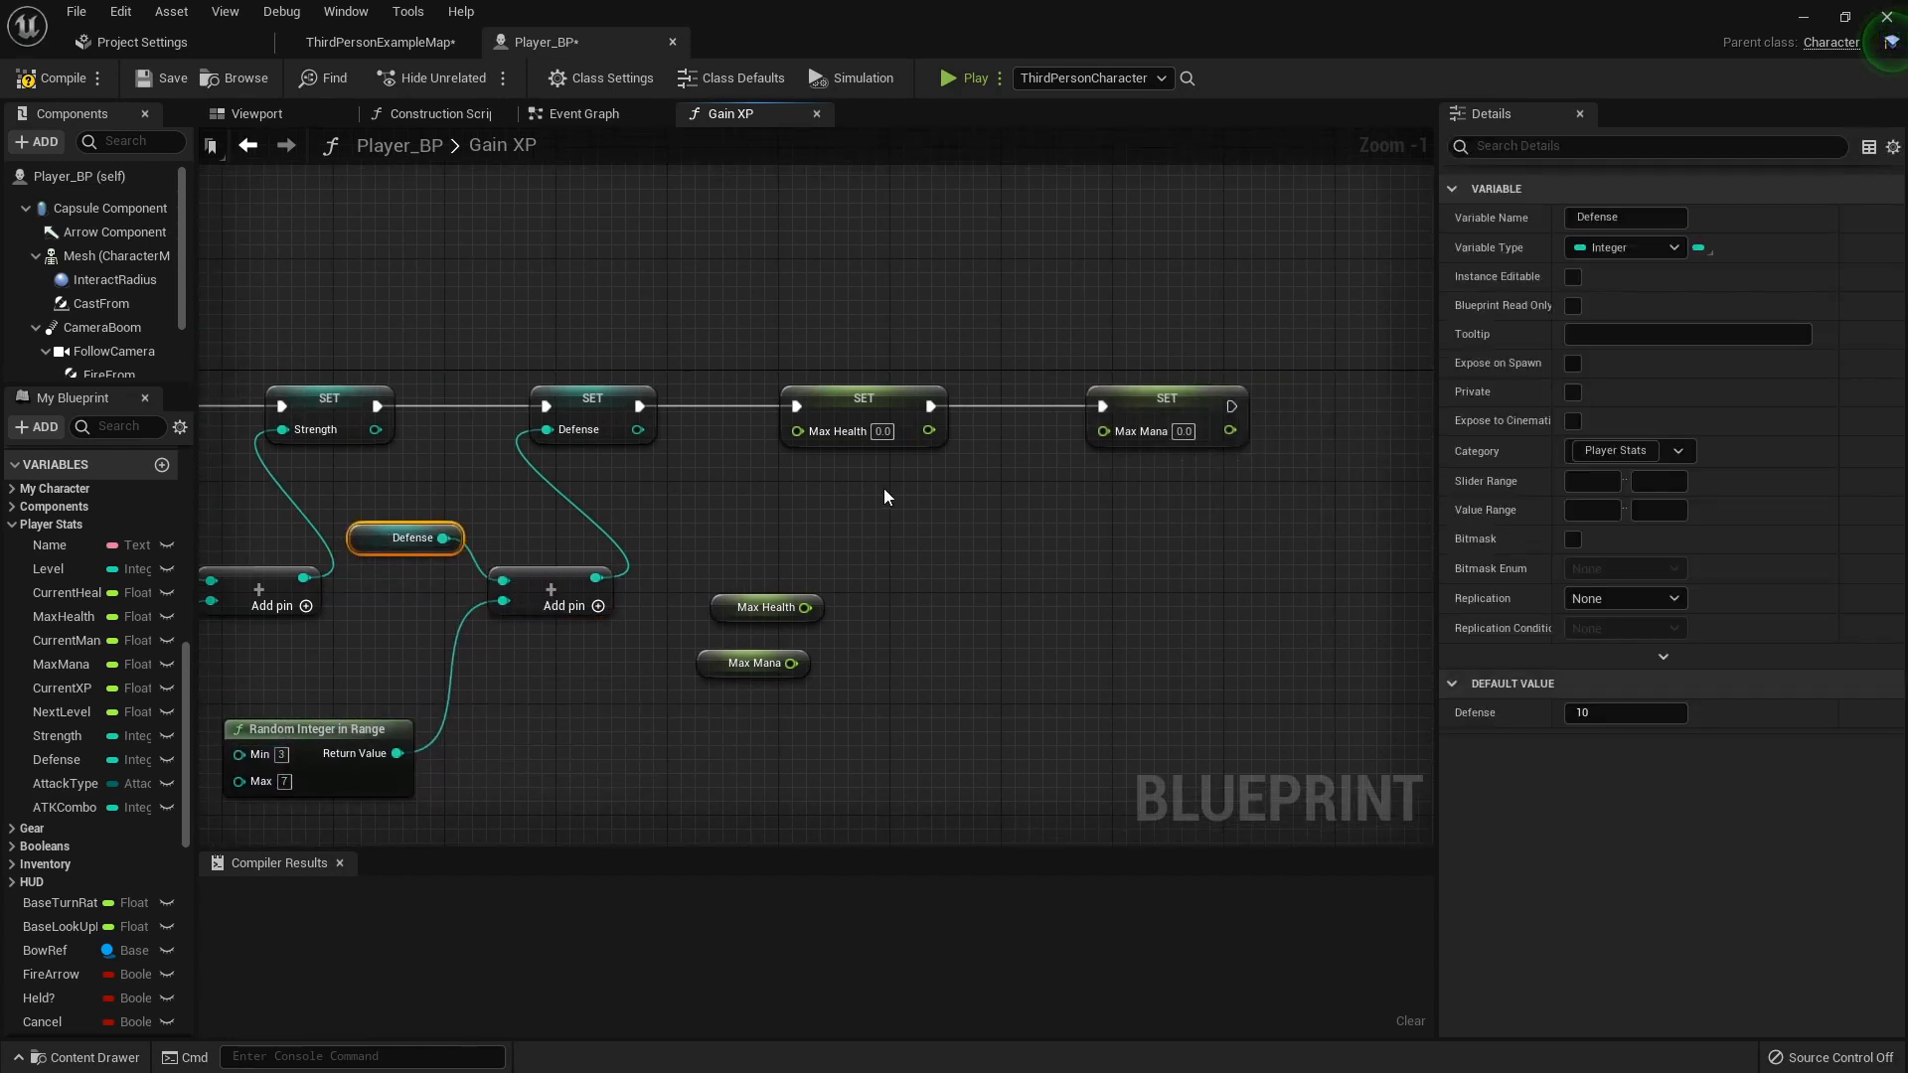
- Move the Max Health getter under the setters and feed it into an addition node
{"action": "left_click", "coordinate": [766, 607]}
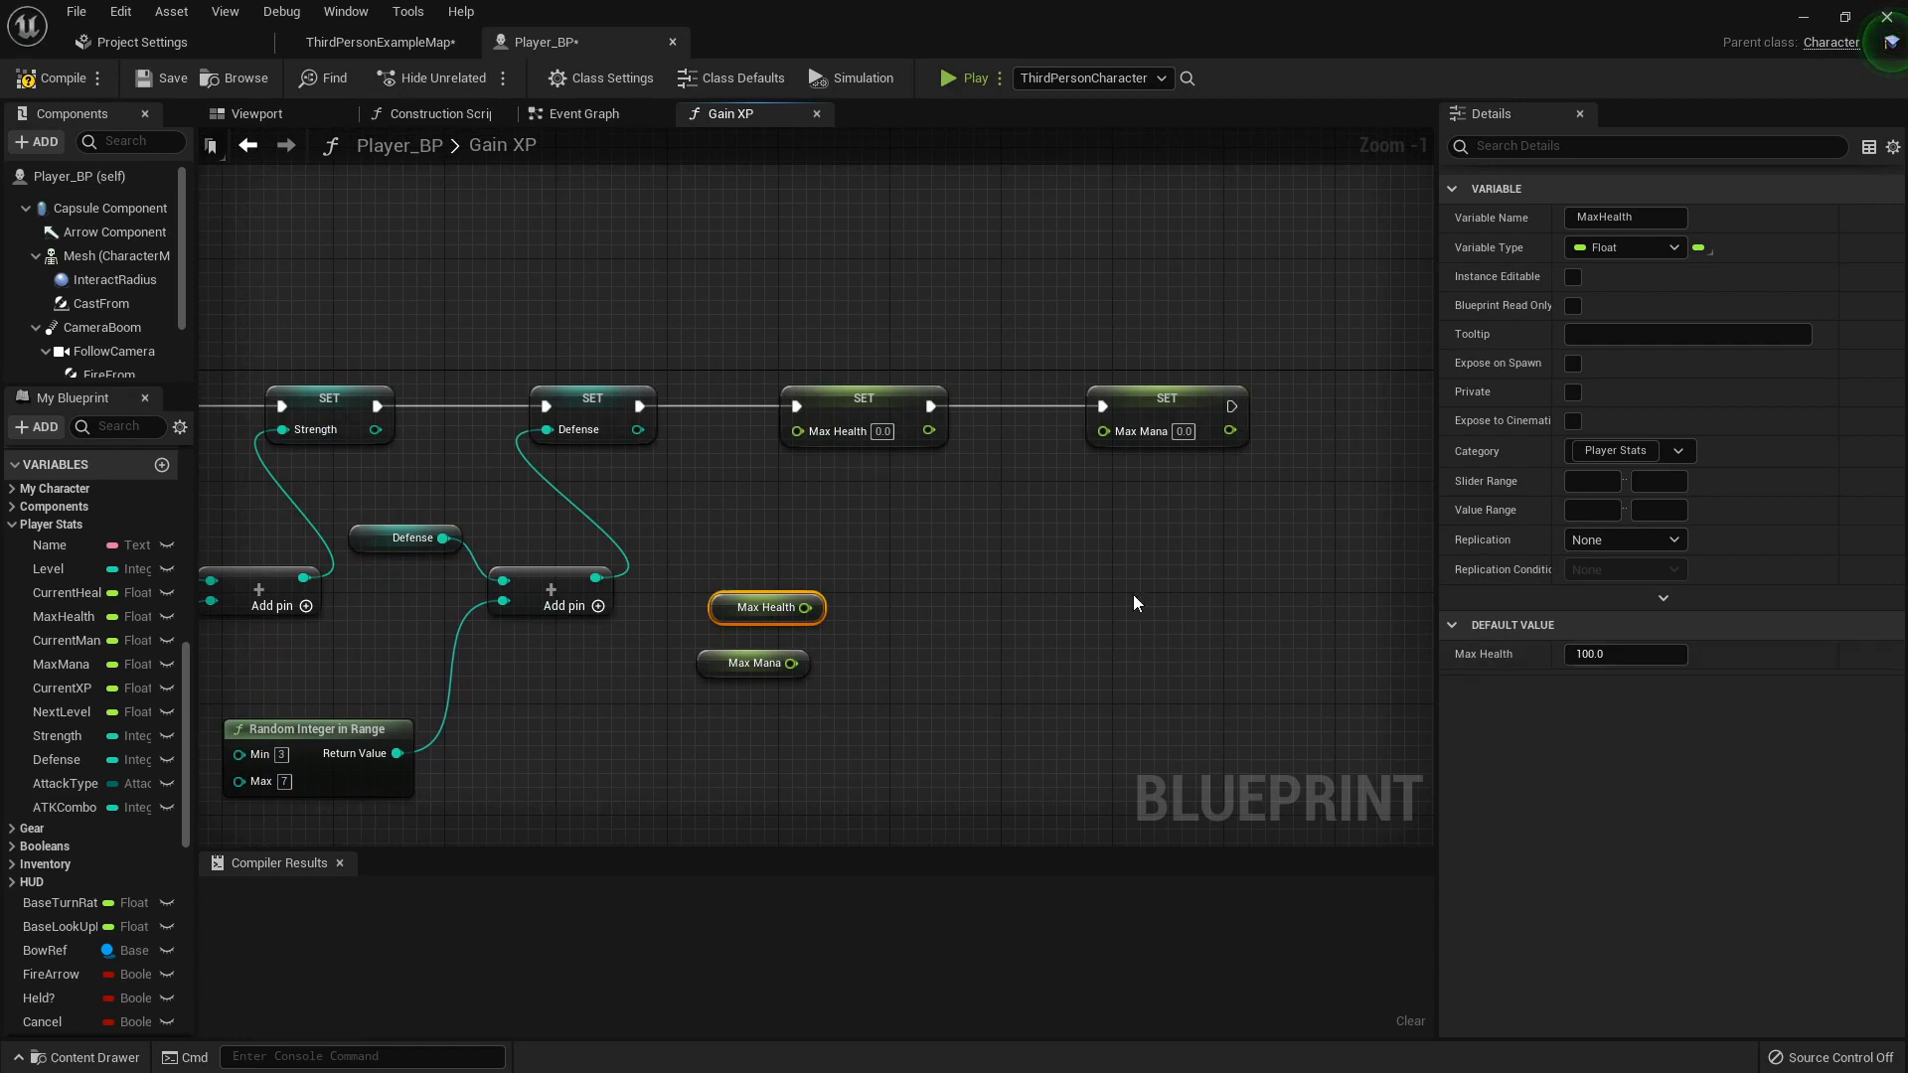
{"action": "left_click_drag", "start_coordinate": [766, 607], "coordinate": [657, 495]}
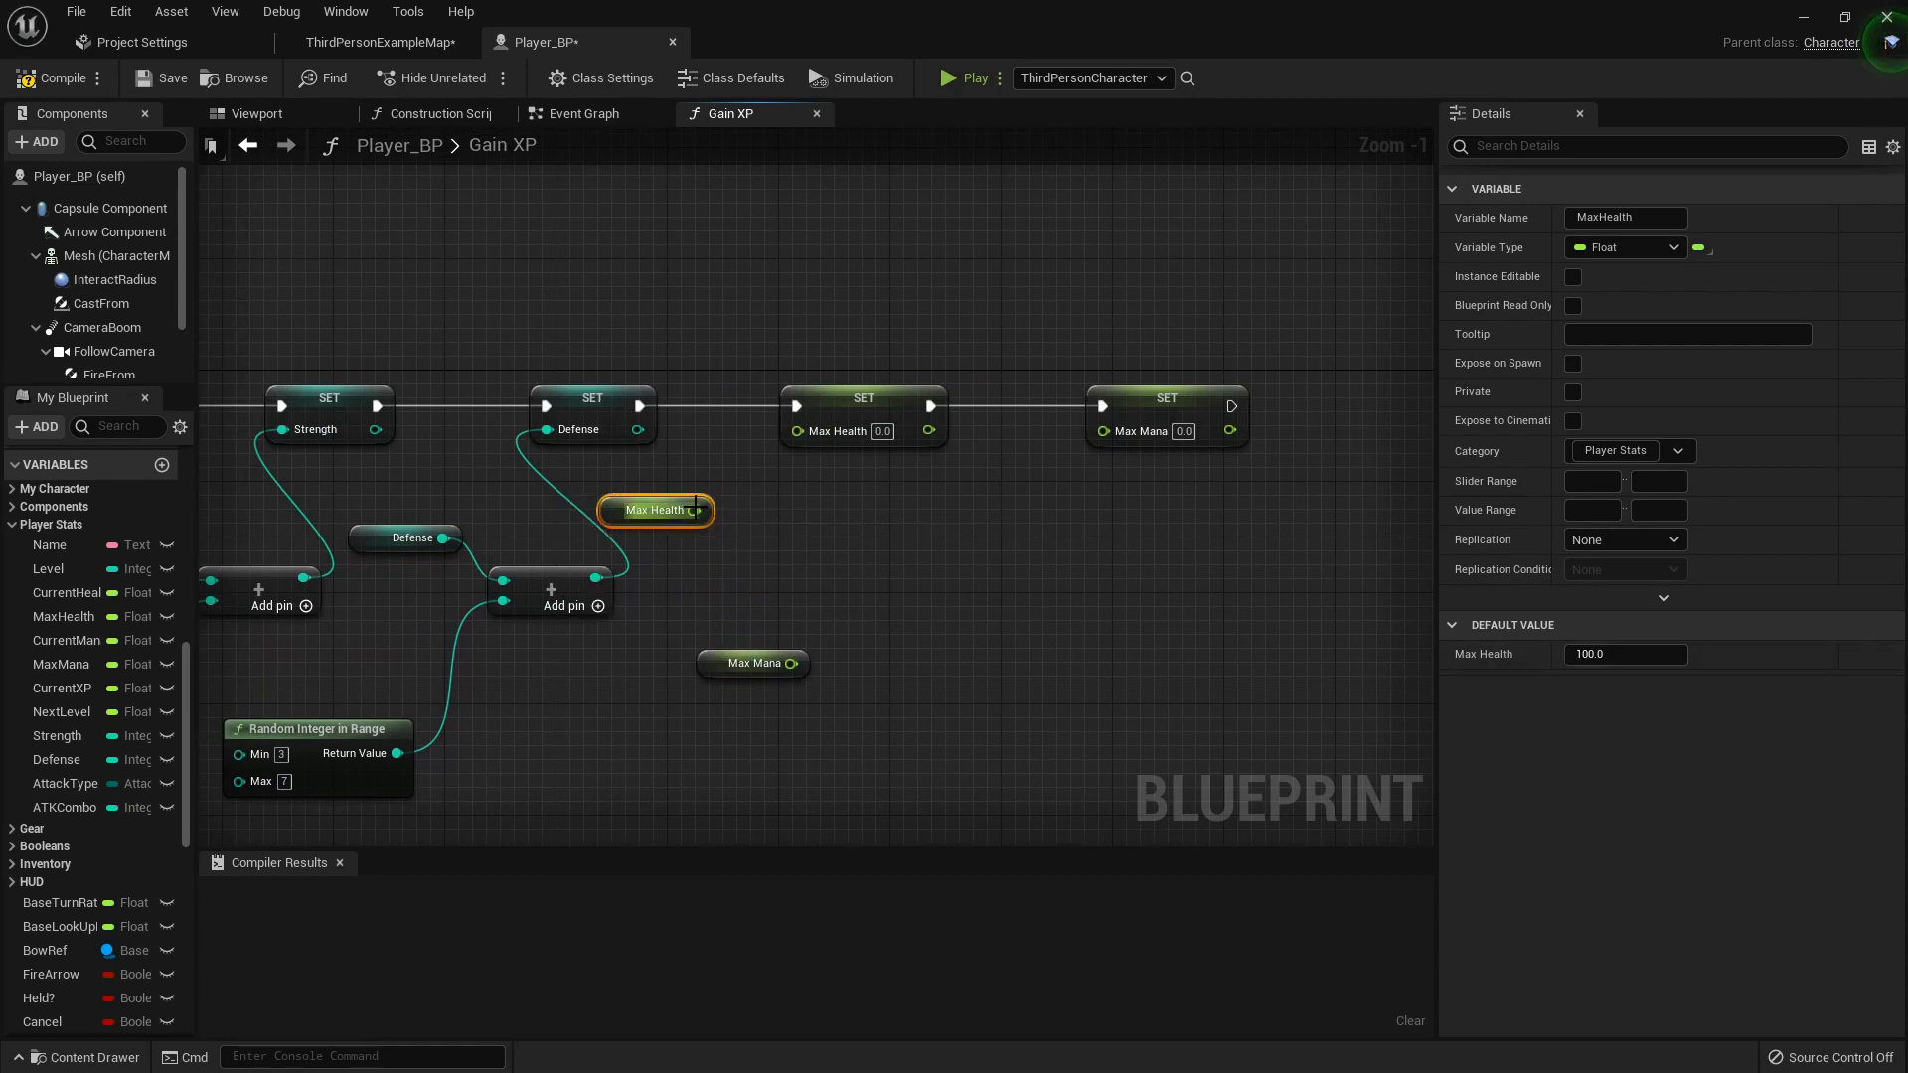
{"action": "left_click_drag", "start_coordinate": [704, 509], "coordinate": [828, 615]}
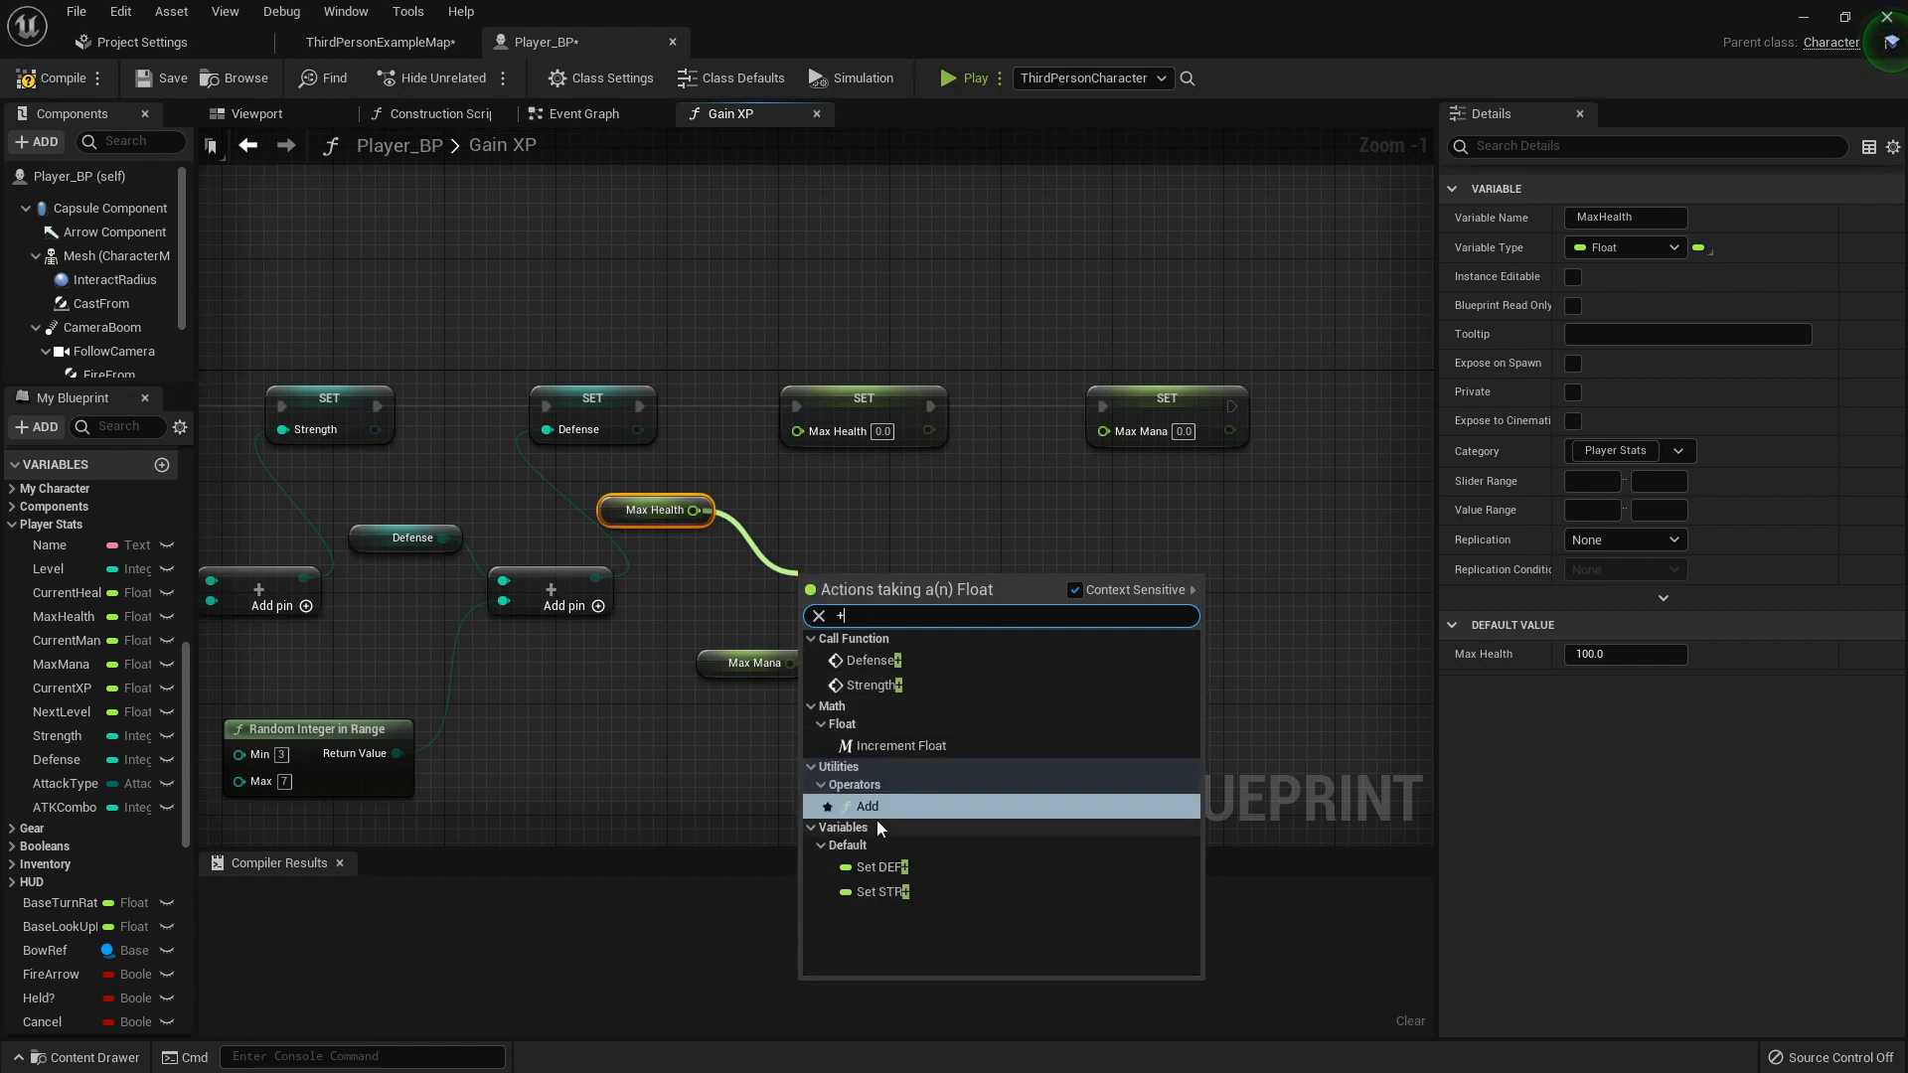
{"action": "left_click", "coordinate": [866, 806]}
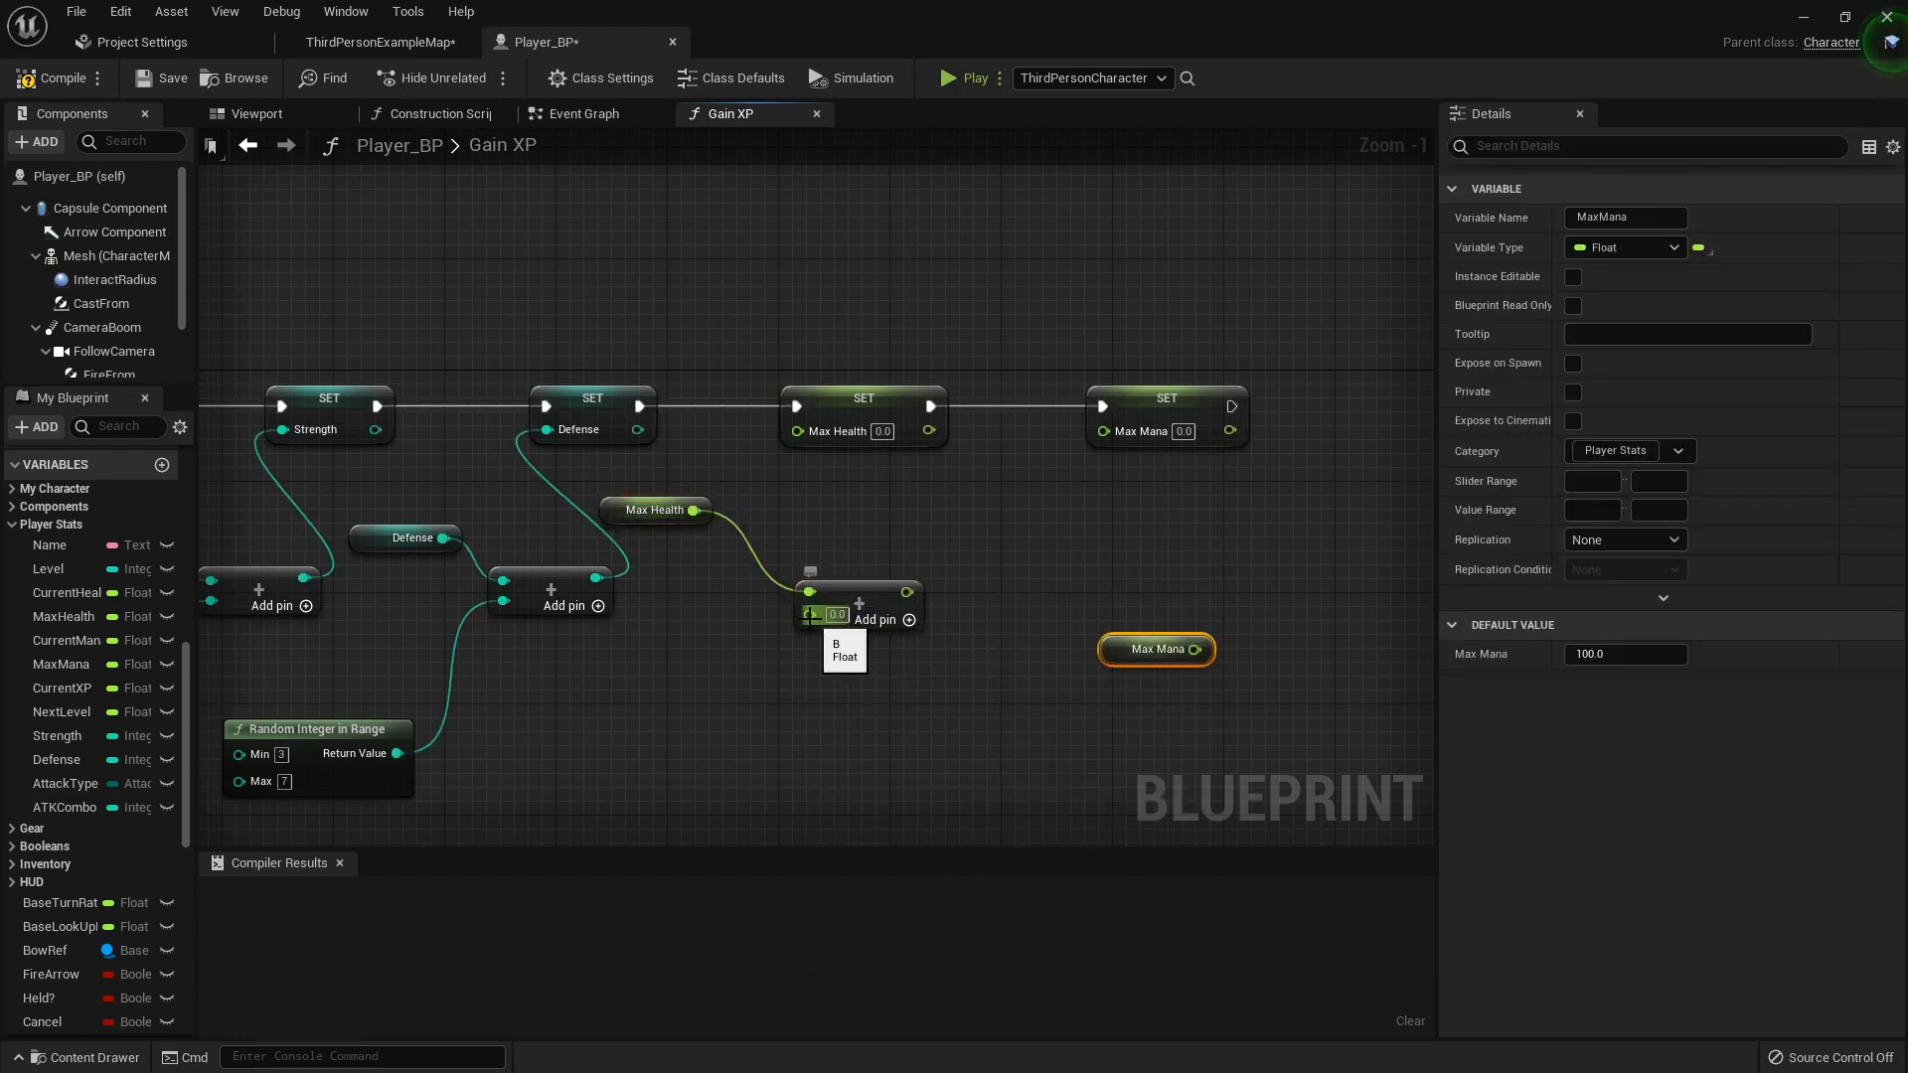
- Add a rounded Random Float in Range (15–30) and wire the results into the Max Health and Max Mana setters
{"action": "type", "text": "random"}
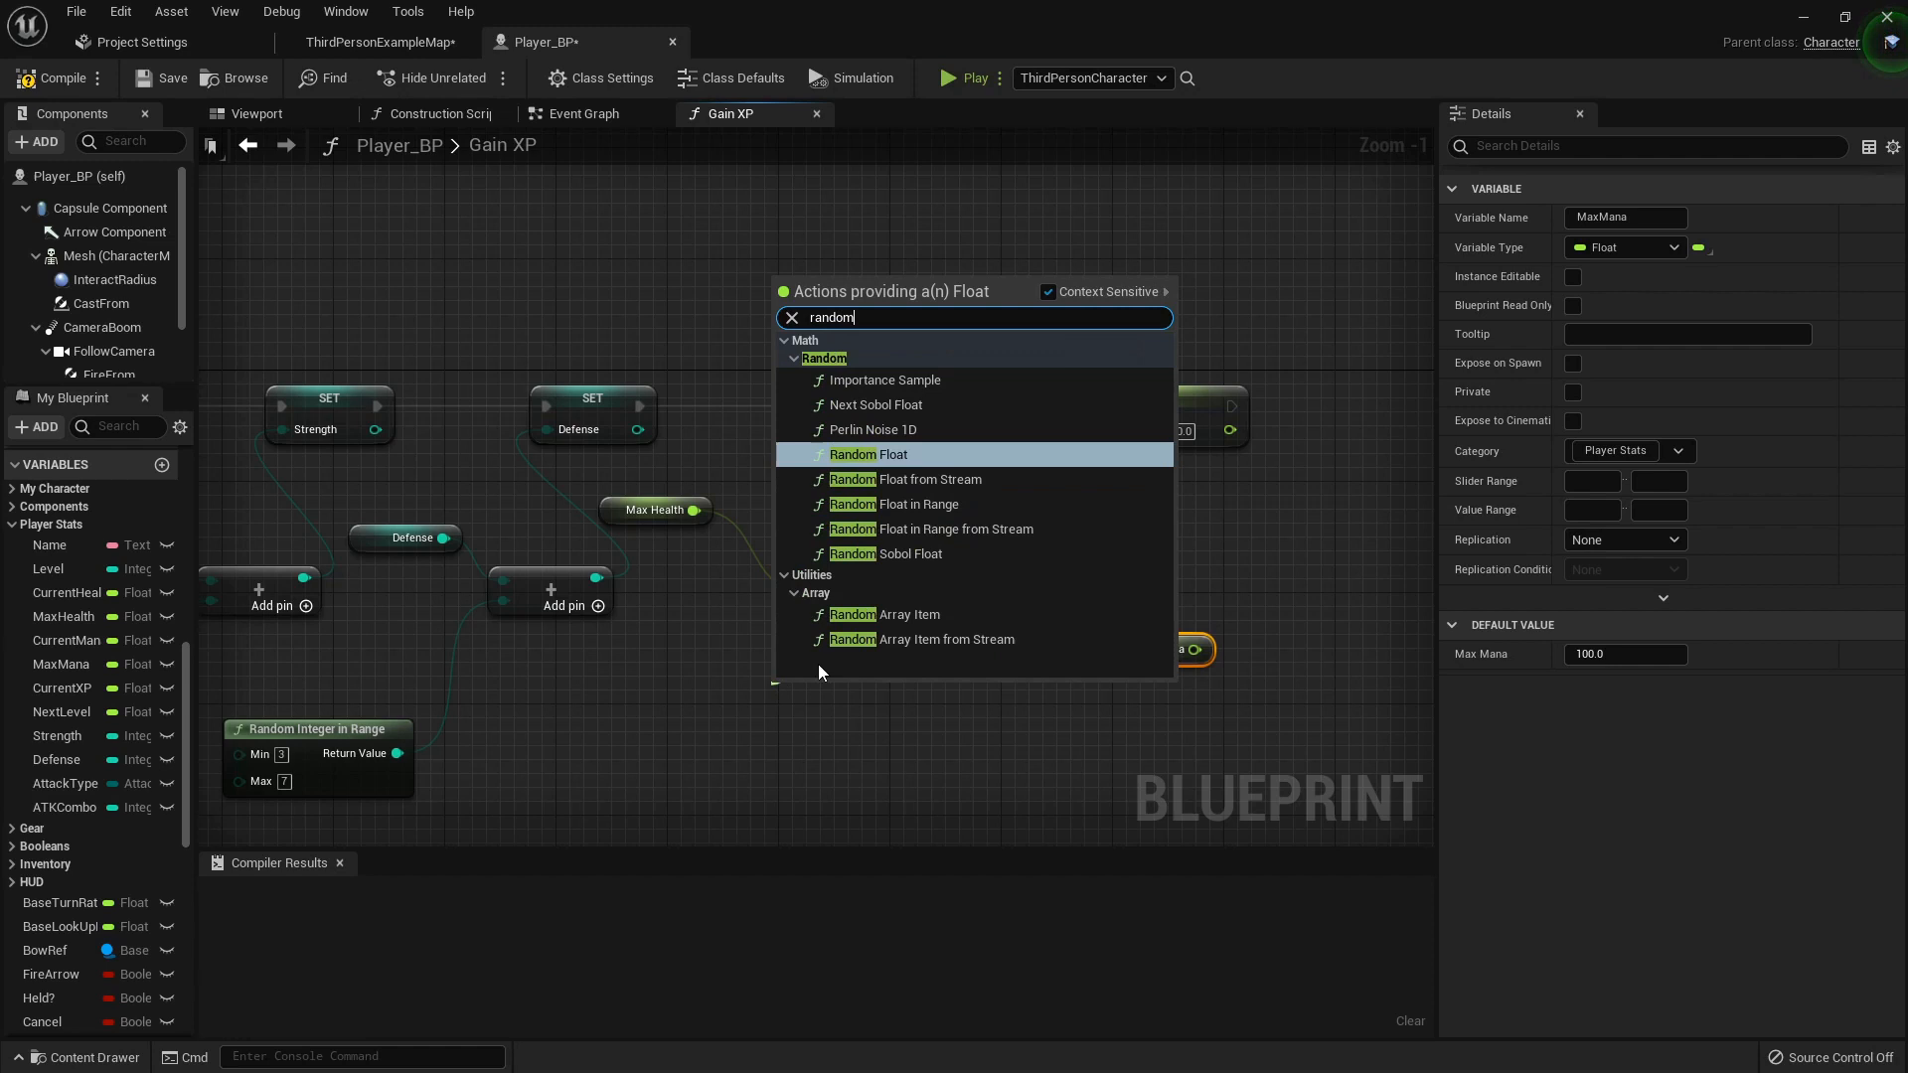
{"action": "left_click", "coordinate": [899, 504]}
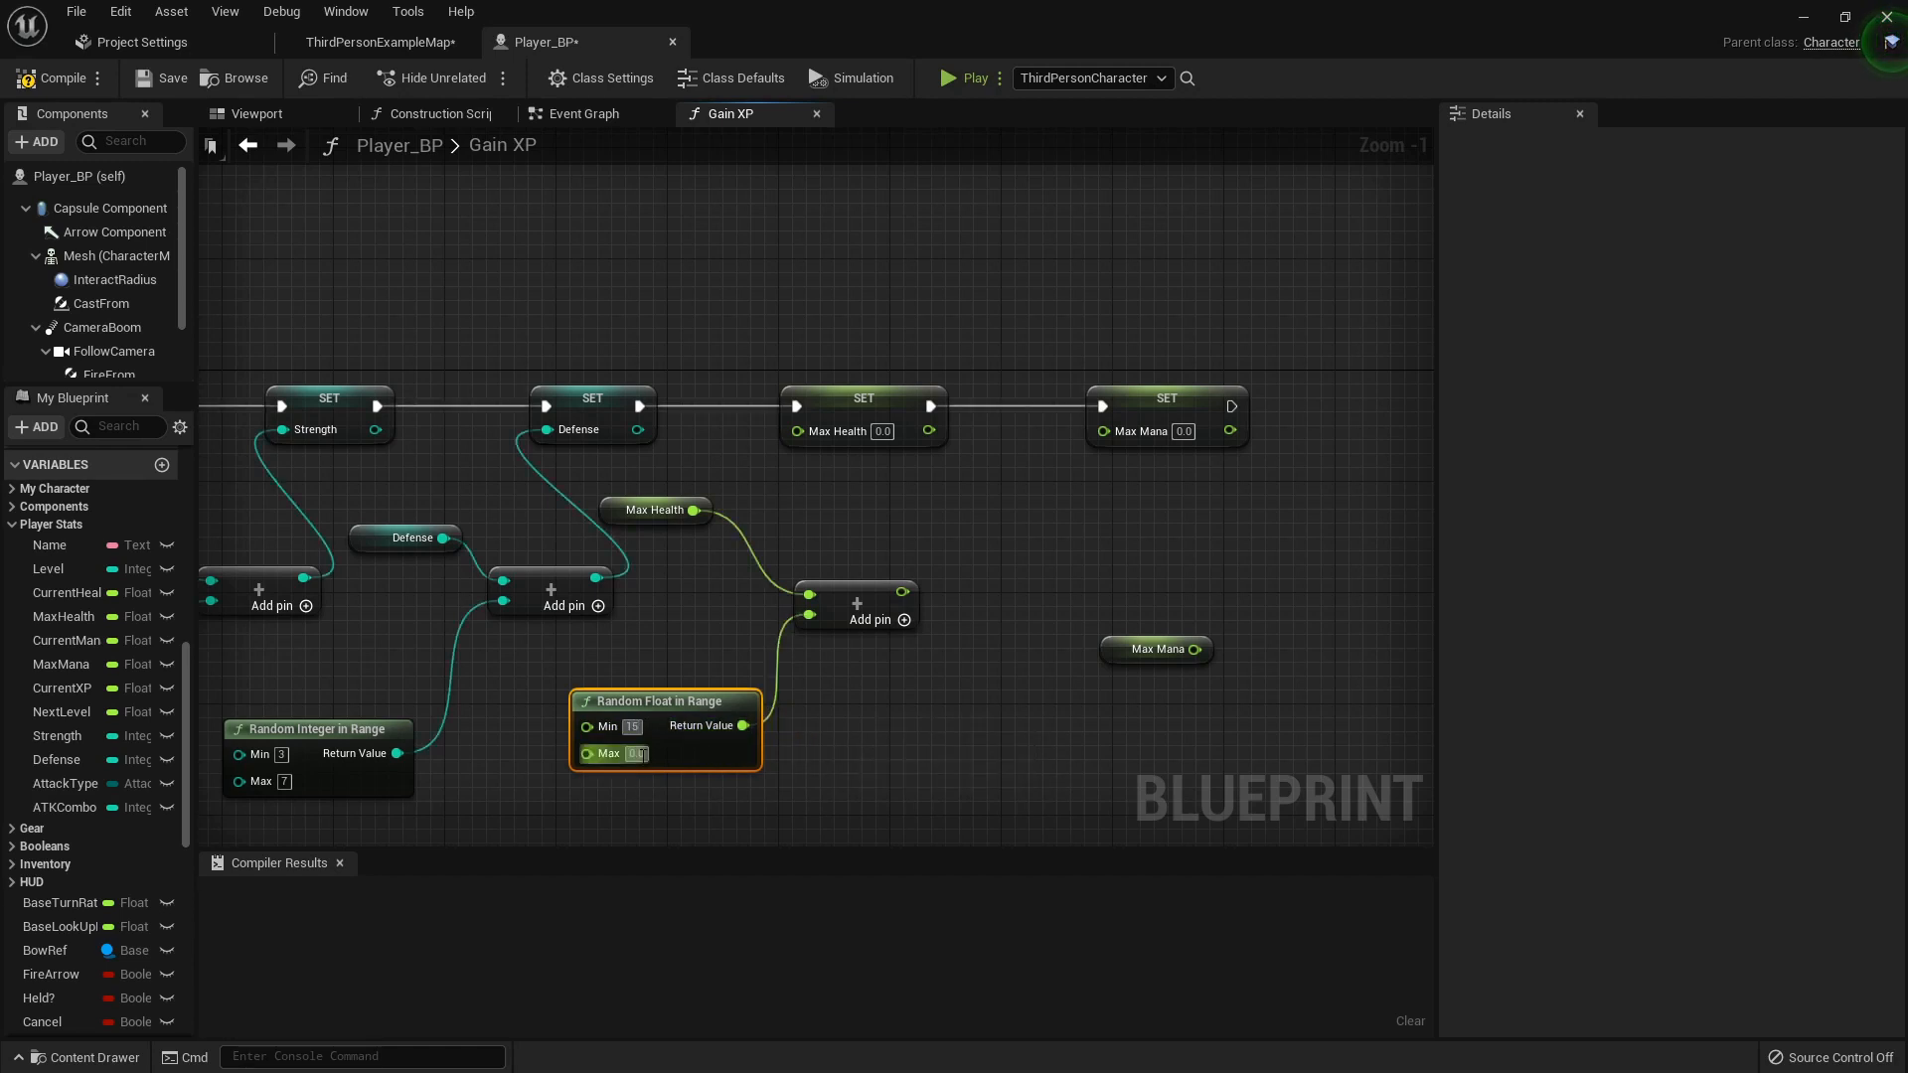
{"action": "type", "text": "30.0"}
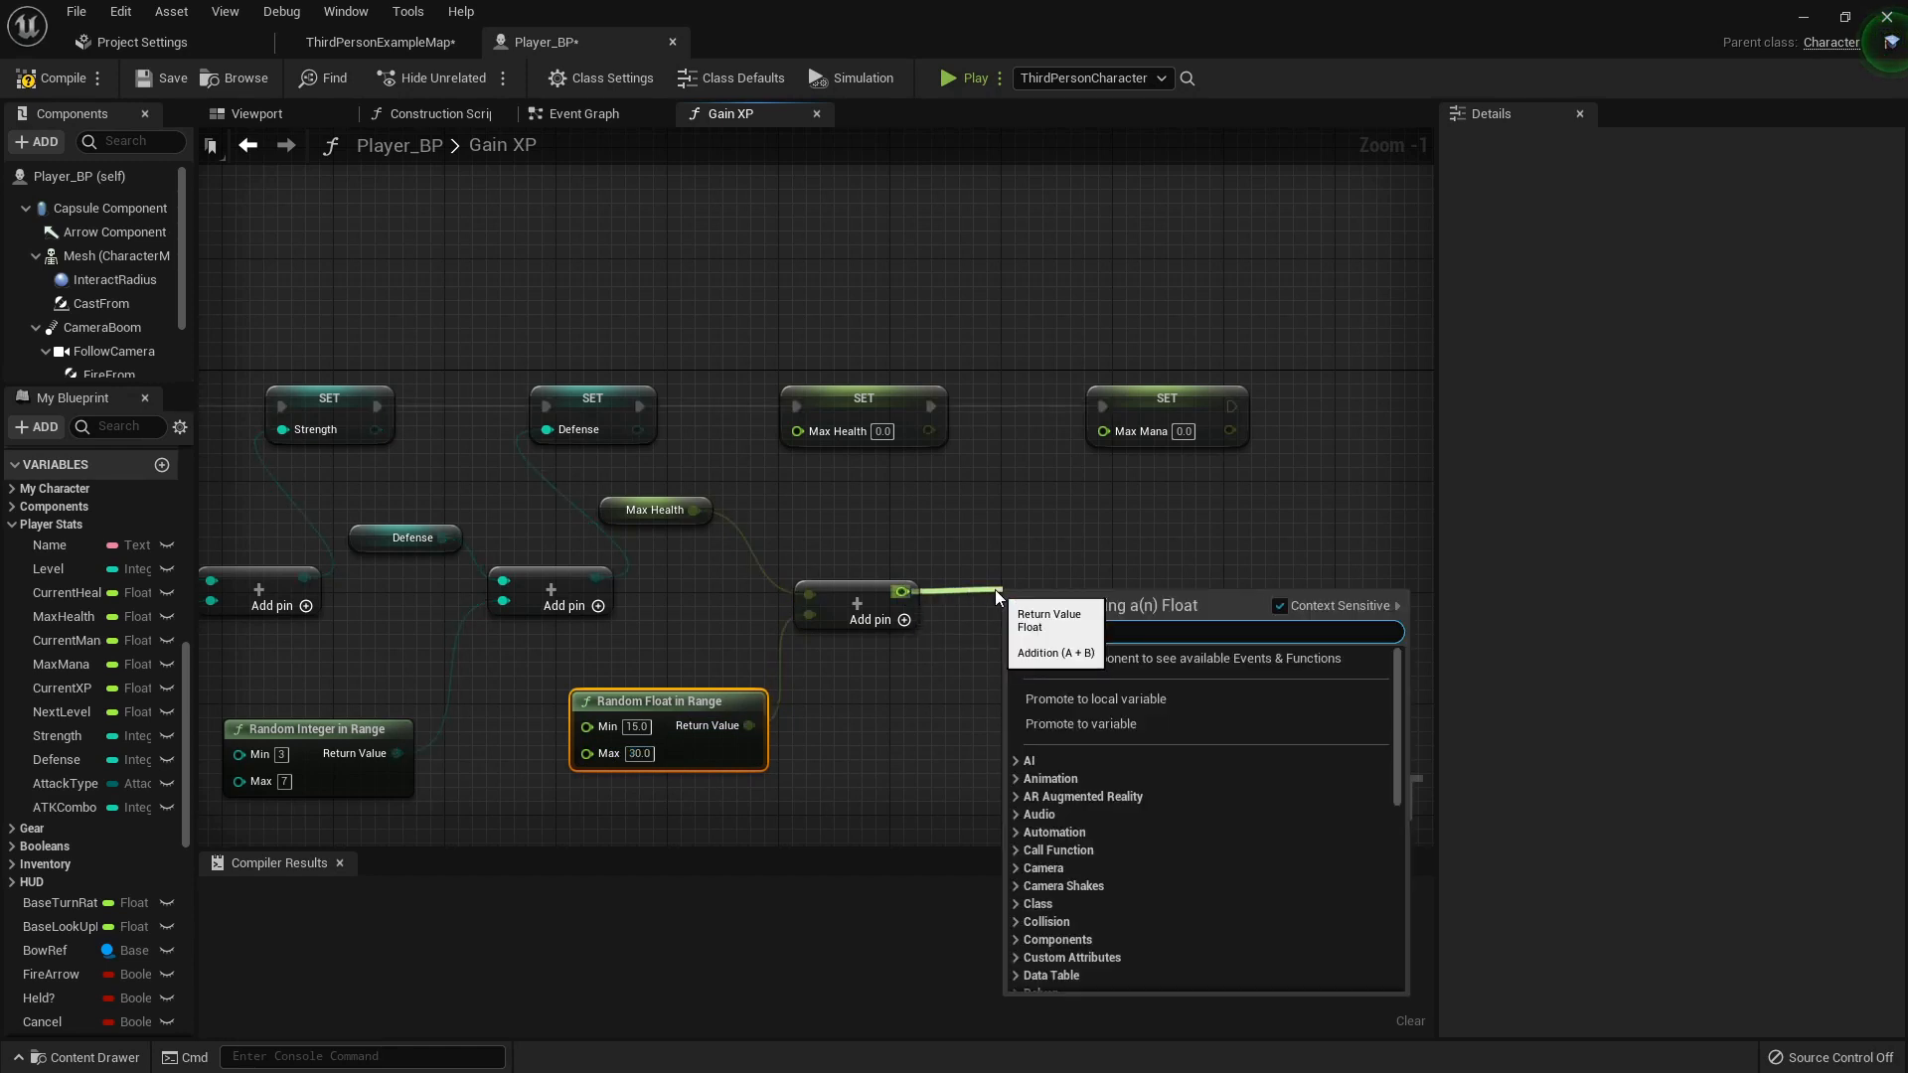
{"action": "type", "text": "round"}
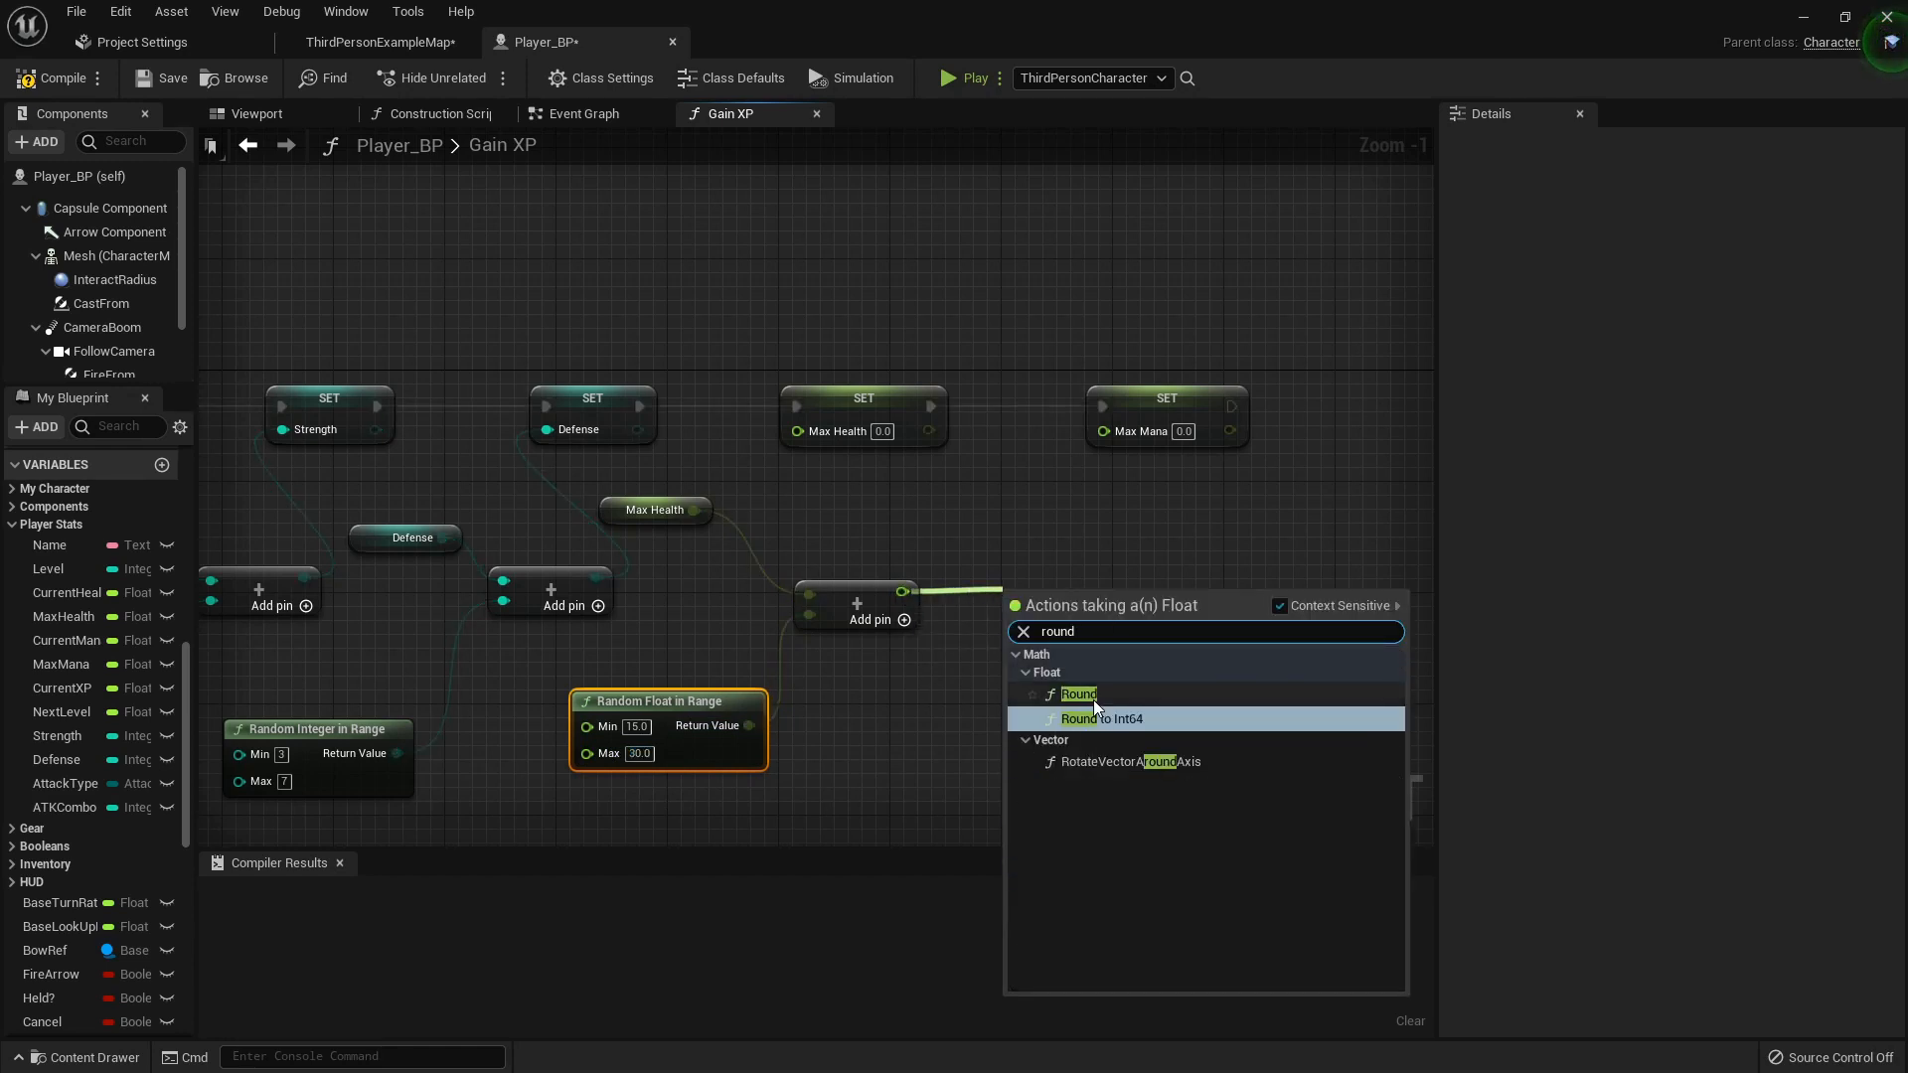
{"action": "left_click", "coordinate": [1078, 694]}
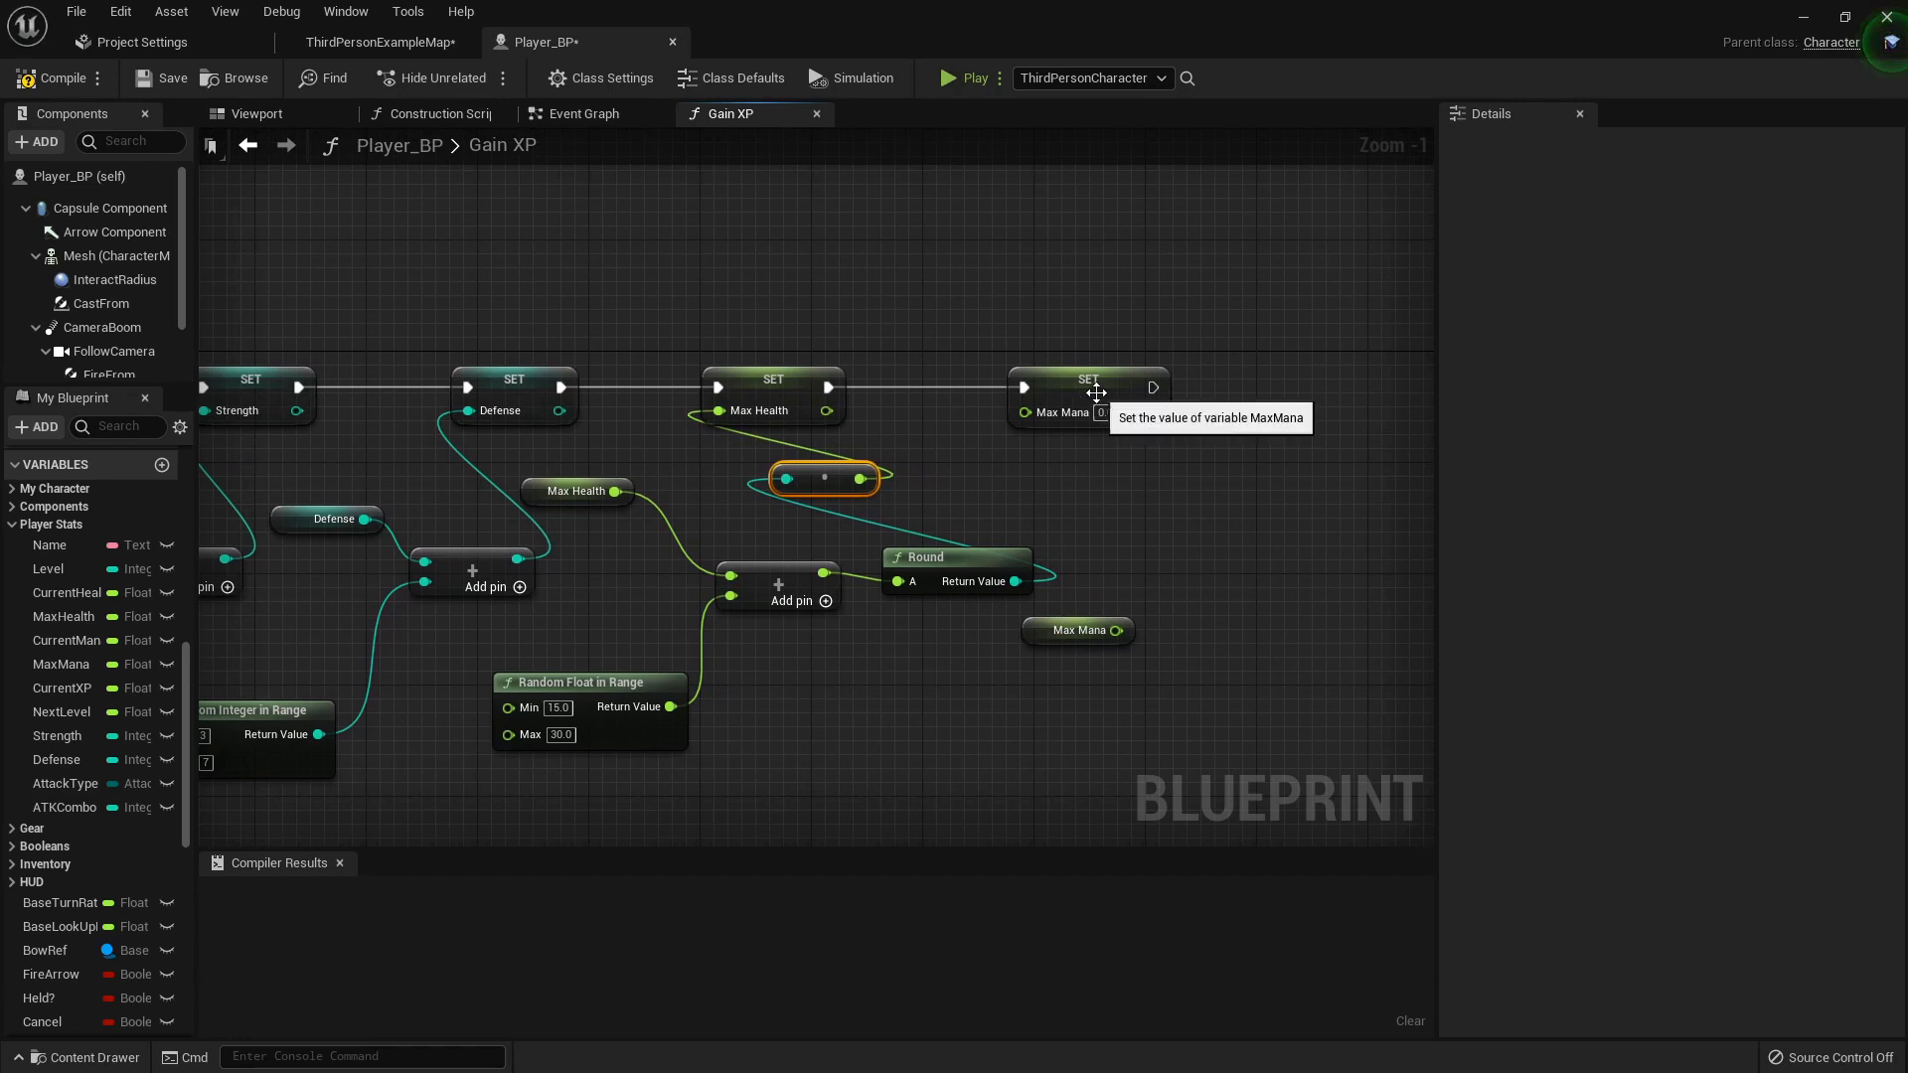
{"action": "left_click", "coordinate": [1117, 633]}
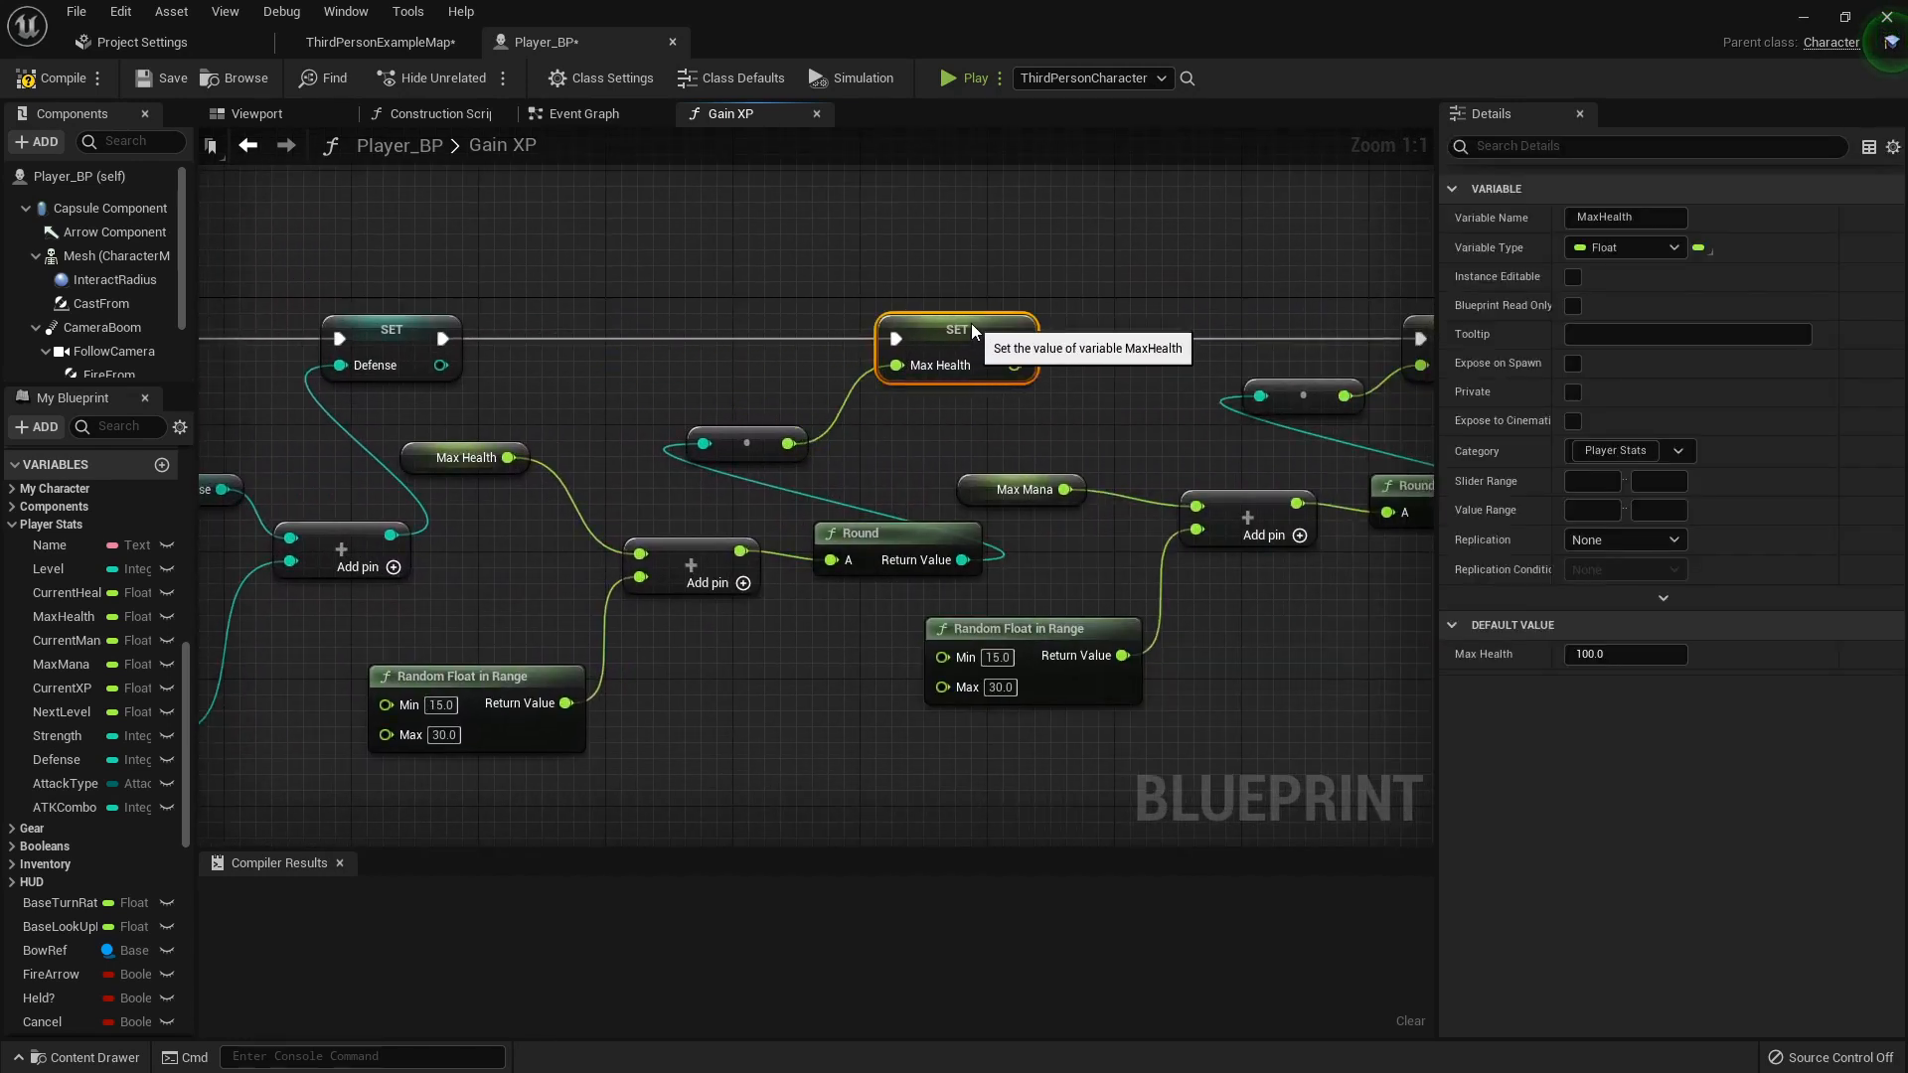
{"action": "left_click", "coordinate": [931, 460]}
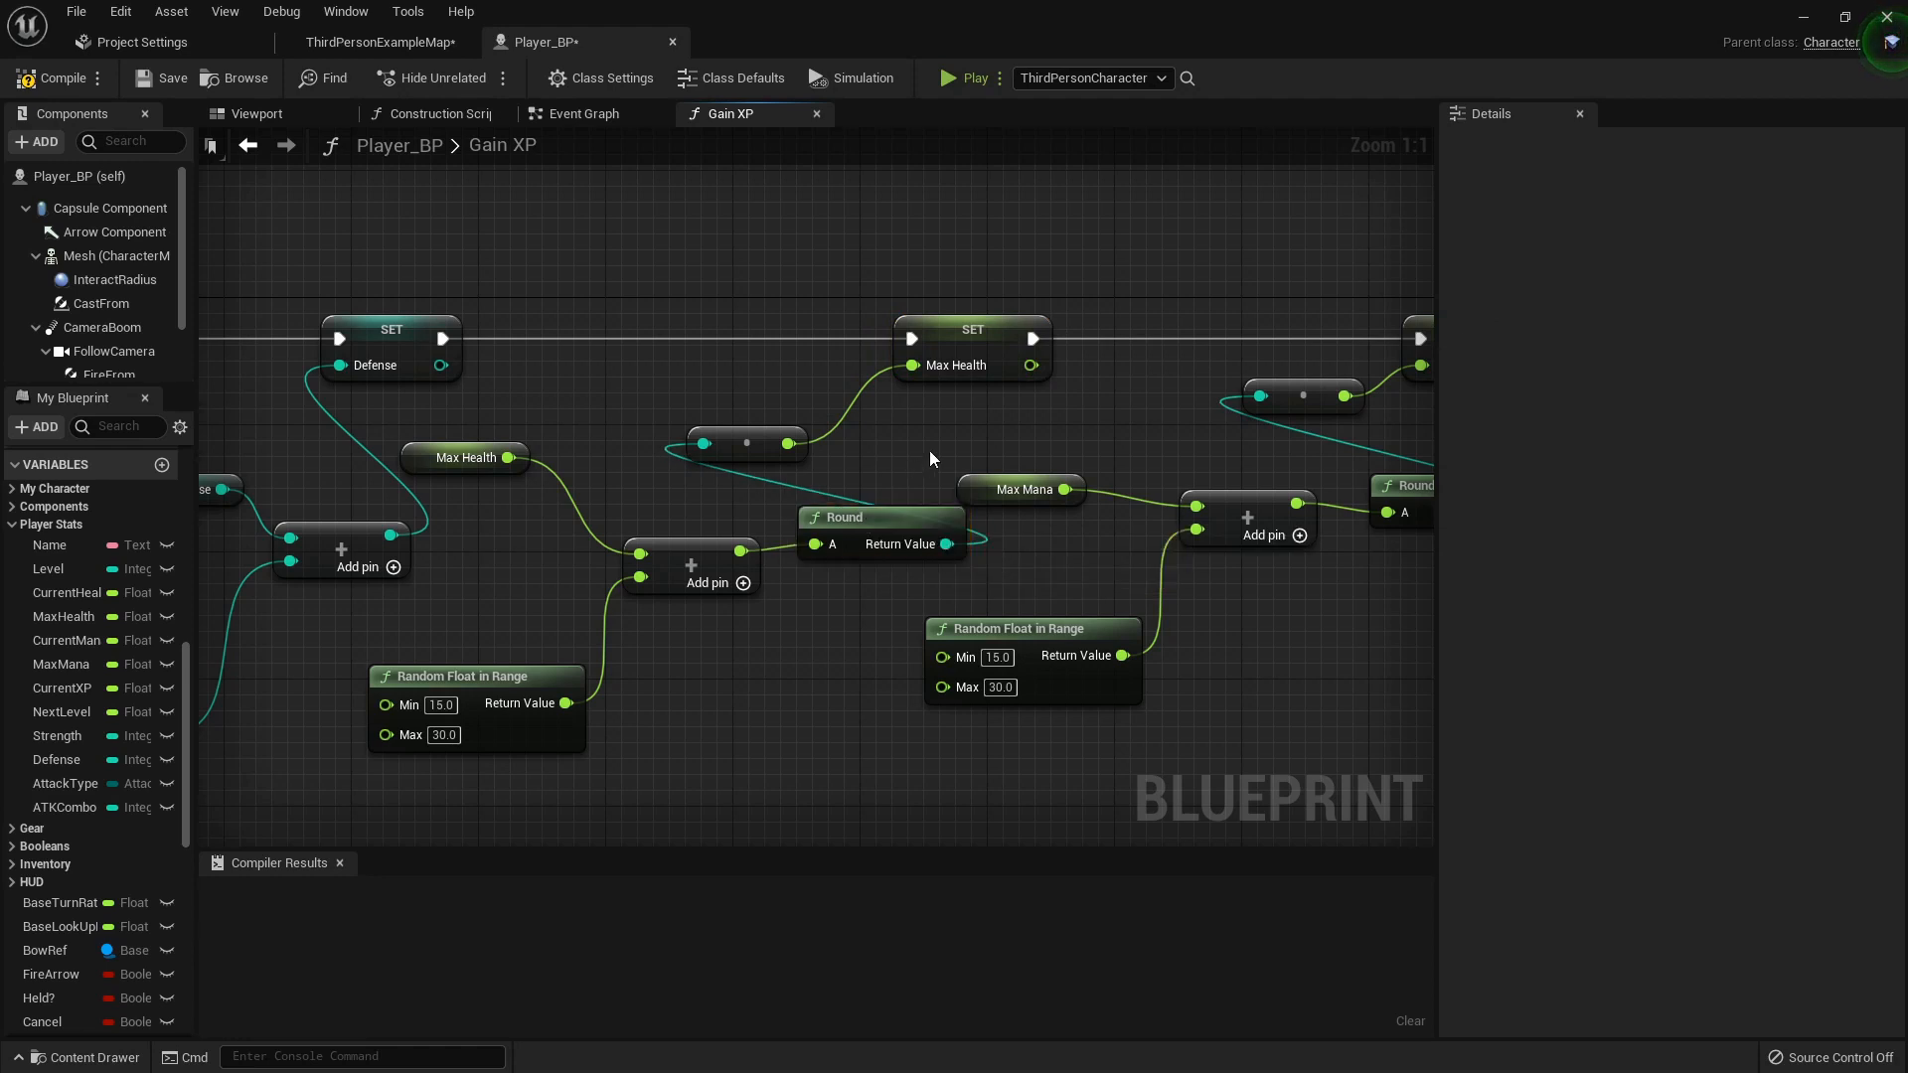
{"action": "scroll", "scroll_direction": "down", "scroll_amount": 3}
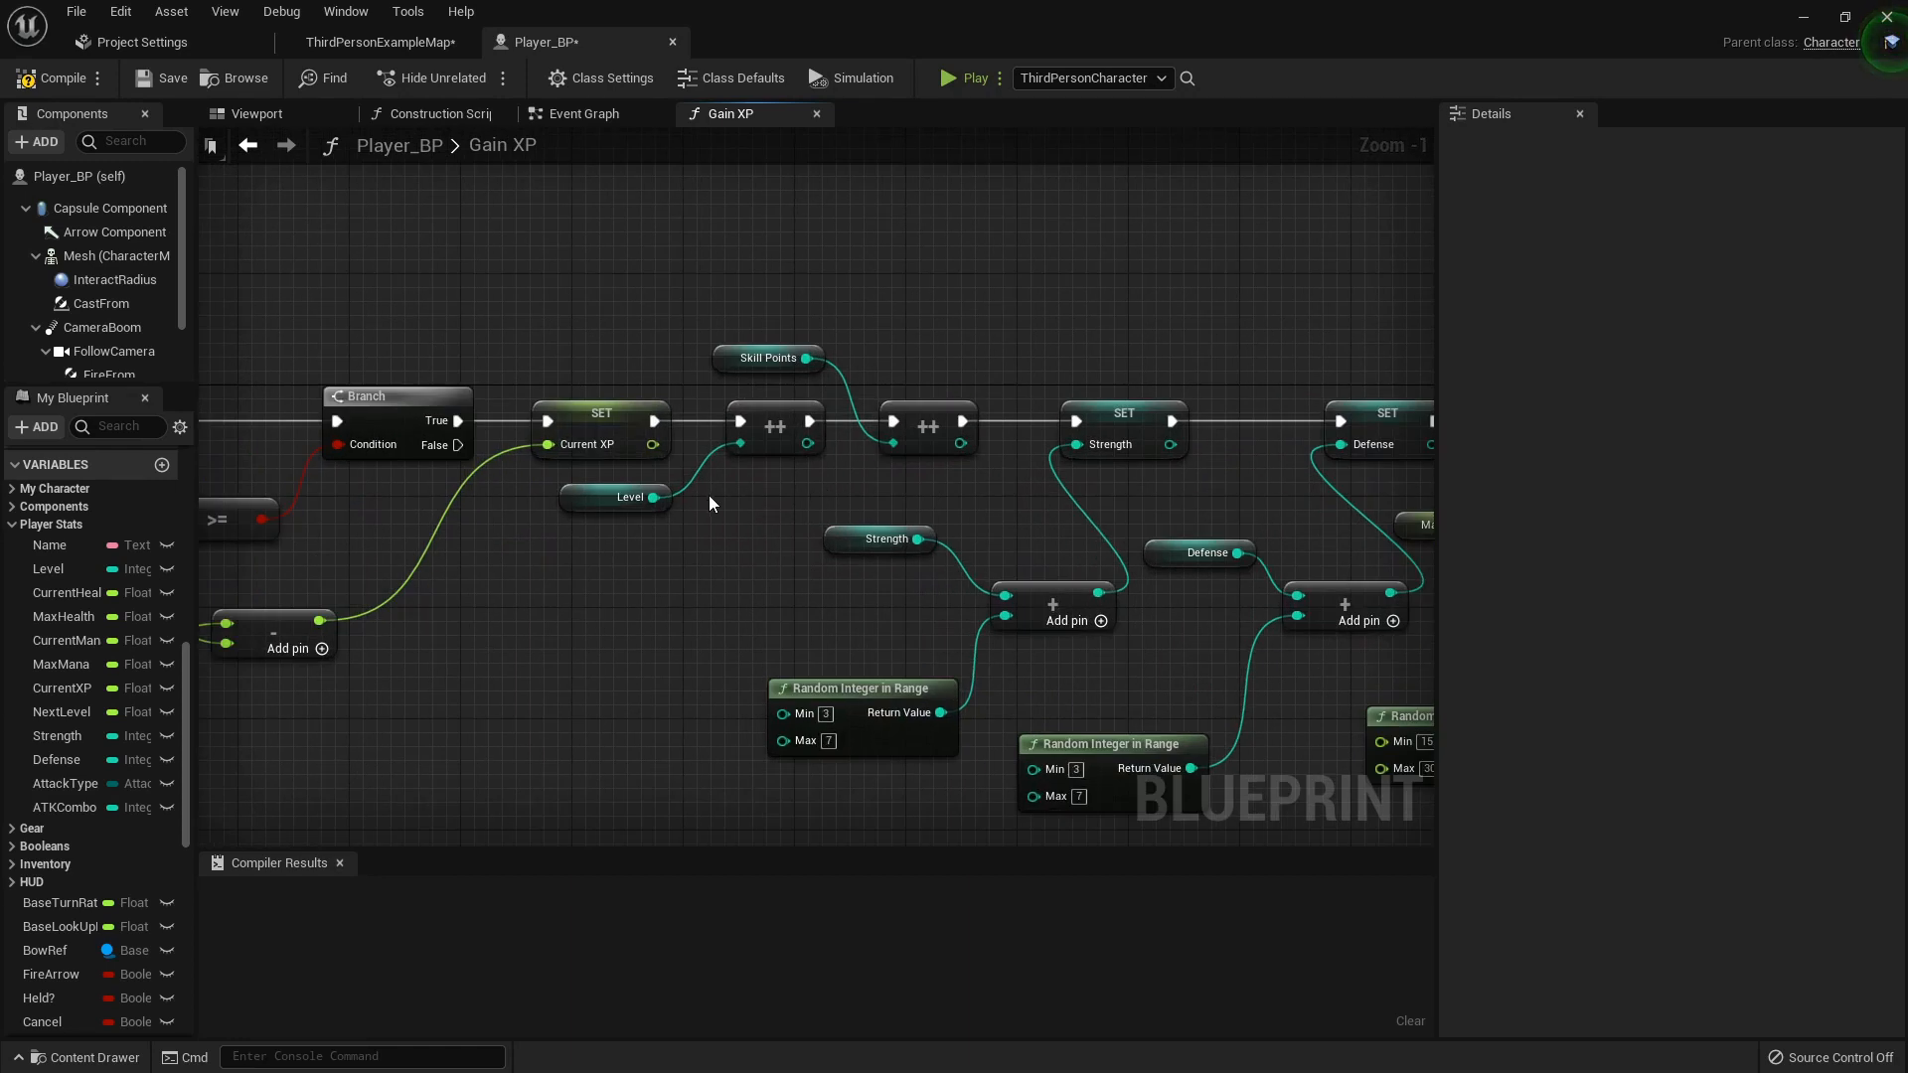
- Check Skill Points' default value, compile Player_BP, and pick the NextLevel variable
{"action": "left_click", "coordinate": [769, 358]}
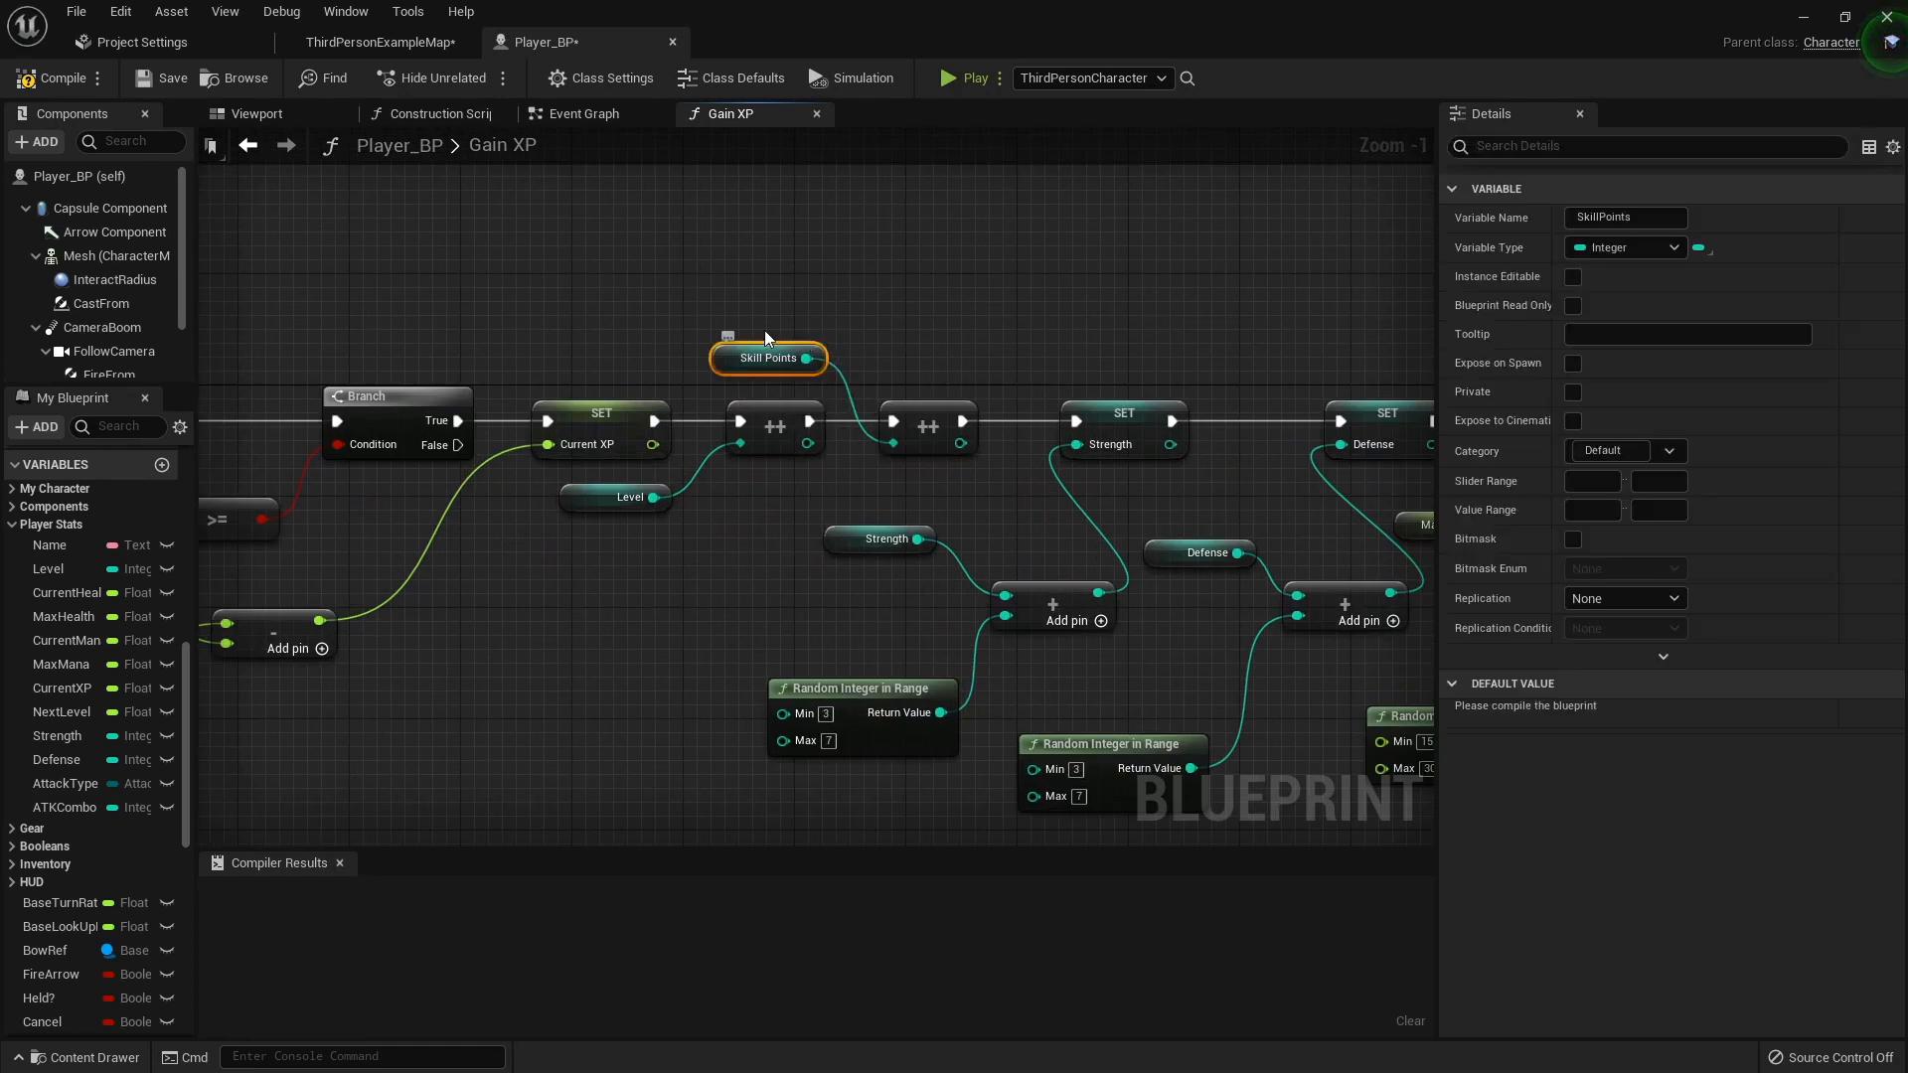
{"action": "left_click", "coordinate": [54, 77]}
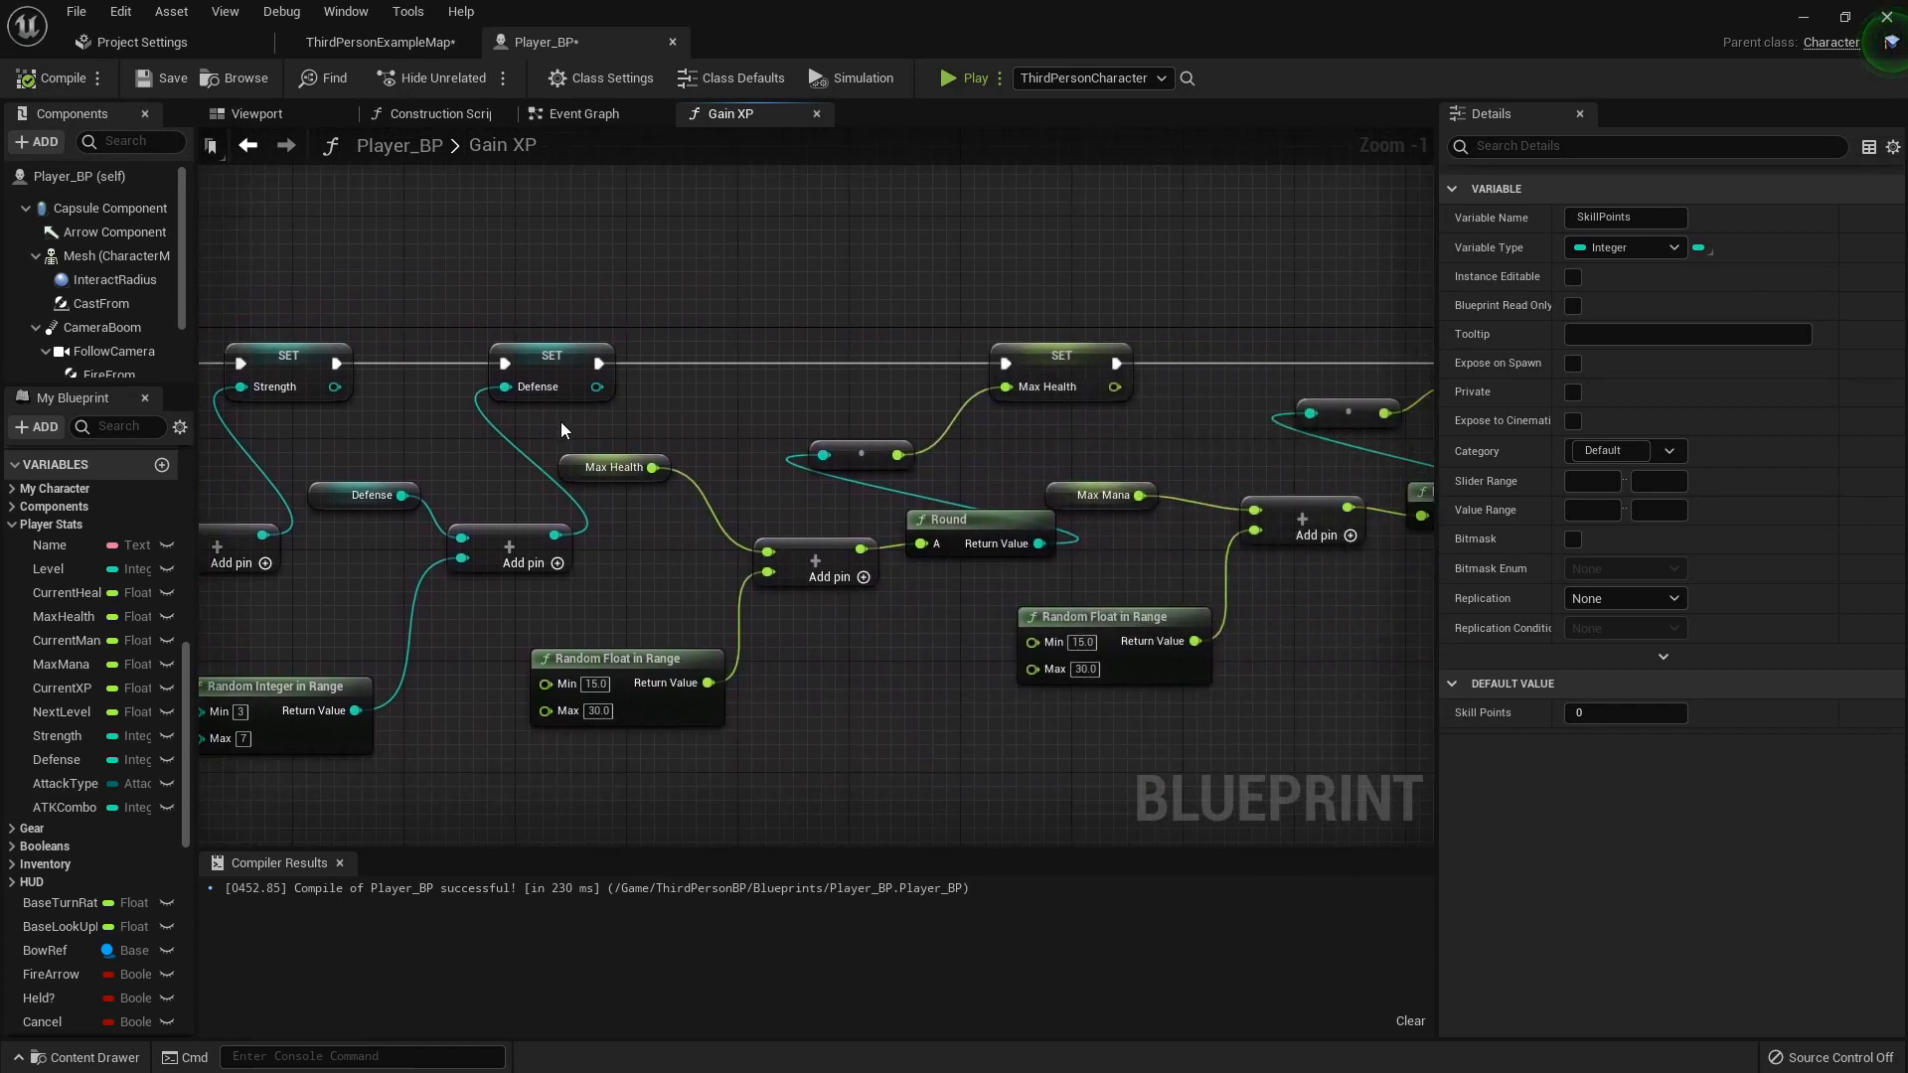
{"action": "scroll", "scroll_direction": "down", "scroll_amount": 3}
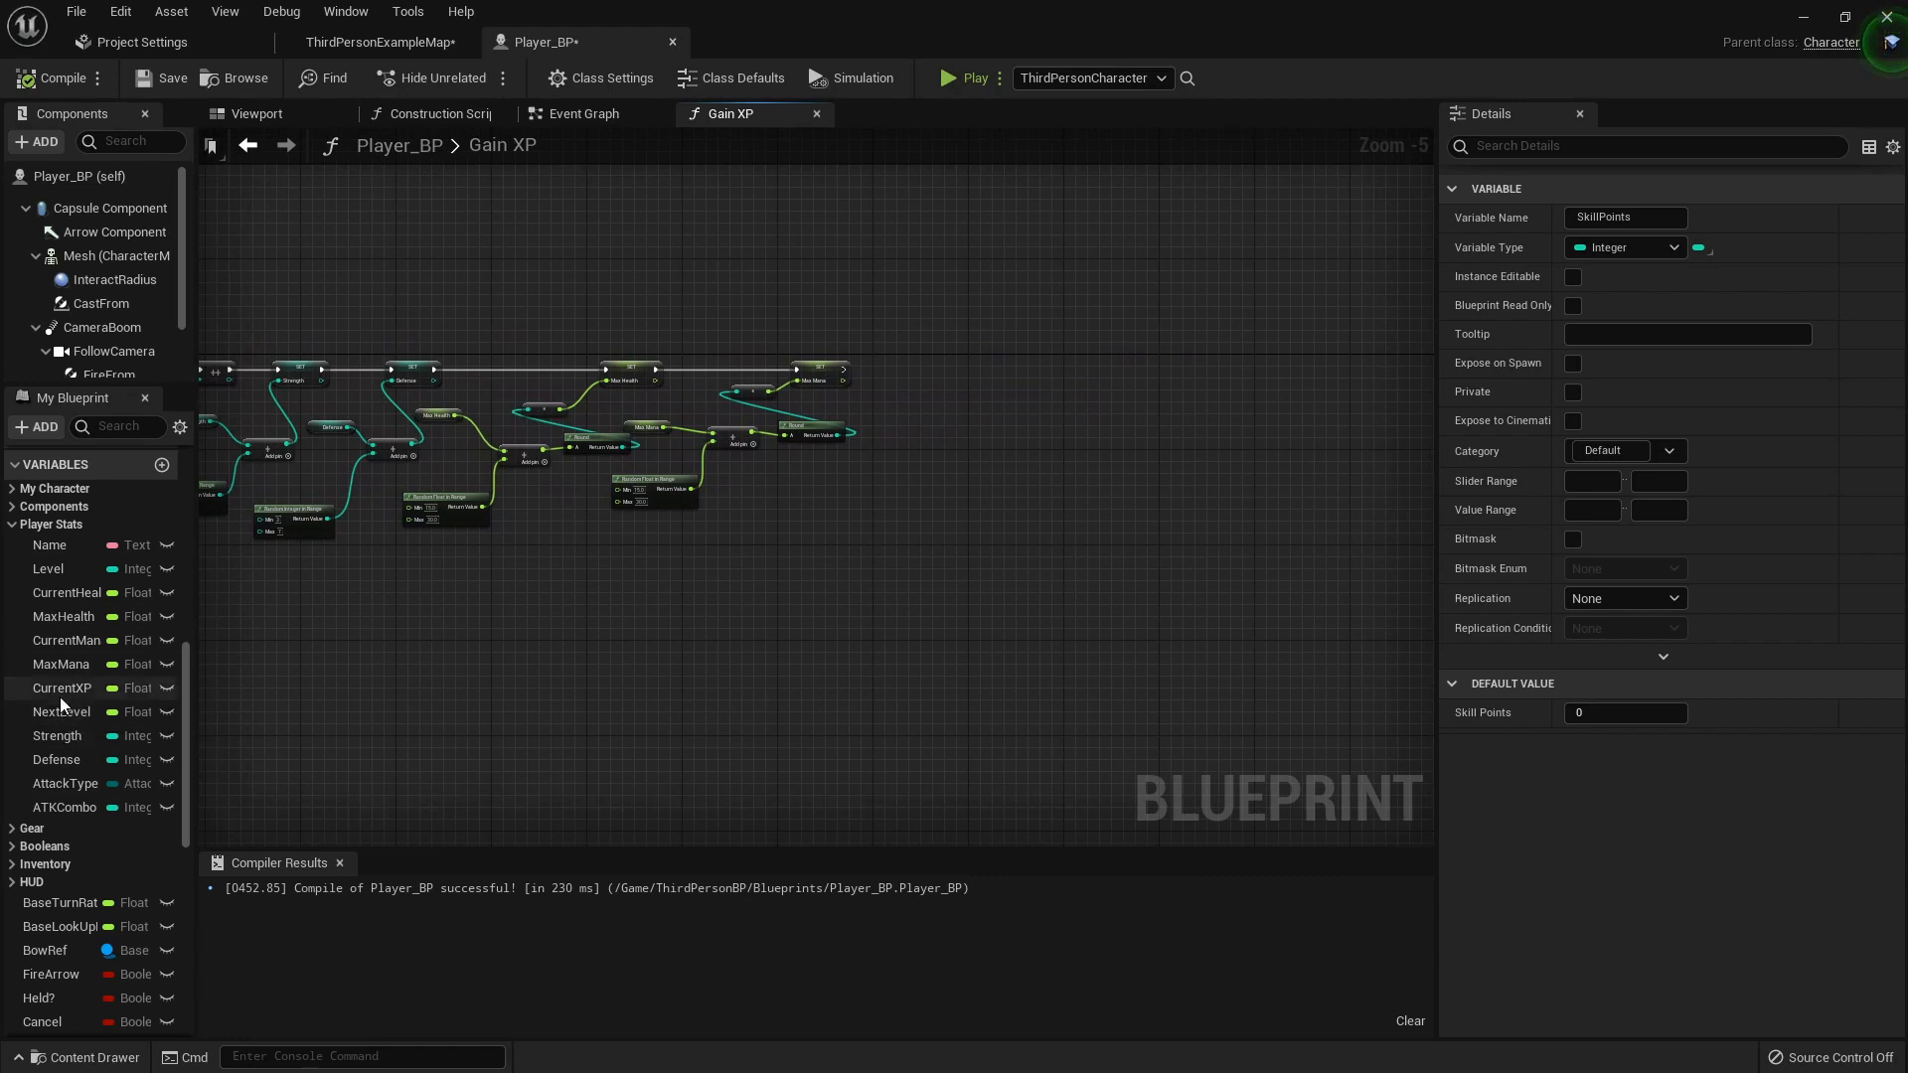
{"action": "left_click", "coordinate": [61, 712]}
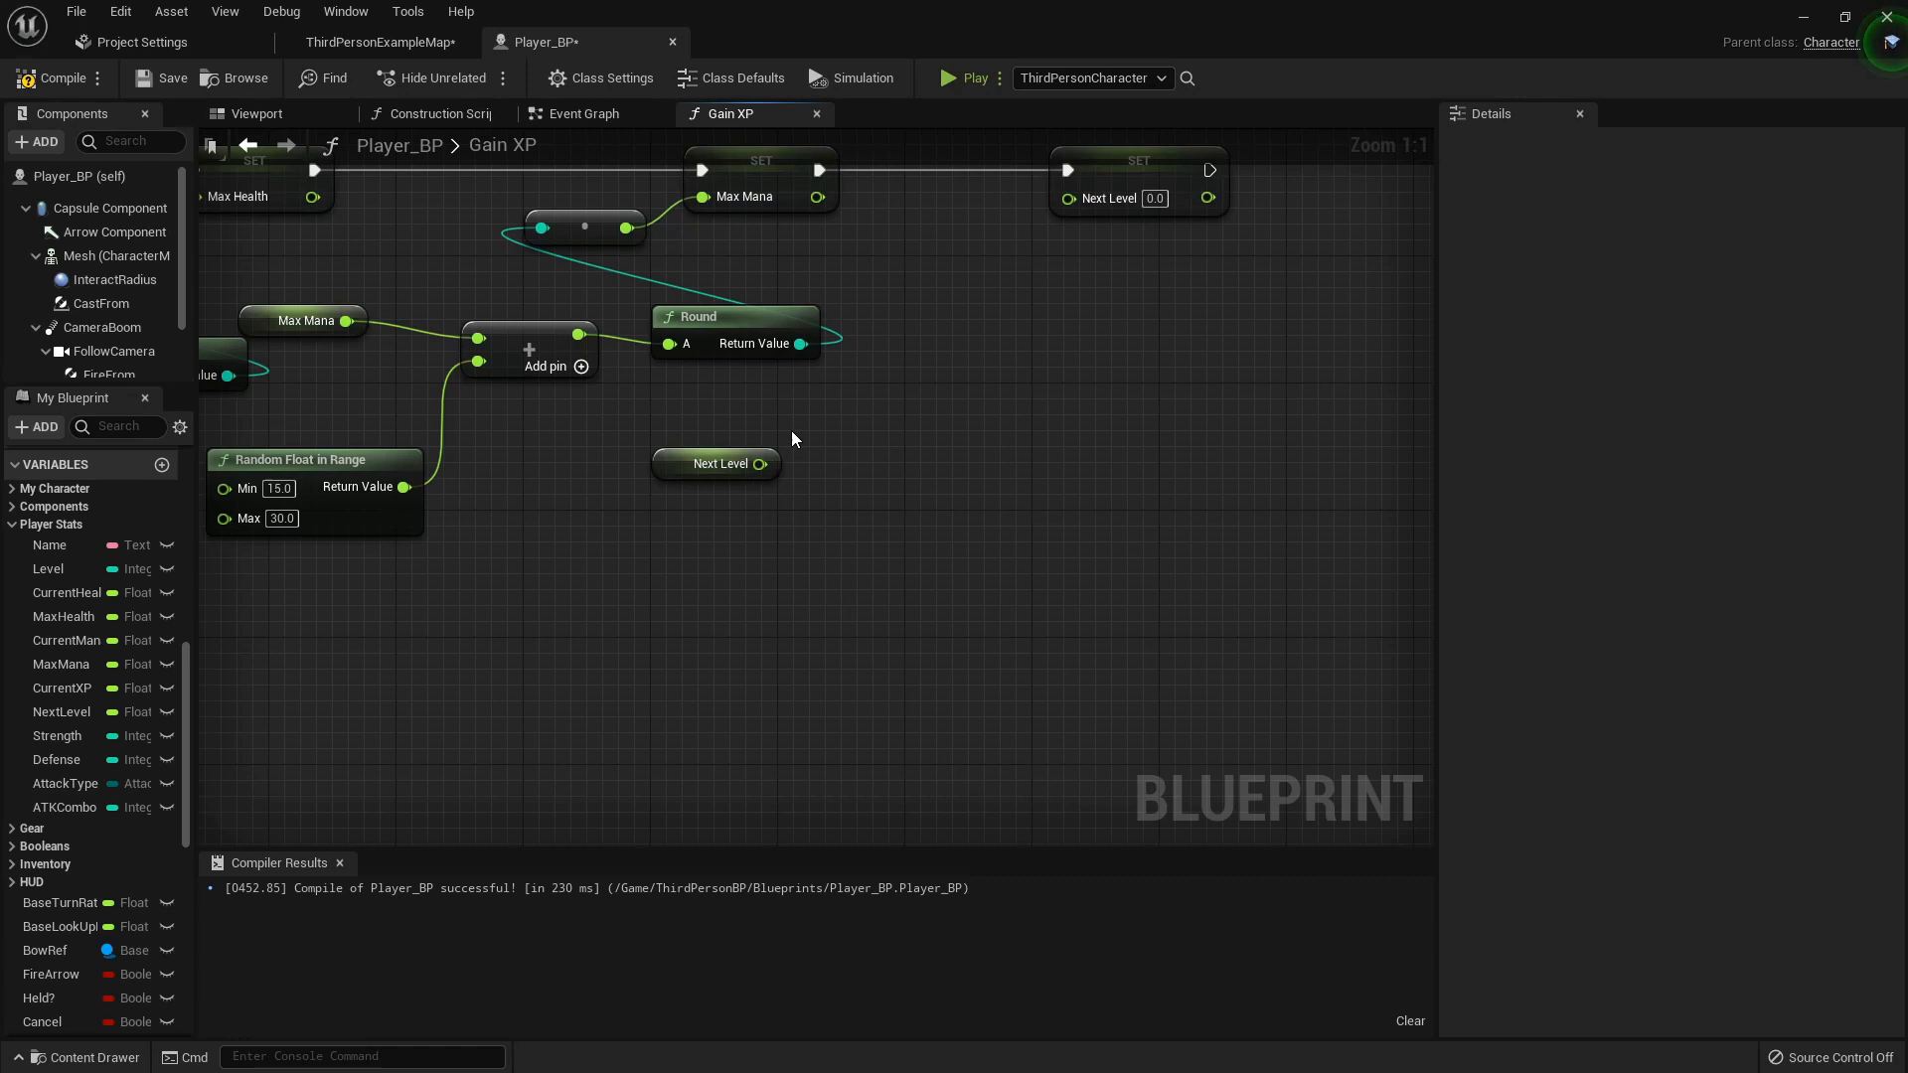
{"action": "mouse_move", "coordinate": [838, 467]}
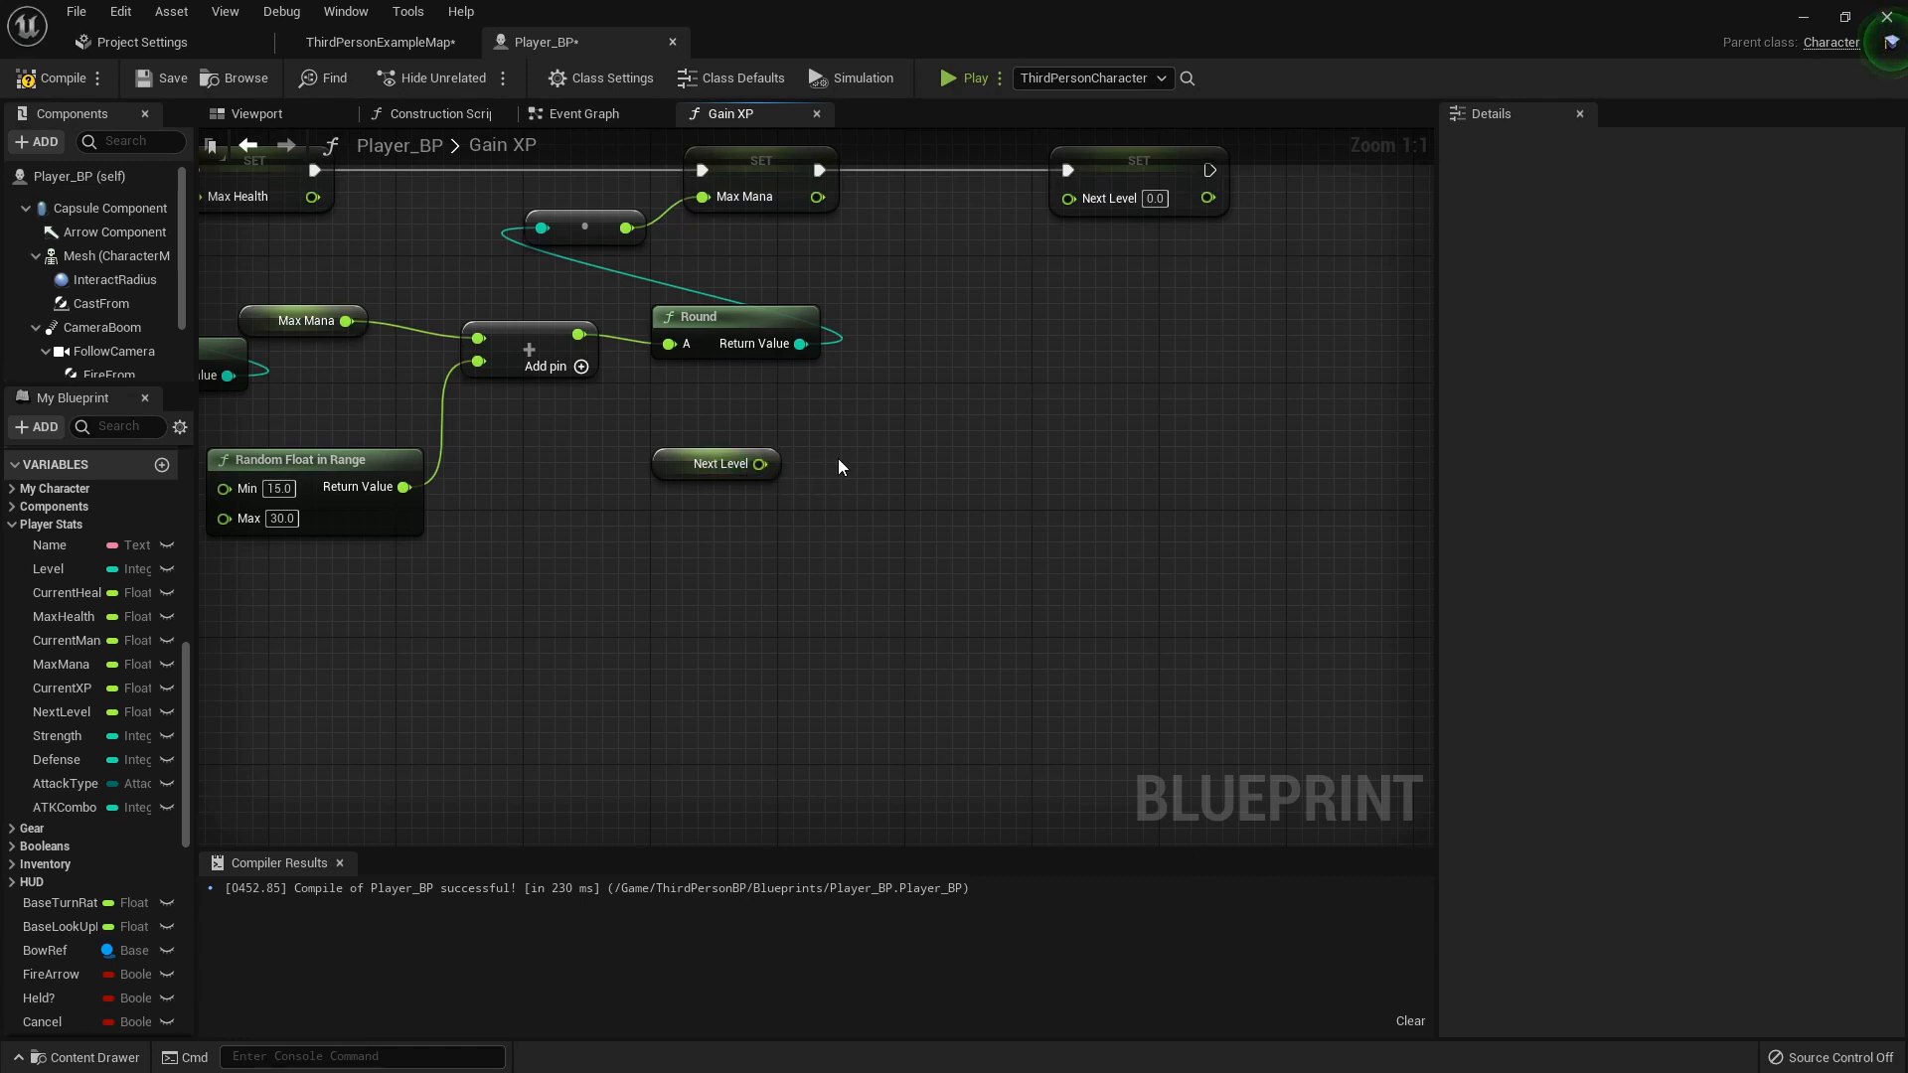
{"action": "mouse_move", "coordinate": [1129, 369]}
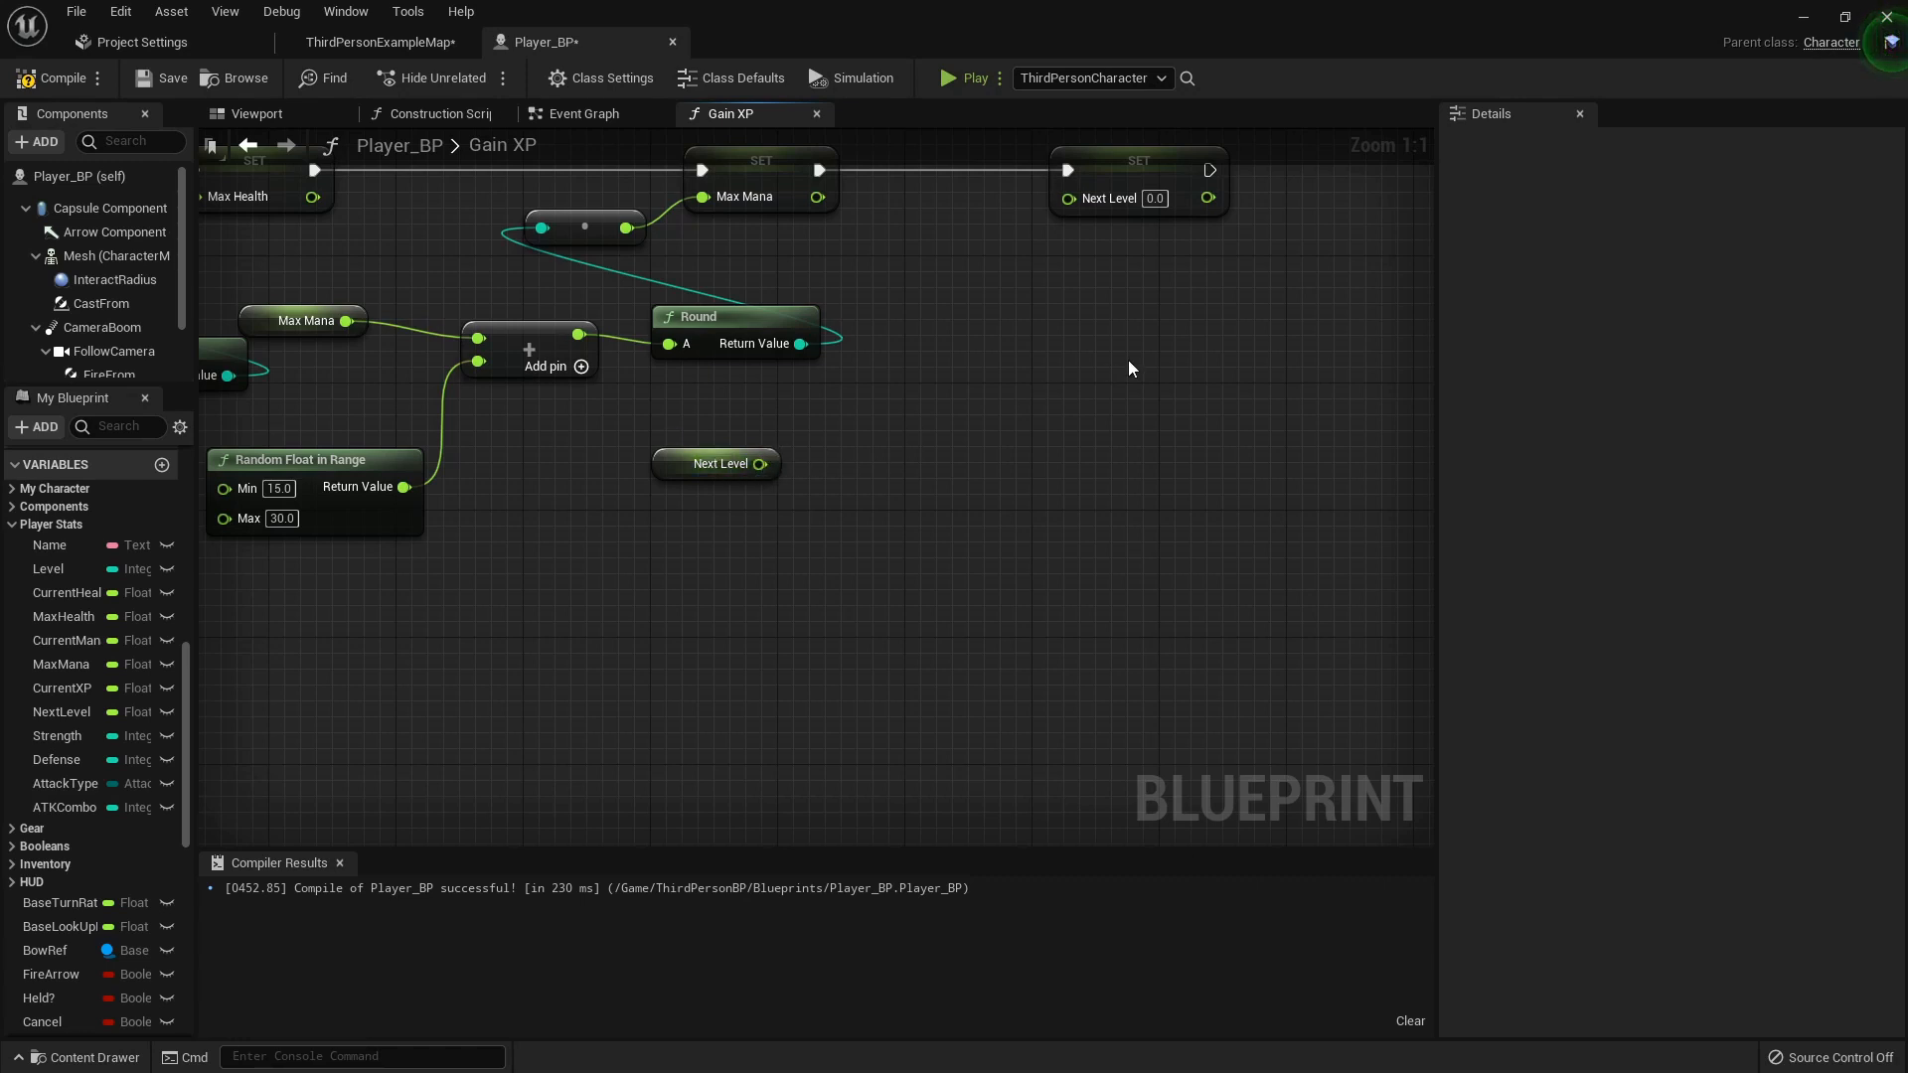
- Multiply Next Level by a Random Float in Range (1.05–1.15) and add a Round node
{"action": "left_click", "coordinate": [717, 464]}
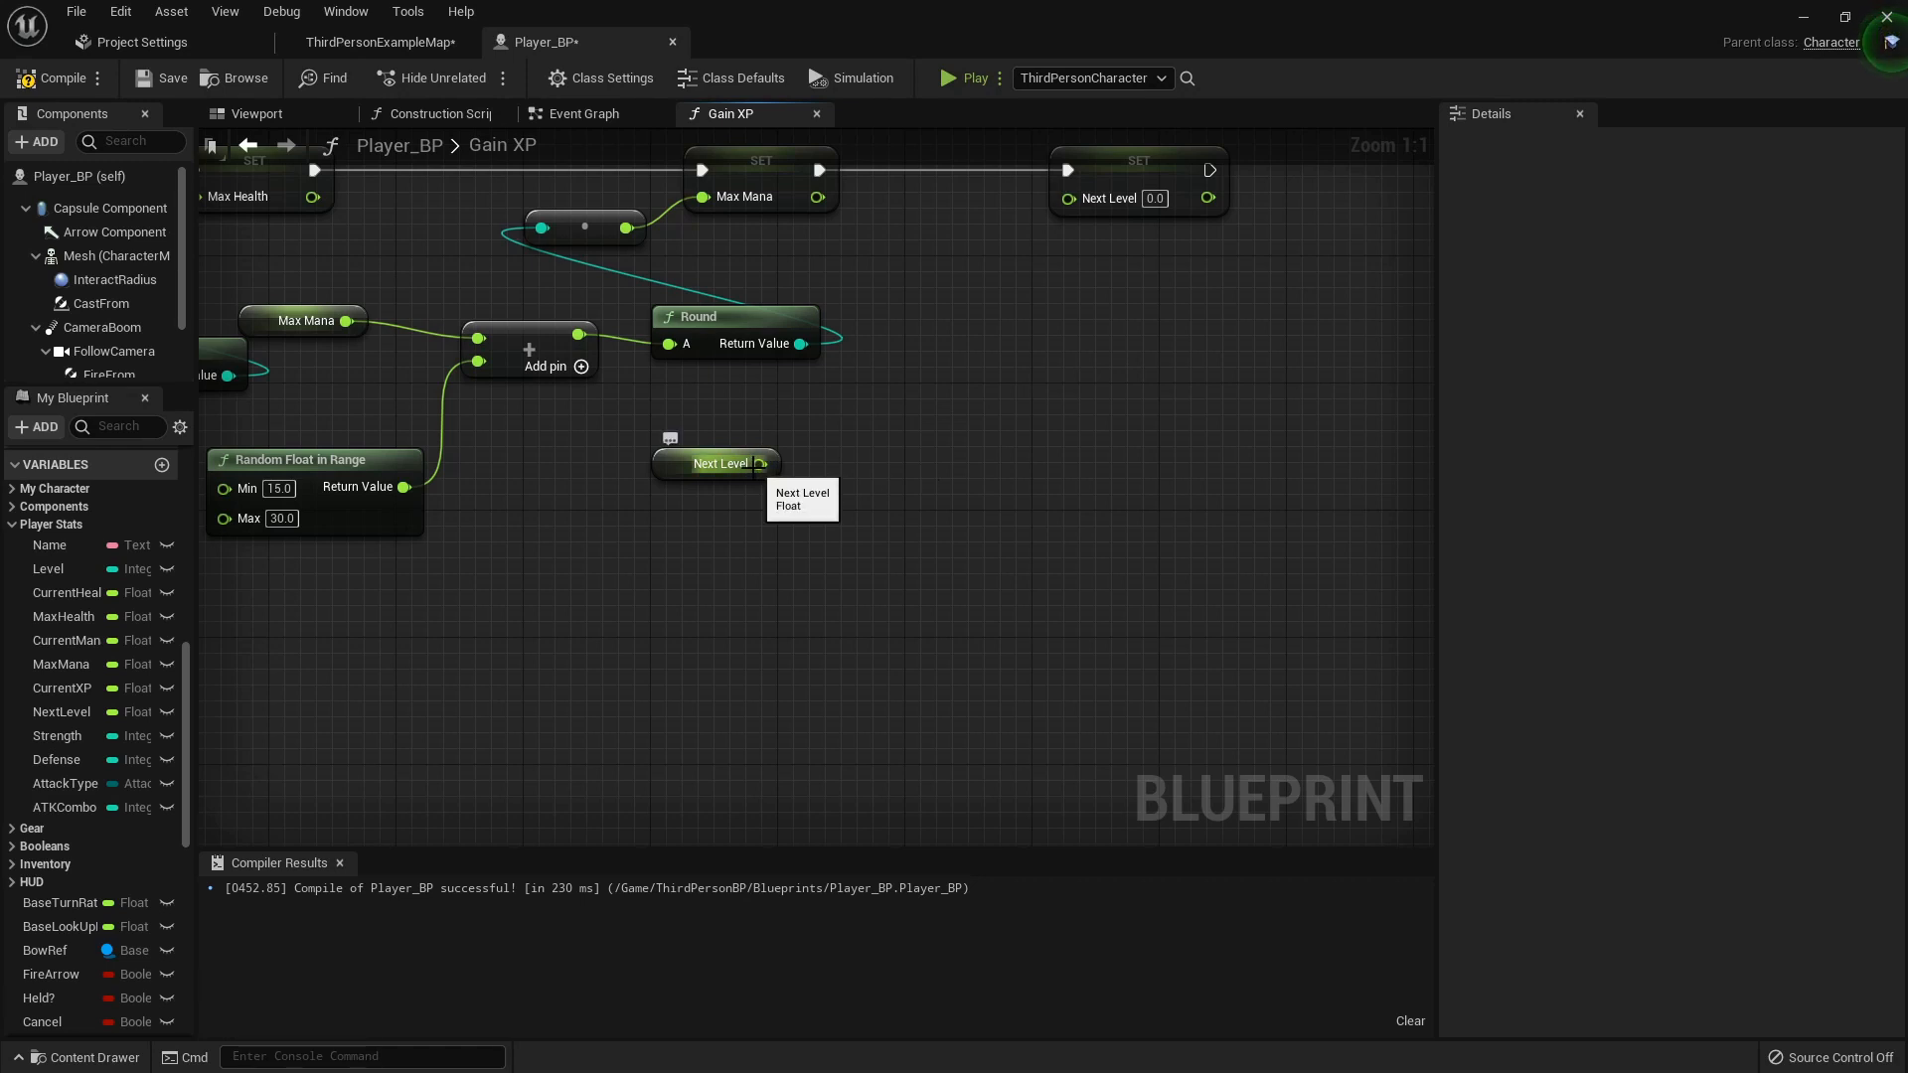
{"action": "left_click_drag", "start_coordinate": [764, 464], "coordinate": [864, 468]}
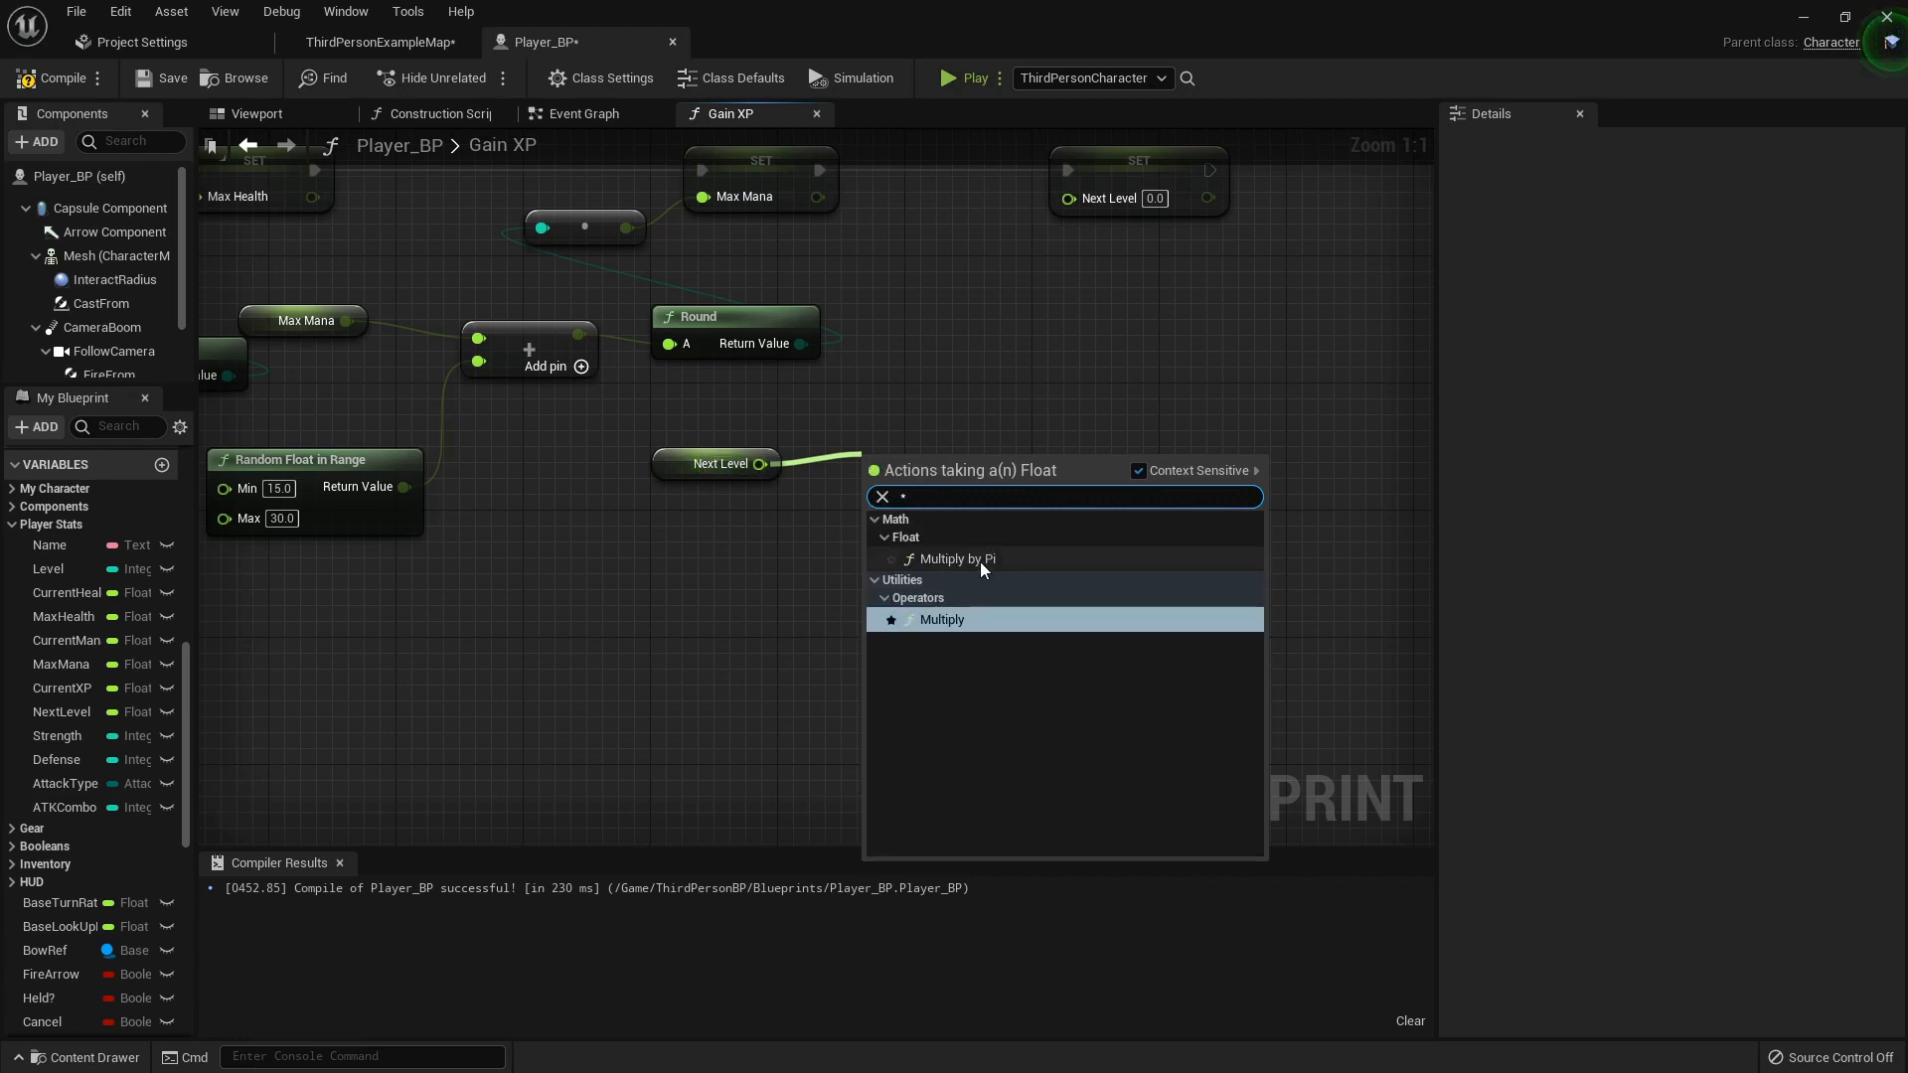
{"action": "left_click", "coordinate": [941, 619]}
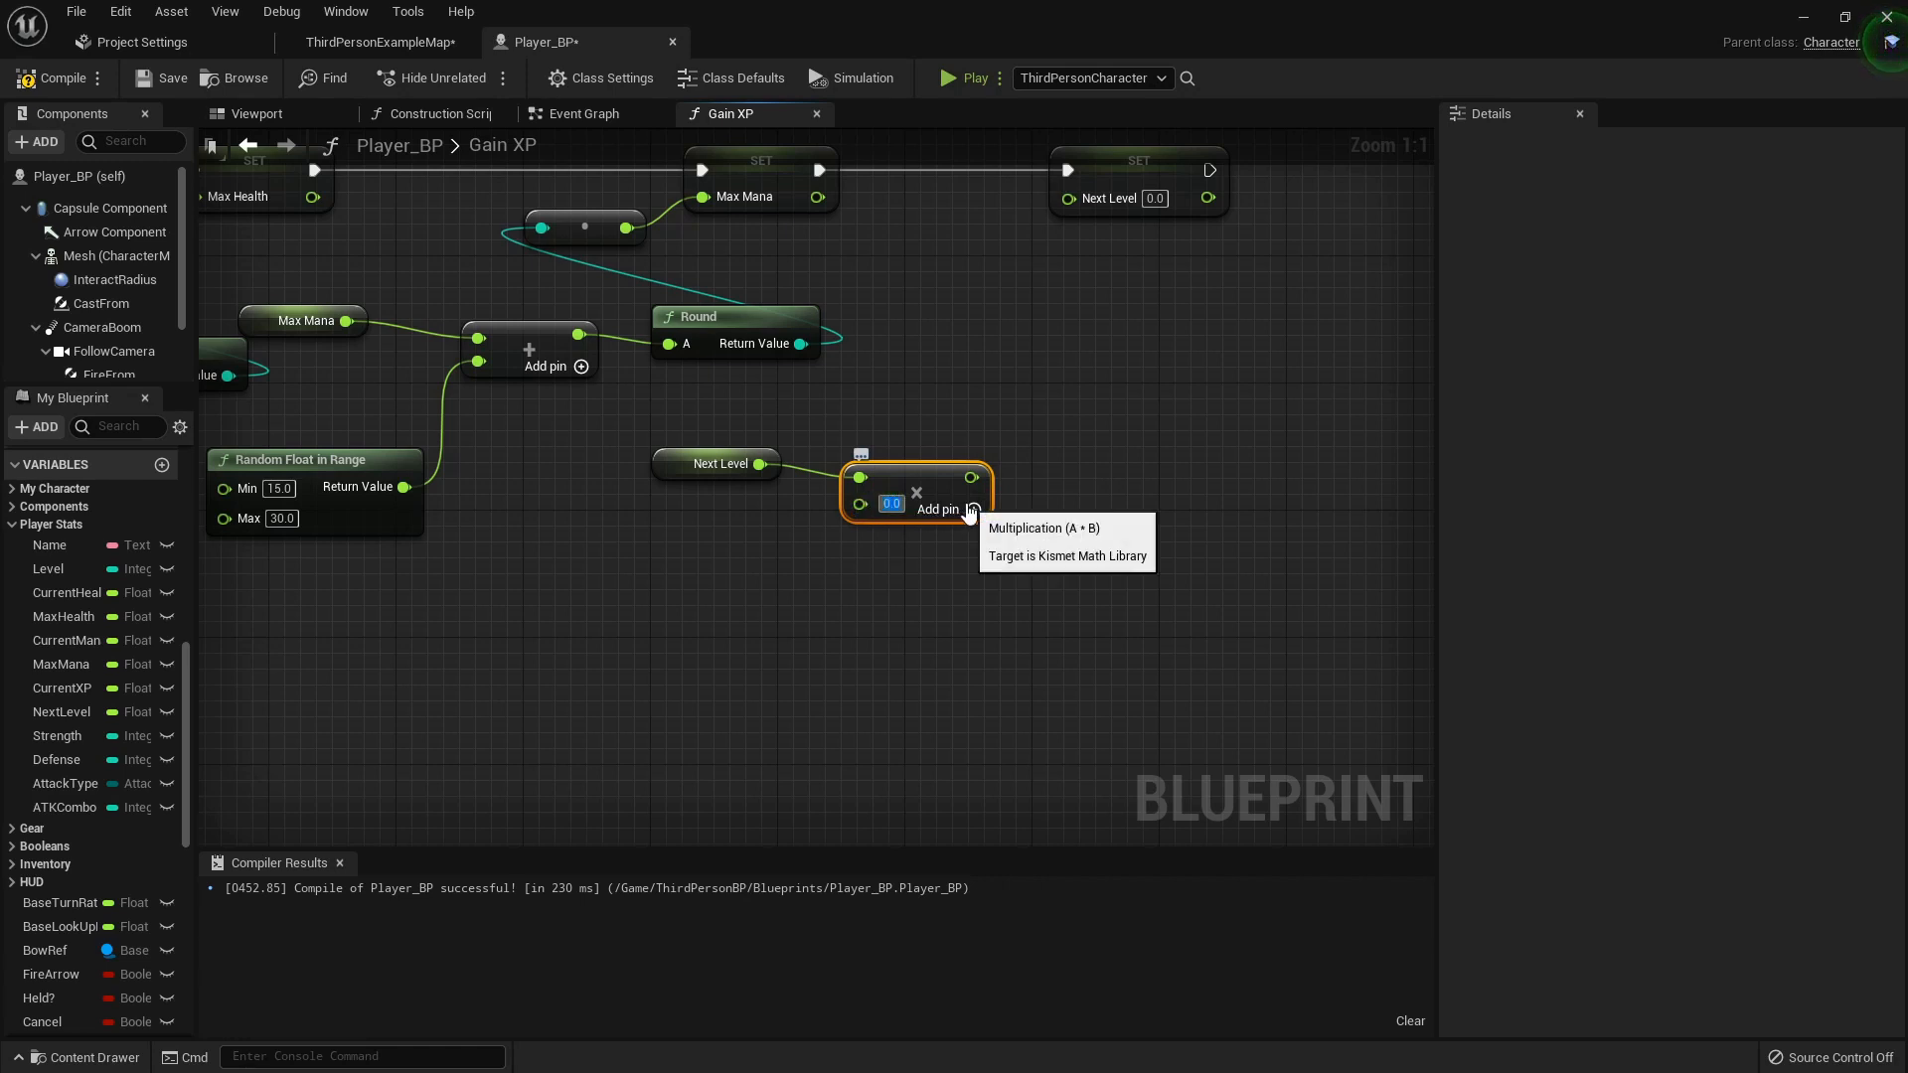
{"action": "mouse_move", "coordinate": [1002, 460]}
{"action": "type", "text": "ran"}
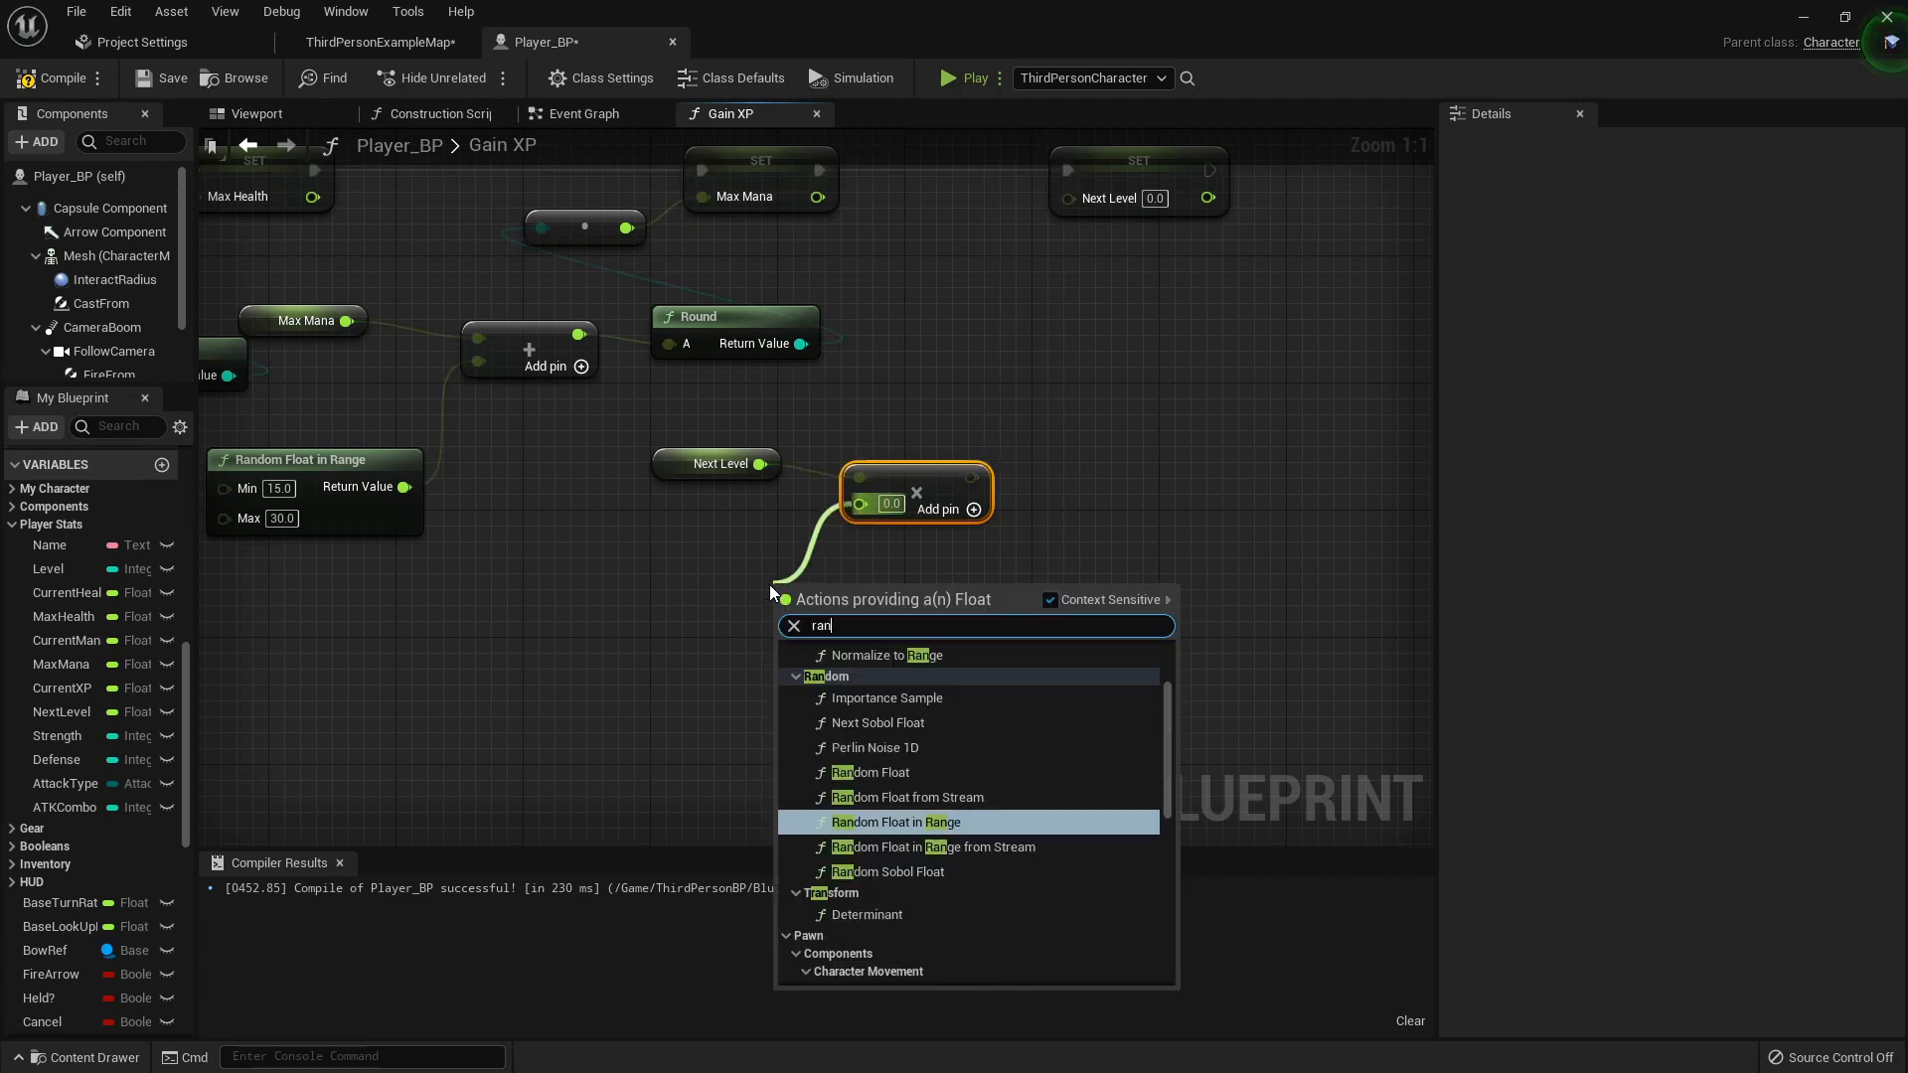
{"action": "left_click", "coordinate": [900, 822]}
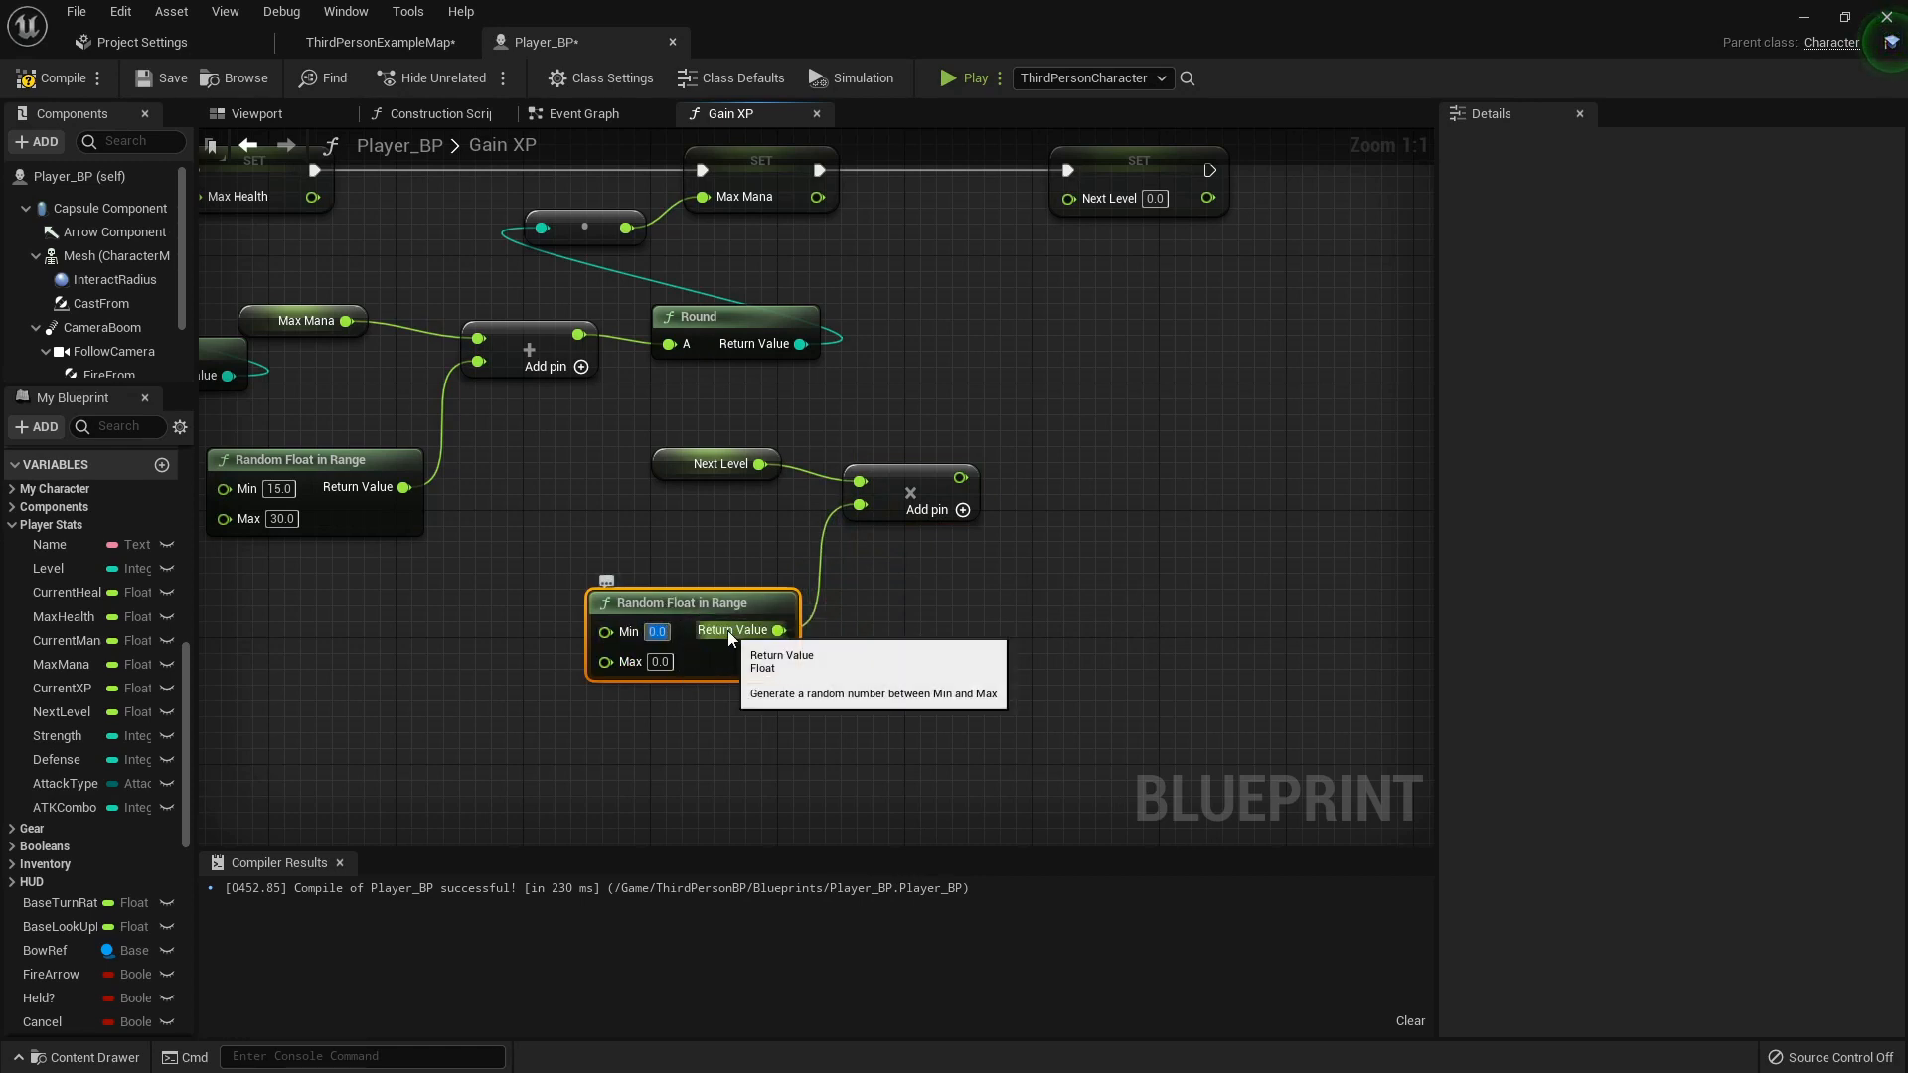
{"action": "type", "text": "1.0"}
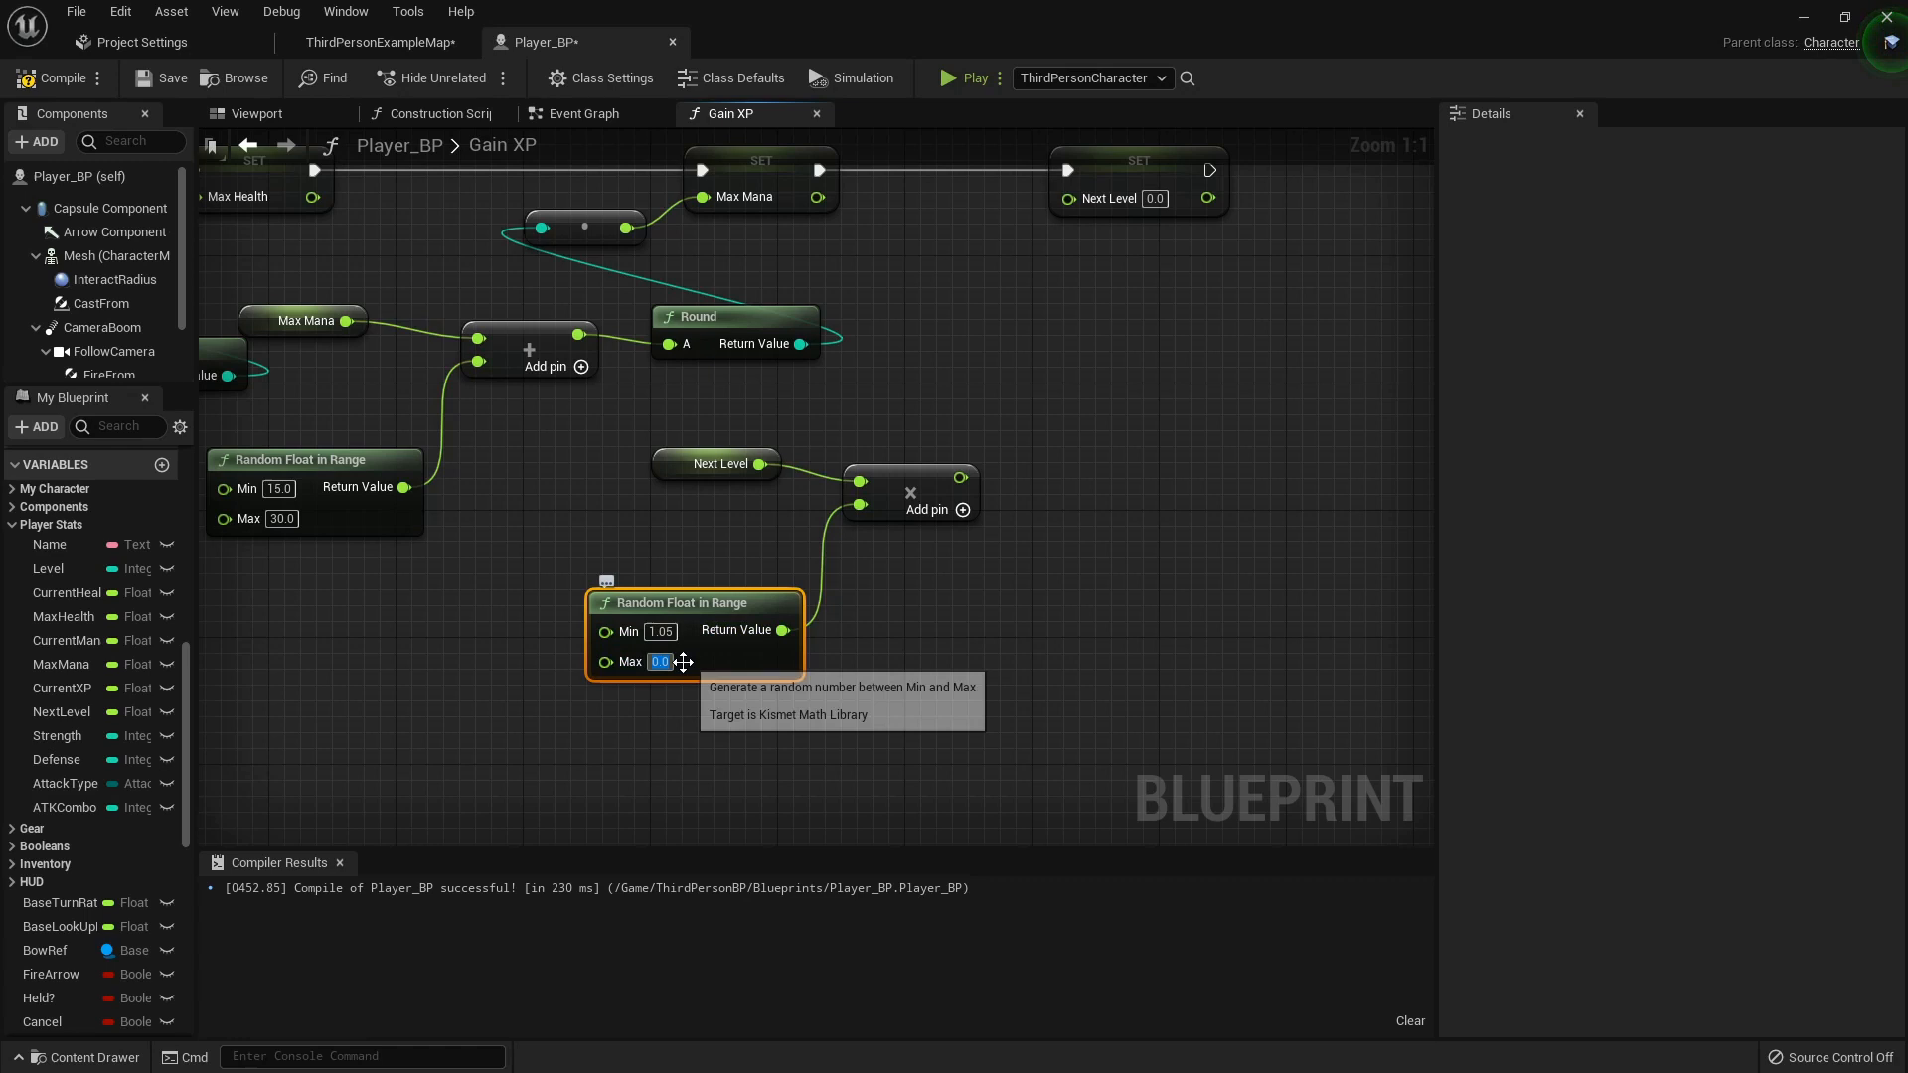
{"action": "type", "text": "1.15"}
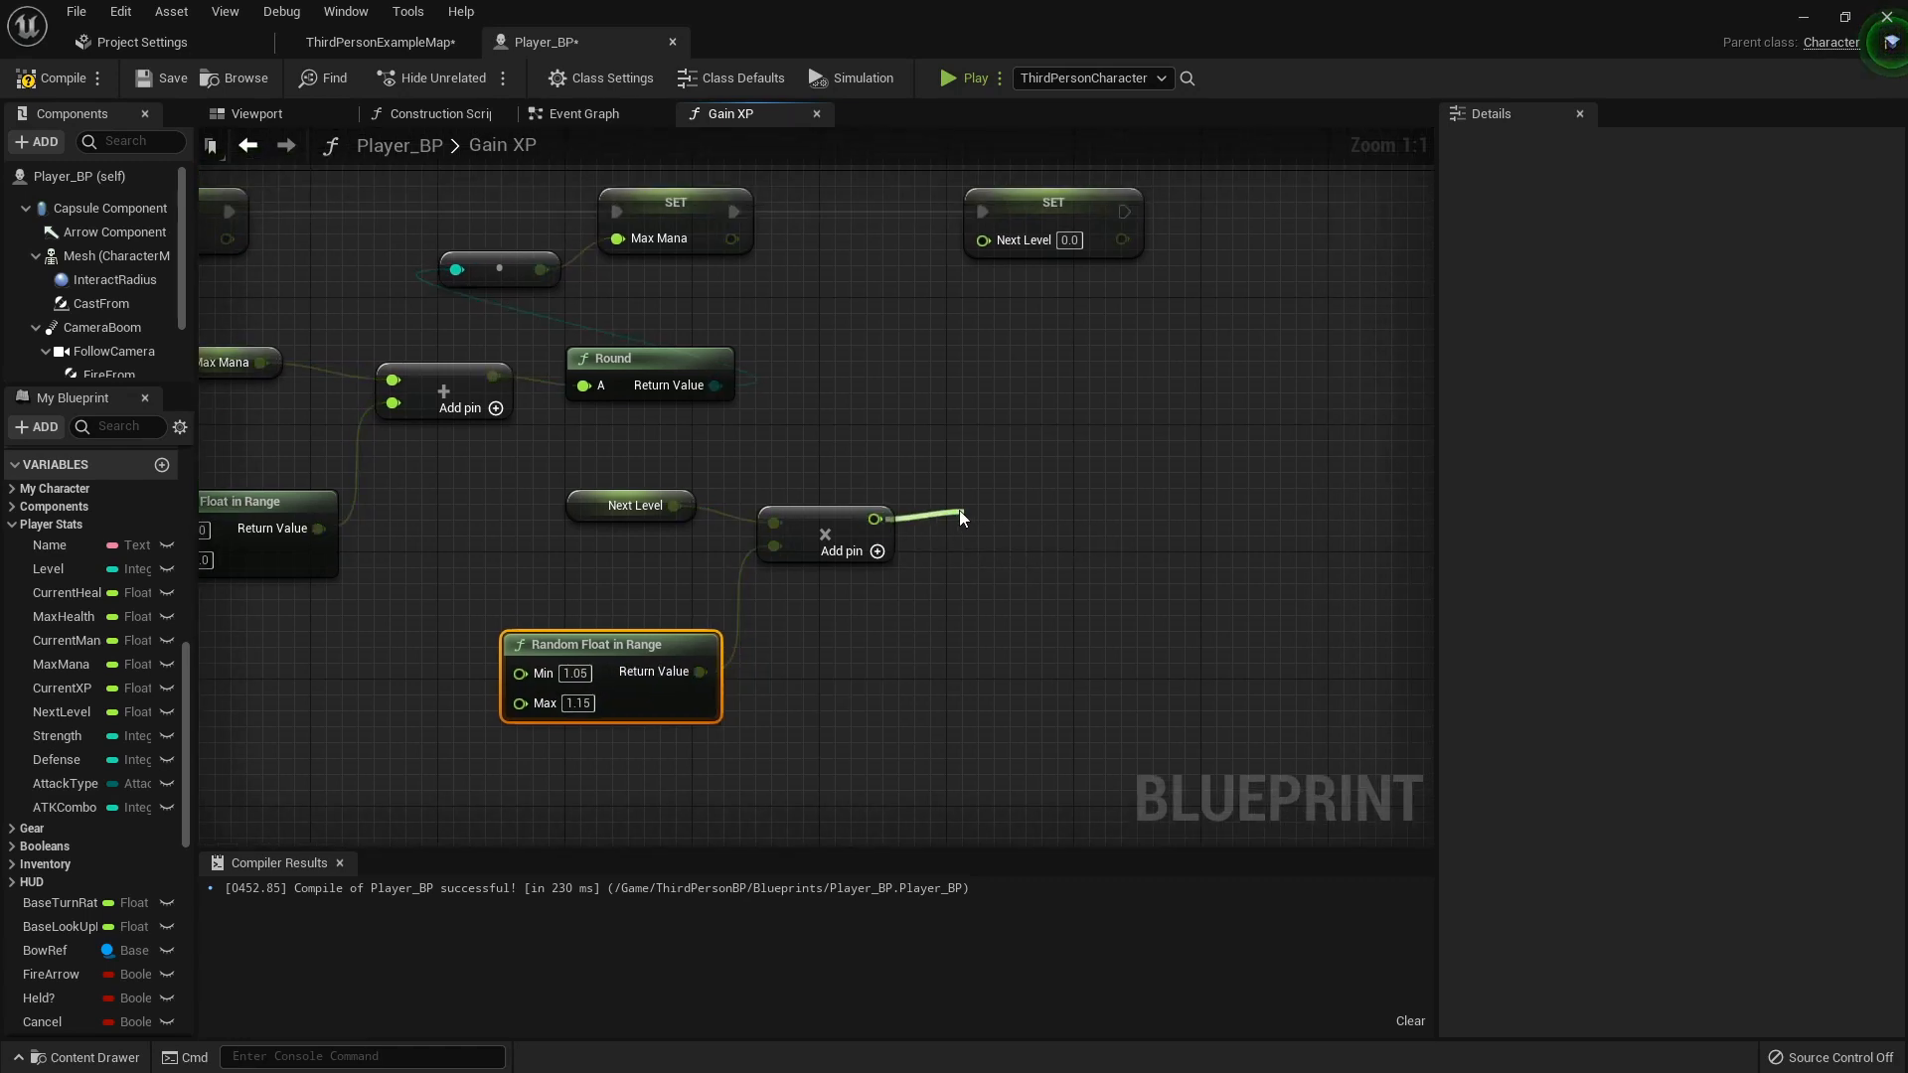
{"action": "type", "text": "round"}
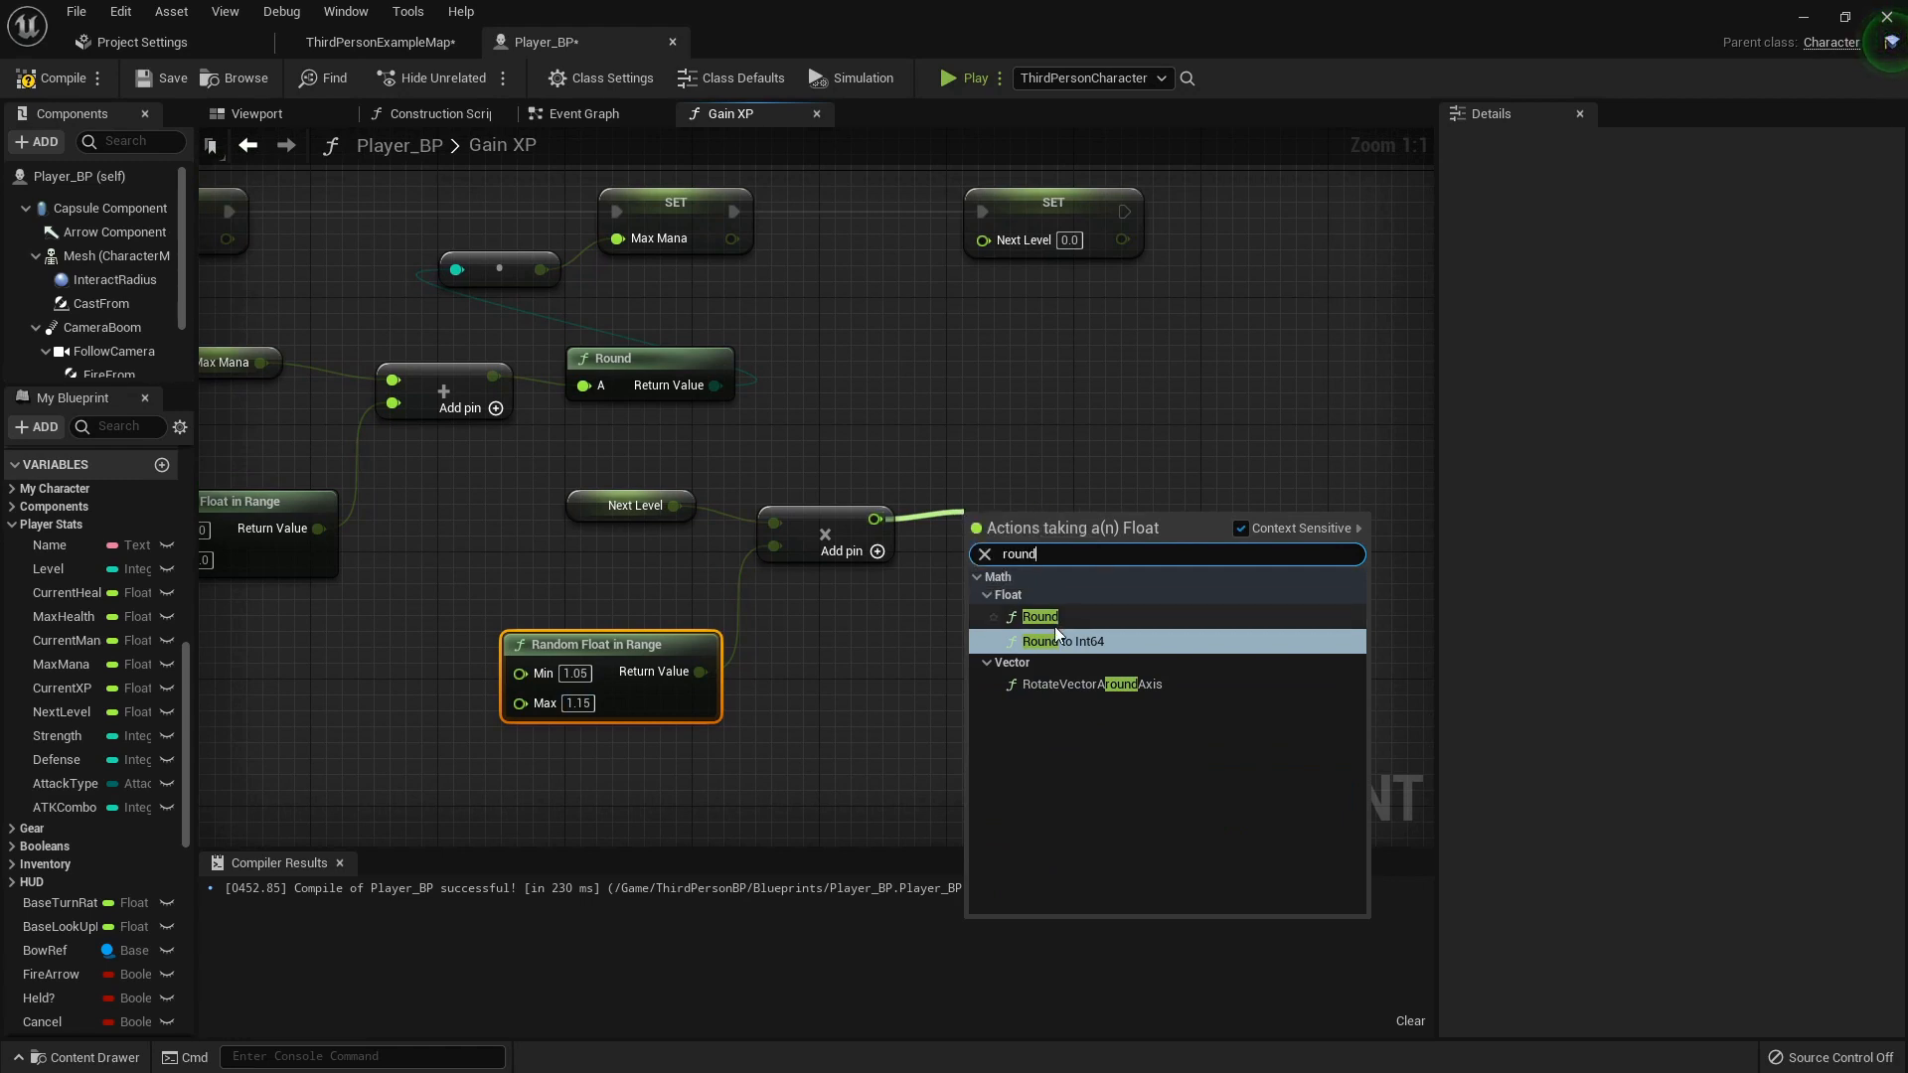
{"action": "left_click", "coordinate": [1041, 617]}
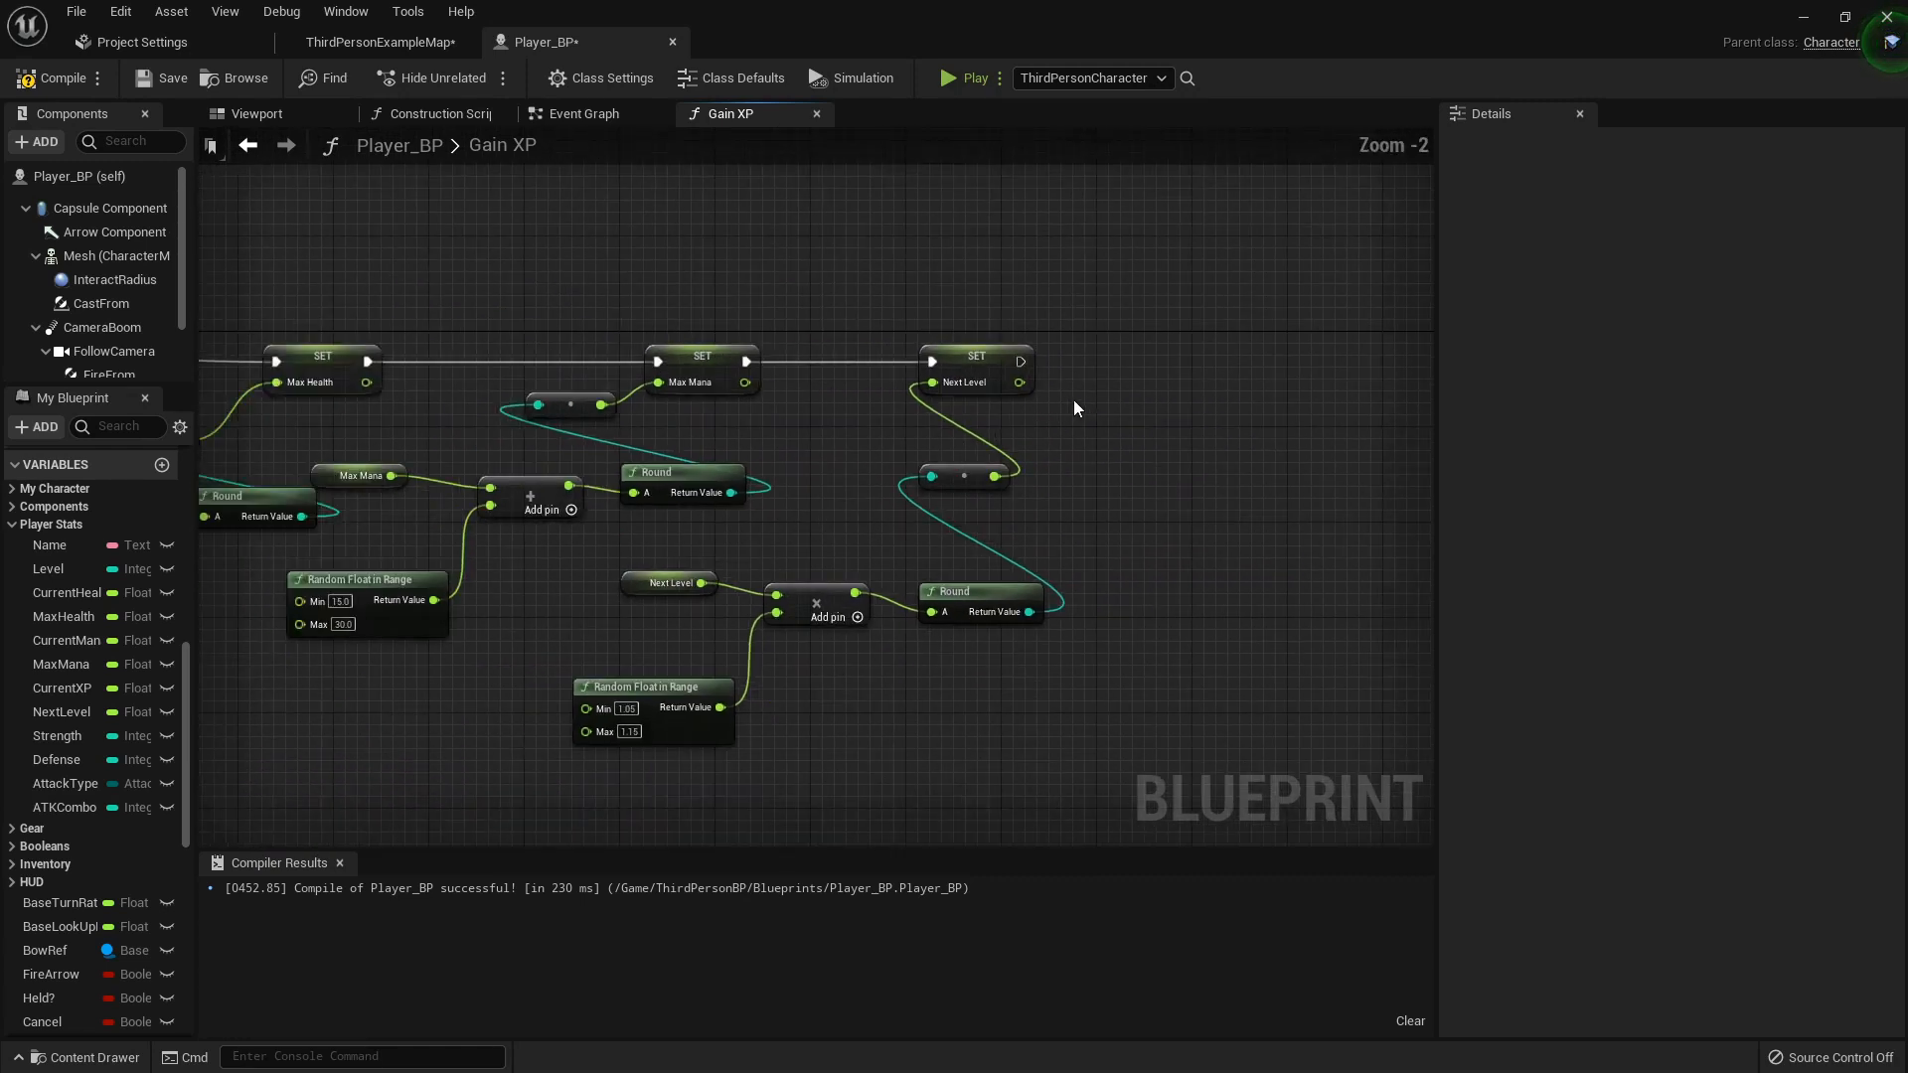
- Scroll through the Gain XP graph to review the rounded Next Level update wiring
{"action": "scroll", "scroll_direction": "down", "scroll_amount": 3}
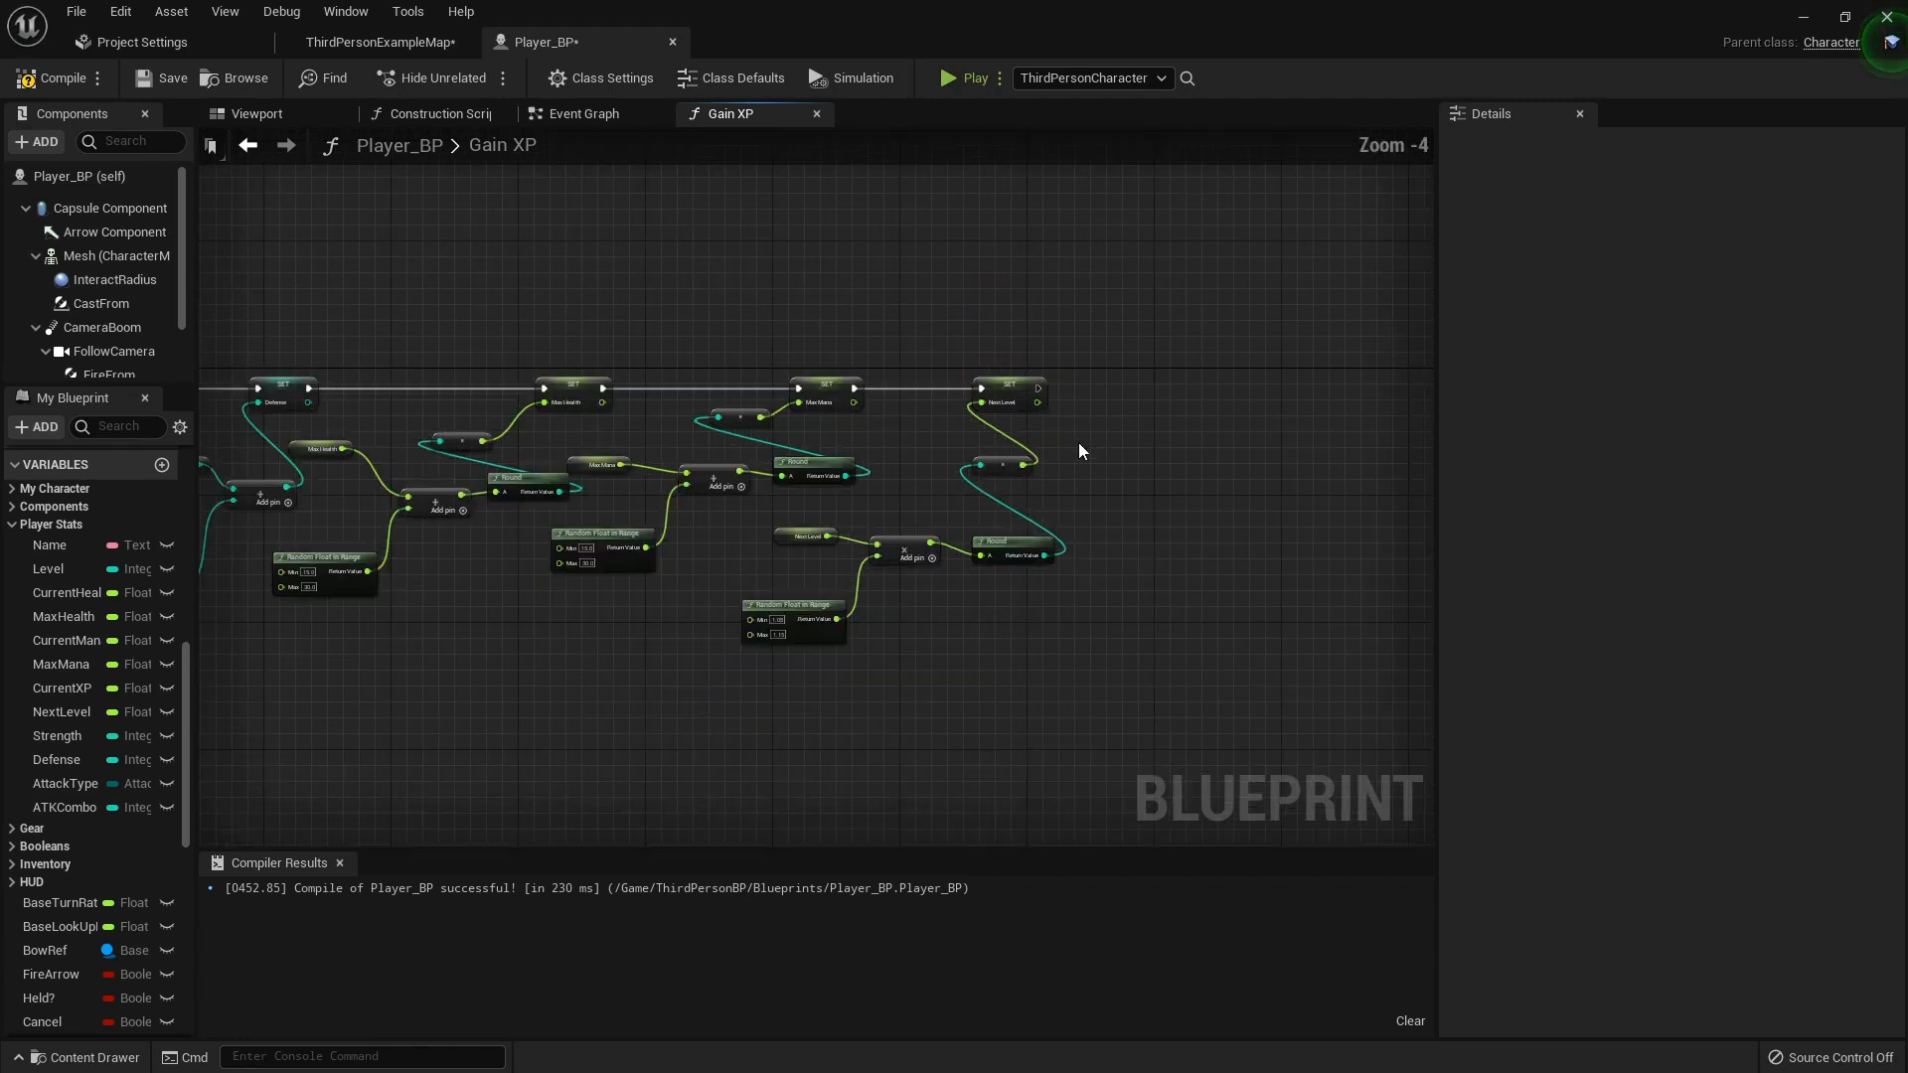
{"action": "scroll", "scroll_direction": "down", "scroll_amount": 3}
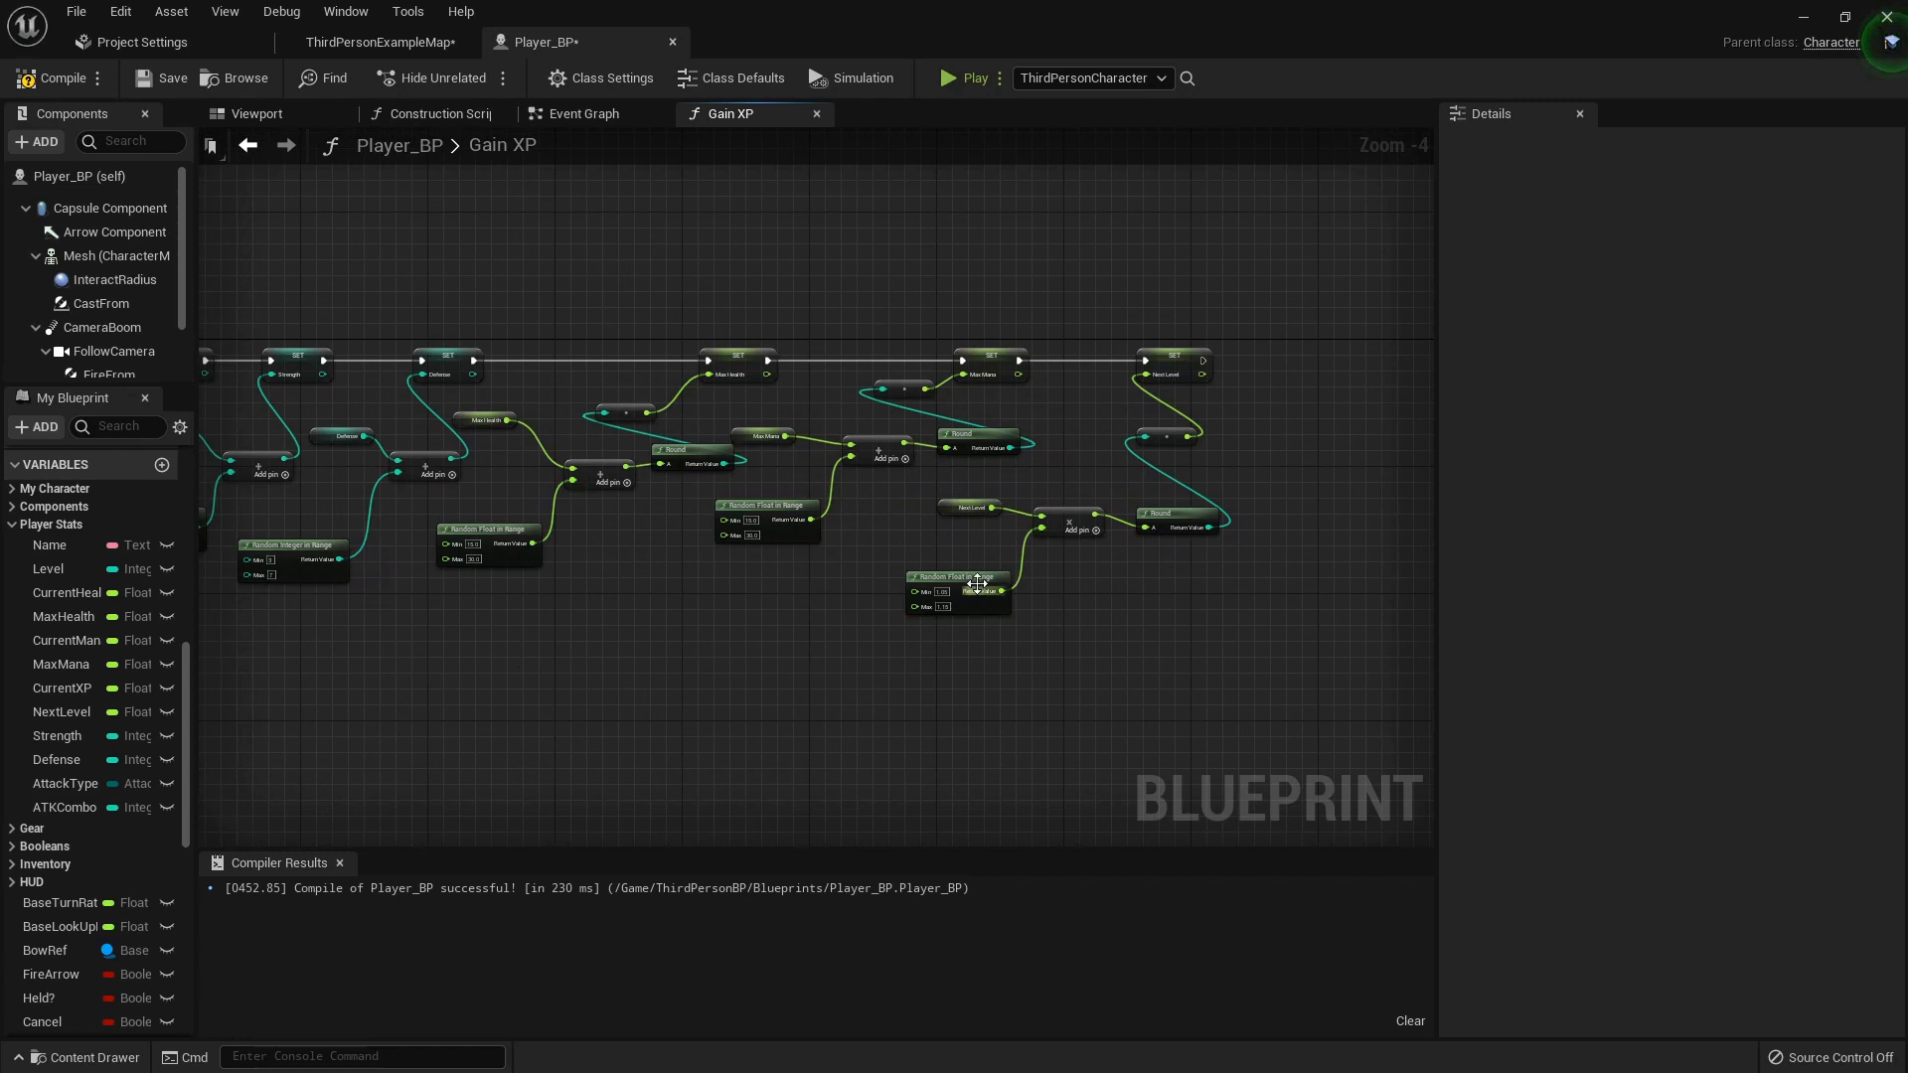
{"action": "scroll", "scroll_direction": "down", "scroll_amount": 3}
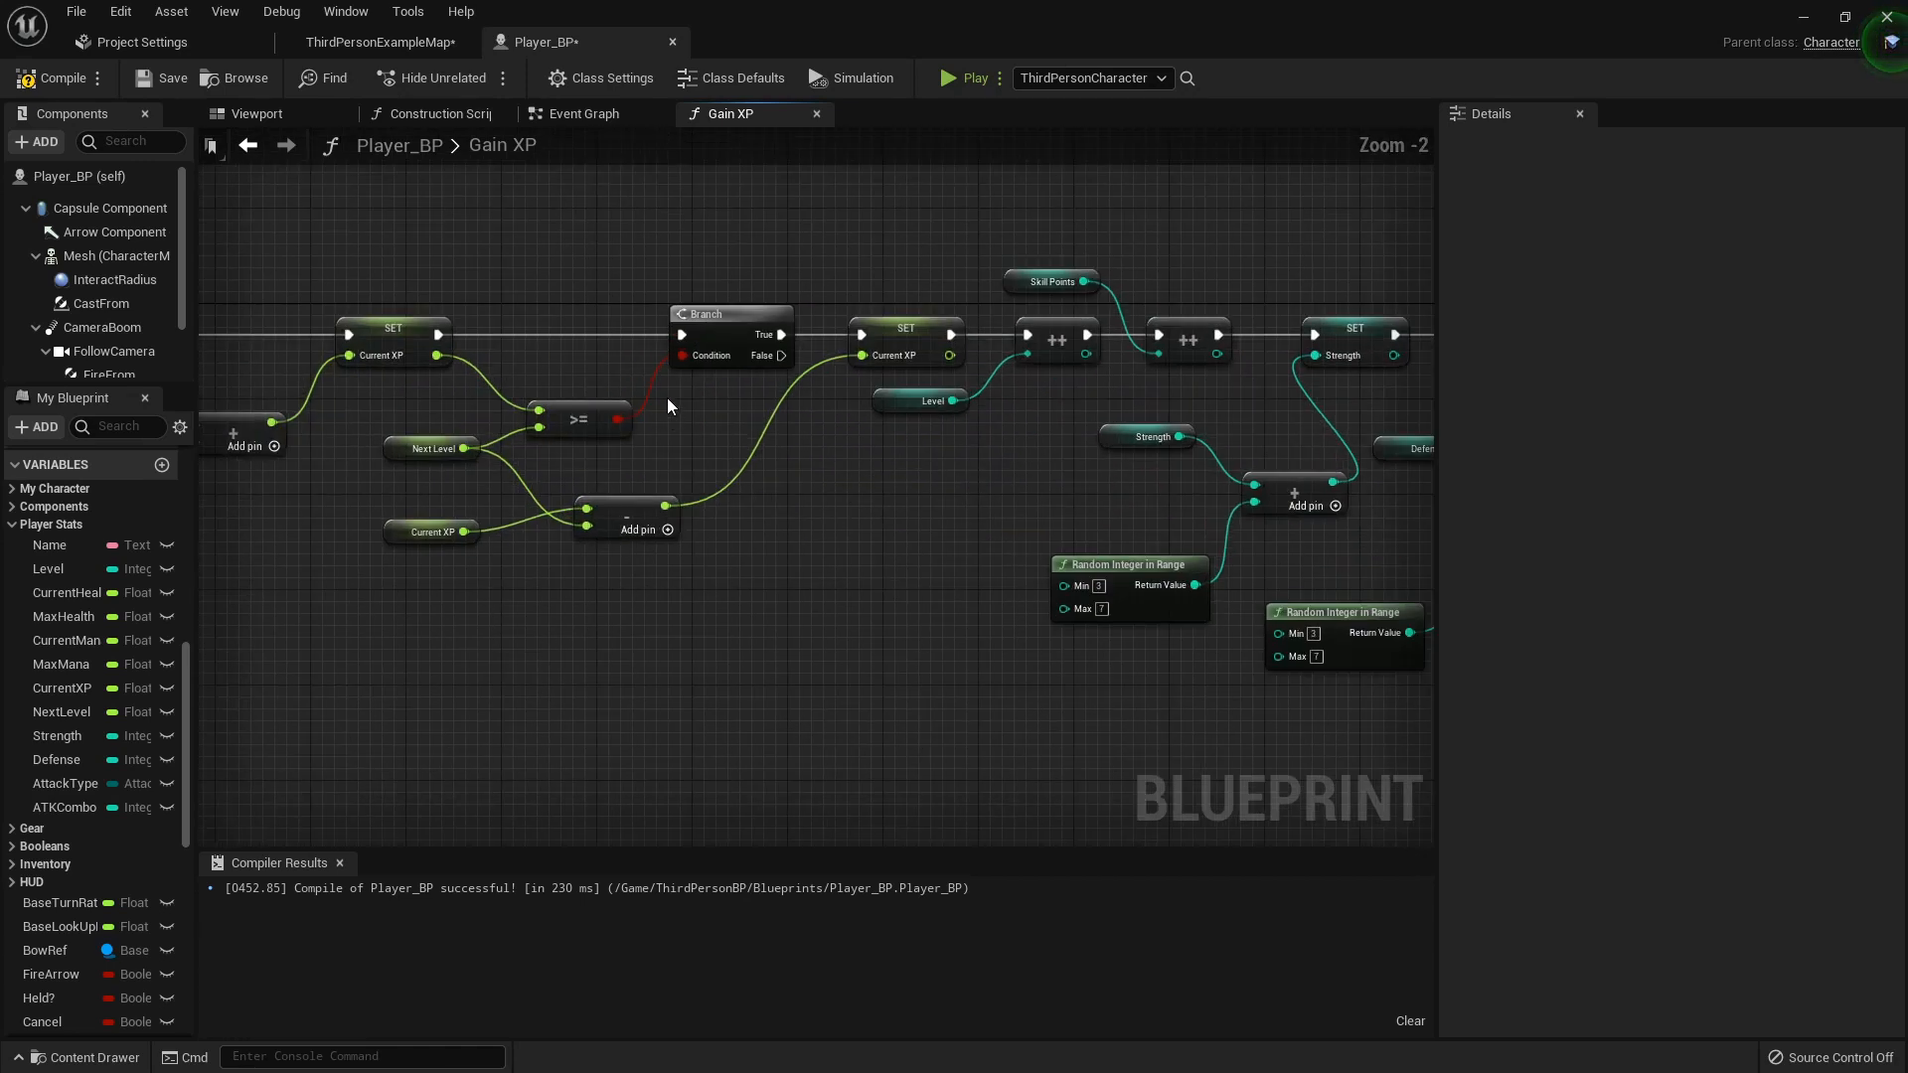
{"action": "scroll", "scroll_direction": "down", "scroll_amount": 3}
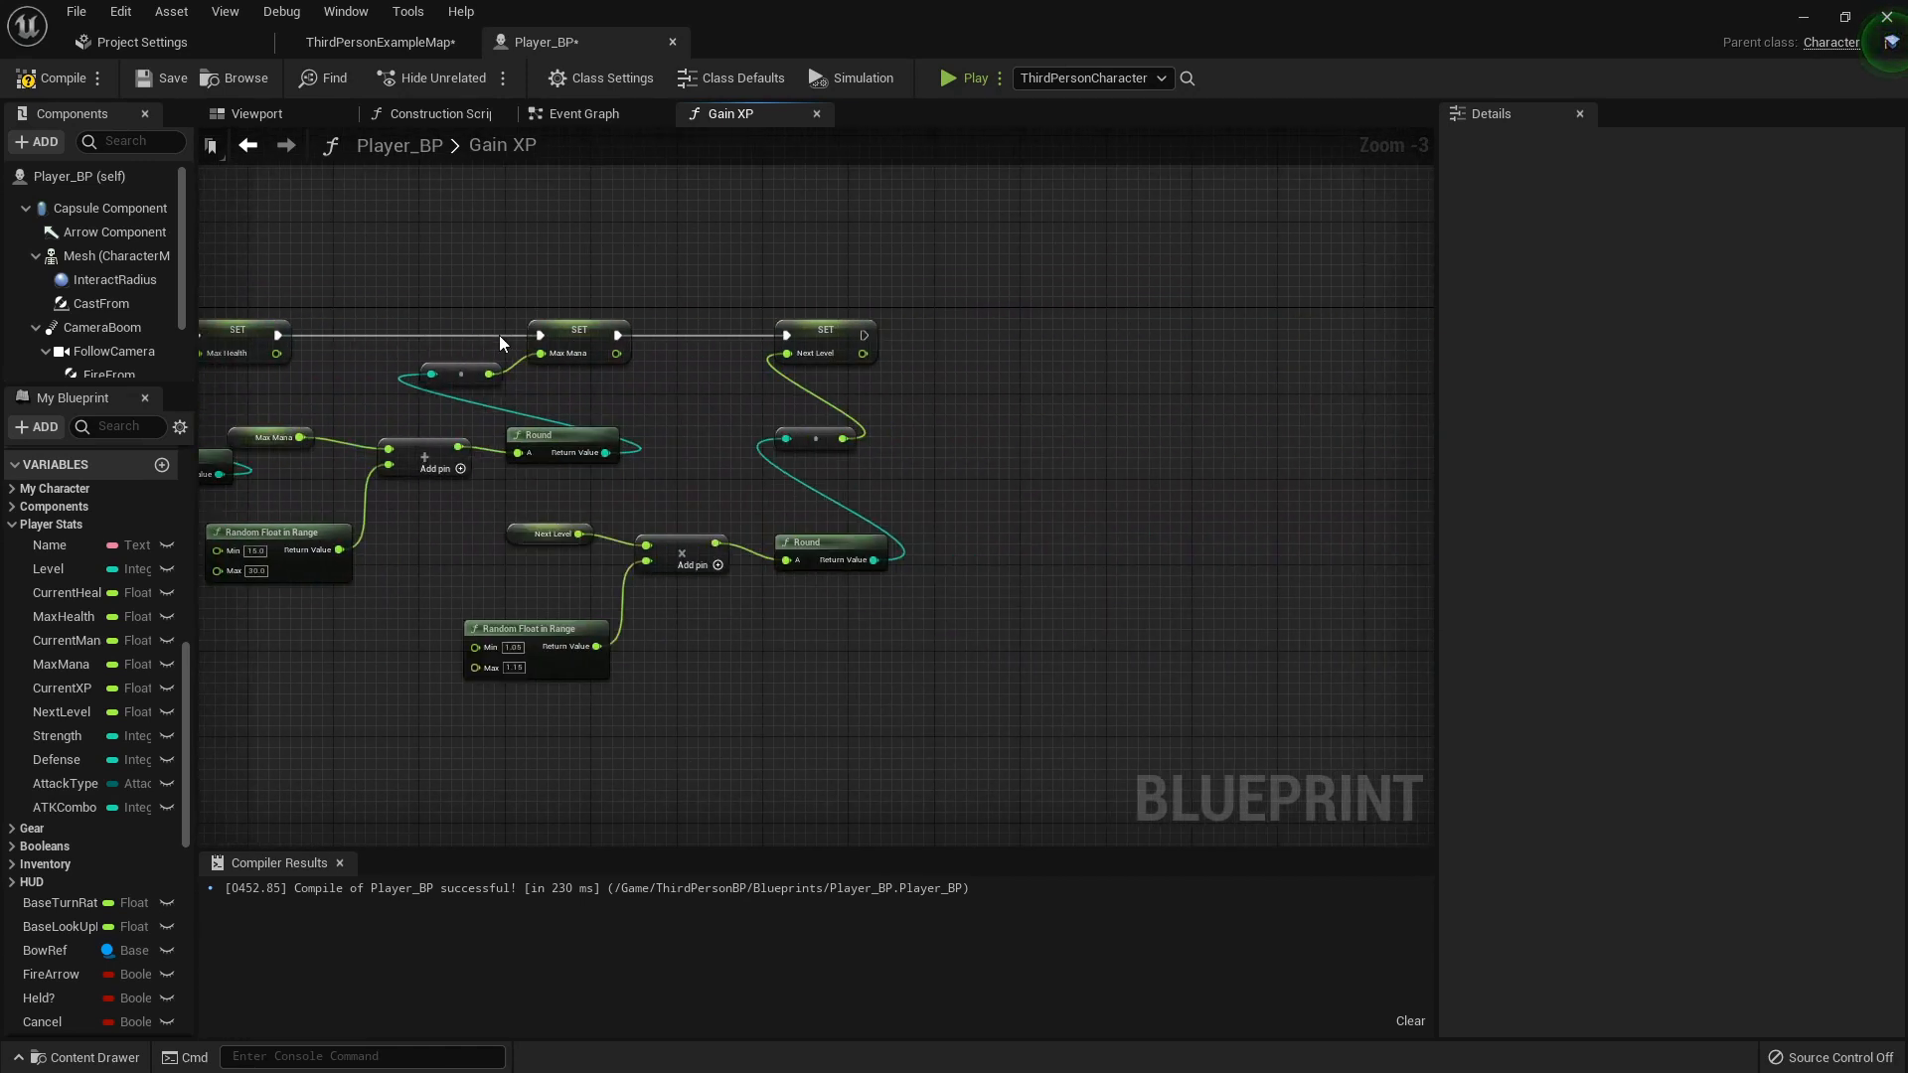
- Compare Current XP >= Next Level after the setter, branch on it, and loop True back
{"action": "left_click_drag", "start_coordinate": [867, 353], "coordinate": [991, 440]}
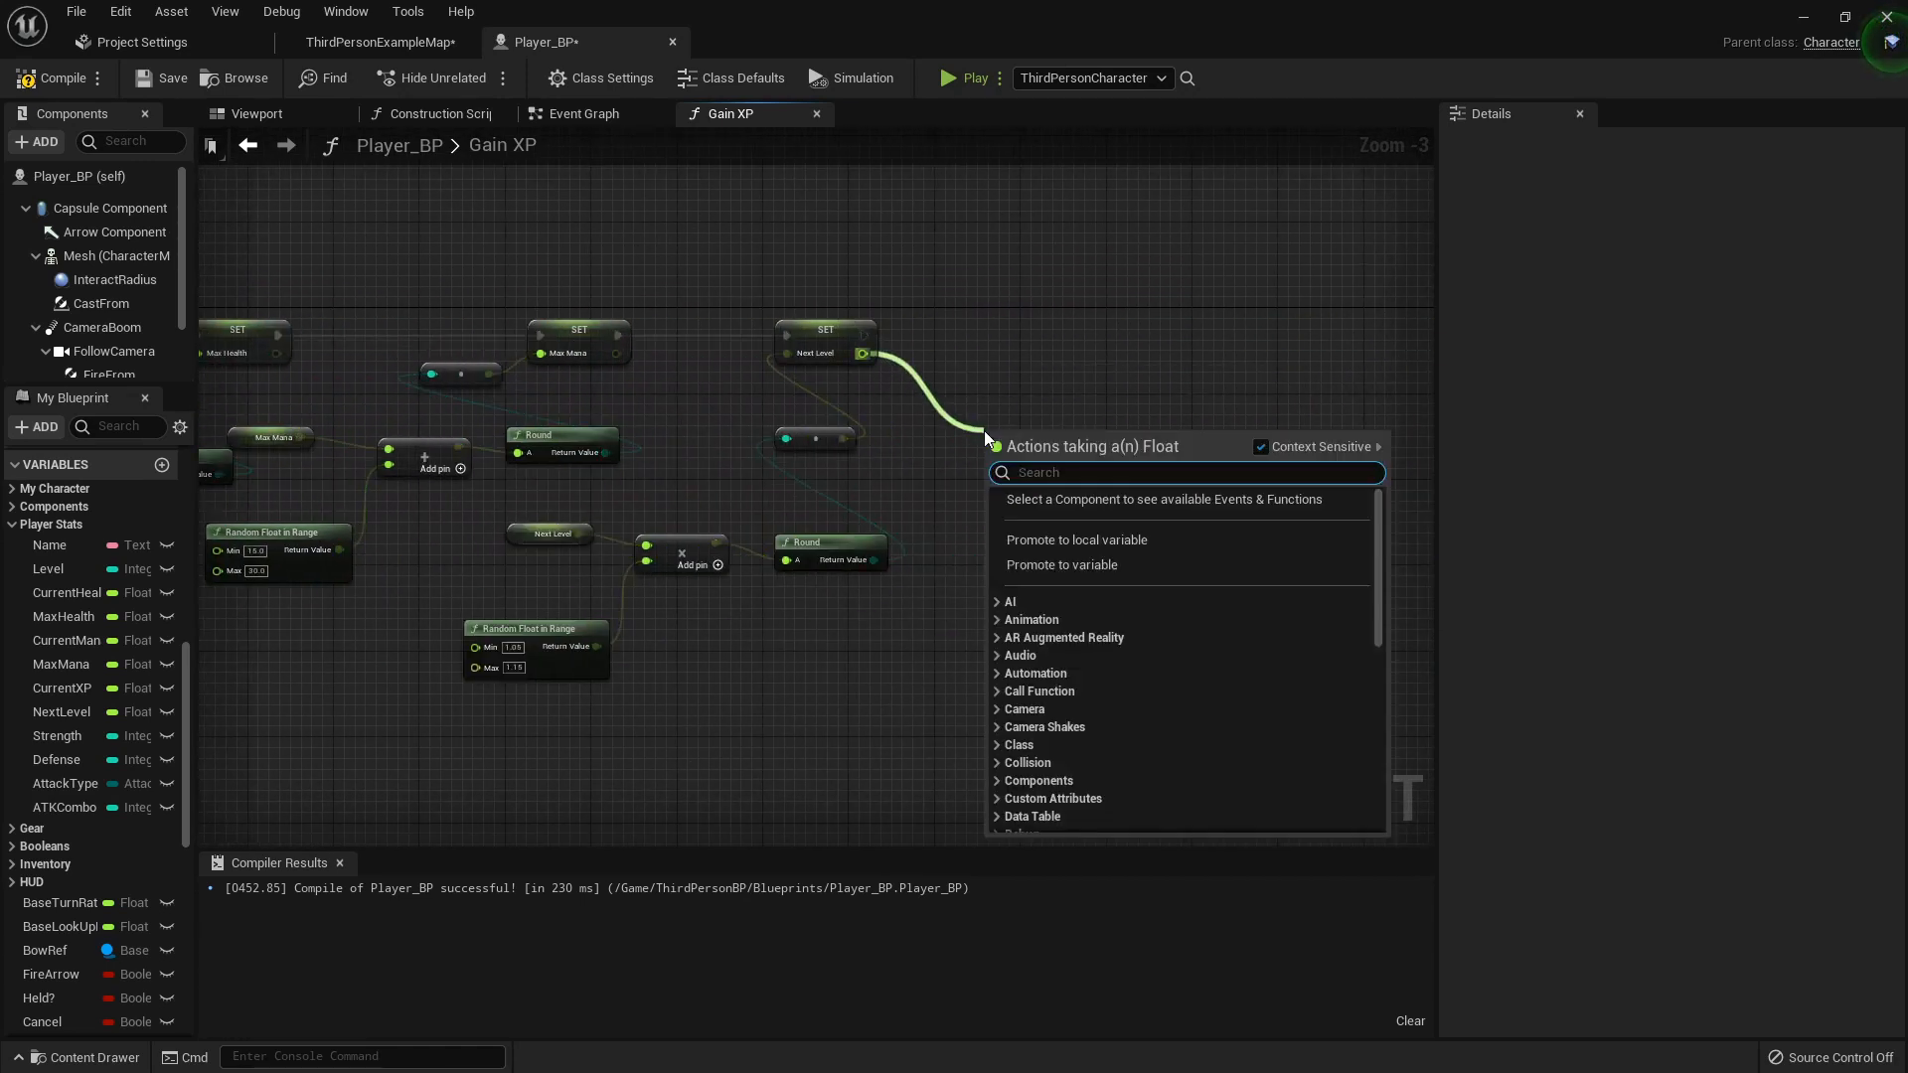
{"action": "type", "text": ">"}
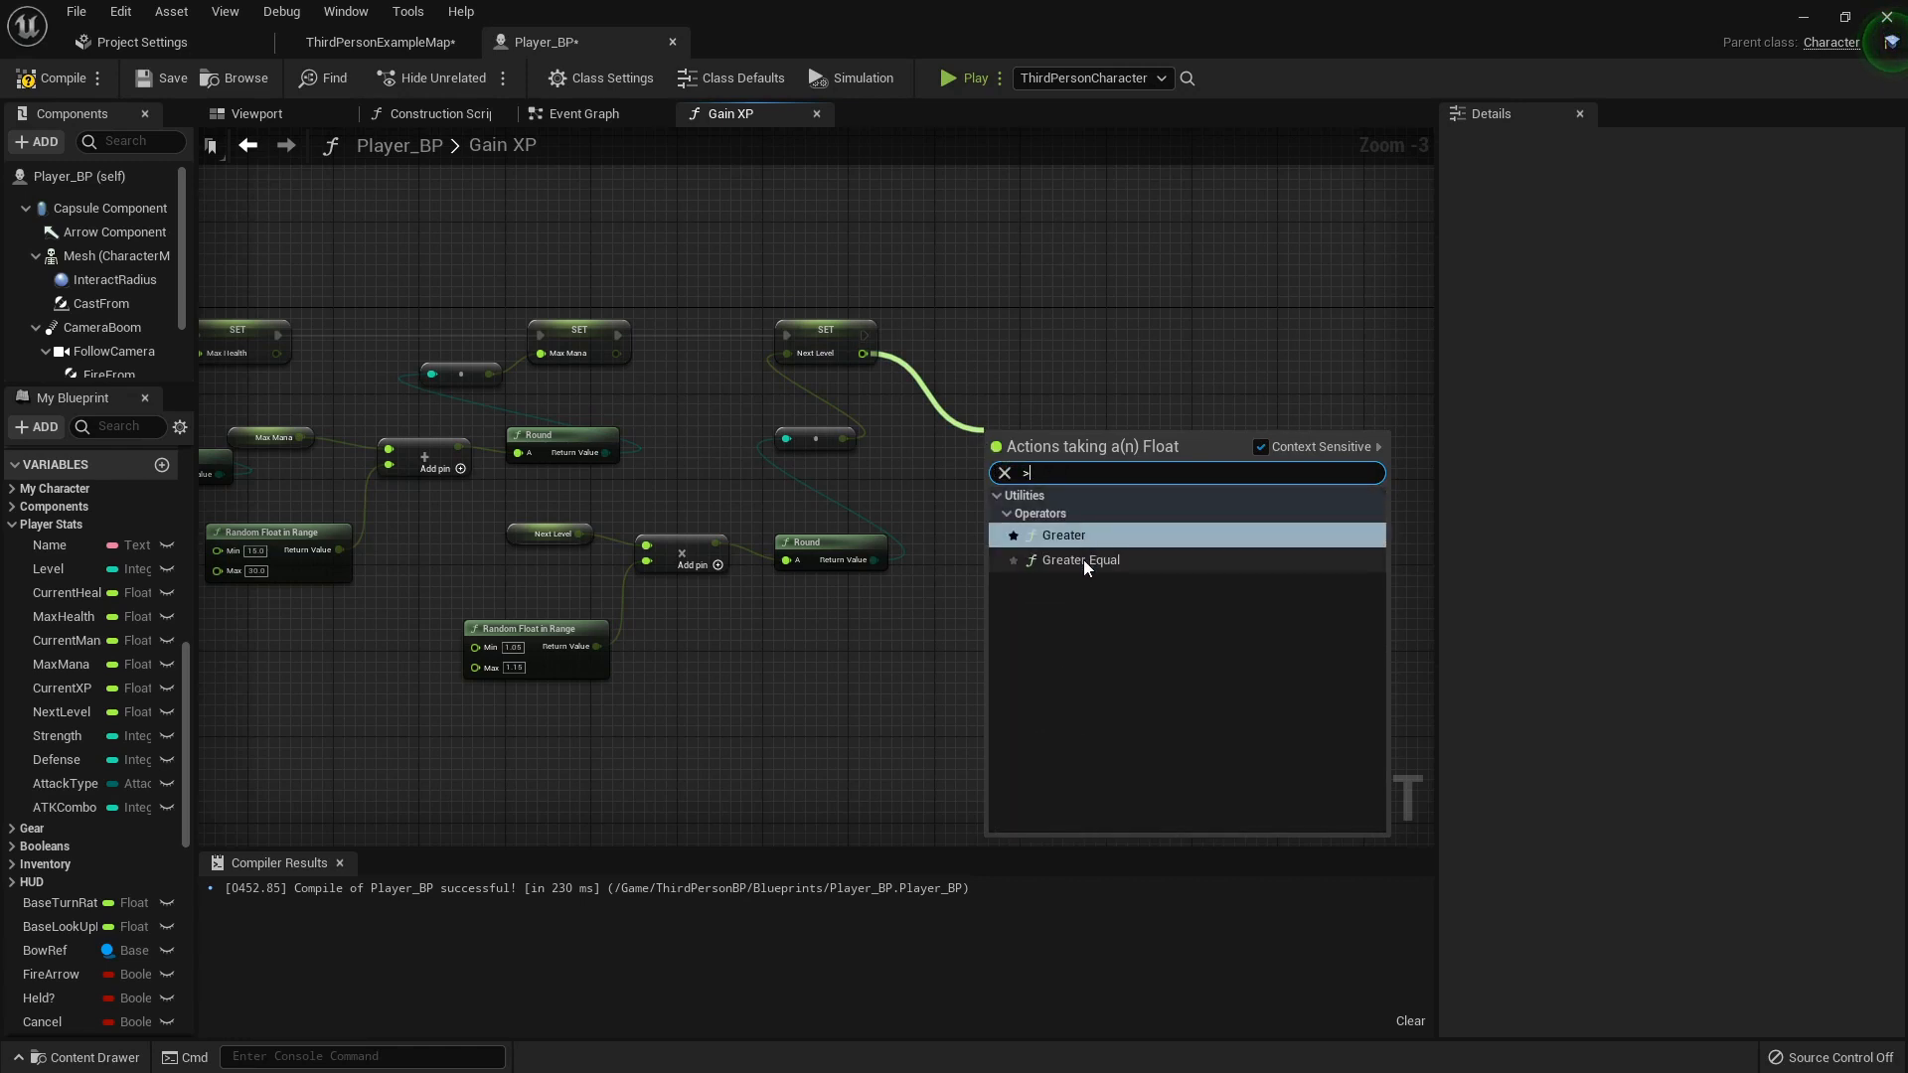
{"action": "left_click", "coordinate": [1080, 559]}
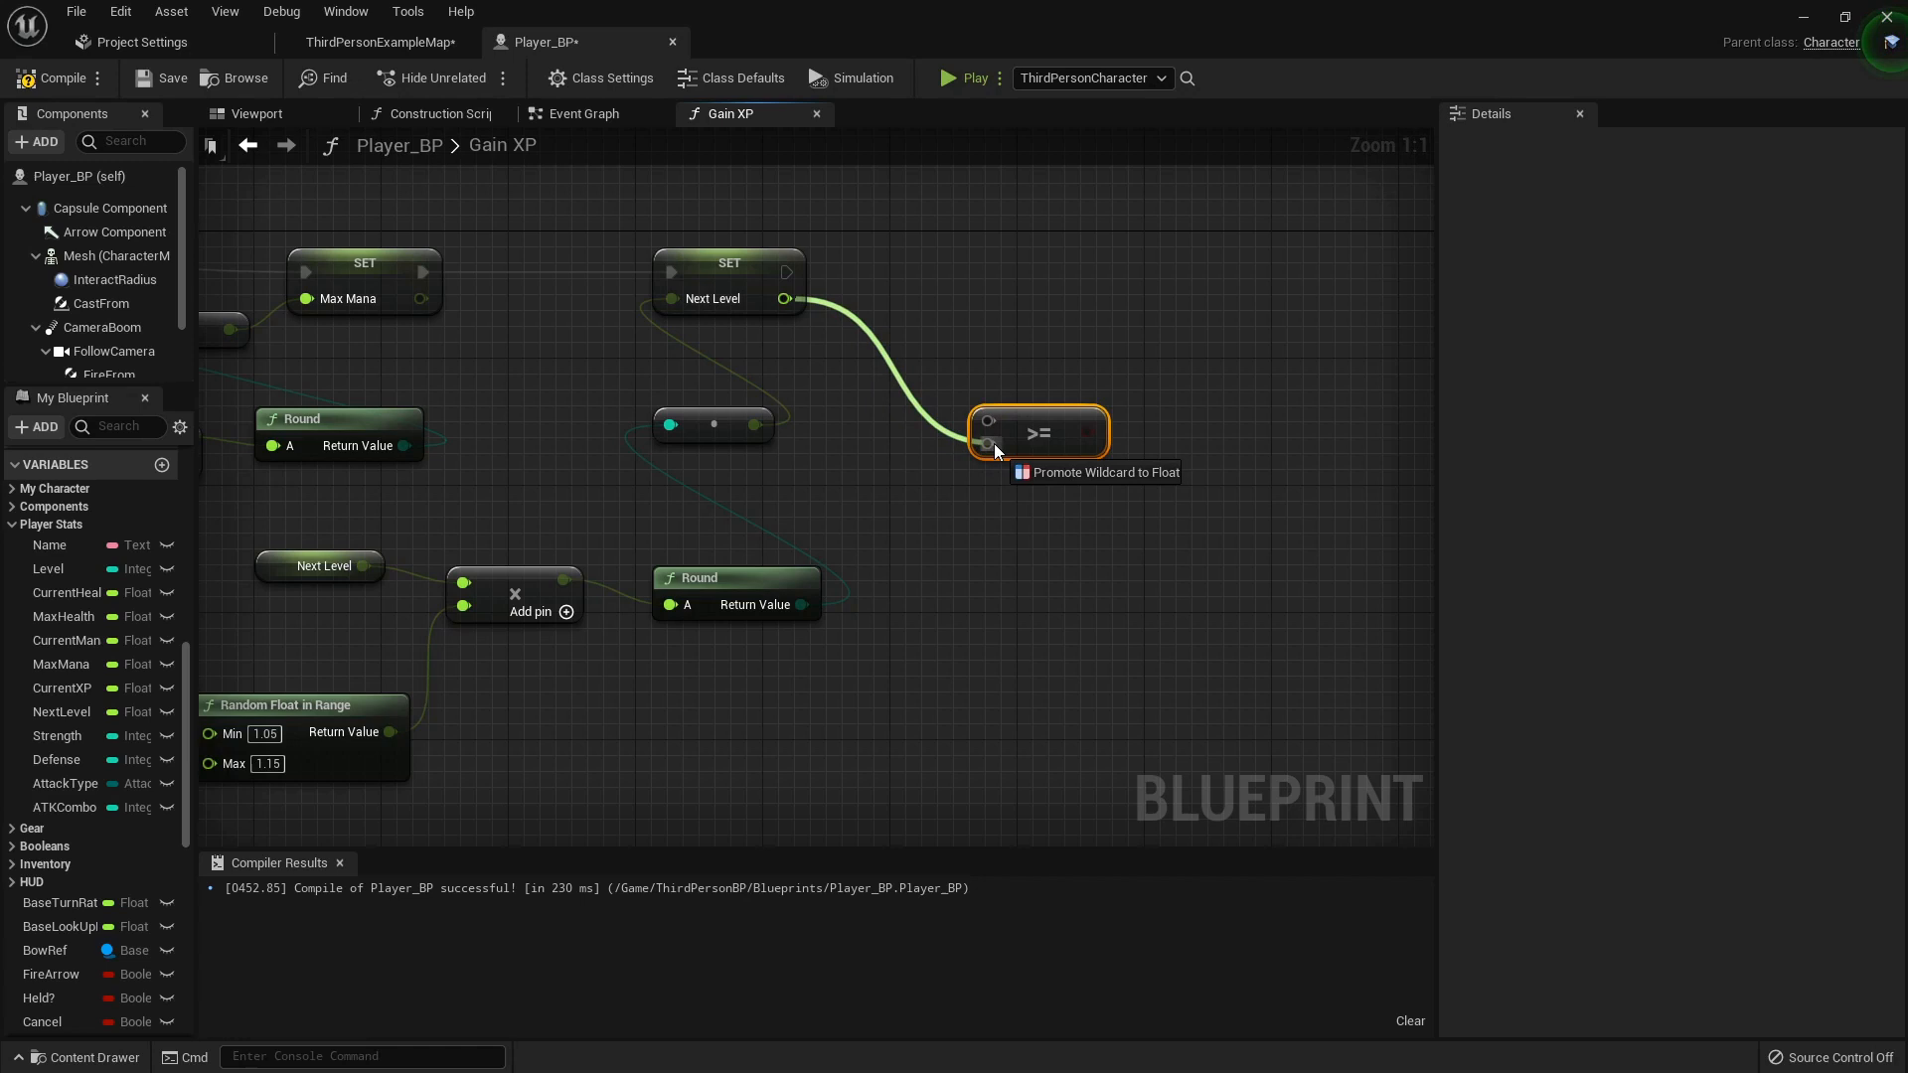
{"action": "left_click", "coordinate": [62, 687]}
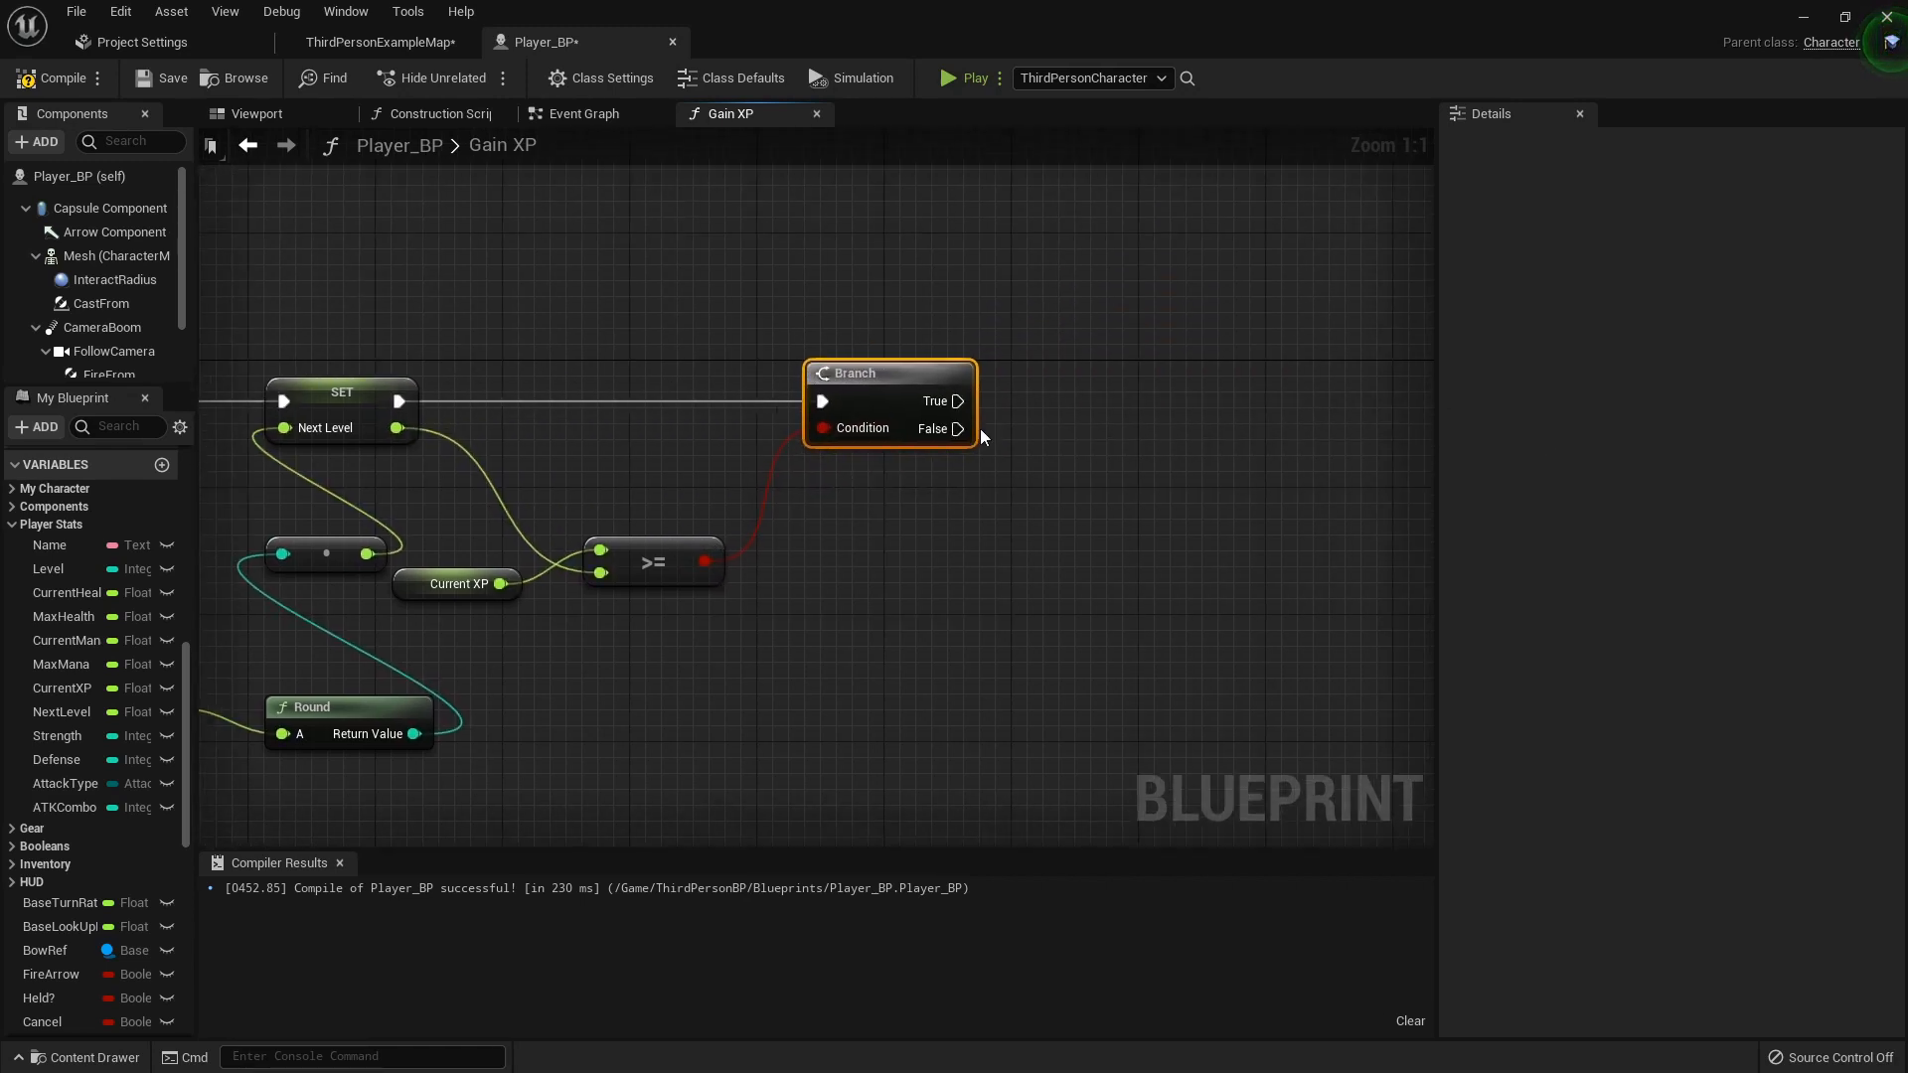
{"action": "scroll", "scroll_direction": "down", "scroll_amount": 3}
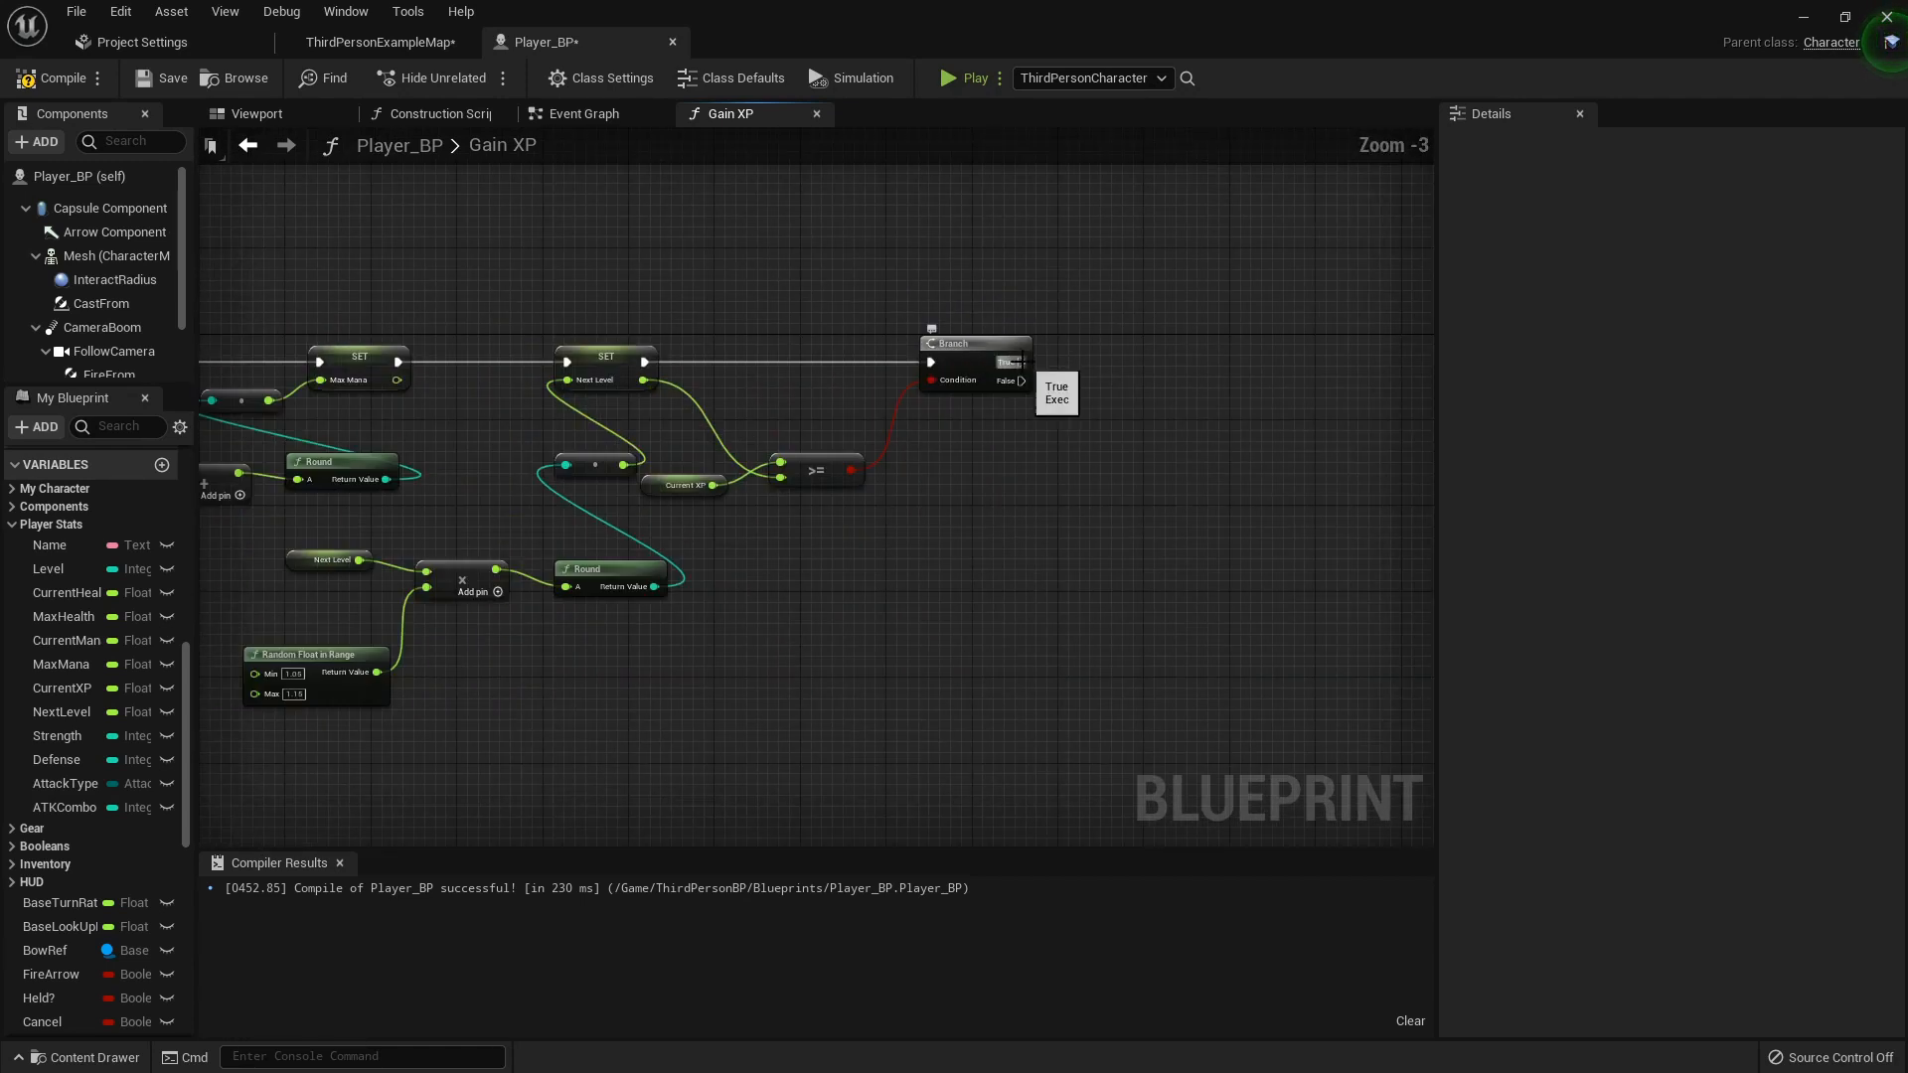
{"action": "left_click_drag", "start_coordinate": [1029, 361], "coordinate": [587, 201]}
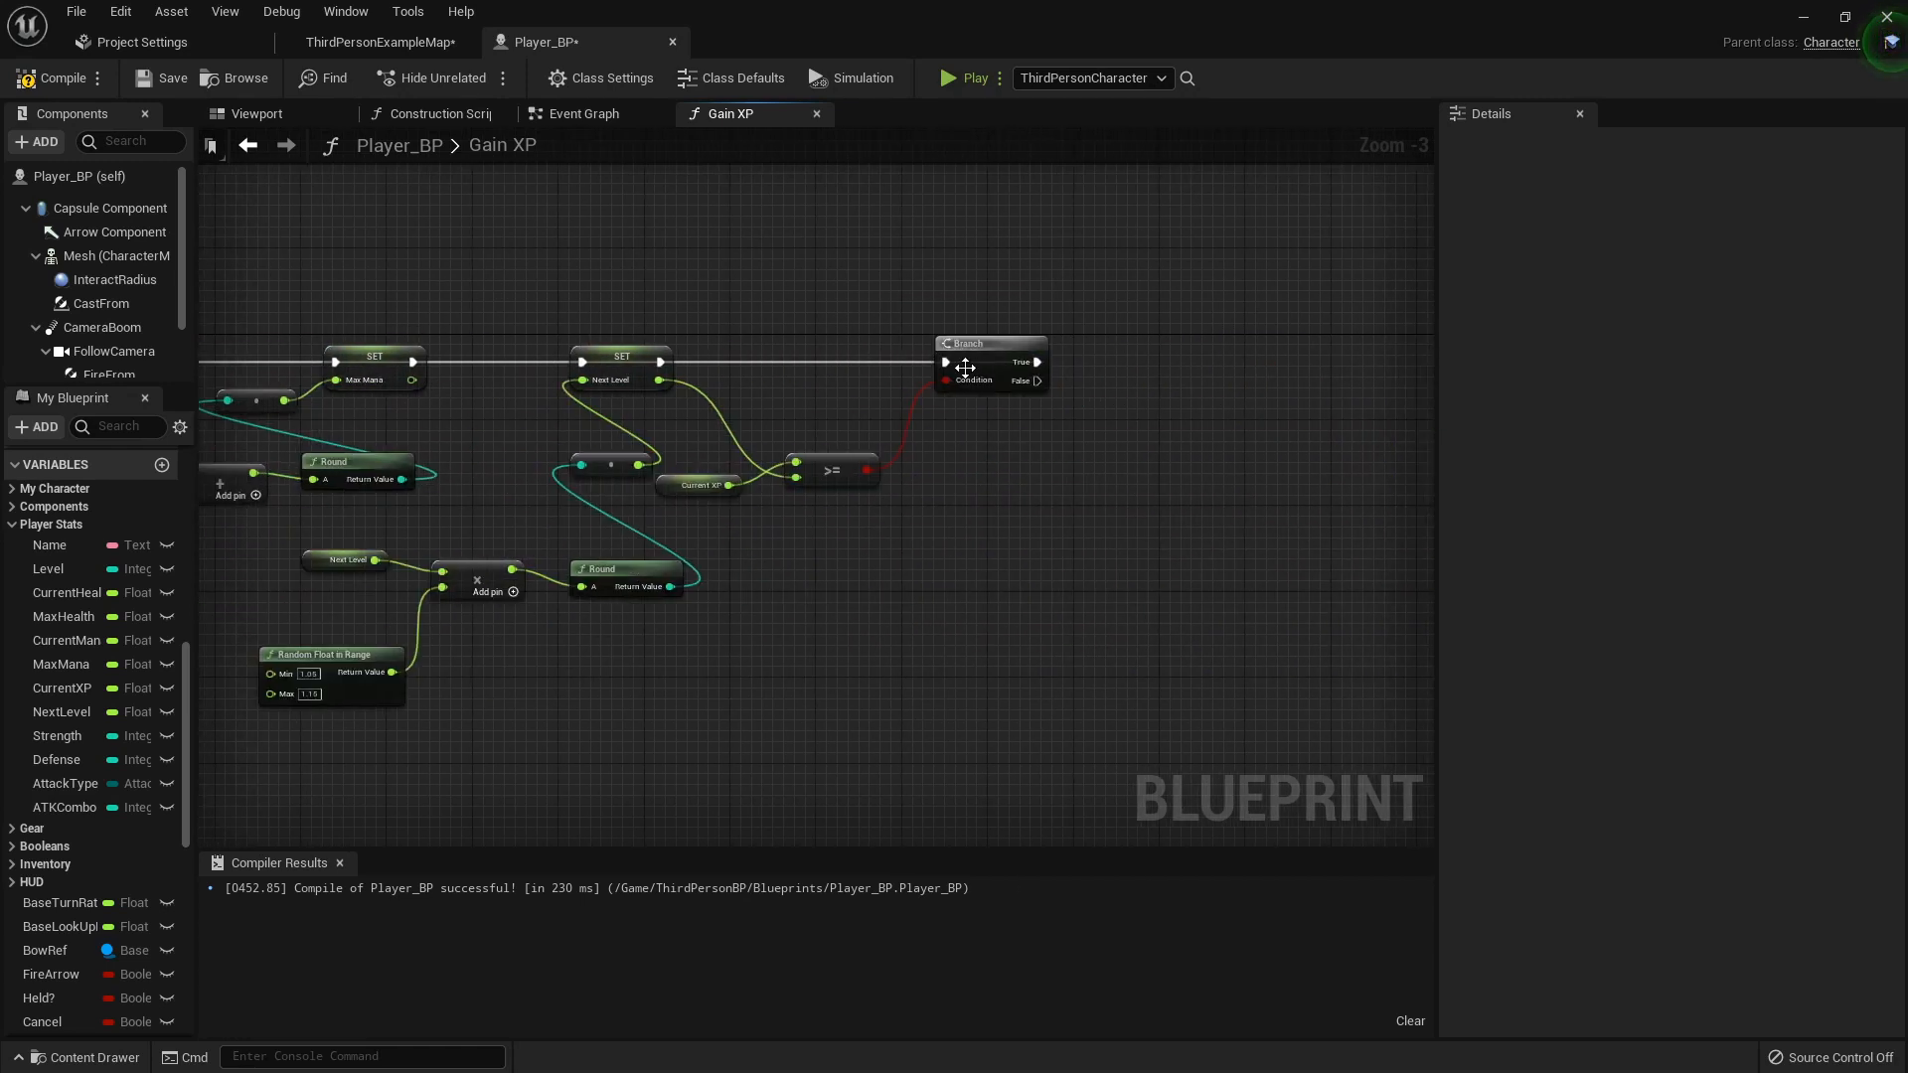
{"action": "mouse_move", "coordinate": [921, 365]}
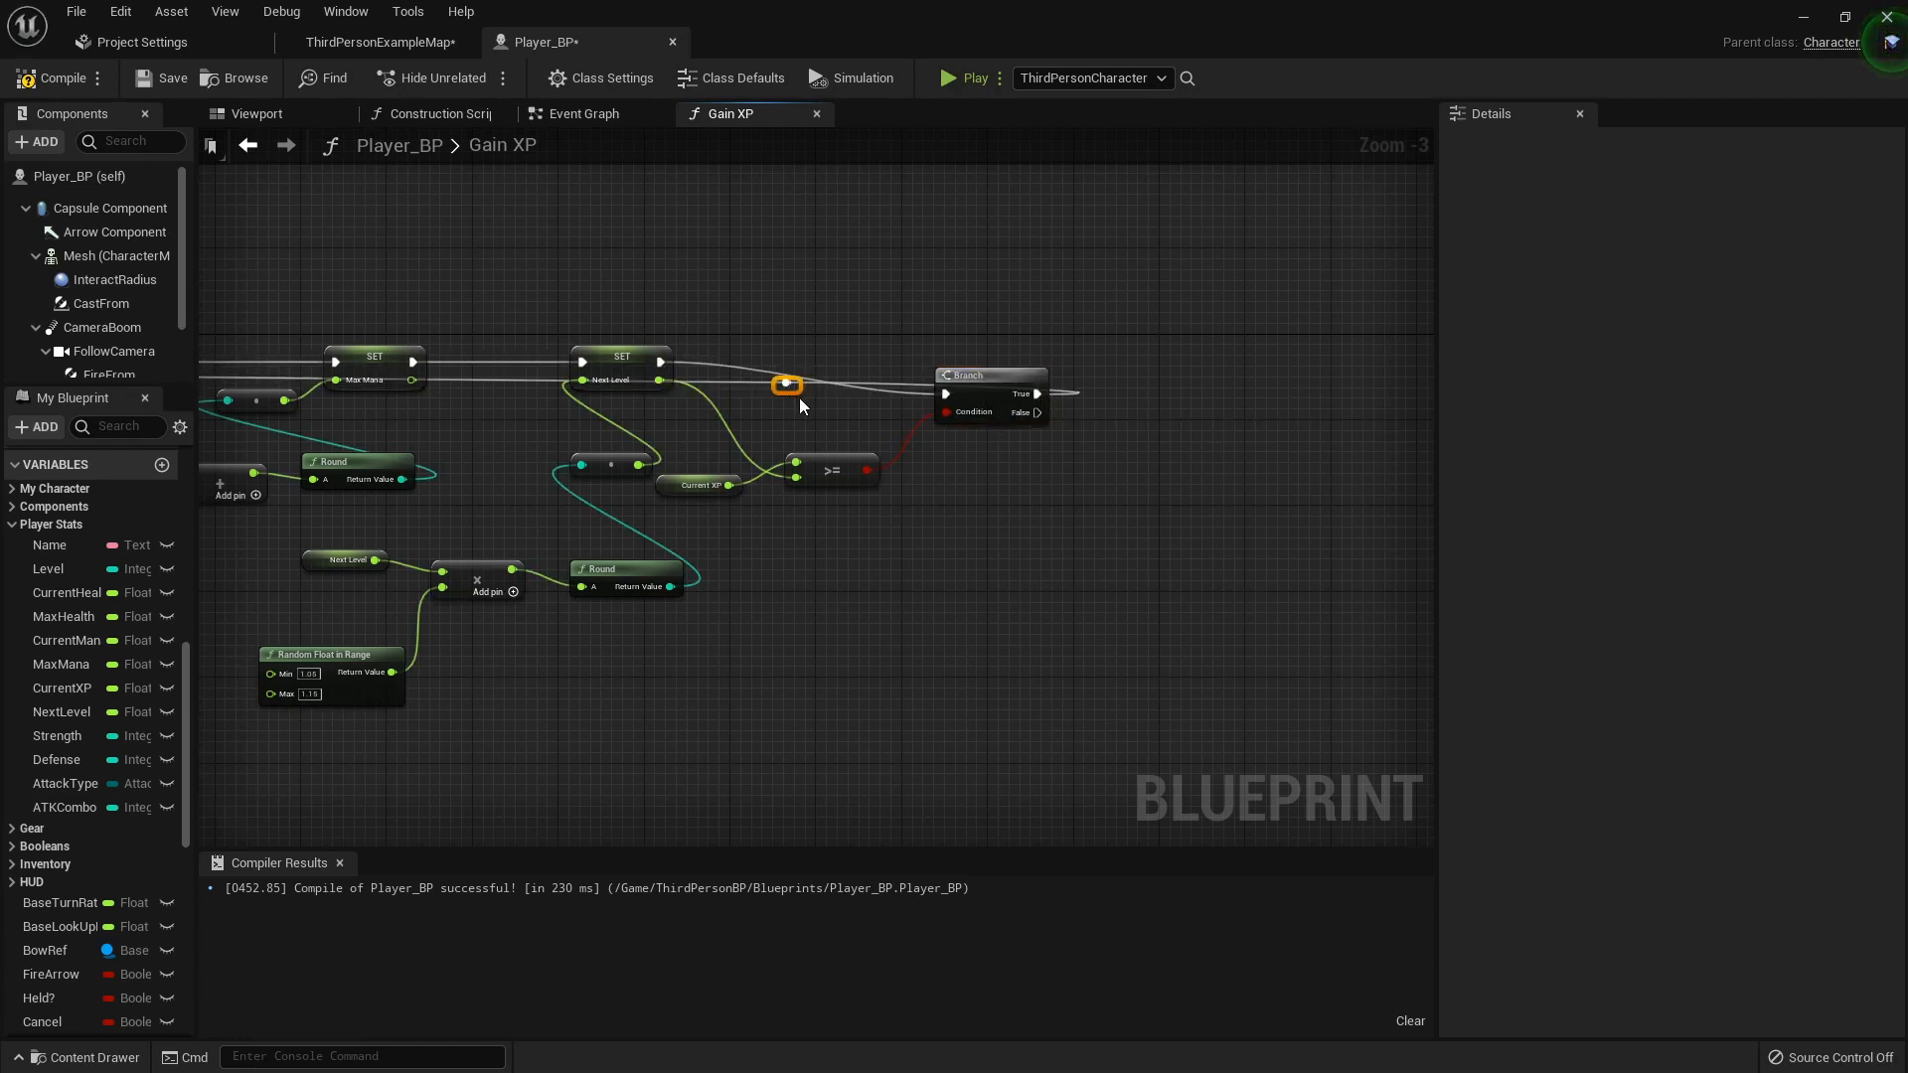
{"action": "mouse_move", "coordinate": [991, 359]}
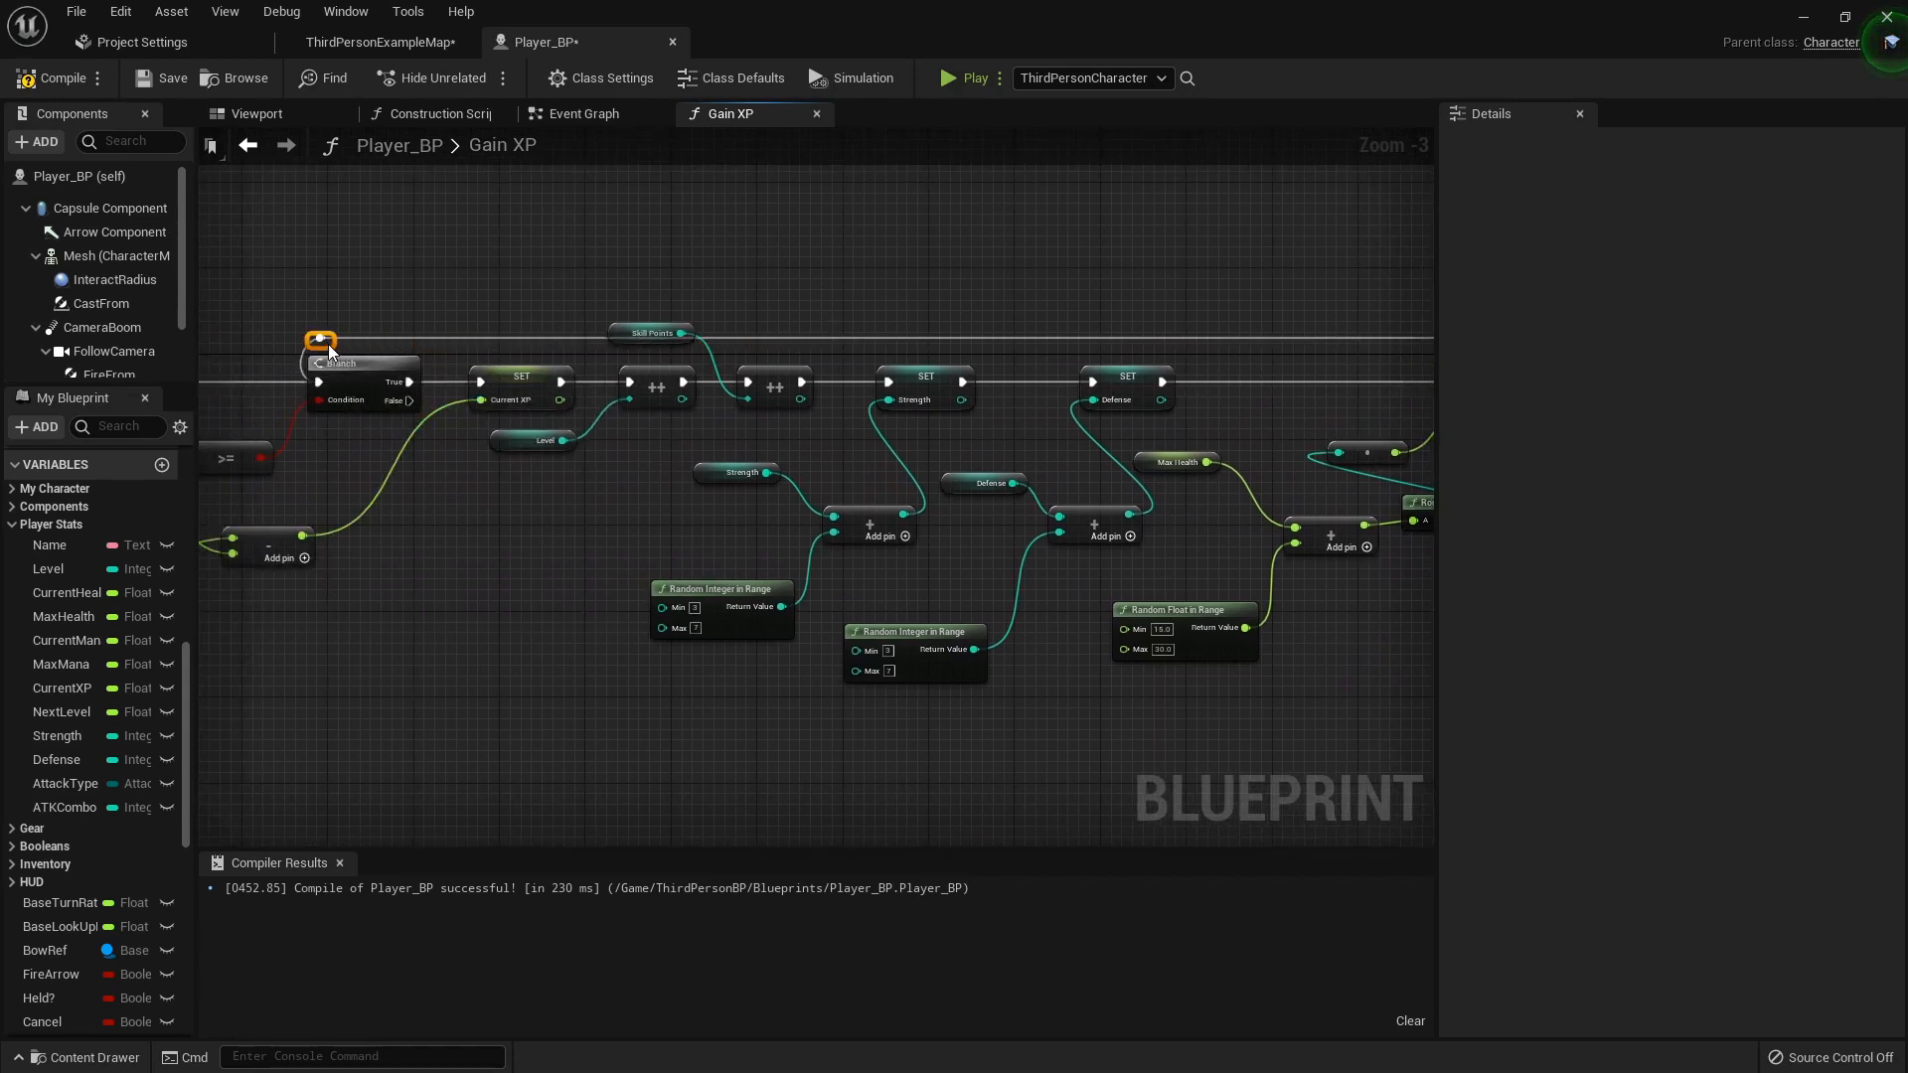
{"action": "scroll", "scroll_direction": "down", "scroll_amount": 3}
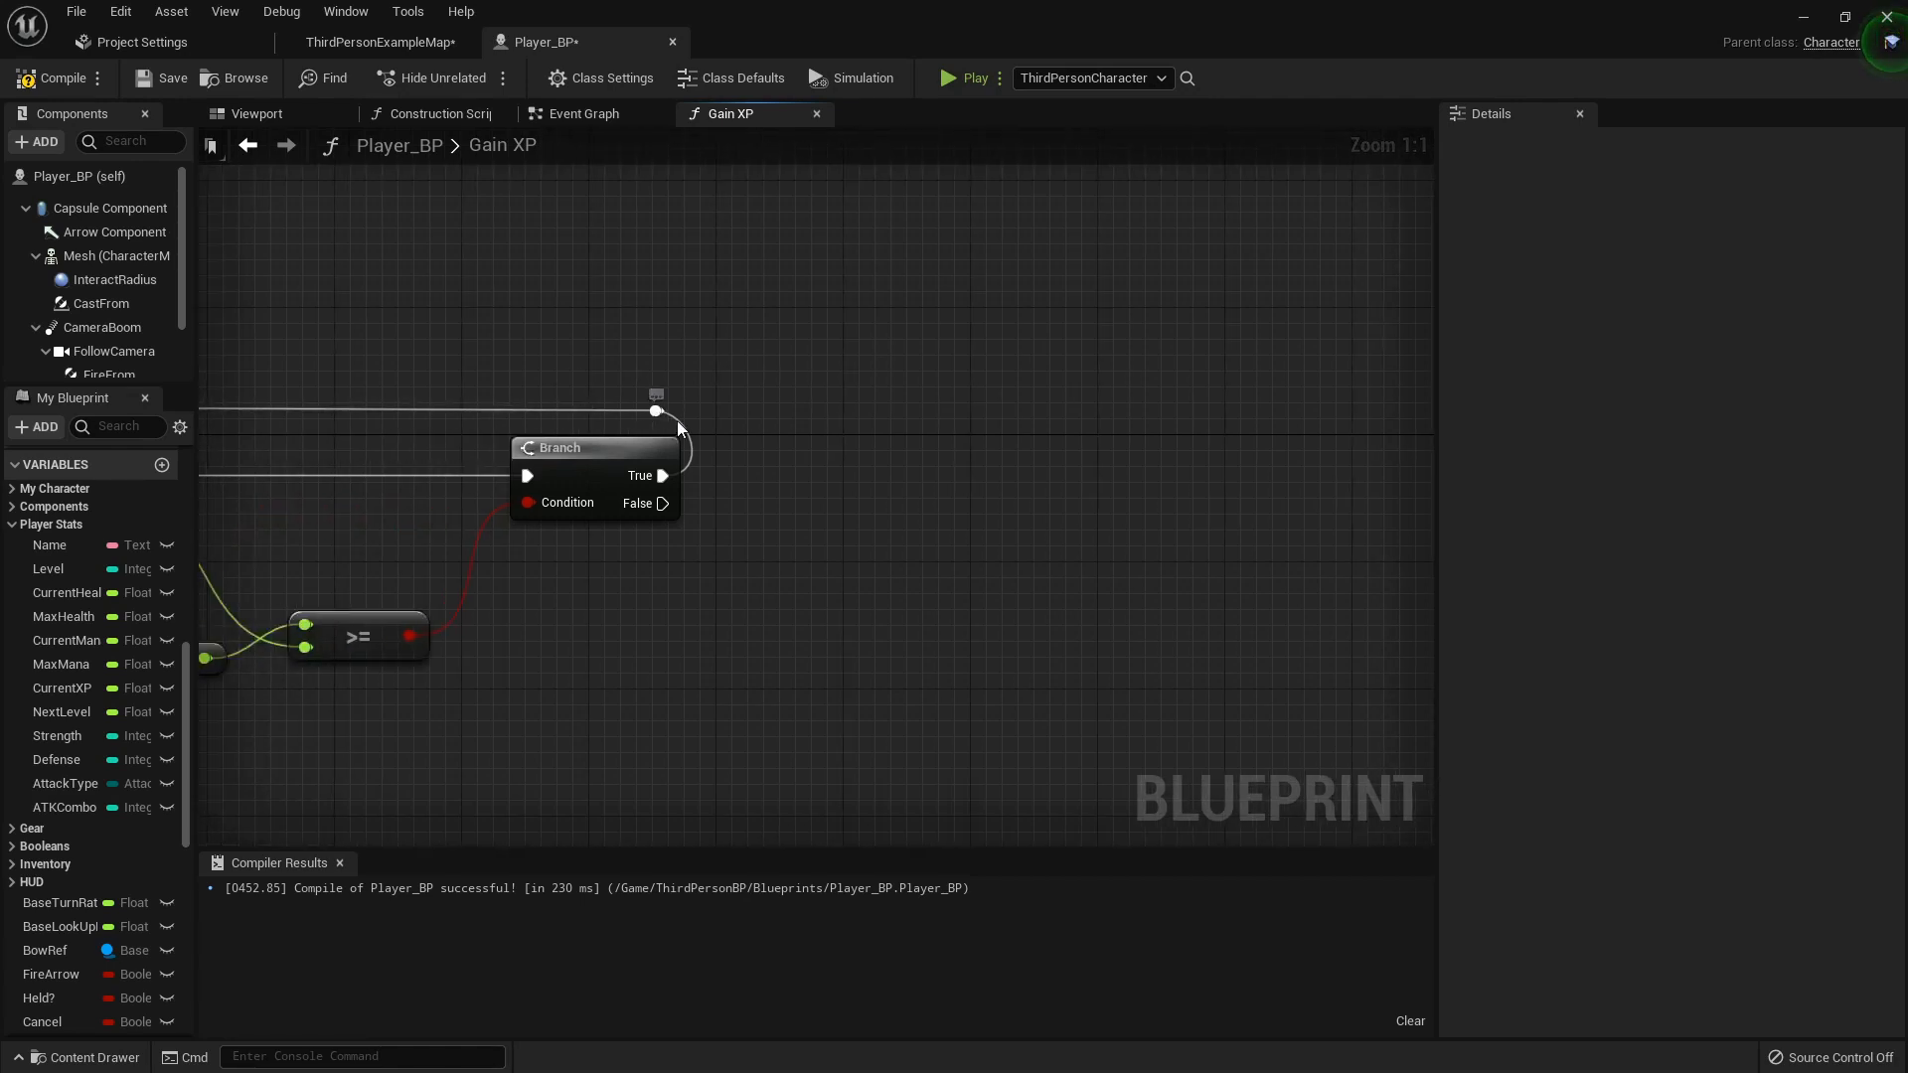
{"action": "scroll", "scroll_direction": "down", "scroll_amount": 3}
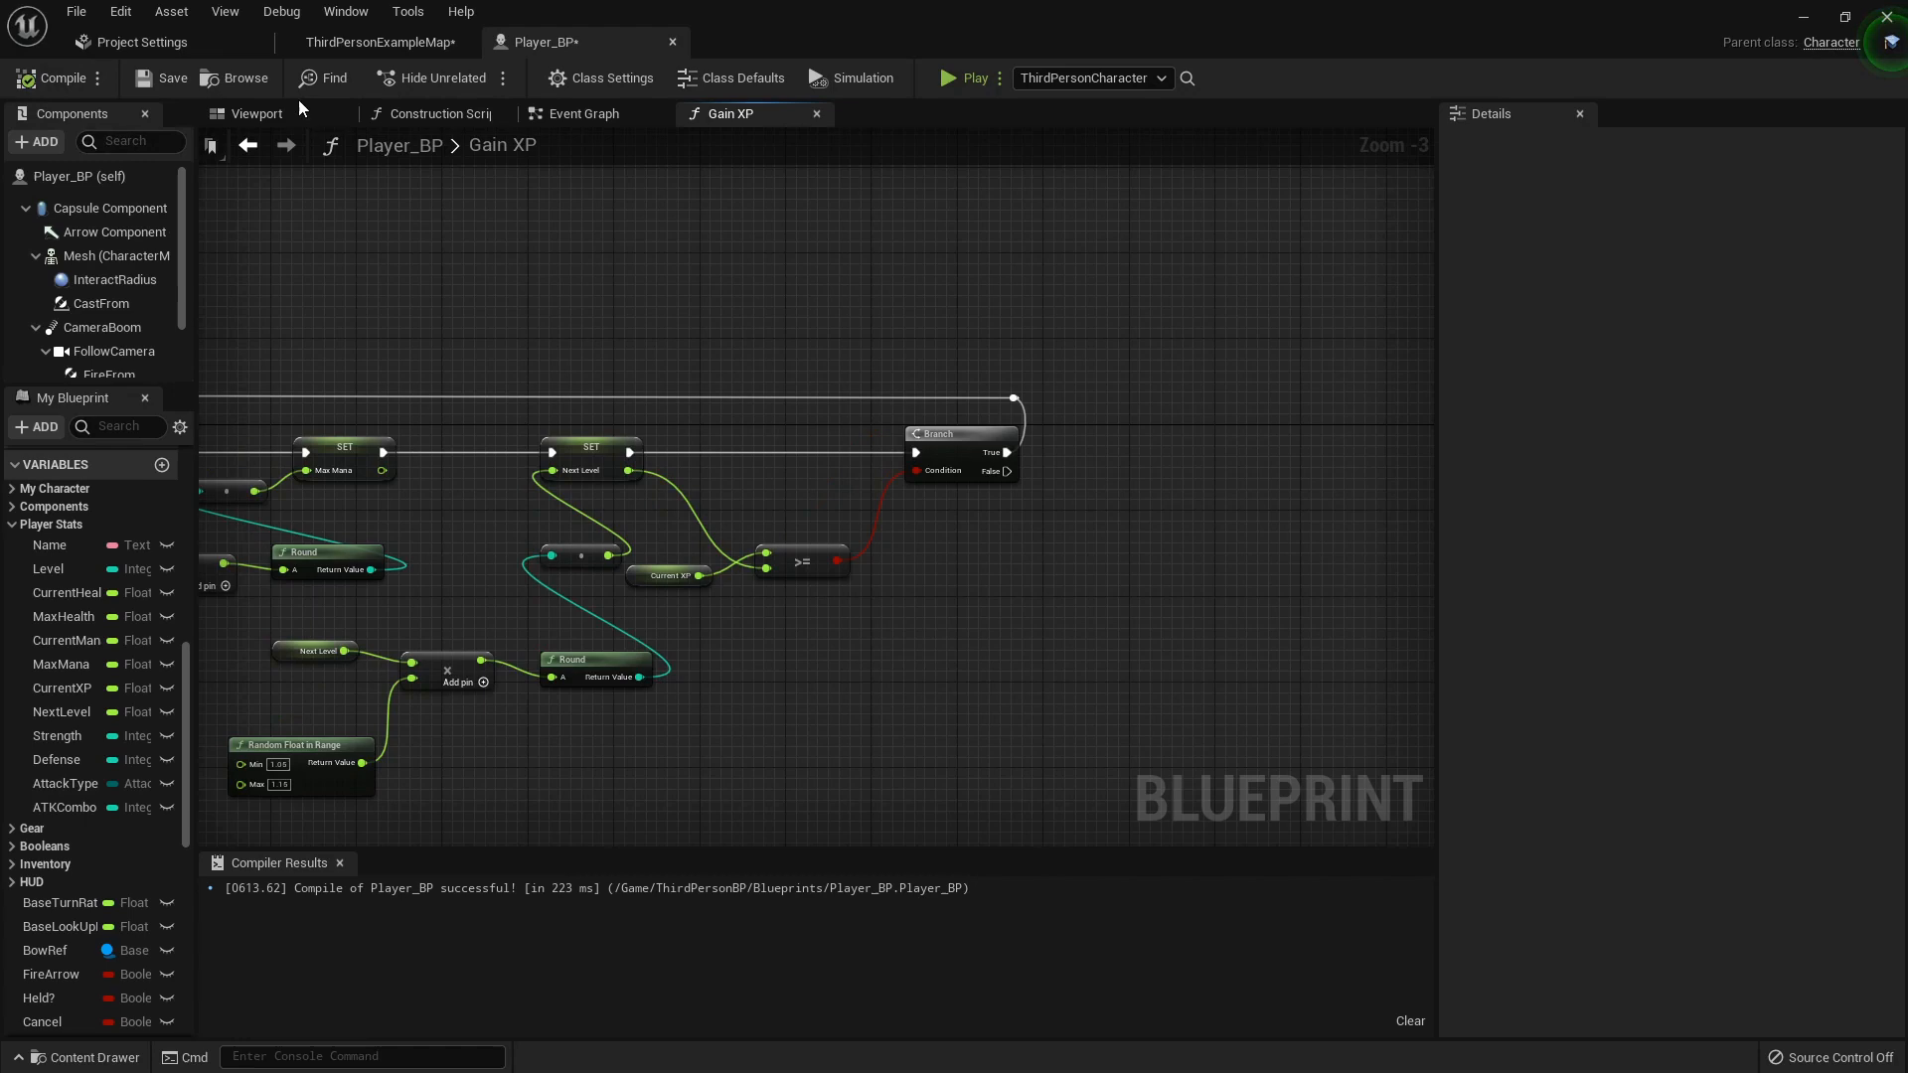
- Play-test ThirdPersonExampleMap, then browse the InteractionSystem folder
{"action": "left_click", "coordinate": [378, 42]}
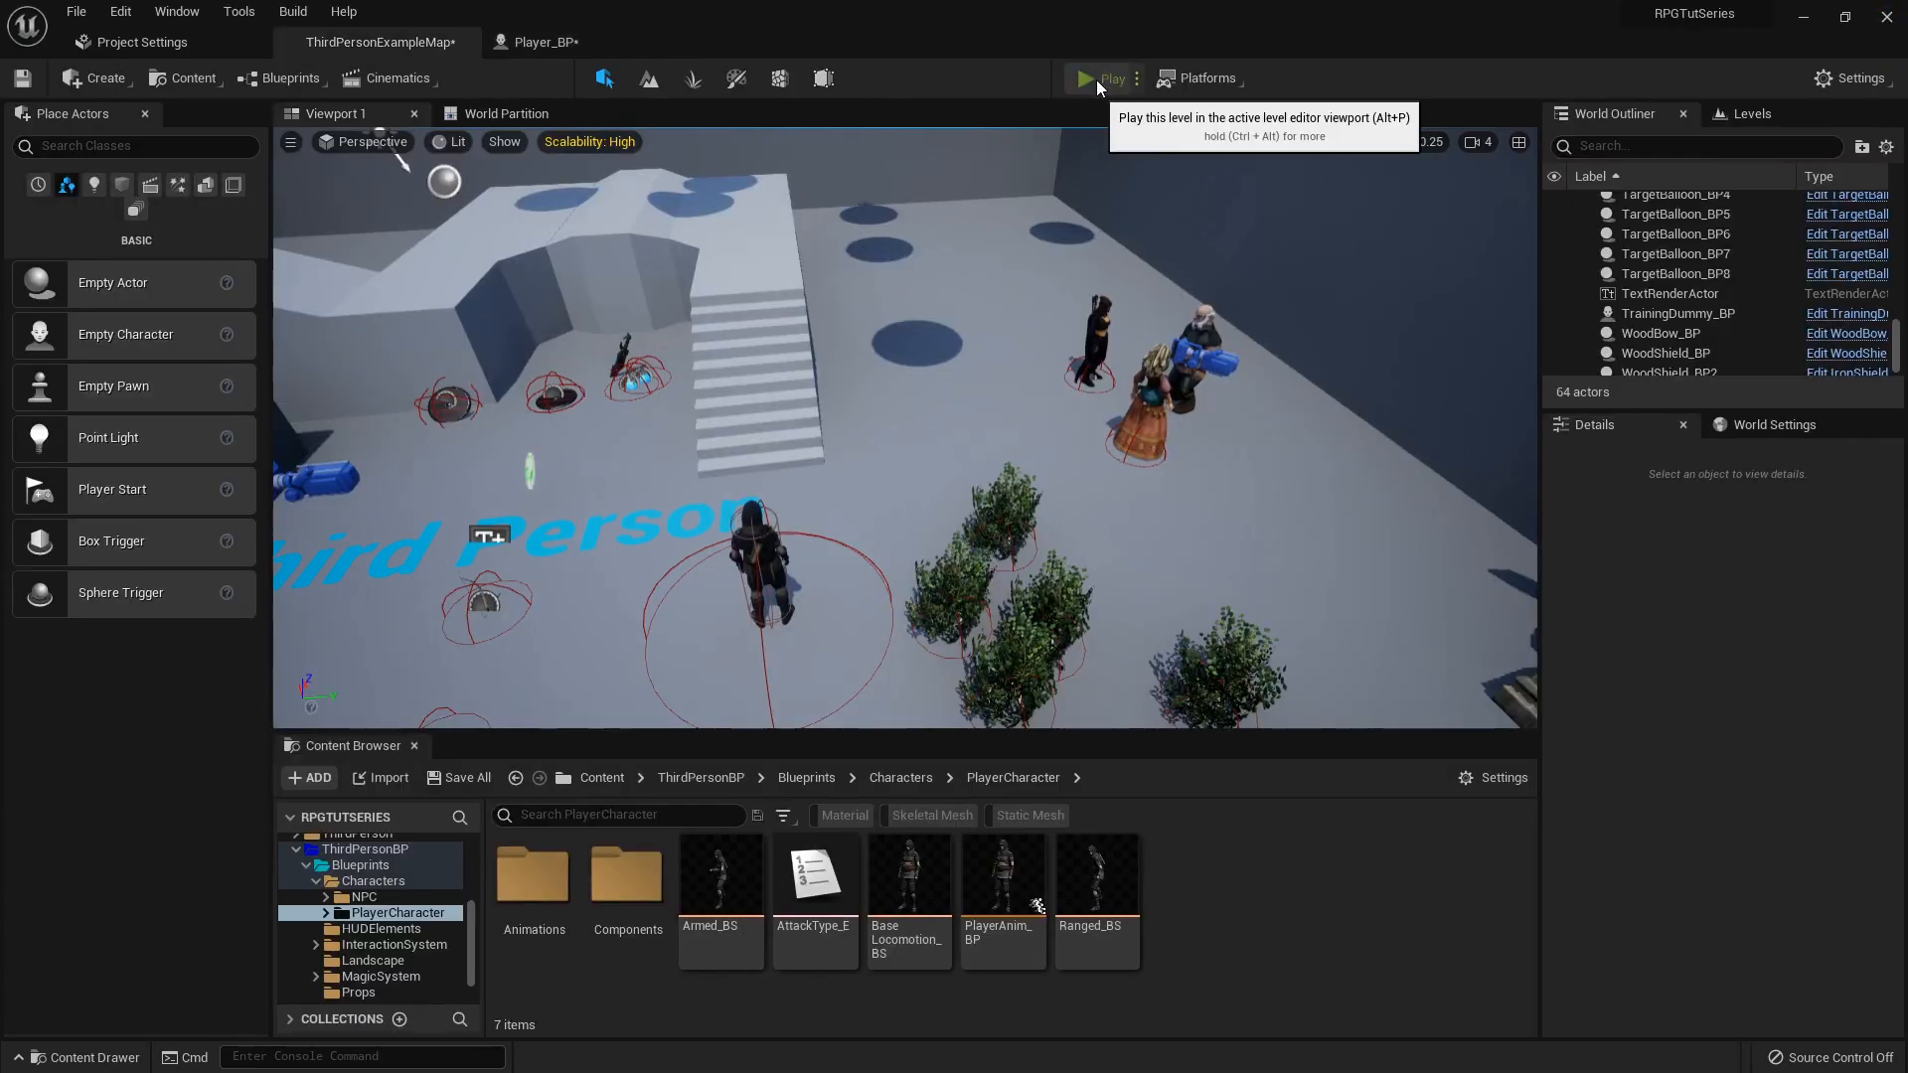
{"action": "left_click", "coordinate": [1080, 77]}
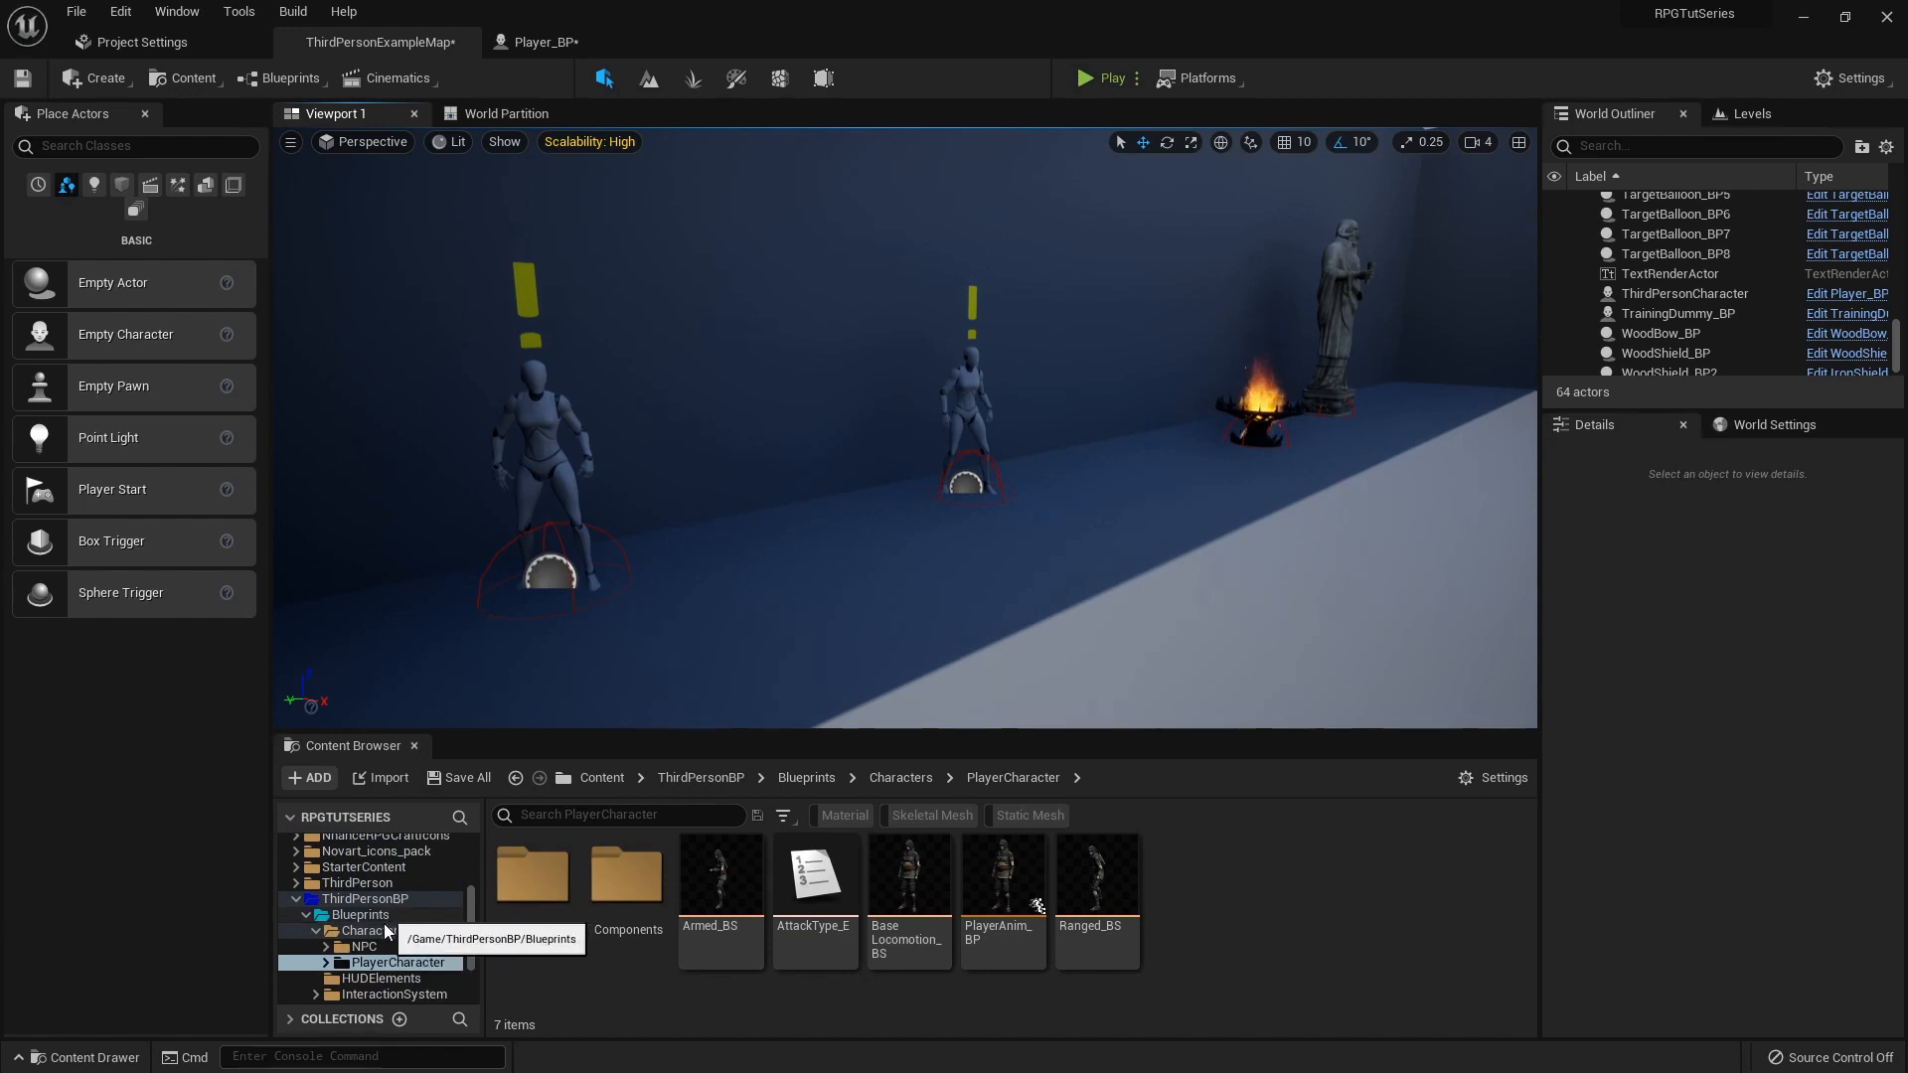
{"action": "left_click", "coordinate": [392, 899]}
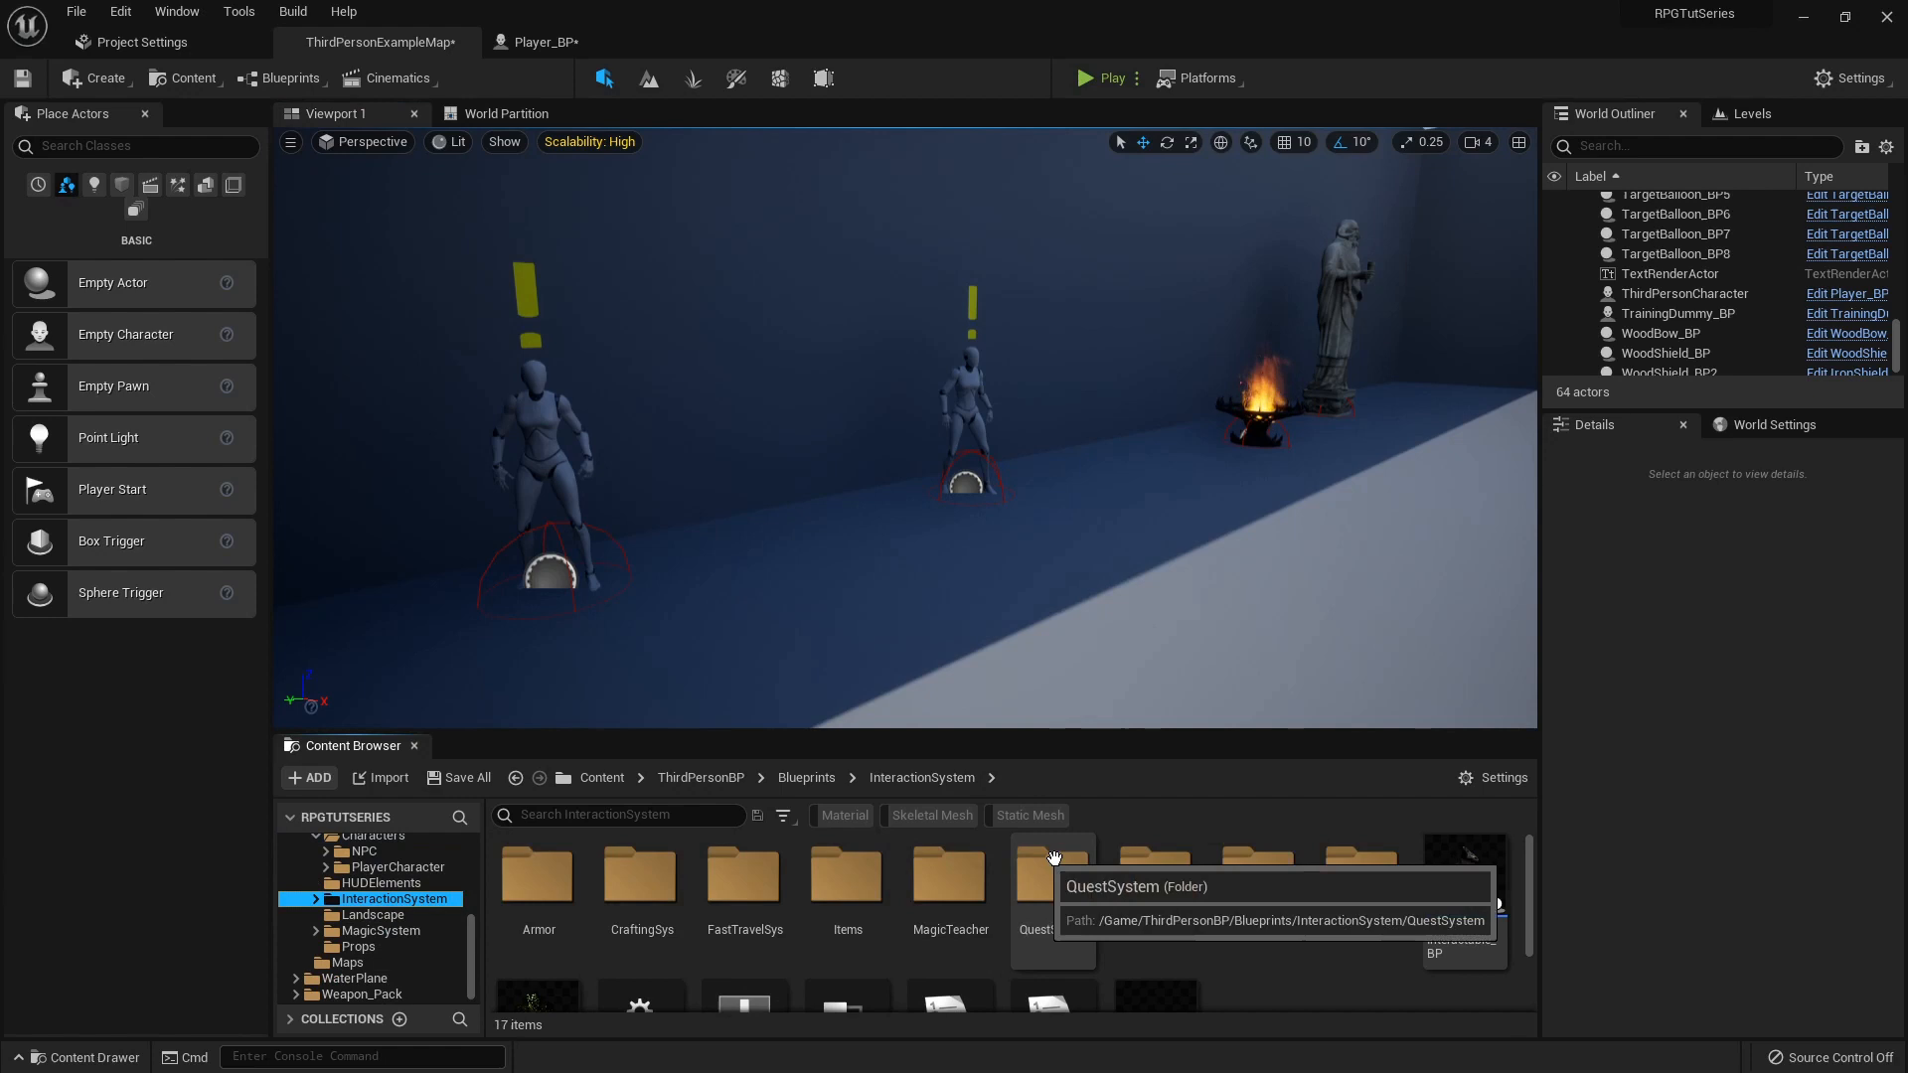
- Review Quest_DT's XP rewards, return to the level map, and browse HUDElements
{"action": "double_click", "coordinate": [1050, 877]}
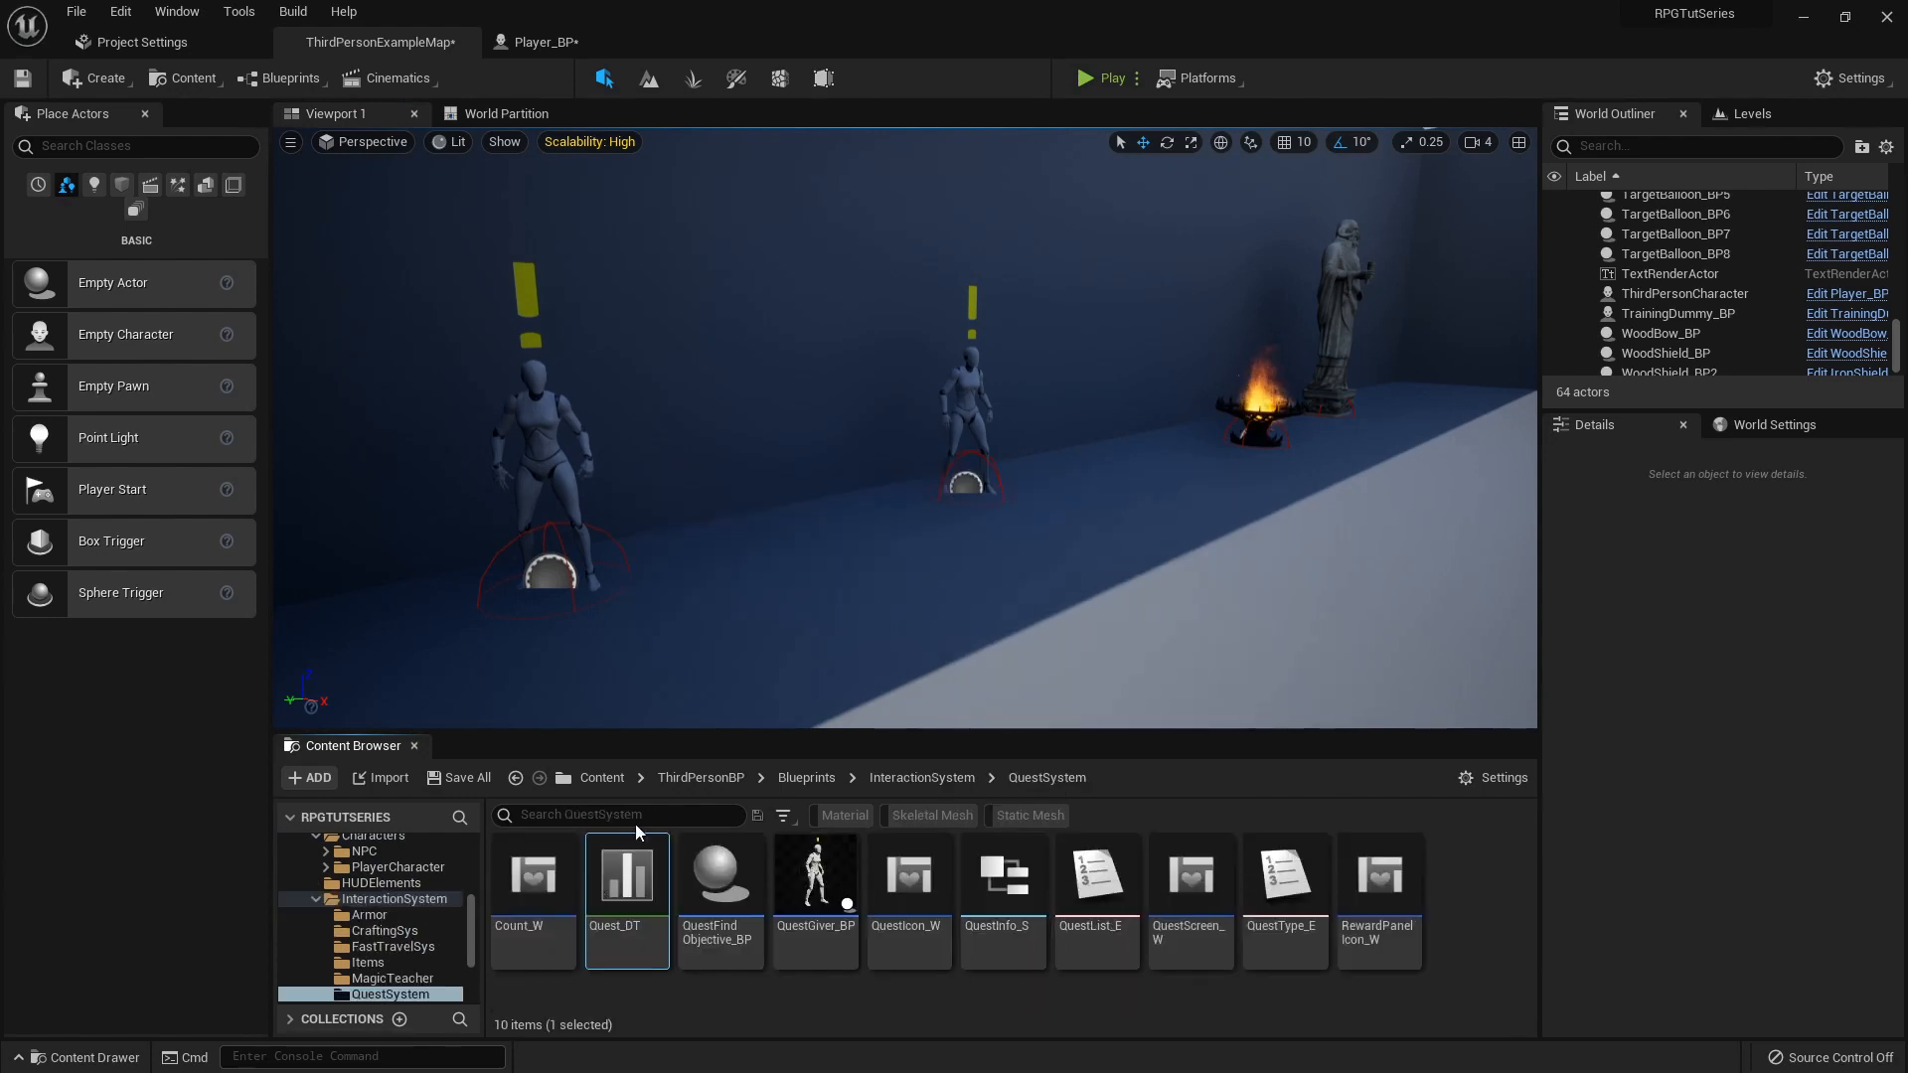
{"action": "double_click", "coordinate": [625, 873]}
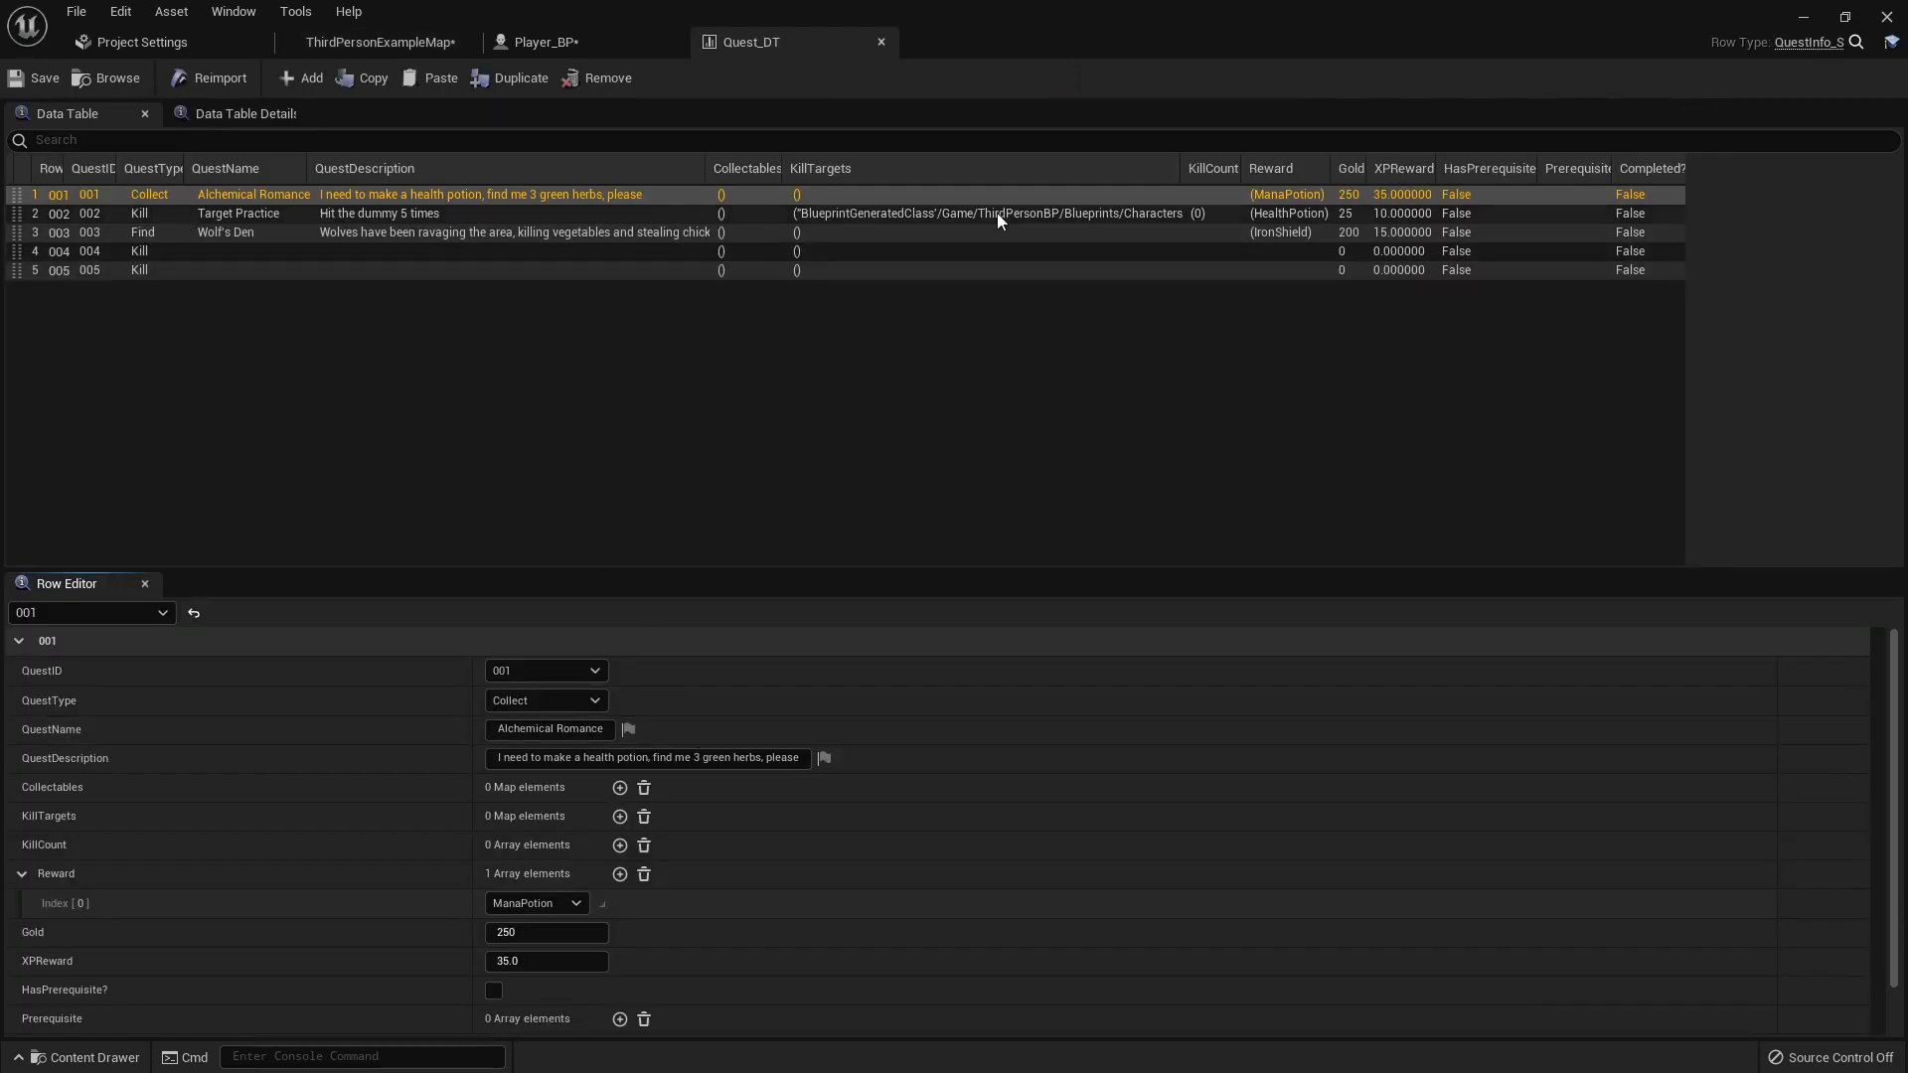
{"action": "mouse_move", "coordinate": [1402, 194]}
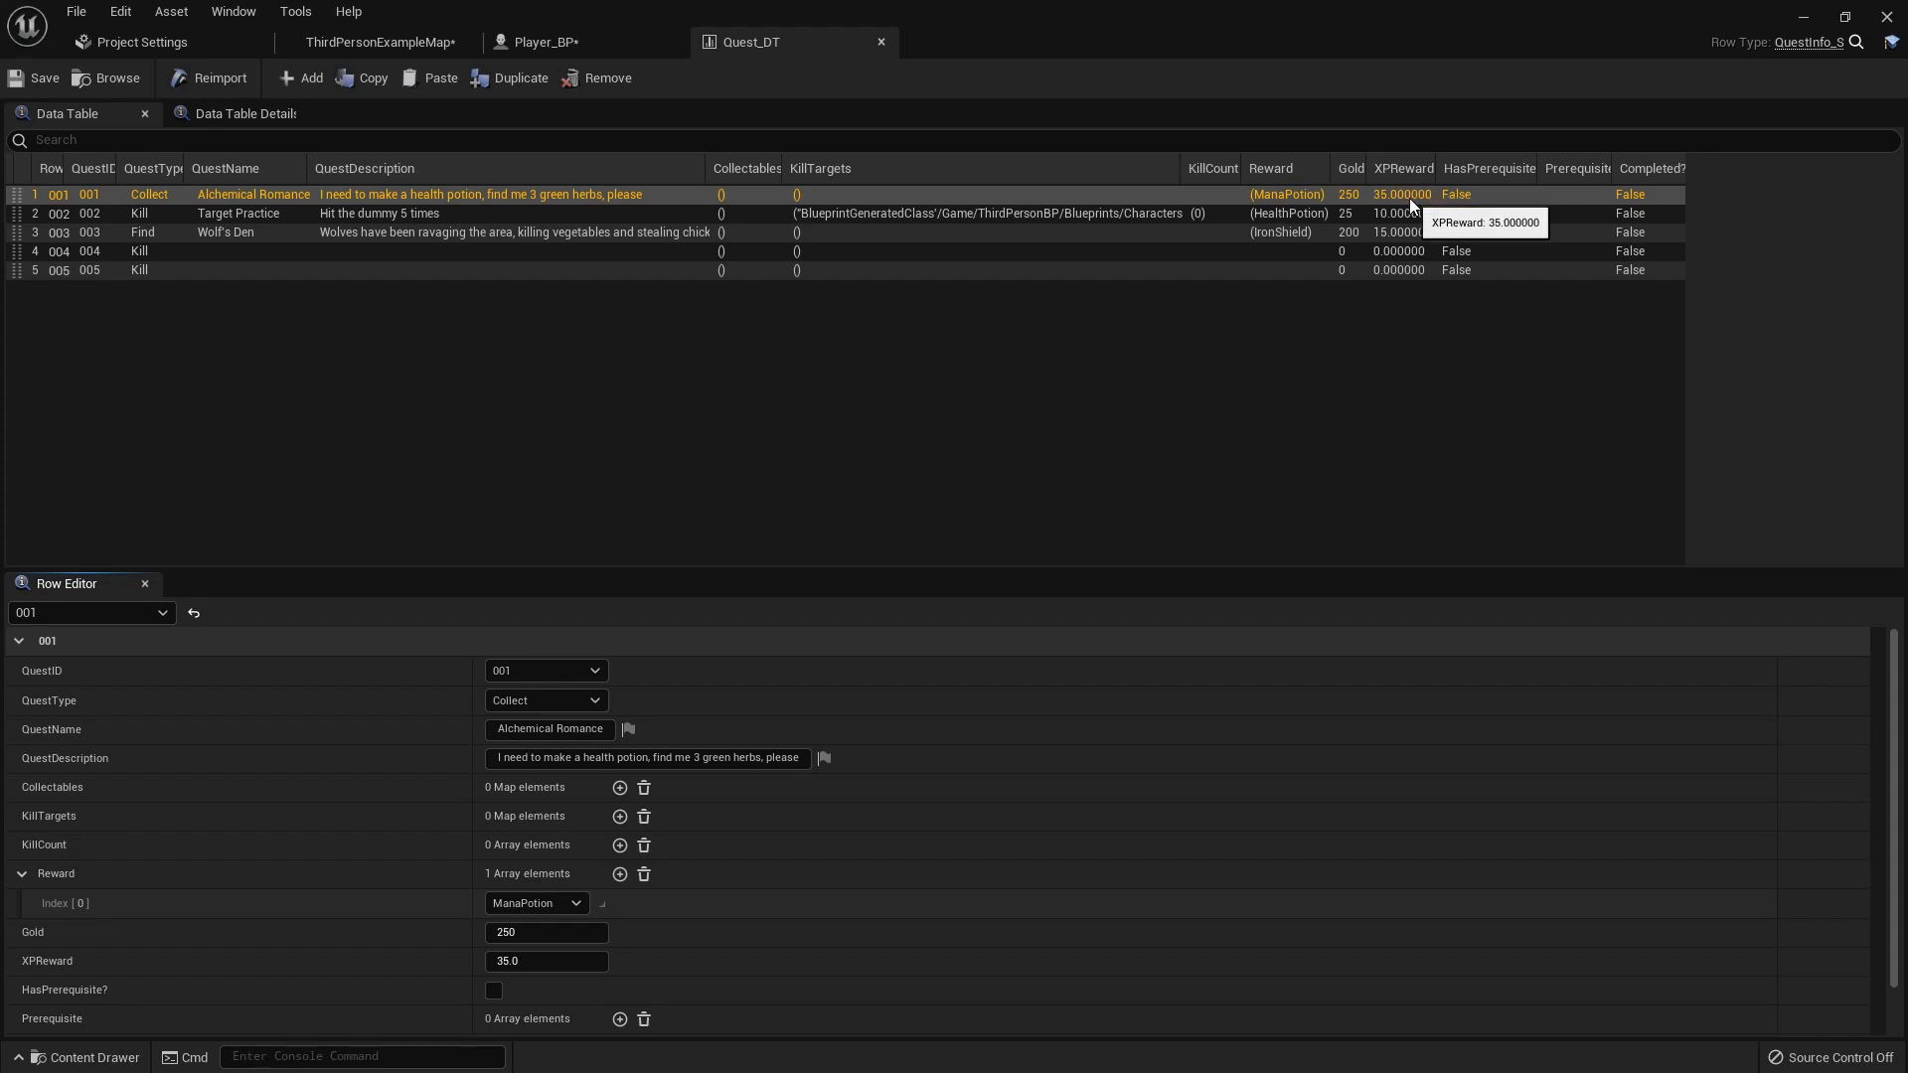
{"action": "mouse_move", "coordinate": [544, 42]}
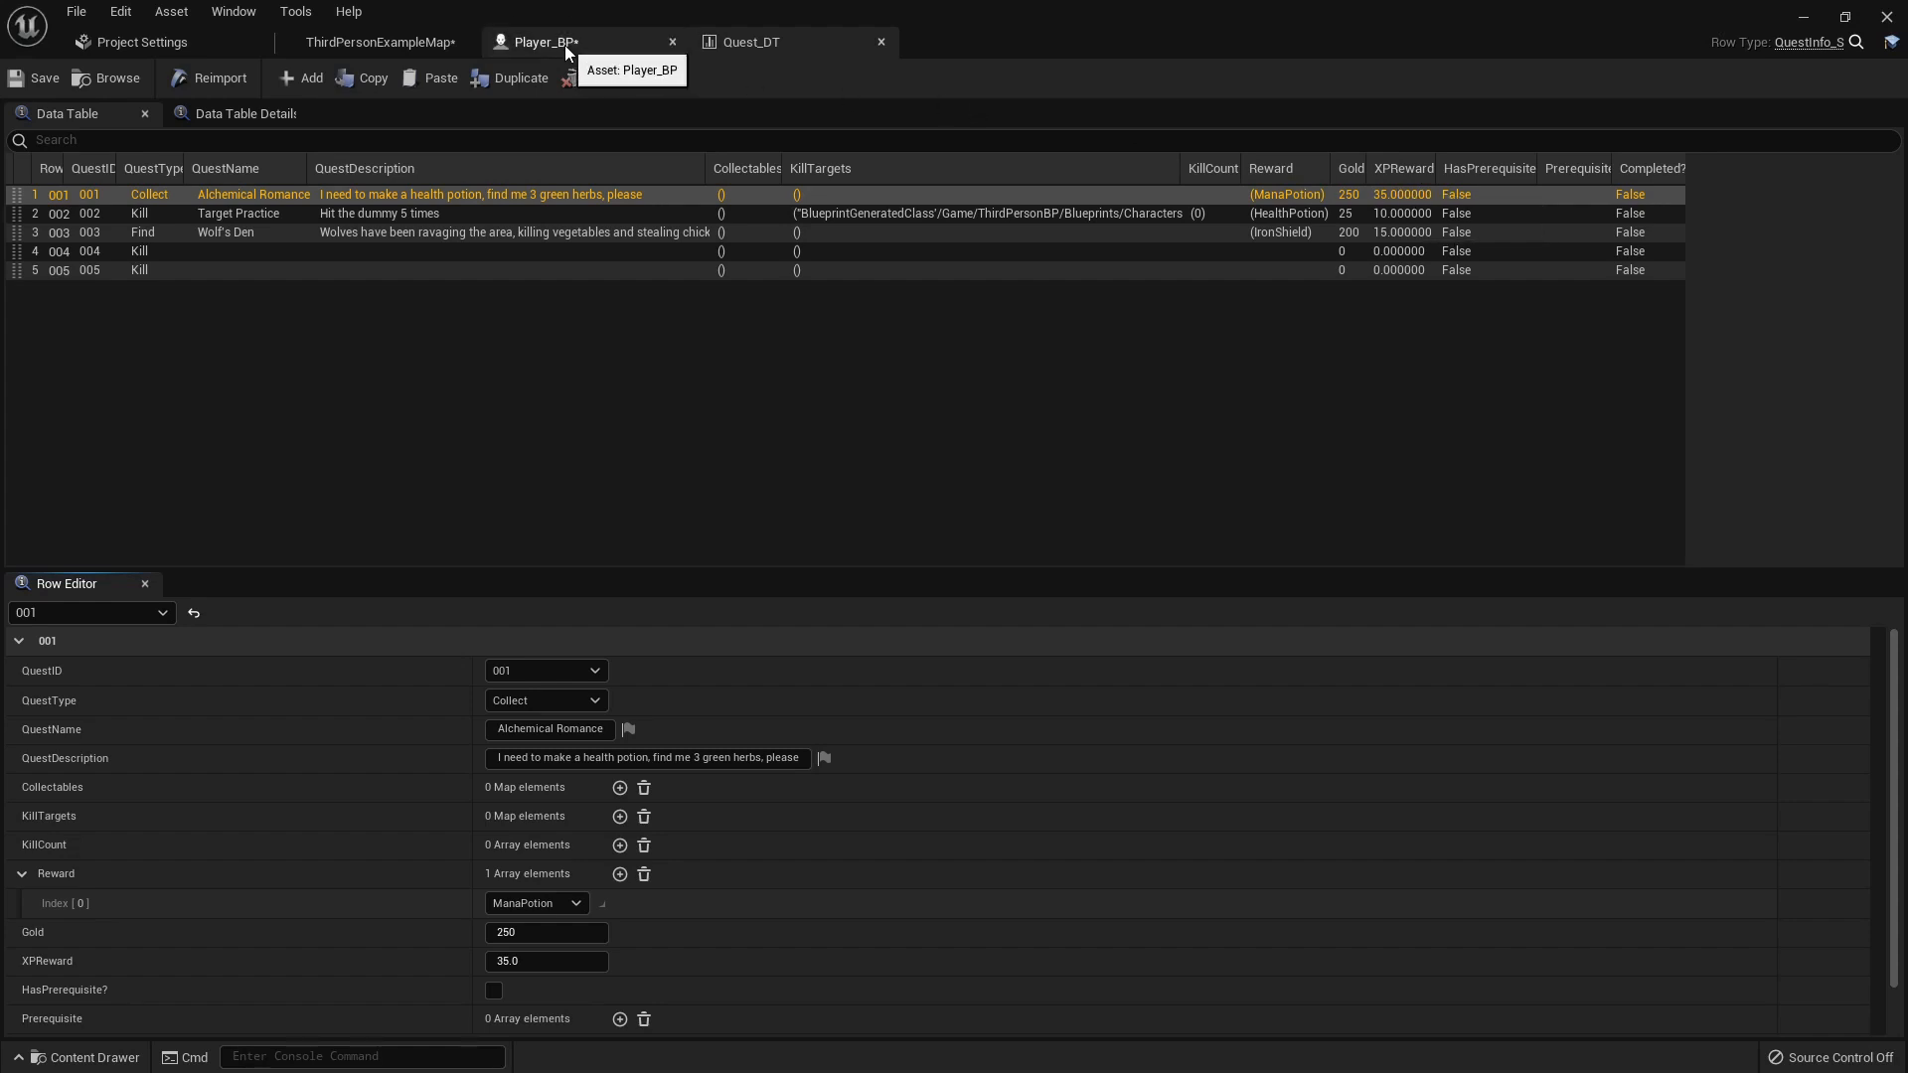
{"action": "left_click", "coordinate": [376, 42]}
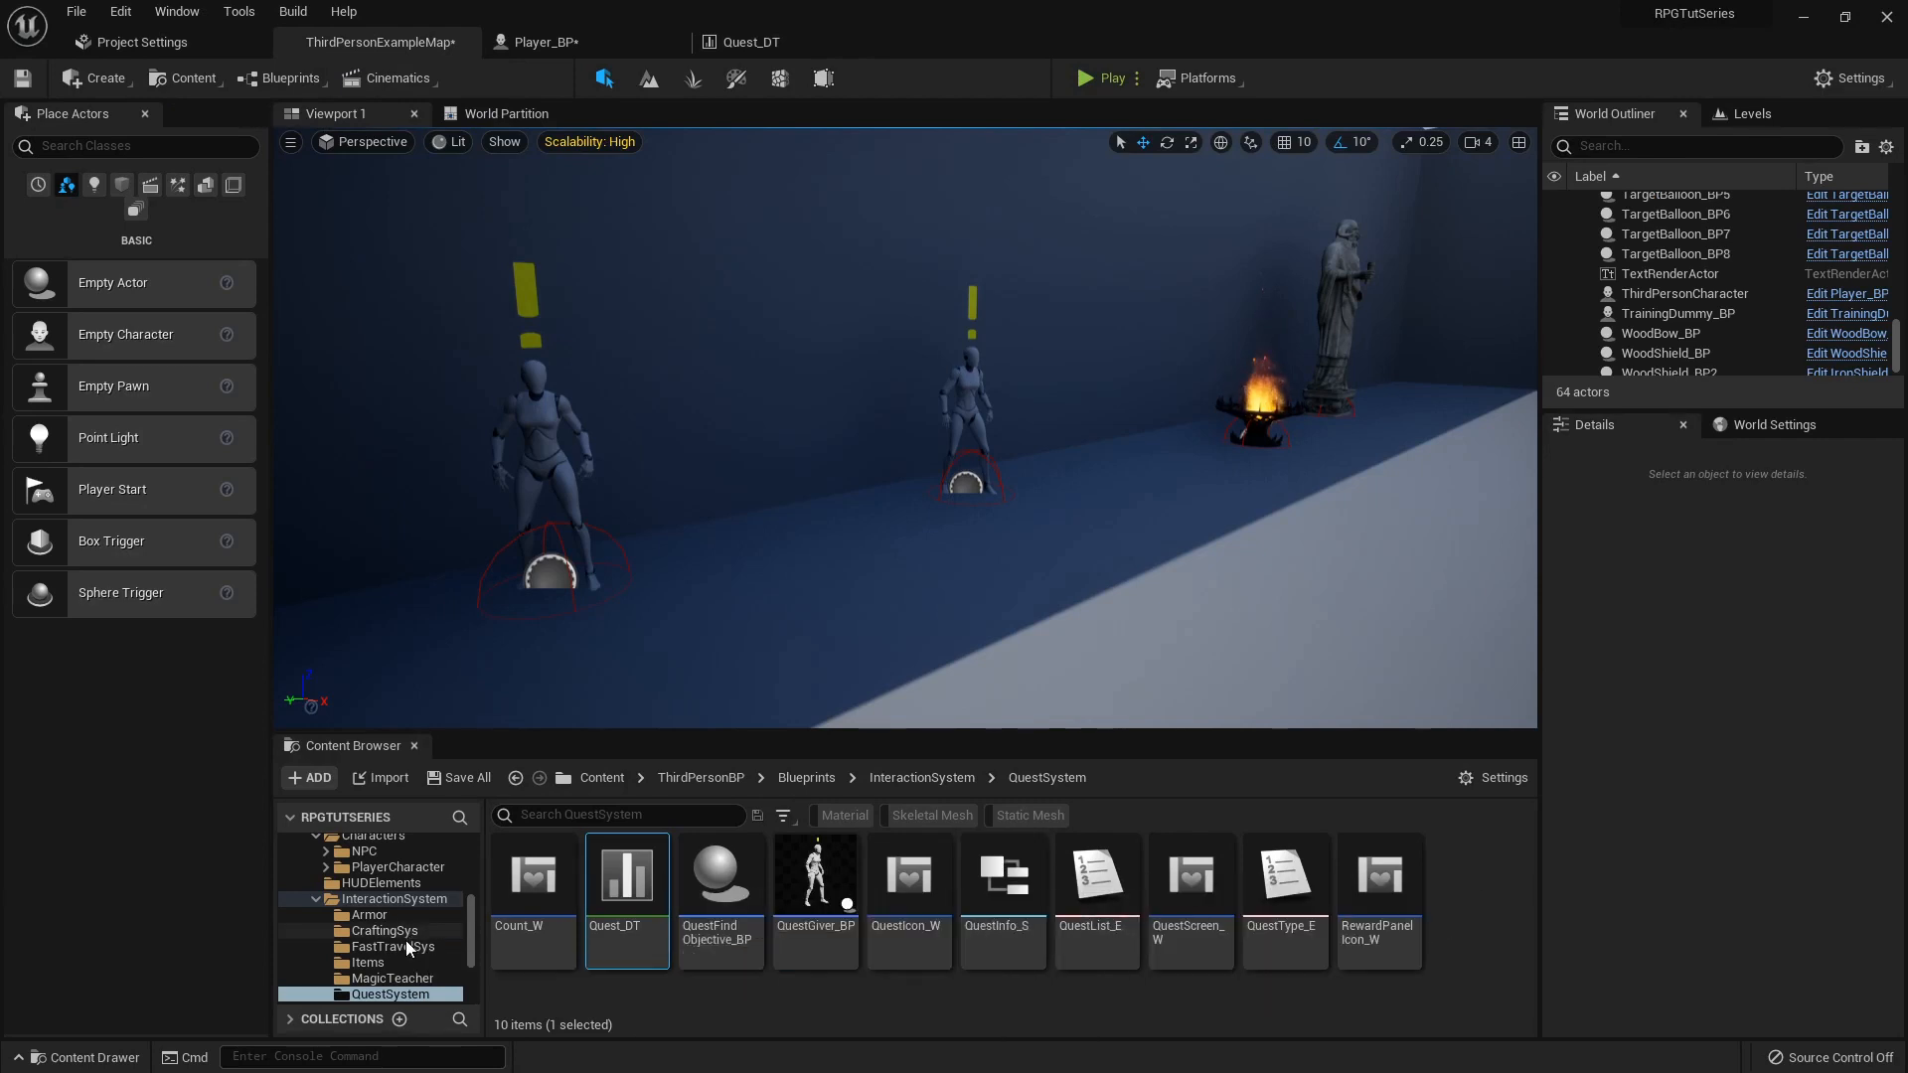
{"action": "left_click", "coordinate": [386, 947]}
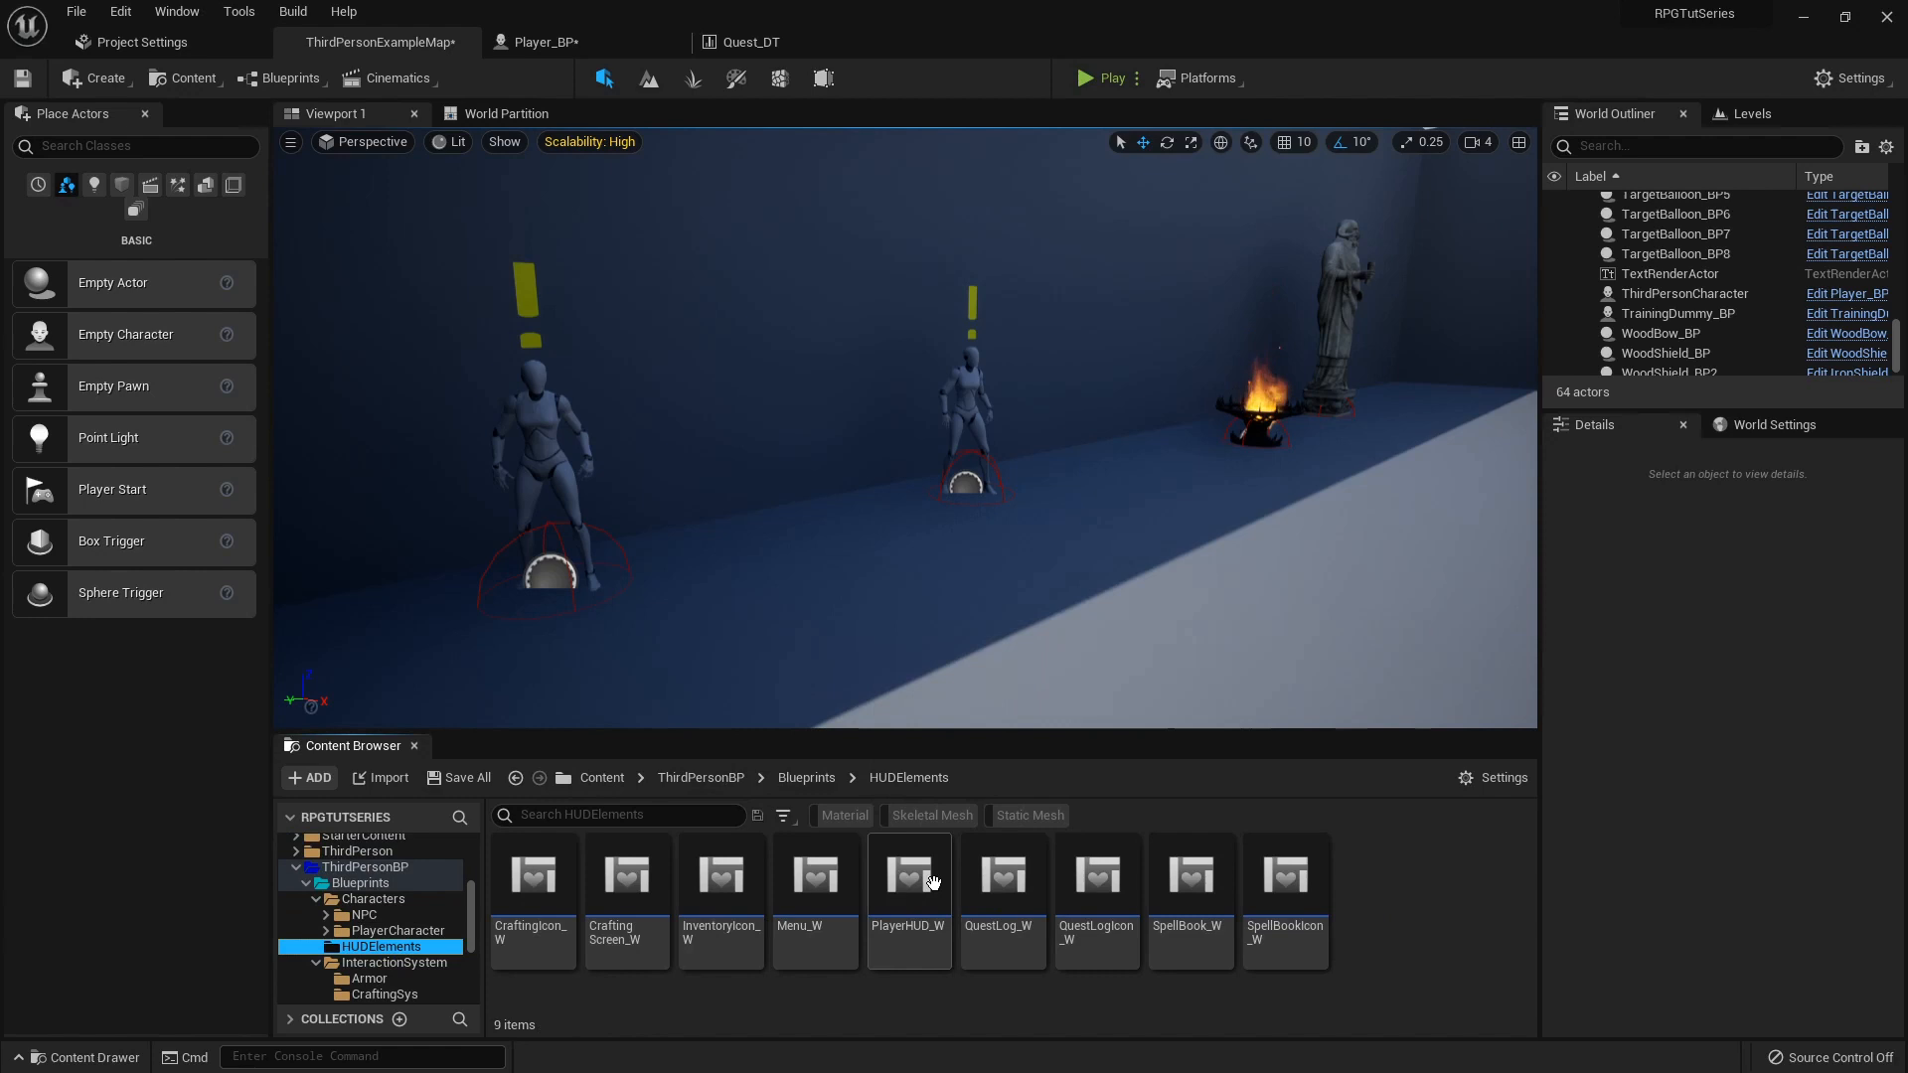
- Inspect PlayerHUD_W's XPBar Percent function, computed as Current XP divided by Next Level
{"action": "double_click", "coordinate": [907, 874]}
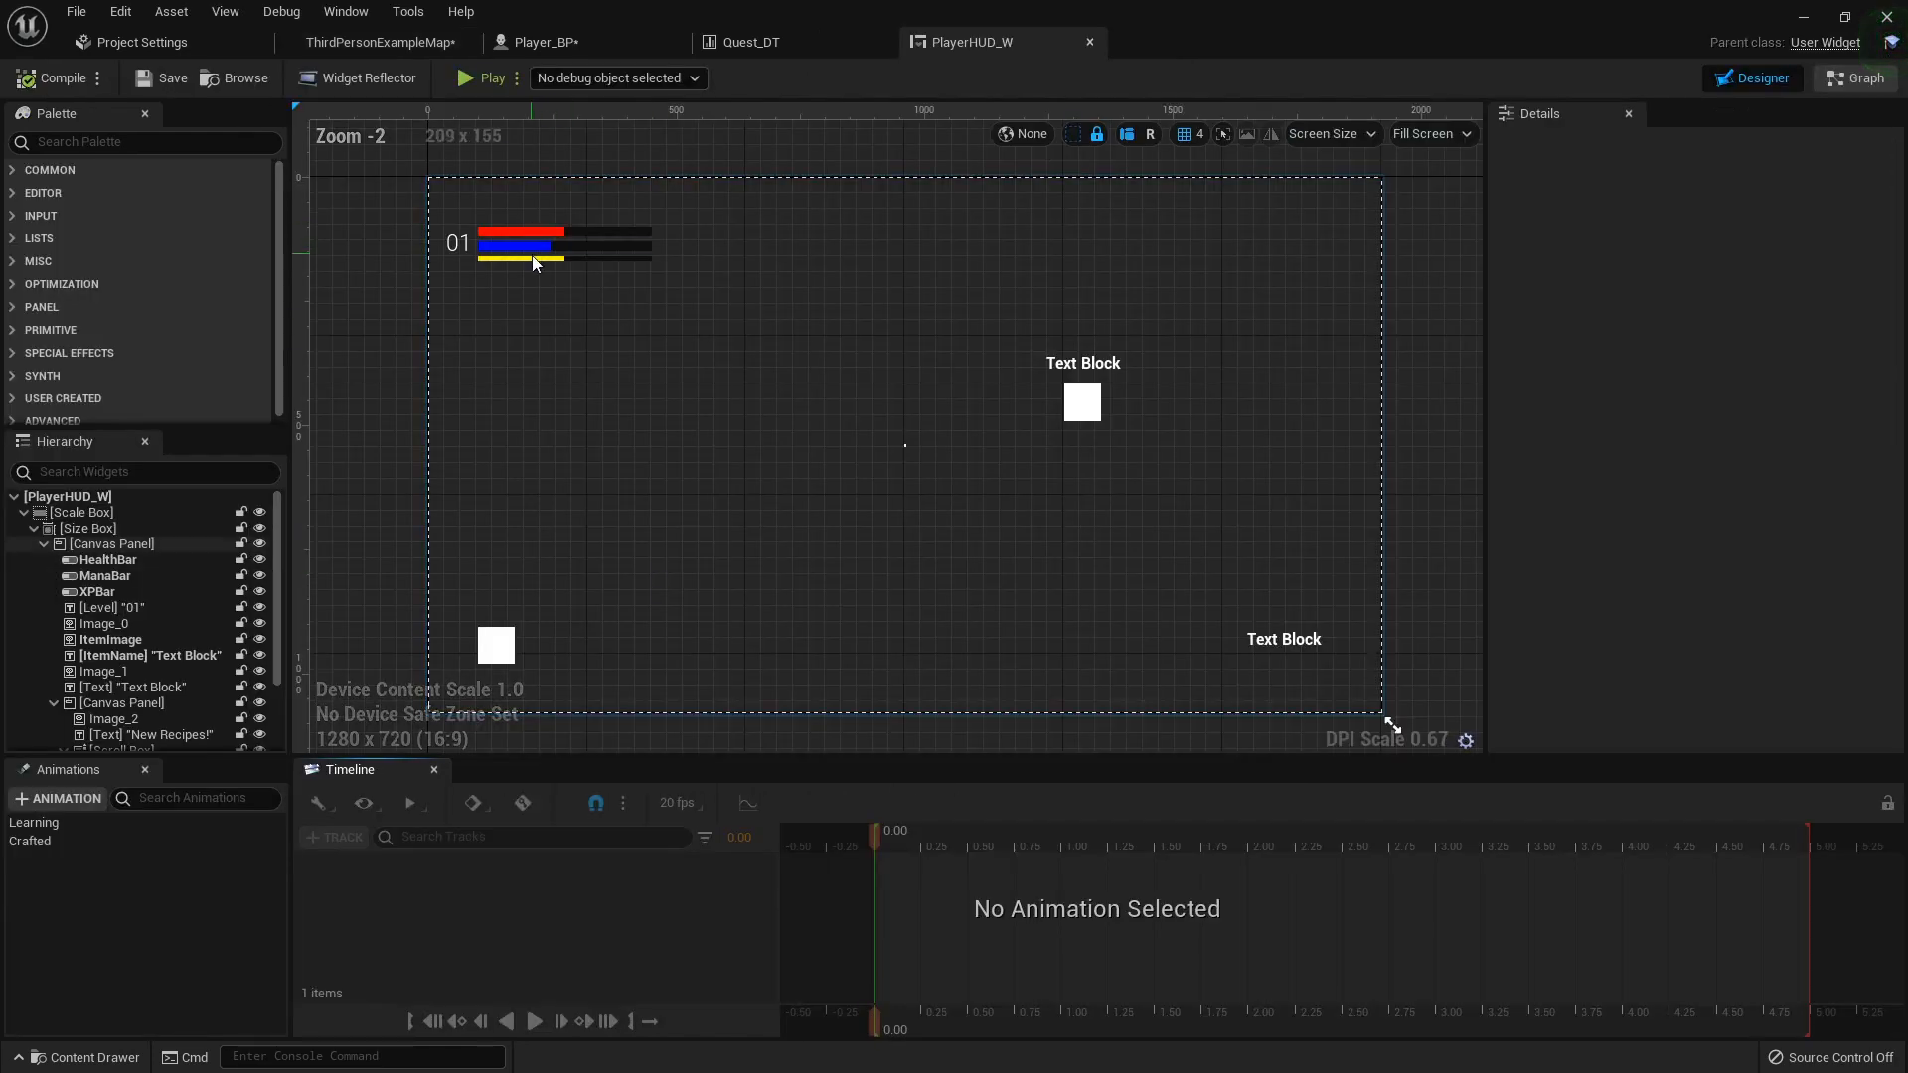
{"action": "left_click", "coordinate": [97, 592]}
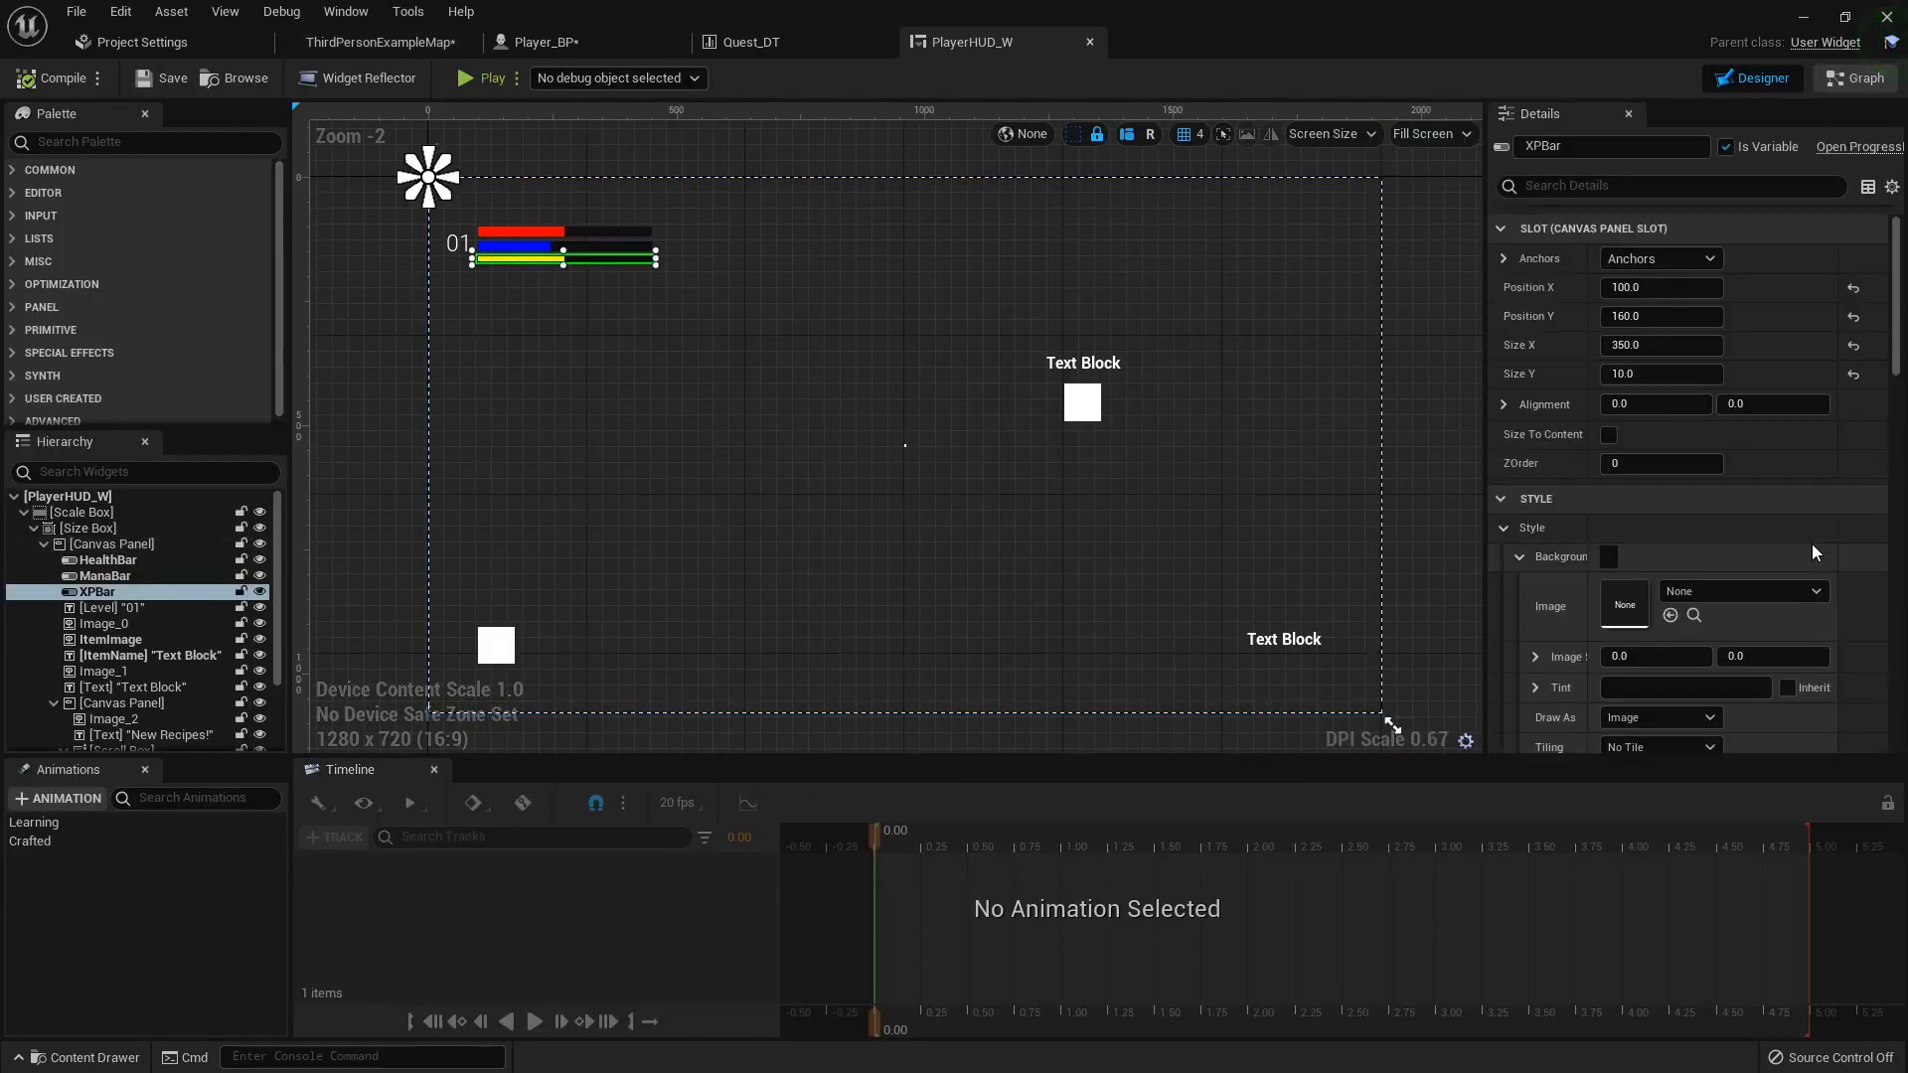
{"action": "scroll", "scroll_direction": "down", "scroll_amount": 3}
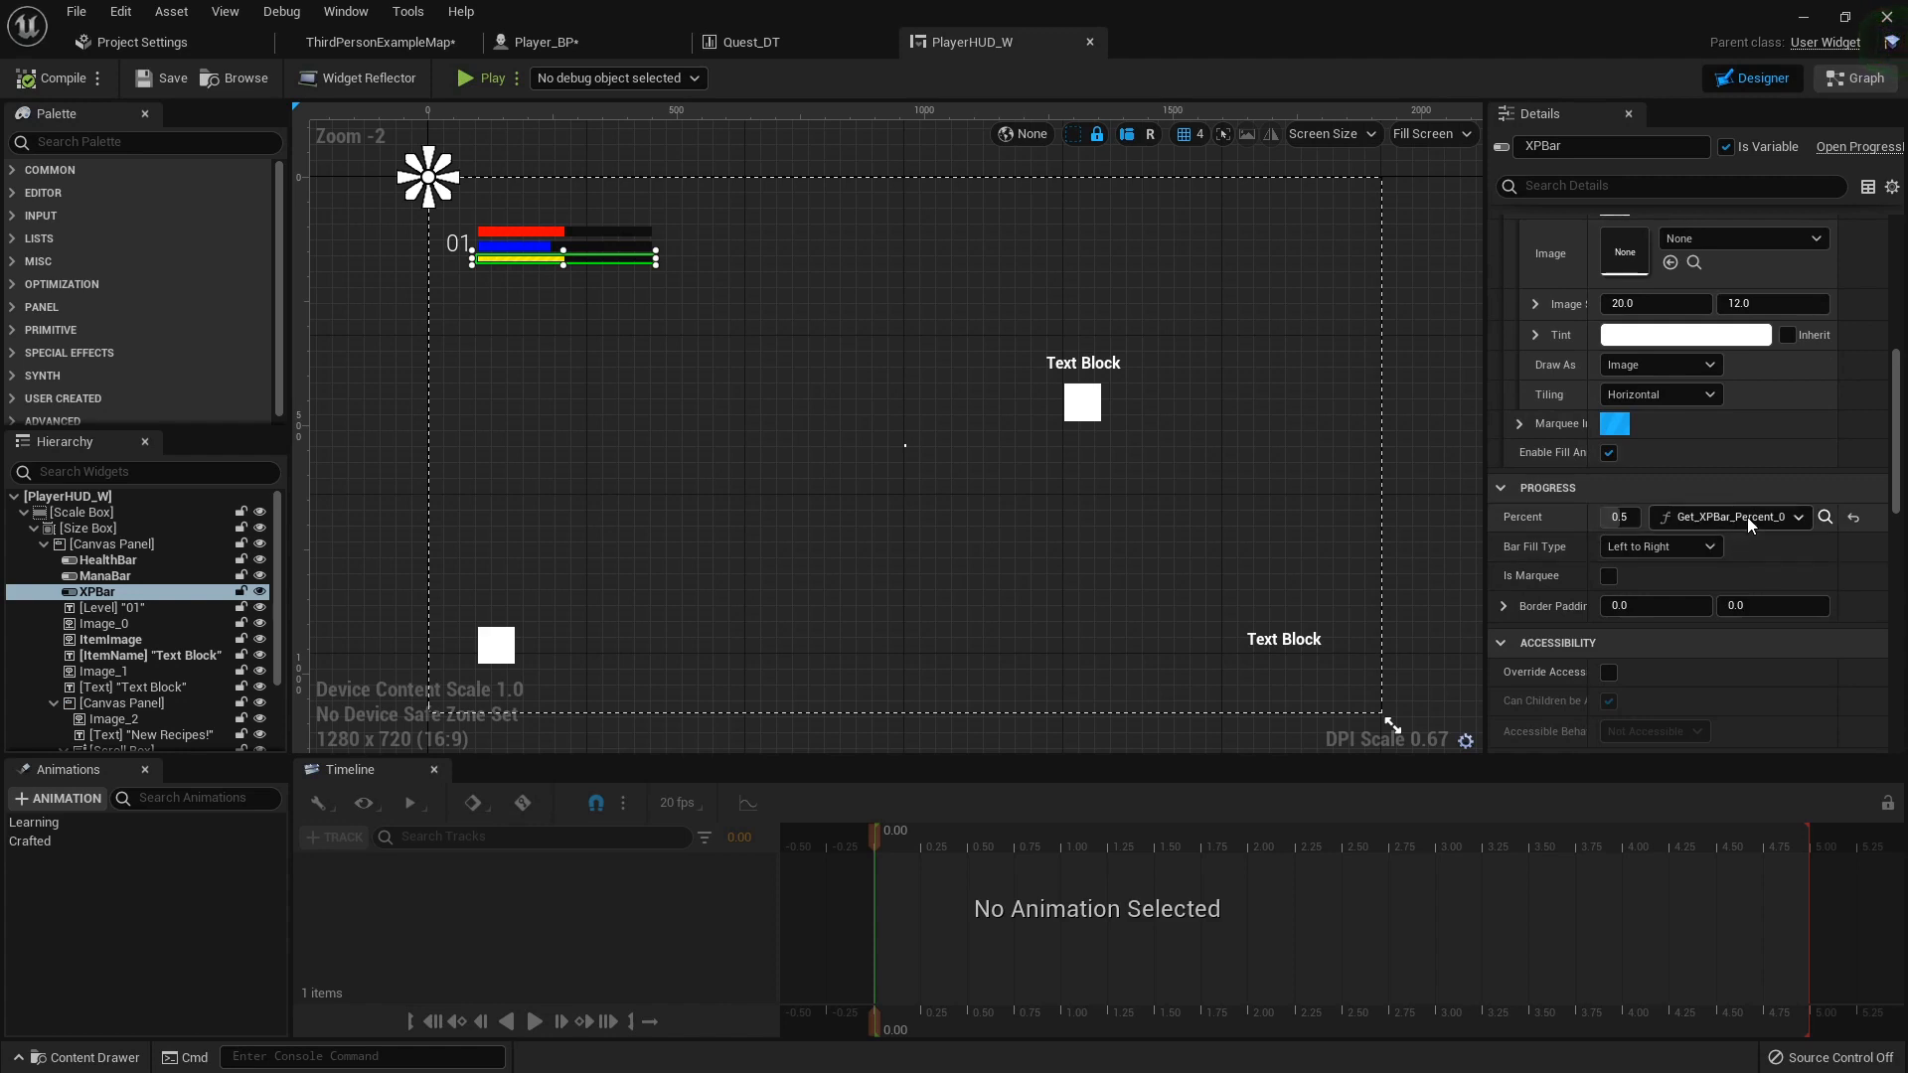
{"action": "left_click", "coordinate": [1802, 516]}
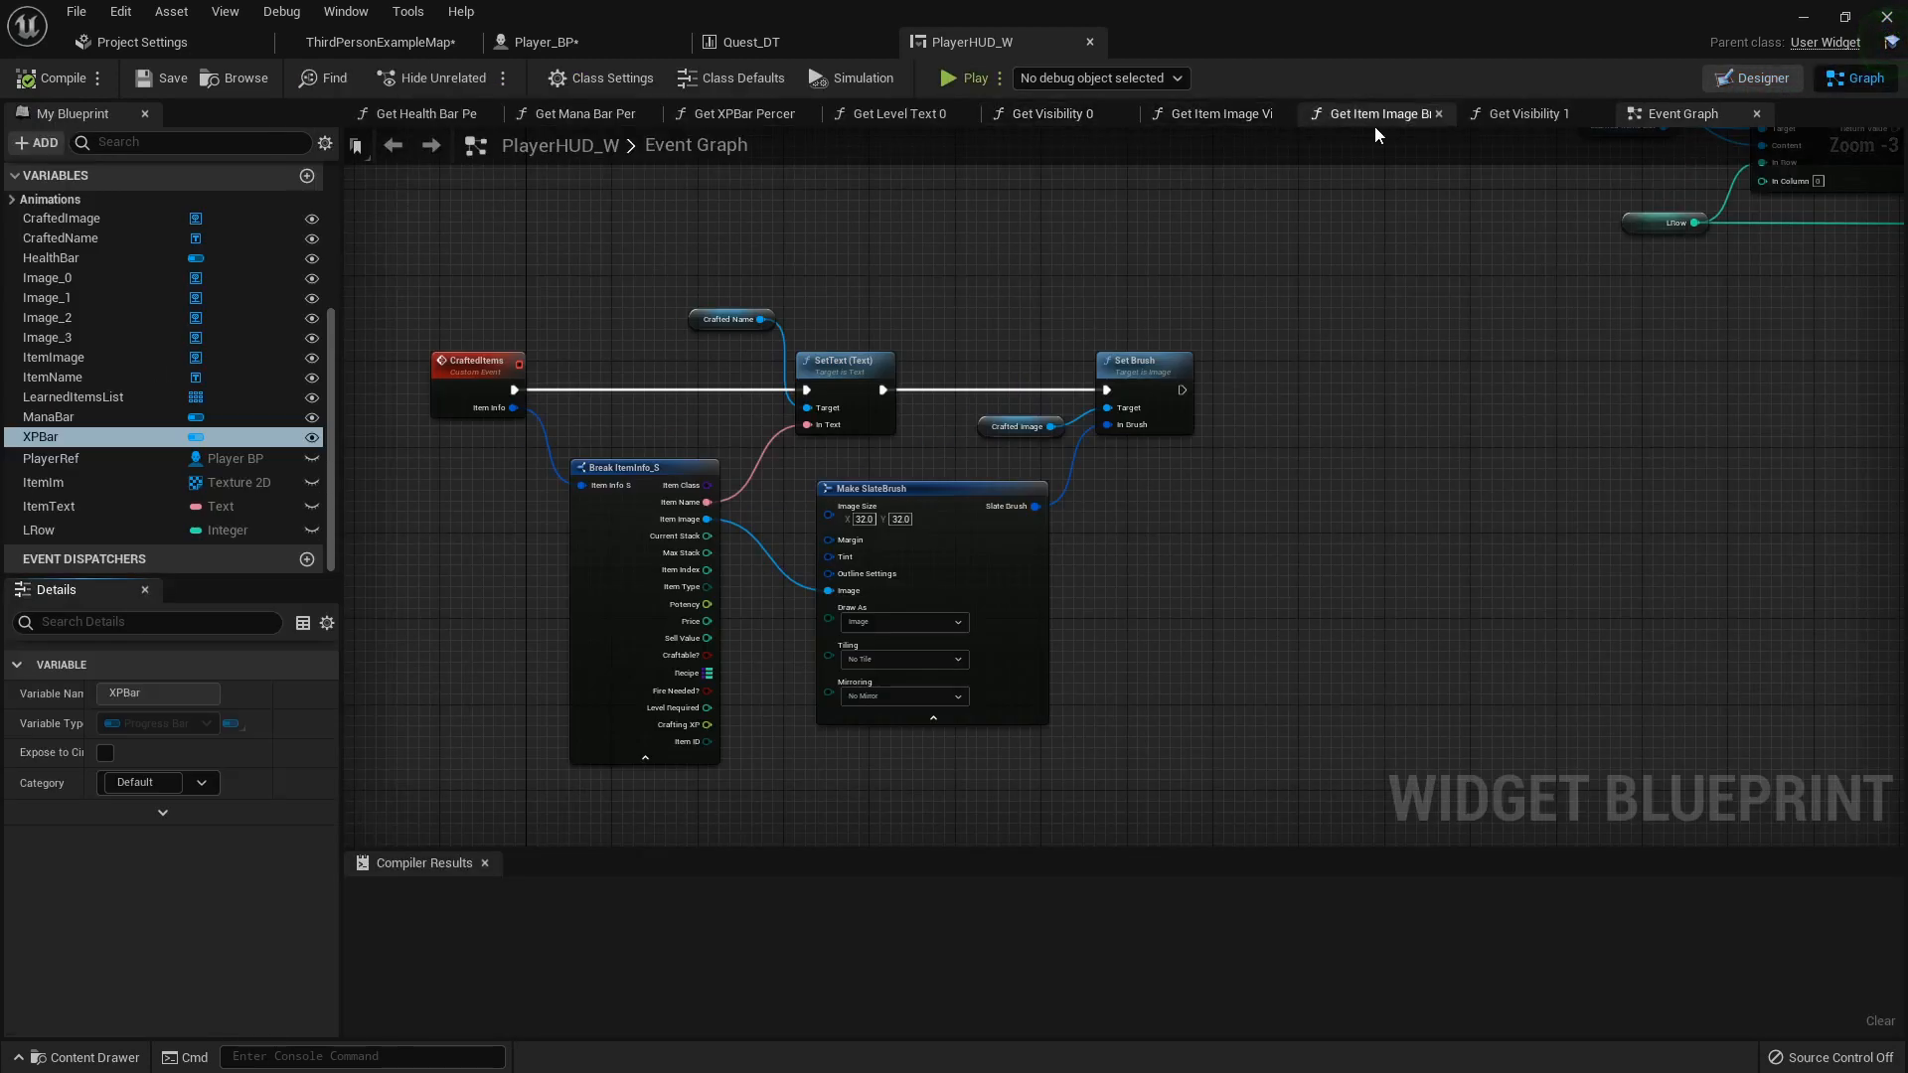
{"action": "left_click", "coordinate": [735, 114]}
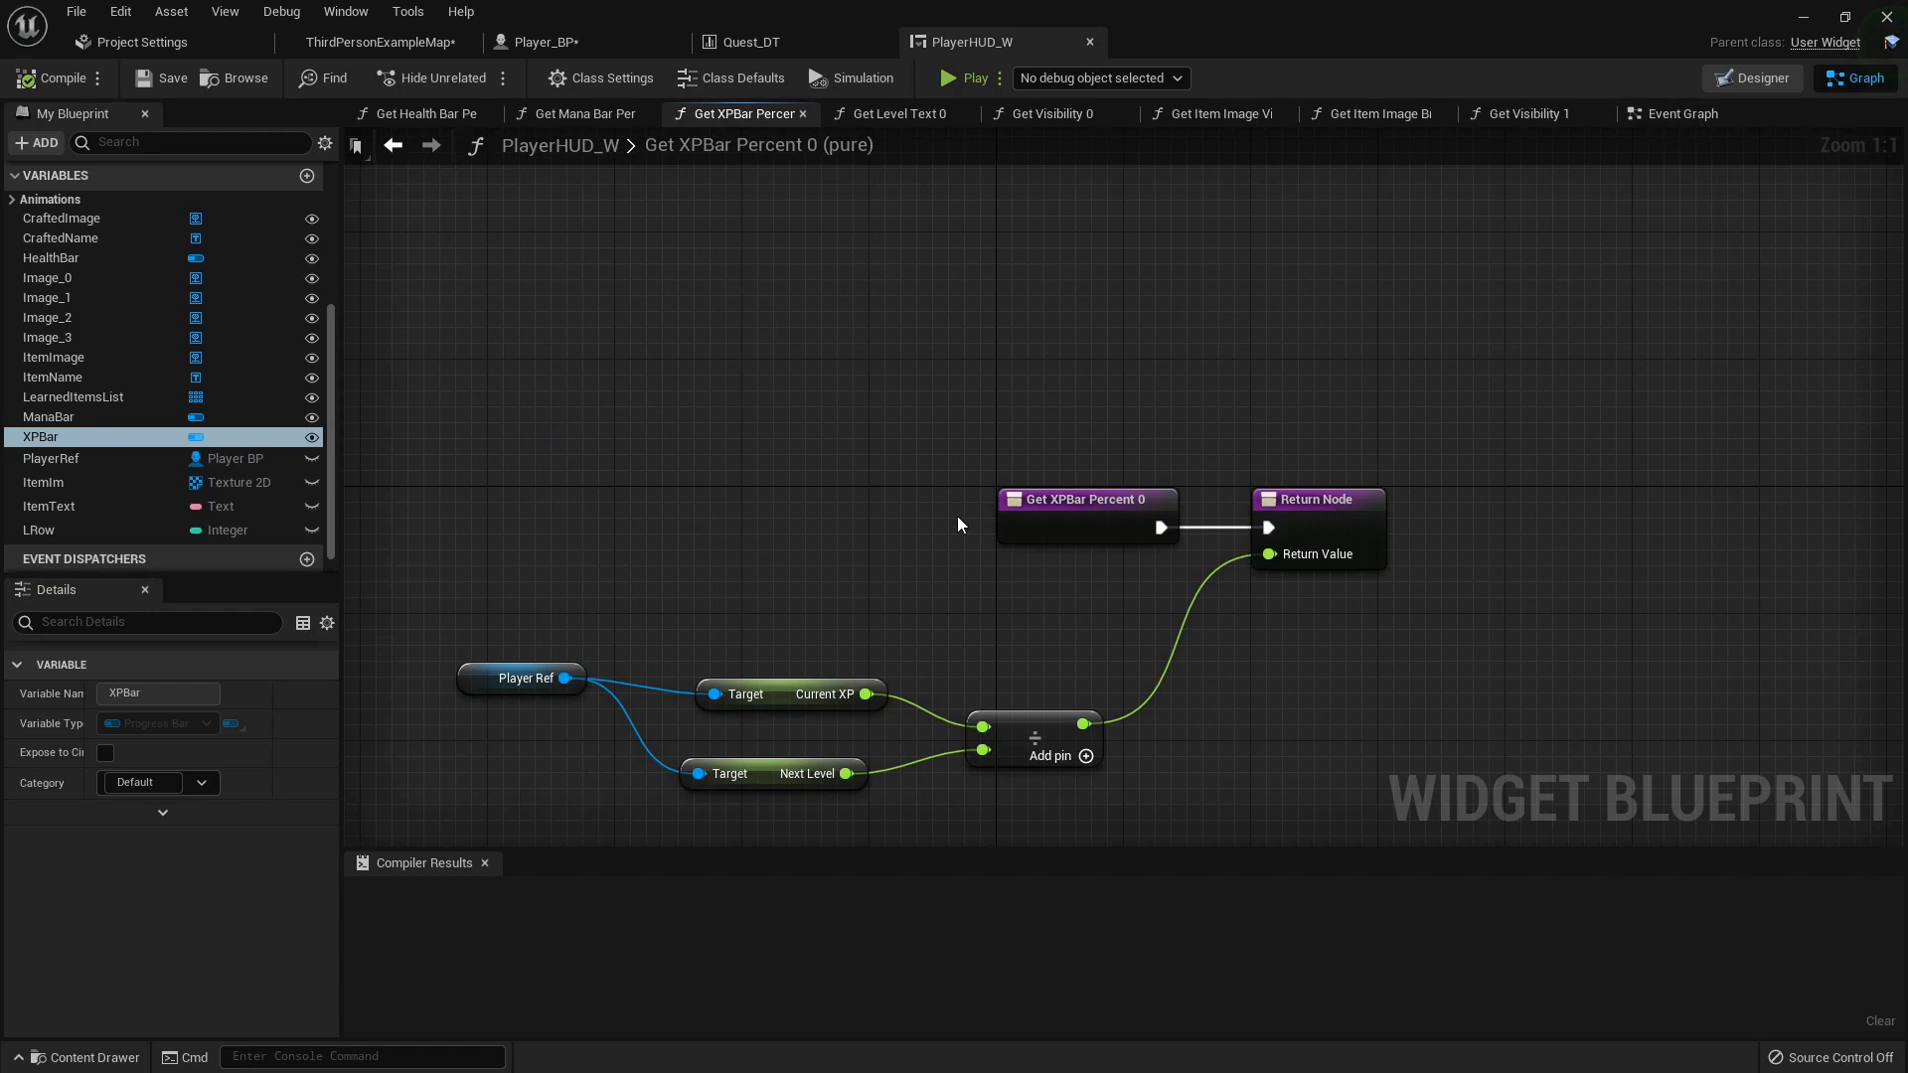
{"action": "mouse_move", "coordinate": [408, 44]}
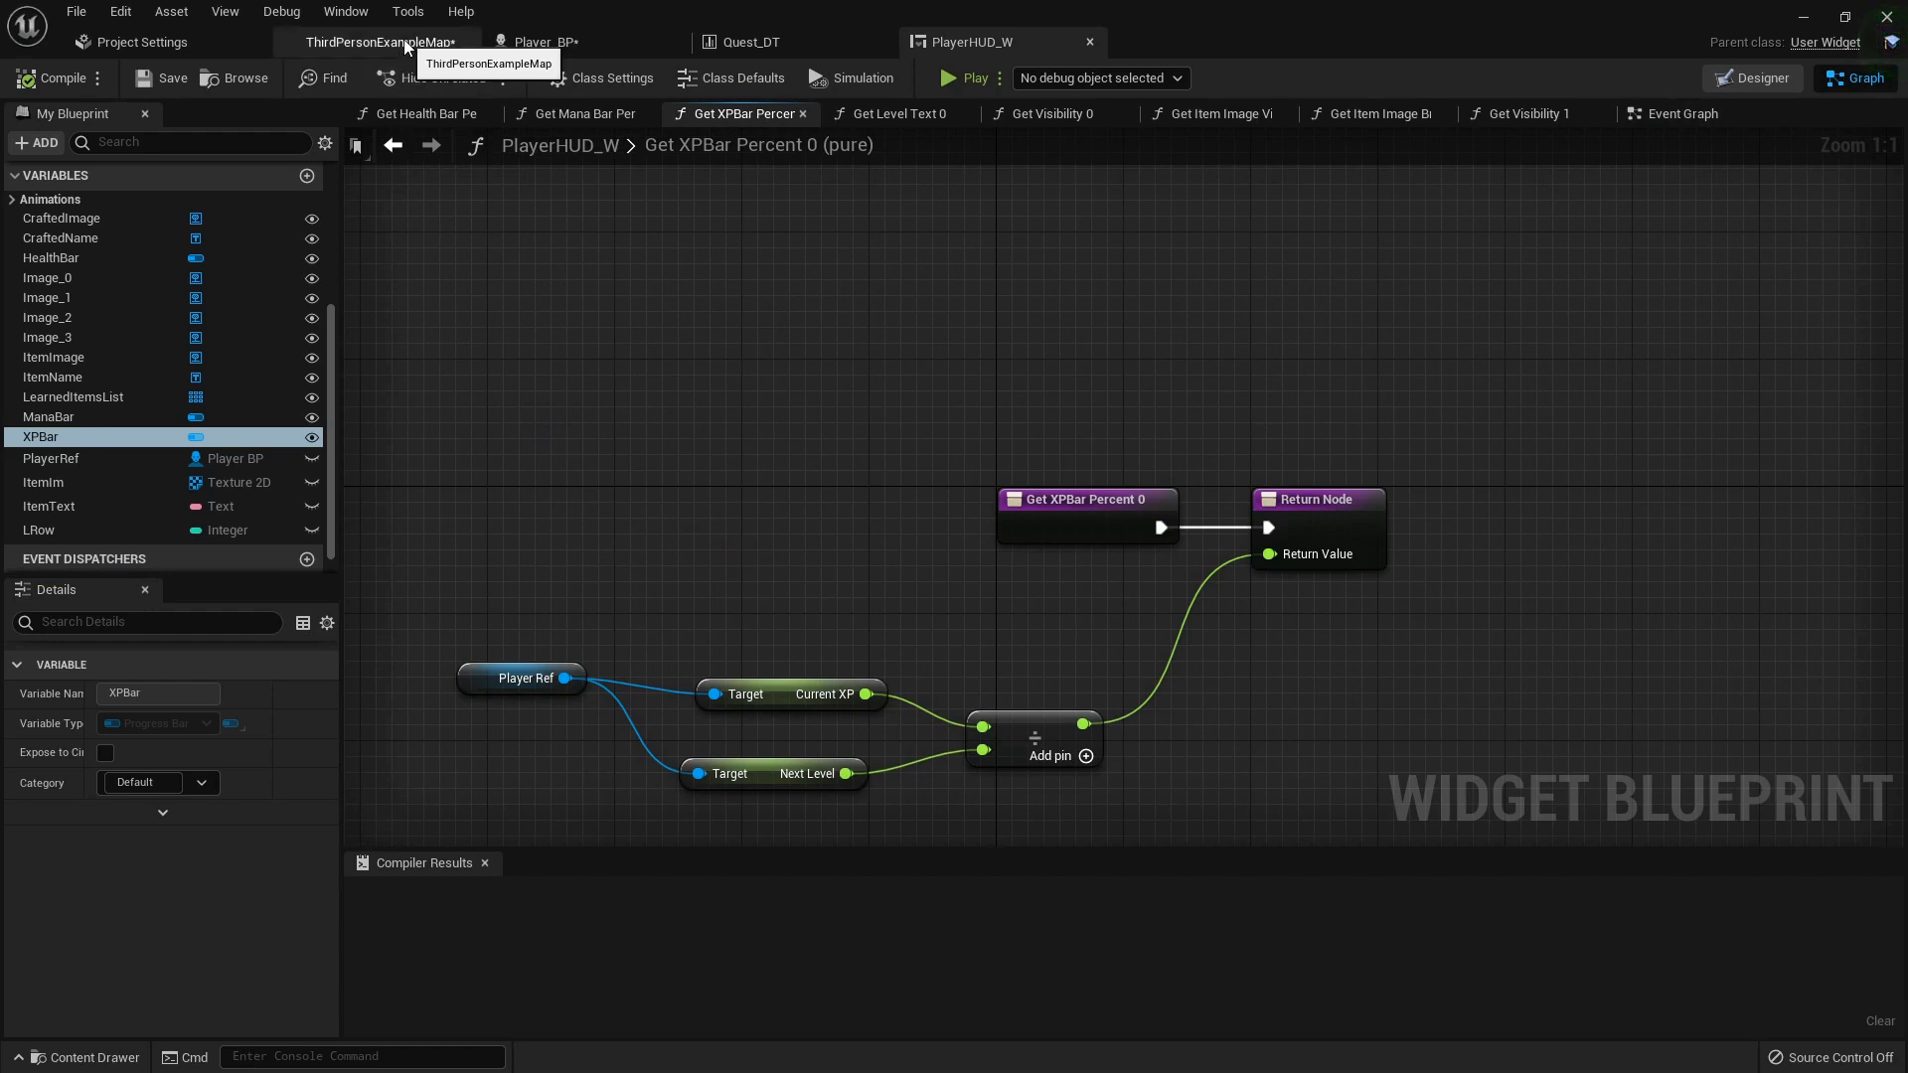
{"action": "left_click", "coordinate": [536, 42]}
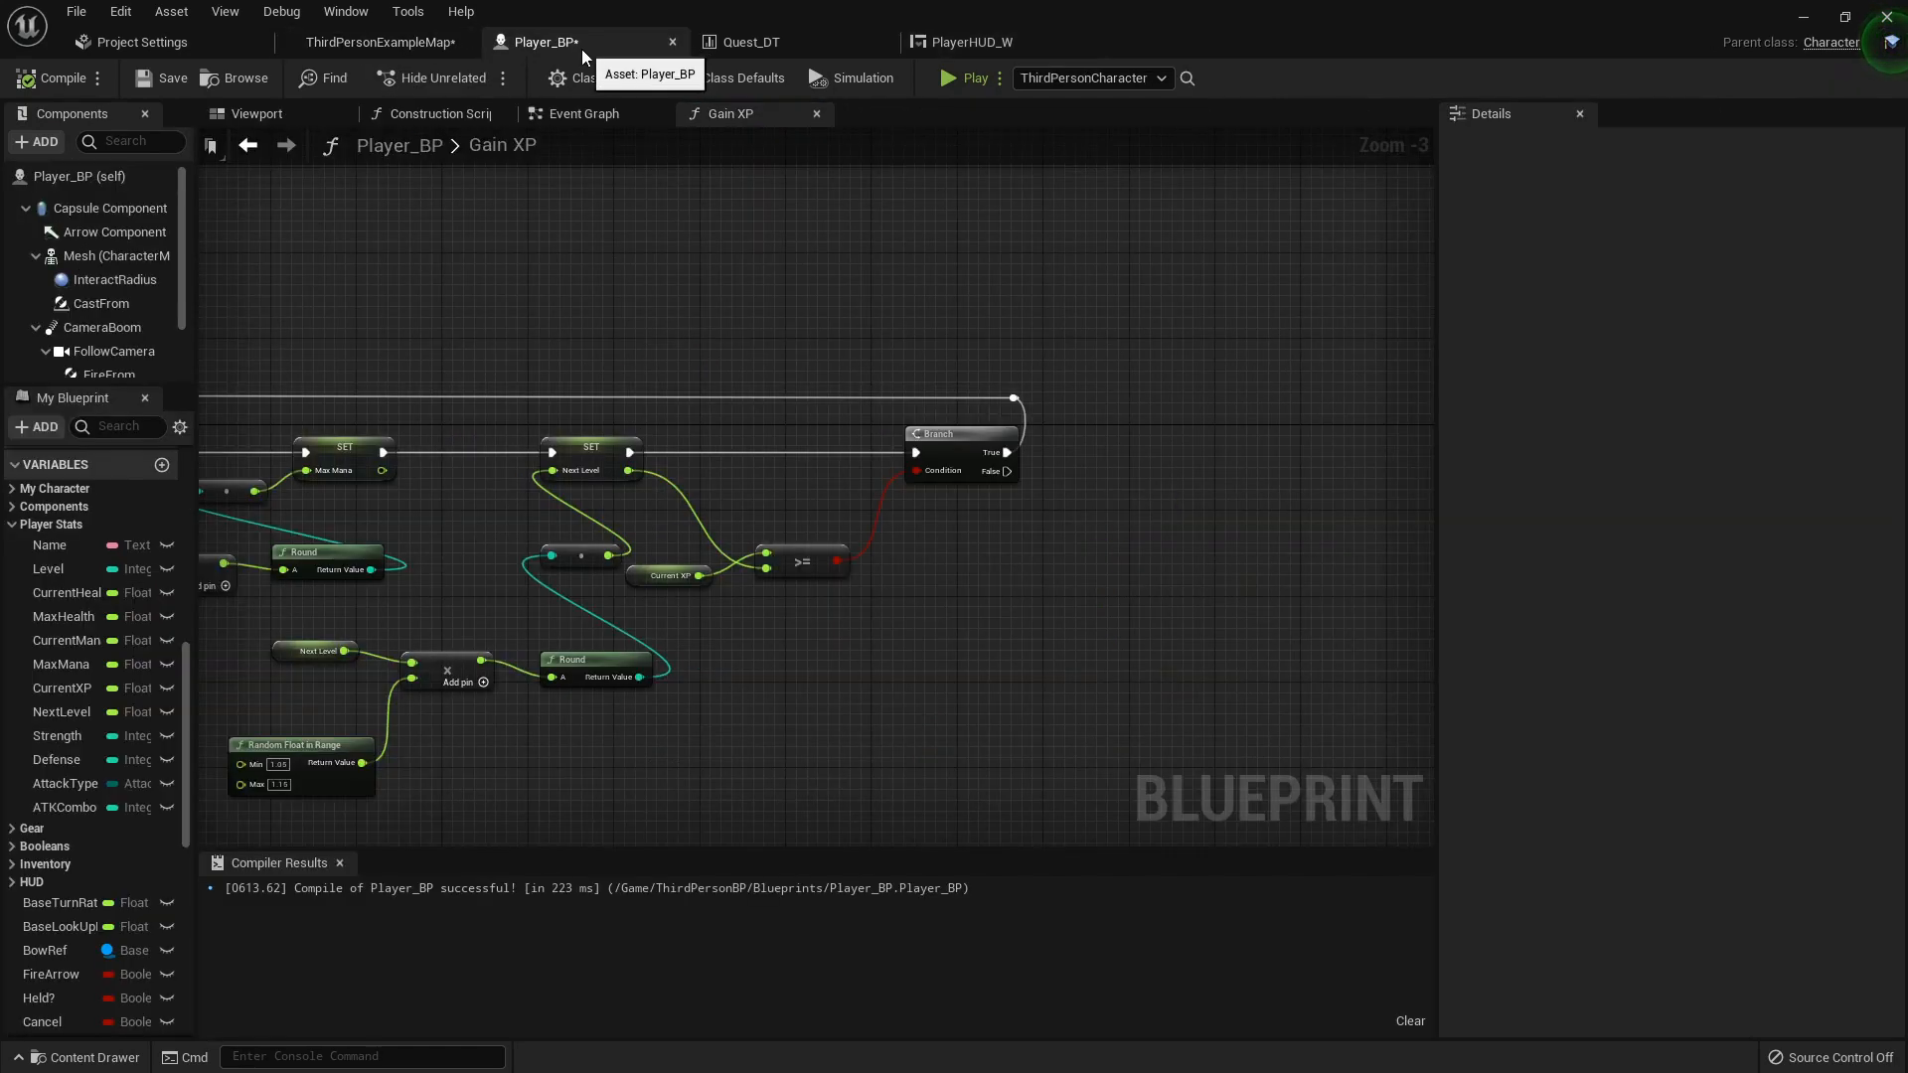
{"action": "mouse_move", "coordinate": [484, 282]}
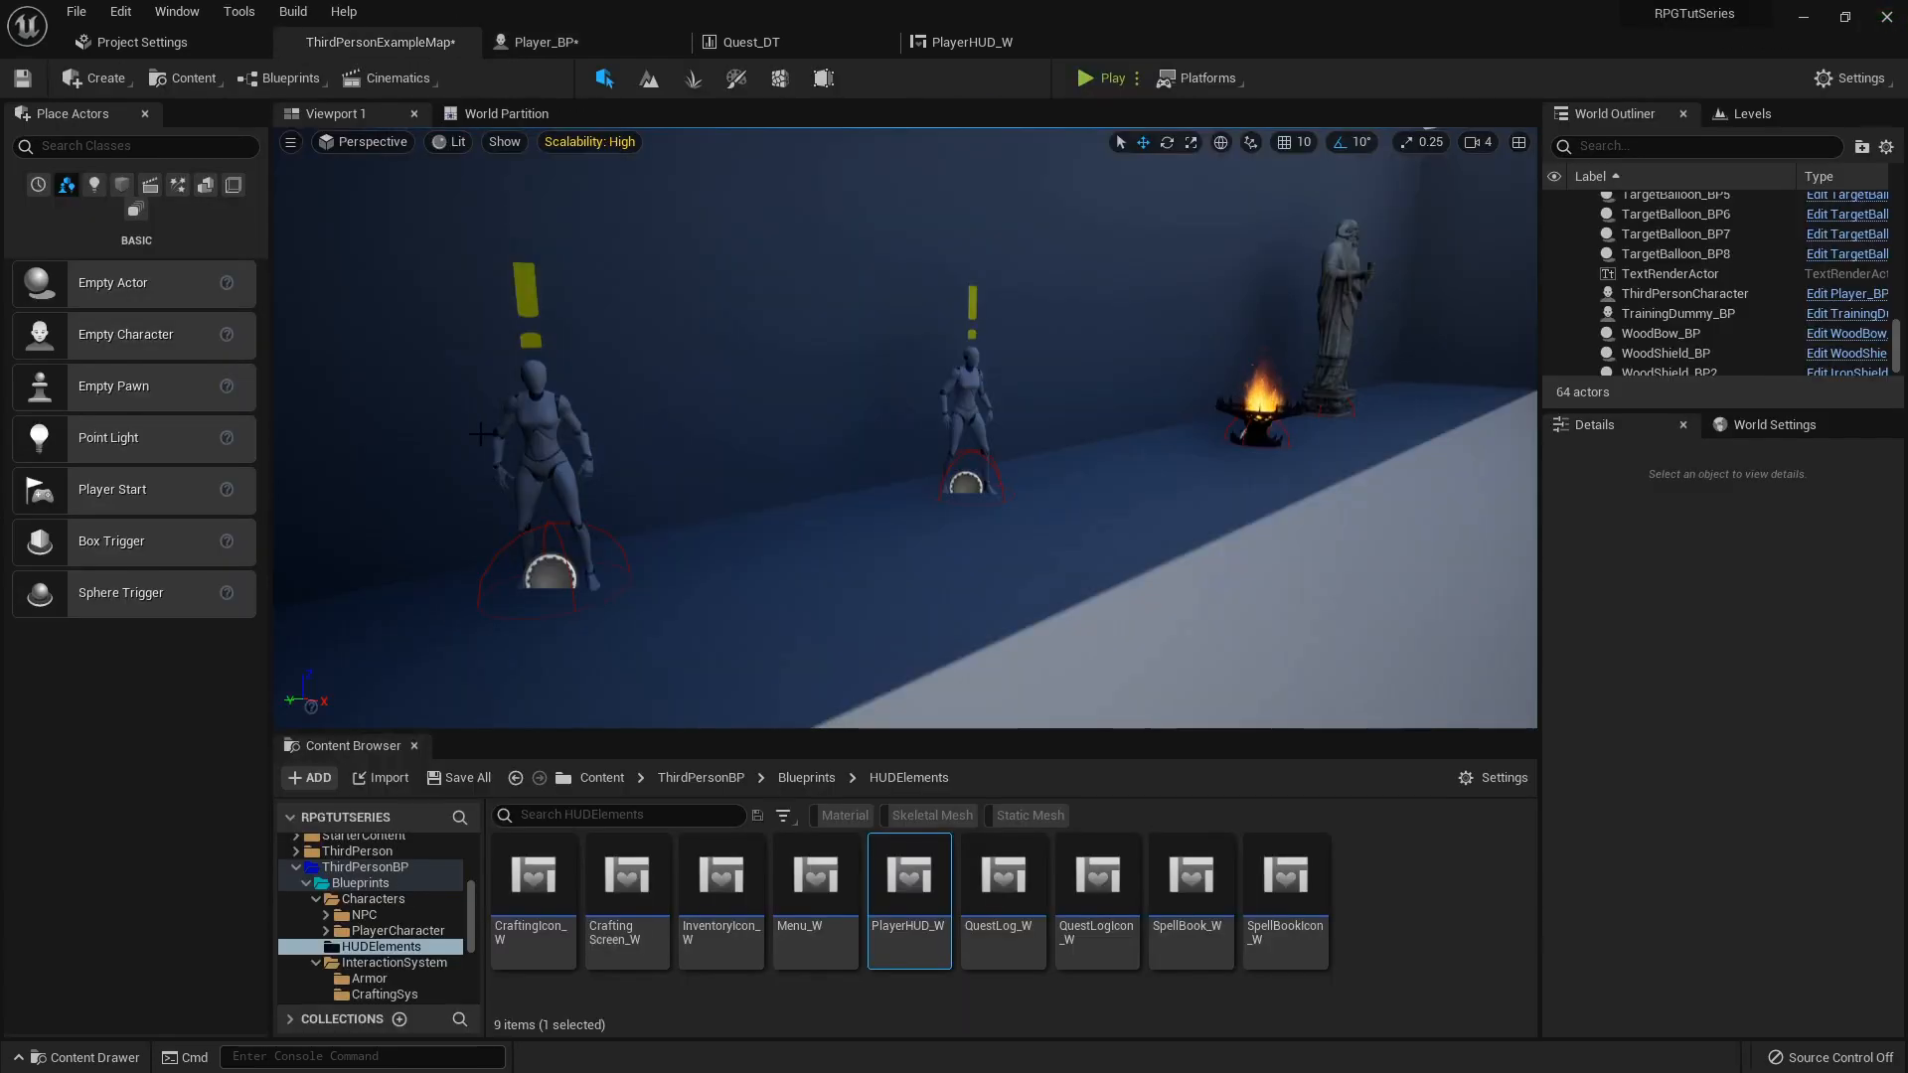
{"action": "mouse_move", "coordinate": [1095, 874]}
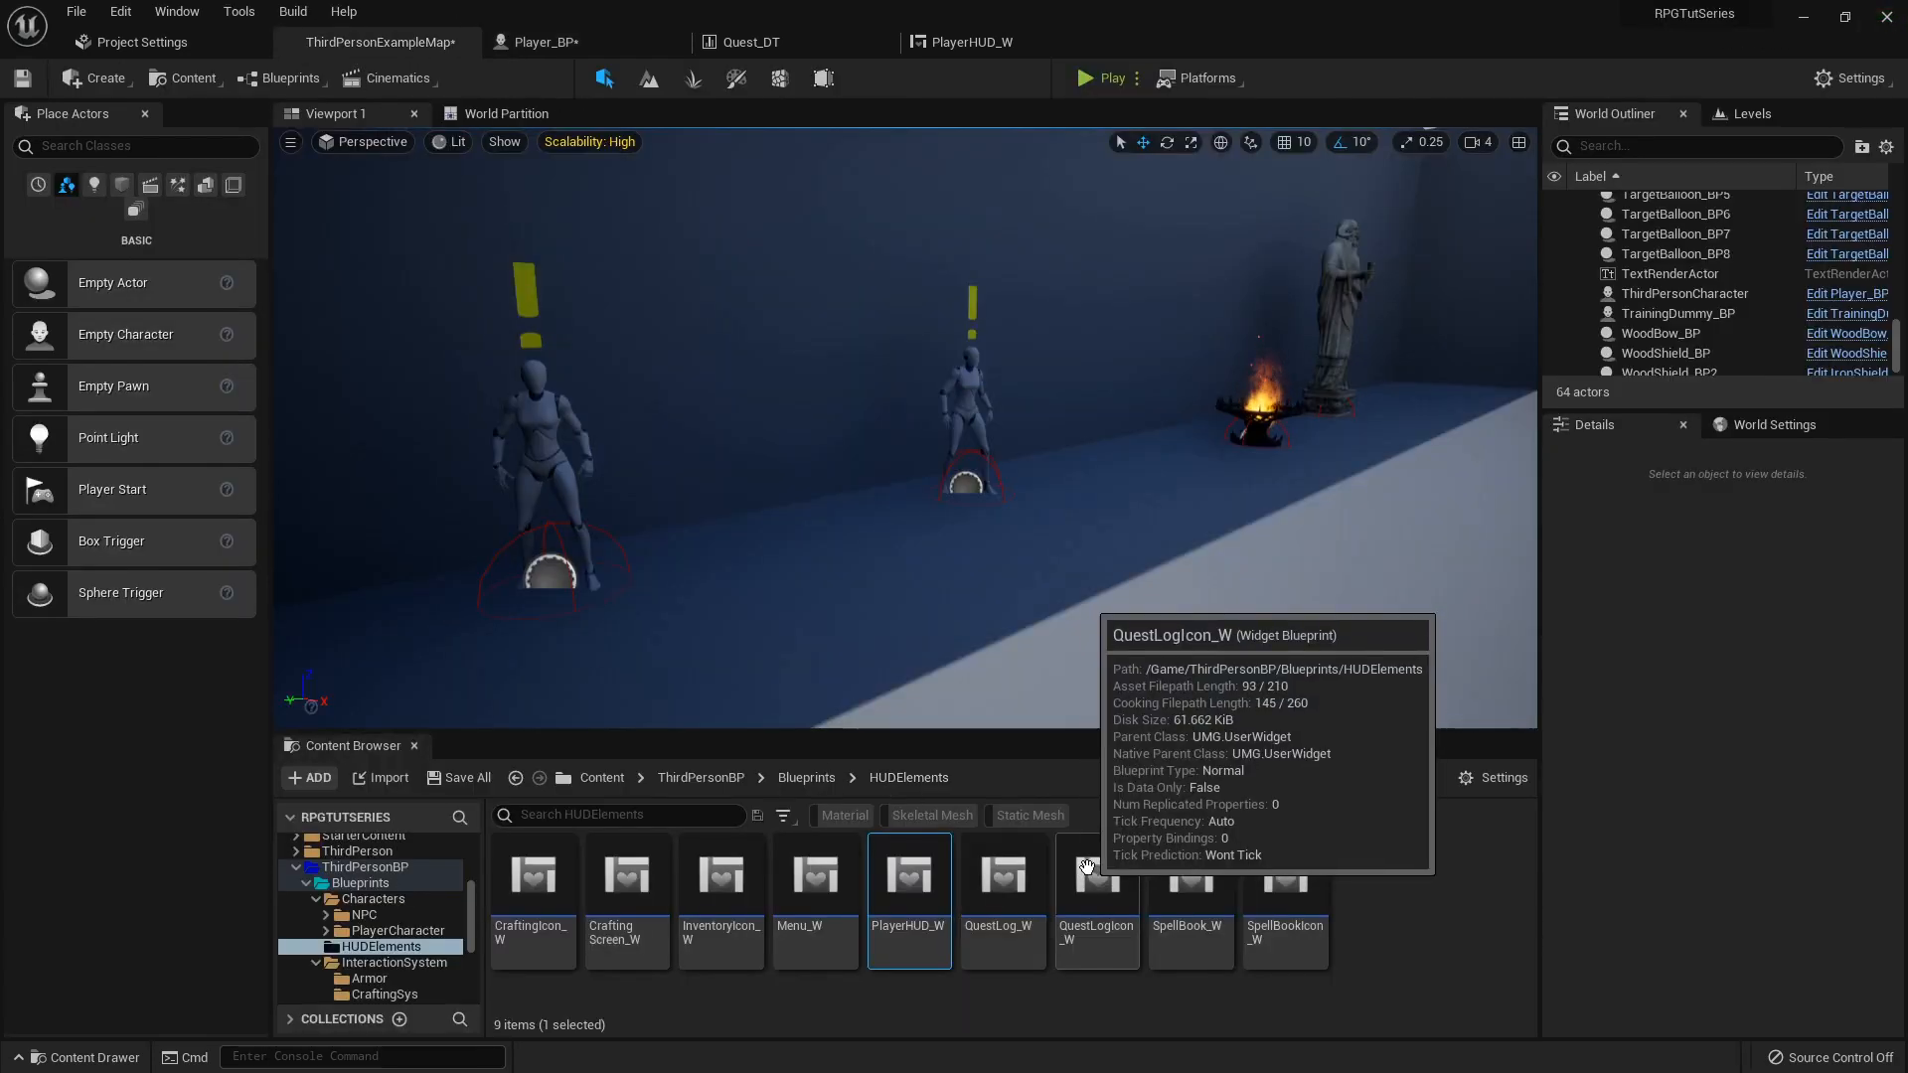
- Open QuestLogIcon_W's event graph, zoom out over it, then browse the QuestSystem folder
{"action": "double_click", "coordinate": [1095, 873]}
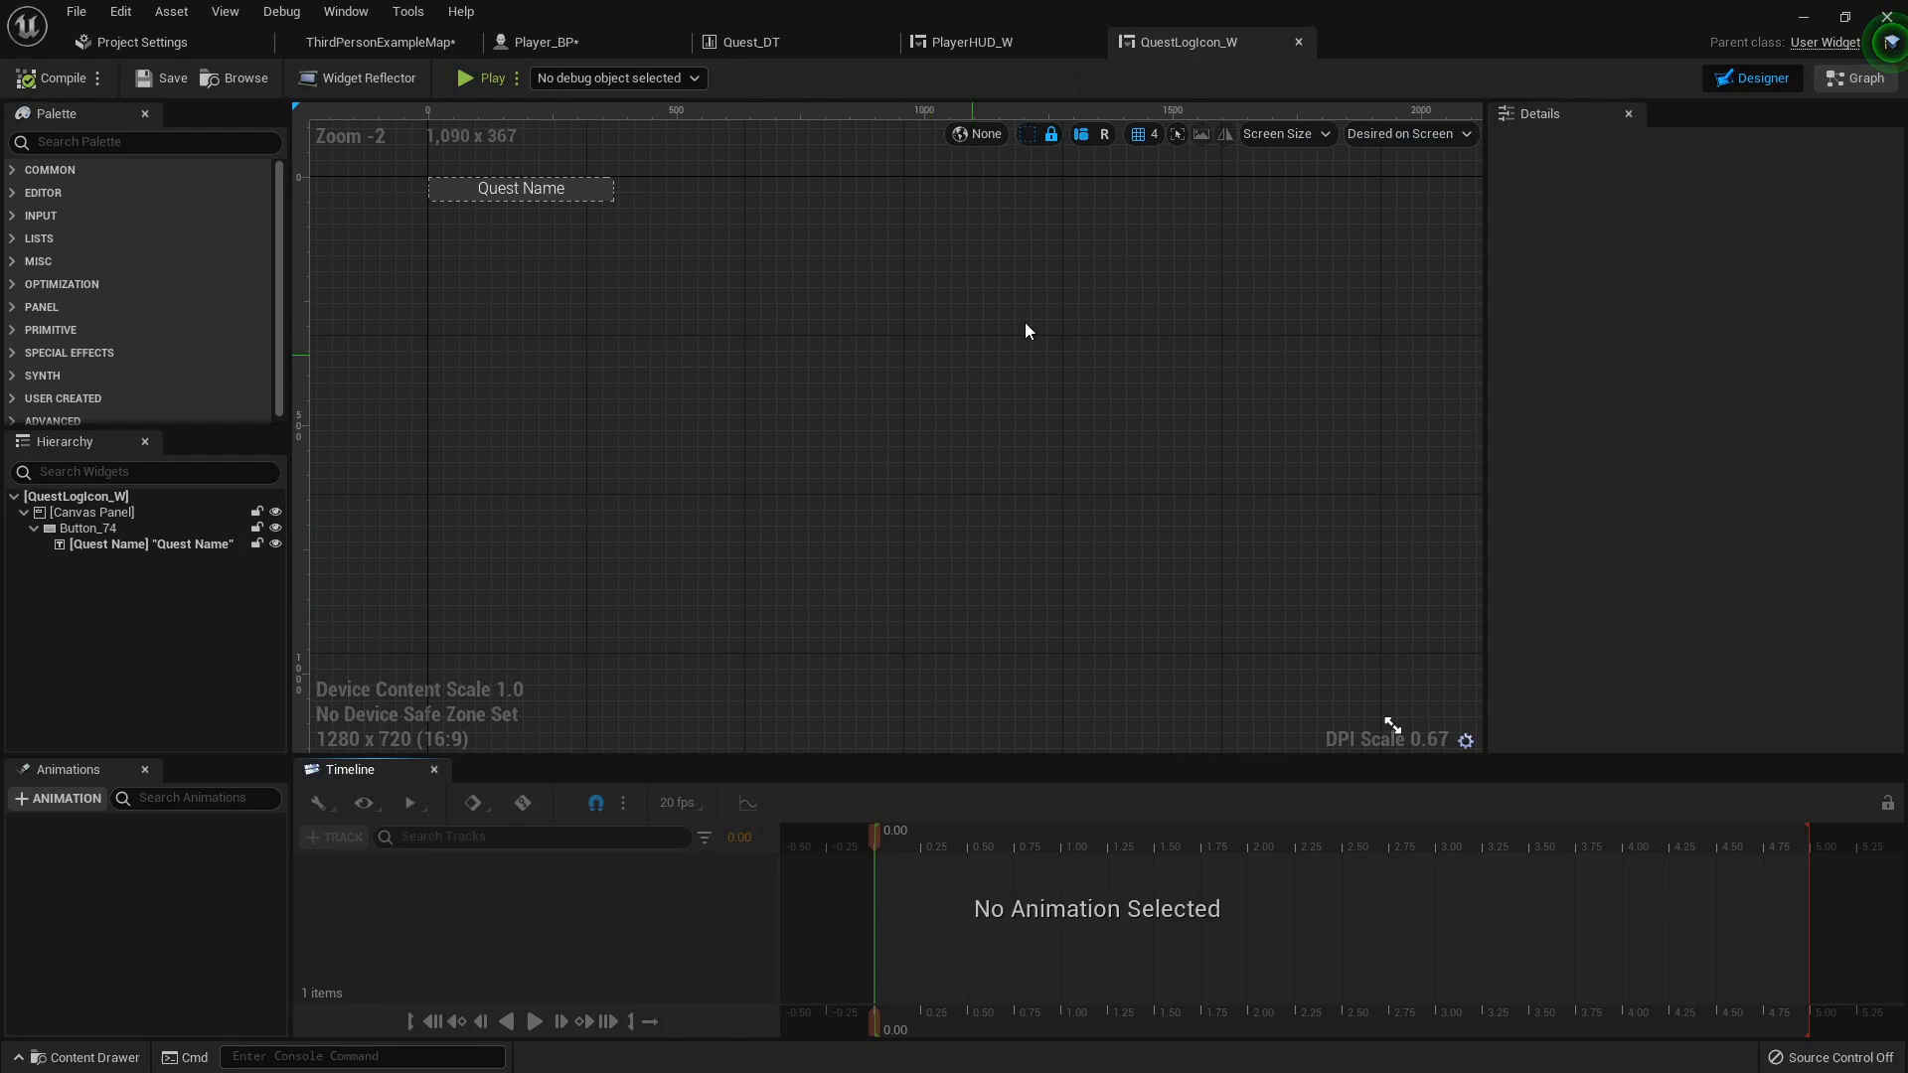
{"action": "left_click", "coordinate": [1856, 77]}
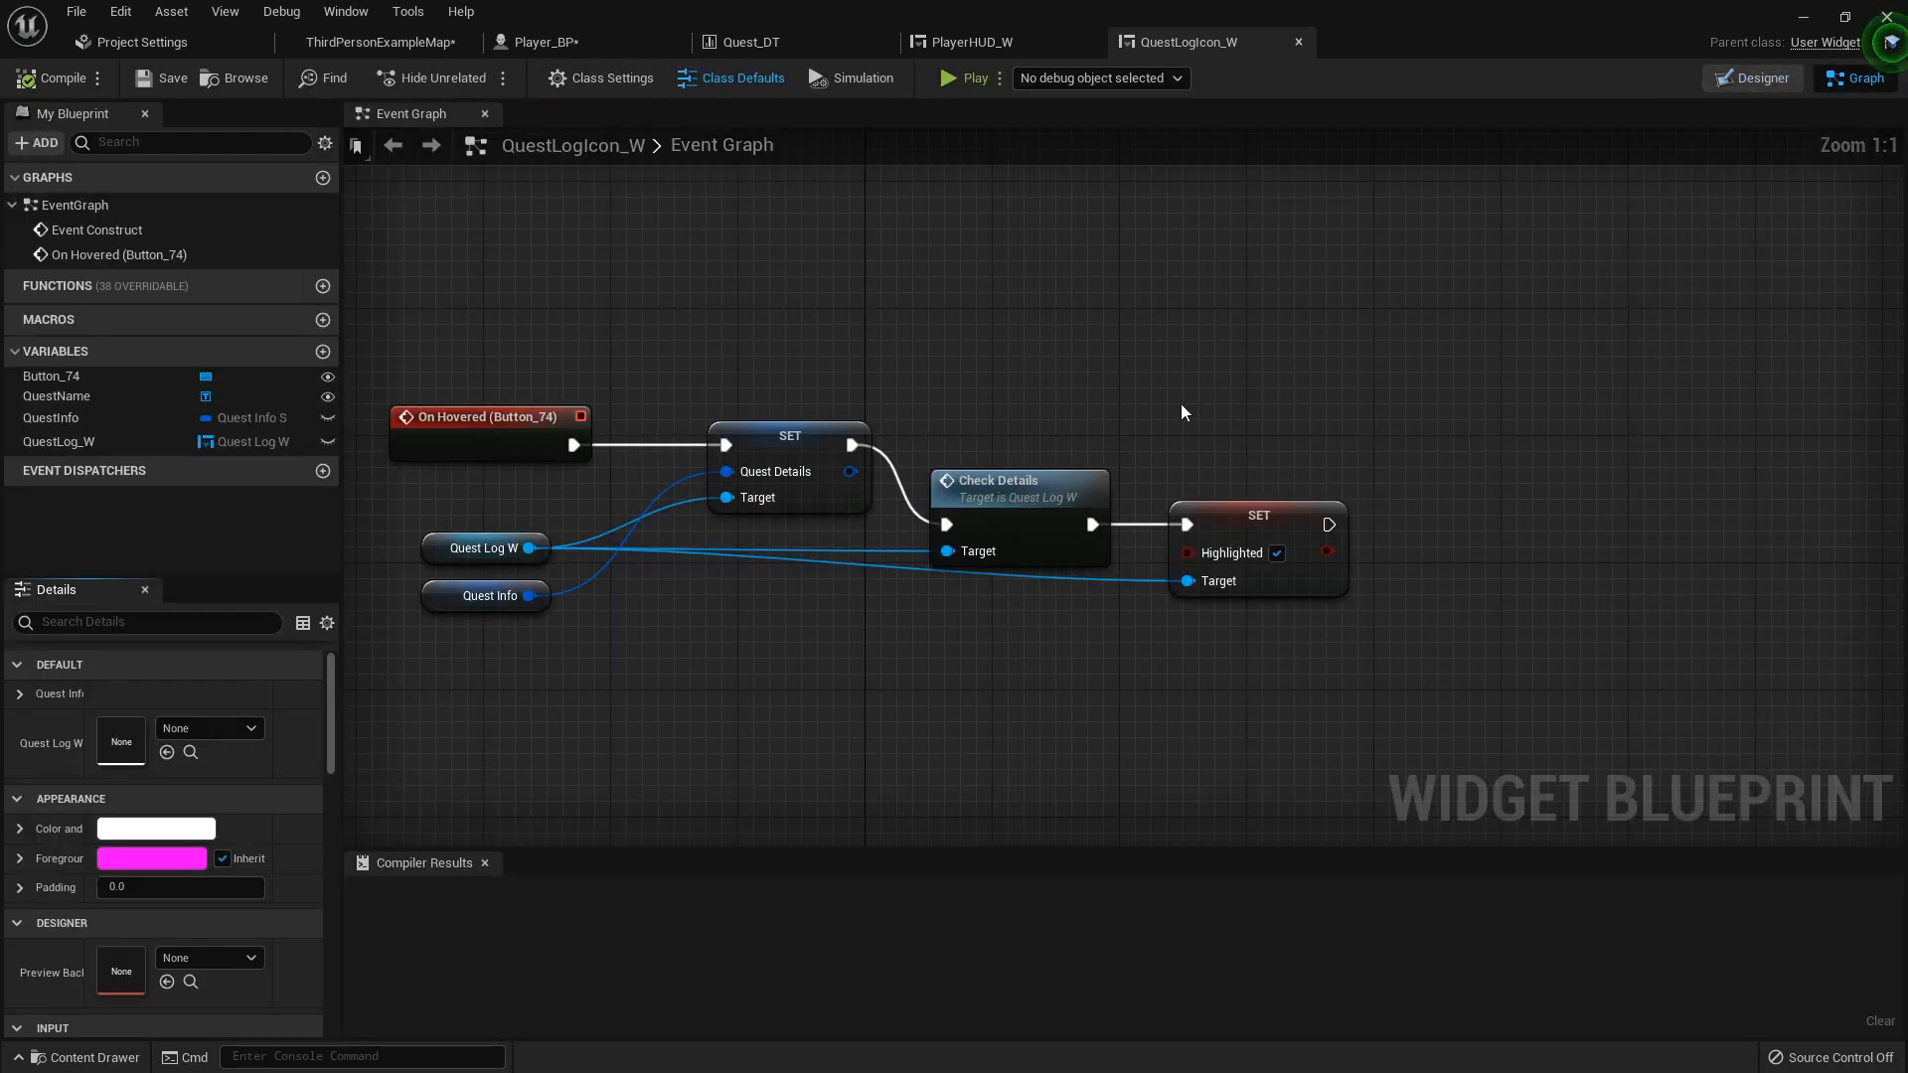
{"action": "scroll", "scroll_direction": "down", "scroll_amount": 3}
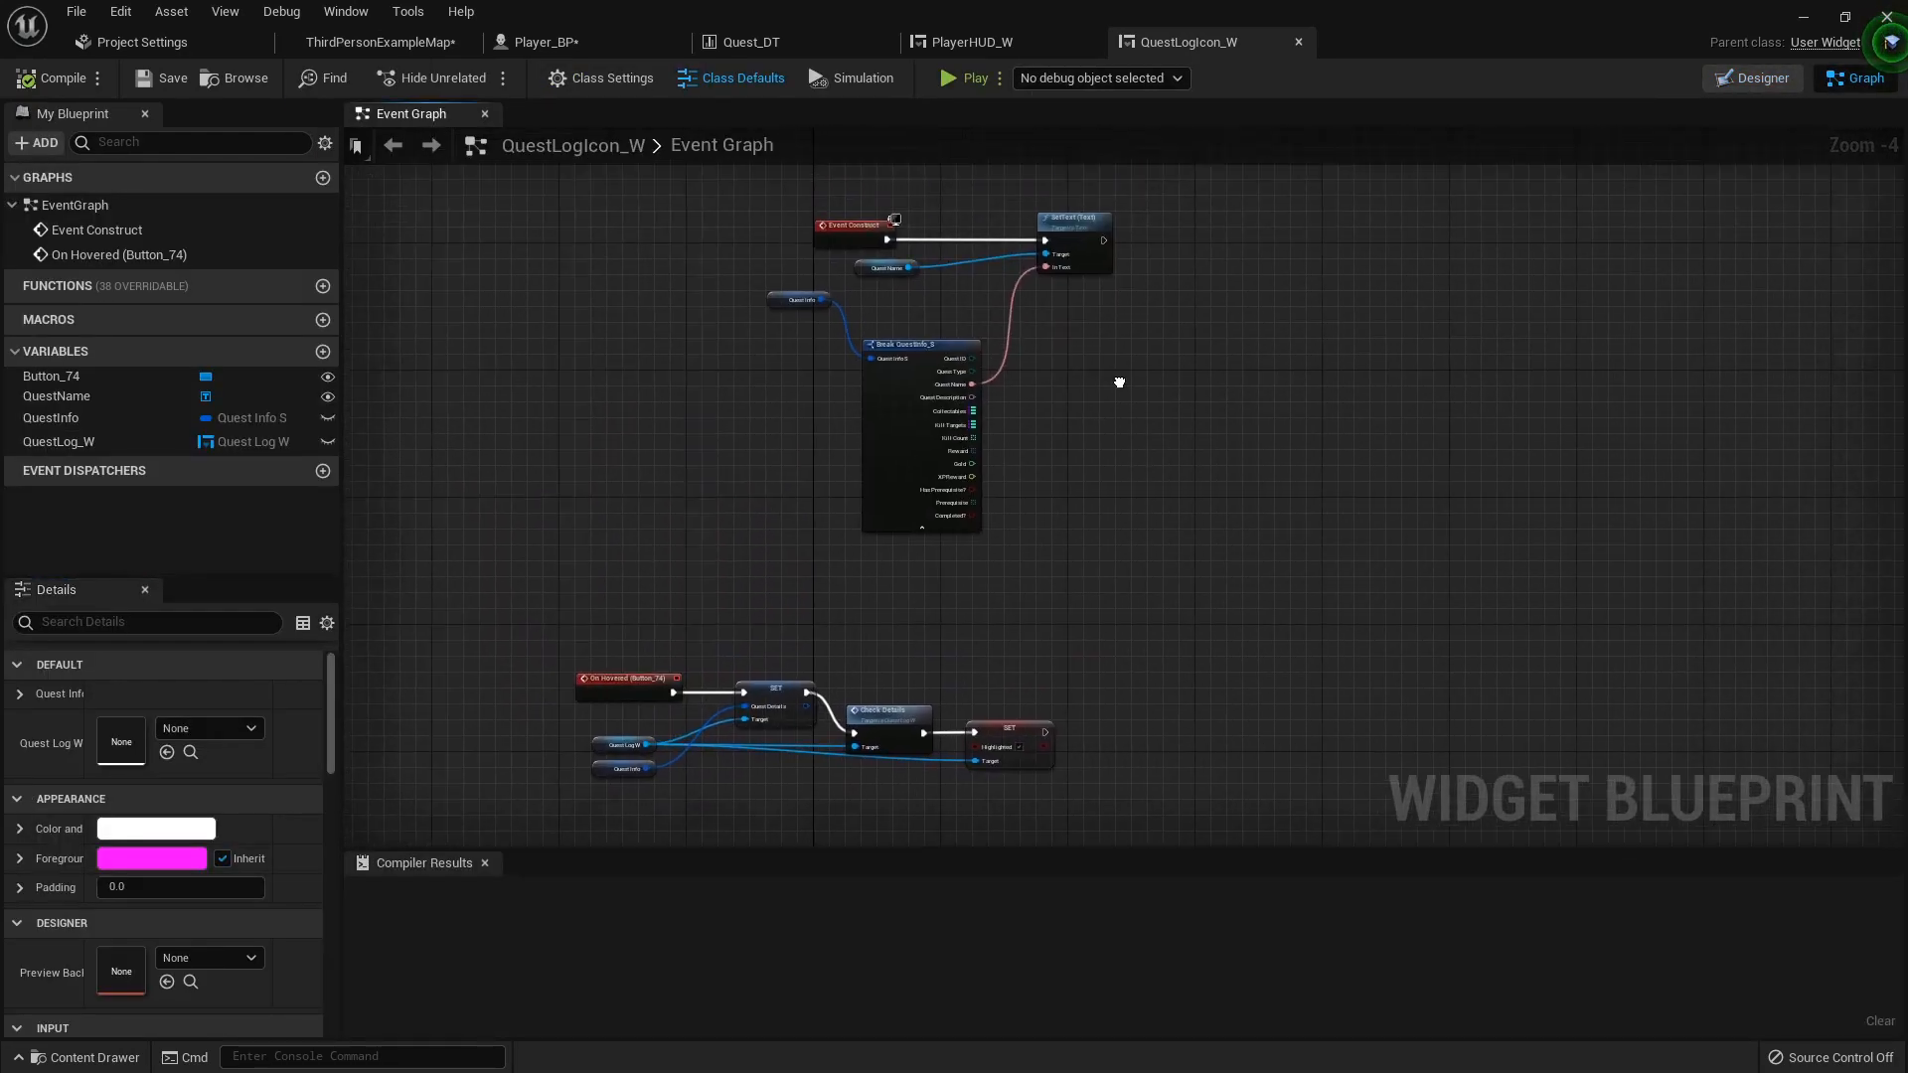
{"action": "scroll", "scroll_direction": "down", "scroll_amount": 3}
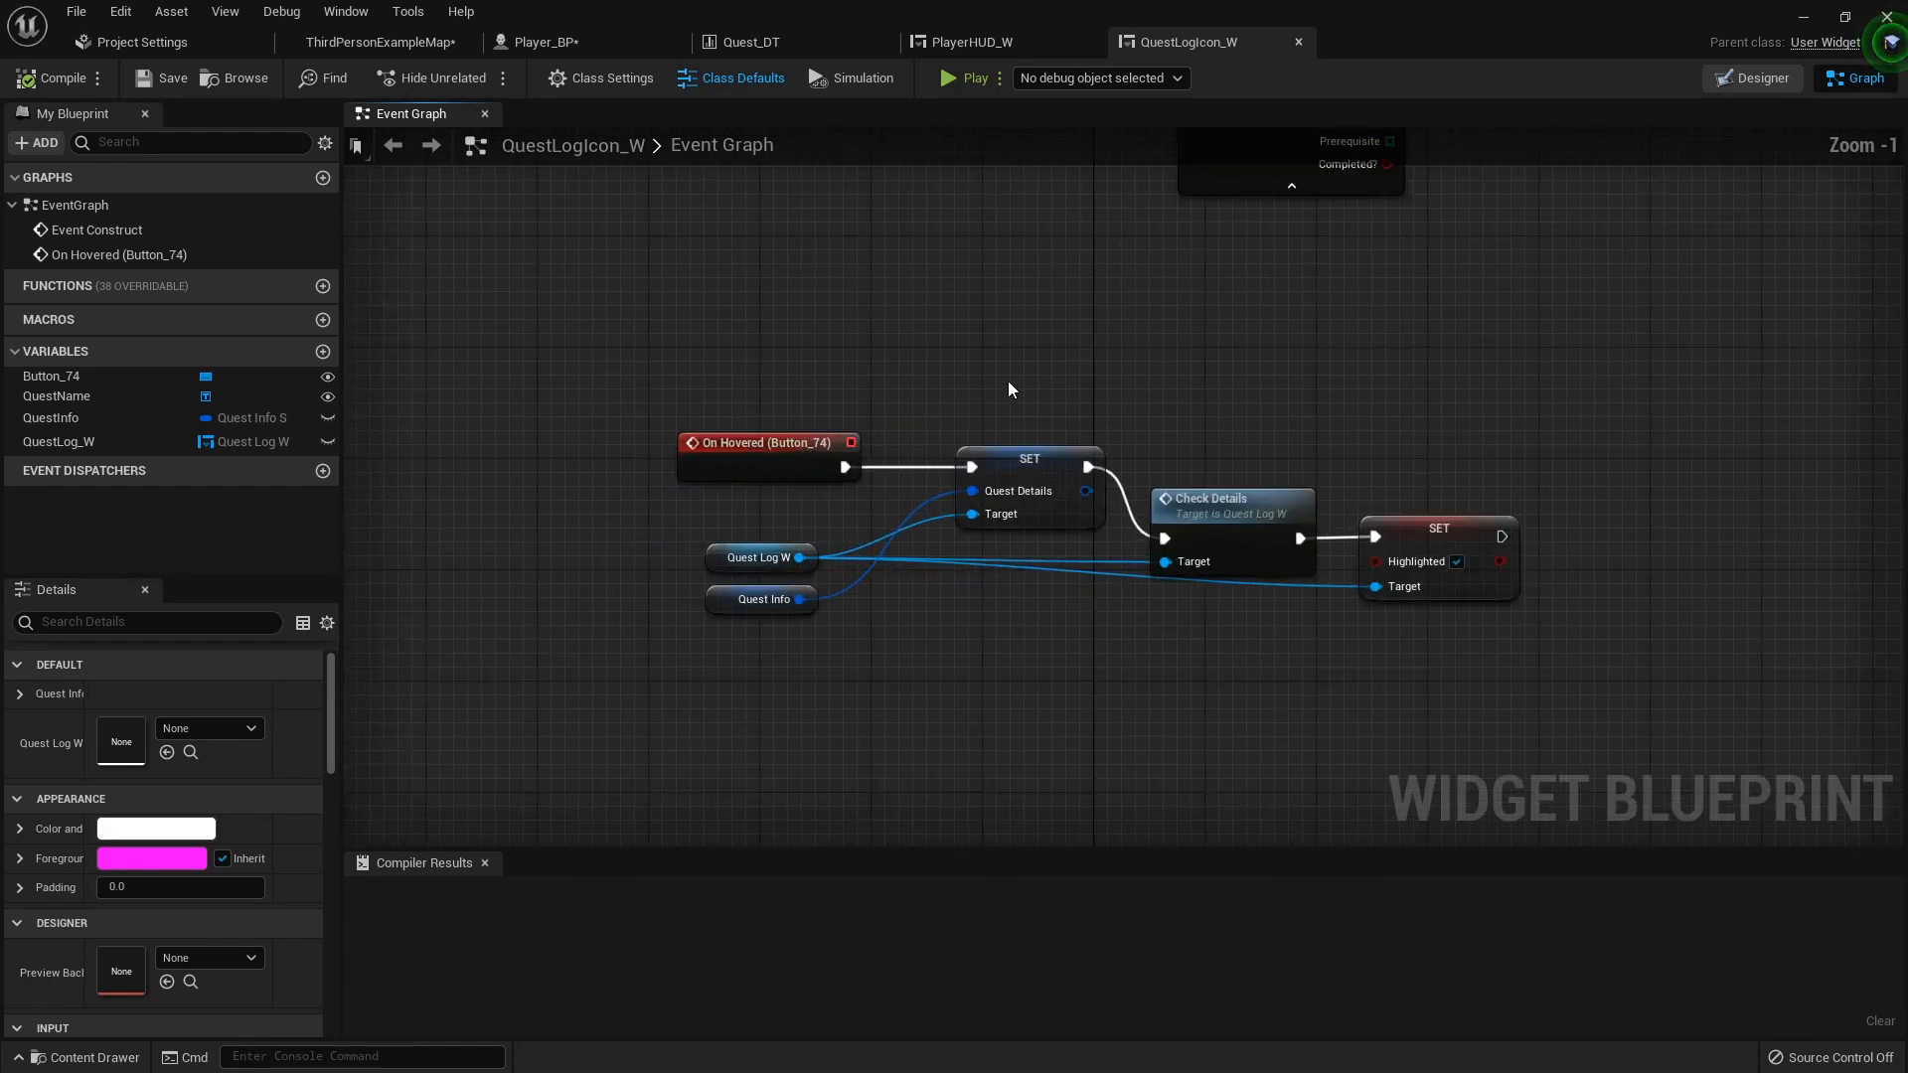
{"action": "scroll", "scroll_direction": "down", "scroll_amount": 3}
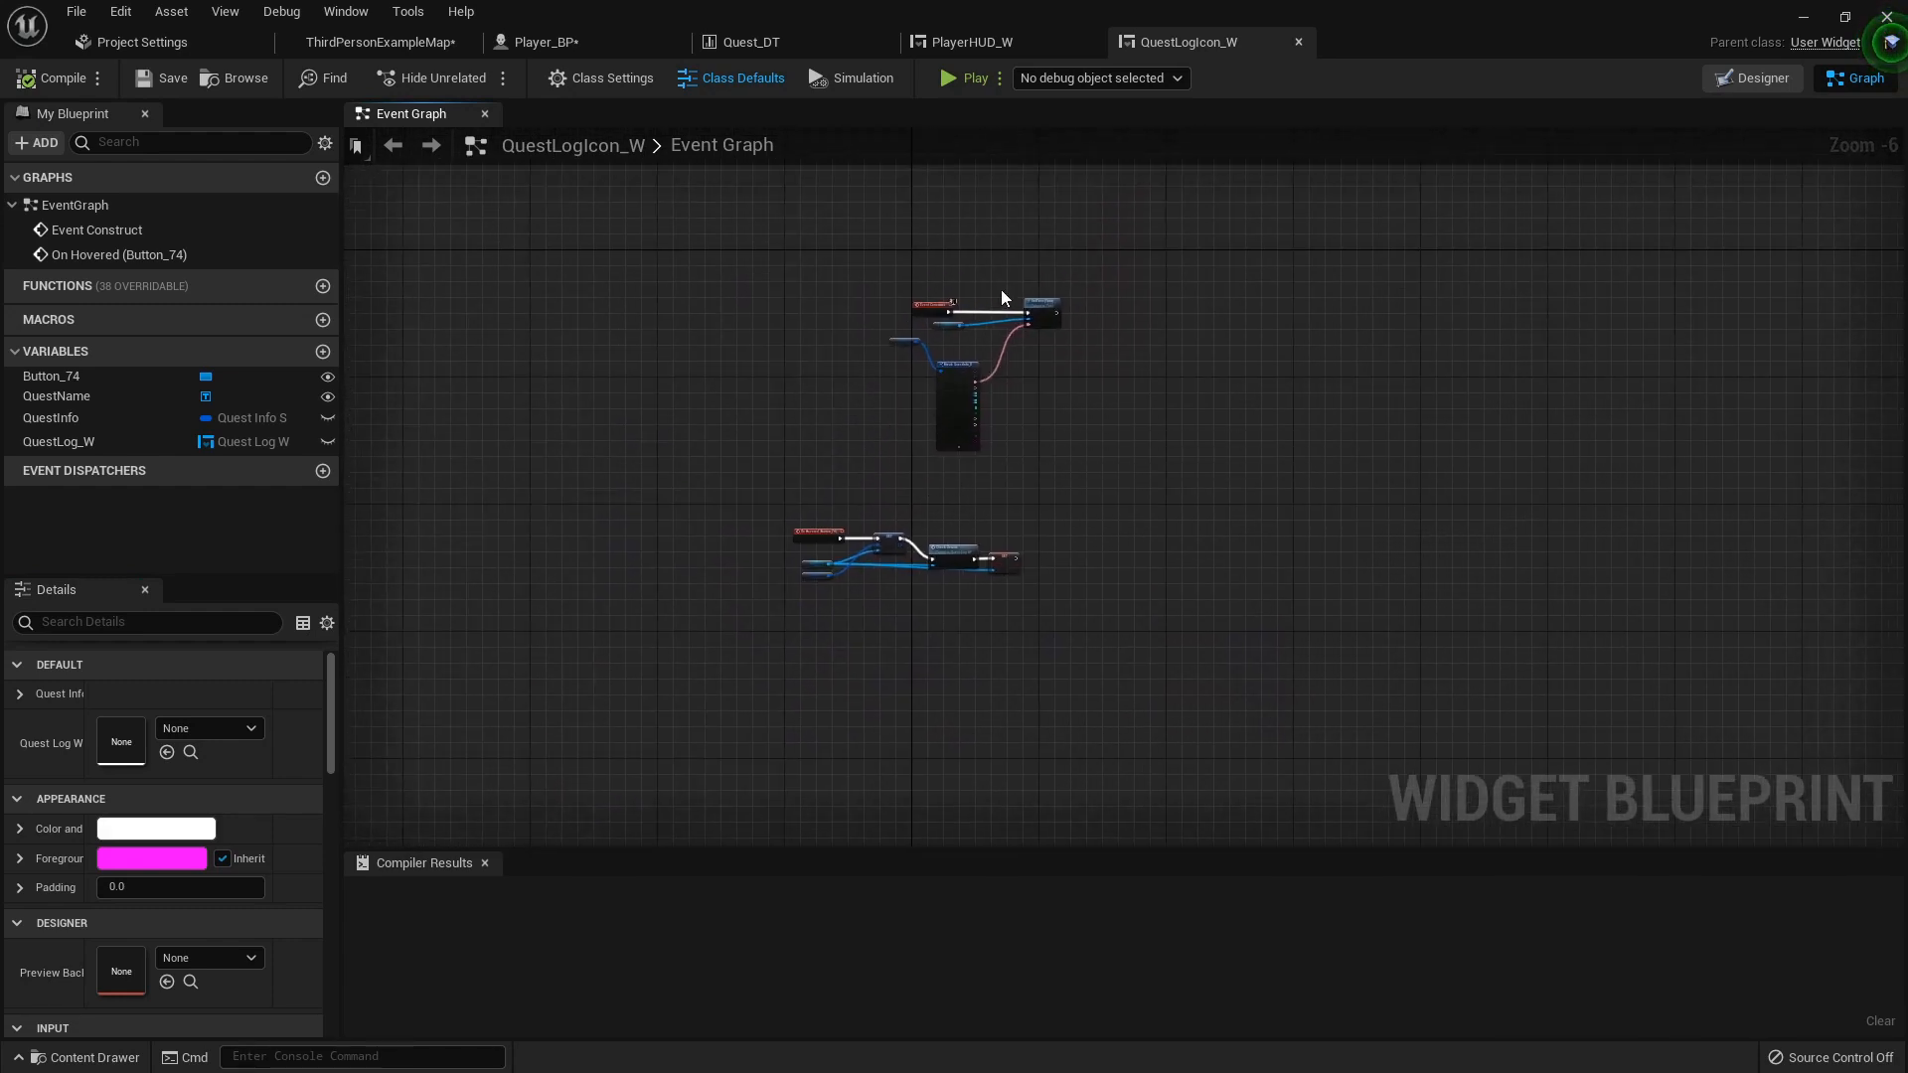
{"action": "mouse_move", "coordinate": [967, 42]}
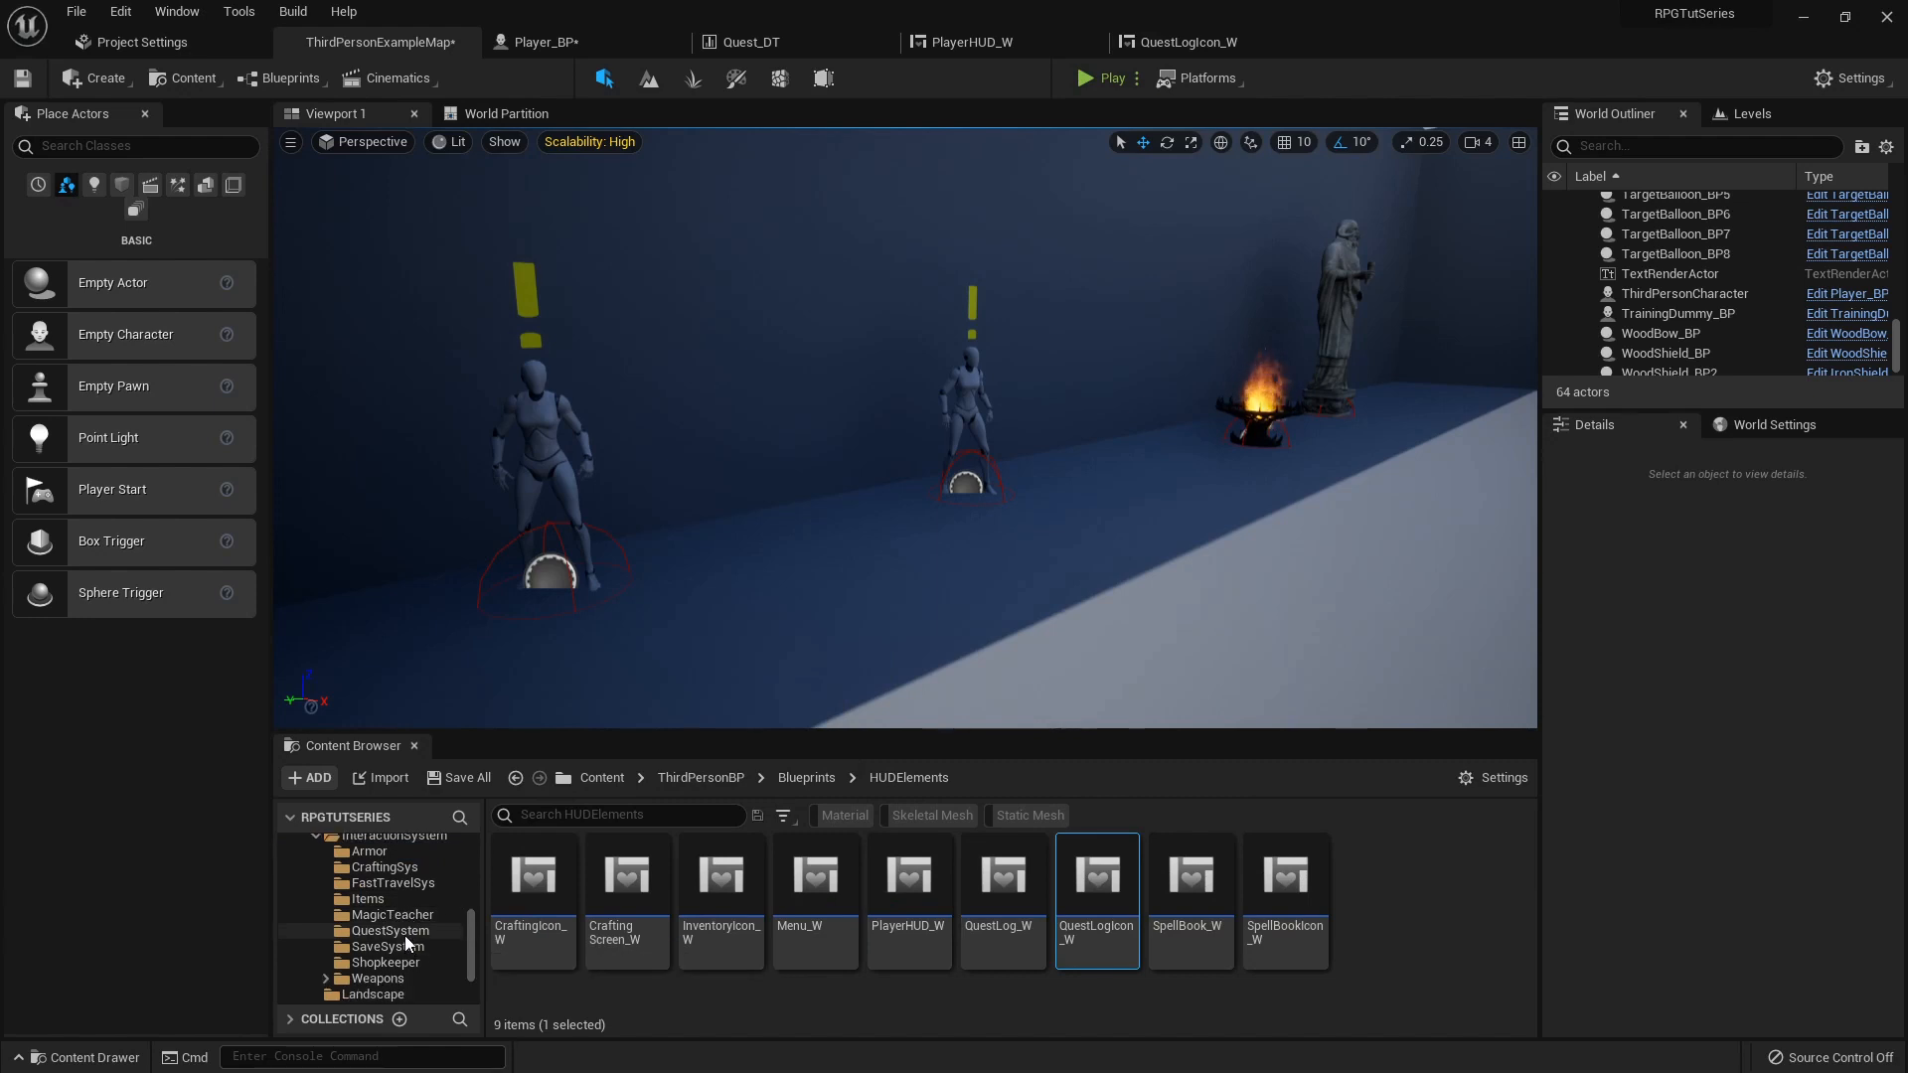
{"action": "left_click", "coordinate": [391, 931]}
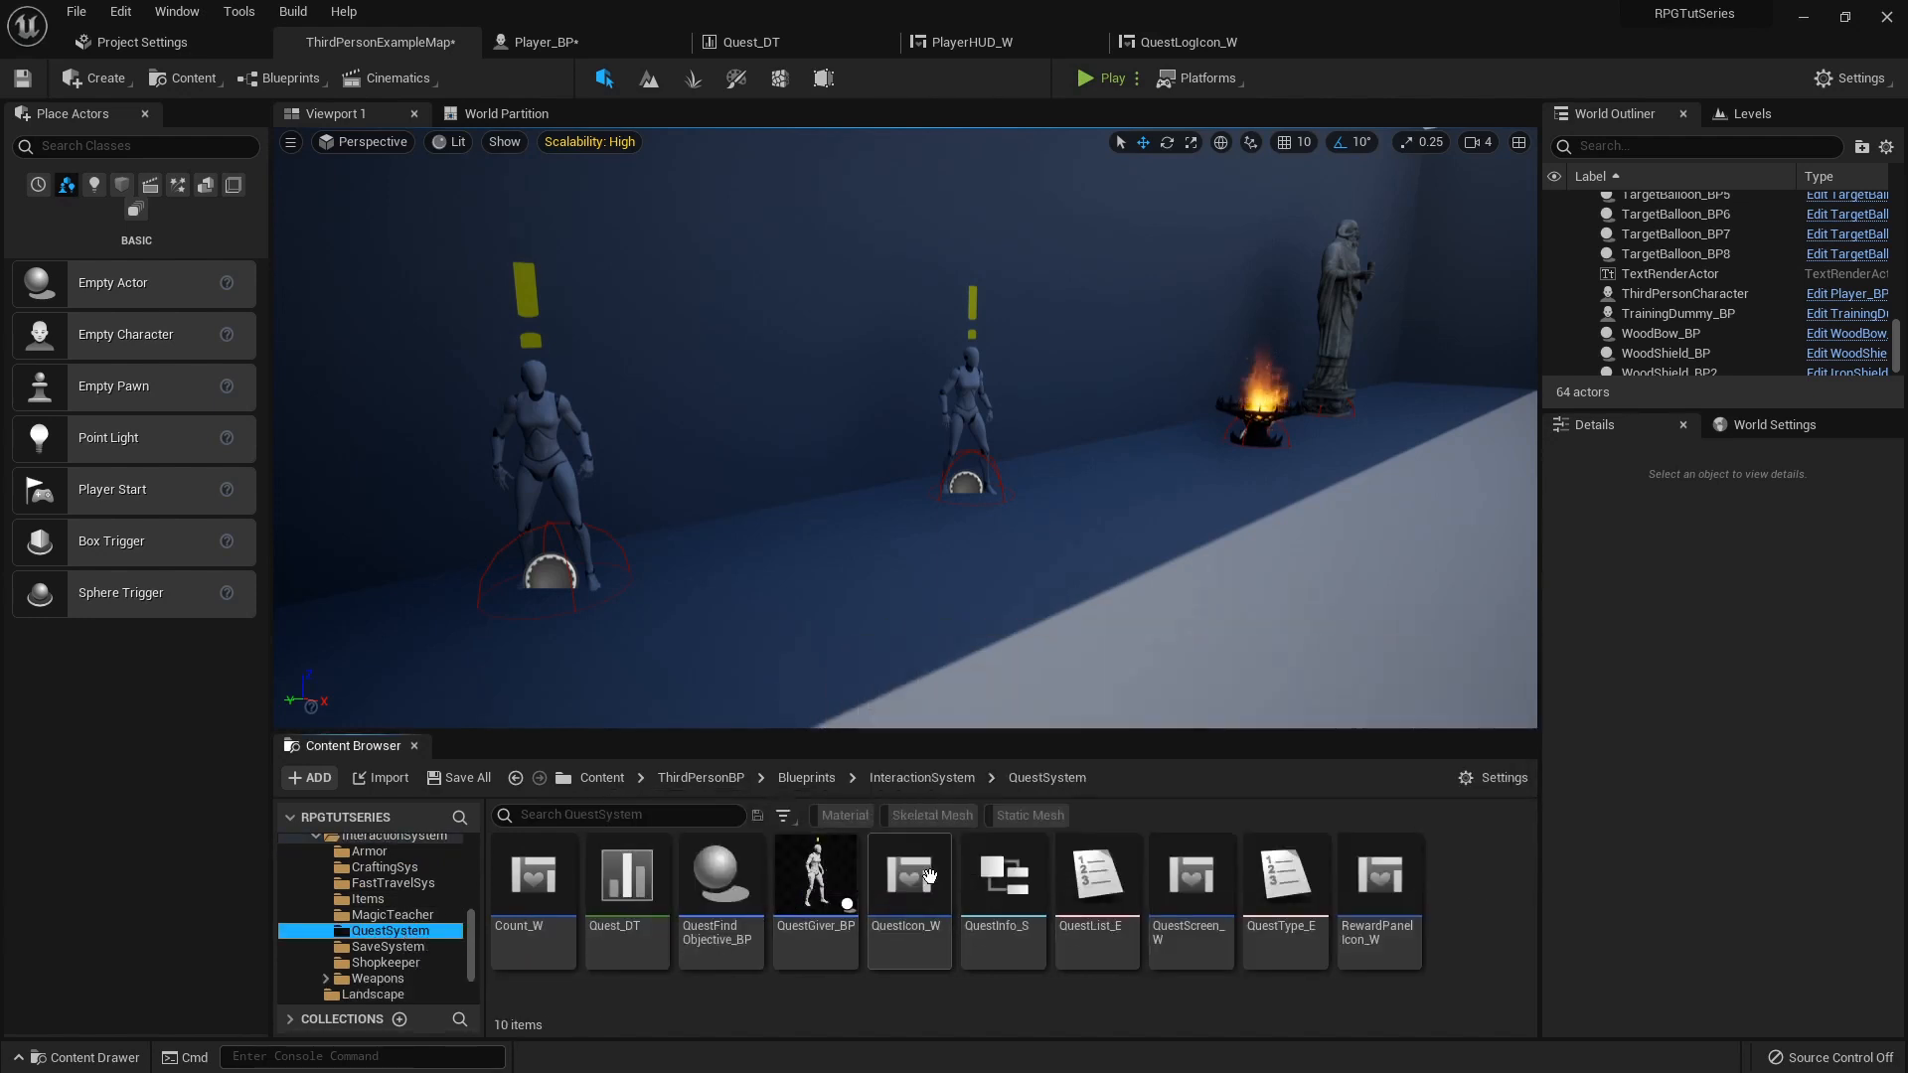
- Open QuestIcon_W's event graph and zoom in on the quest completion and reward nodes
{"action": "double_click", "coordinate": [907, 874]}
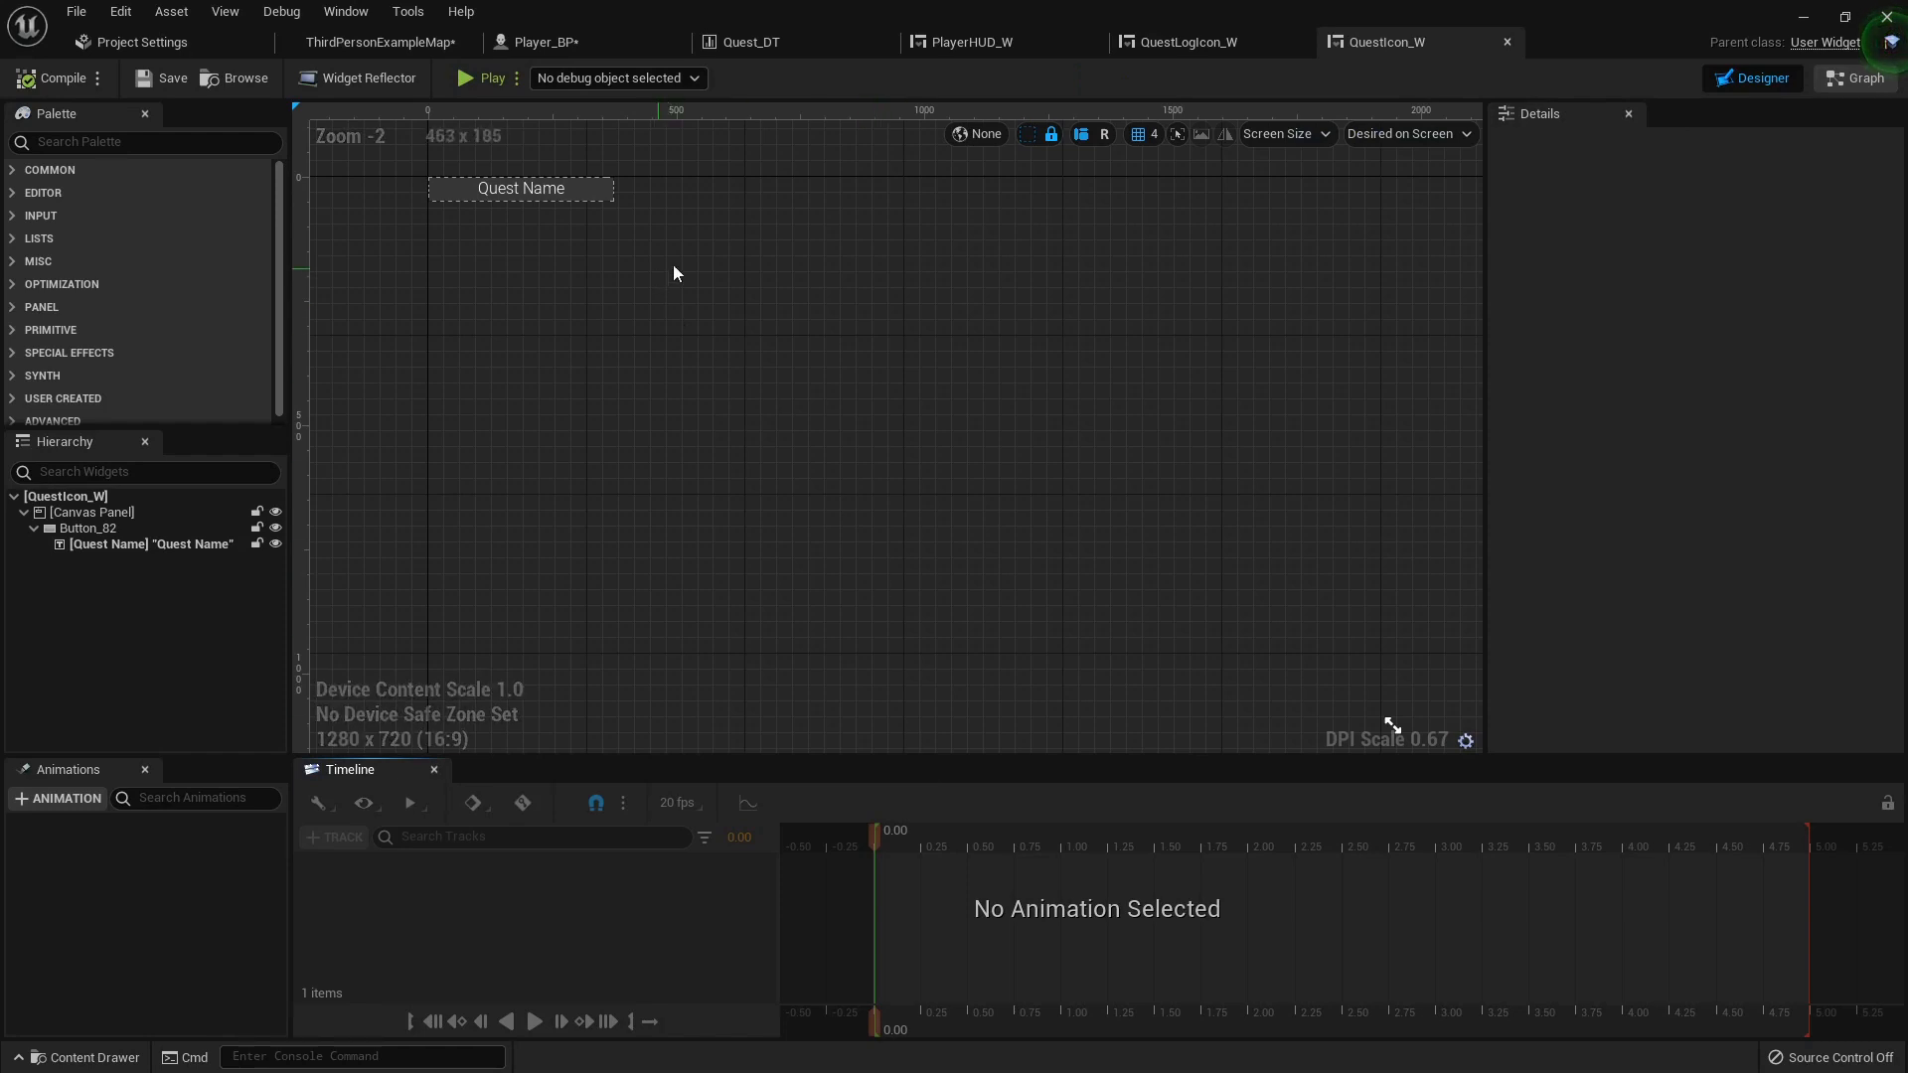
{"action": "mouse_move", "coordinate": [1864, 78]}
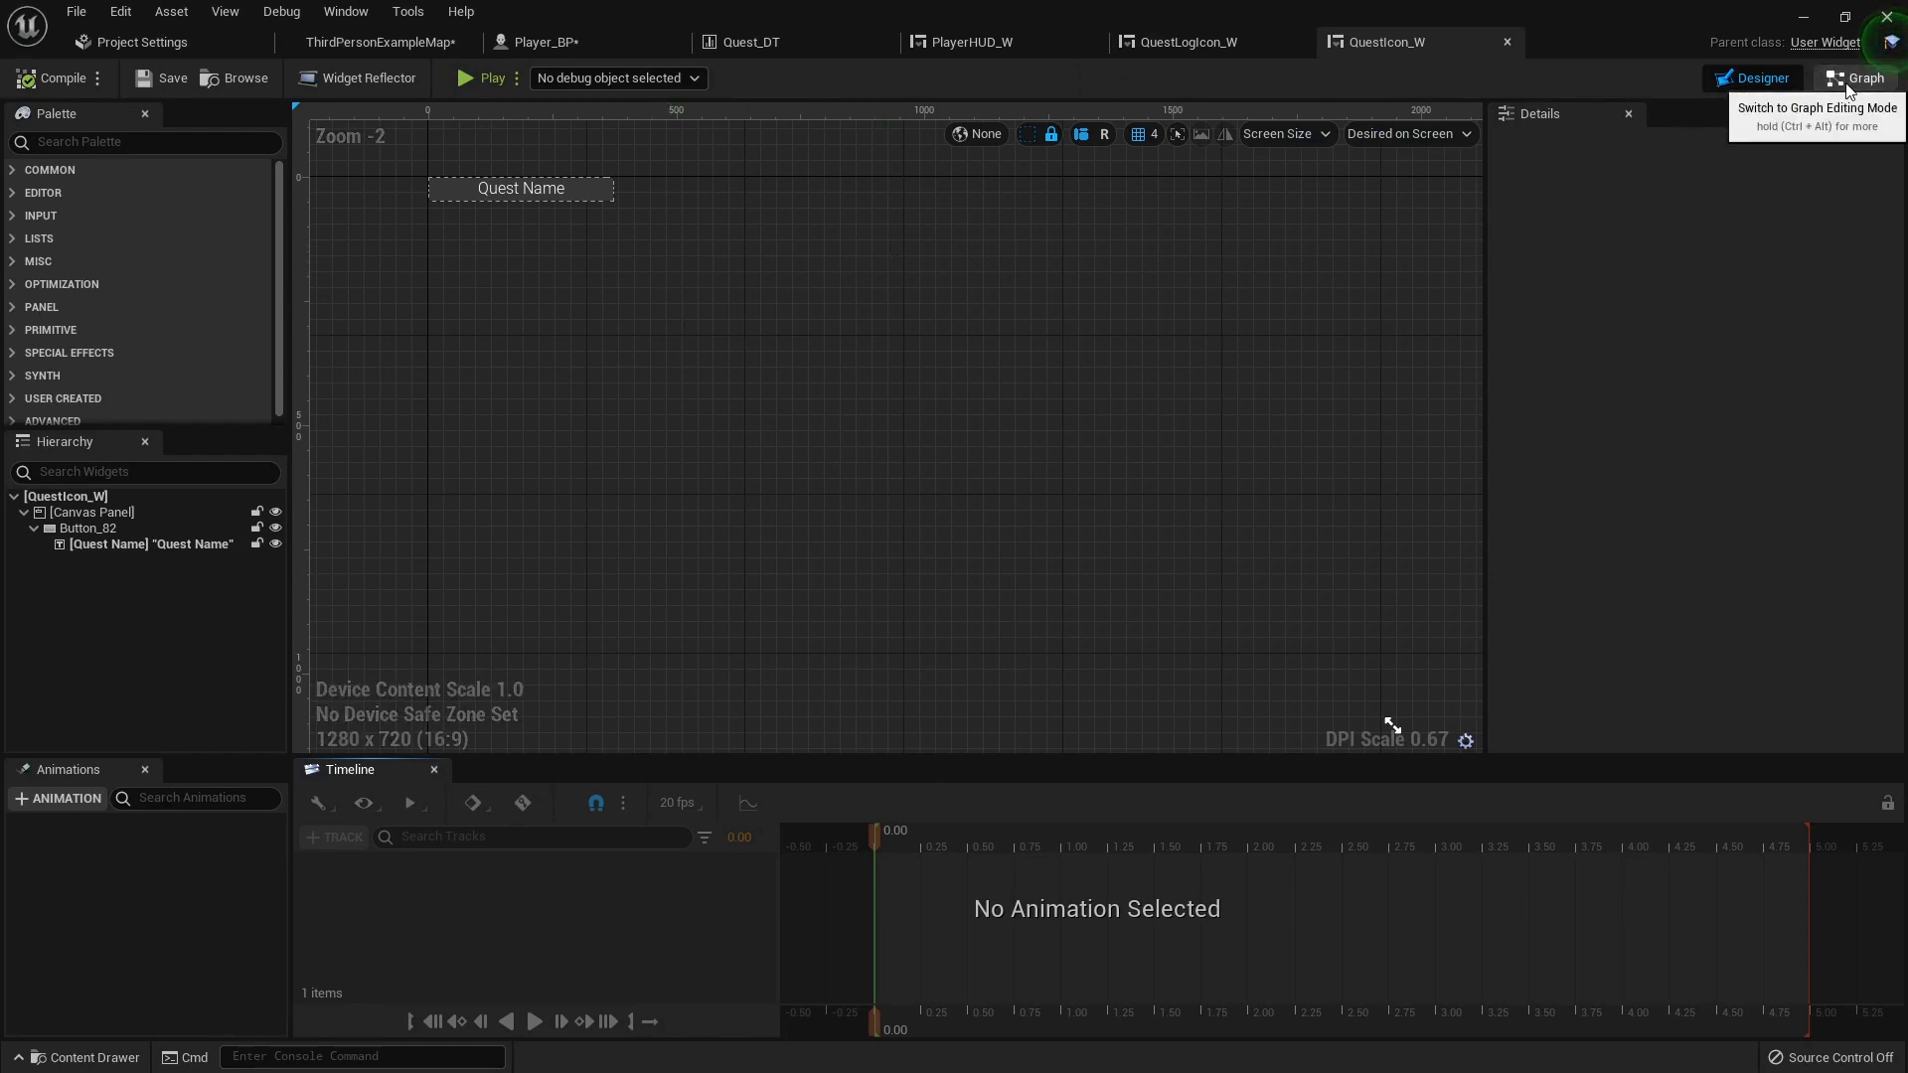
{"action": "left_click", "coordinate": [1861, 77]}
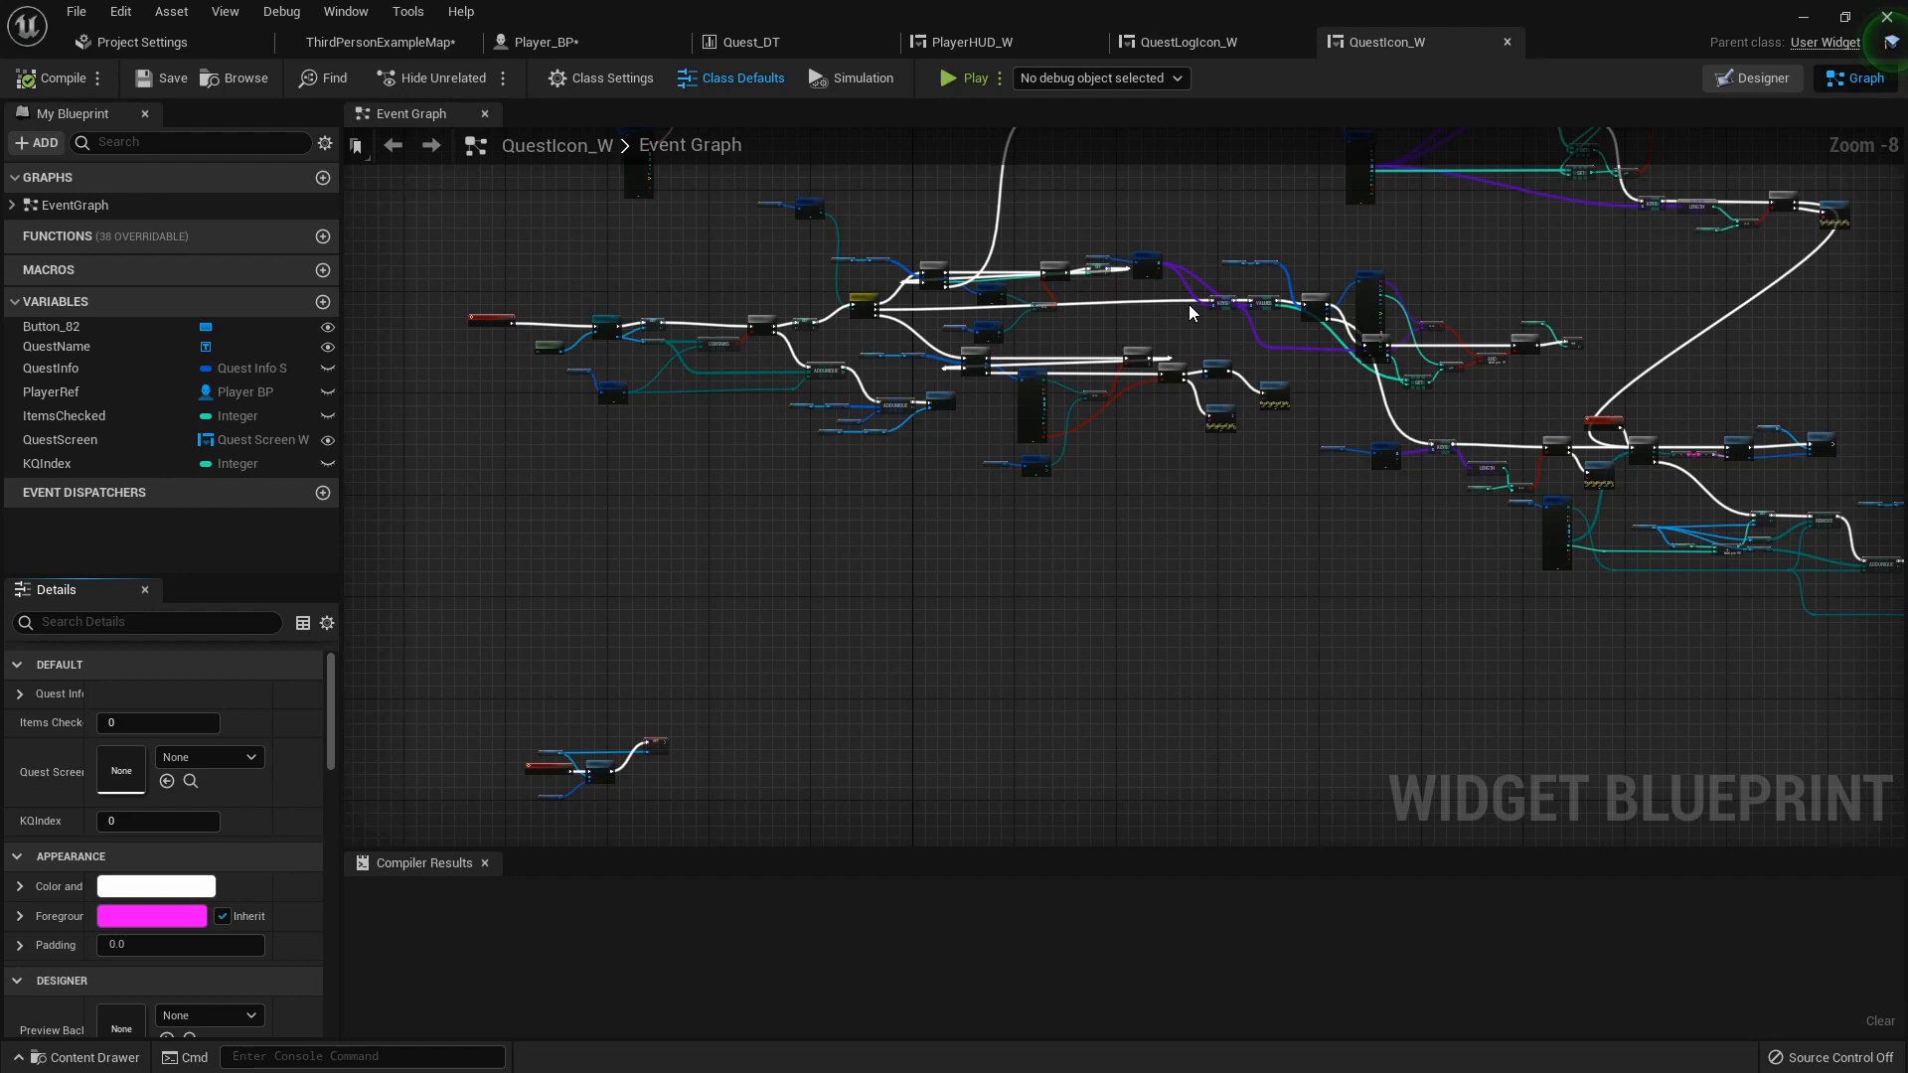
{"action": "scroll", "scroll_direction": "down", "scroll_amount": 3}
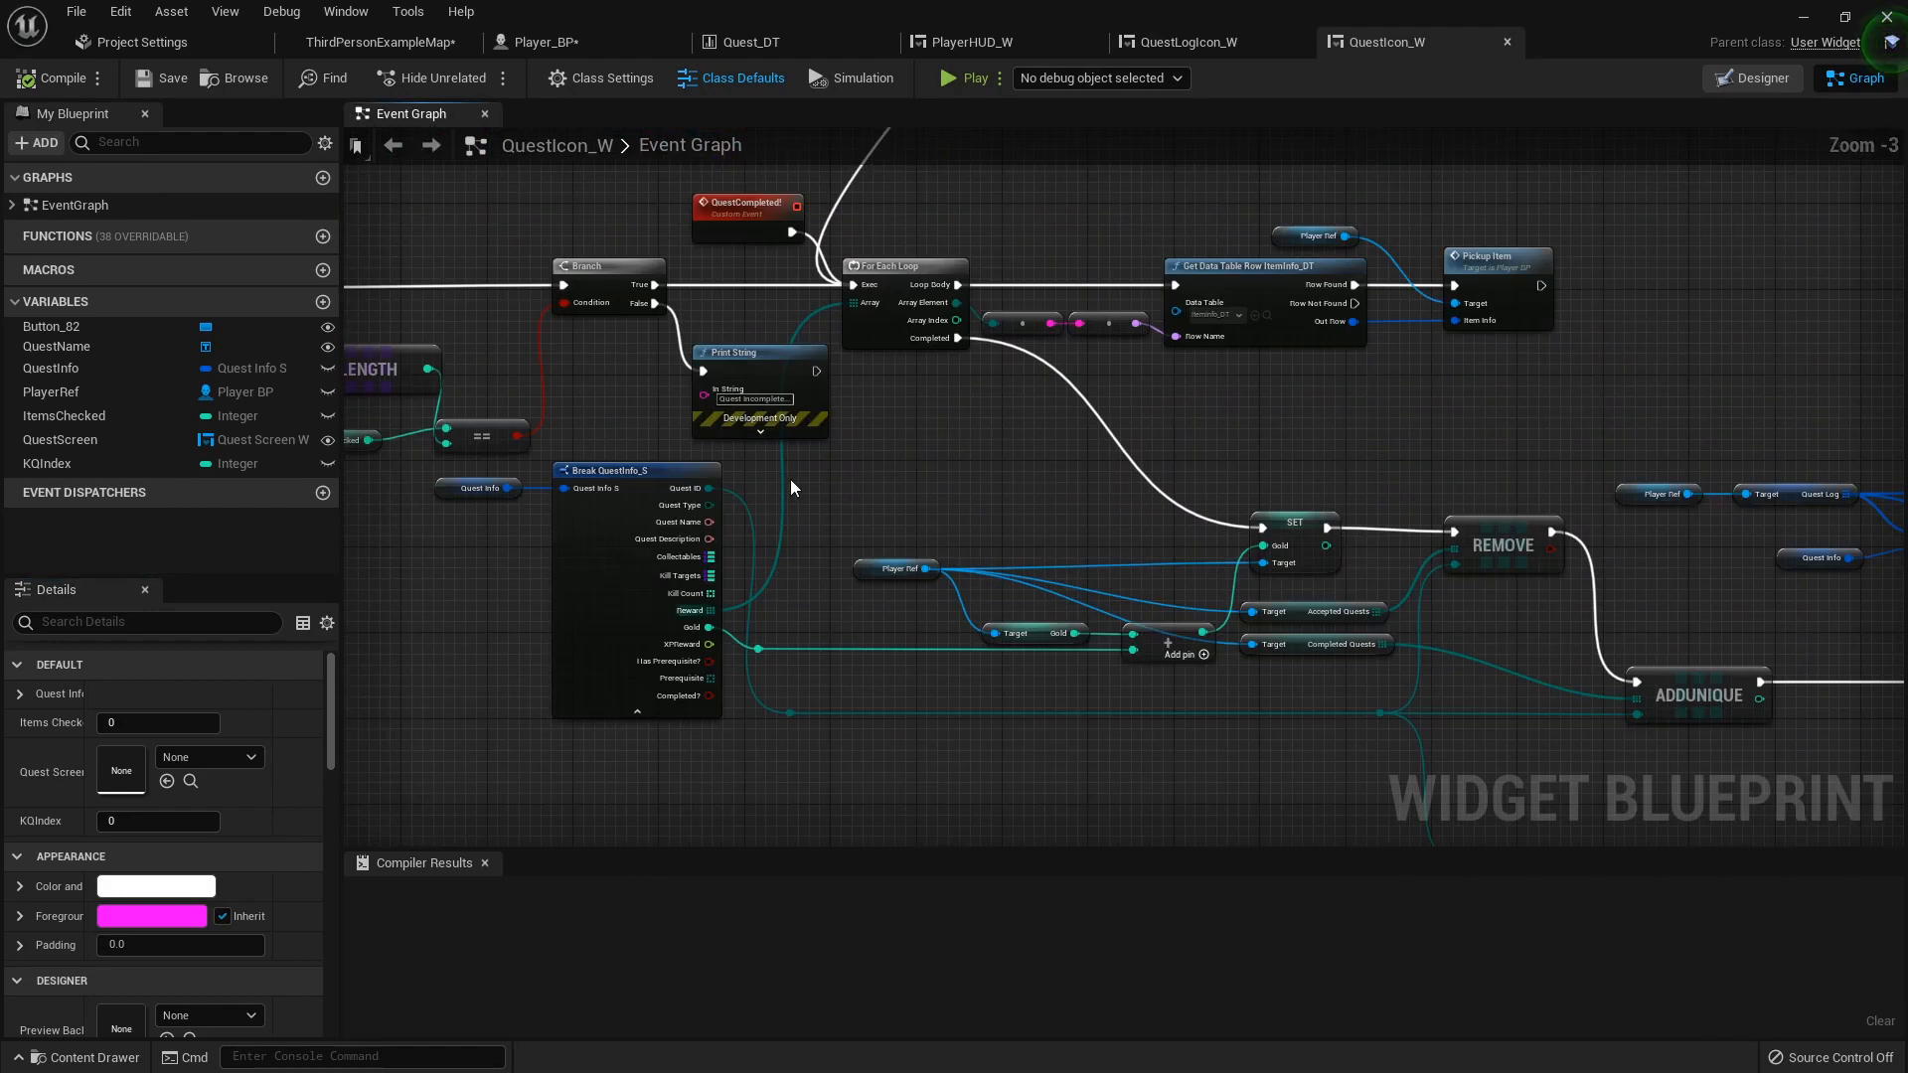
{"action": "mouse_move", "coordinate": [1257, 313]}
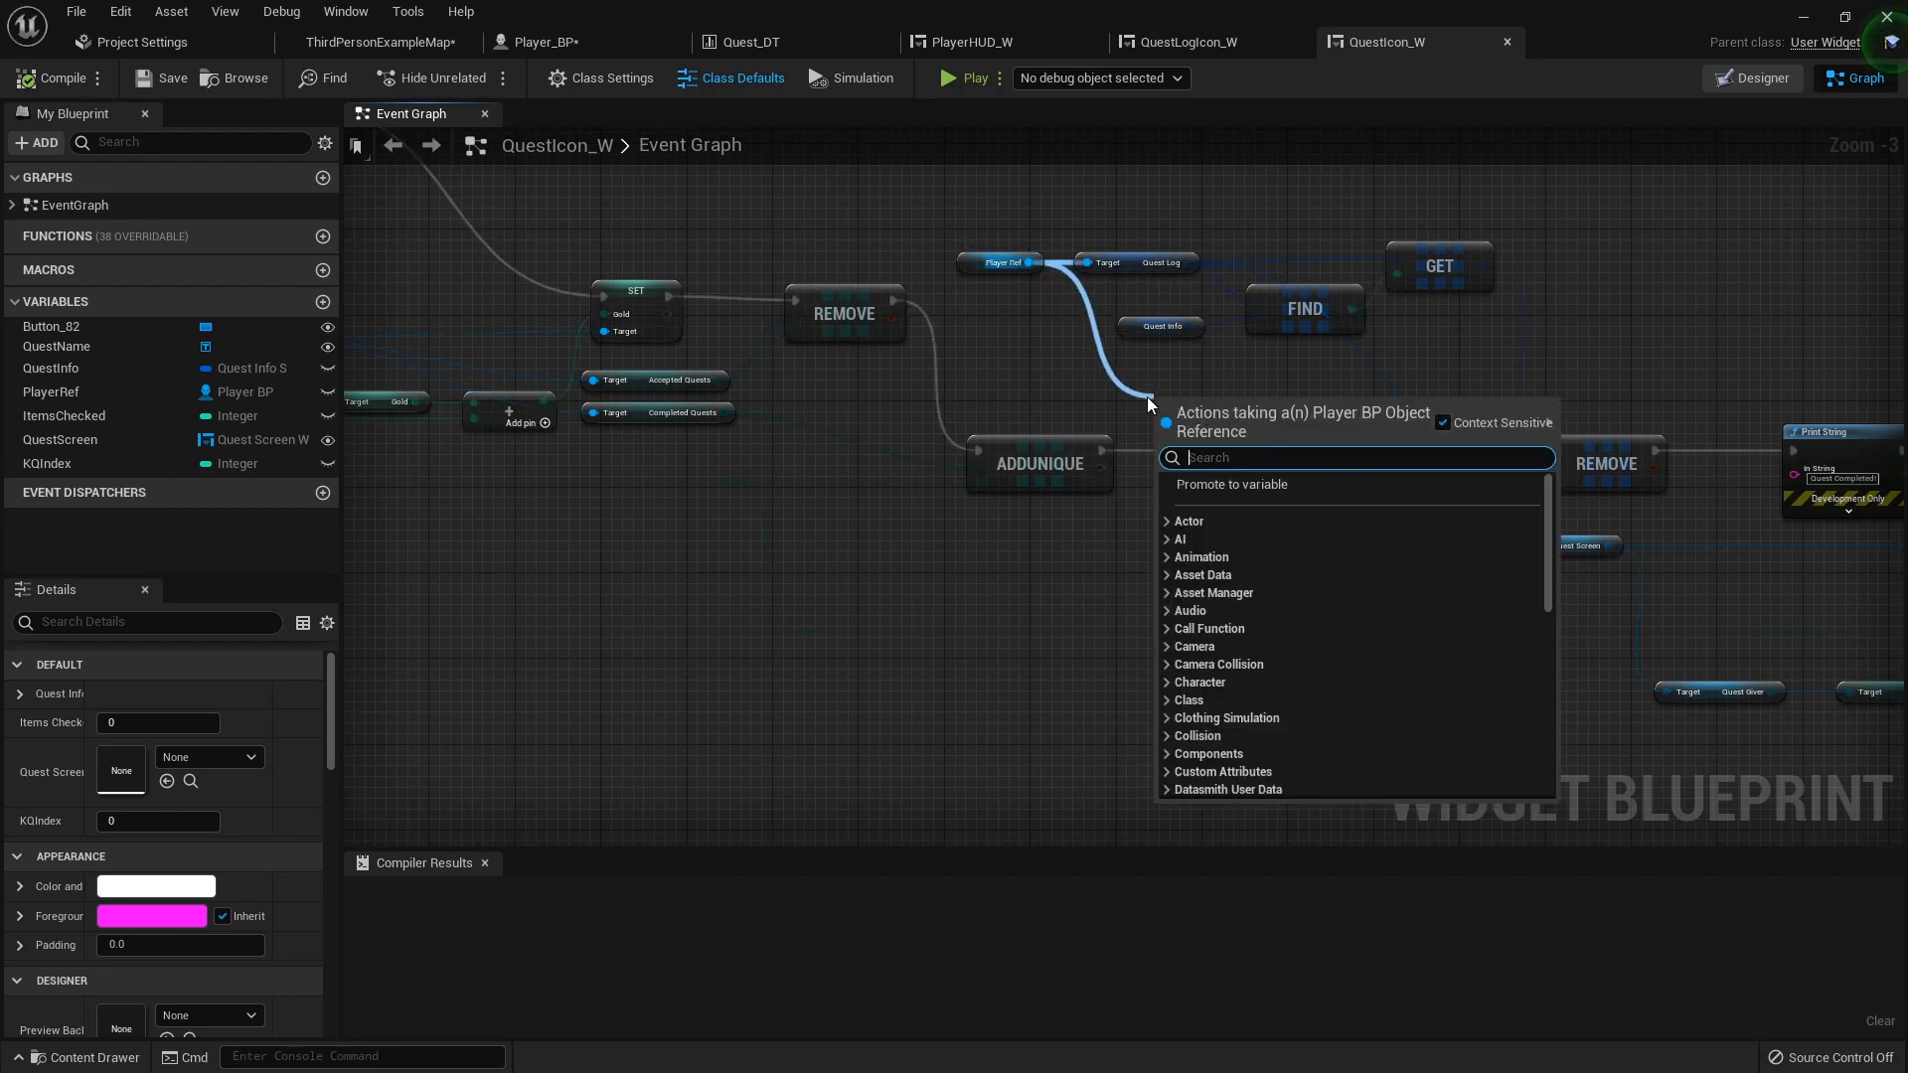
- Call Gain XP on Player Ref with the quest's XPReward and compile QuestIcon_W
{"action": "type", "text": "gain"}
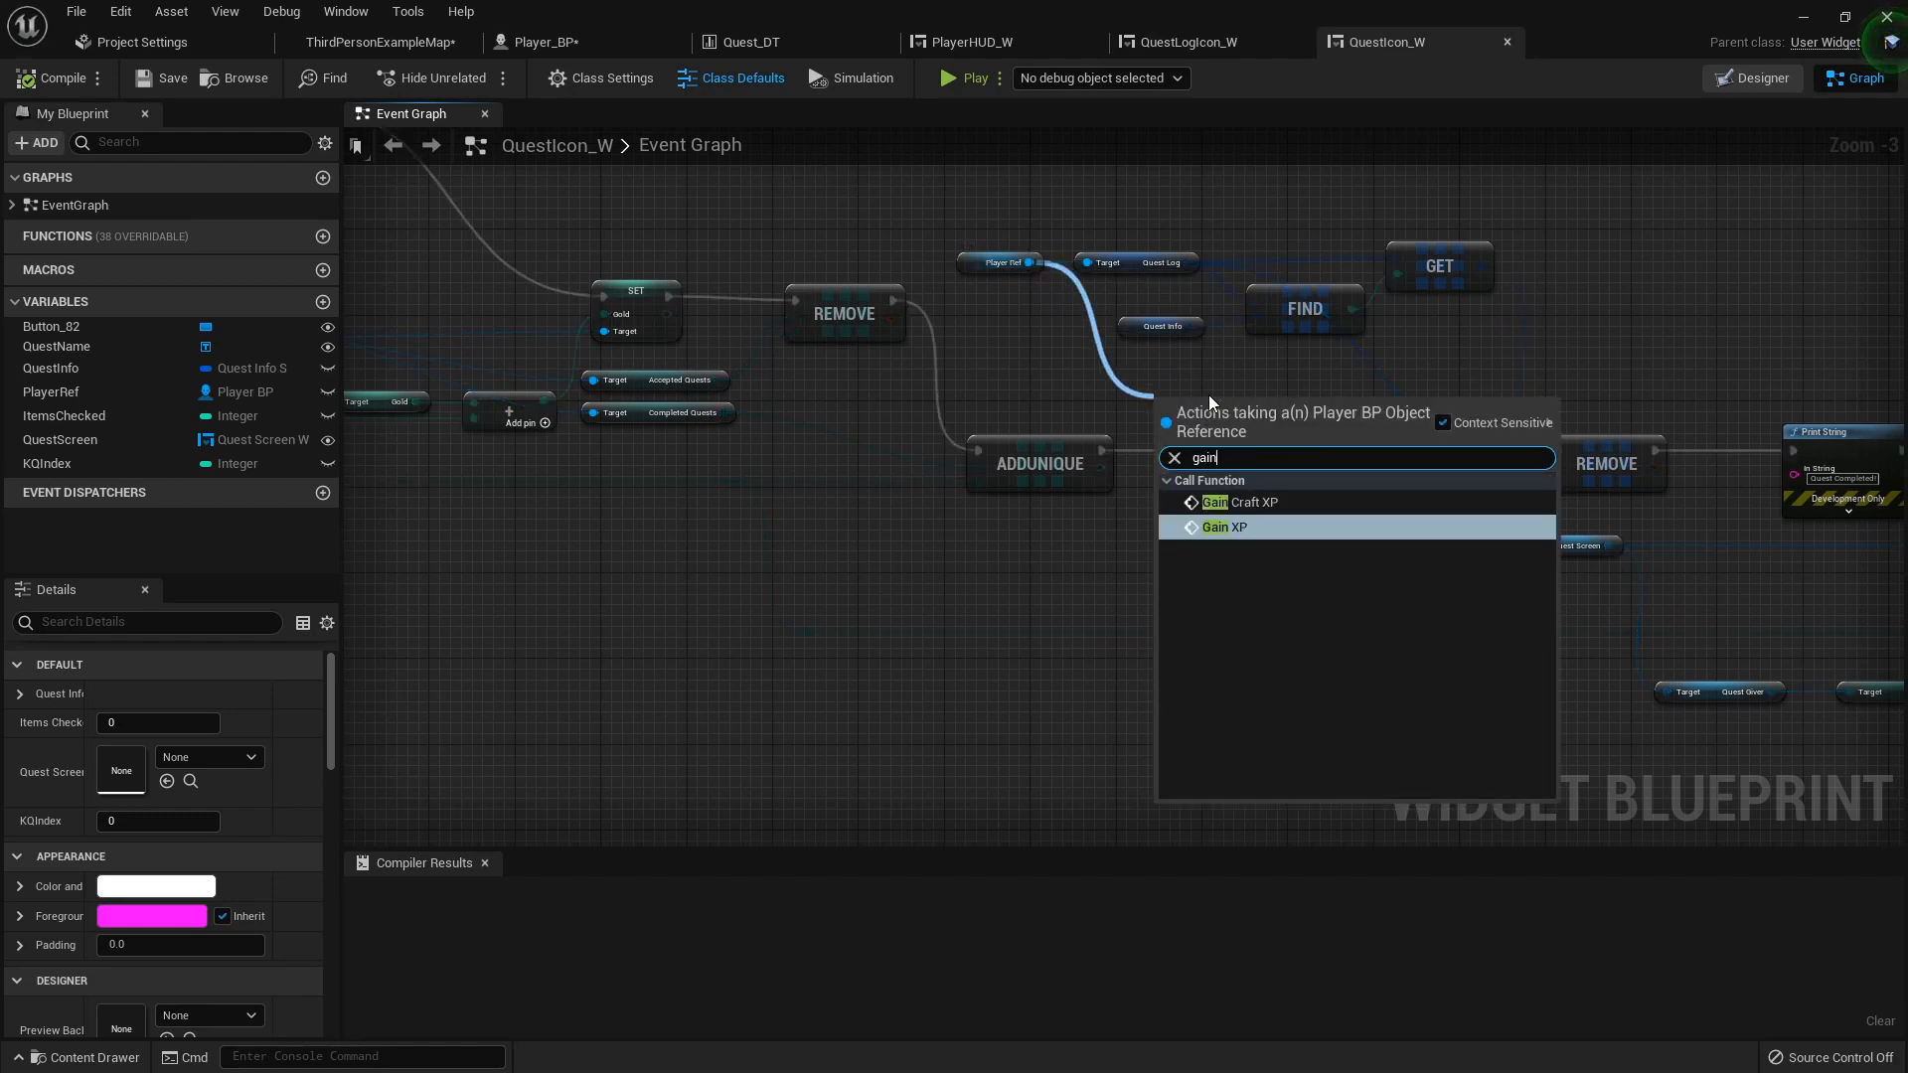
{"action": "left_click", "coordinate": [1226, 527]}
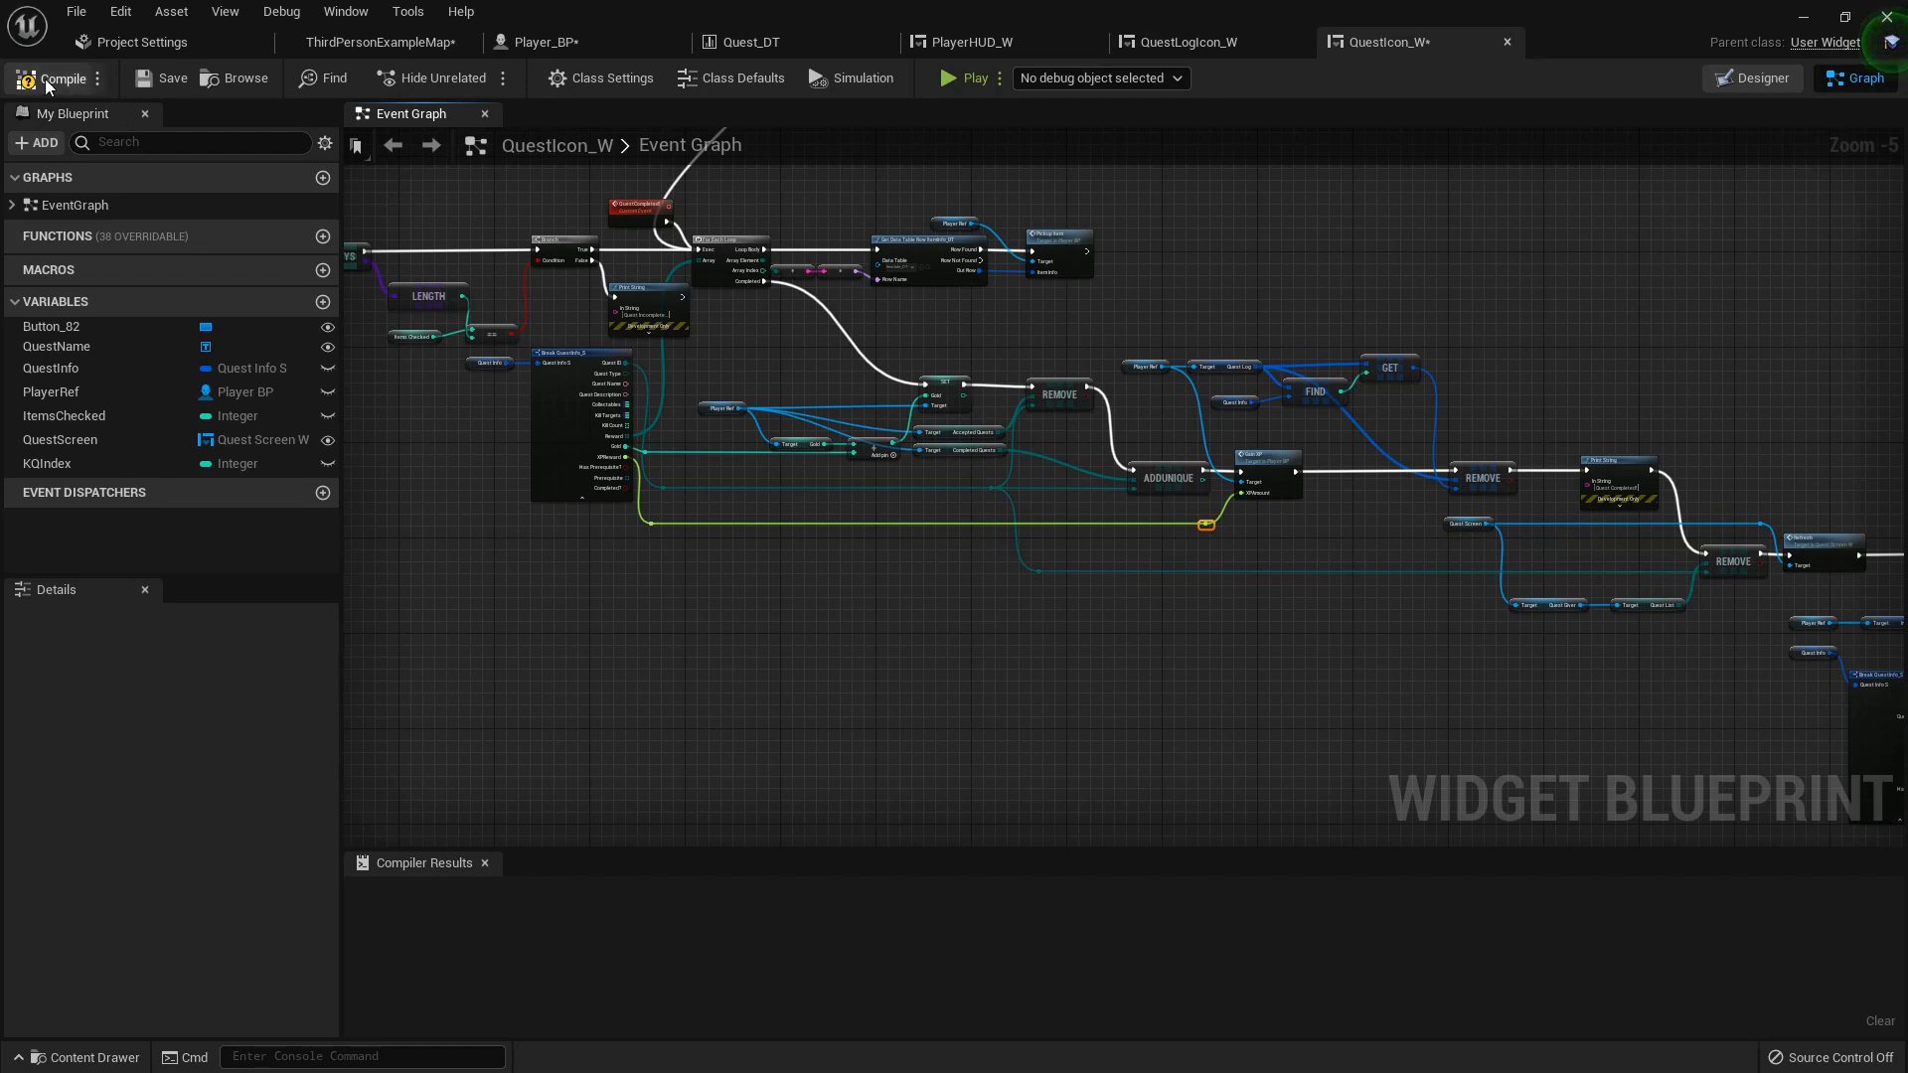
{"action": "left_click", "coordinate": [378, 42]}
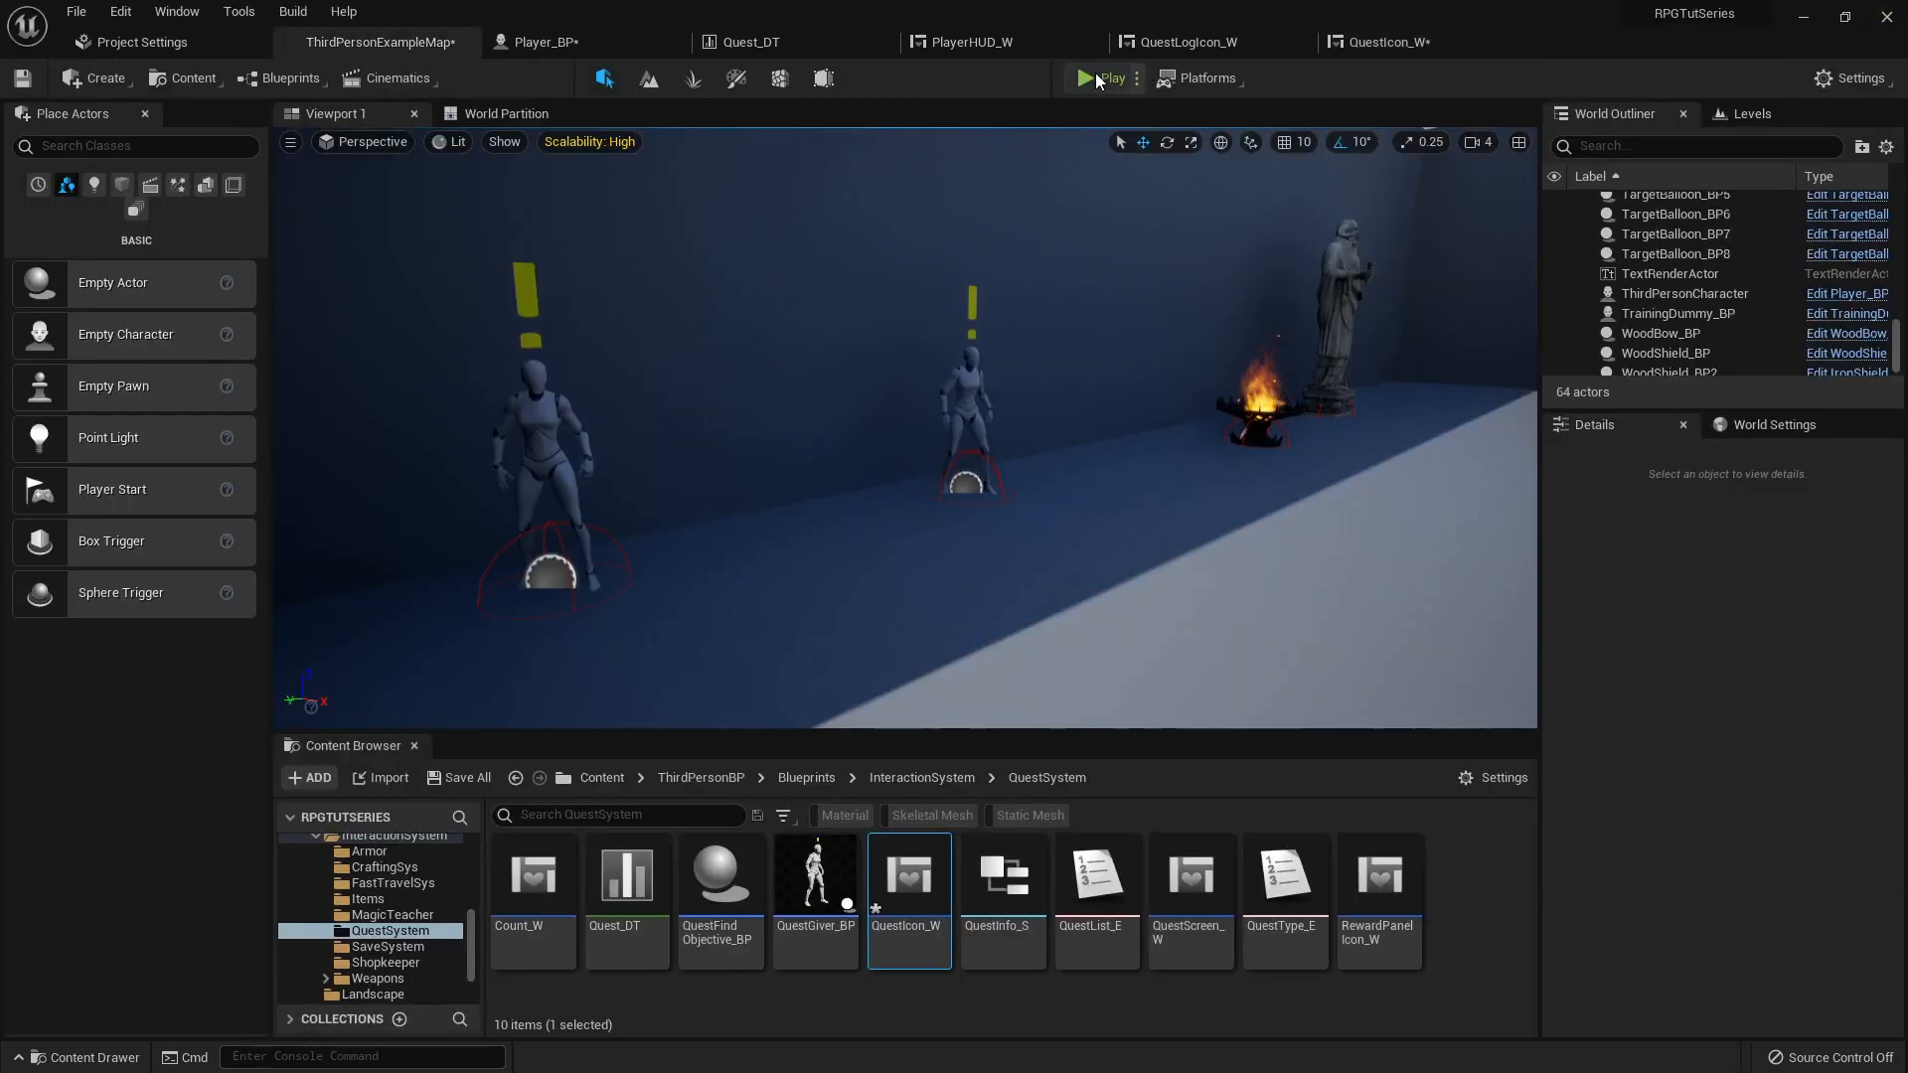
{"action": "left_click", "coordinate": [1102, 78]}
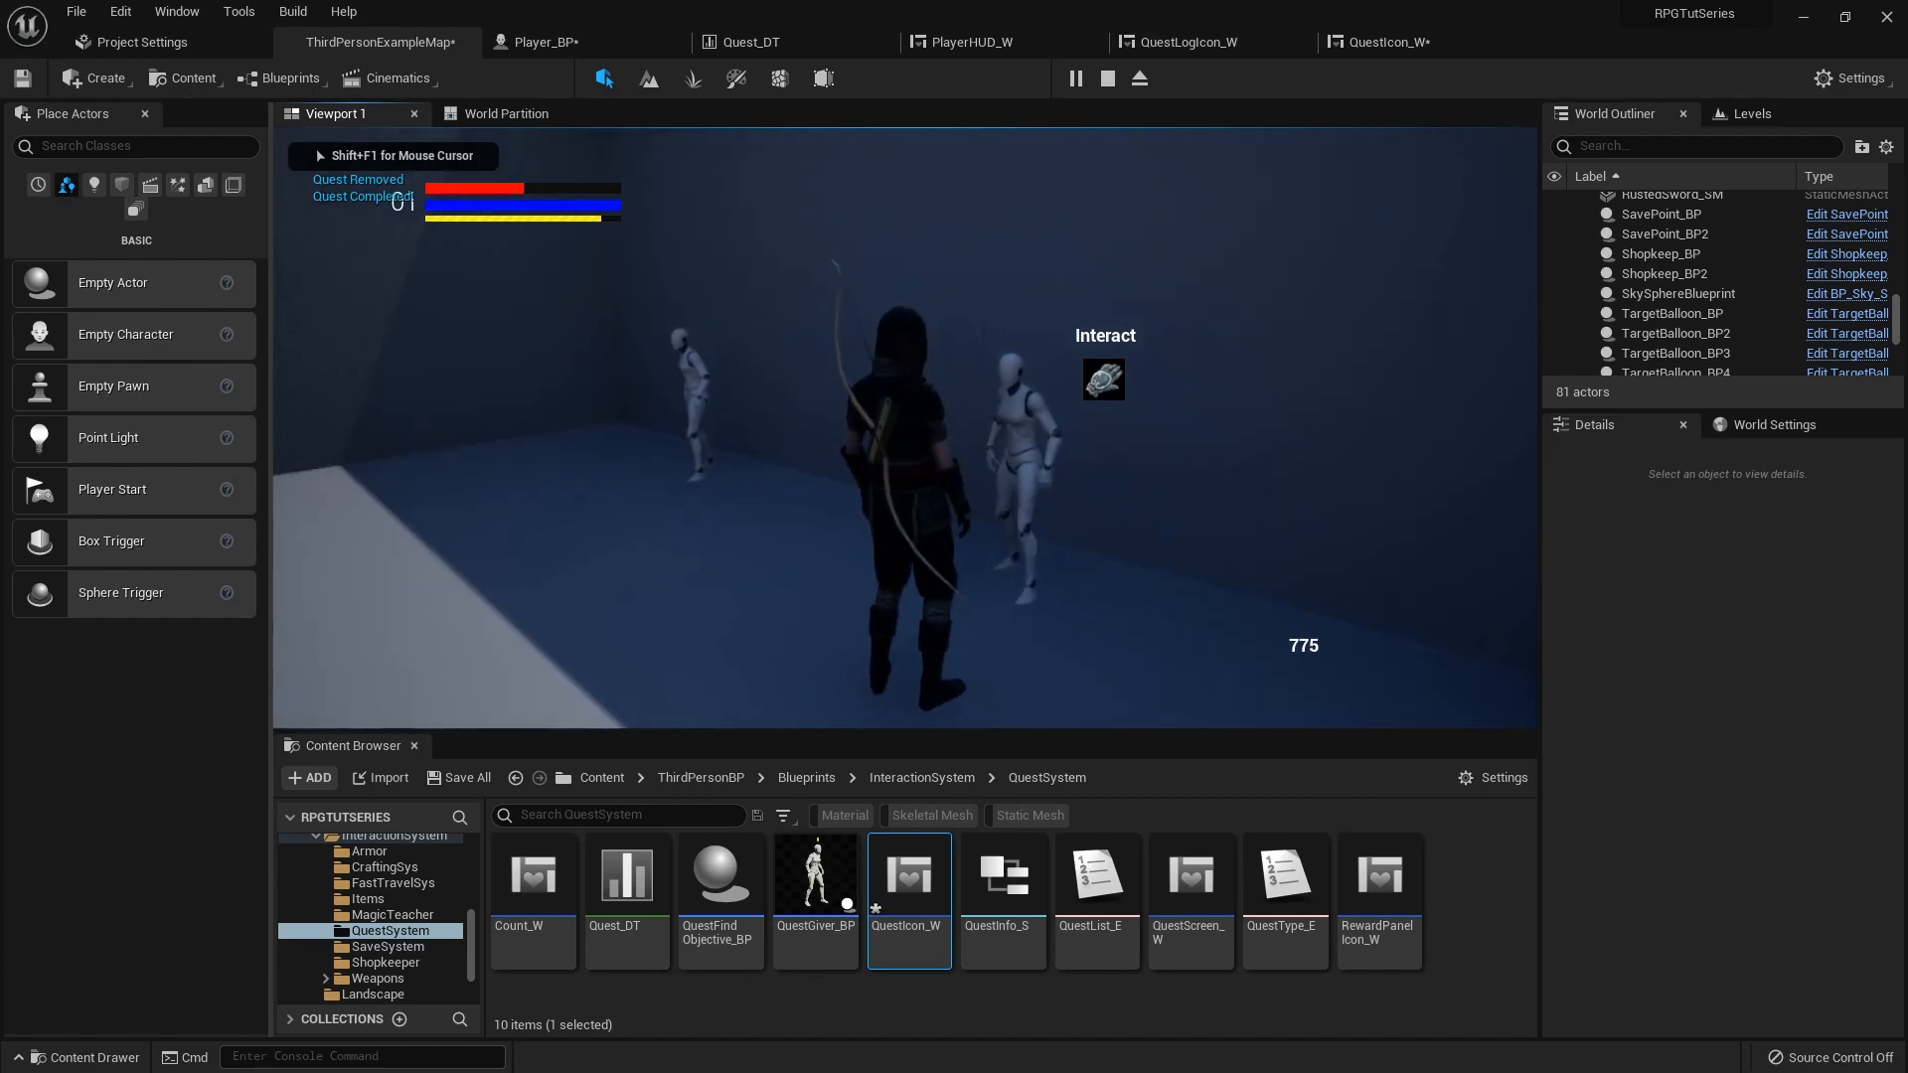
{"action": "left_click", "coordinate": [542, 42]}
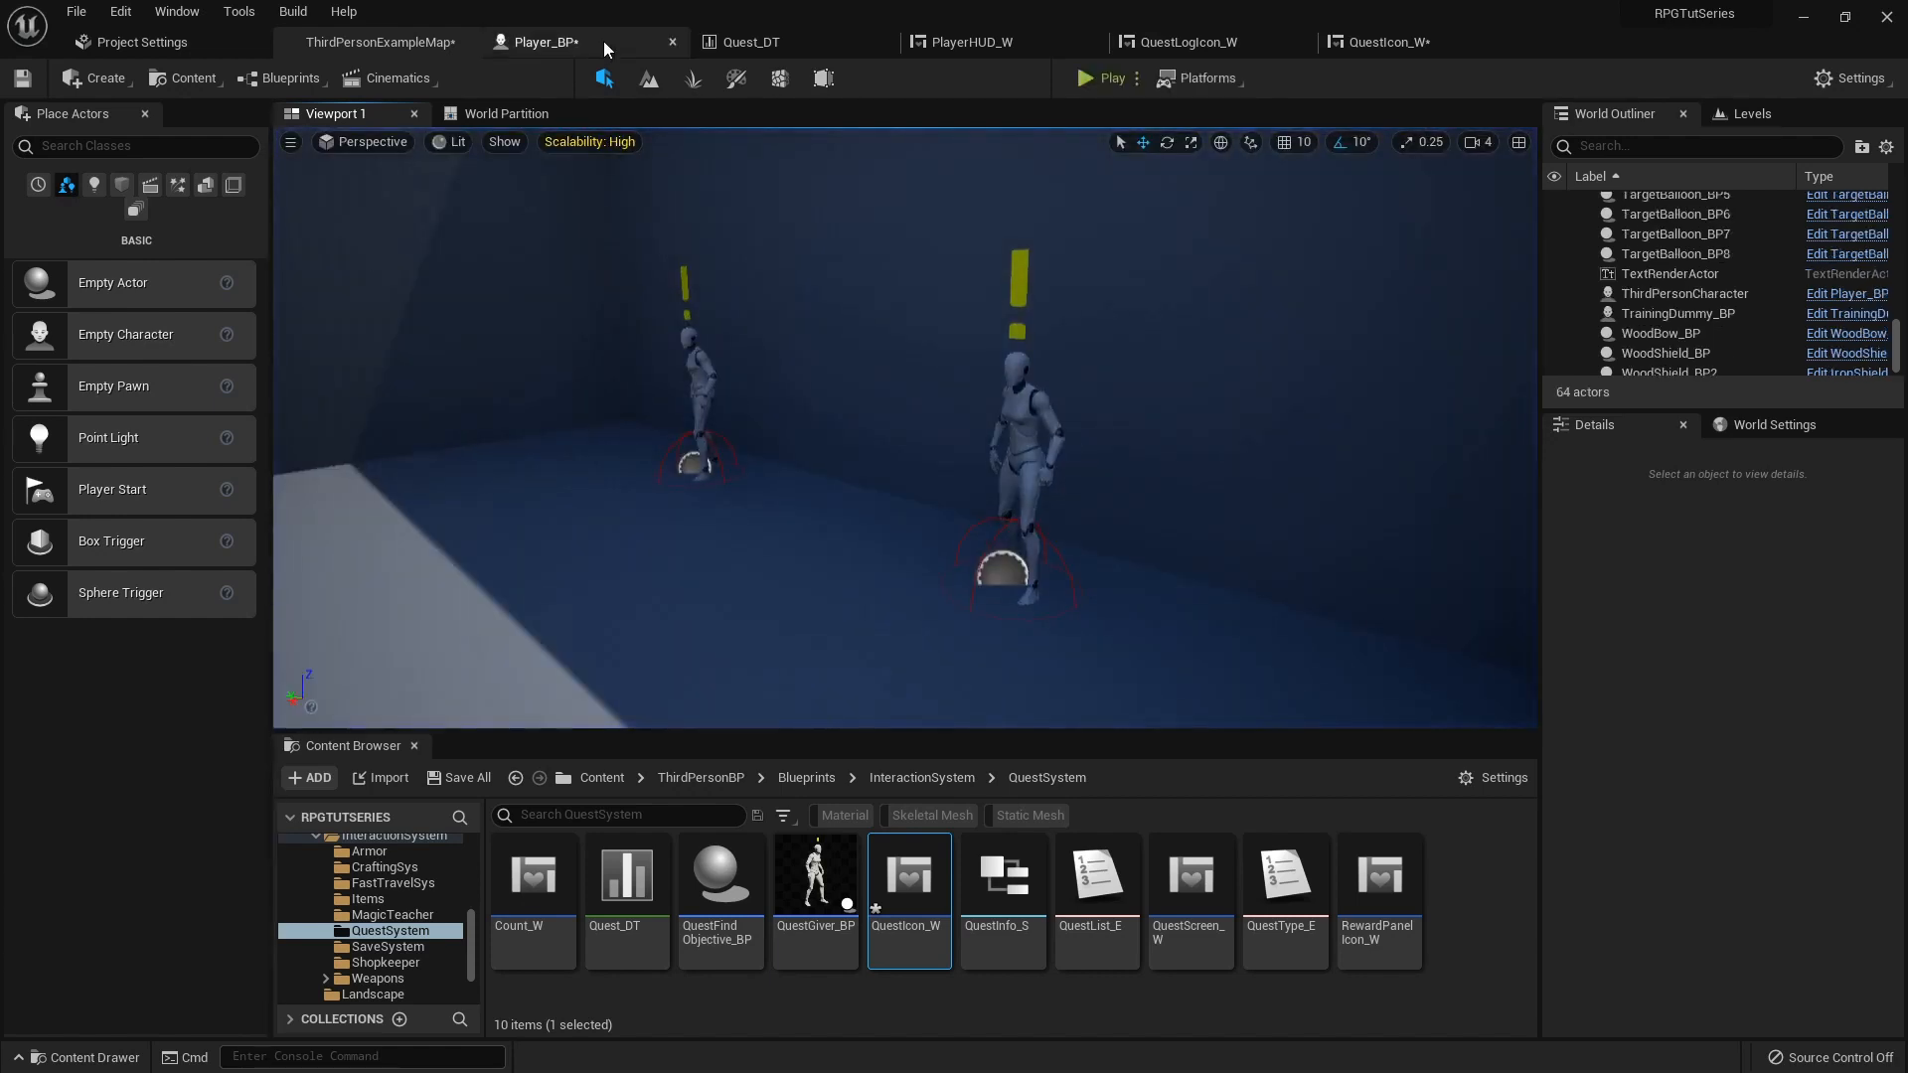
- Set quest row 001's XPReward to 350.0 in Quest_DT and start a playtest
{"action": "left_click", "coordinate": [749, 41]}
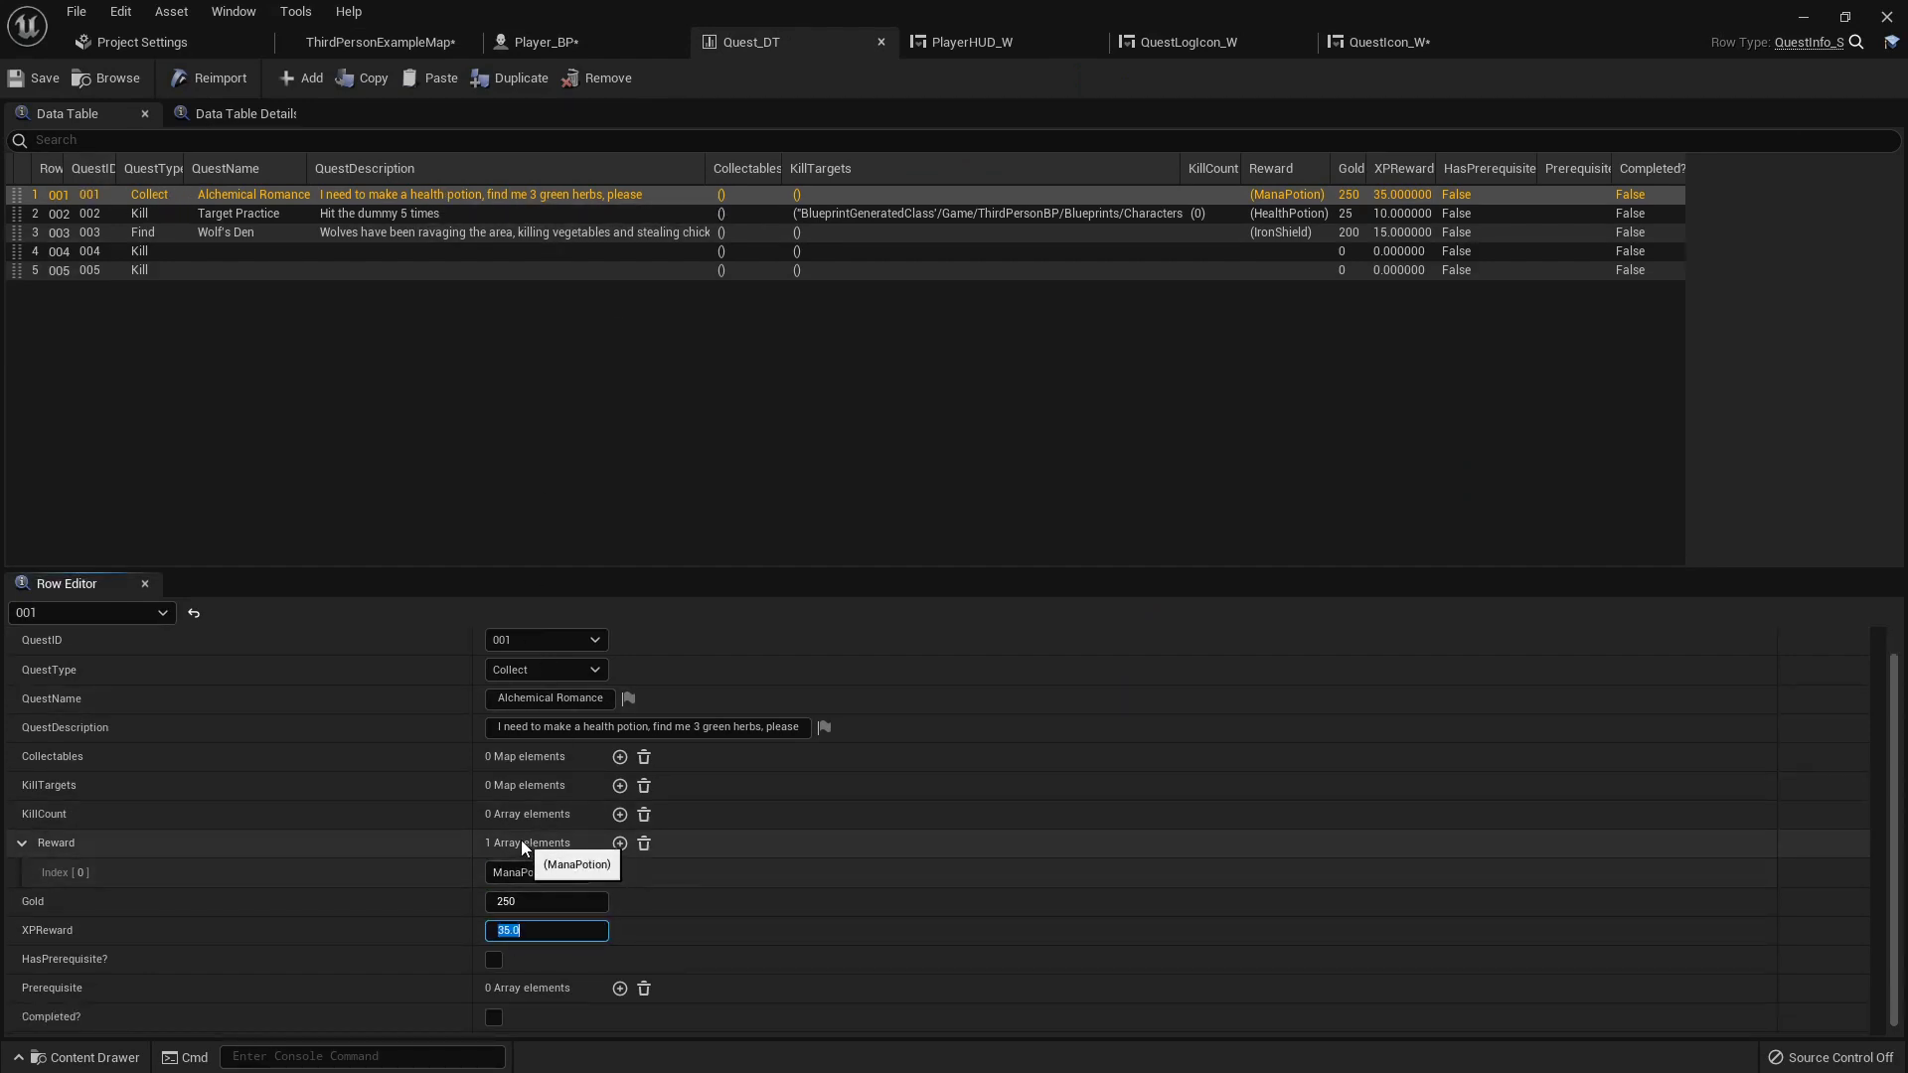
{"action": "type", "text": "350.0"}
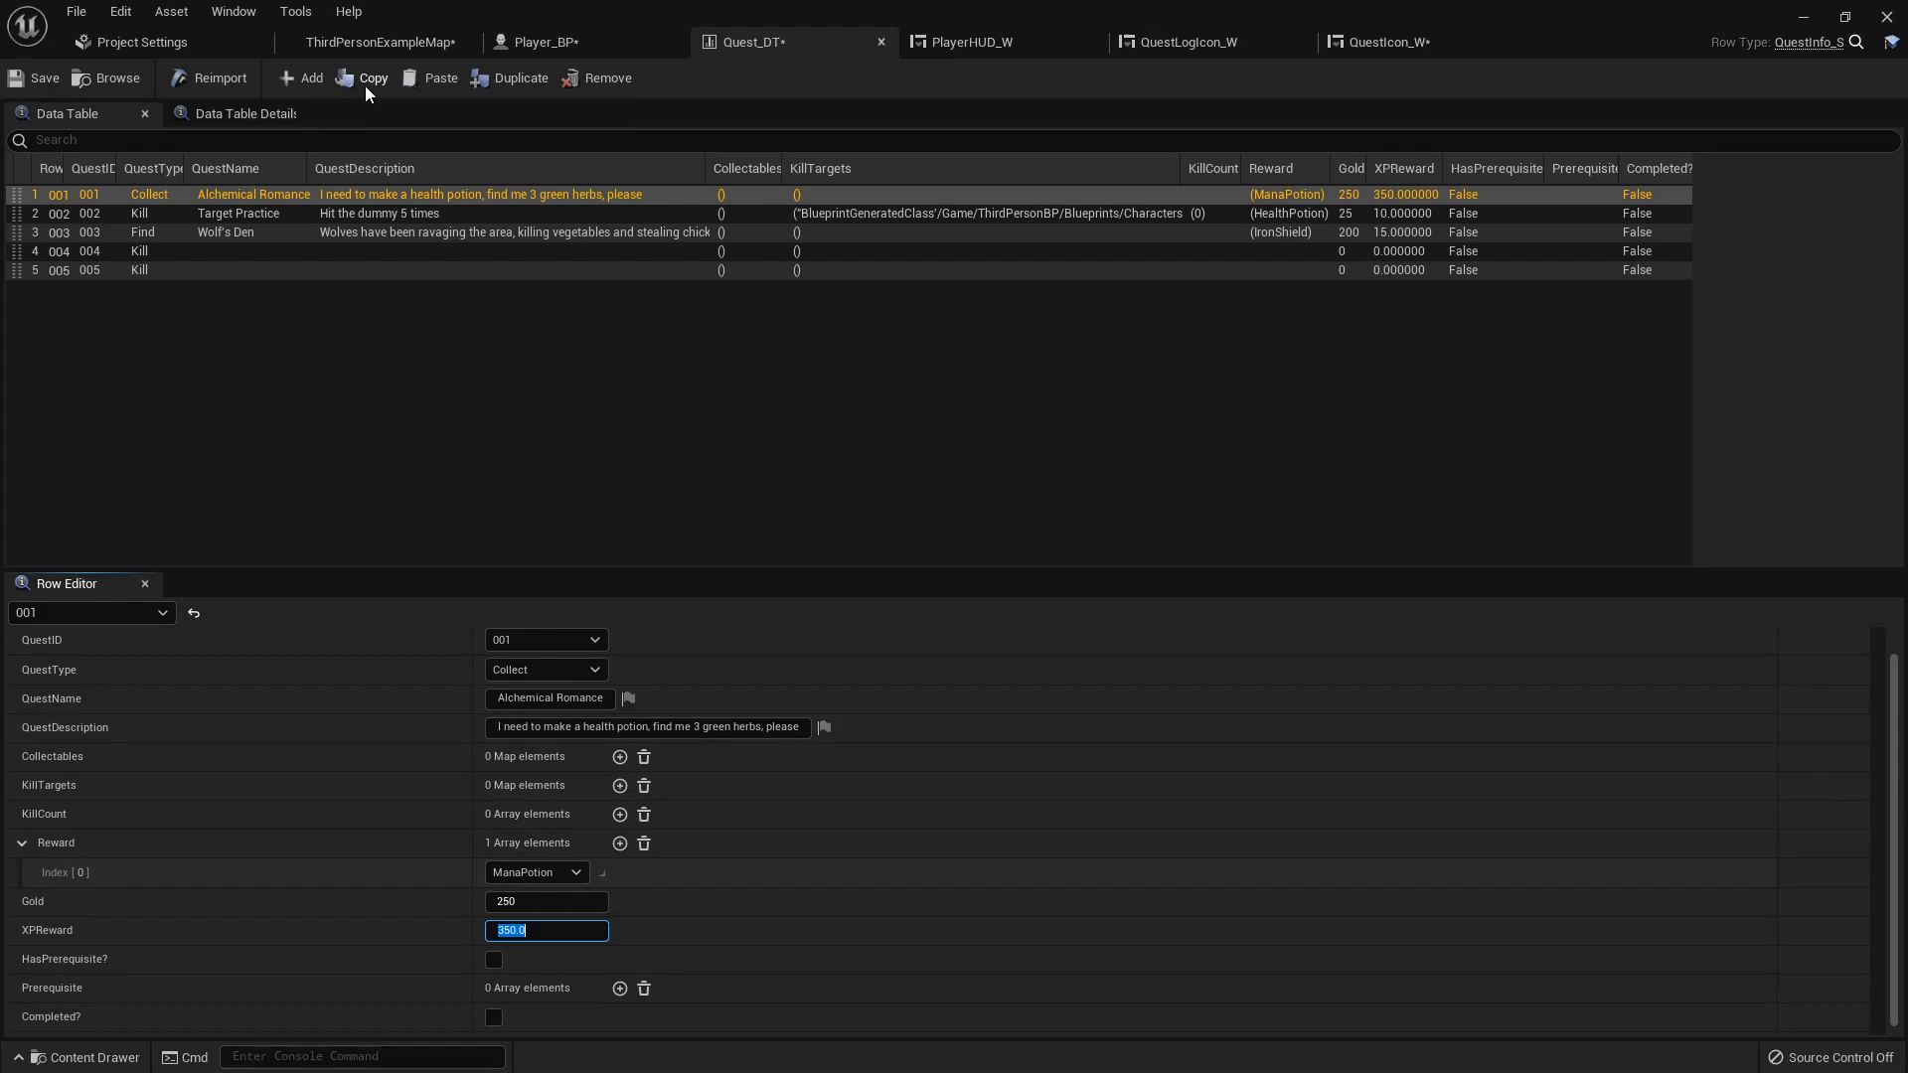
{"action": "left_click", "coordinate": [375, 42]}
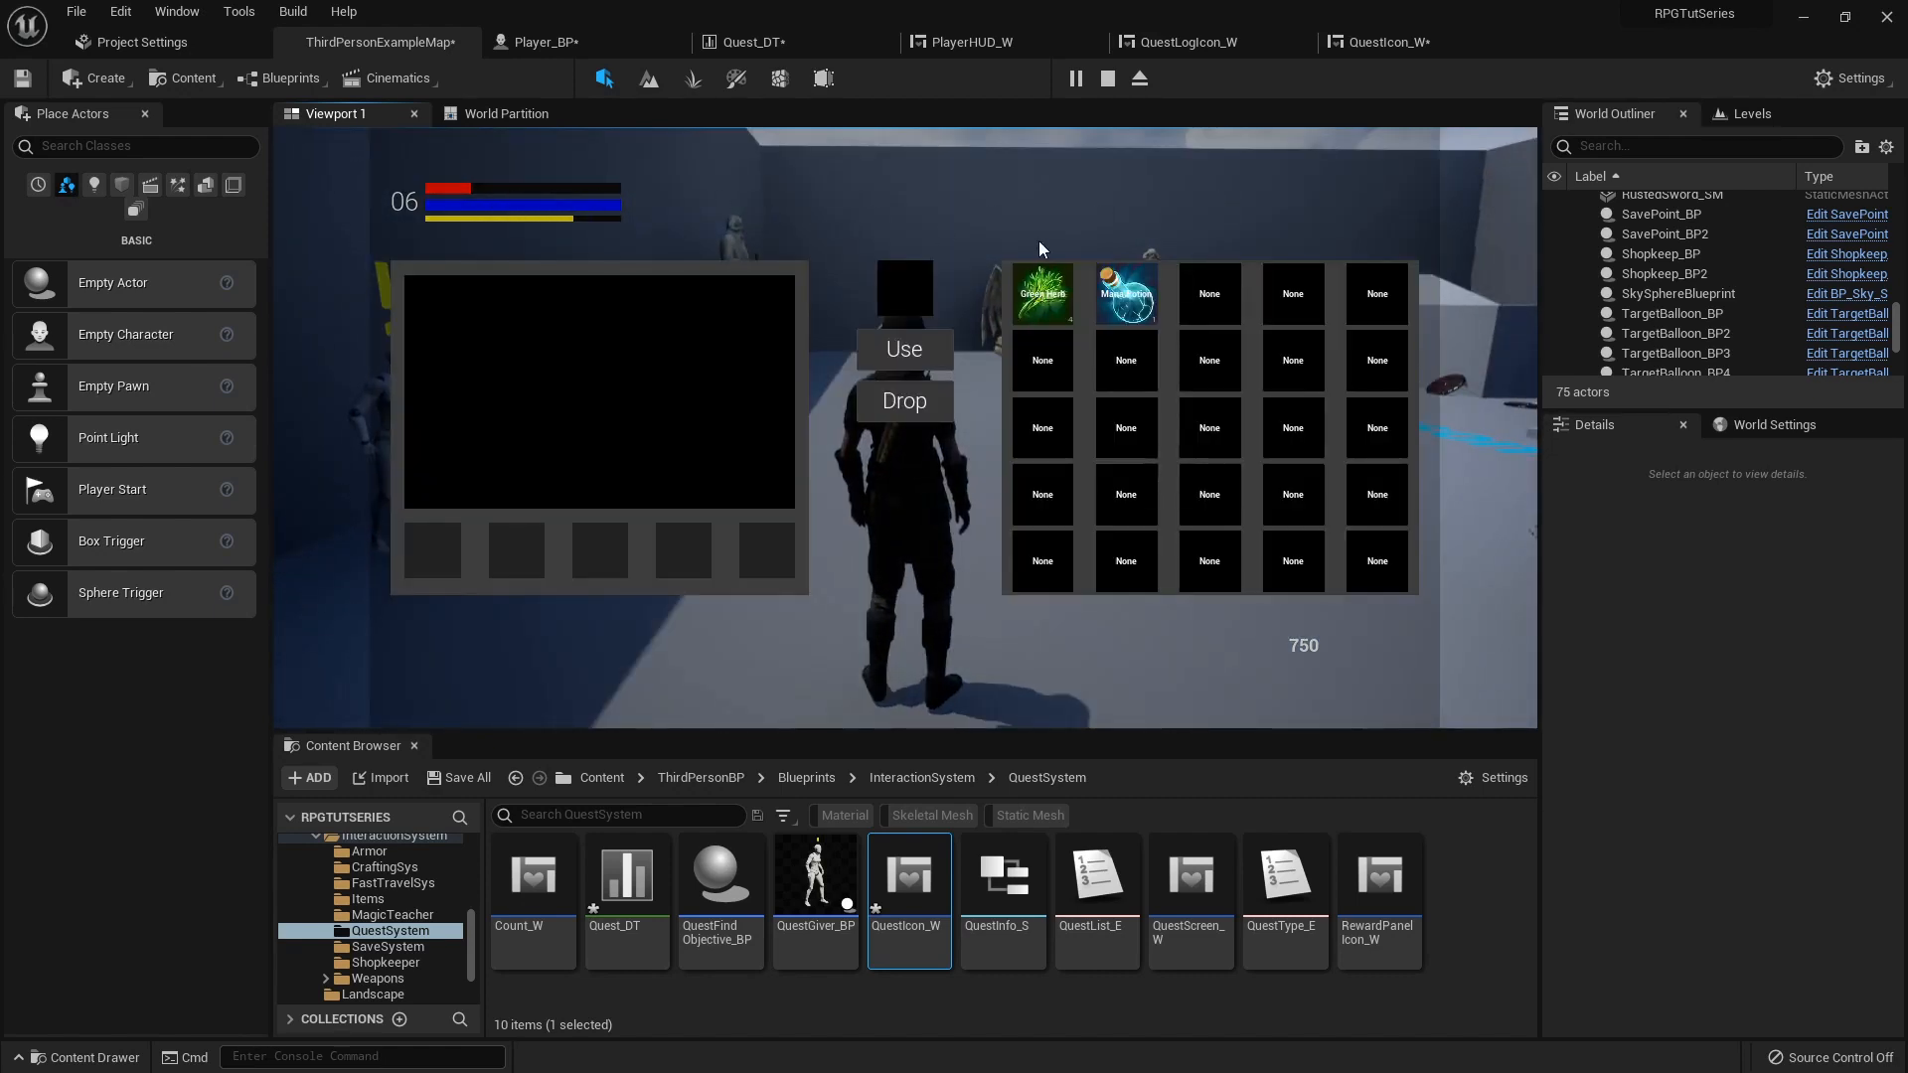
- Restart the play session, view the Alchemical Romance quest offer, and stop playing
{"action": "left_click", "coordinate": [1105, 77]}
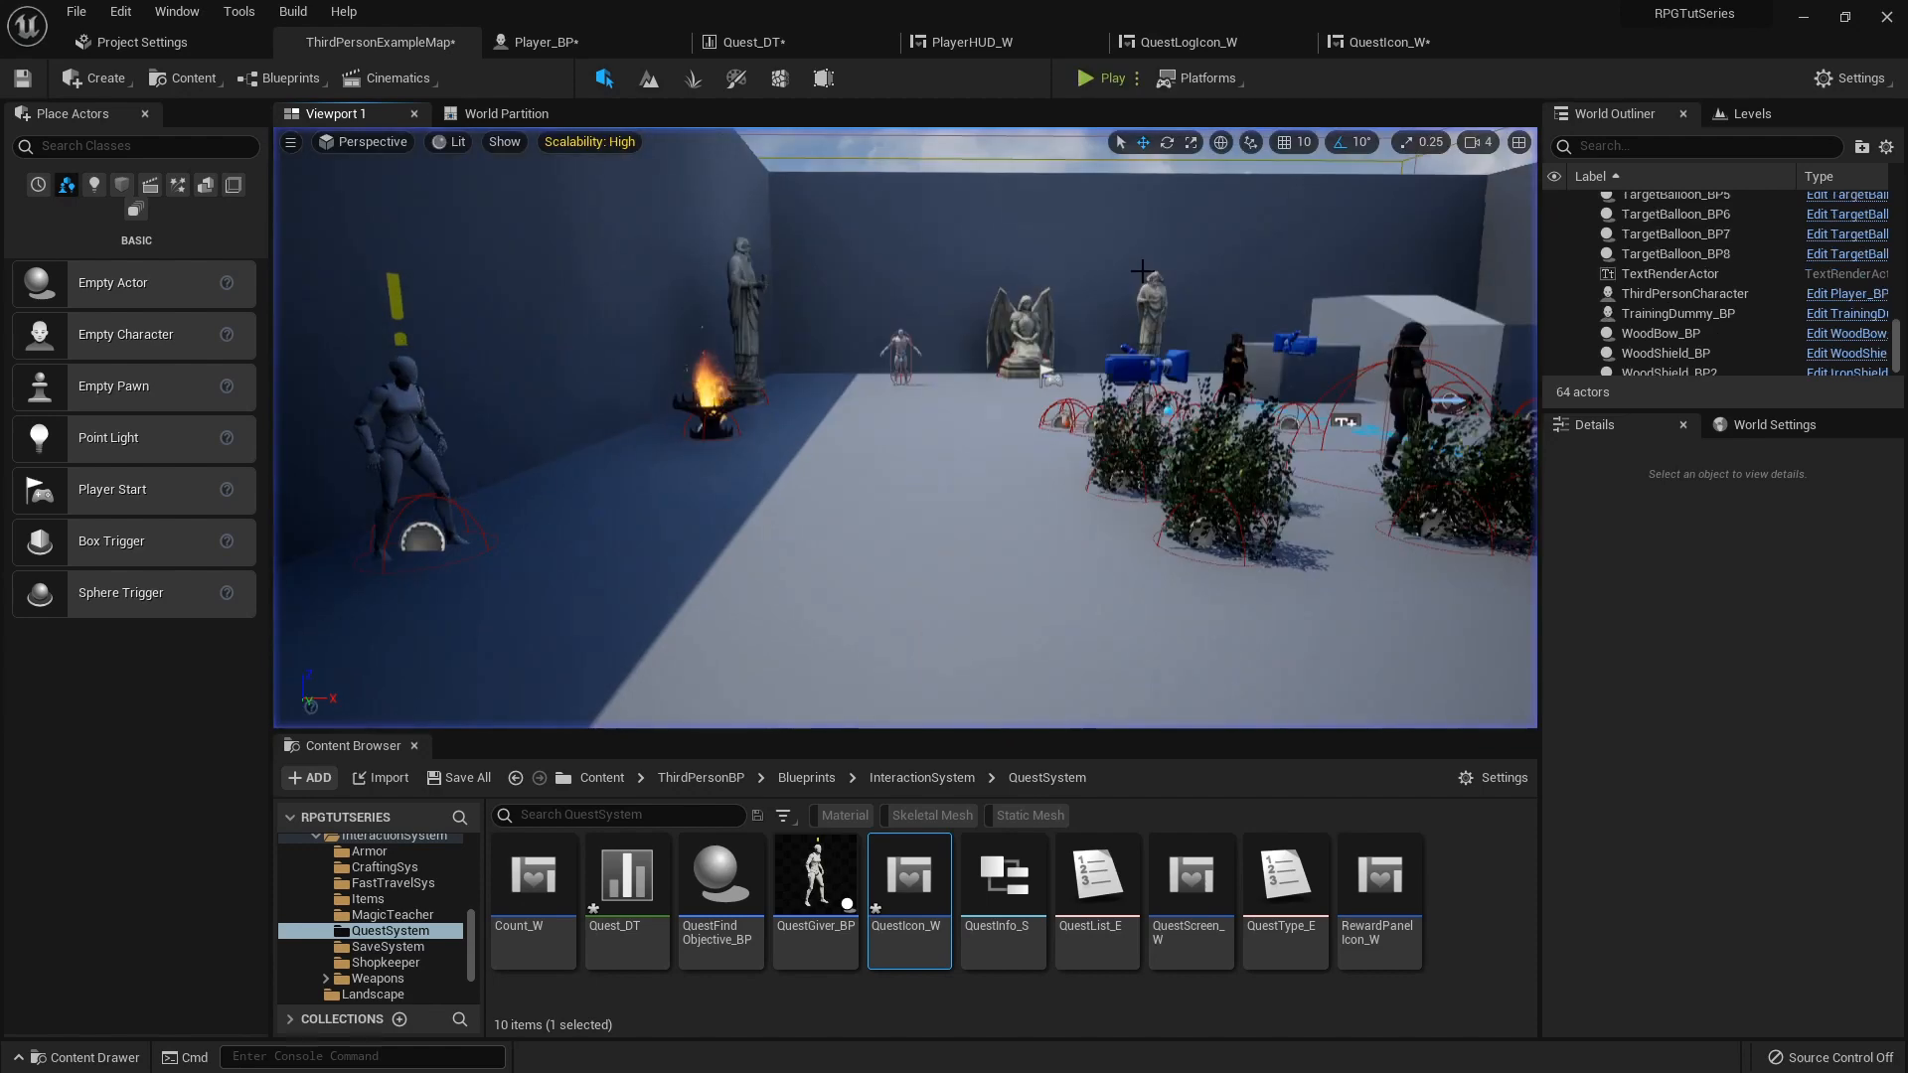
{"action": "left_click", "coordinate": [1105, 78]}
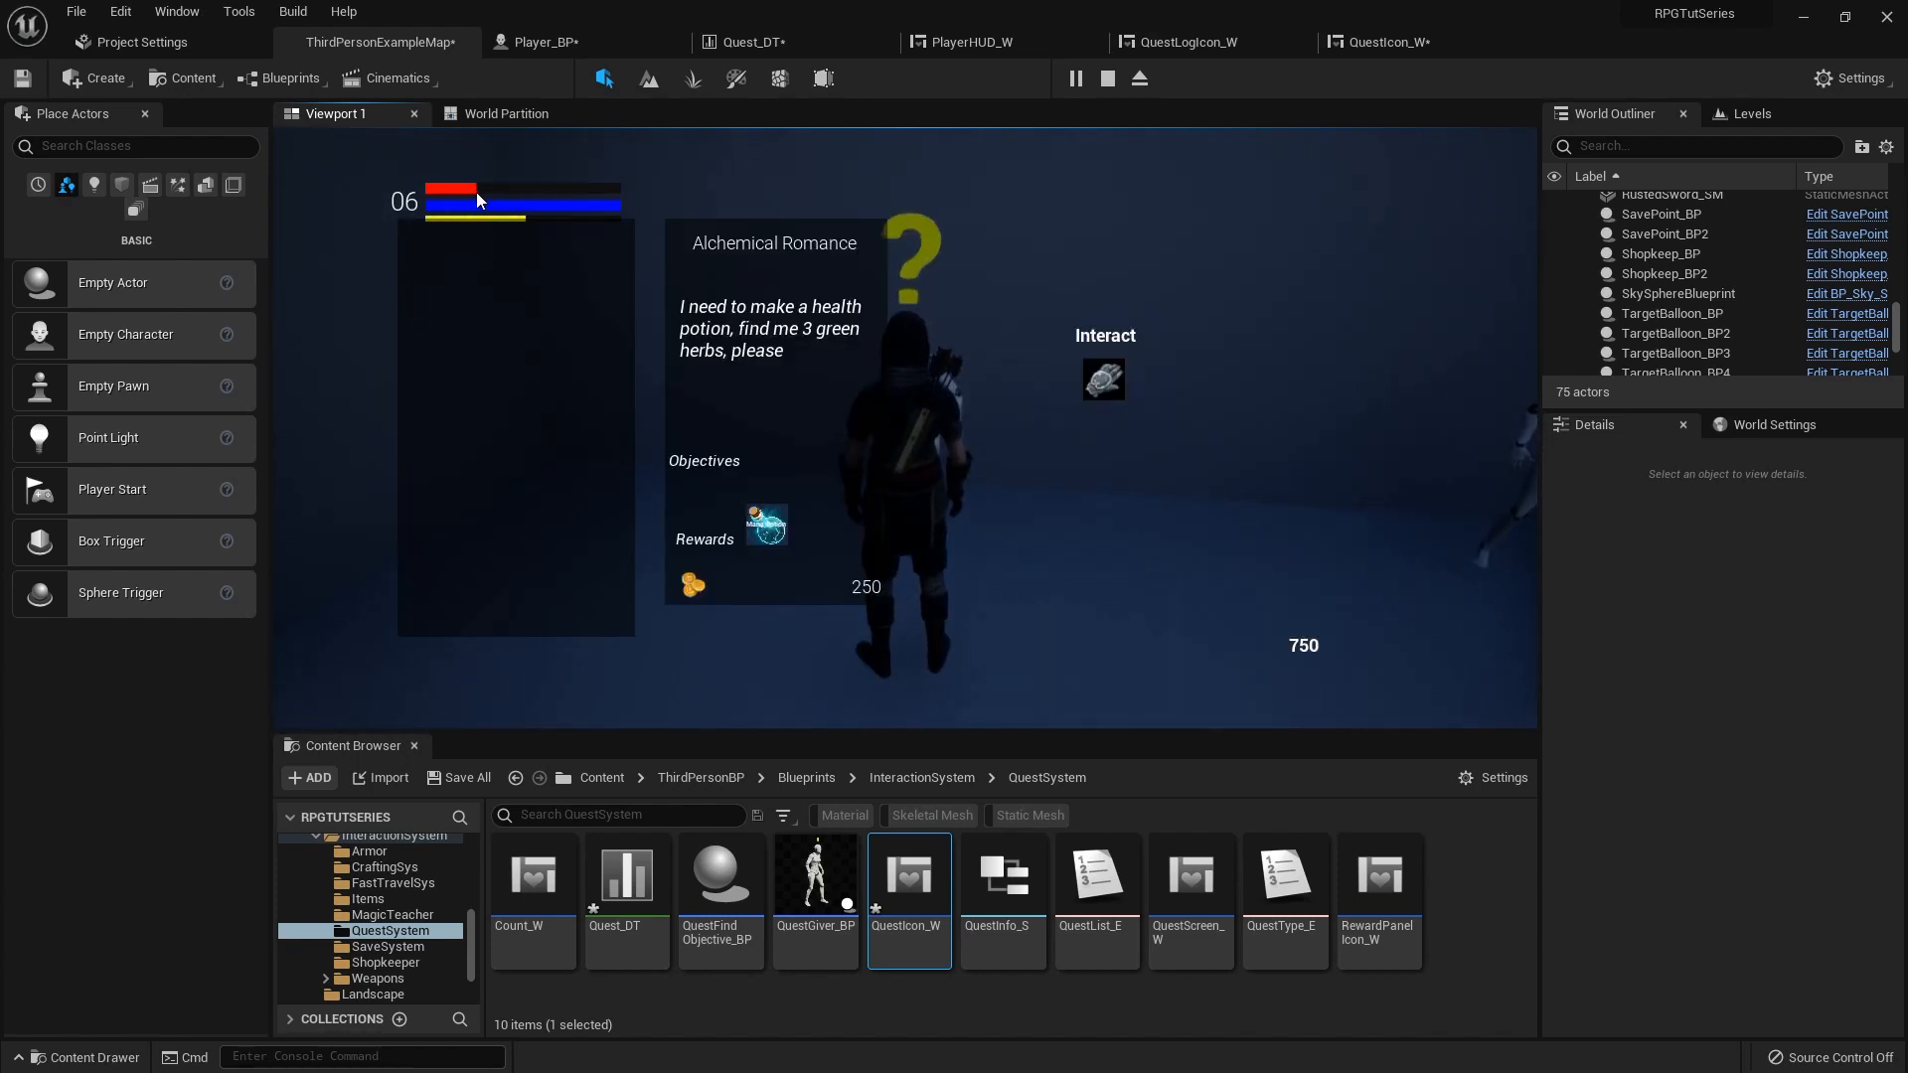
{"action": "mouse_move", "coordinate": [509, 216]}
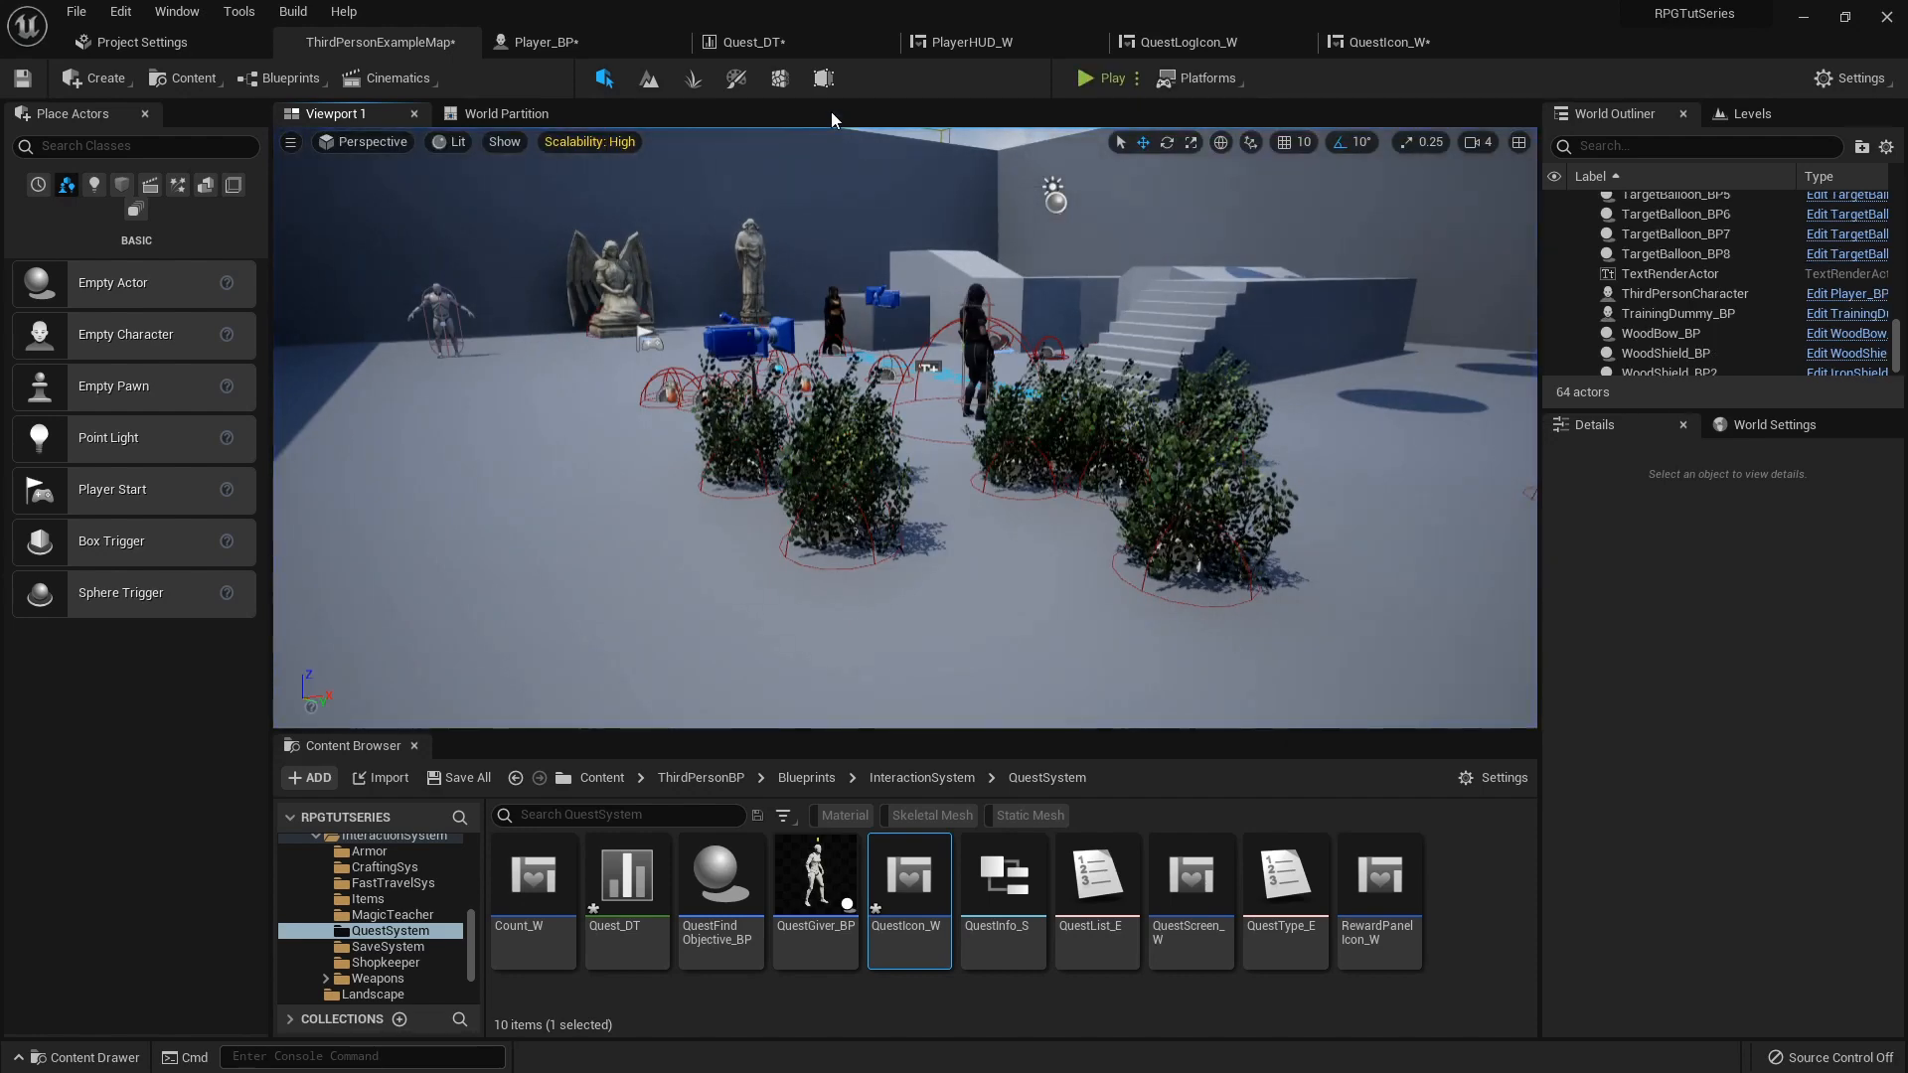
{"action": "left_click", "coordinate": [970, 42]}
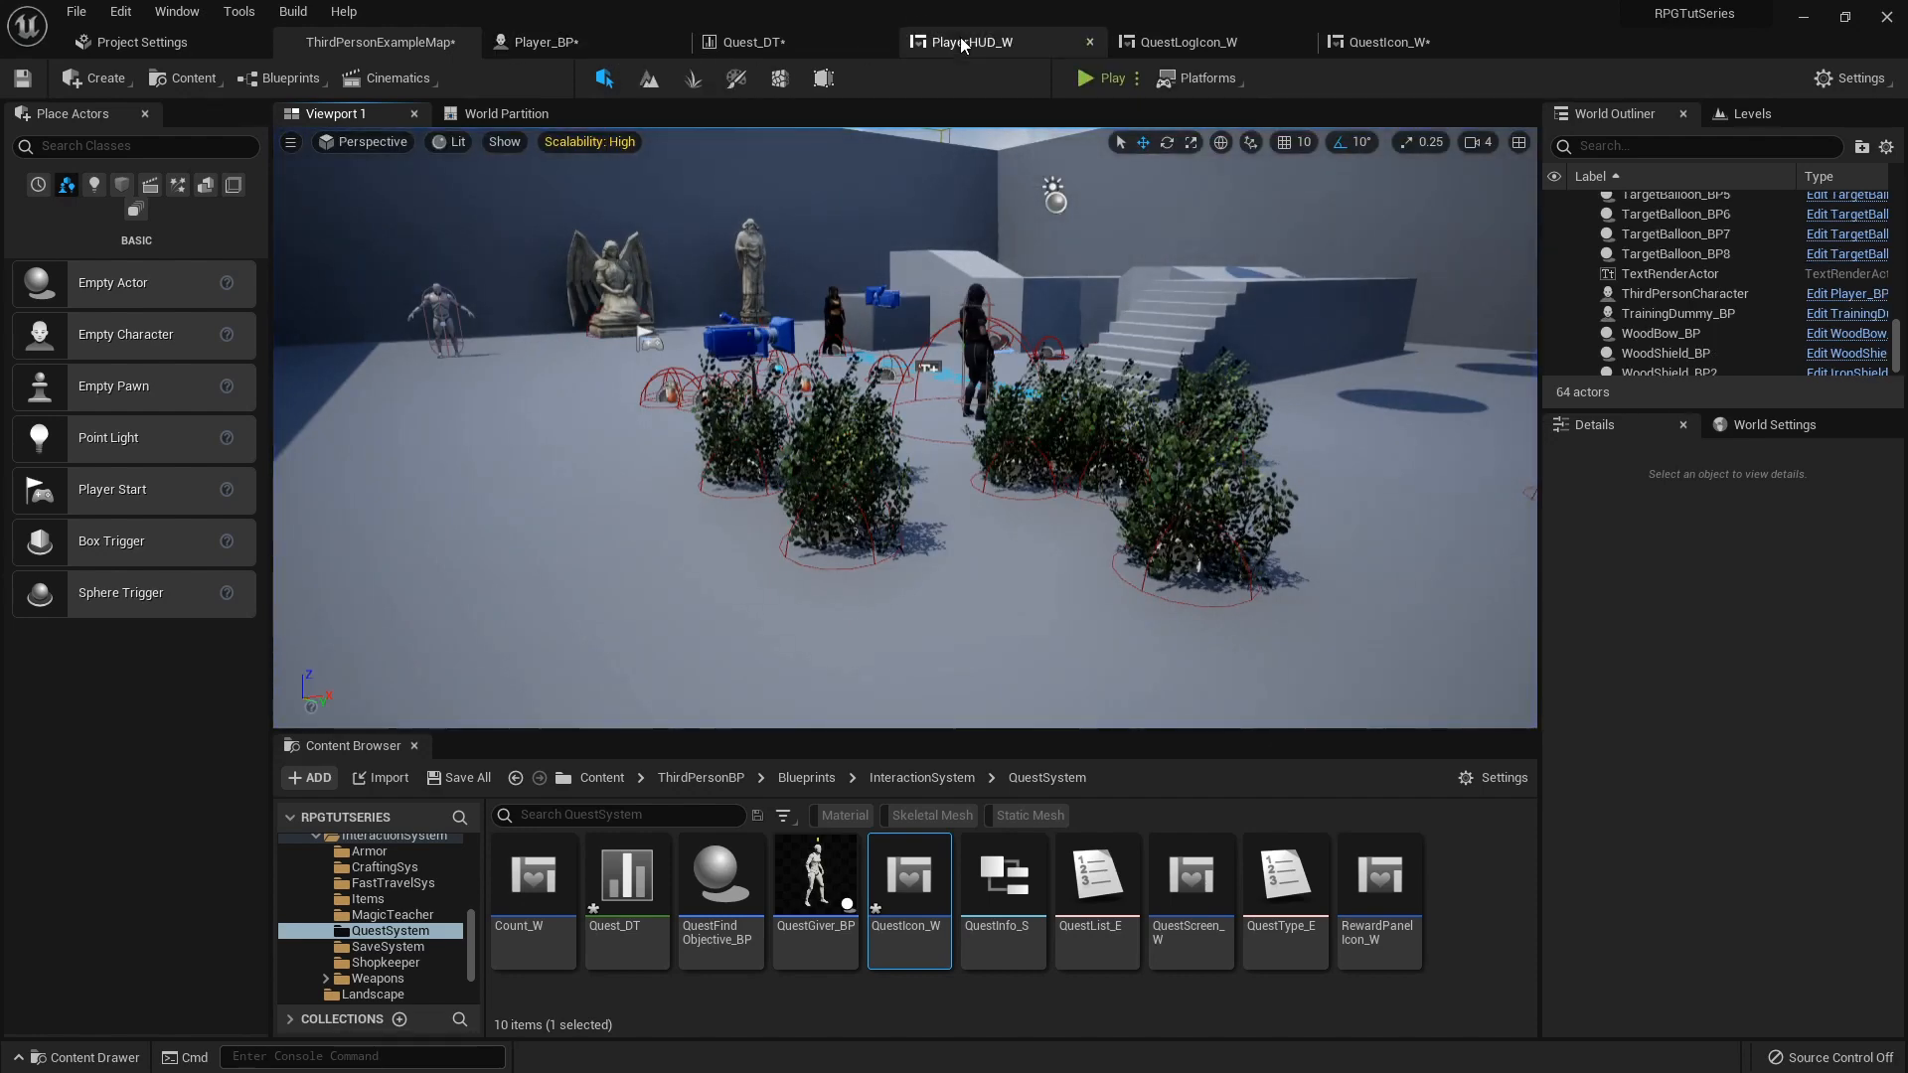
- Open PlayerHUD_W's Designer and add two Text widgets from Common
{"action": "left_click", "coordinate": [967, 42]}
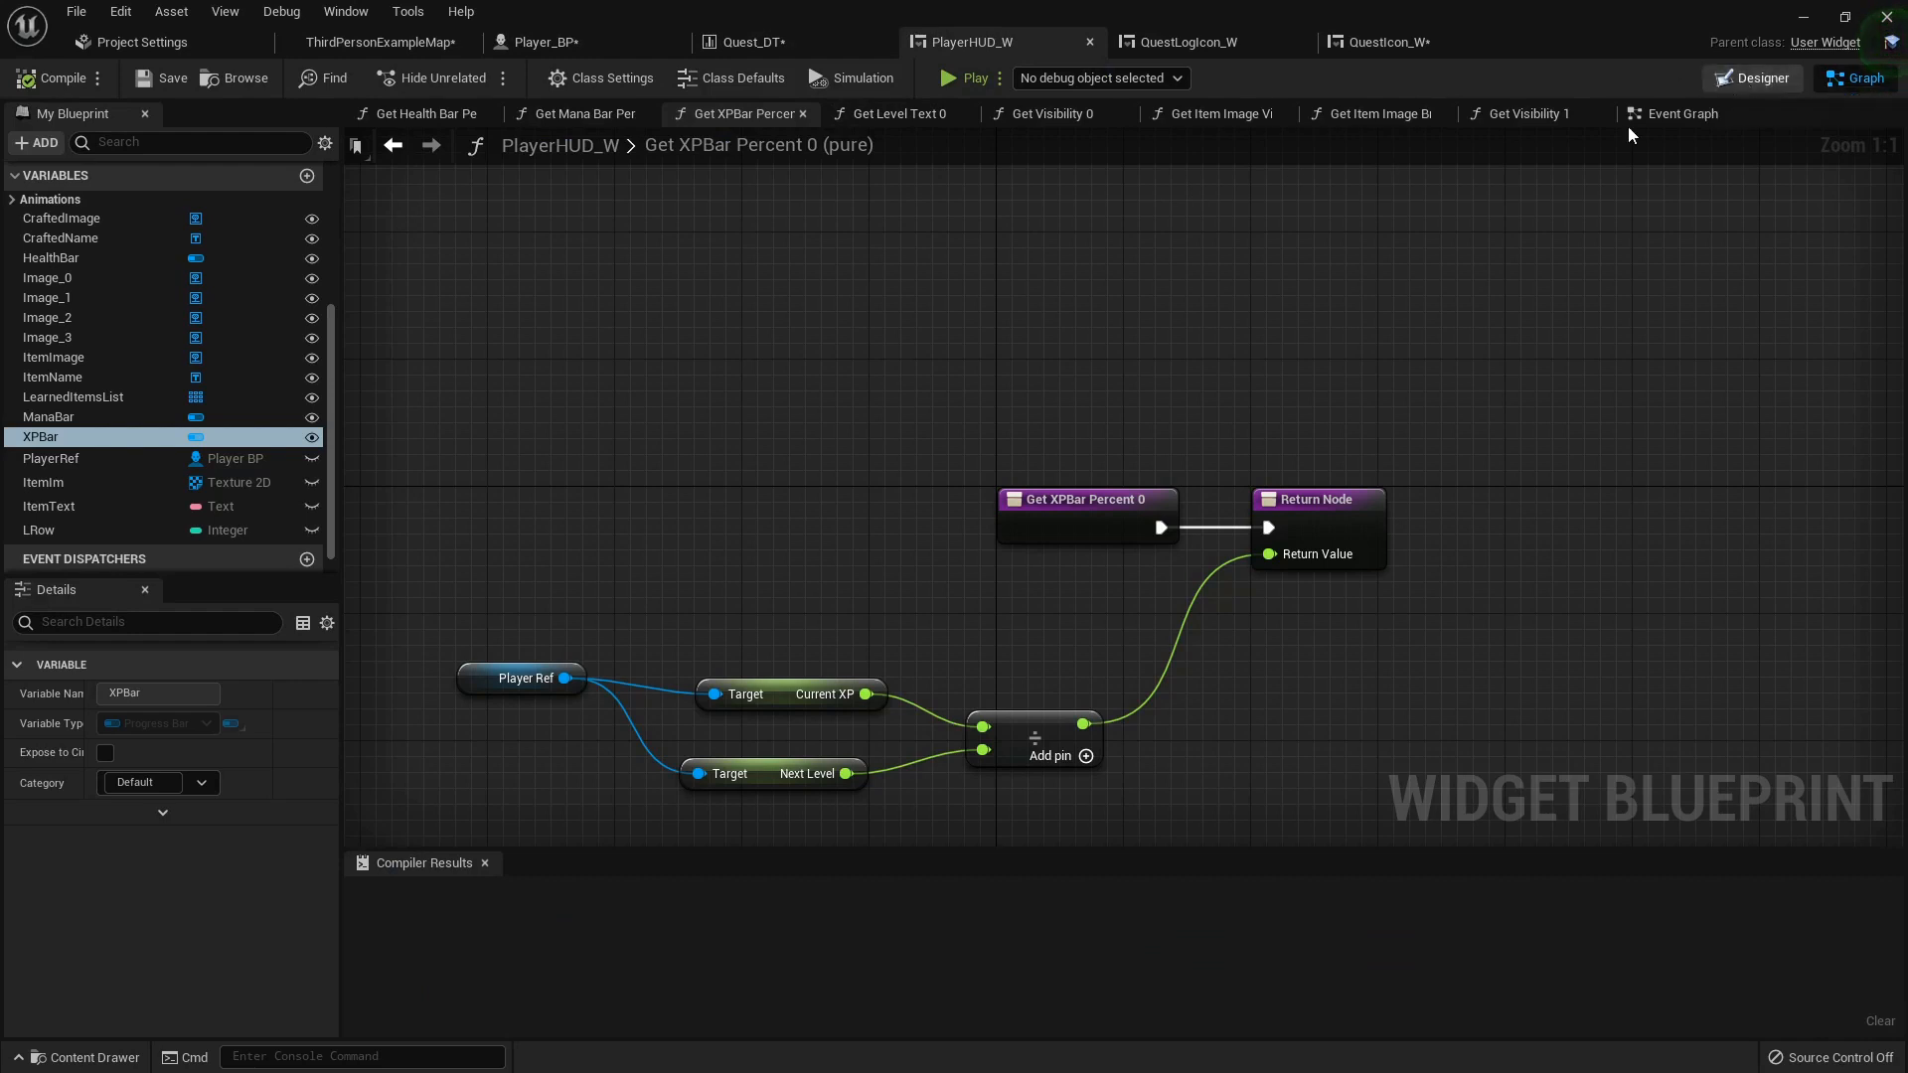
{"action": "left_click", "coordinate": [1758, 76]}
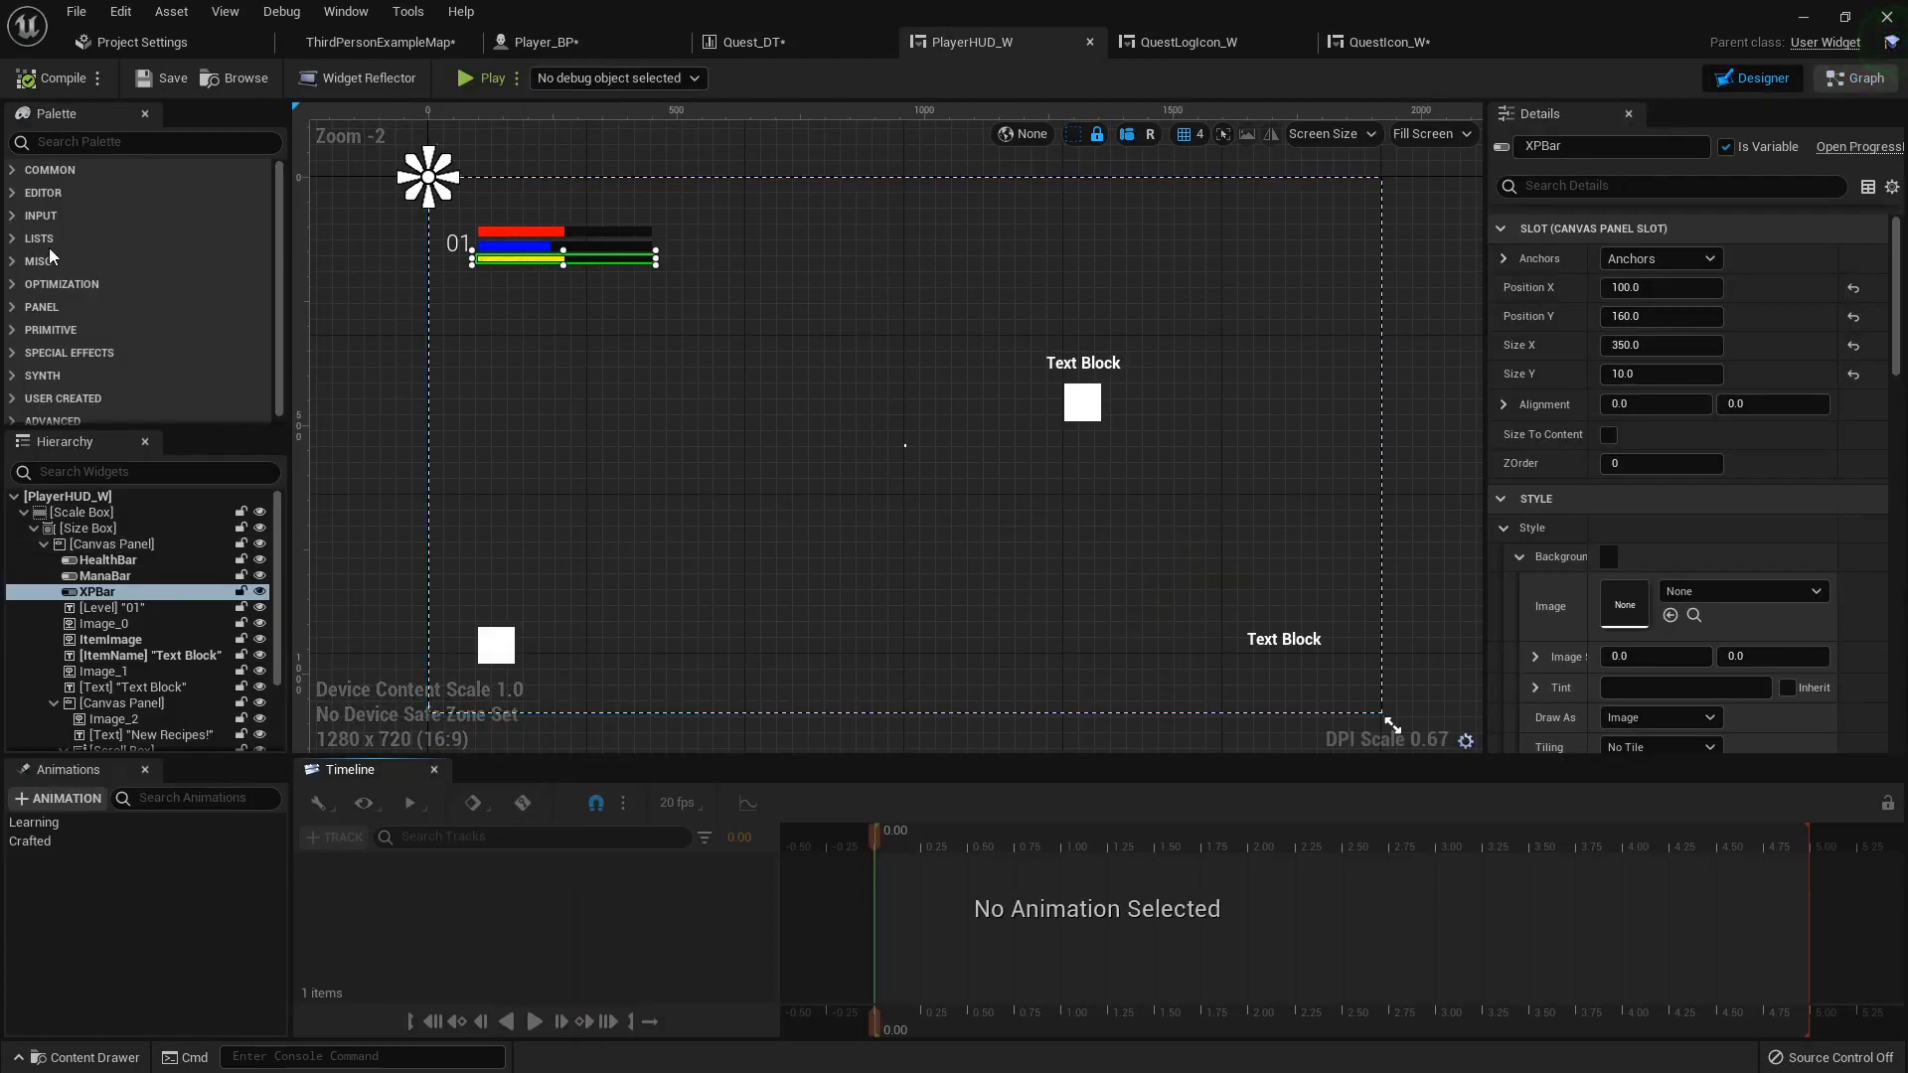
{"action": "left_click", "coordinate": [50, 169]}
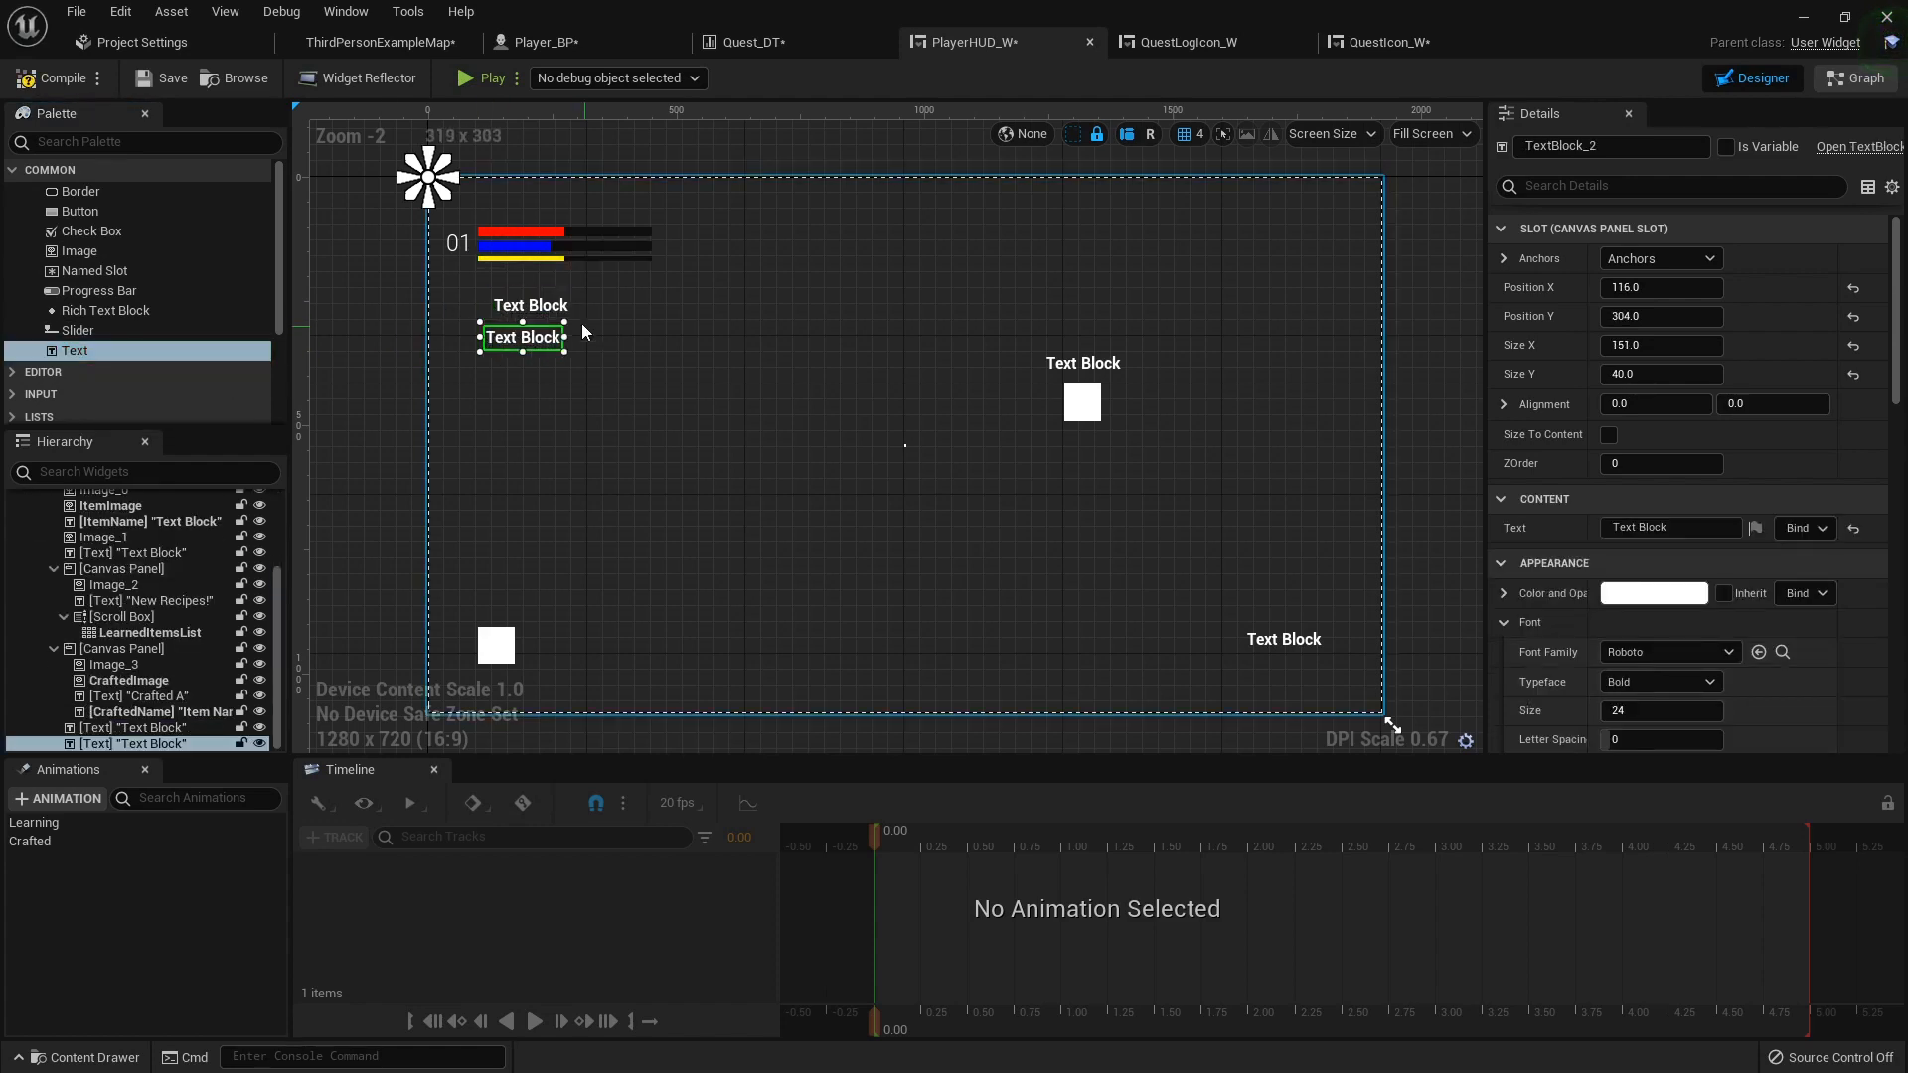
- Bind the two text blocks to PlayerRef.MaxHealth and PlayerRef.MaxMana, then playtest
{"action": "left_click", "coordinate": [1801, 526]}
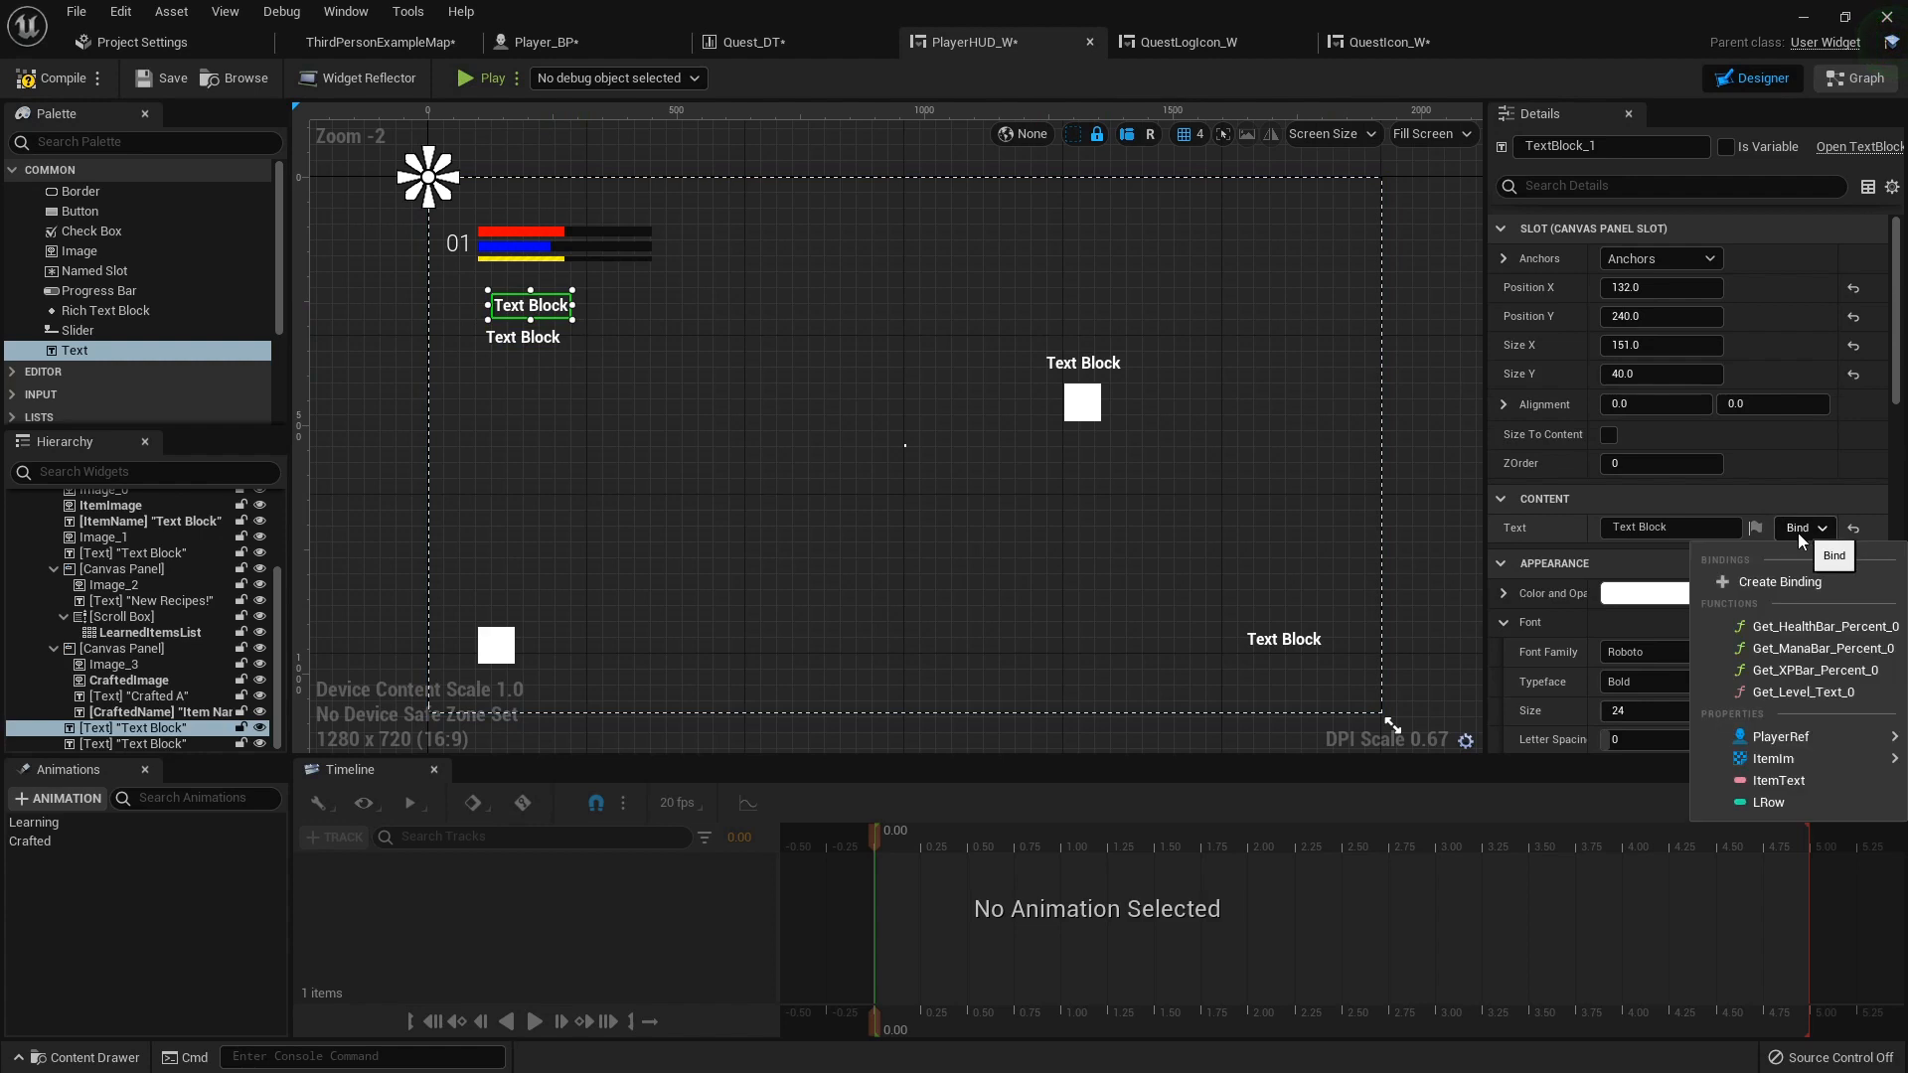
{"action": "left_click", "coordinate": [1780, 737]}
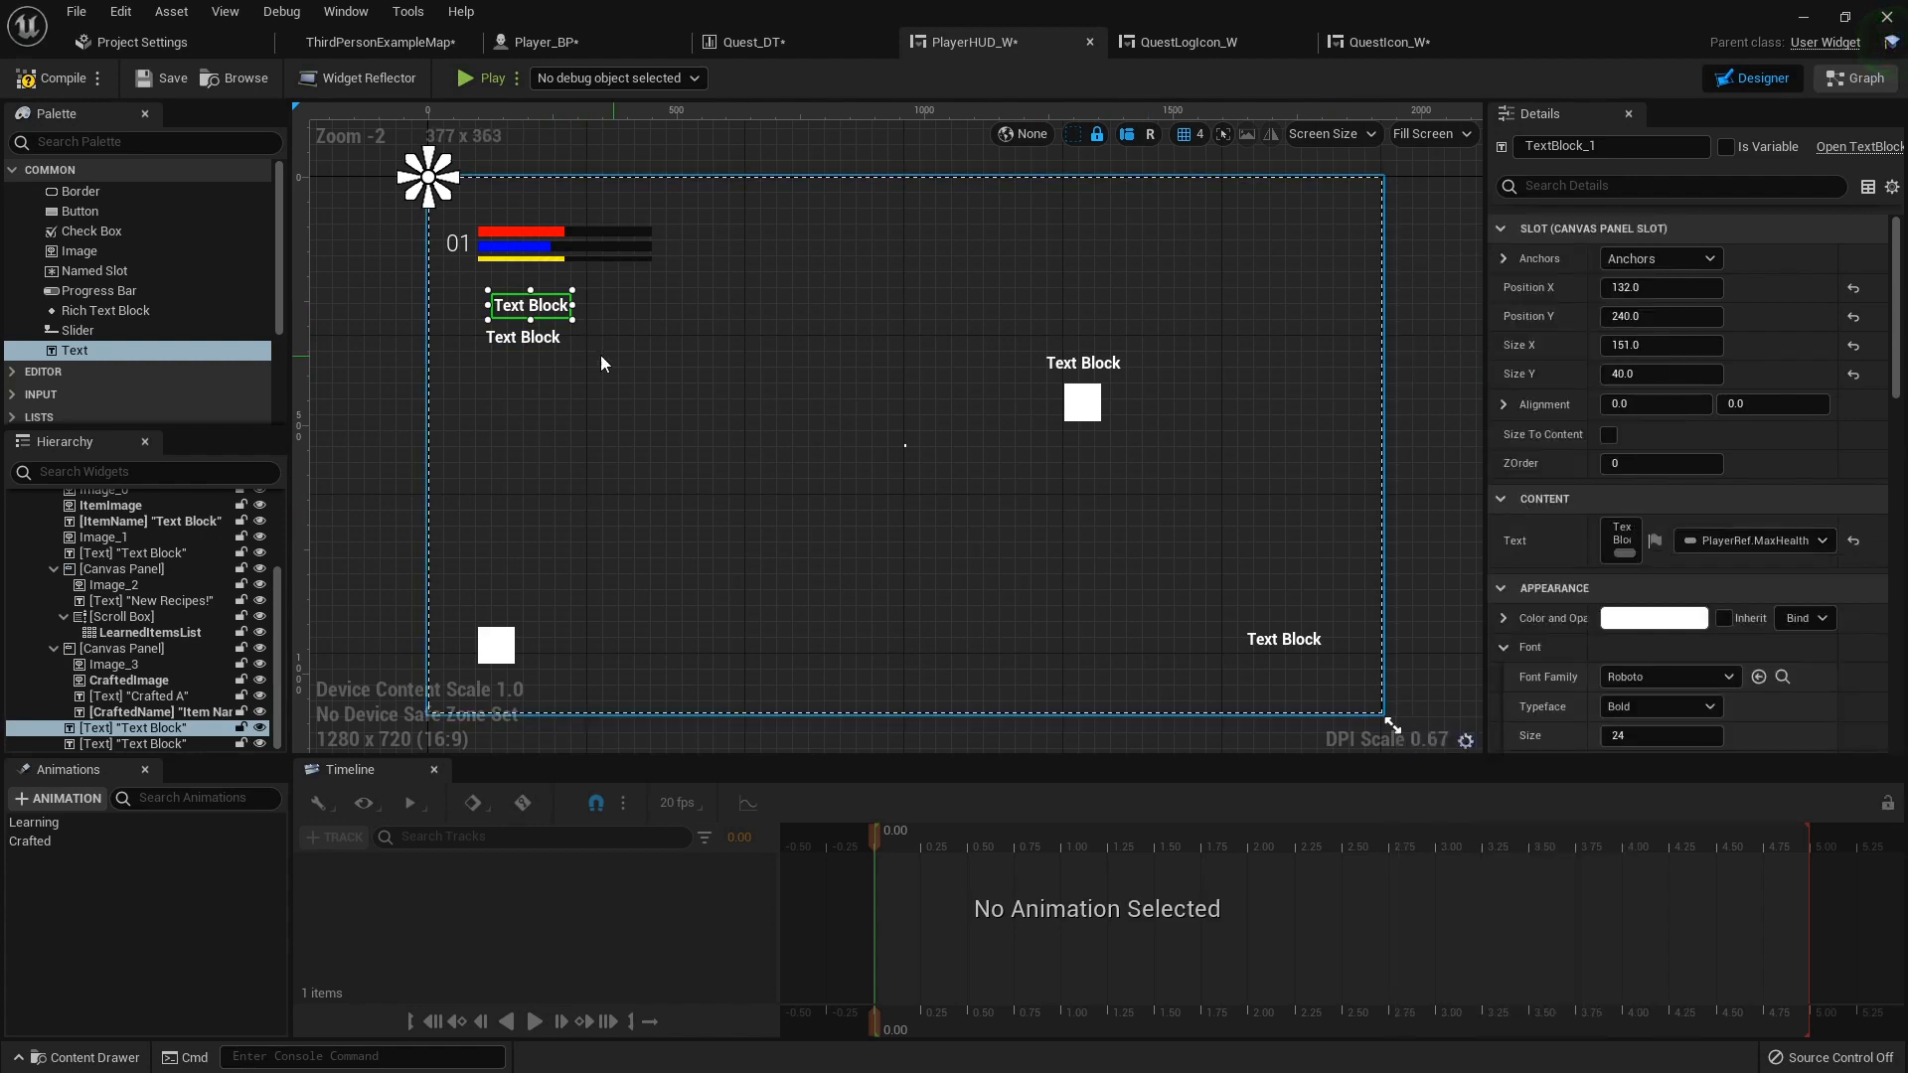
{"action": "left_click", "coordinate": [1799, 527]}
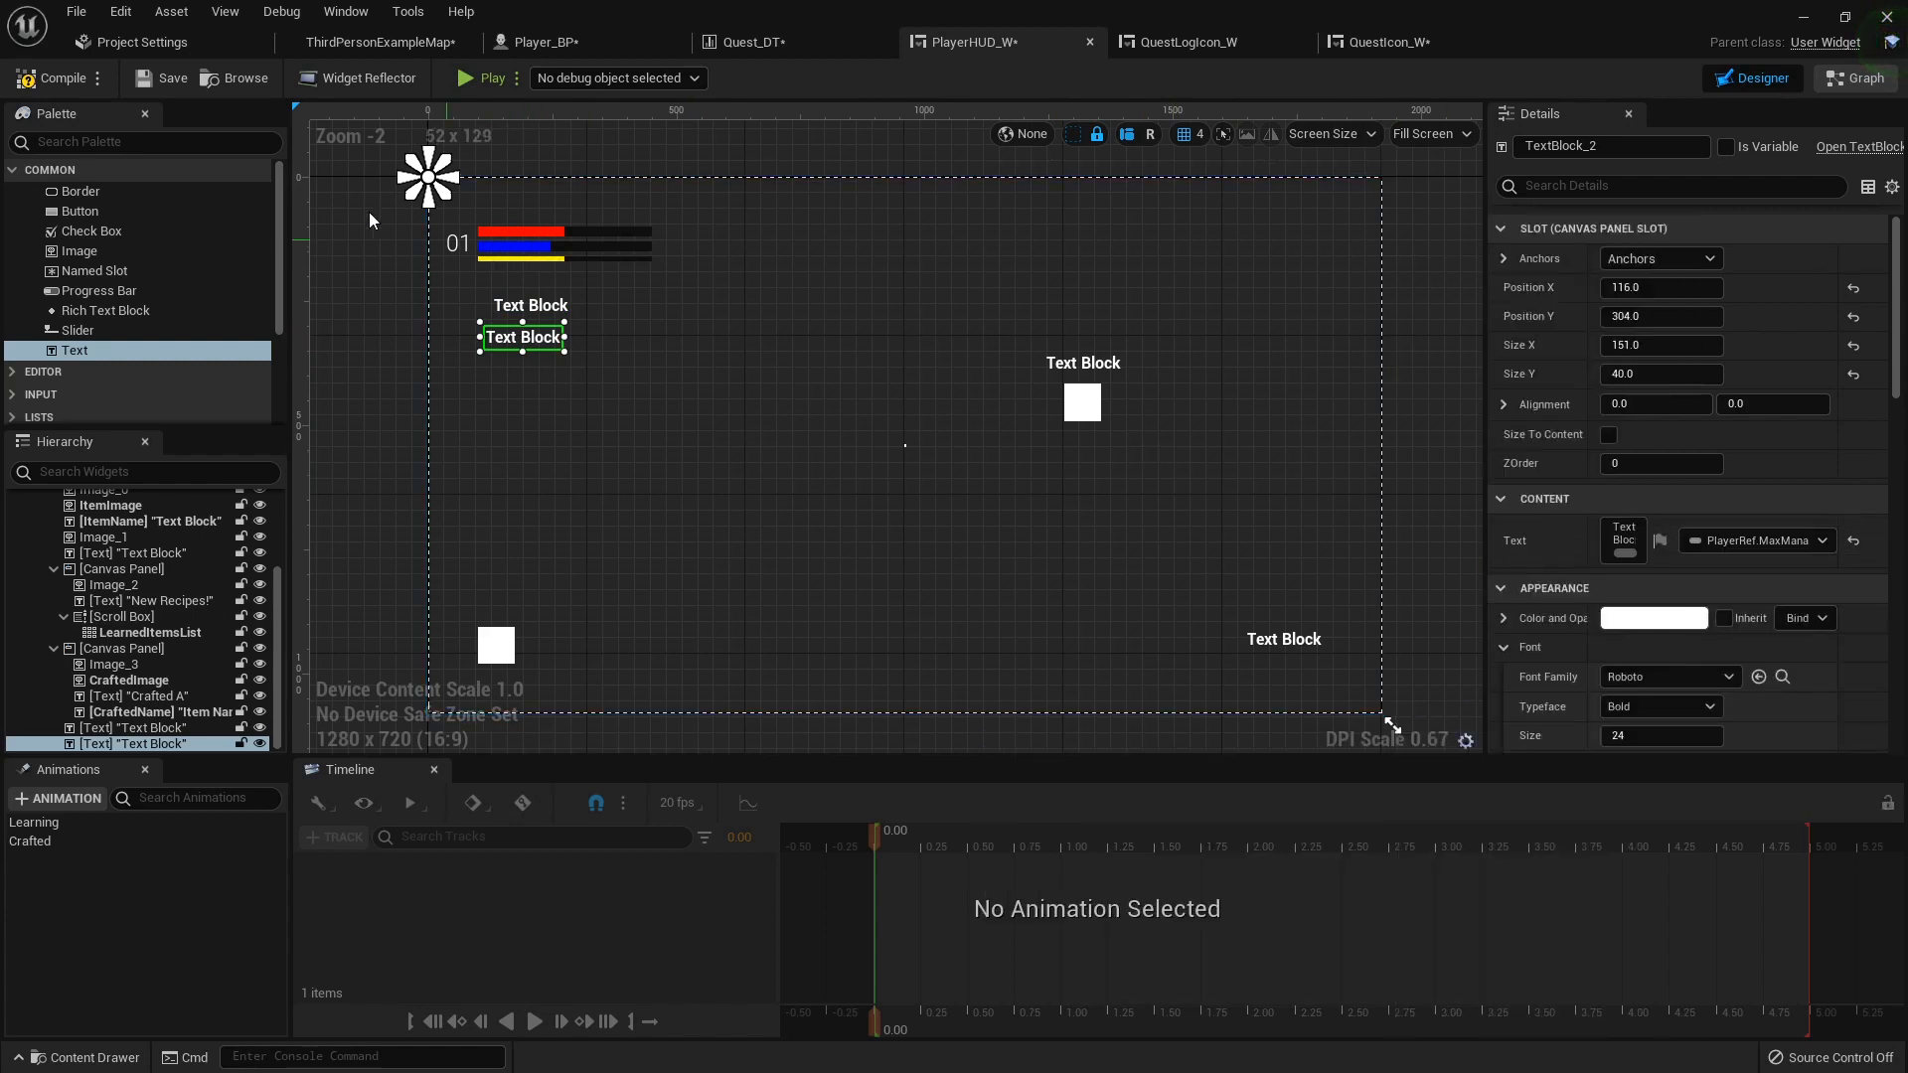
{"action": "left_click", "coordinate": [379, 42]}
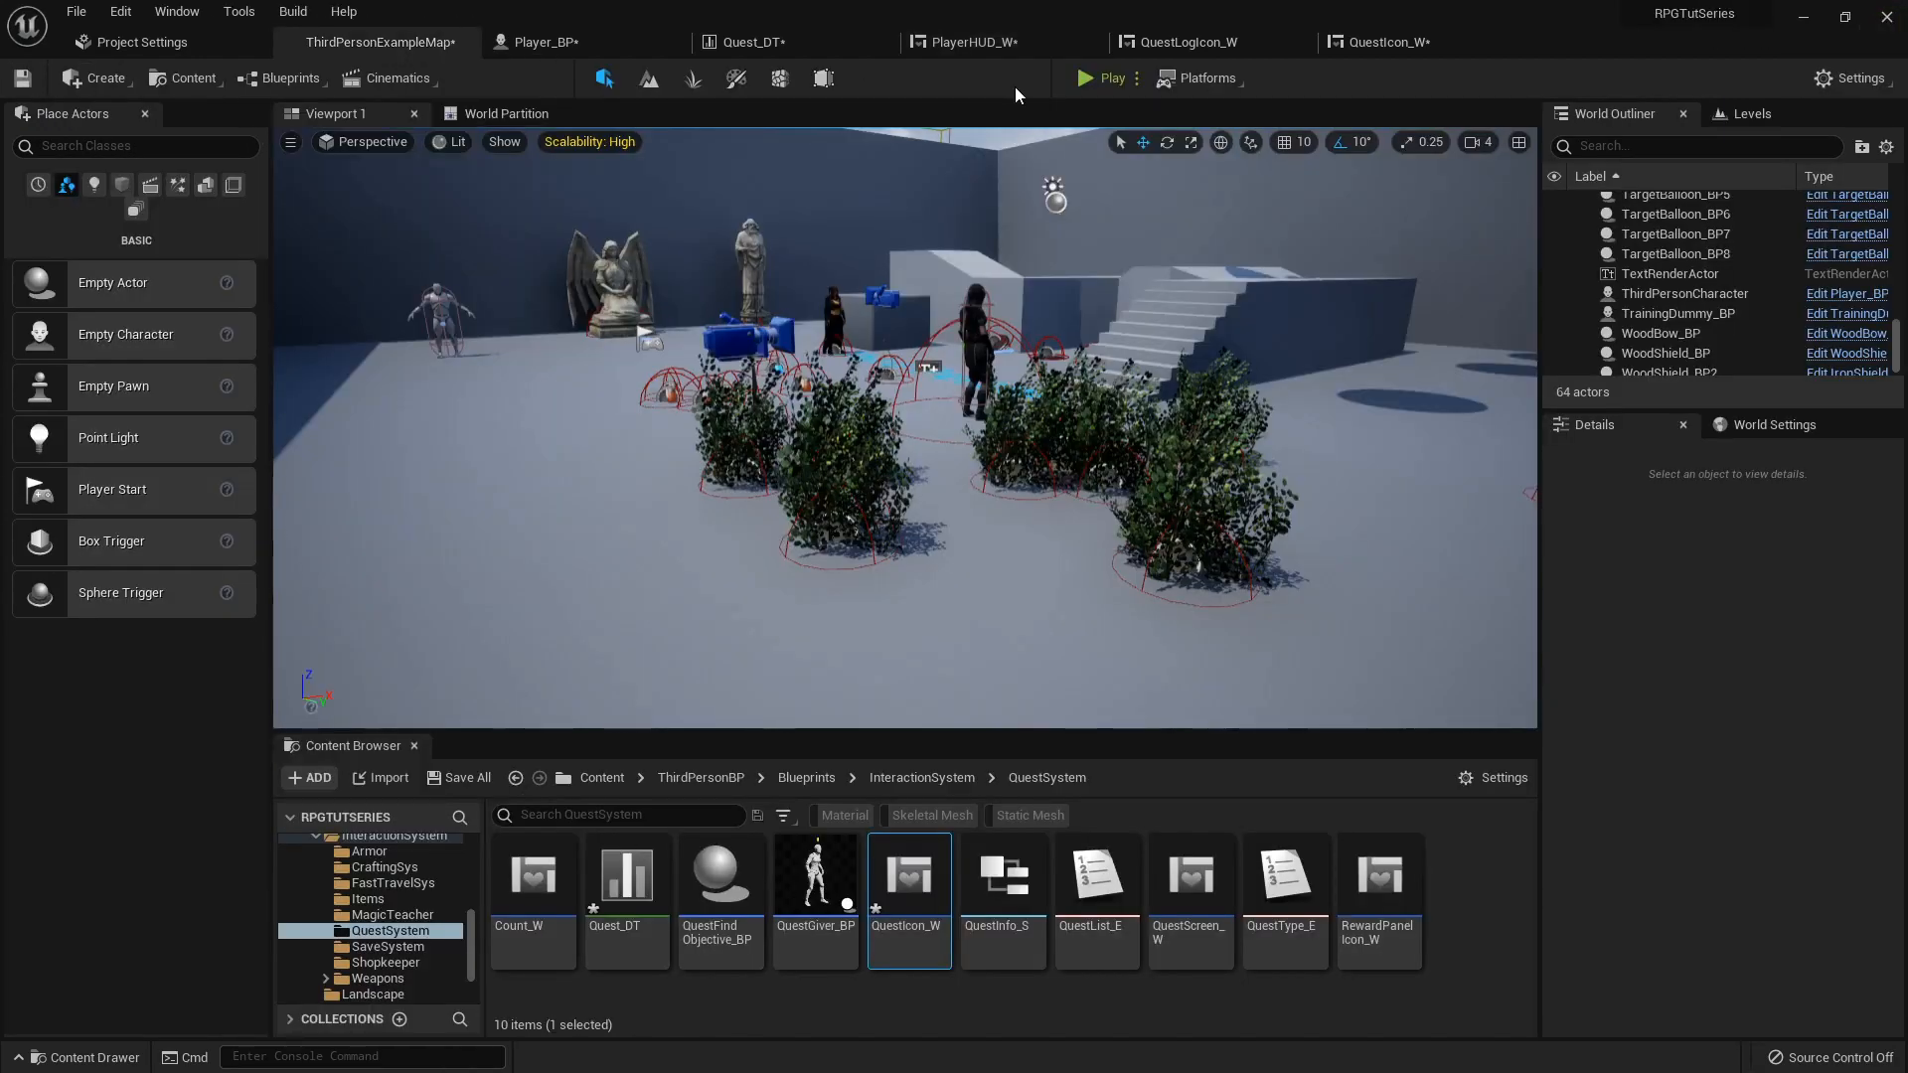
{"action": "left_click", "coordinate": [1082, 77]}
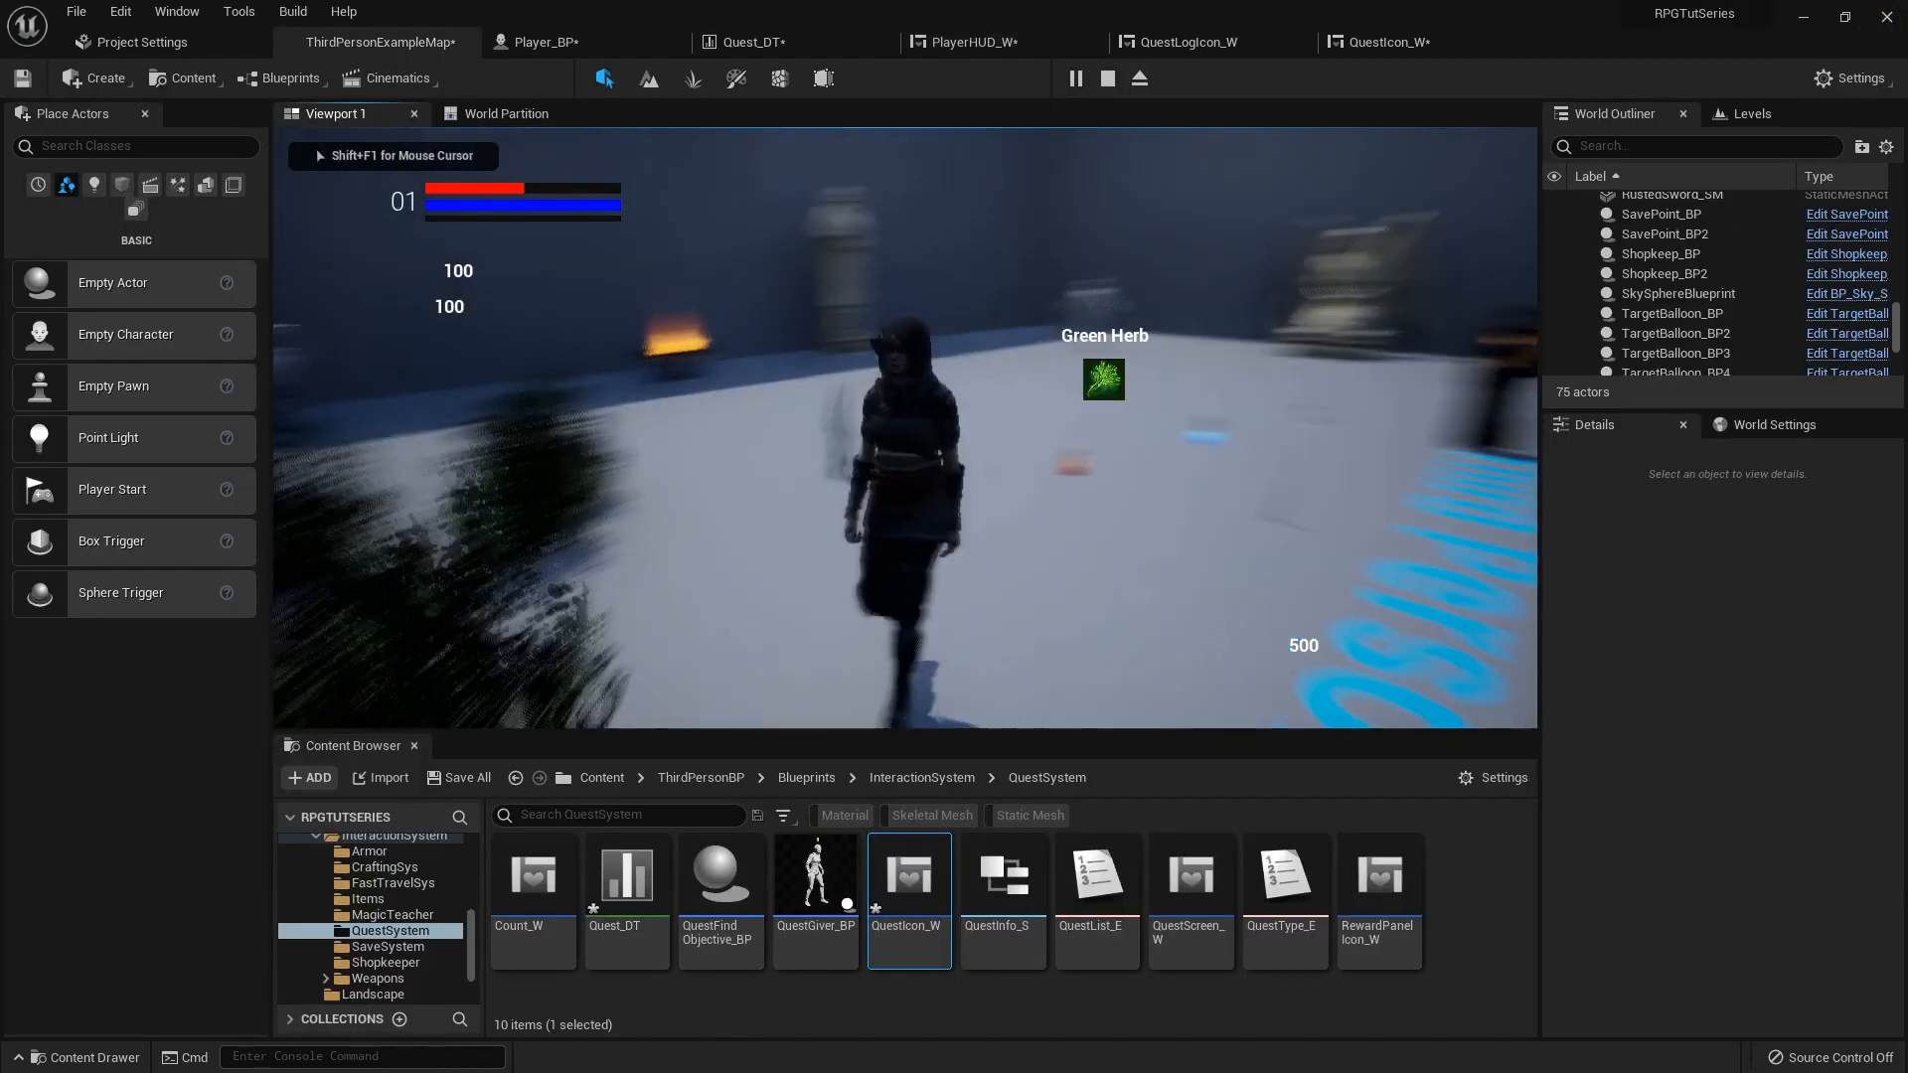